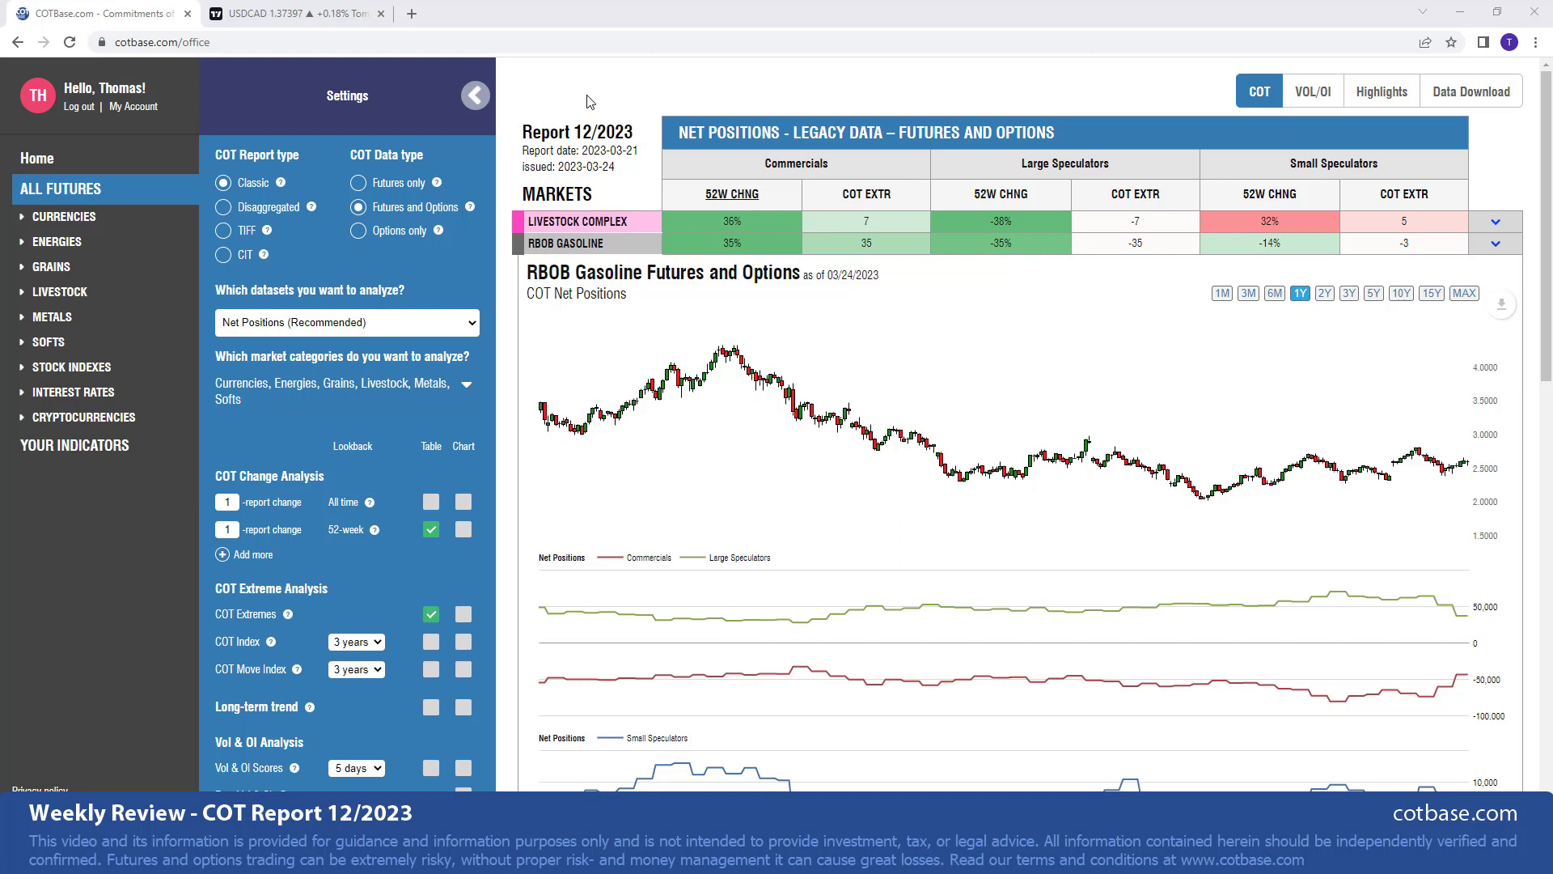
{"action": "mouse_move", "coordinate": [584, 101]}
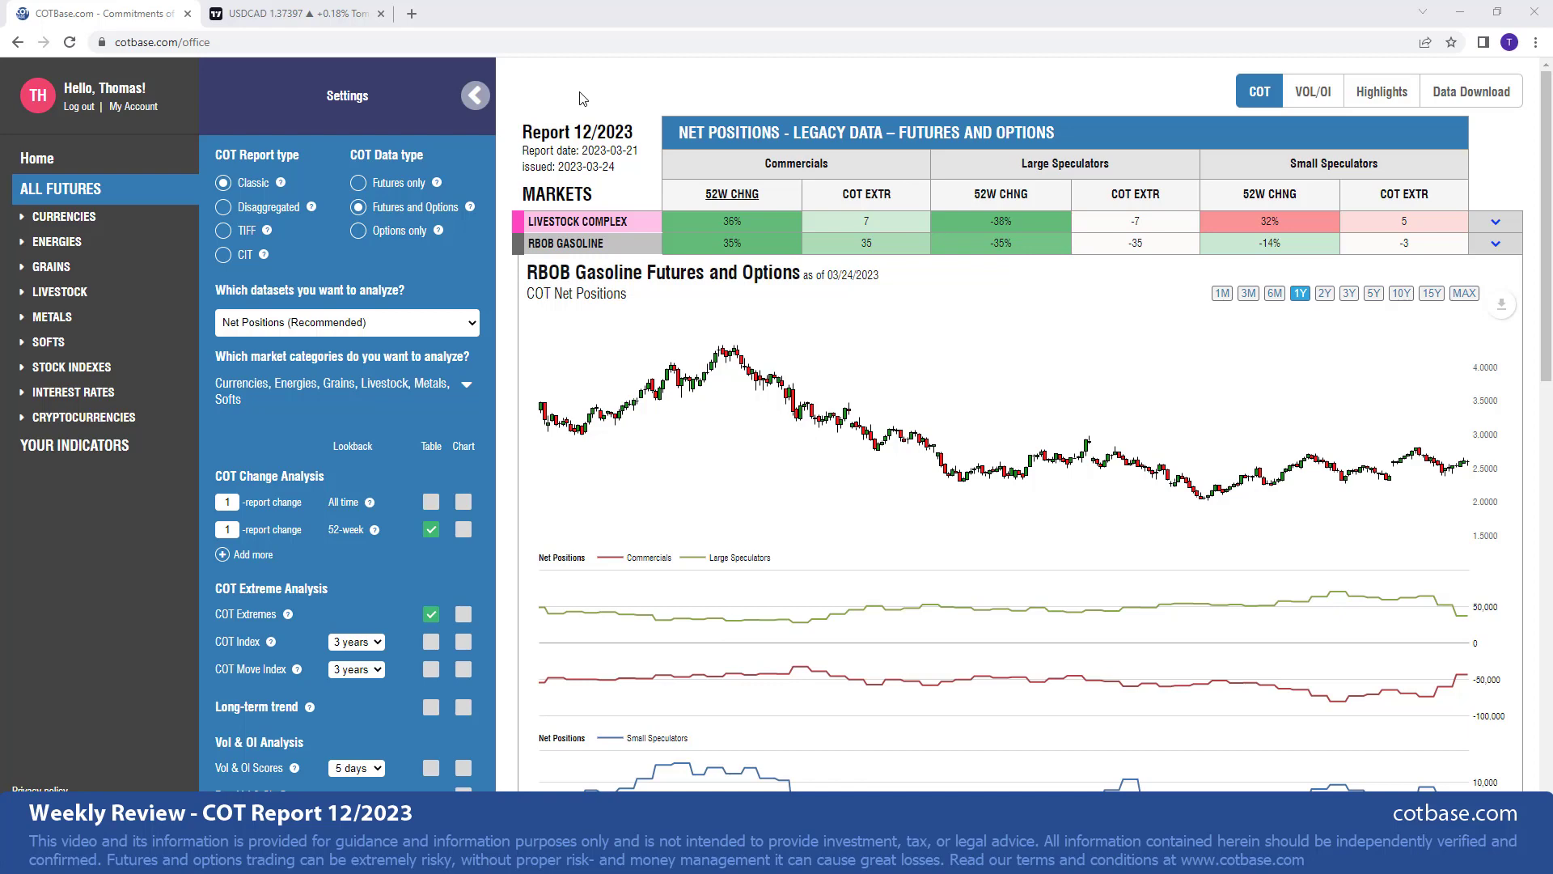
{"action": "mouse_move", "coordinate": [460, 115]}
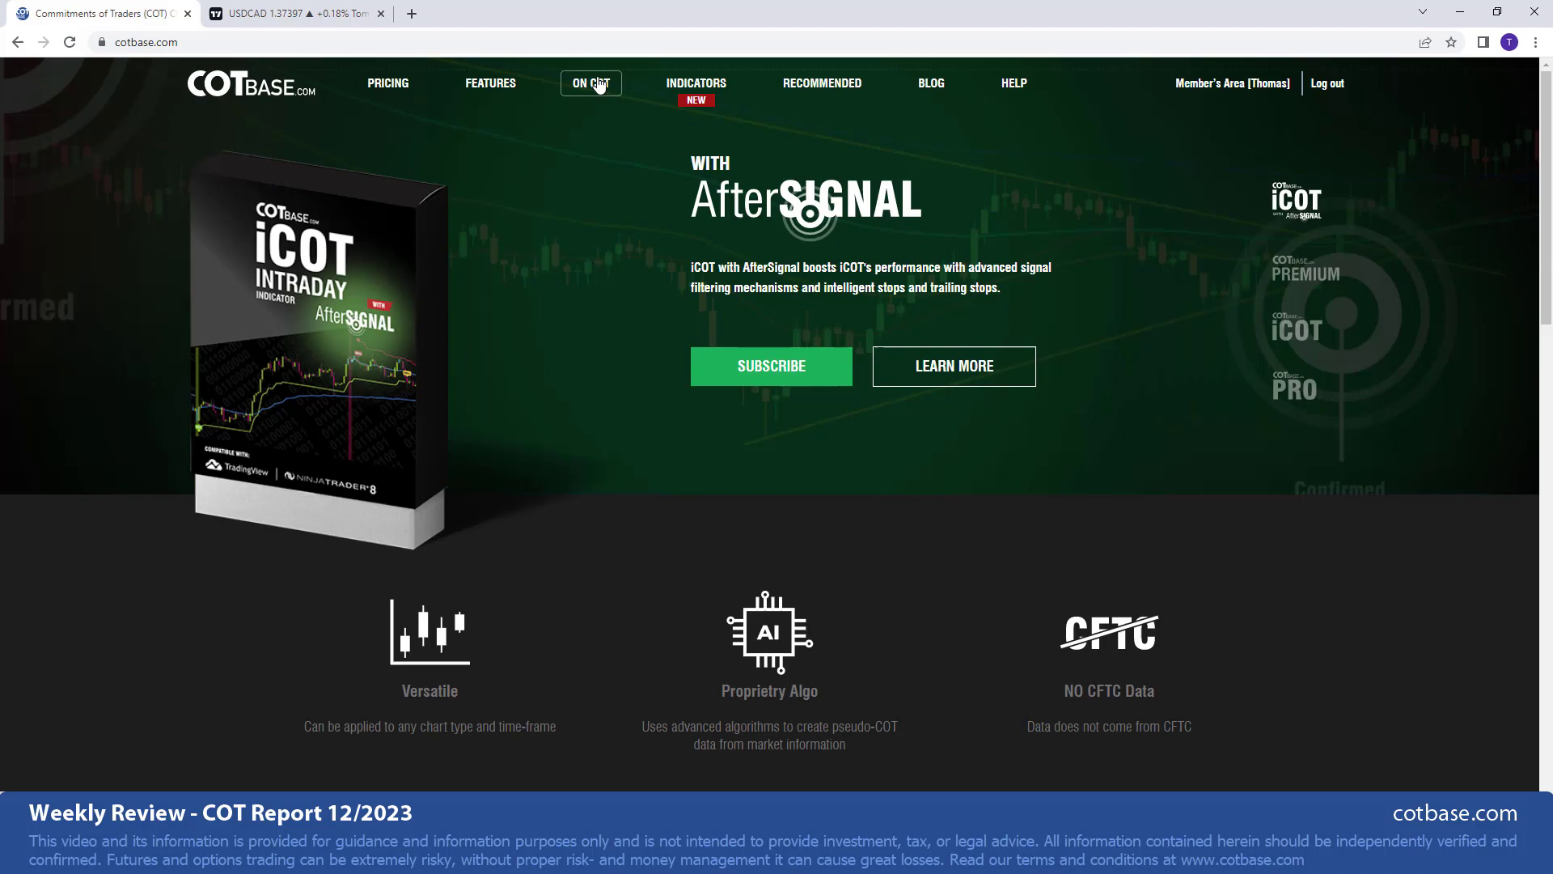
- Read the COT basics explainer through report types and the net-position example, returning to the top
{"action": "left_click", "coordinate": [591, 83]}
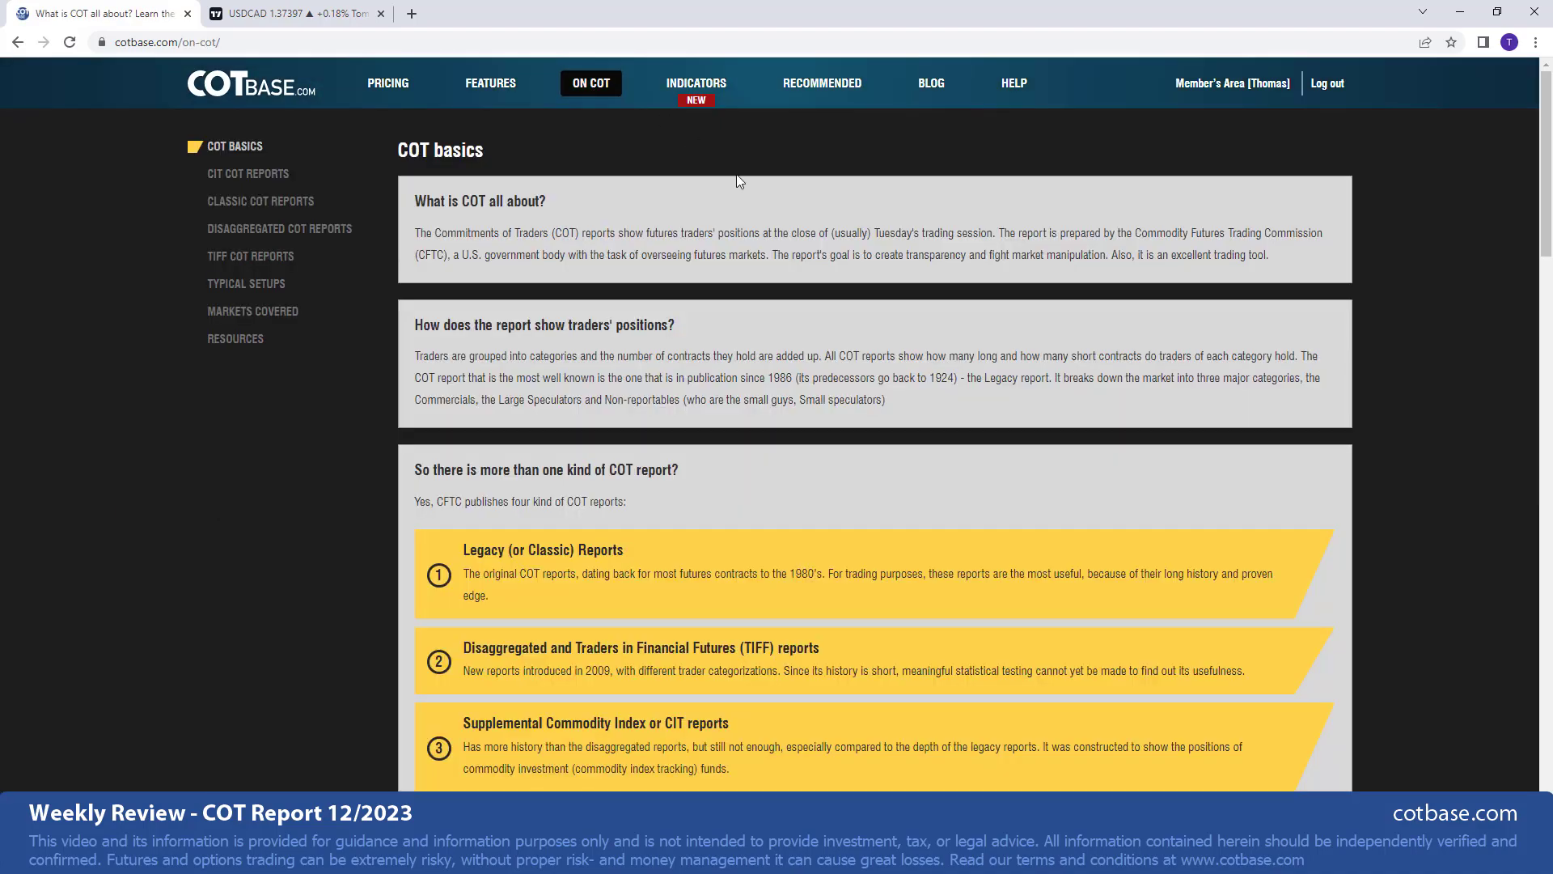
{"action": "scroll", "scroll_direction": "down", "scroll_amount": 3}
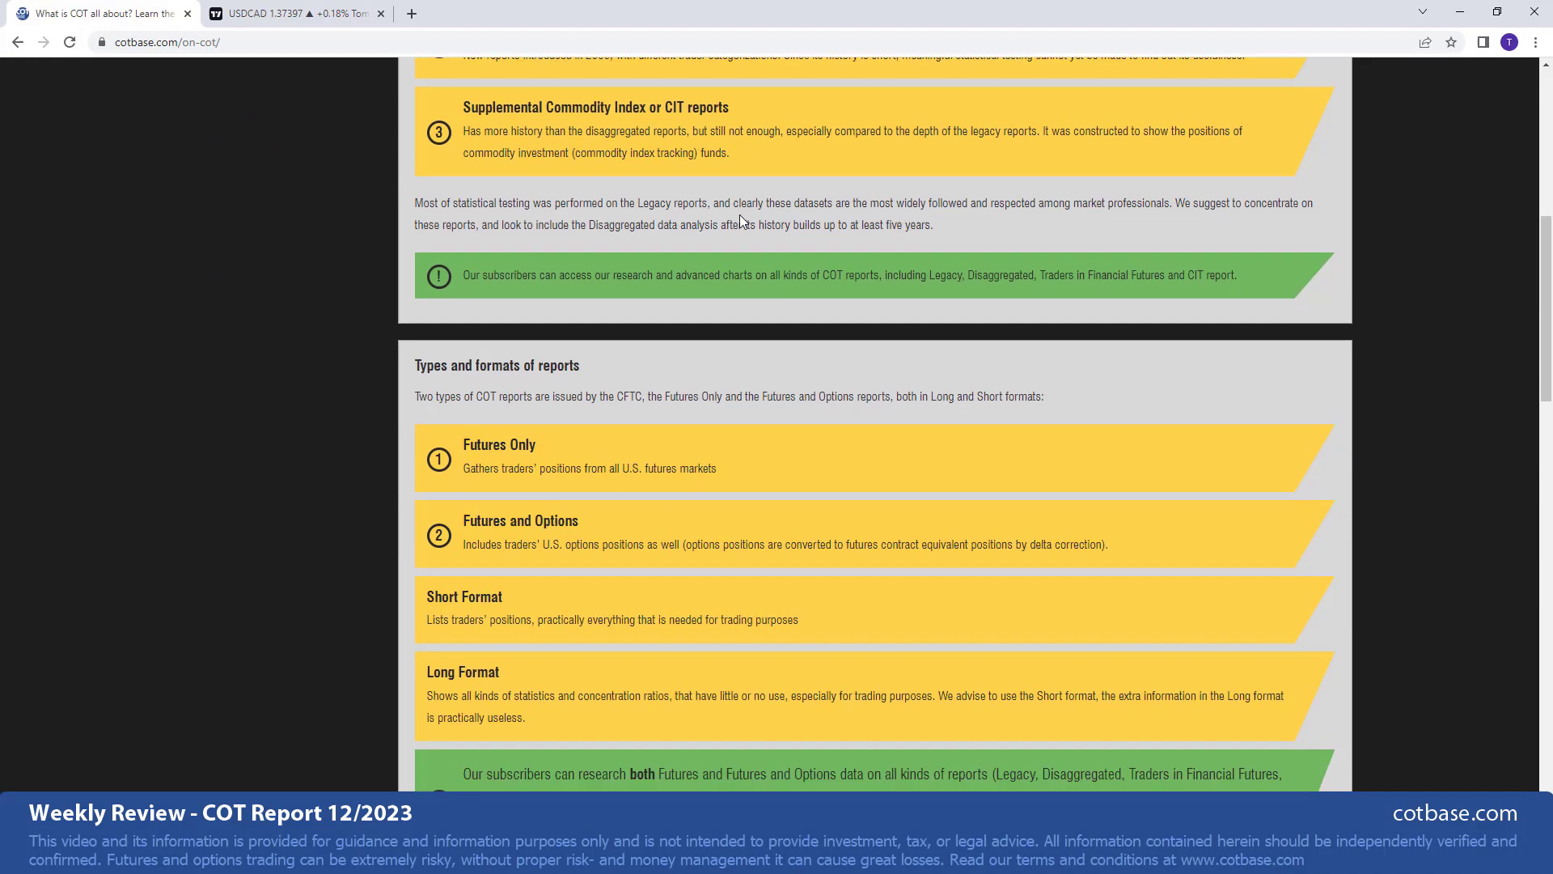
{"action": "scroll", "scroll_direction": "down", "scroll_amount": 3}
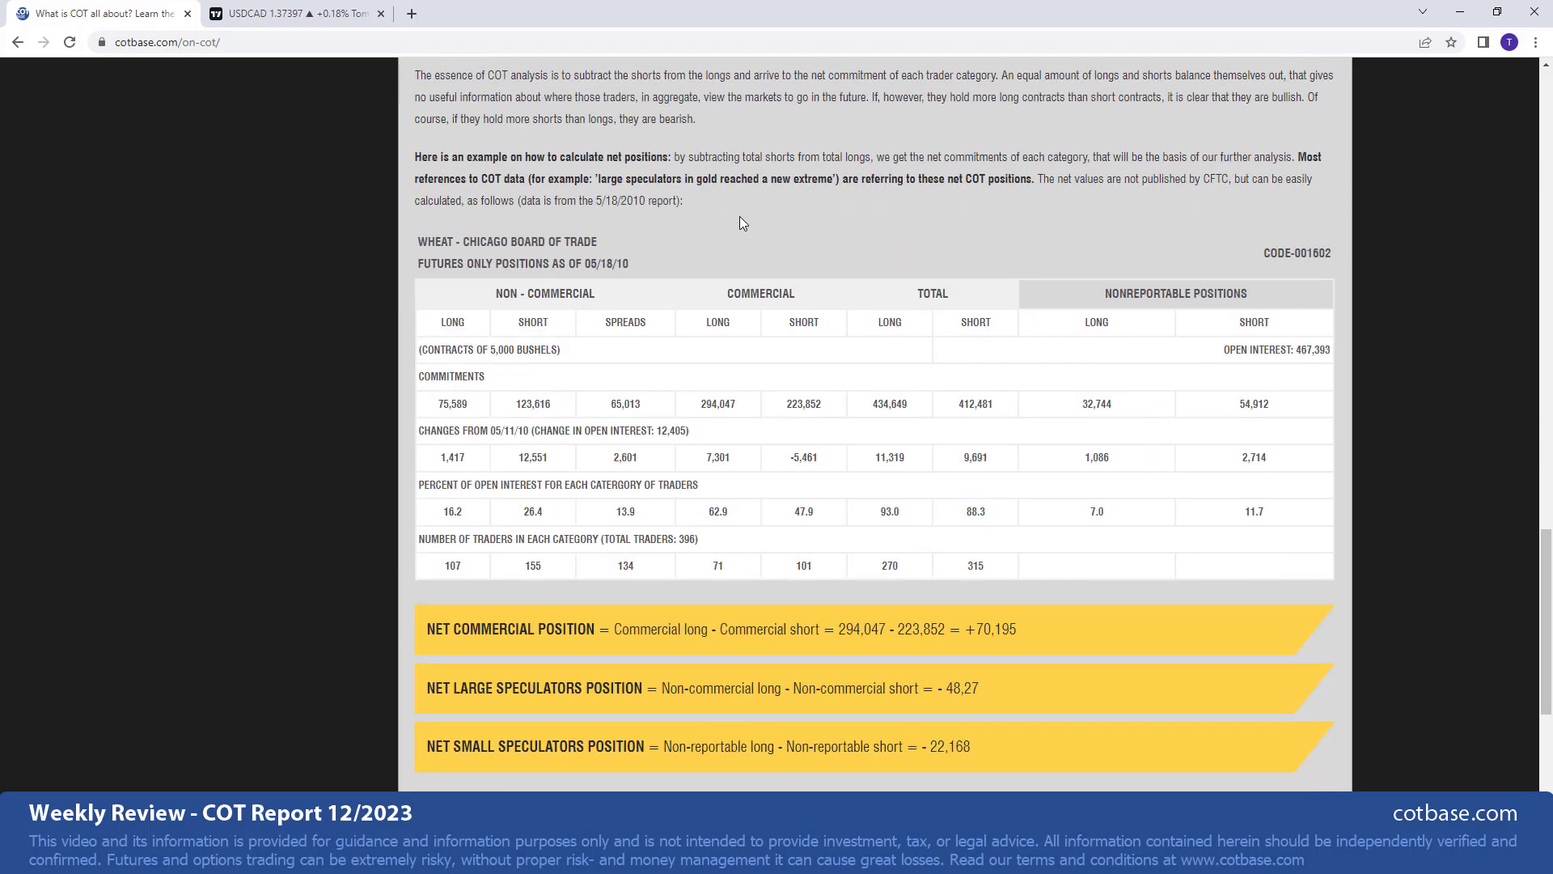
{"action": "scroll", "scroll_direction": "down", "scroll_amount": 3}
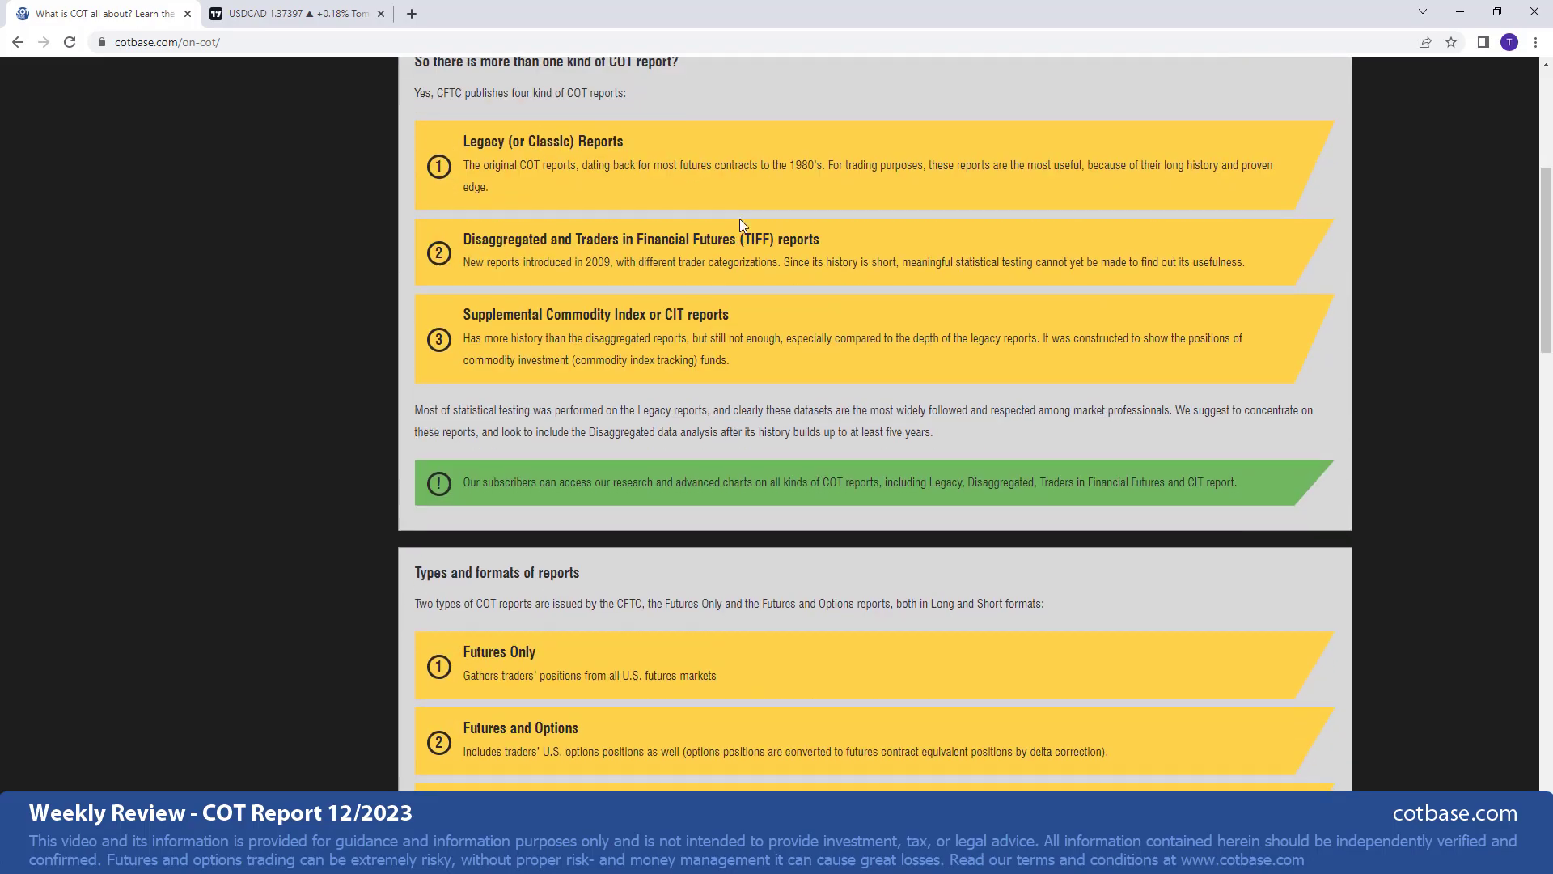
{"action": "scroll", "scroll_direction": "up", "scroll_amount": 3}
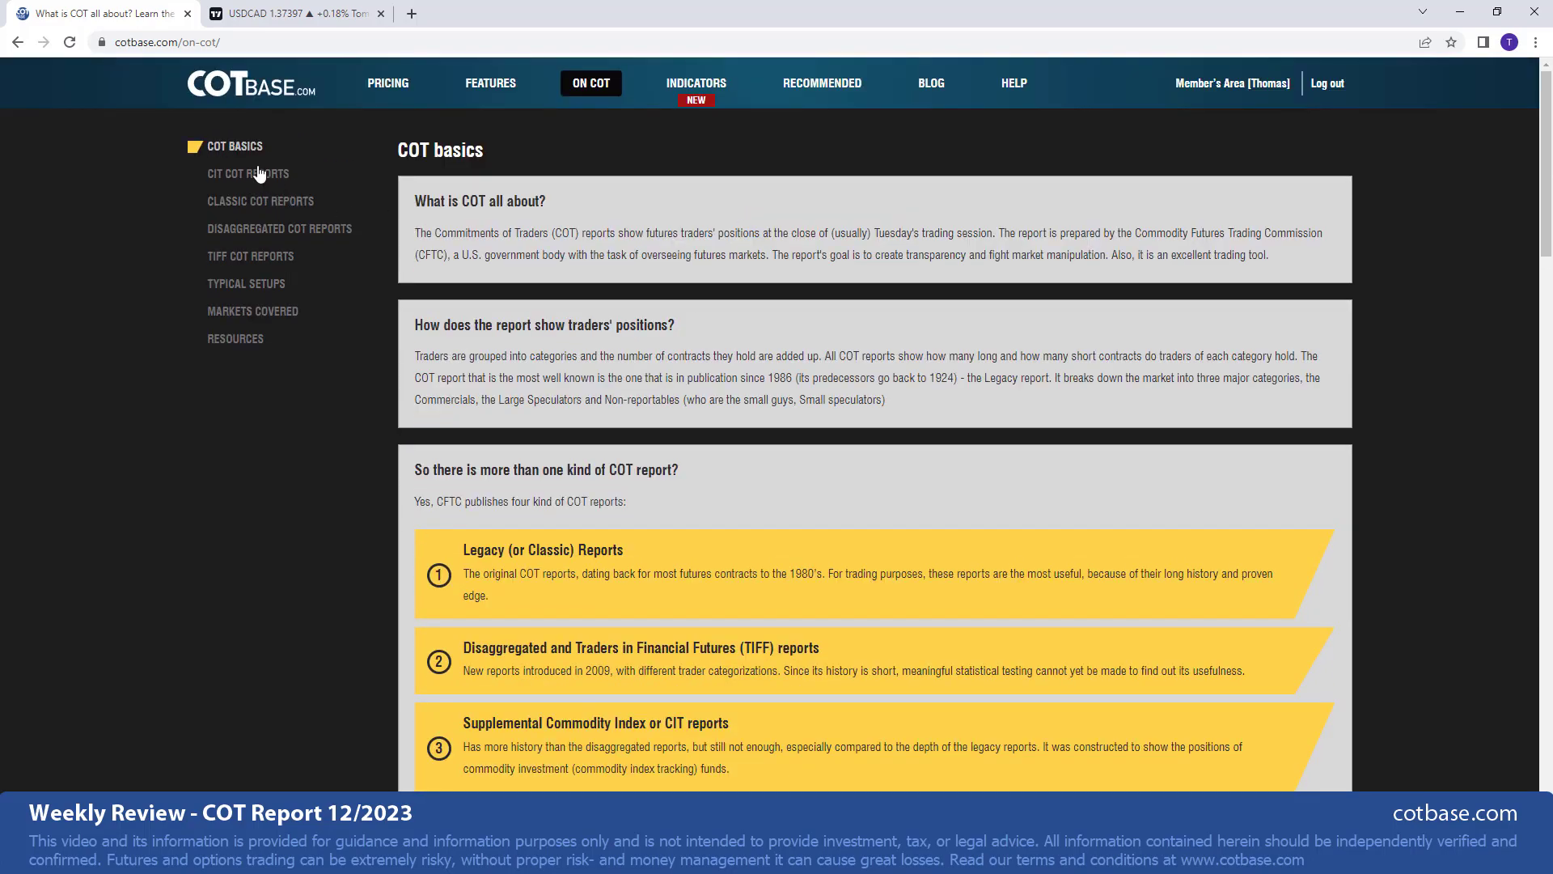
{"action": "mouse_move", "coordinate": [1000, 225]}
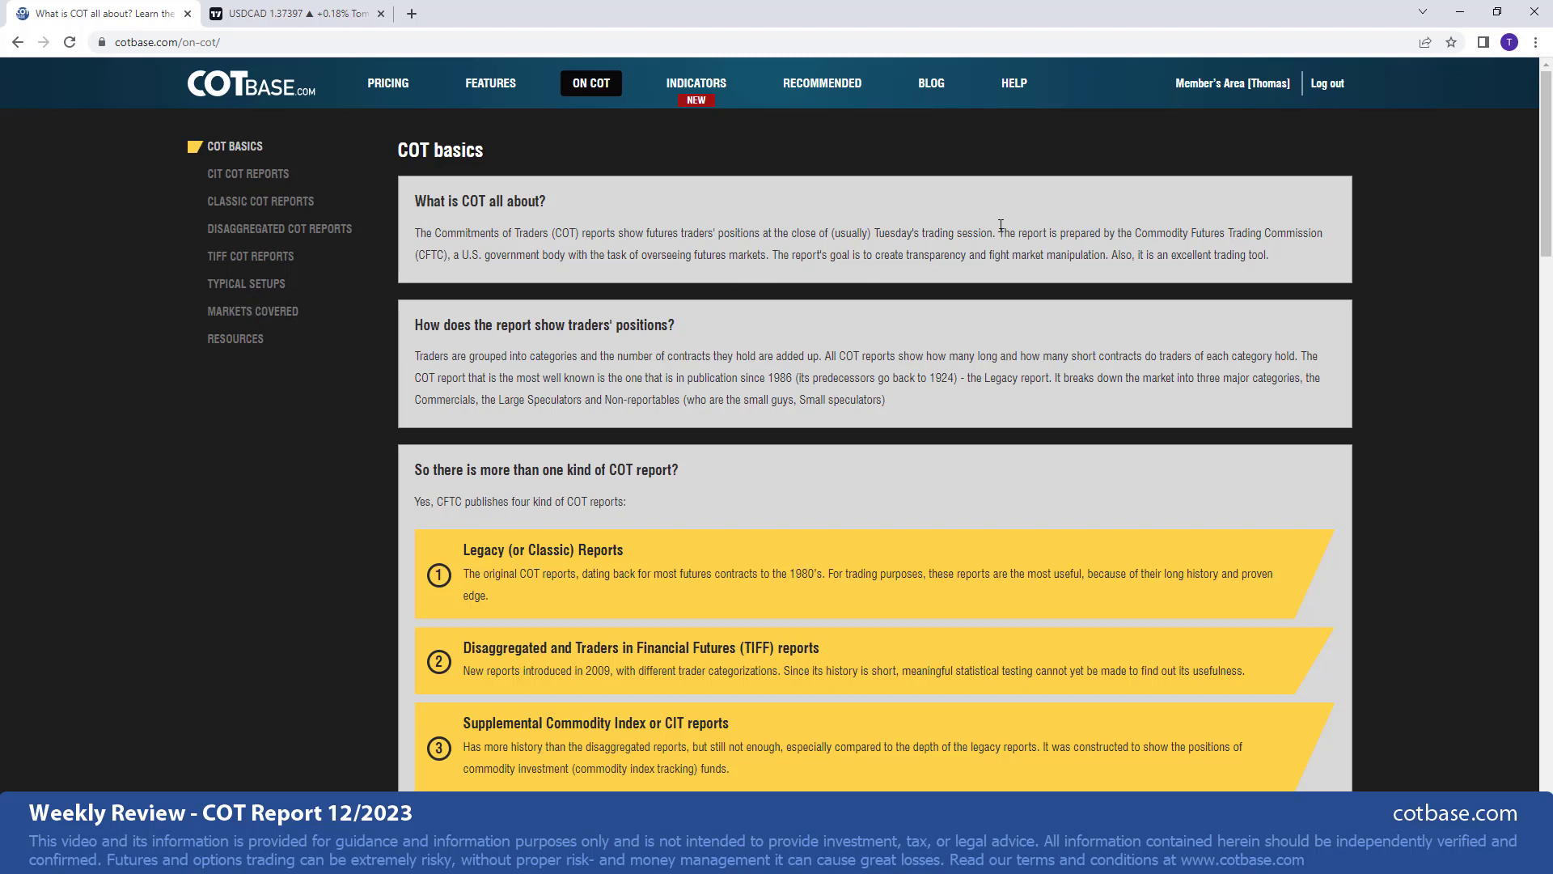
{"action": "mouse_move", "coordinate": [1000, 269]}
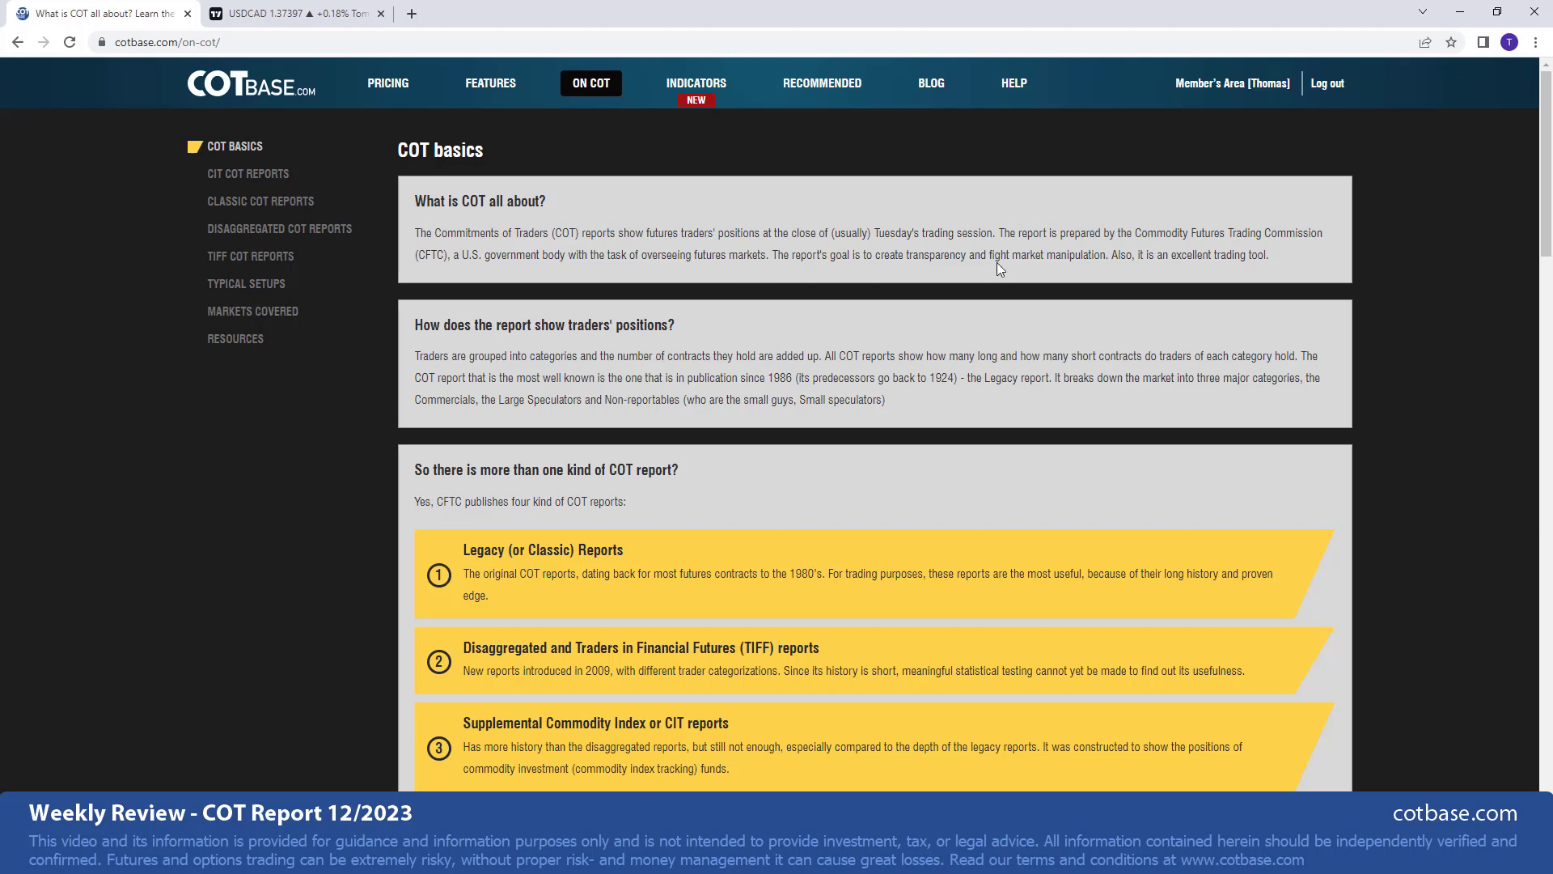
{"action": "mouse_move", "coordinate": [1072, 93]}
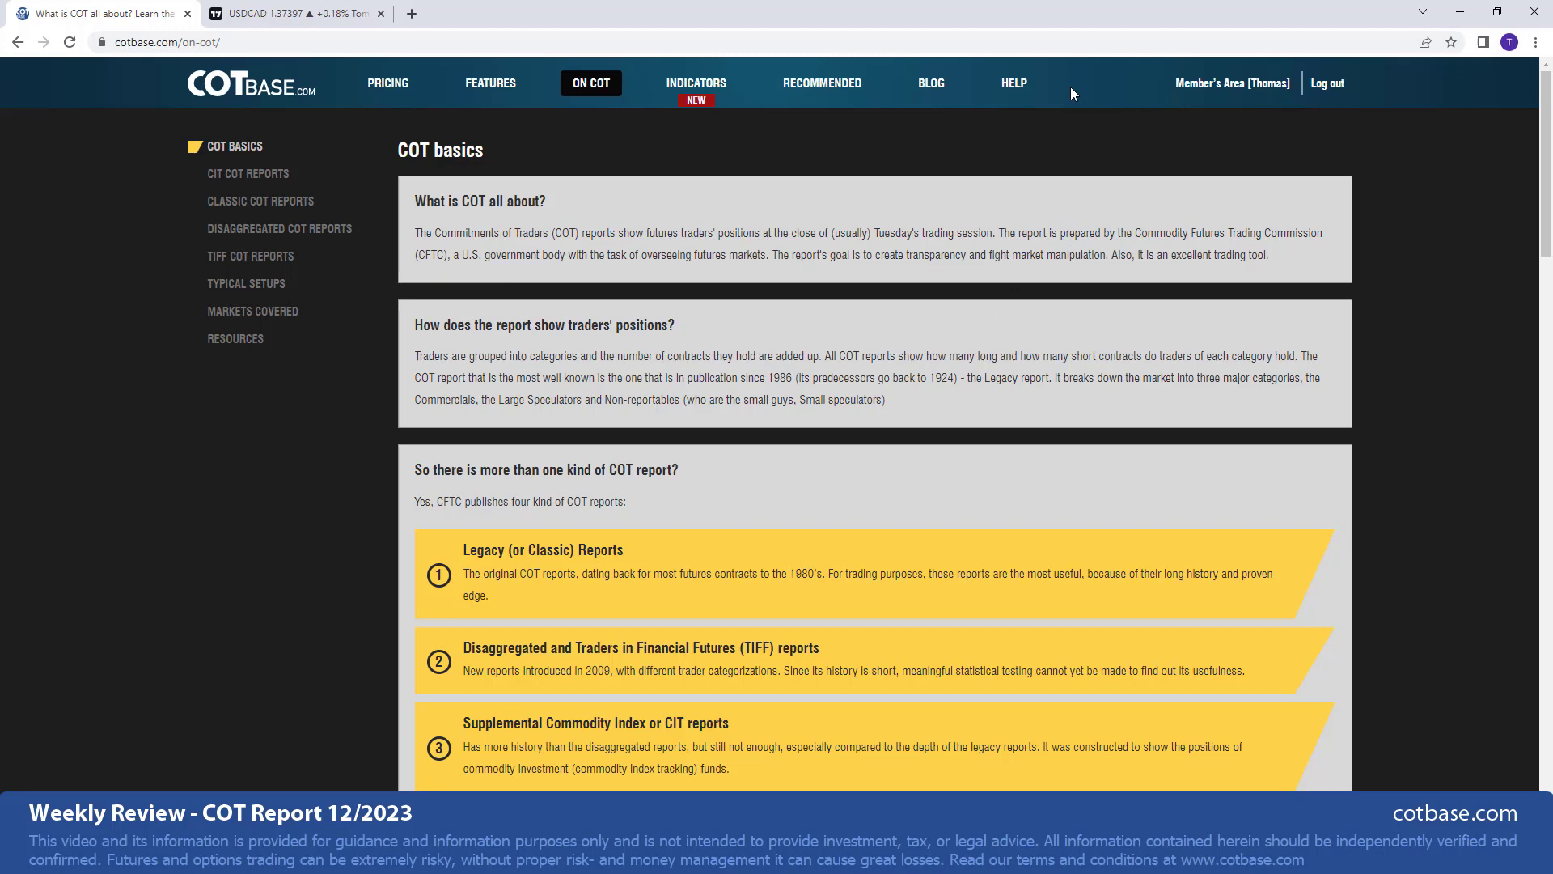
- Browse the Help 'How to use?' tutorial videos list and return to its top
{"action": "left_click", "coordinate": [1012, 83]}
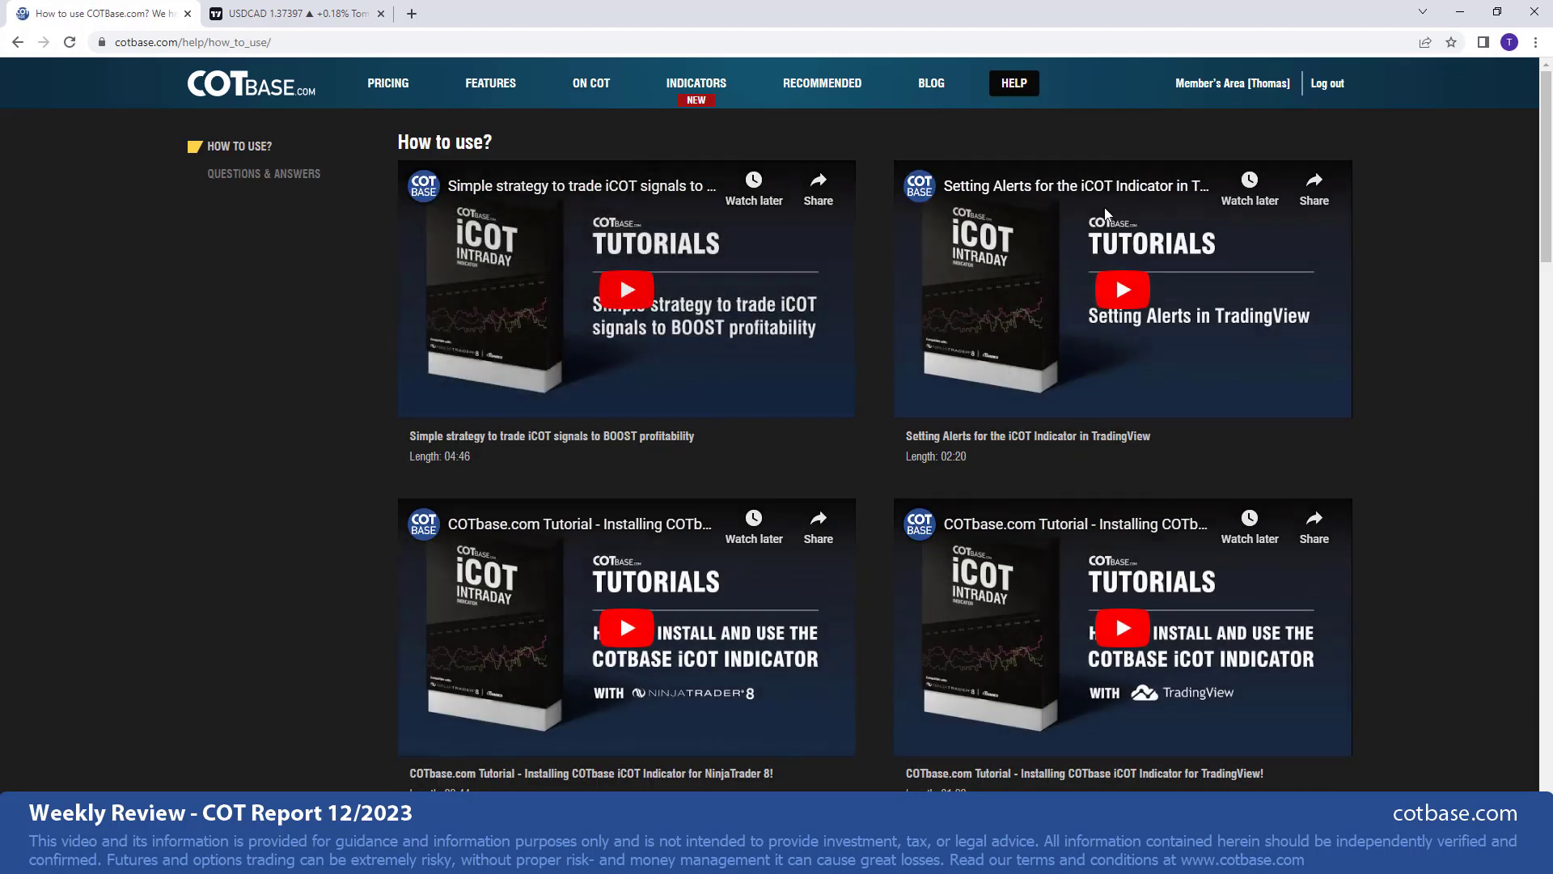
{"action": "scroll", "scroll_direction": "down", "scroll_amount": 3}
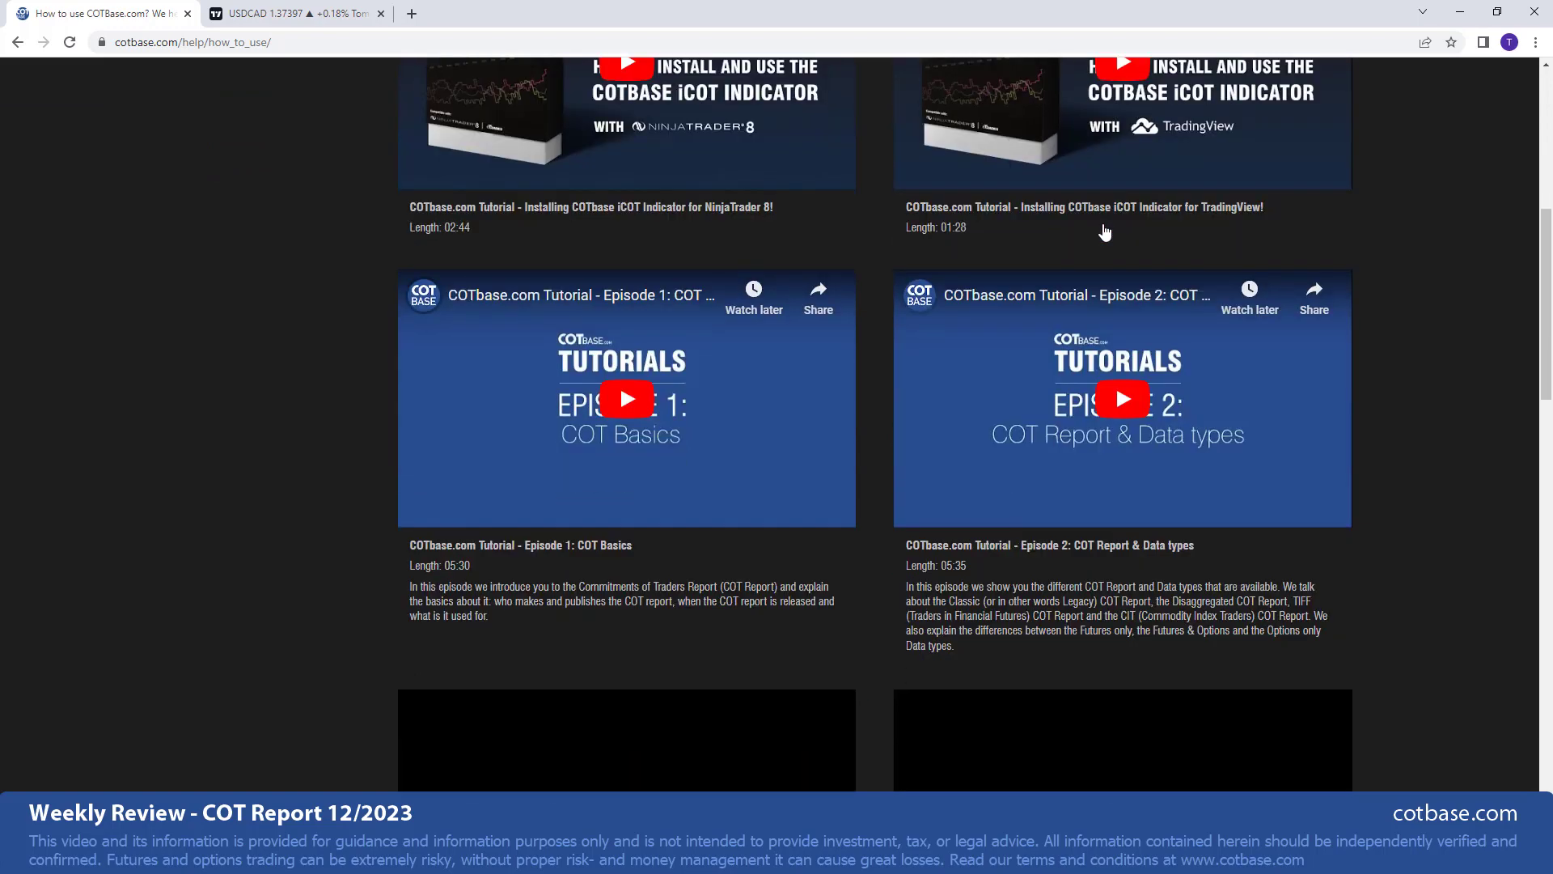
{"action": "scroll", "scroll_direction": "down", "scroll_amount": 3}
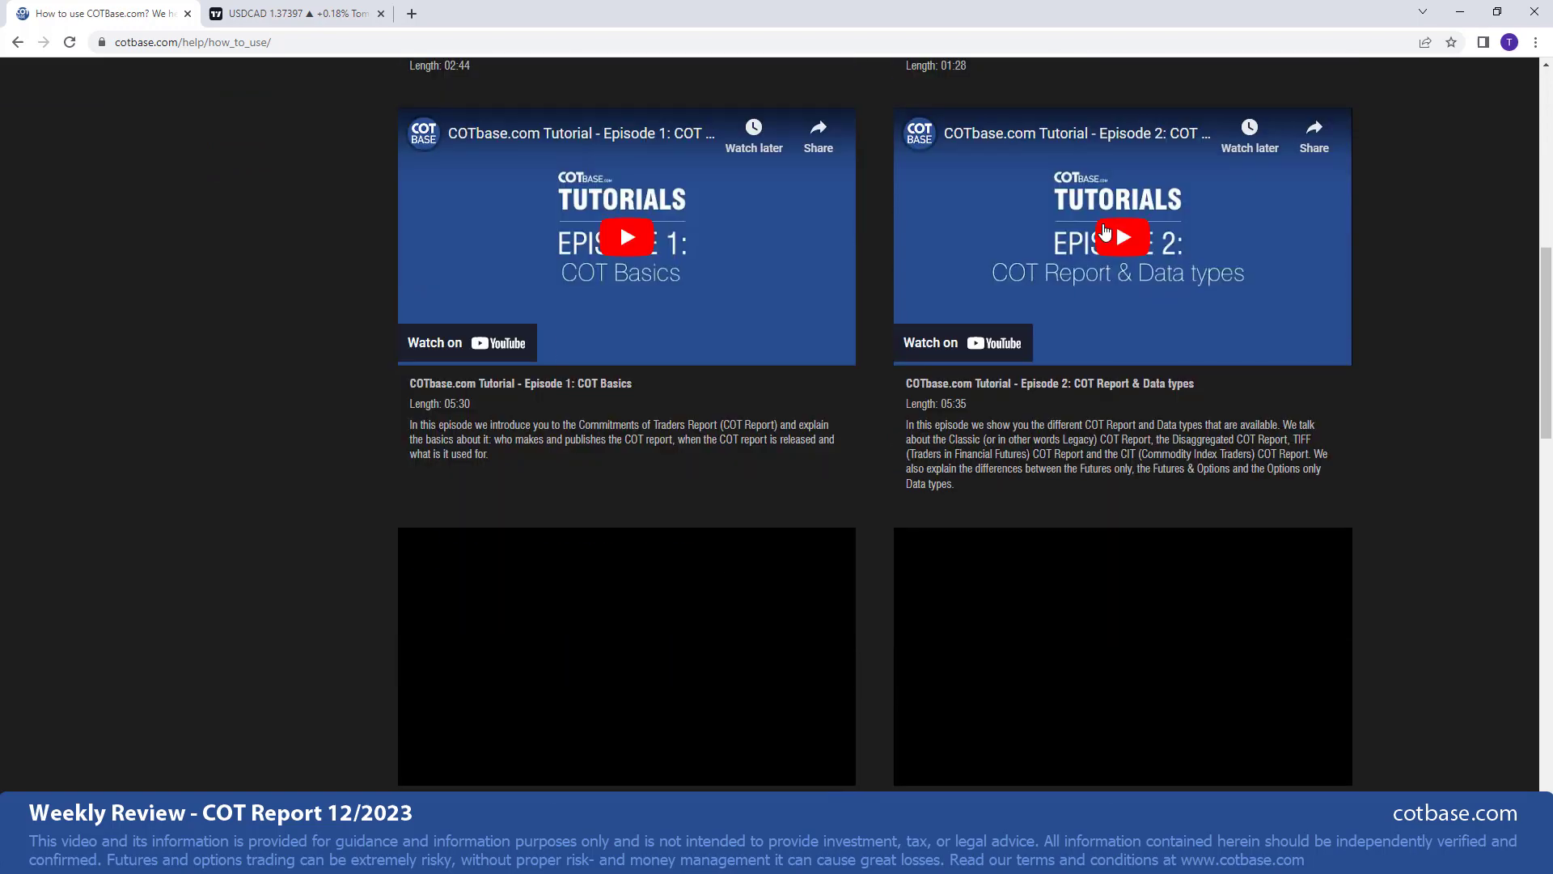
{"action": "scroll", "scroll_direction": "up", "scroll_amount": 3}
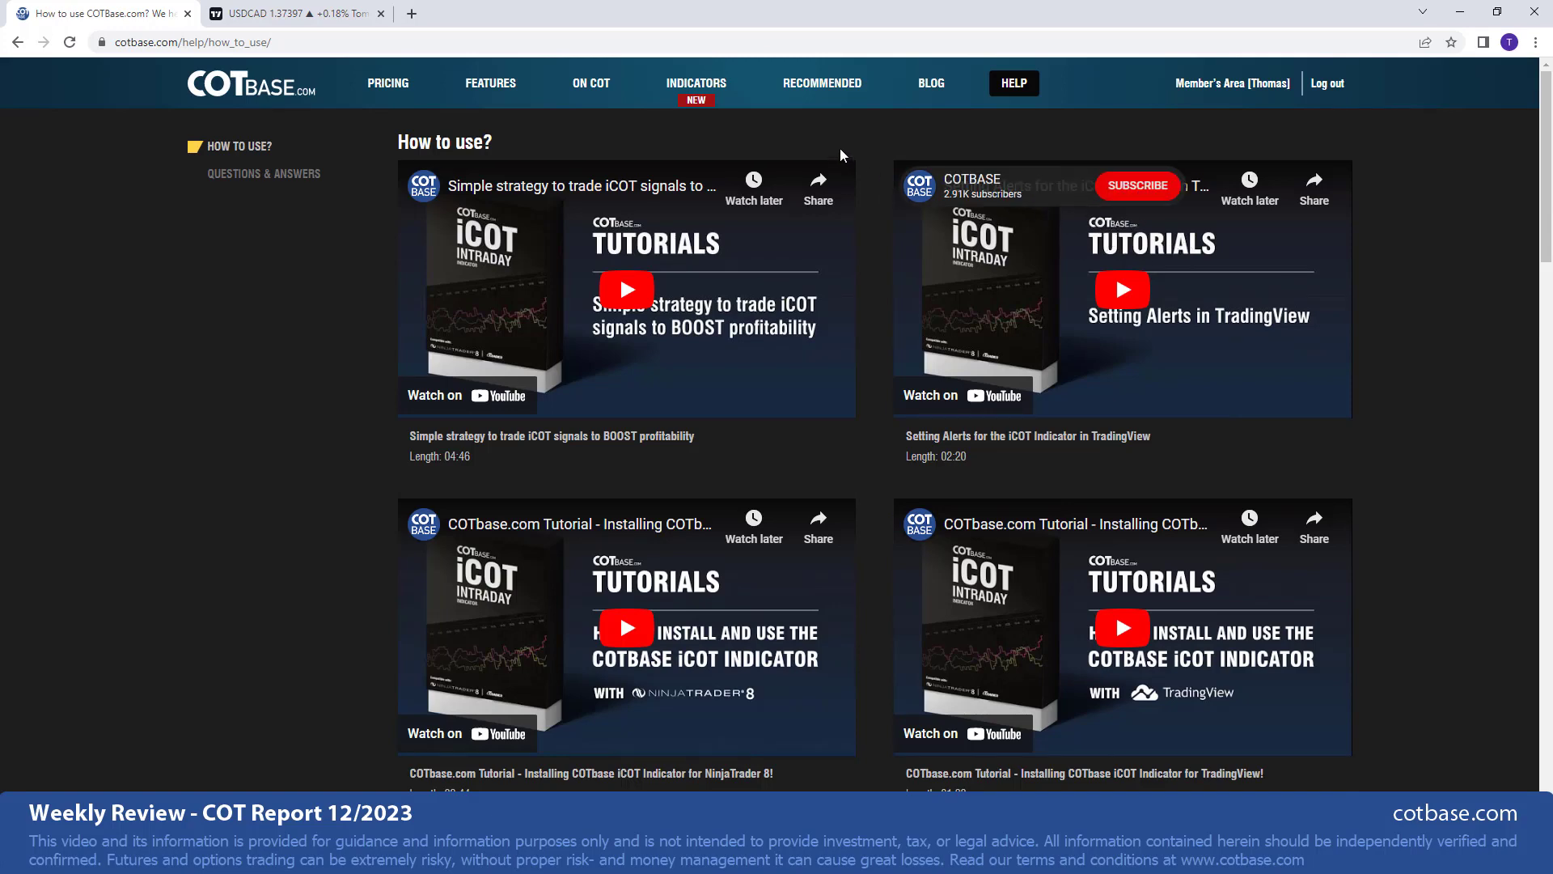
- Show the PRO, iCOT and iCOT with AfterSignal plan comparison and pricing
{"action": "left_click", "coordinate": [696, 82]}
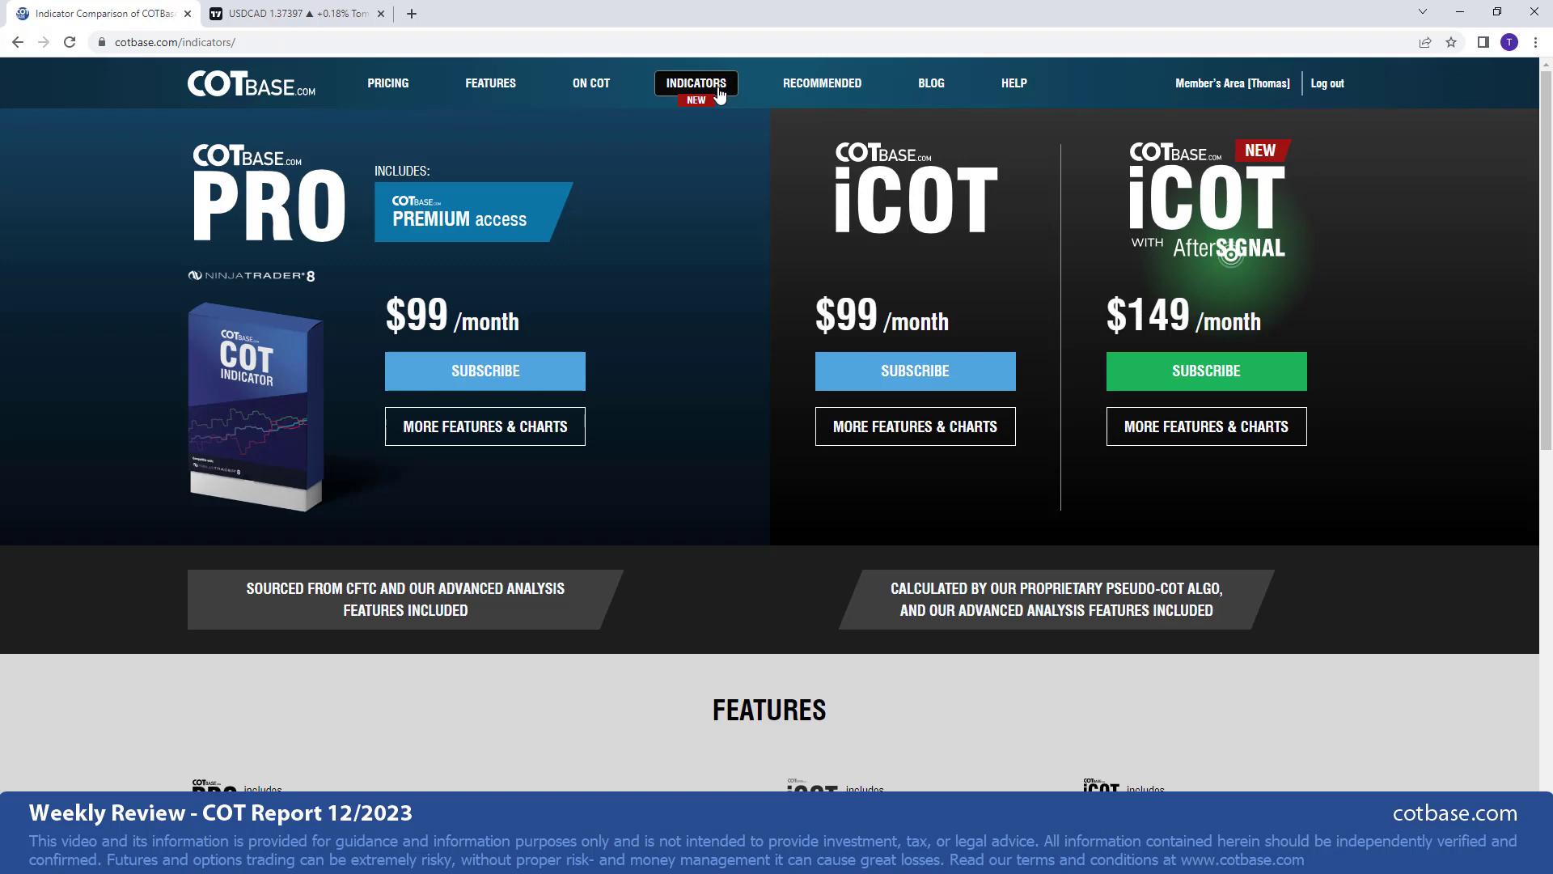
{"action": "mouse_move", "coordinate": [893, 251]}
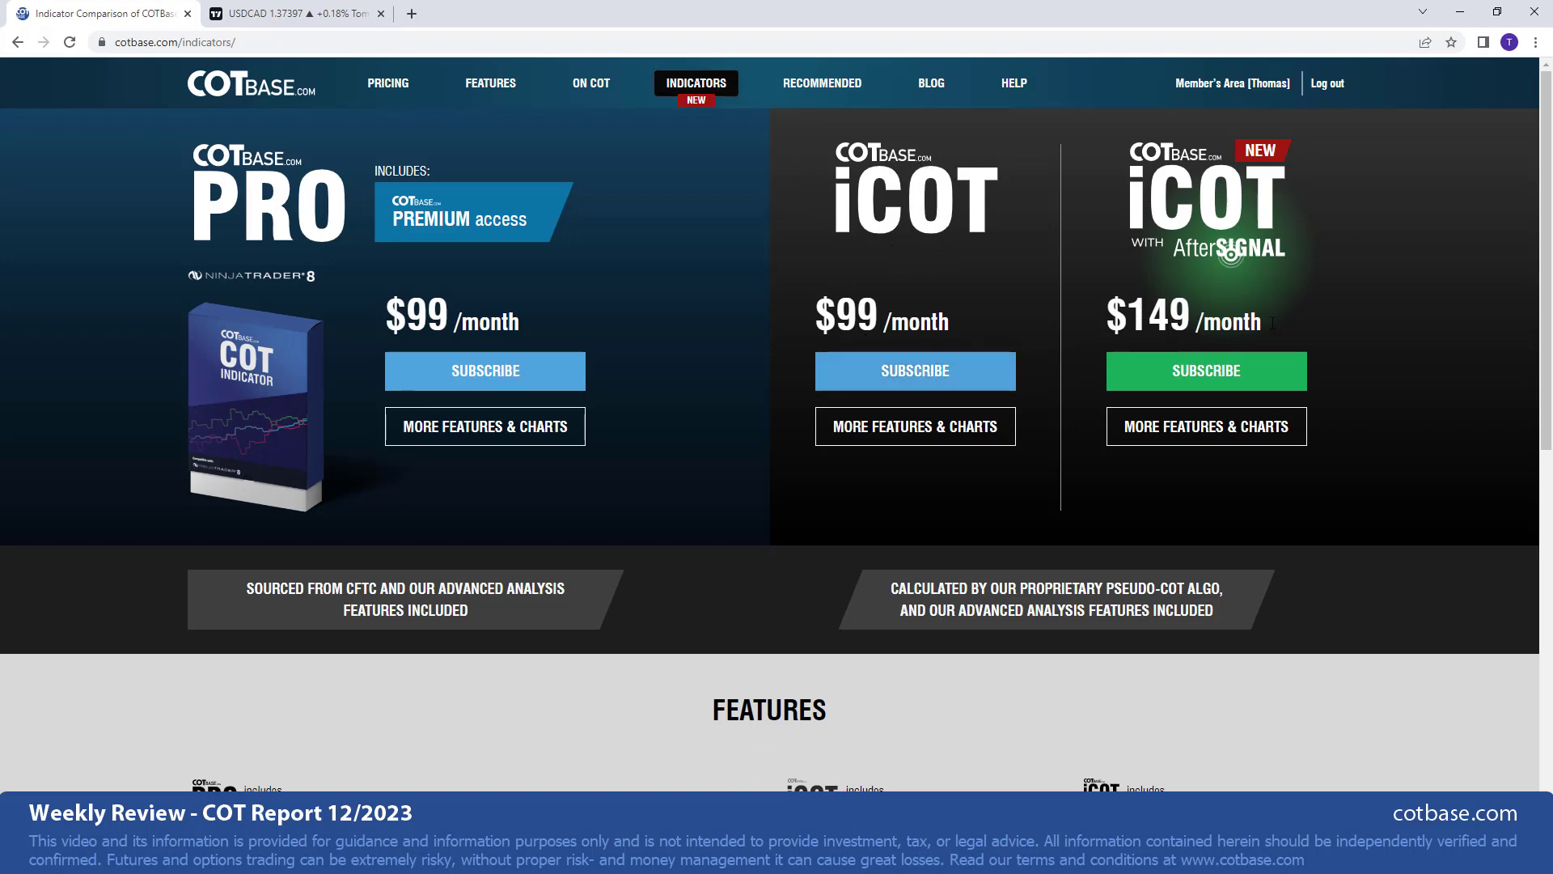
{"action": "mouse_move", "coordinate": [1094, 383]}
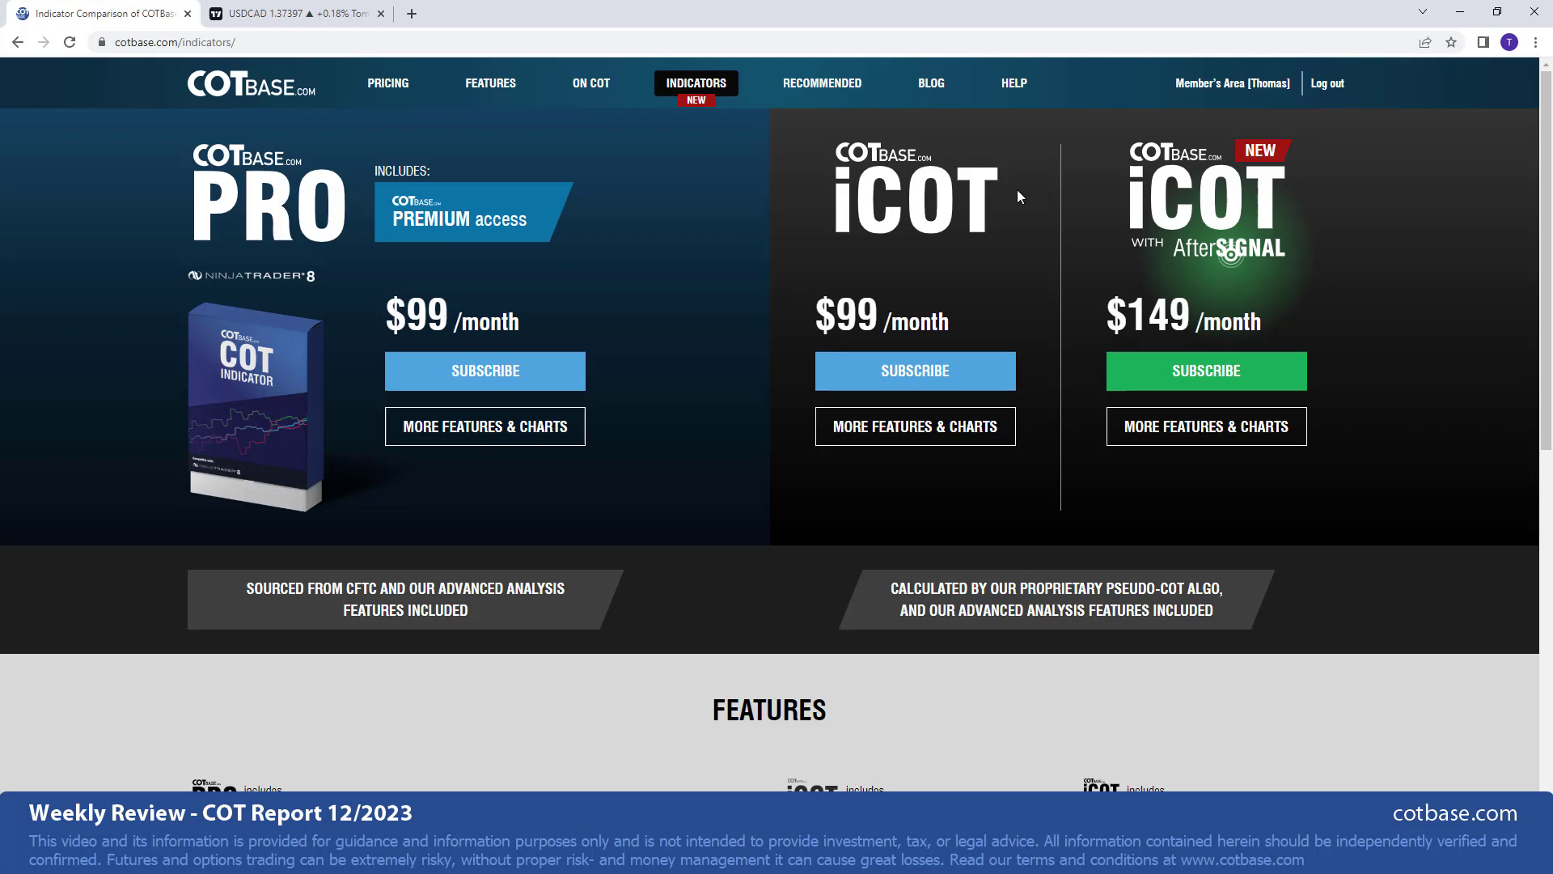
{"action": "mouse_move", "coordinate": [1014, 196]}
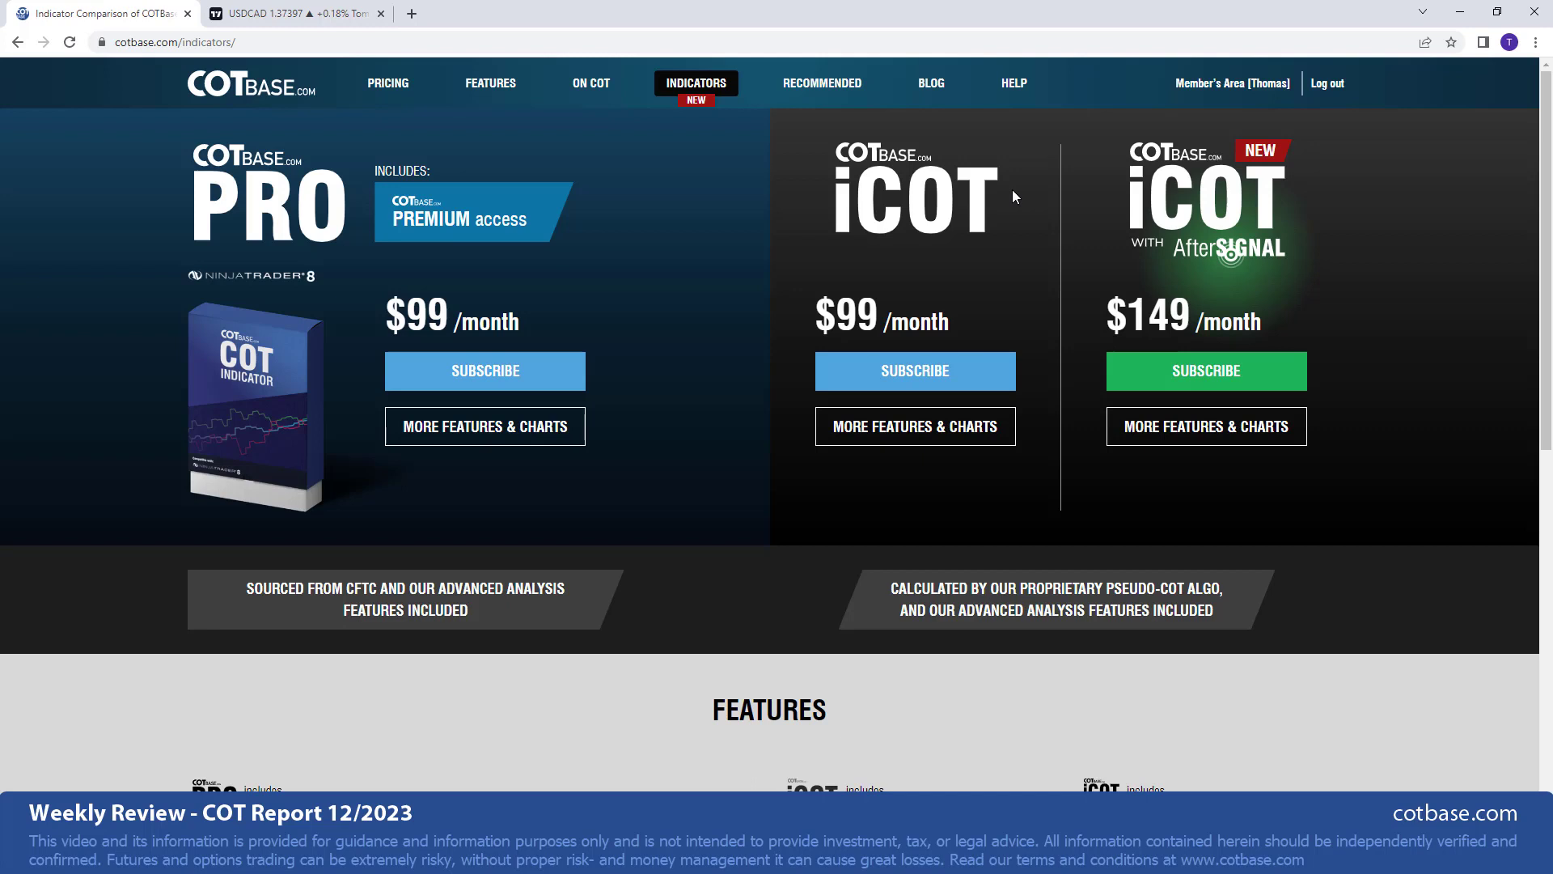
{"action": "mouse_move", "coordinate": [1141, 241]}
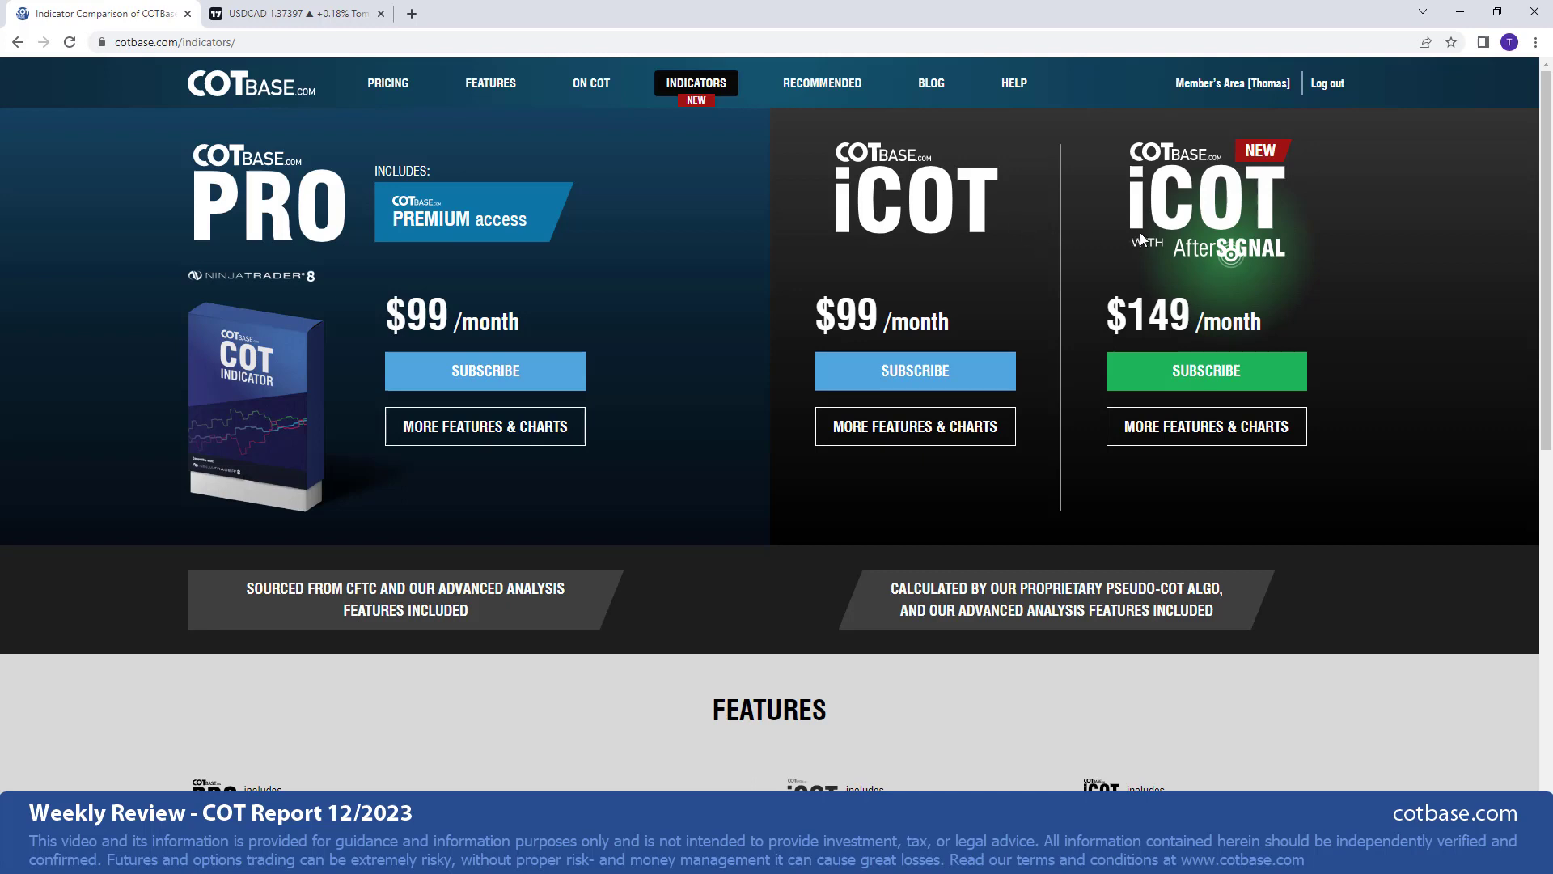
{"action": "mouse_move", "coordinate": [1115, 273]}
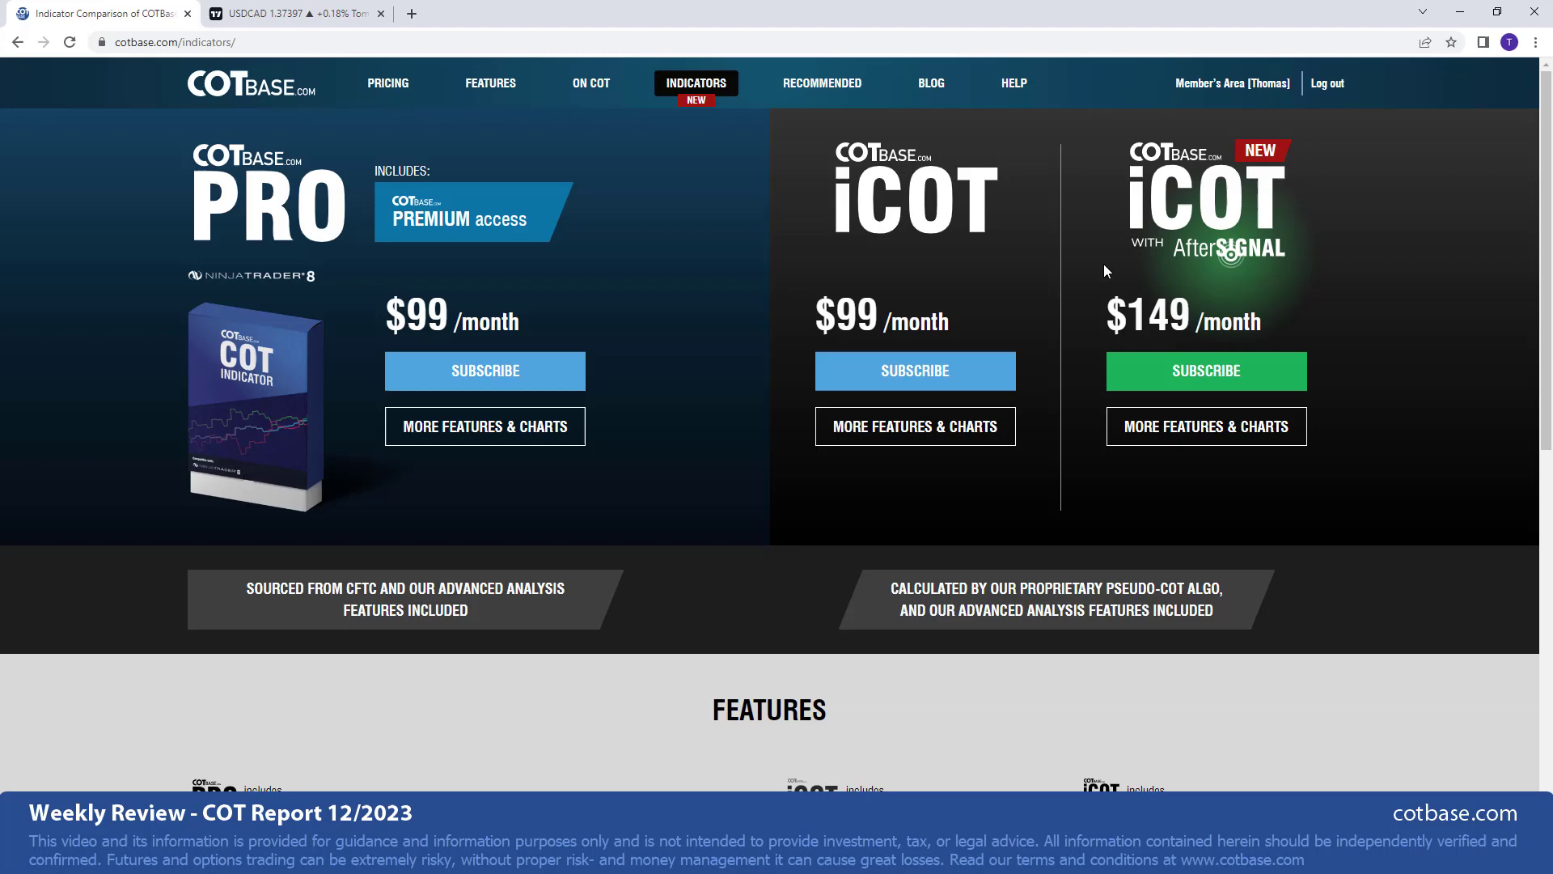
{"action": "mouse_move", "coordinate": [1012, 283]}
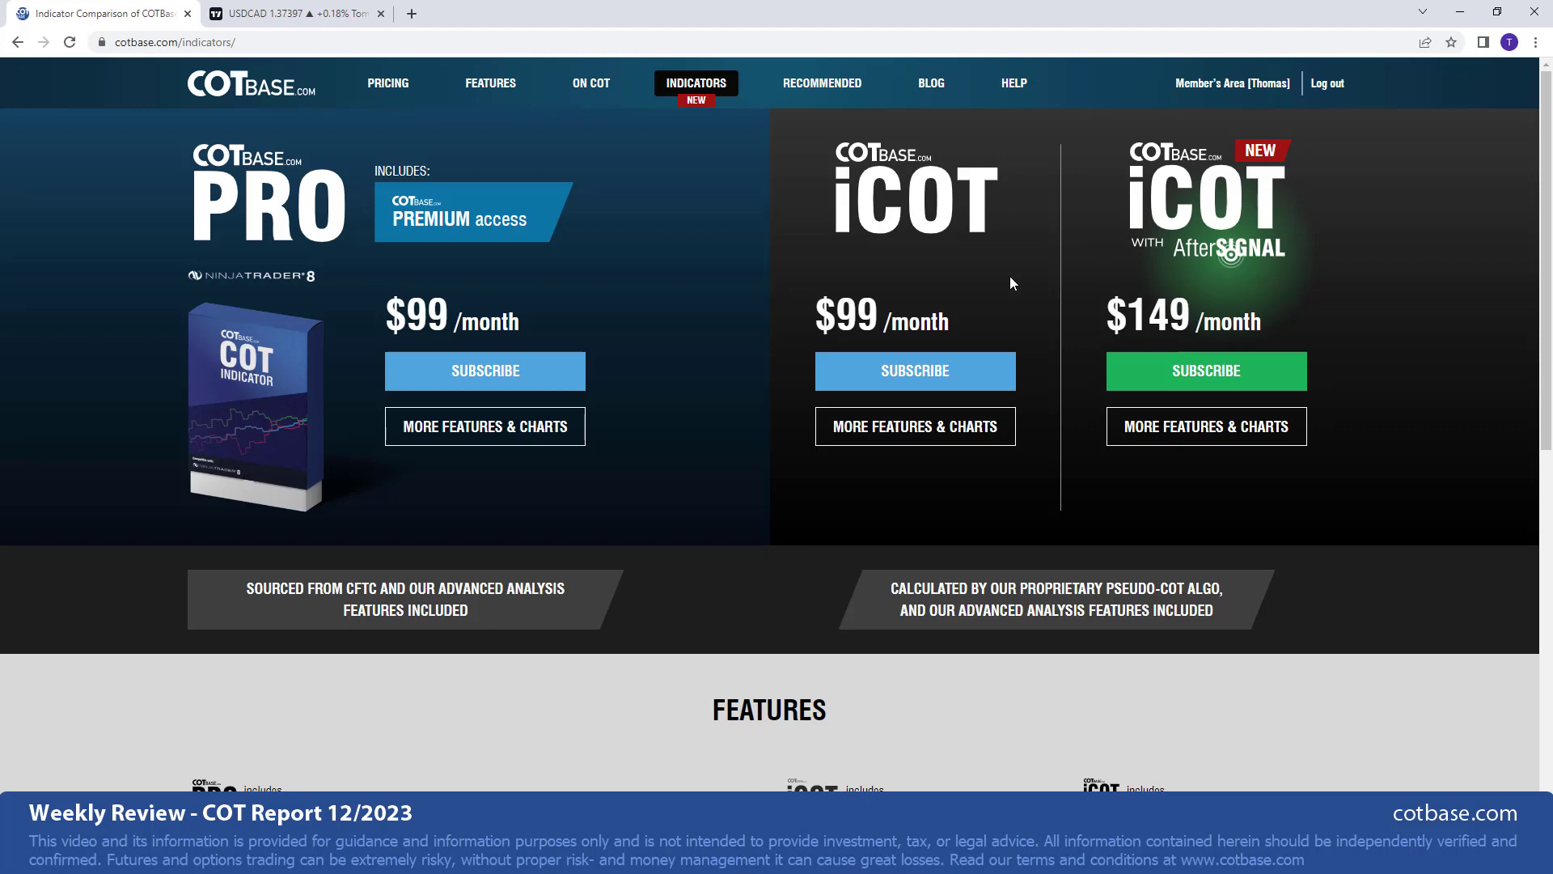
{"action": "left_click", "coordinate": [1231, 83]}
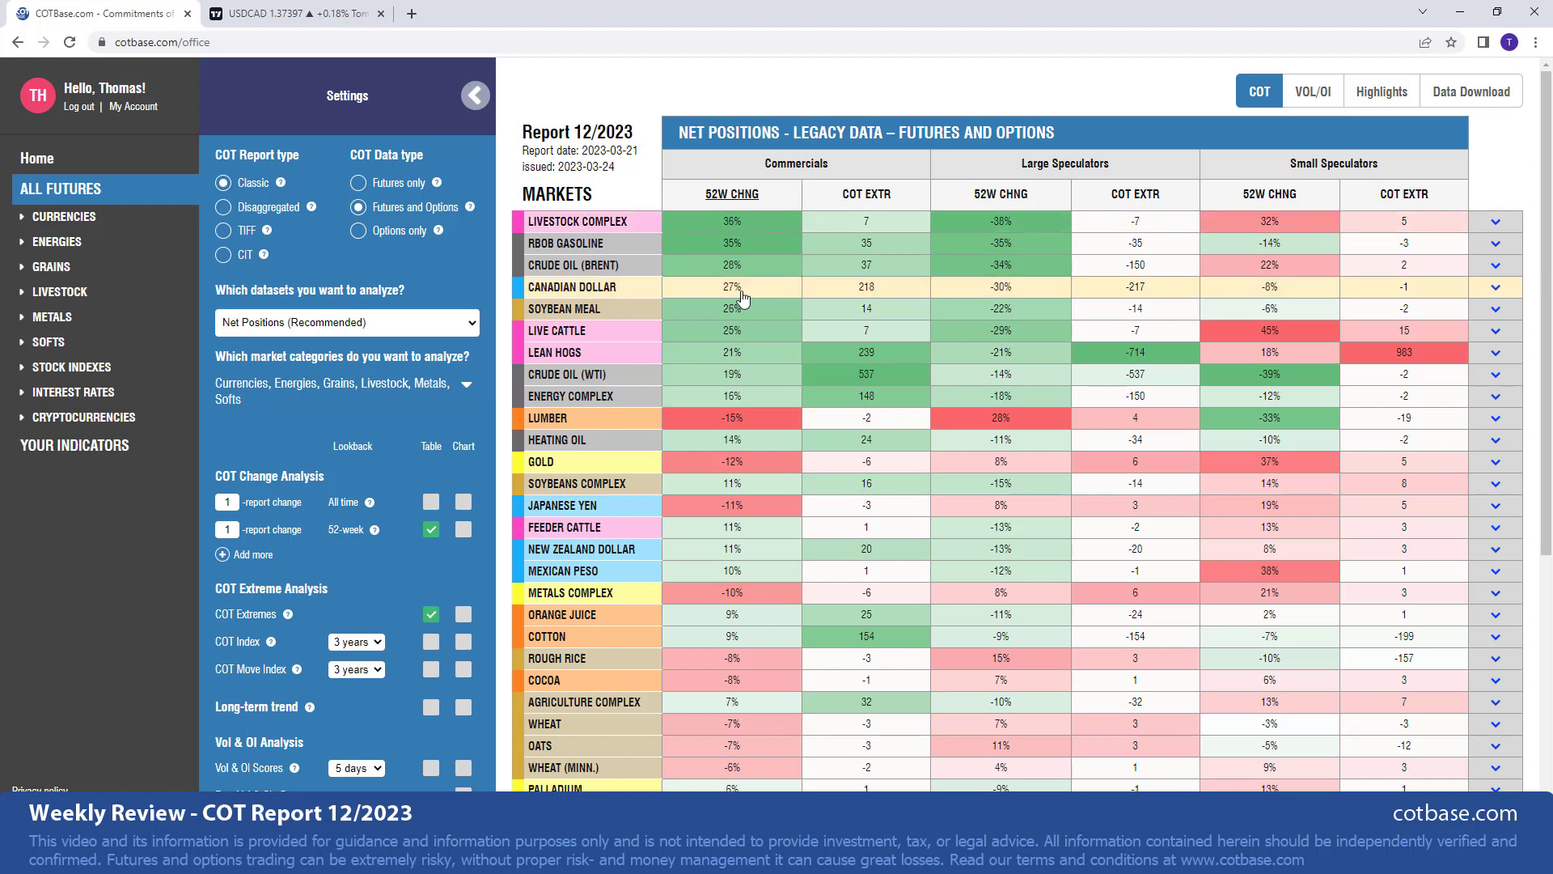
{"action": "mouse_move", "coordinate": [641, 297]}
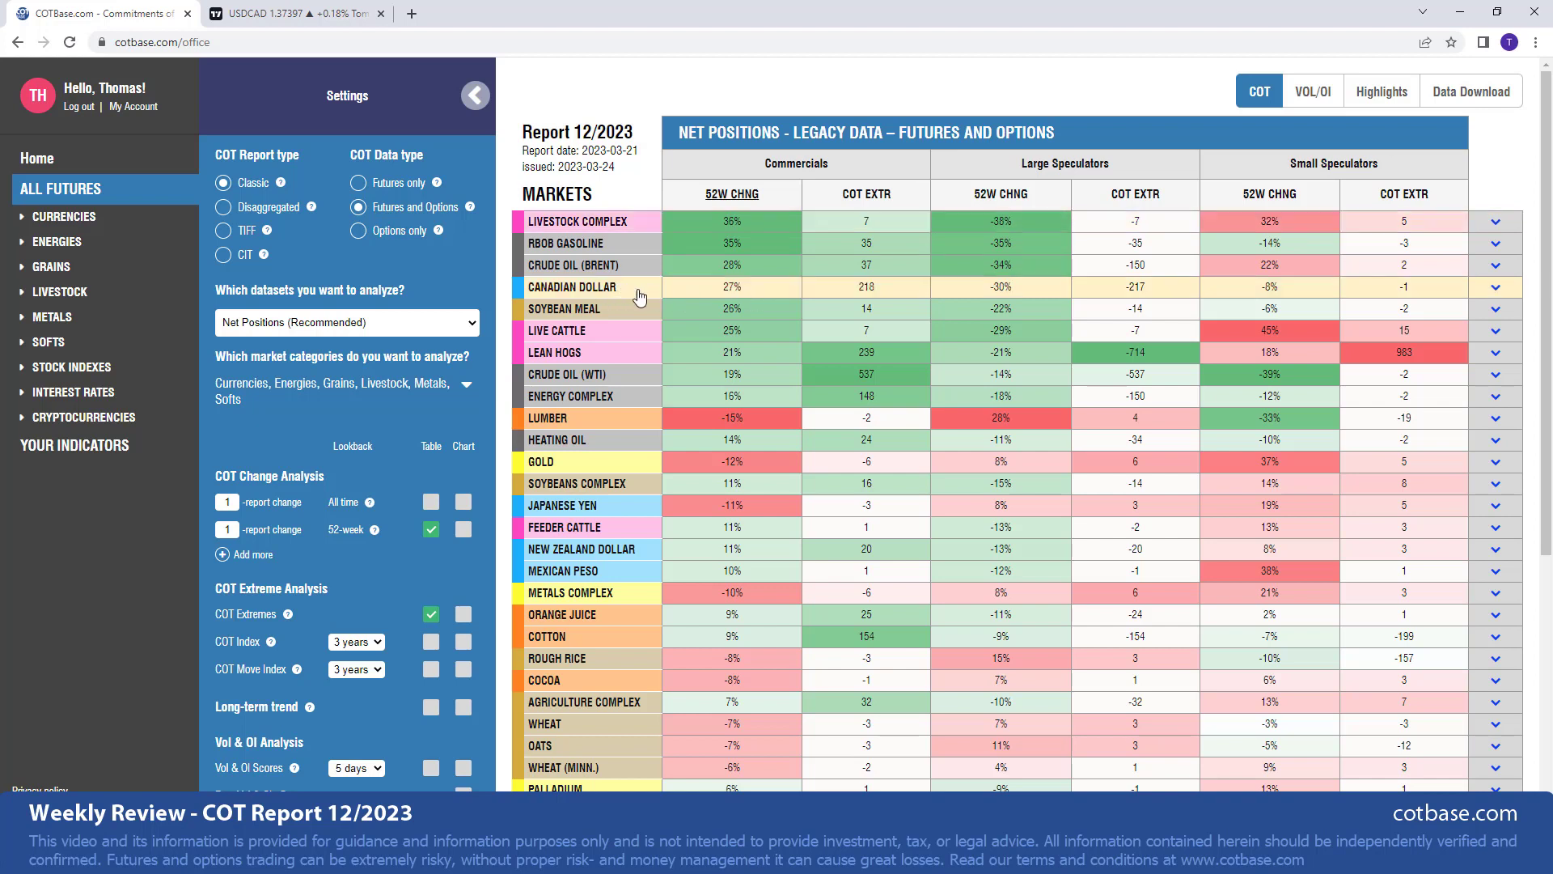
{"action": "mouse_move", "coordinate": [680, 297]}
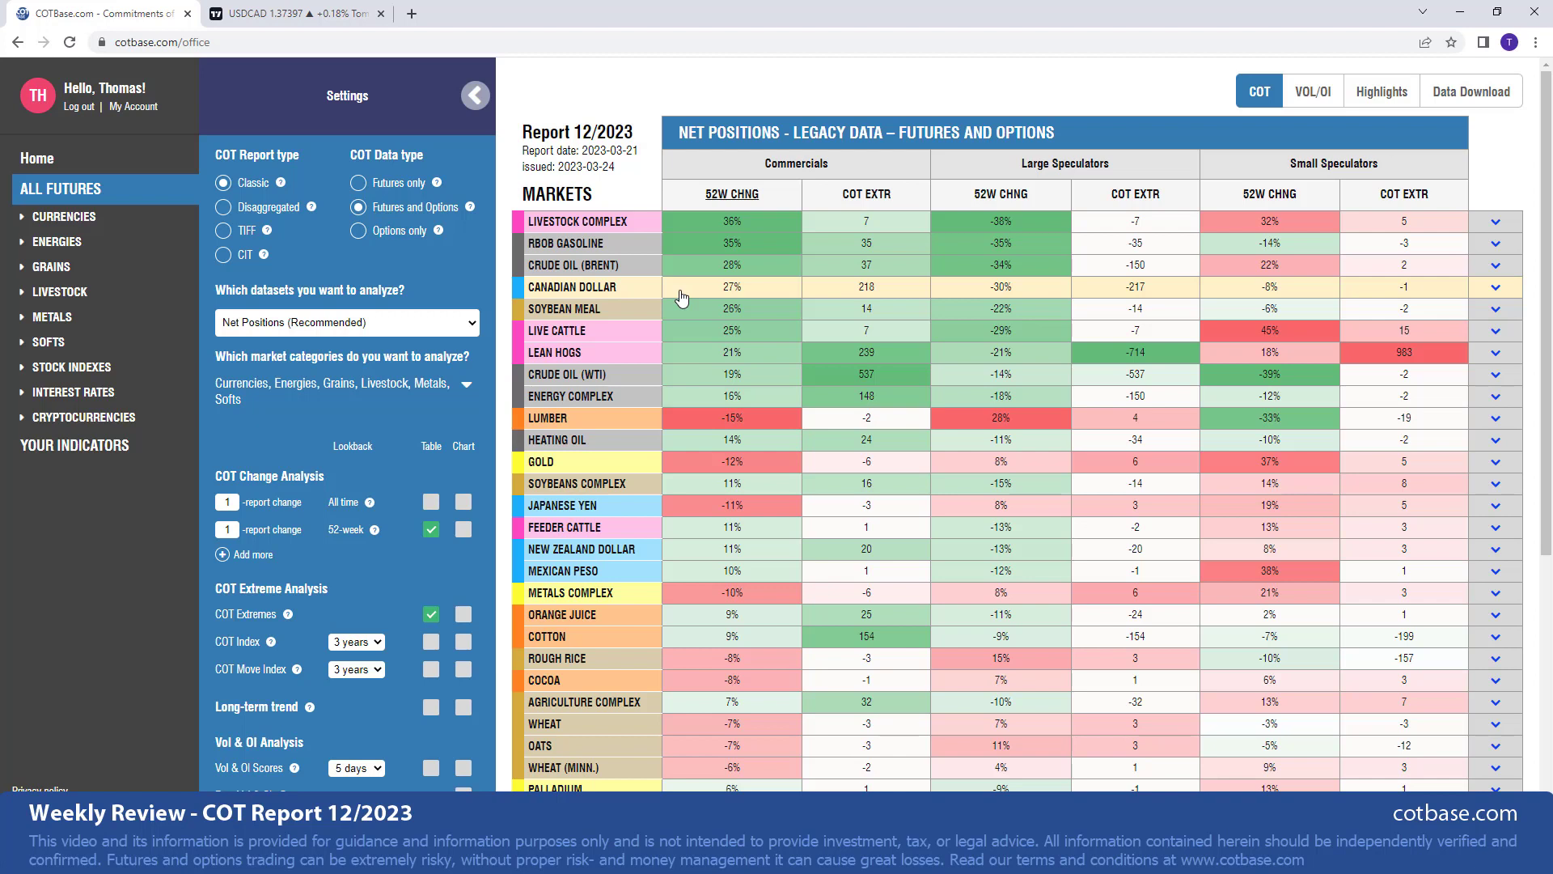
{"action": "mouse_move", "coordinate": [605, 228]}
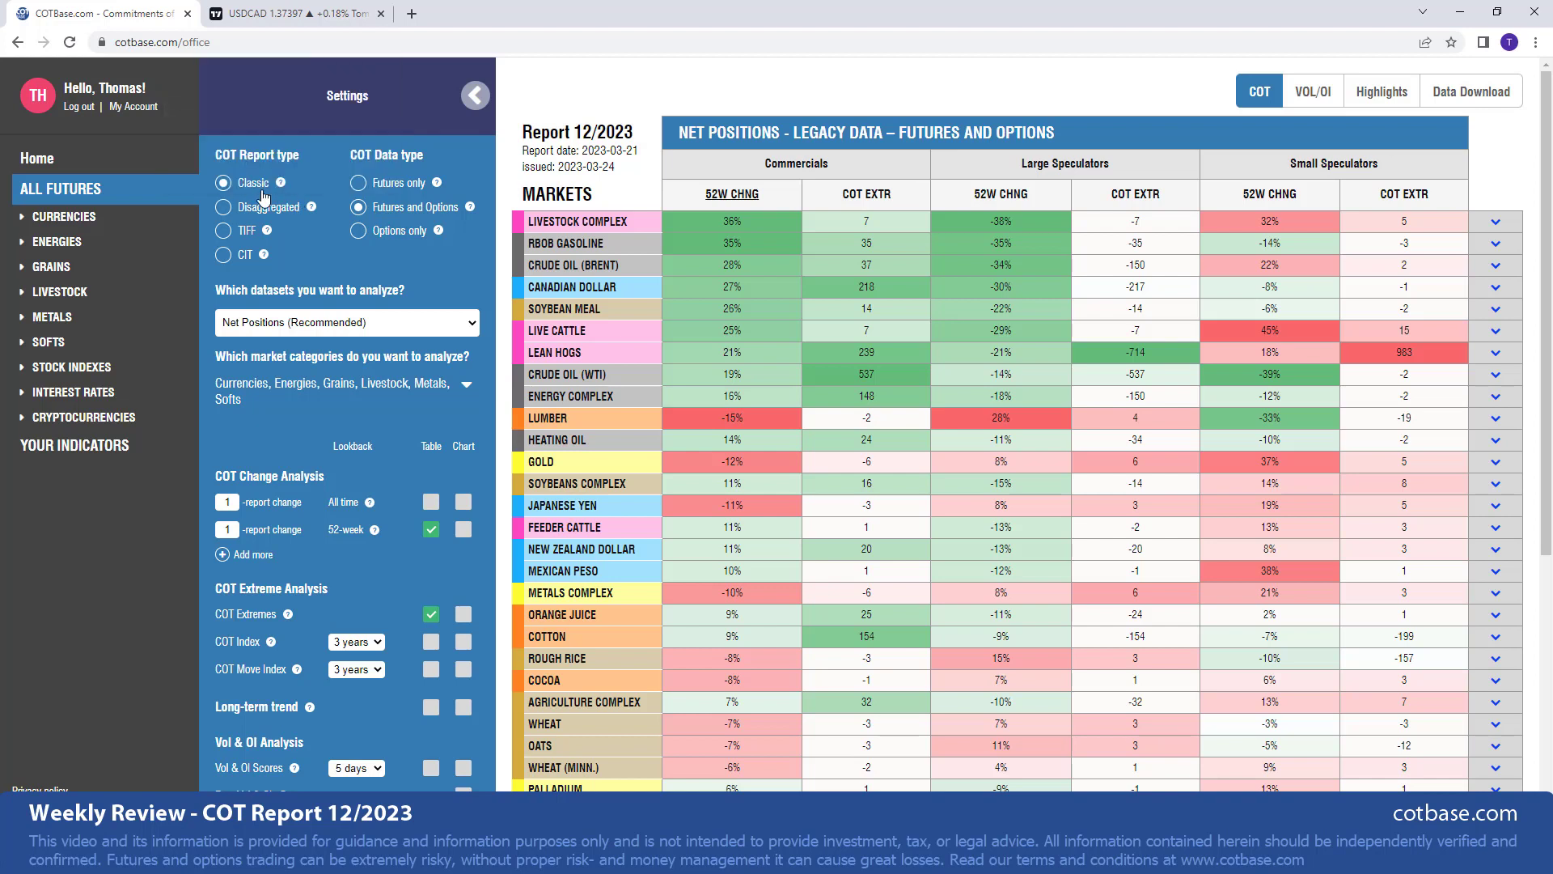
{"action": "mouse_move", "coordinate": [288, 211]}
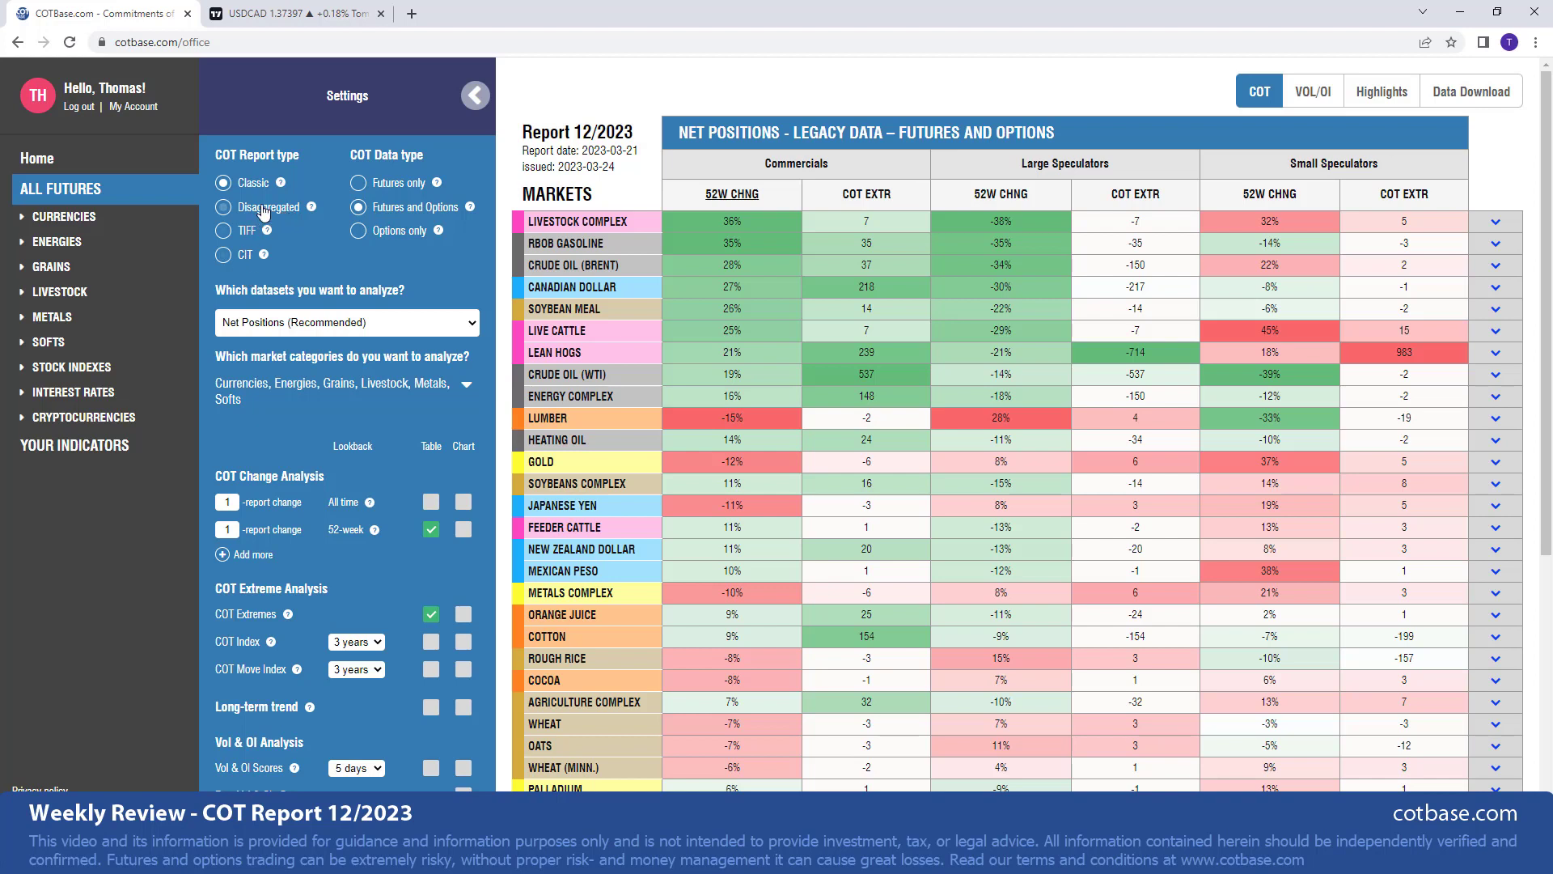
{"action": "mouse_move", "coordinate": [251, 237]}
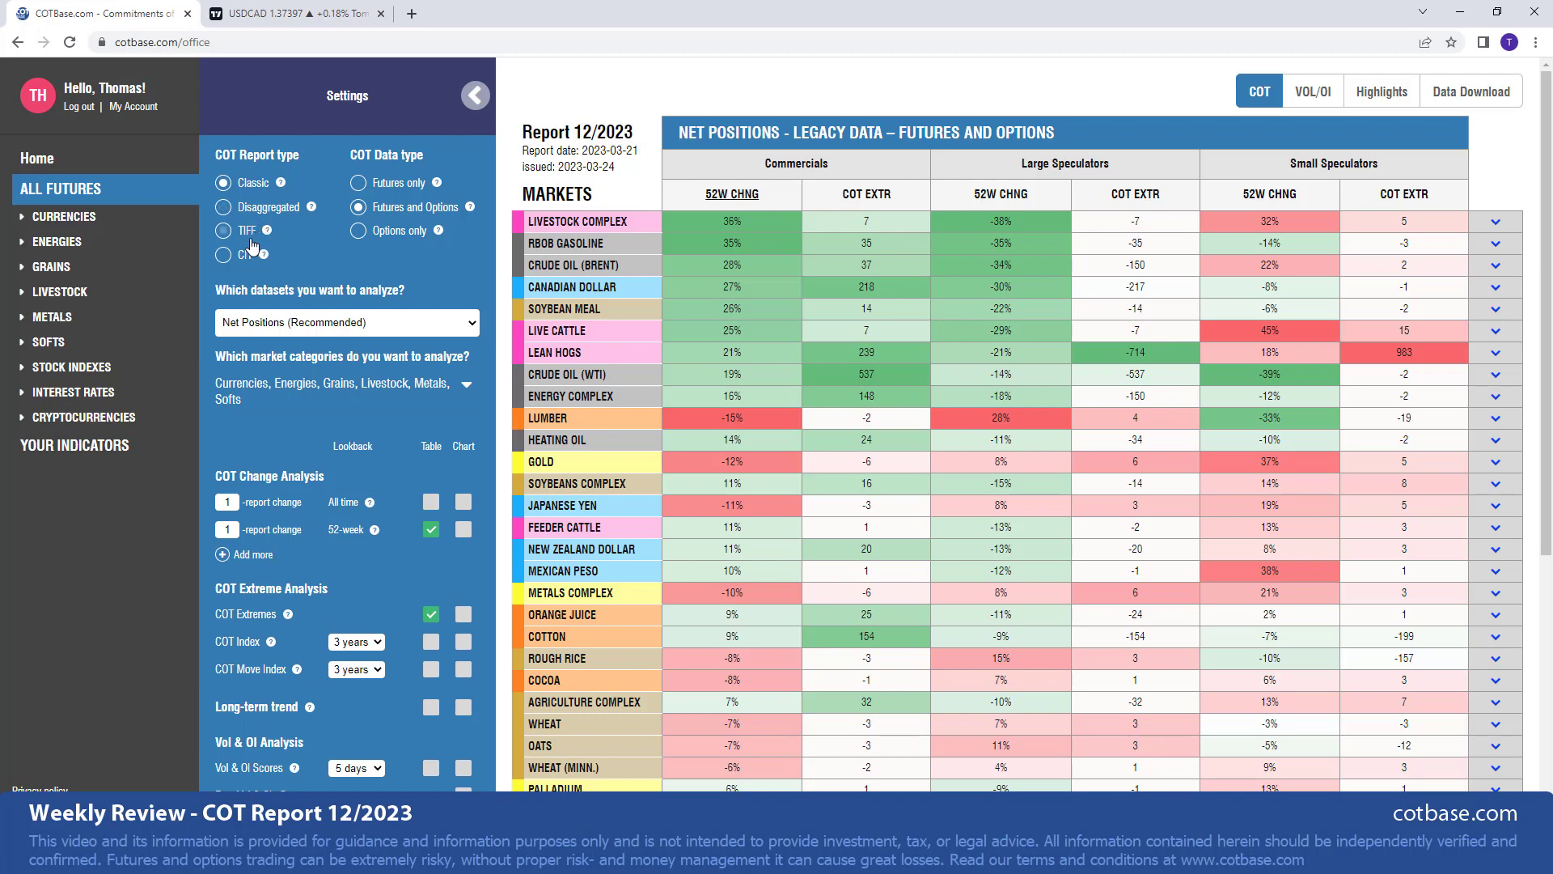
{"action": "mouse_move", "coordinate": [252, 255]}
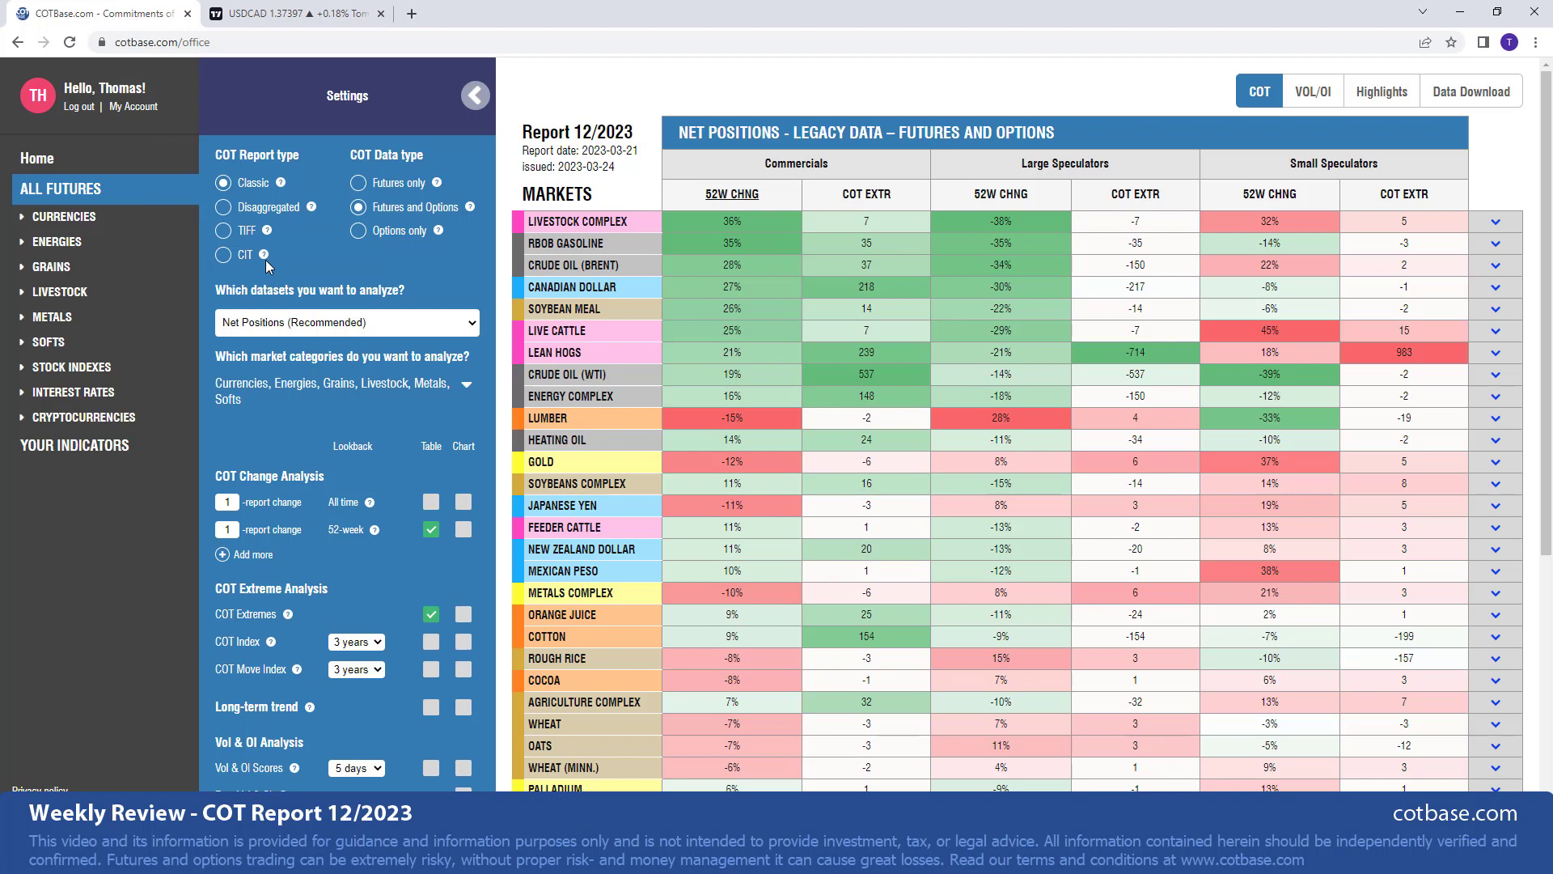
{"action": "mouse_move", "coordinate": [280, 268]}
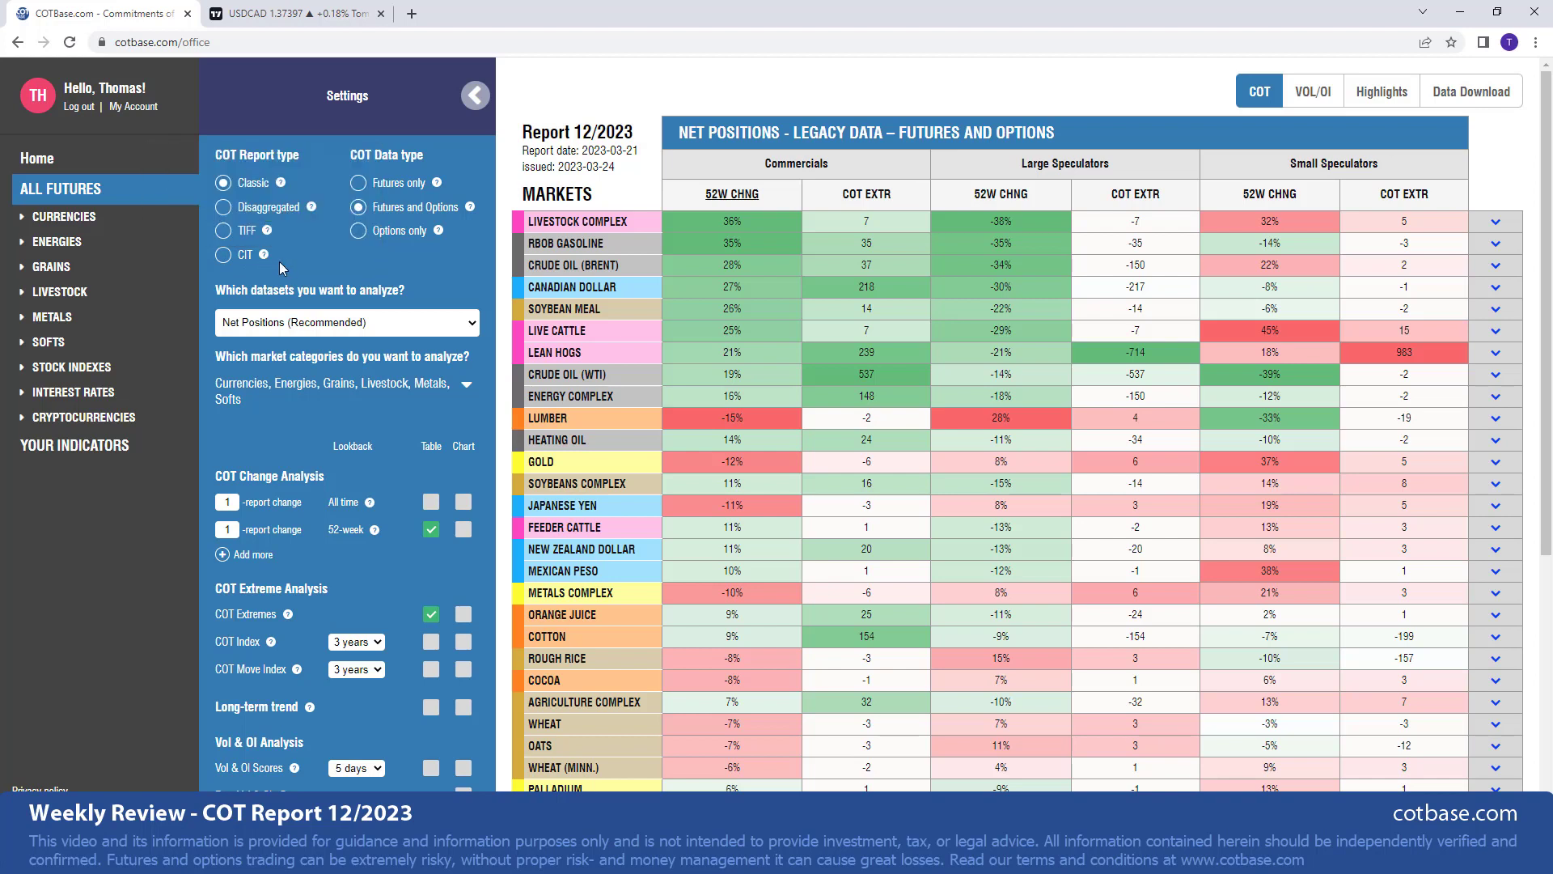
{"action": "mouse_move", "coordinate": [402, 251]}
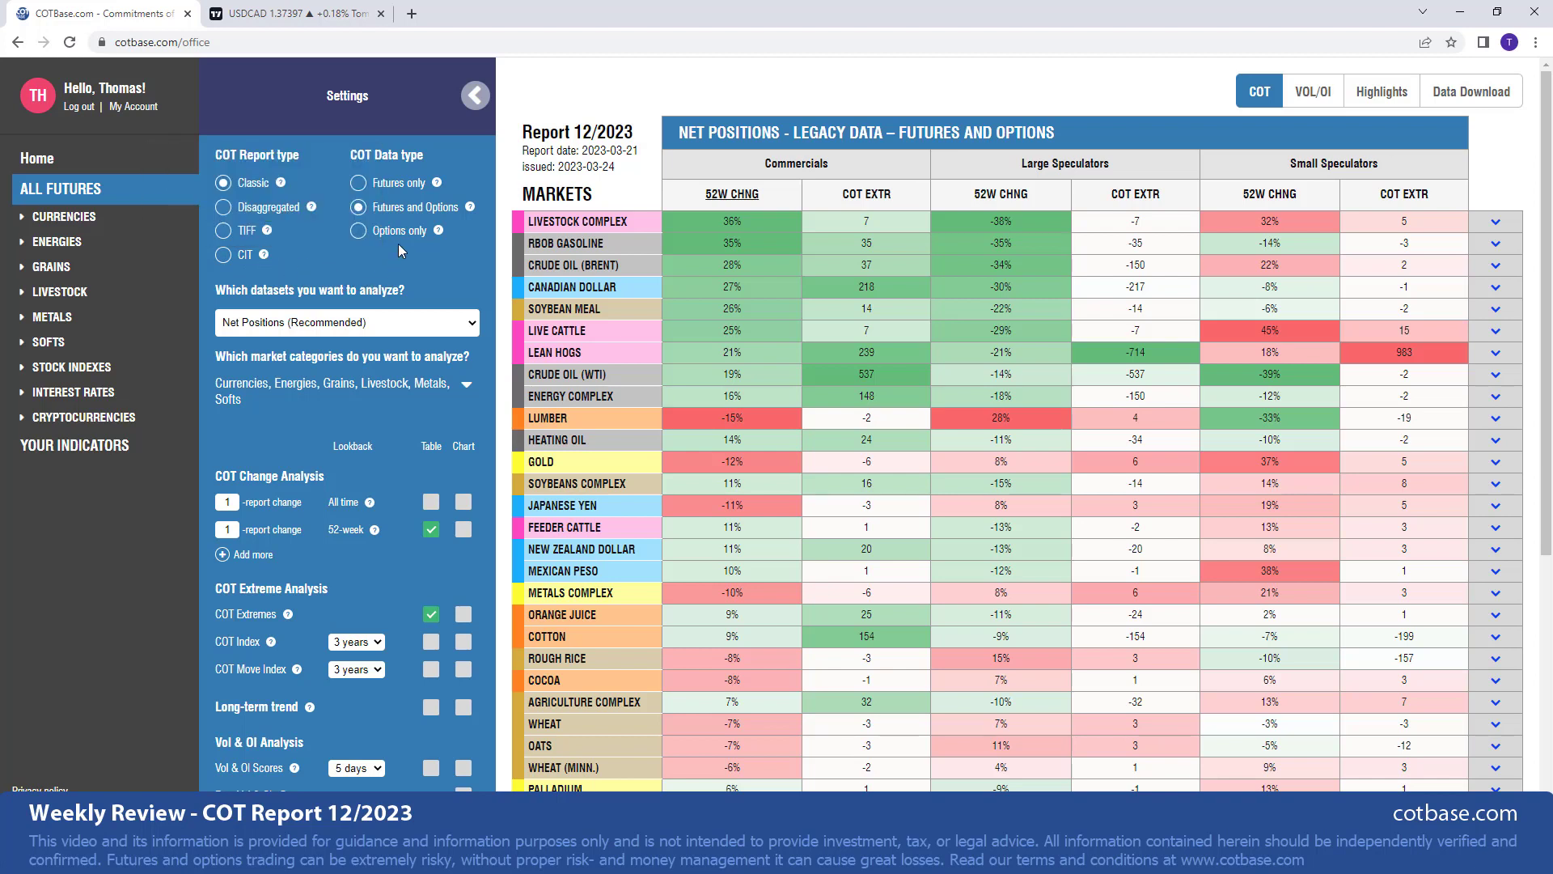
{"action": "mouse_move", "coordinate": [429, 255]}
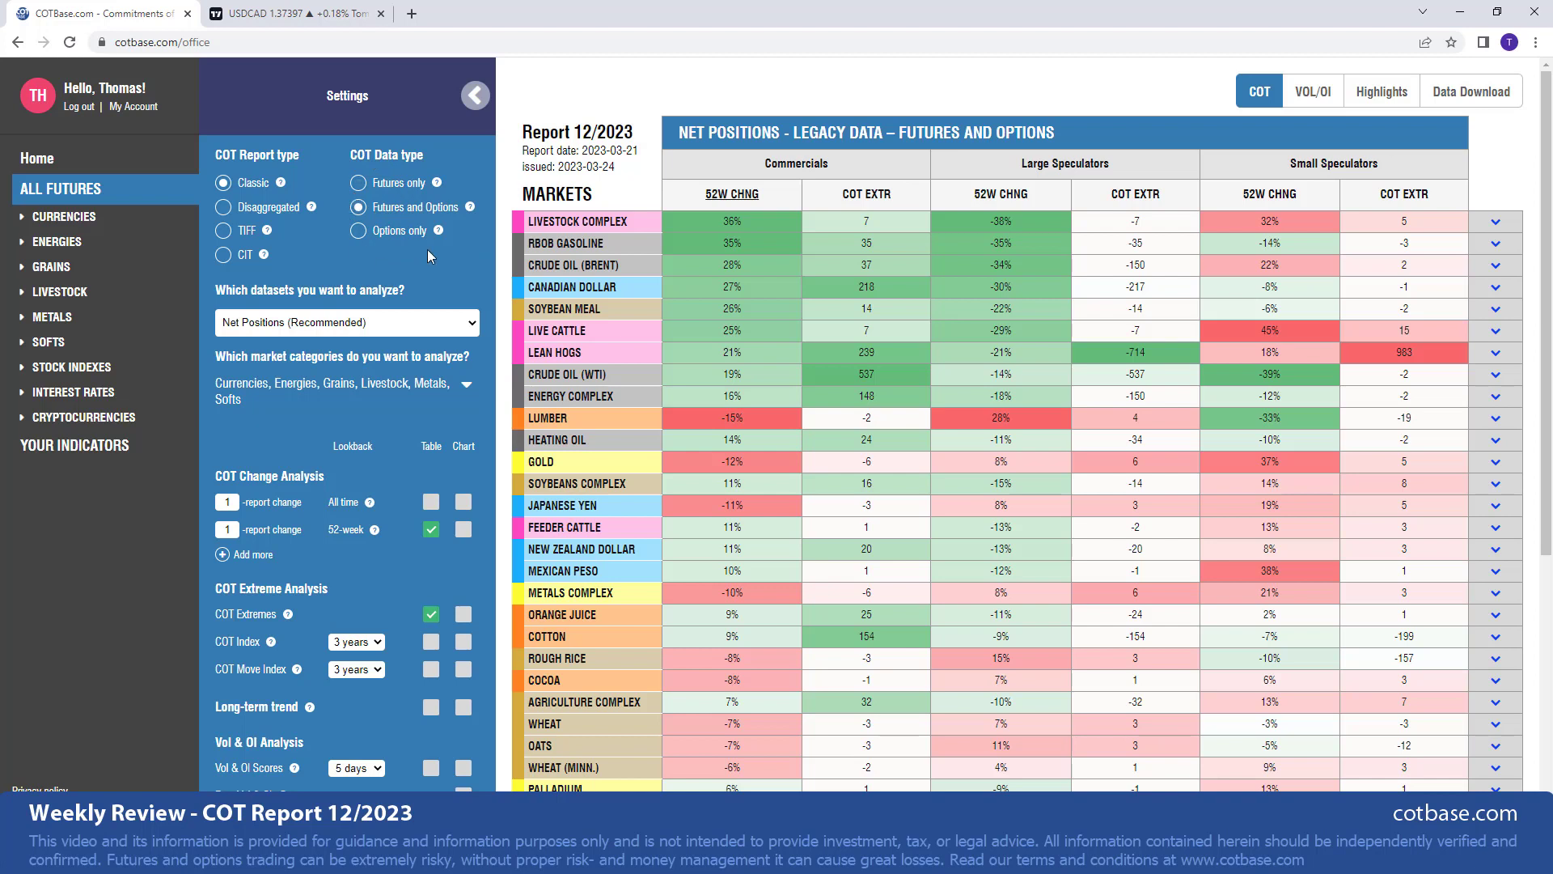
{"action": "mouse_move", "coordinate": [433, 224]}
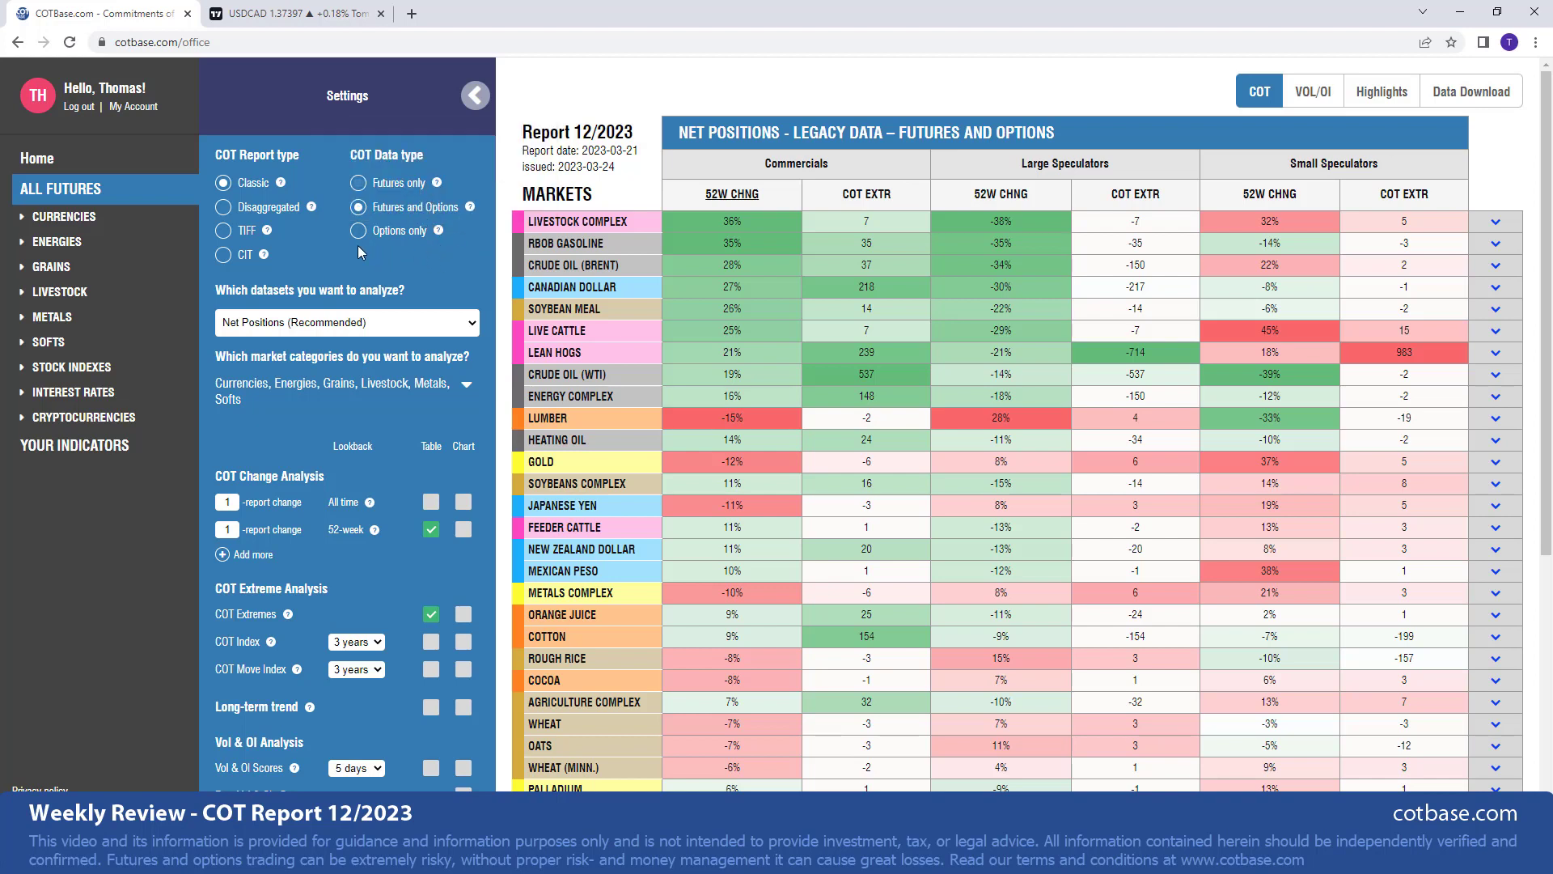
{"action": "mouse_move", "coordinate": [507, 324]}
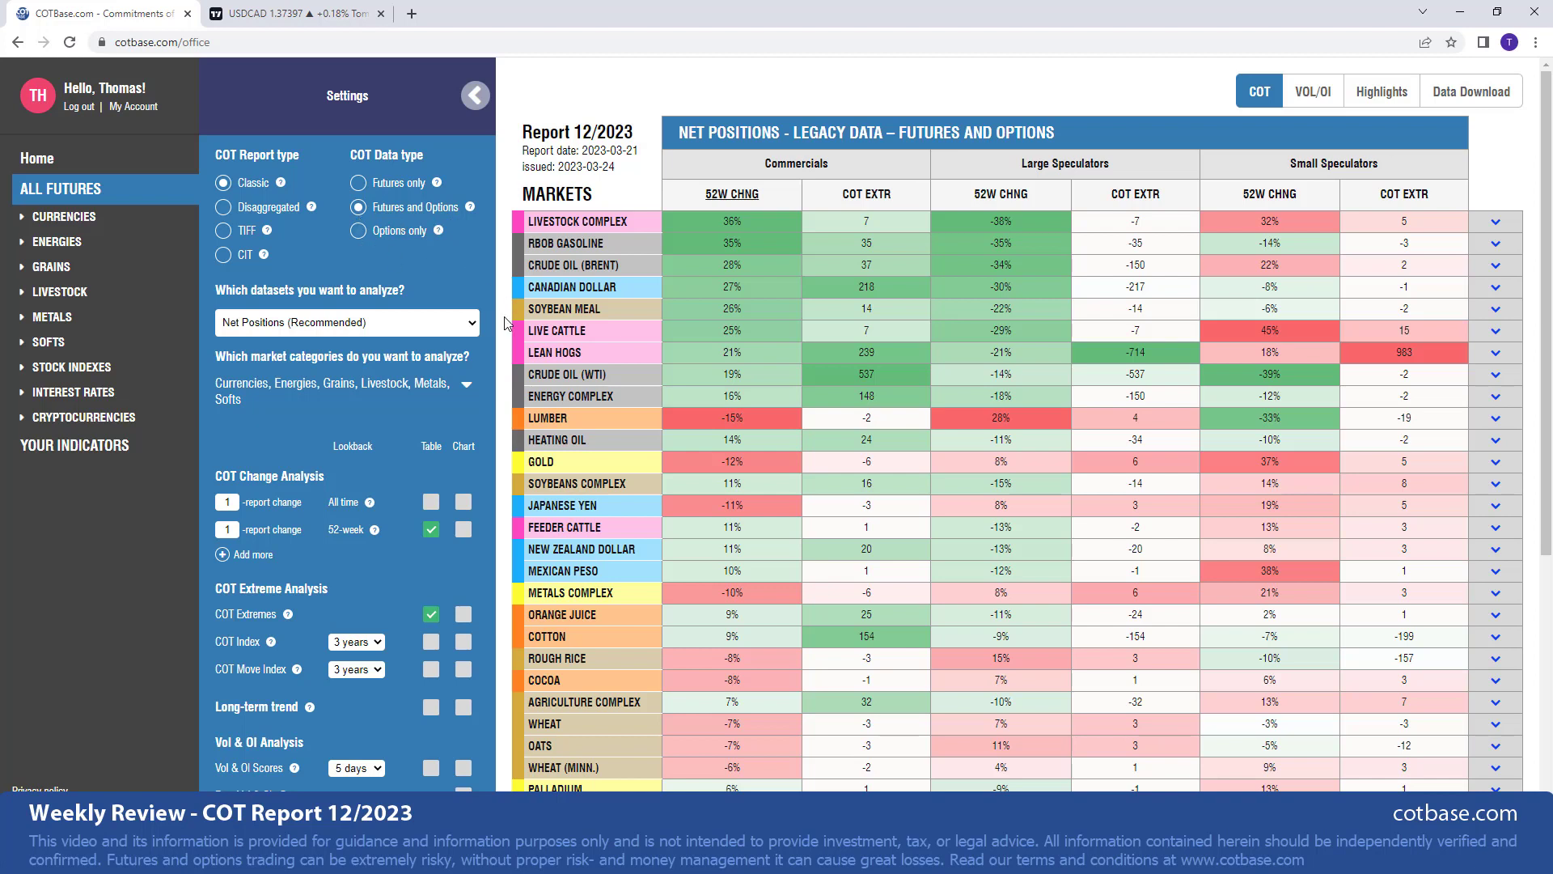
{"action": "mouse_move", "coordinate": [733, 176]}
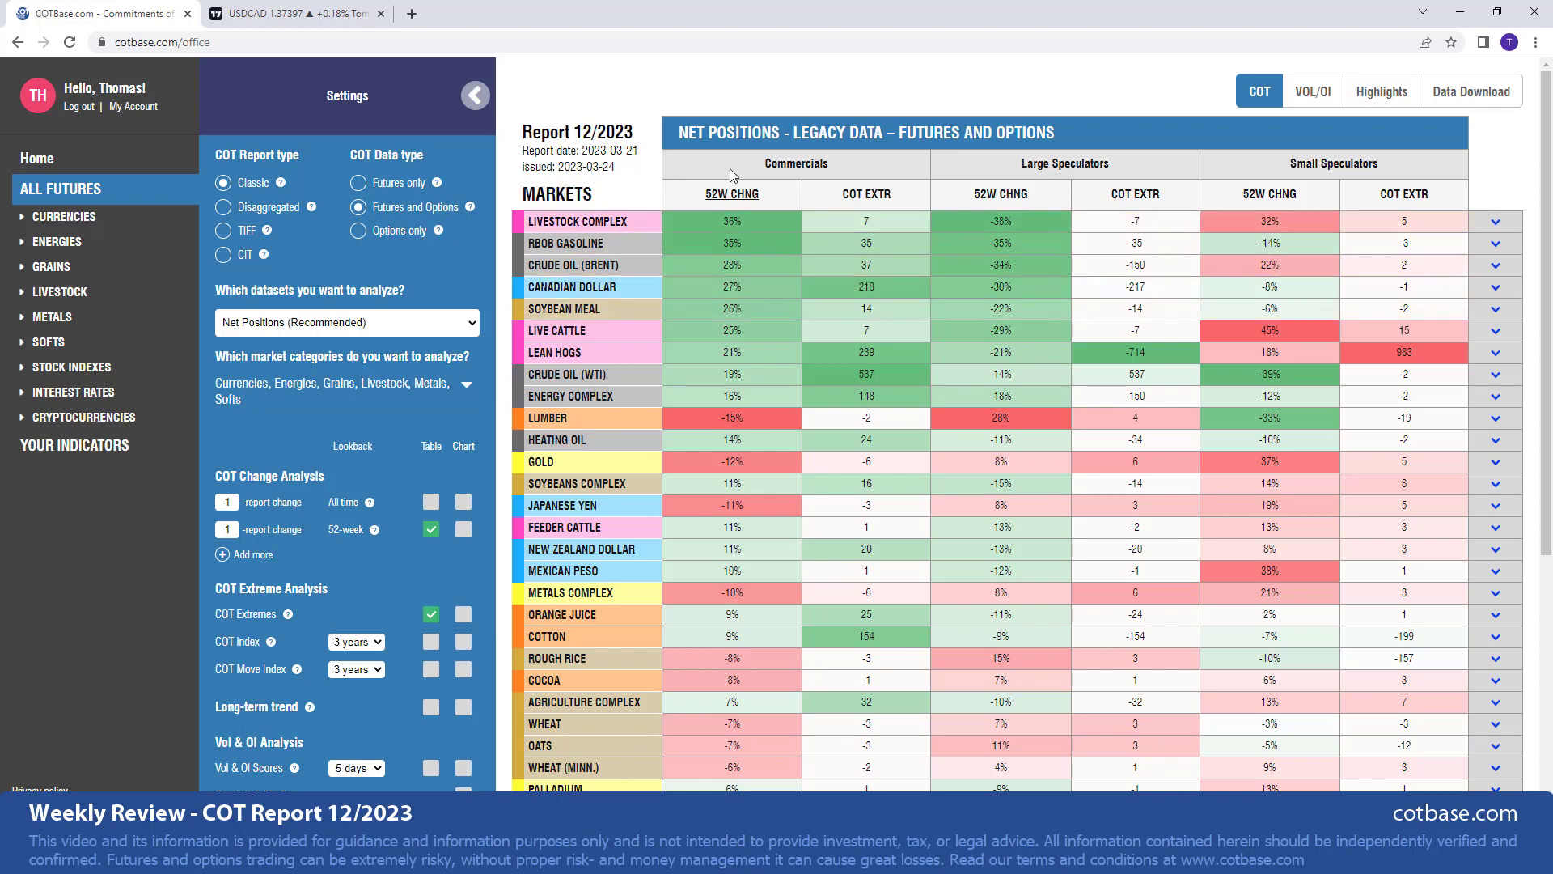
{"action": "mouse_move", "coordinate": [732, 194]}
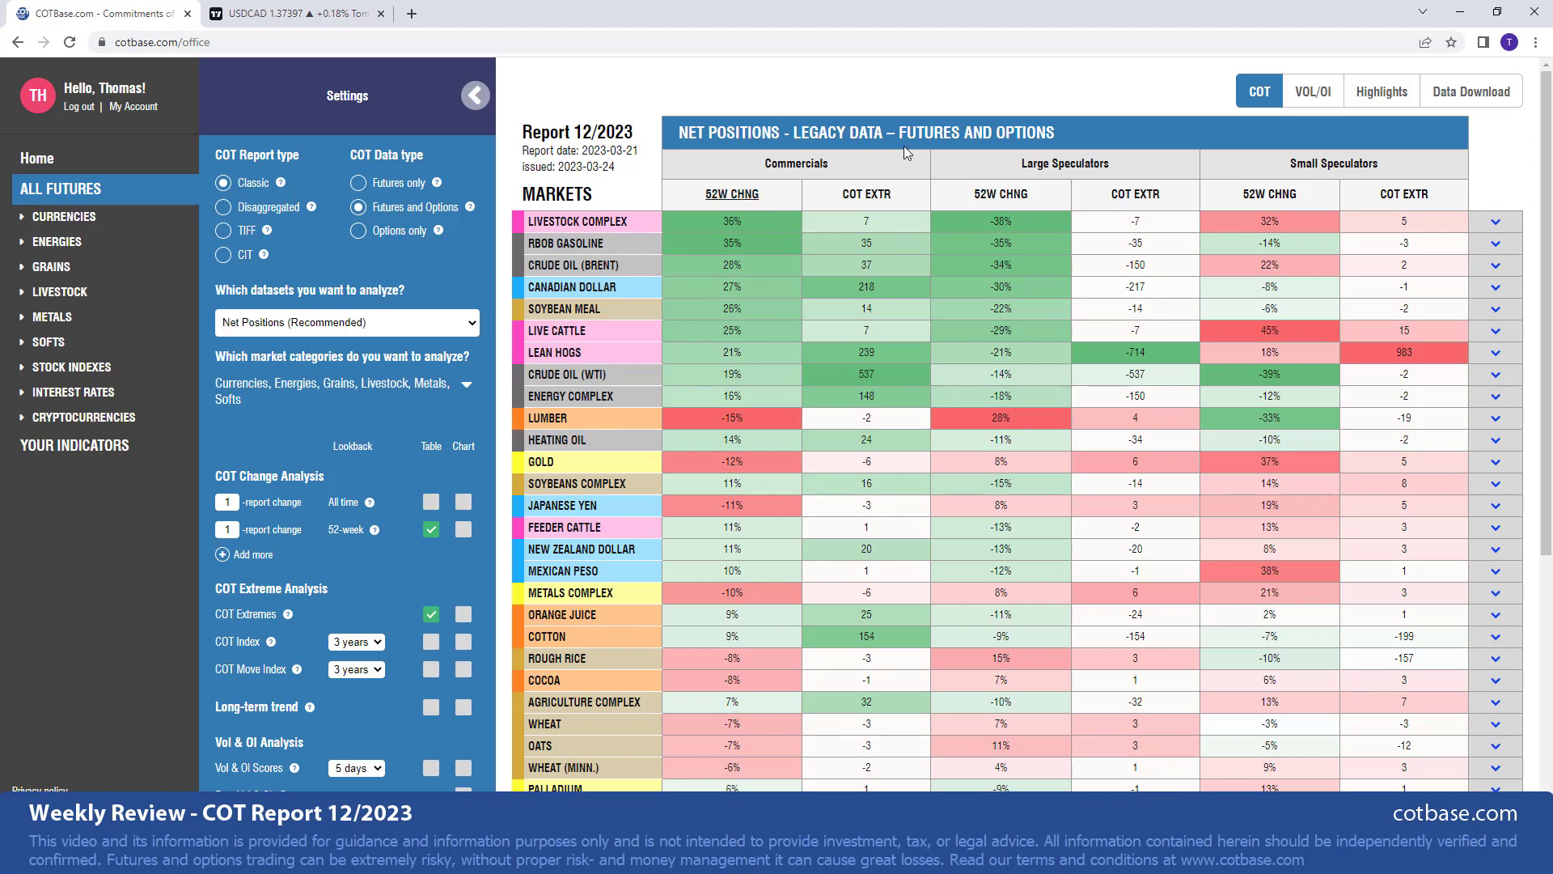
- Collapse the Settings panel to widen the net positions table and expand the Livestock markets list
{"action": "left_click", "coordinate": [475, 95]}
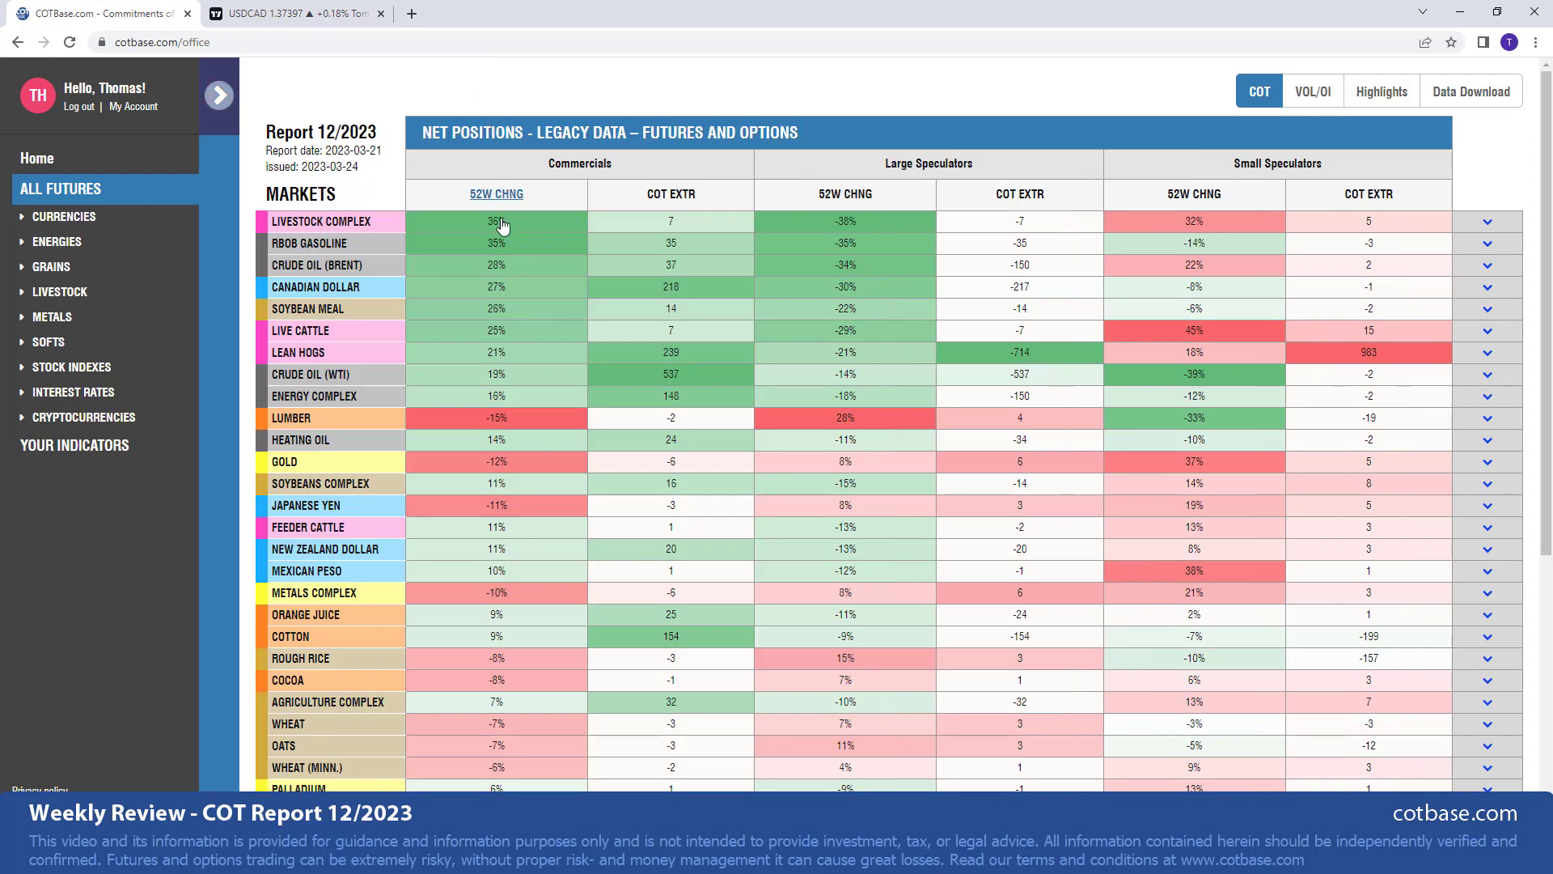
{"action": "mouse_move", "coordinate": [466, 254]}
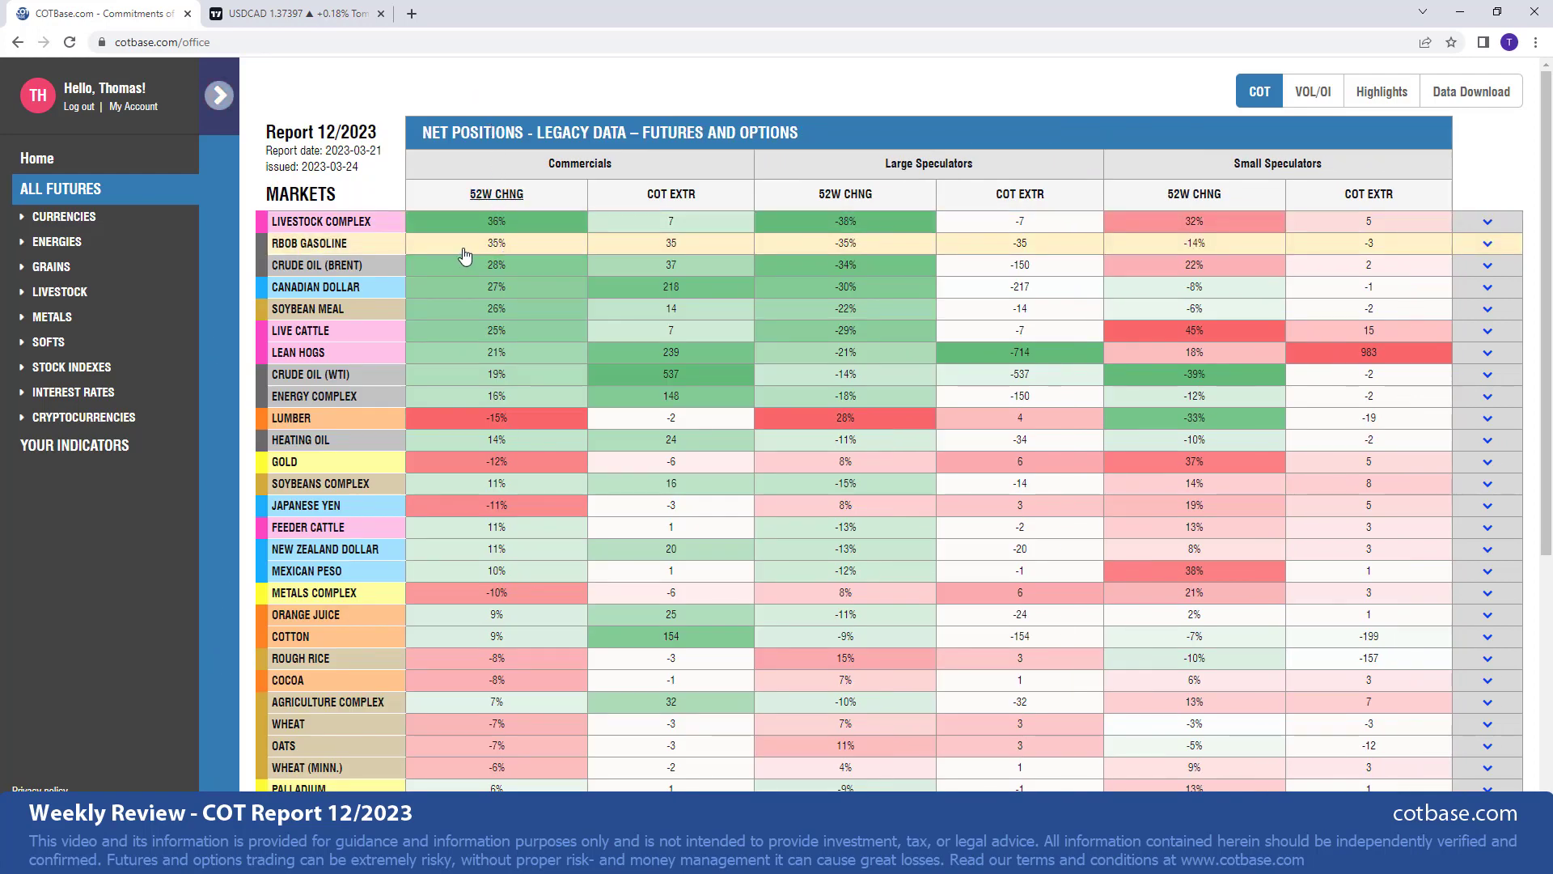
{"action": "mouse_move", "coordinate": [366, 221]}
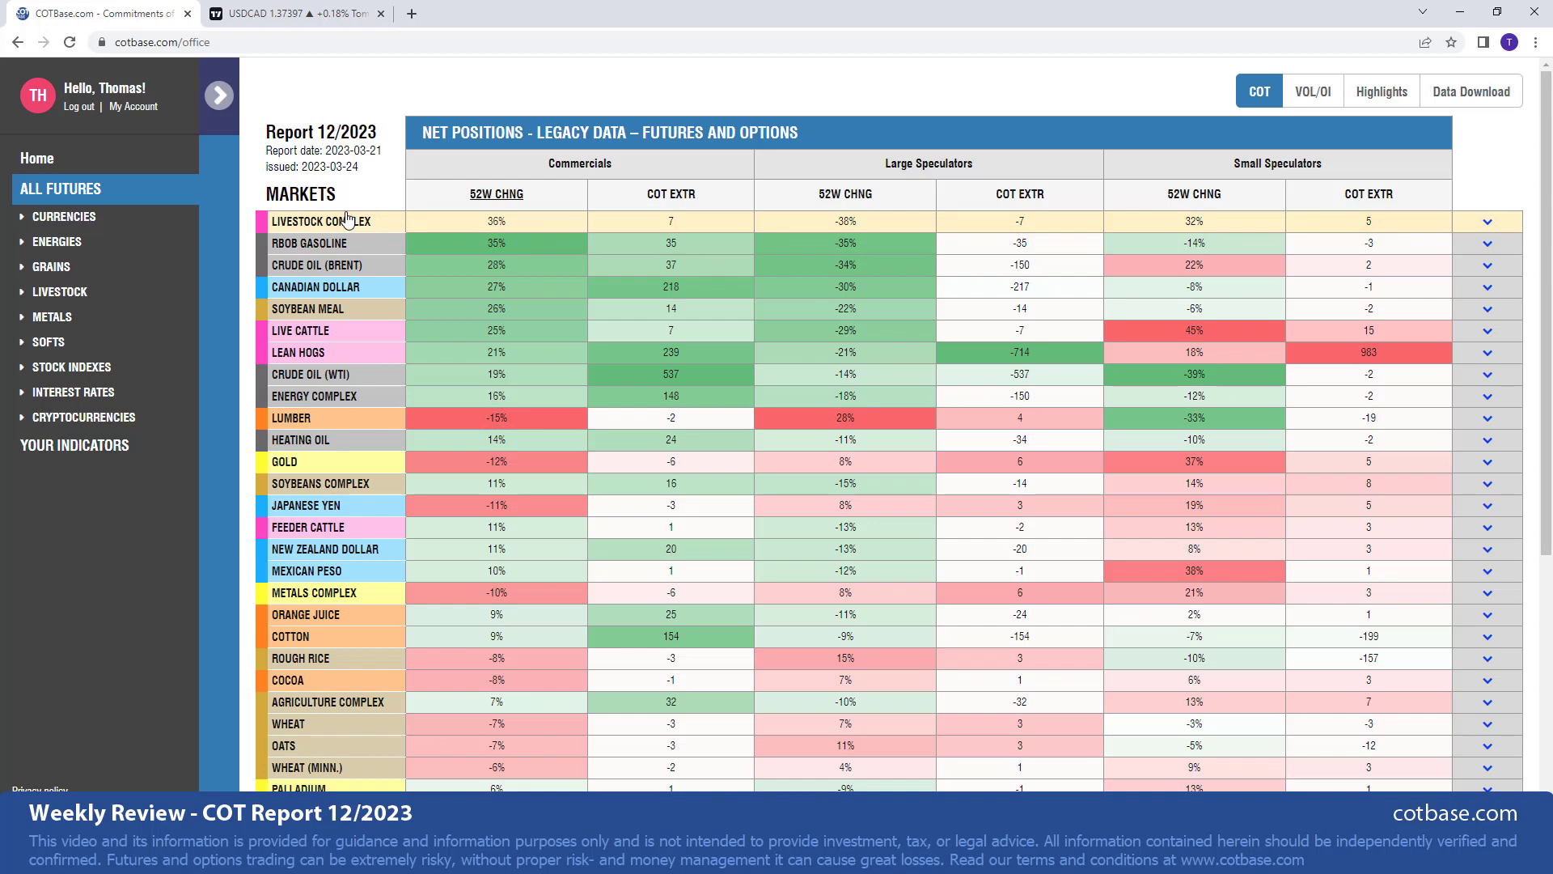
{"action": "left_click", "coordinate": [59, 292]}
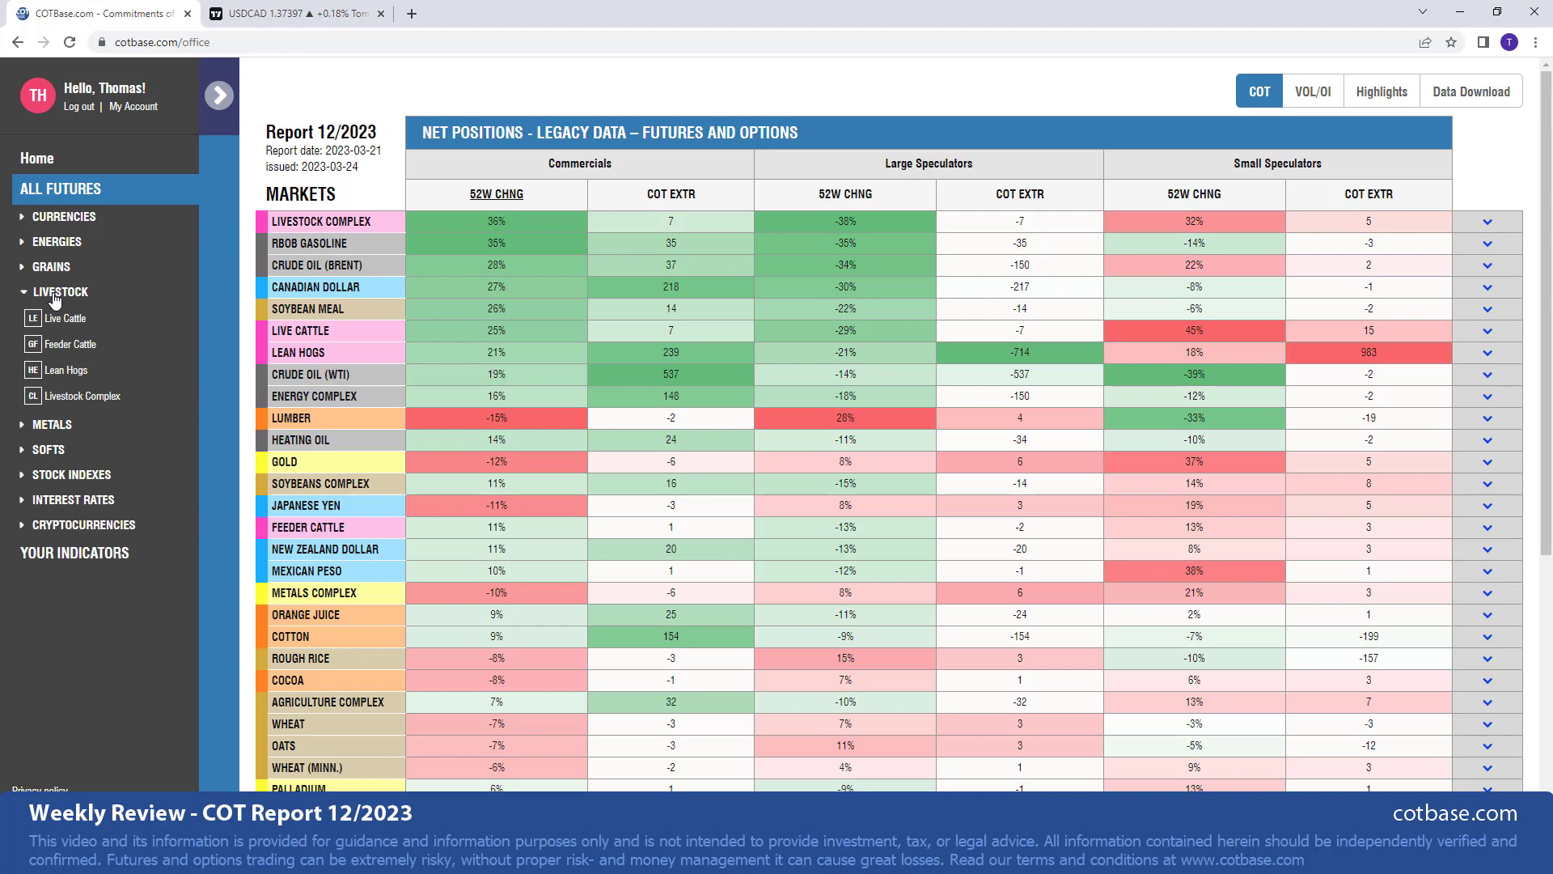
{"action": "mouse_move", "coordinate": [67, 408]}
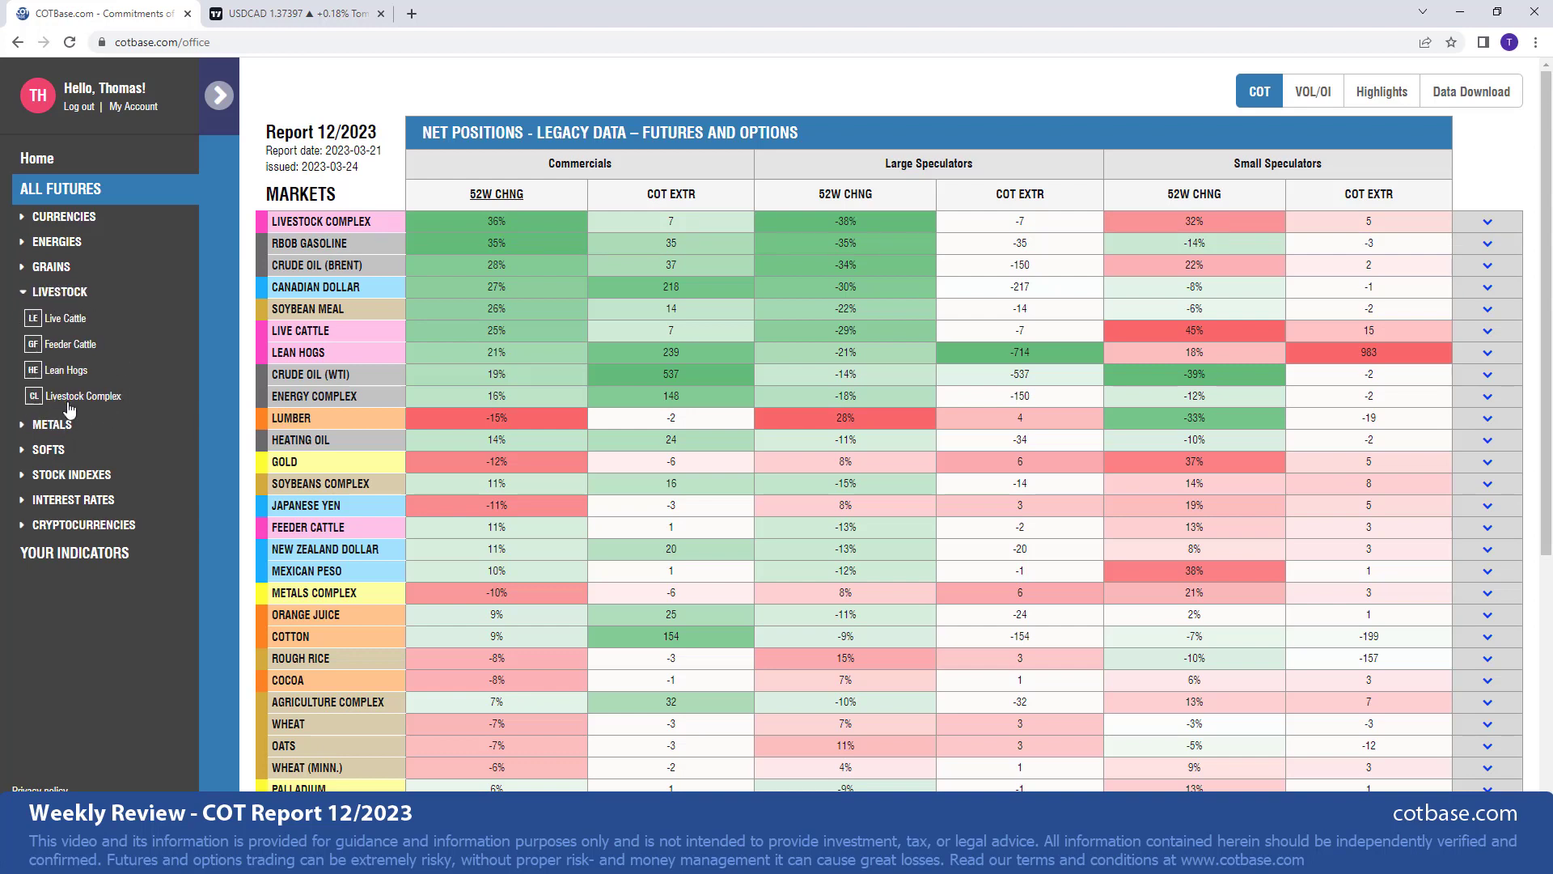
{"action": "mouse_move", "coordinate": [109, 390]}
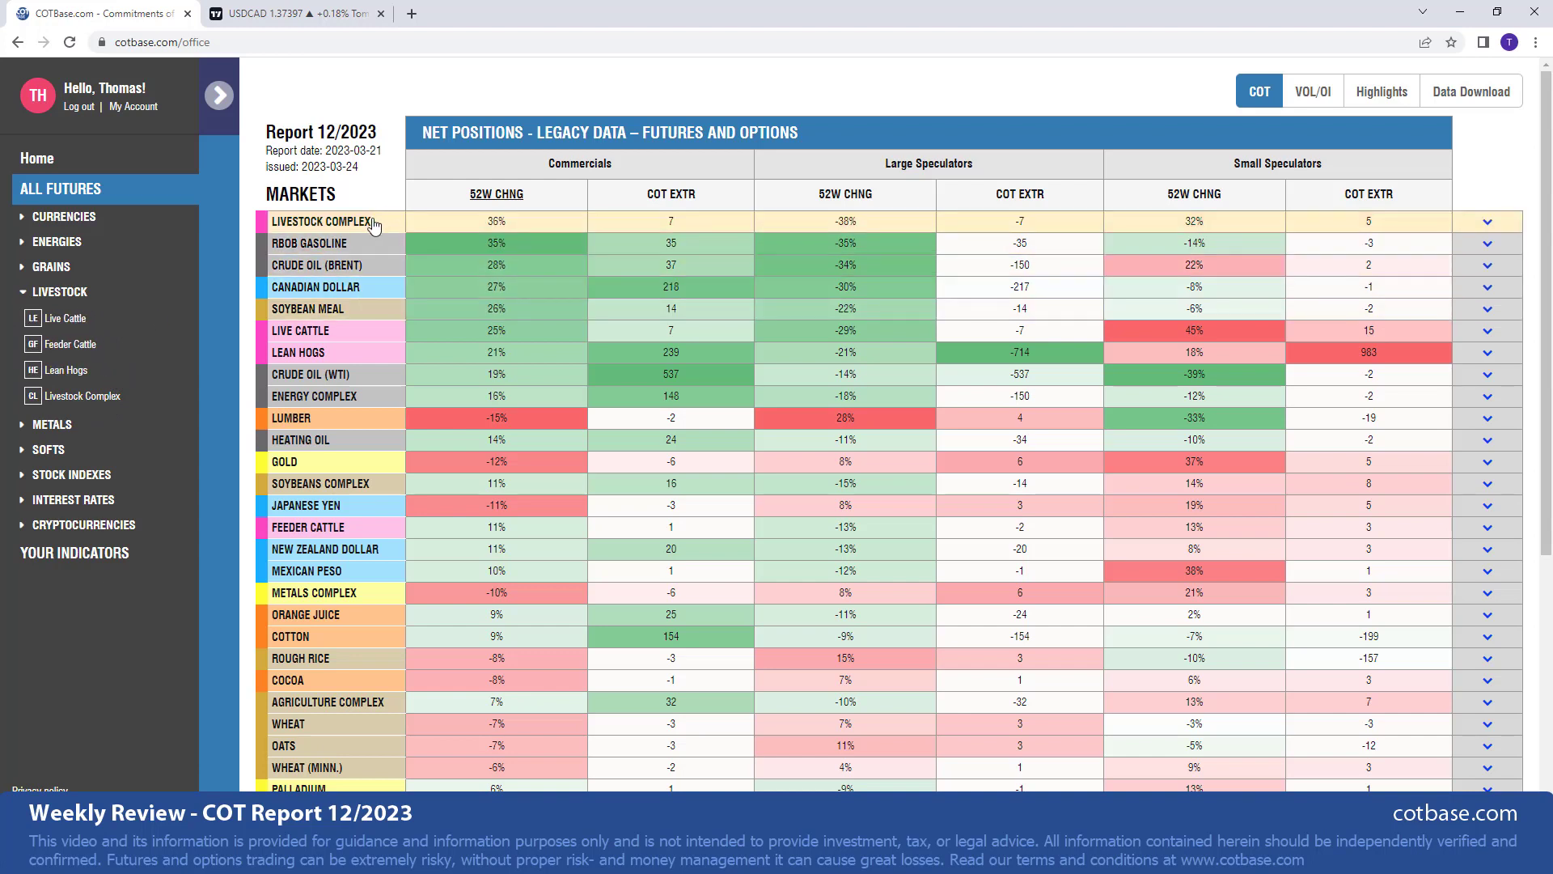
{"action": "mouse_move", "coordinate": [375, 245]}
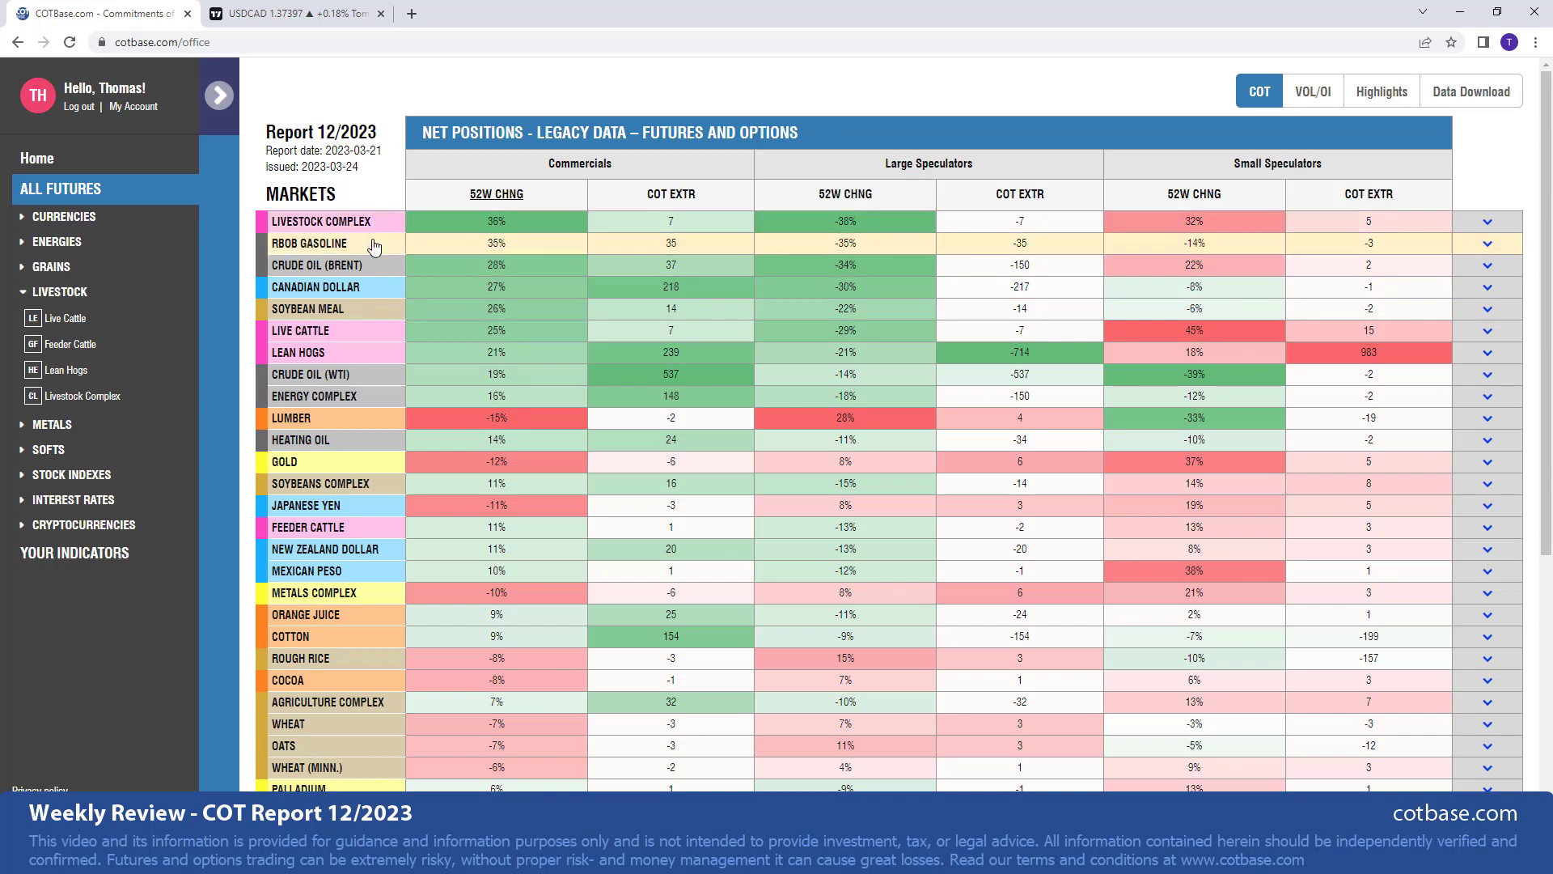
{"action": "mouse_move", "coordinate": [375, 248]}
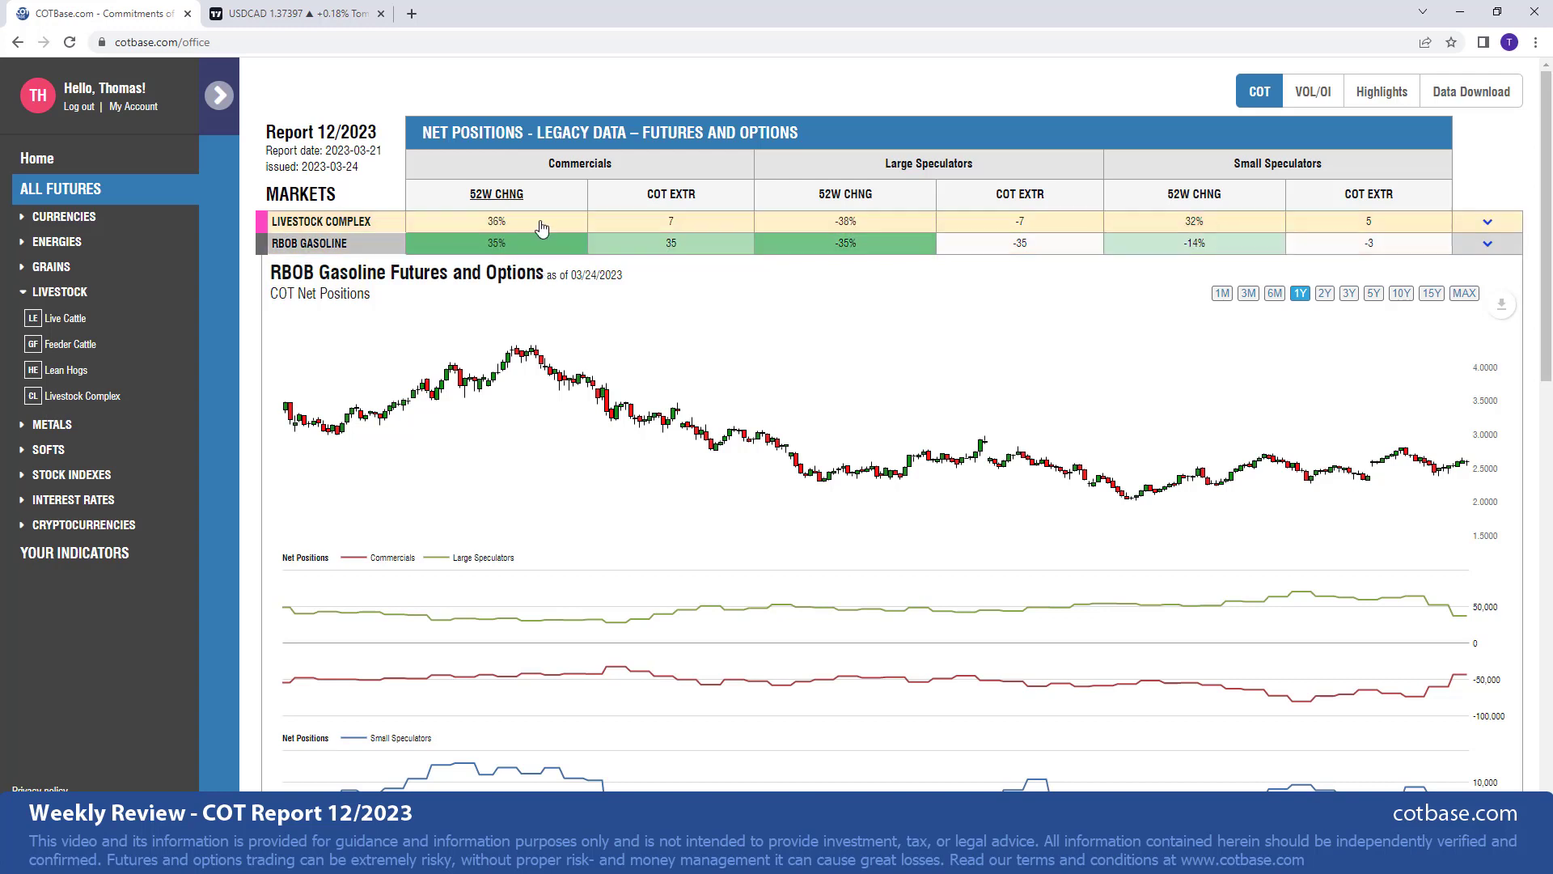
{"action": "mouse_move", "coordinate": [507, 275]}
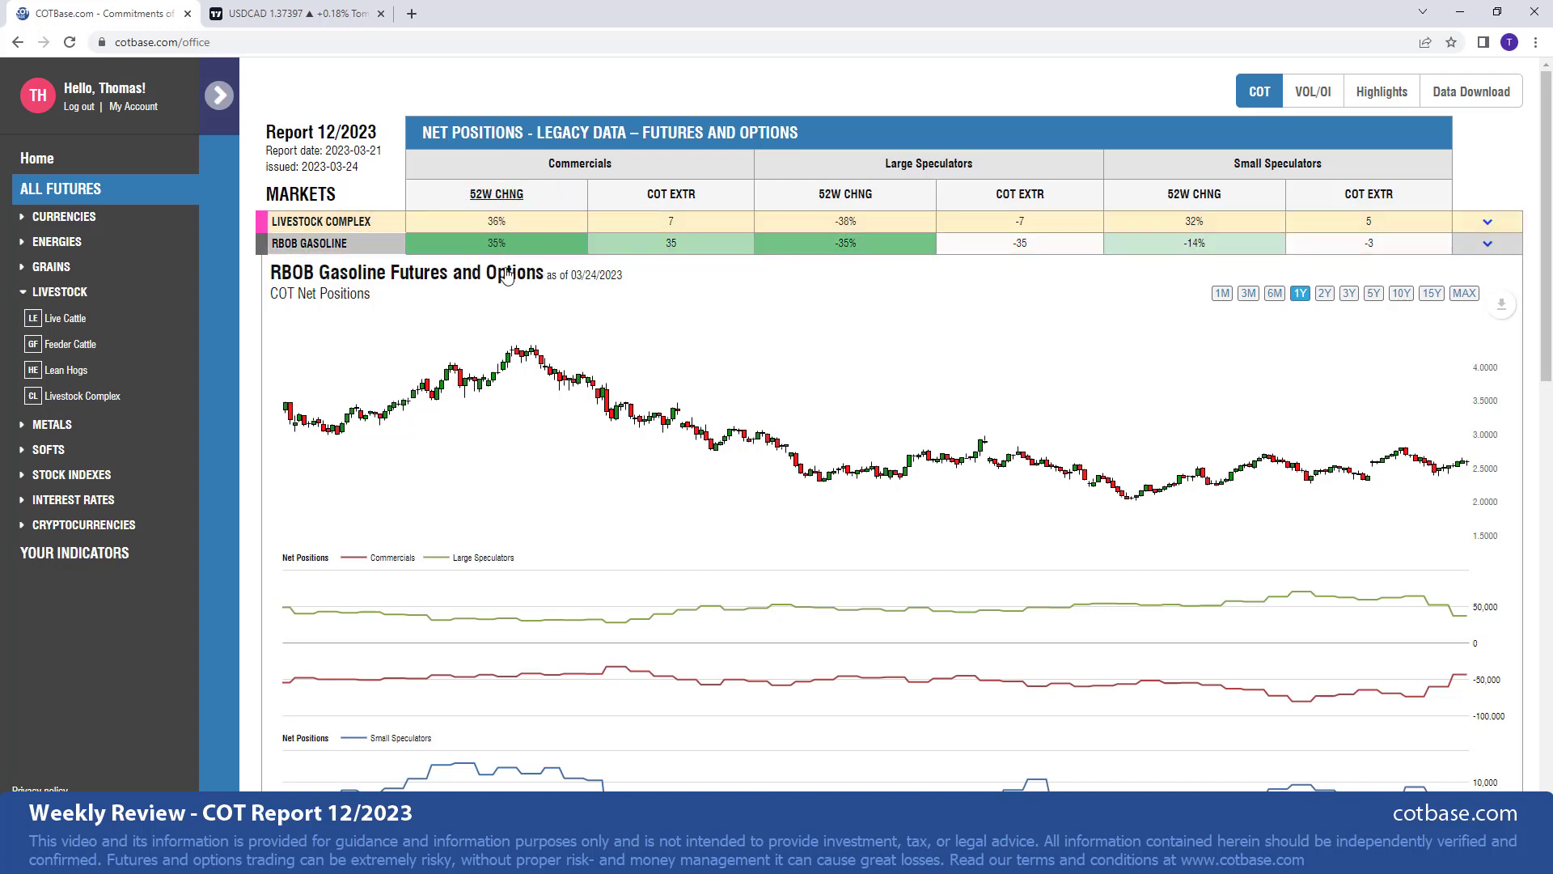
{"action": "scroll", "scroll_direction": "down", "scroll_amount": 3}
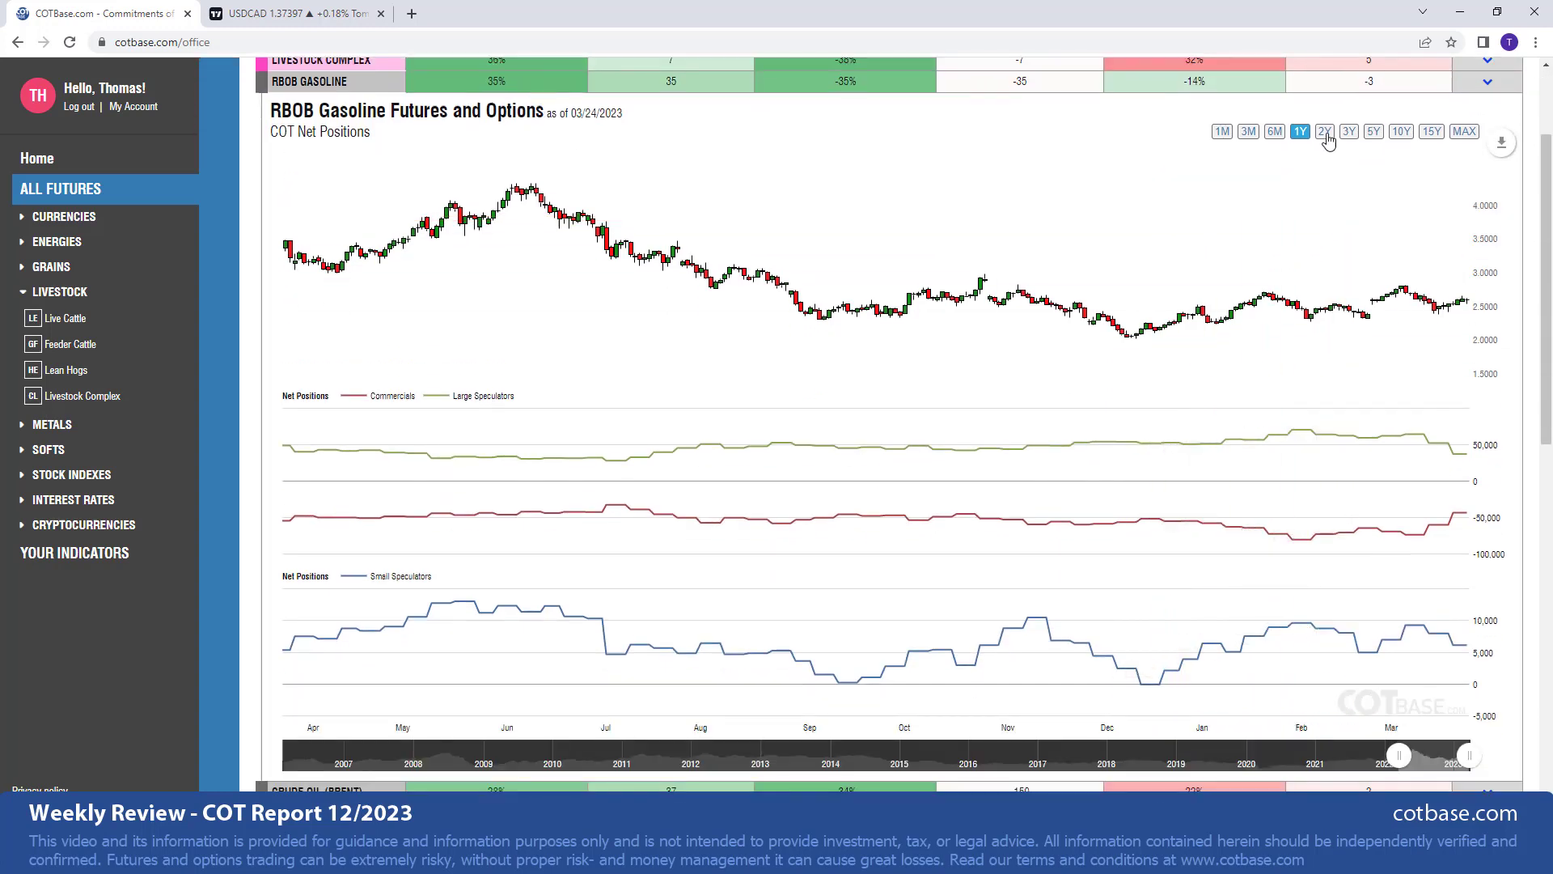
{"action": "left_click", "coordinate": [1300, 131]}
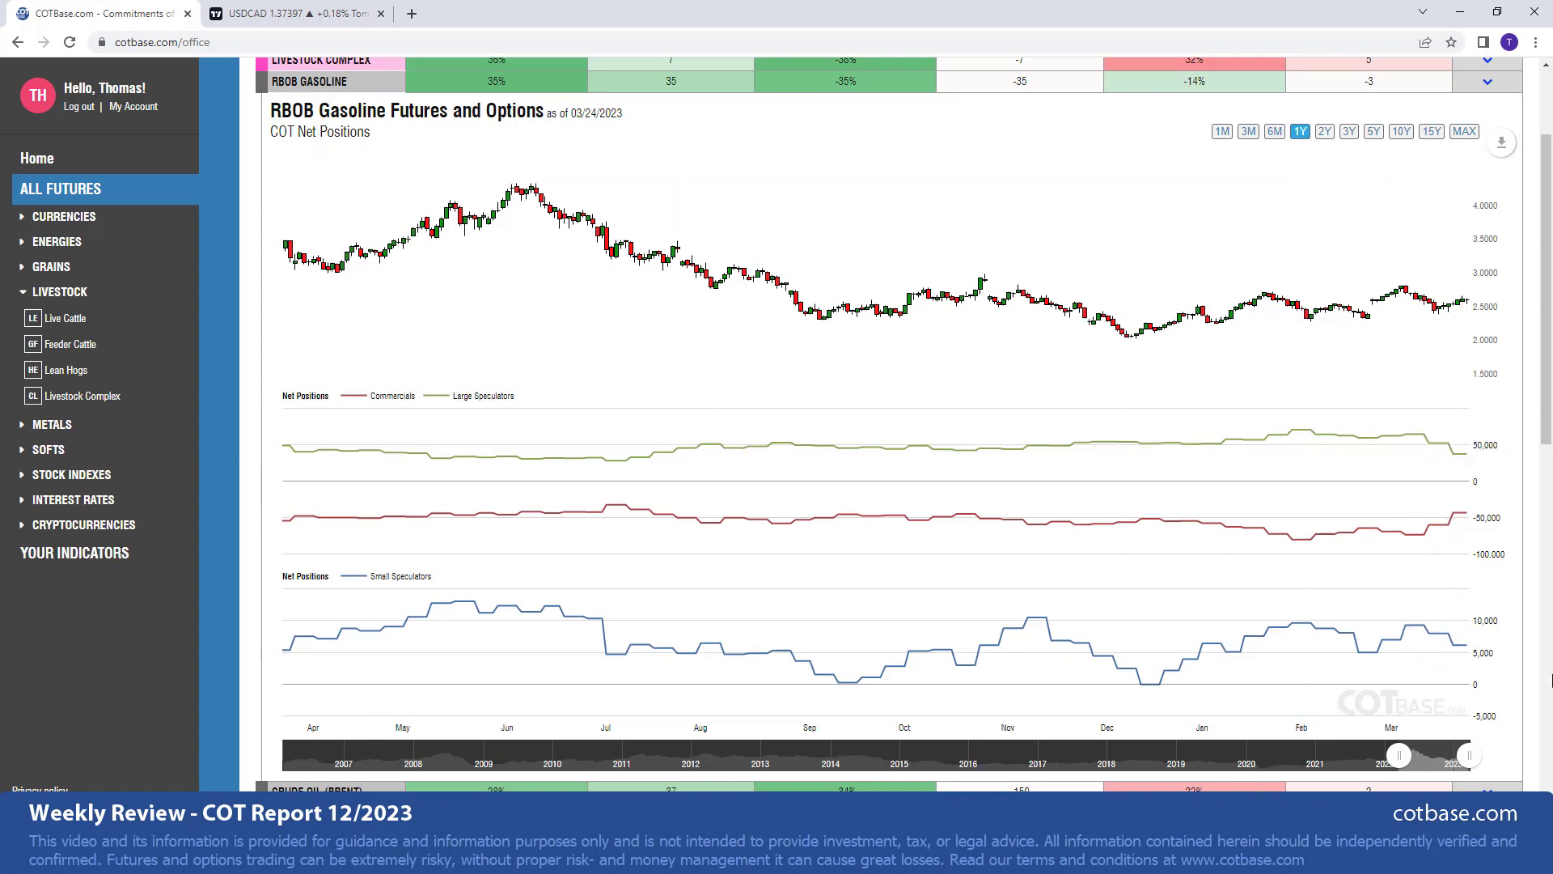
{"action": "mouse_move", "coordinate": [1469, 503]}
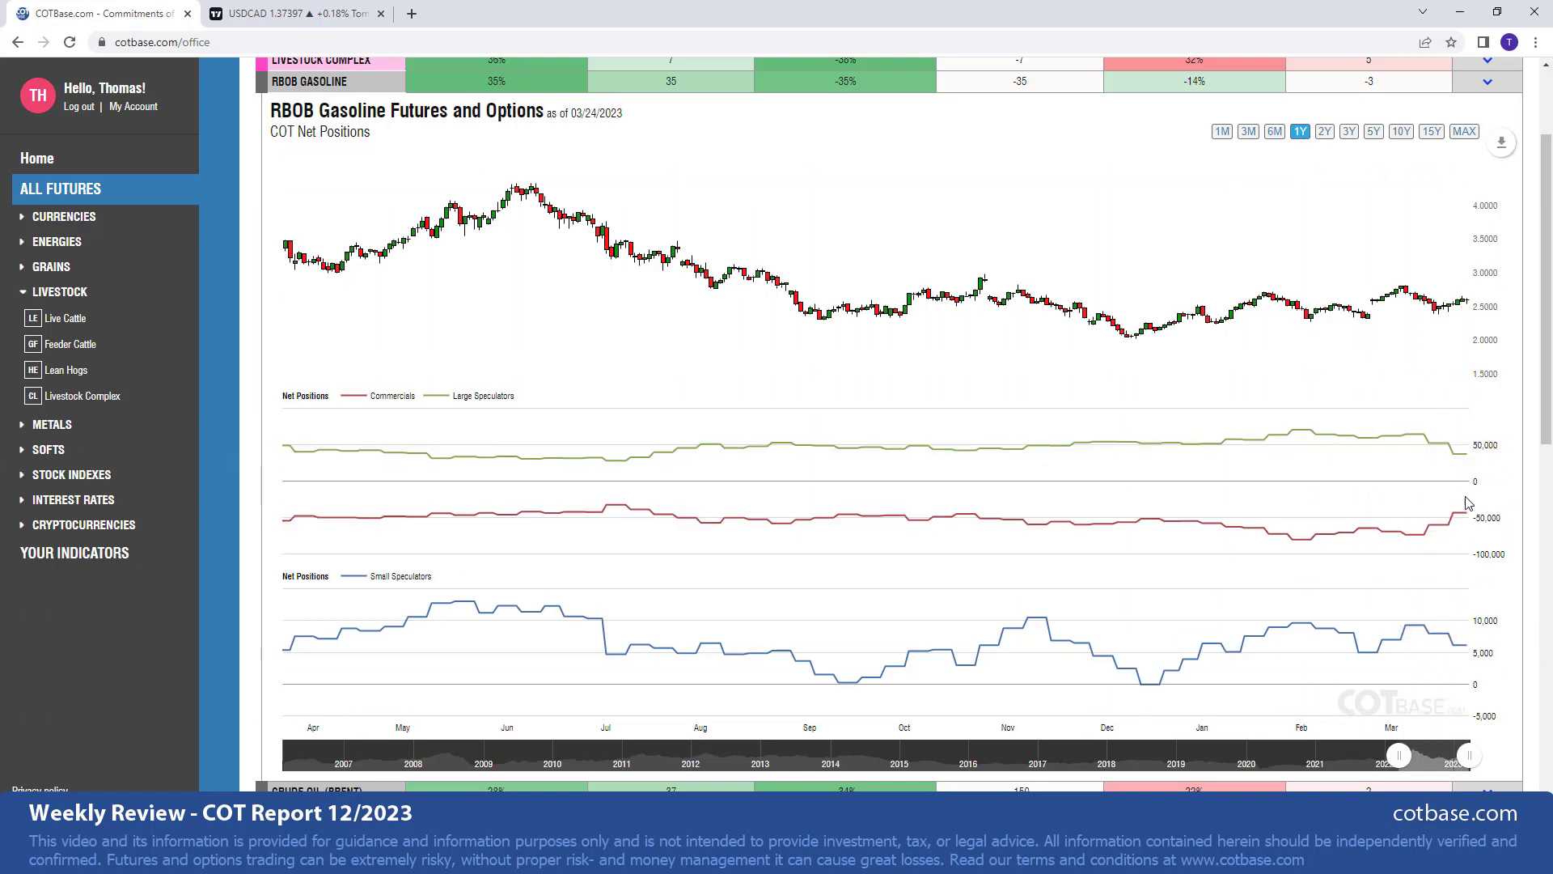
{"action": "mouse_move", "coordinate": [1466, 515]}
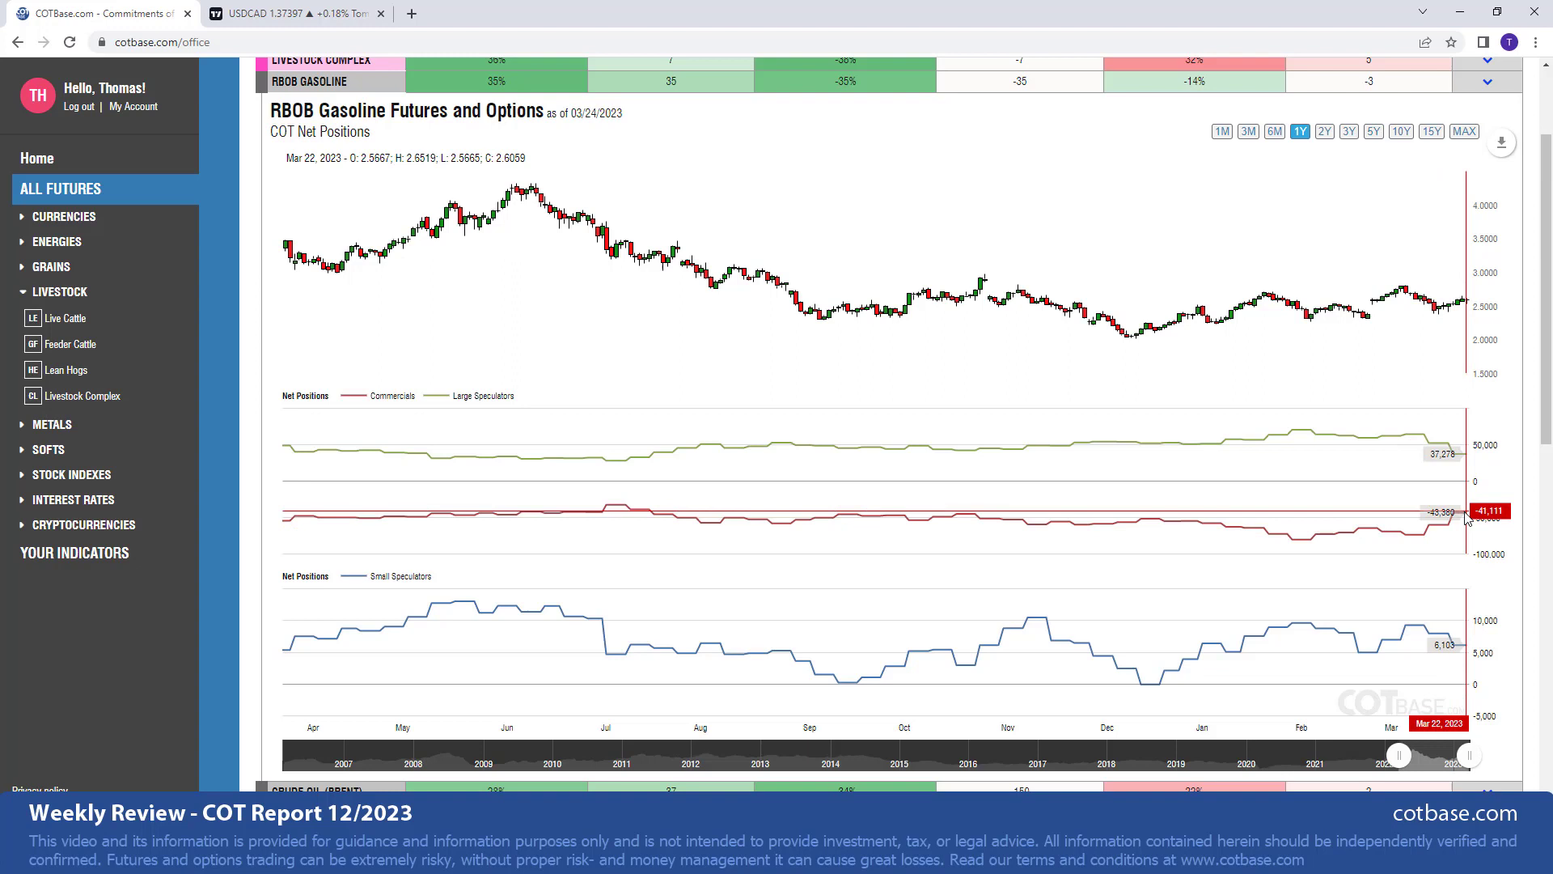
{"action": "mouse_move", "coordinate": [308, 543]}
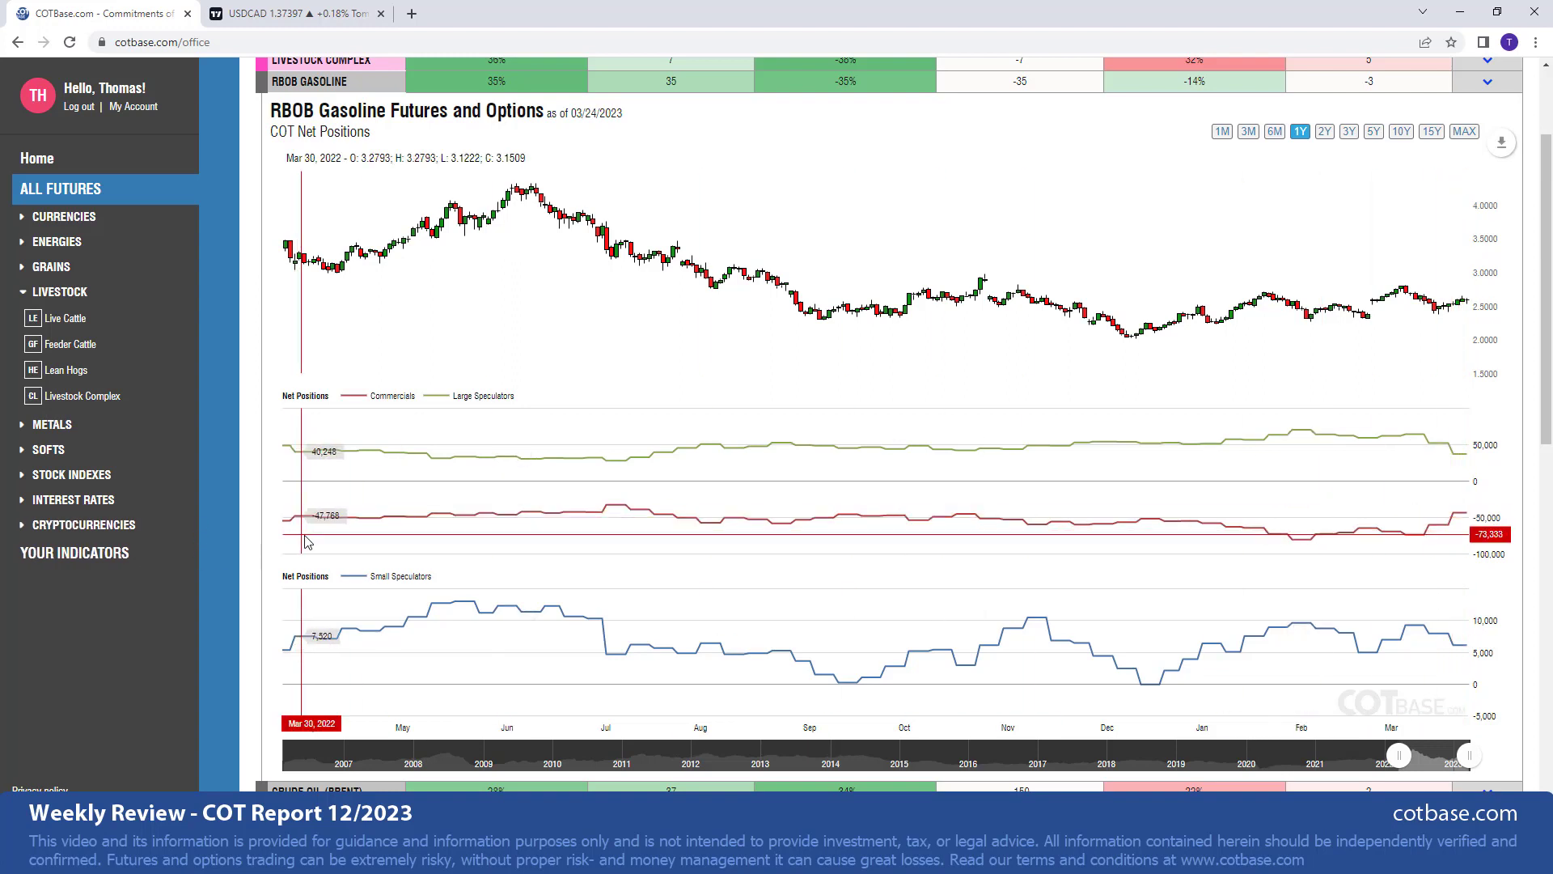
{"action": "mouse_move", "coordinate": [327, 530]}
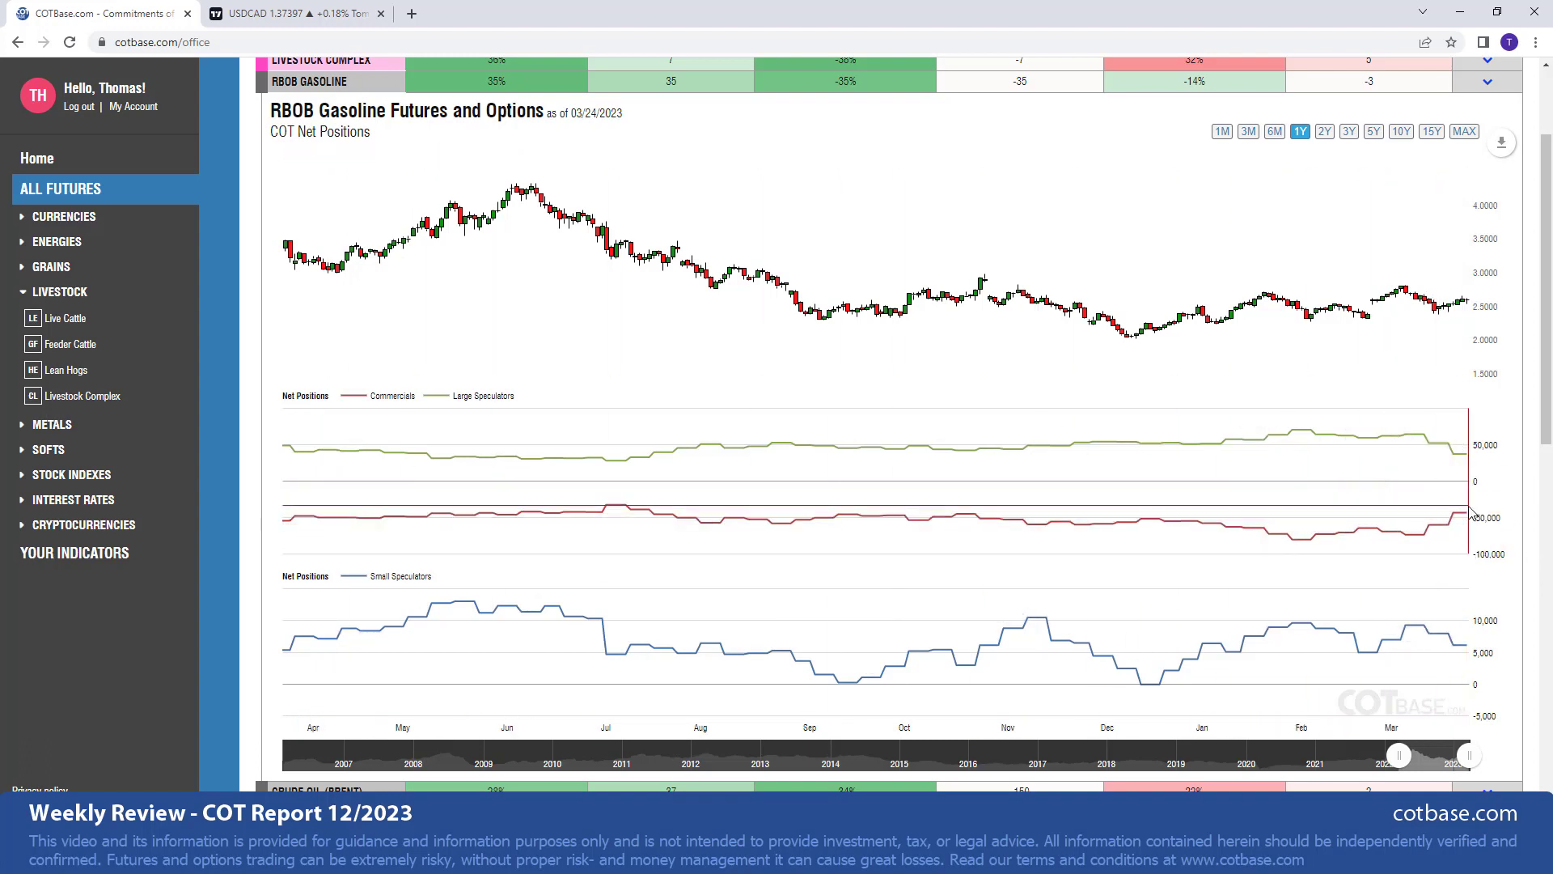
{"action": "mouse_move", "coordinate": [1463, 545]}
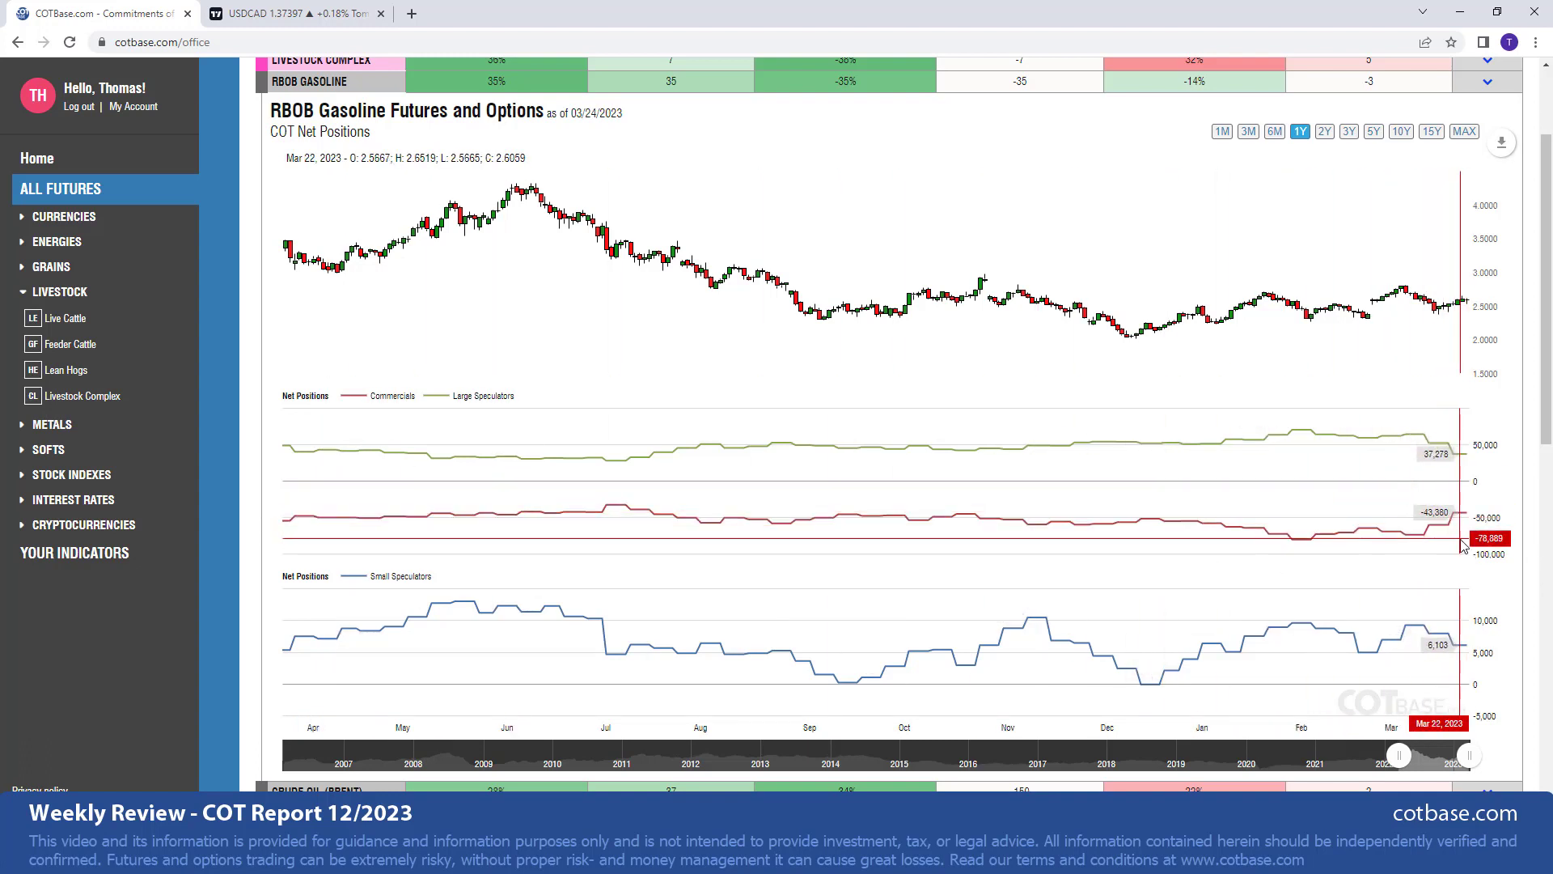
{"action": "mouse_move", "coordinate": [1437, 552]}
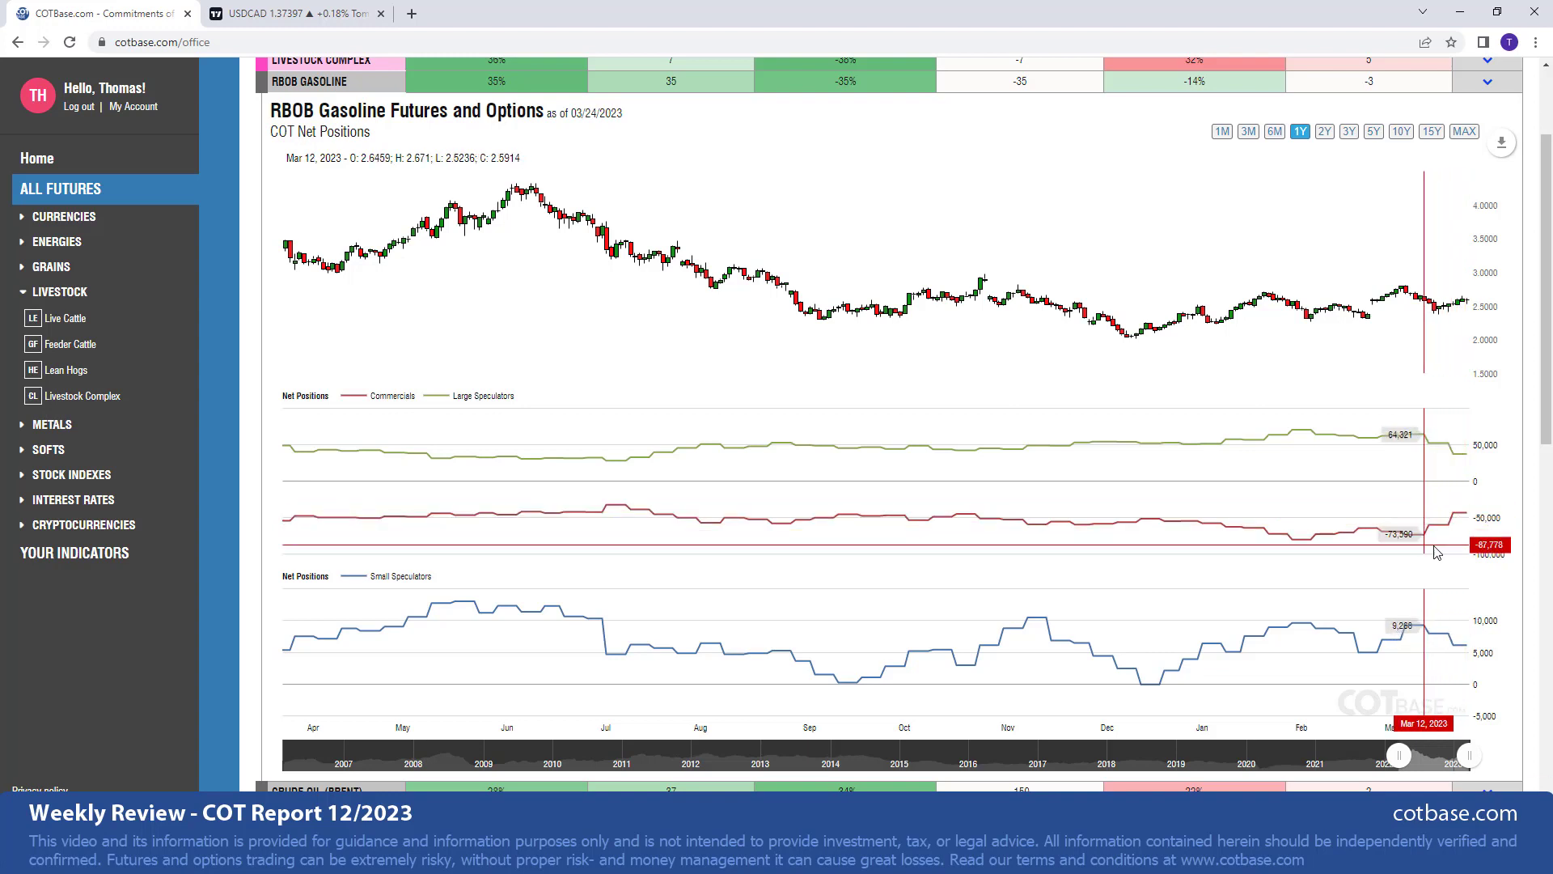
{"action": "mouse_move", "coordinate": [1444, 528]}
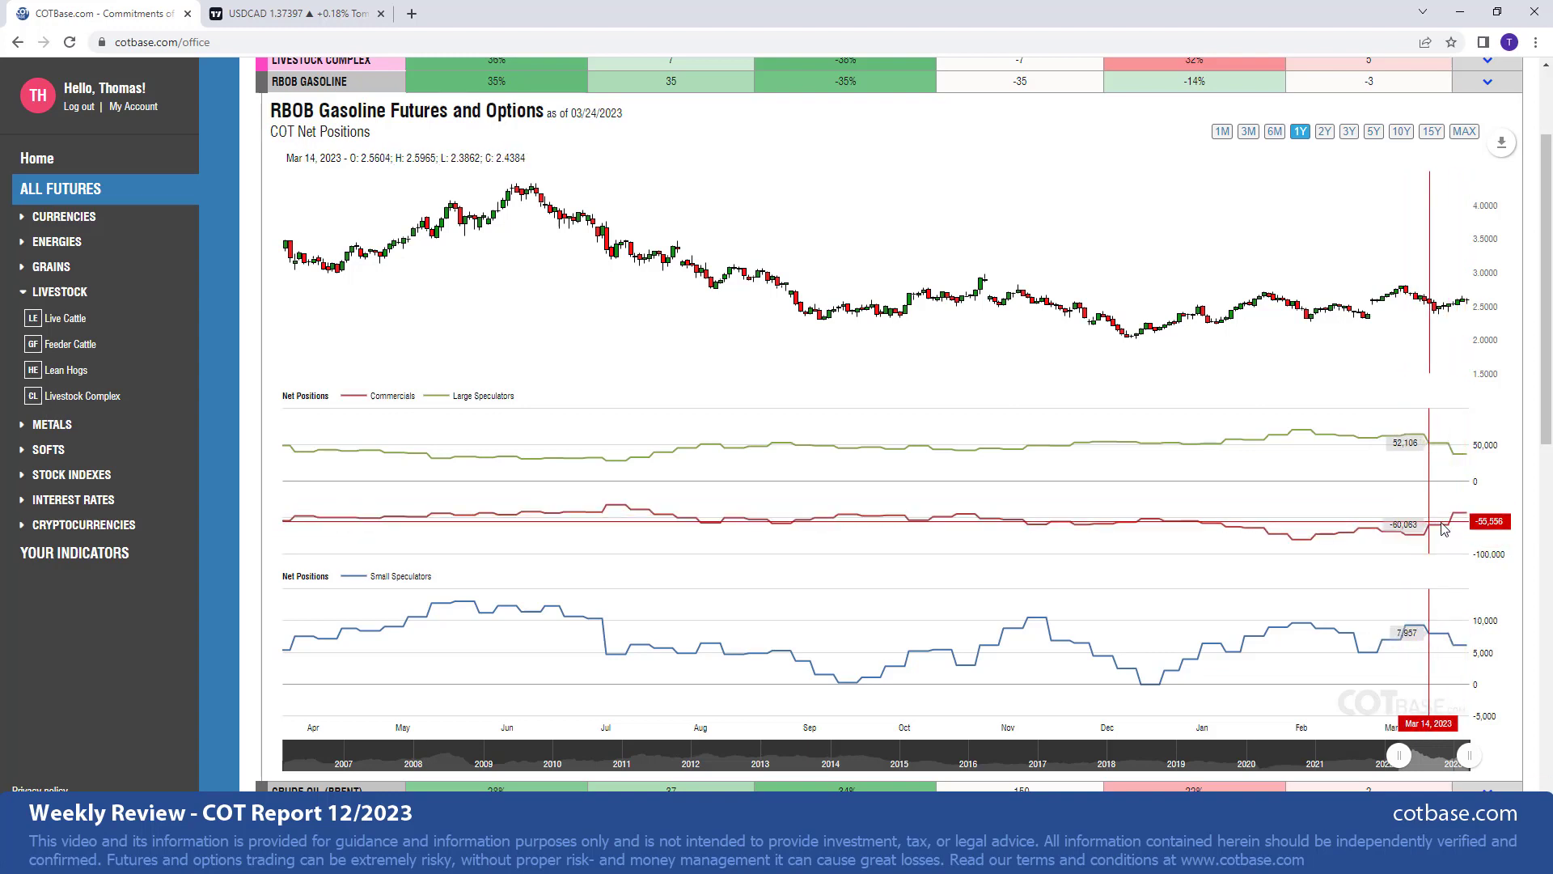
{"action": "mouse_move", "coordinate": [1454, 528]}
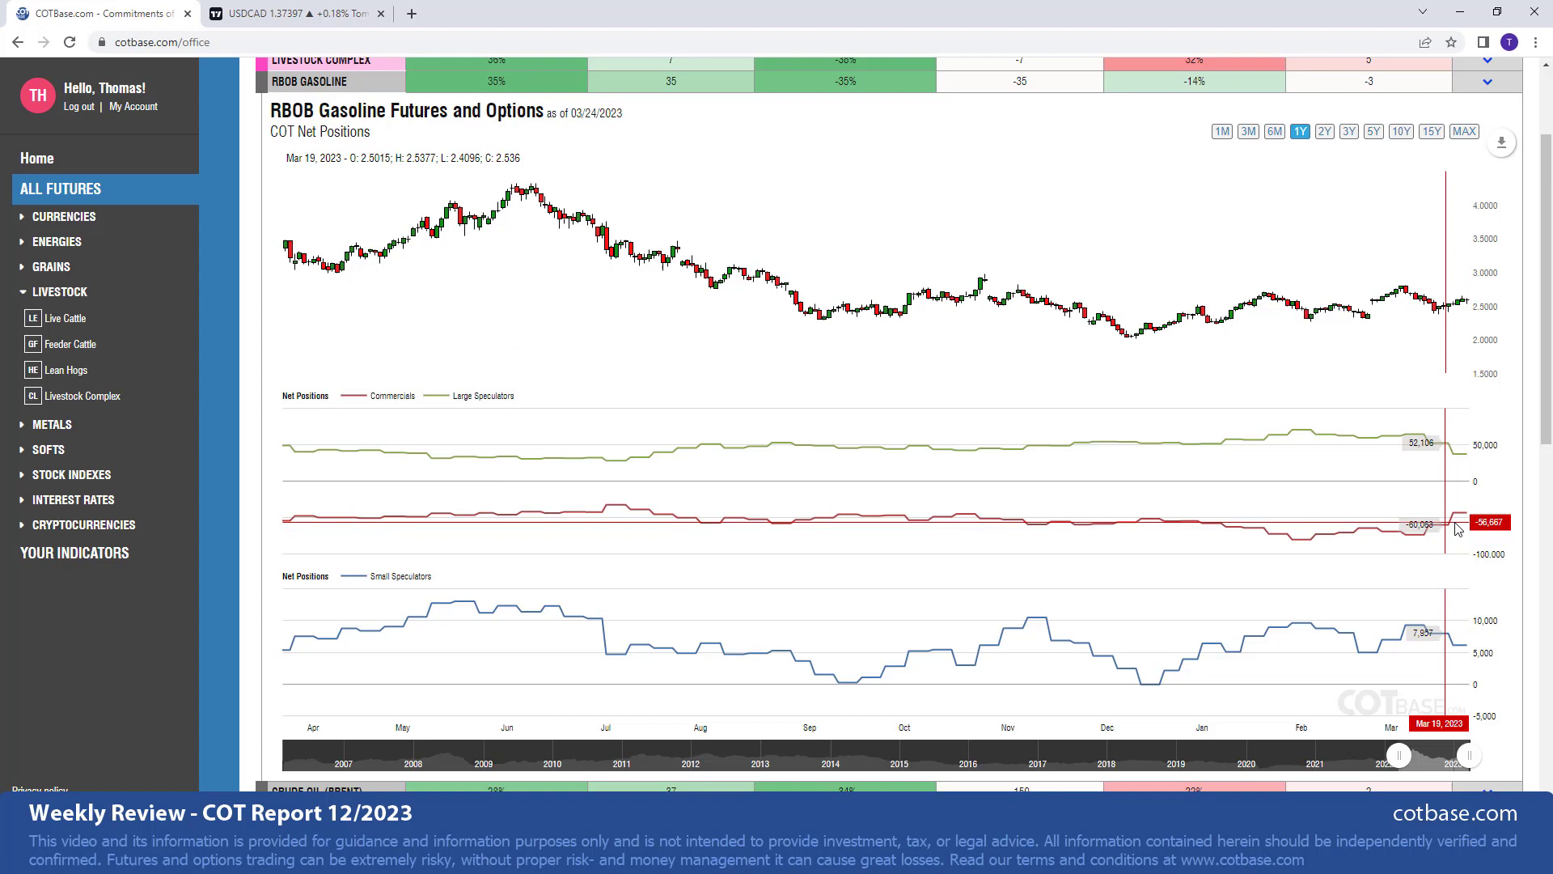
{"action": "mouse_move", "coordinate": [1509, 319]}
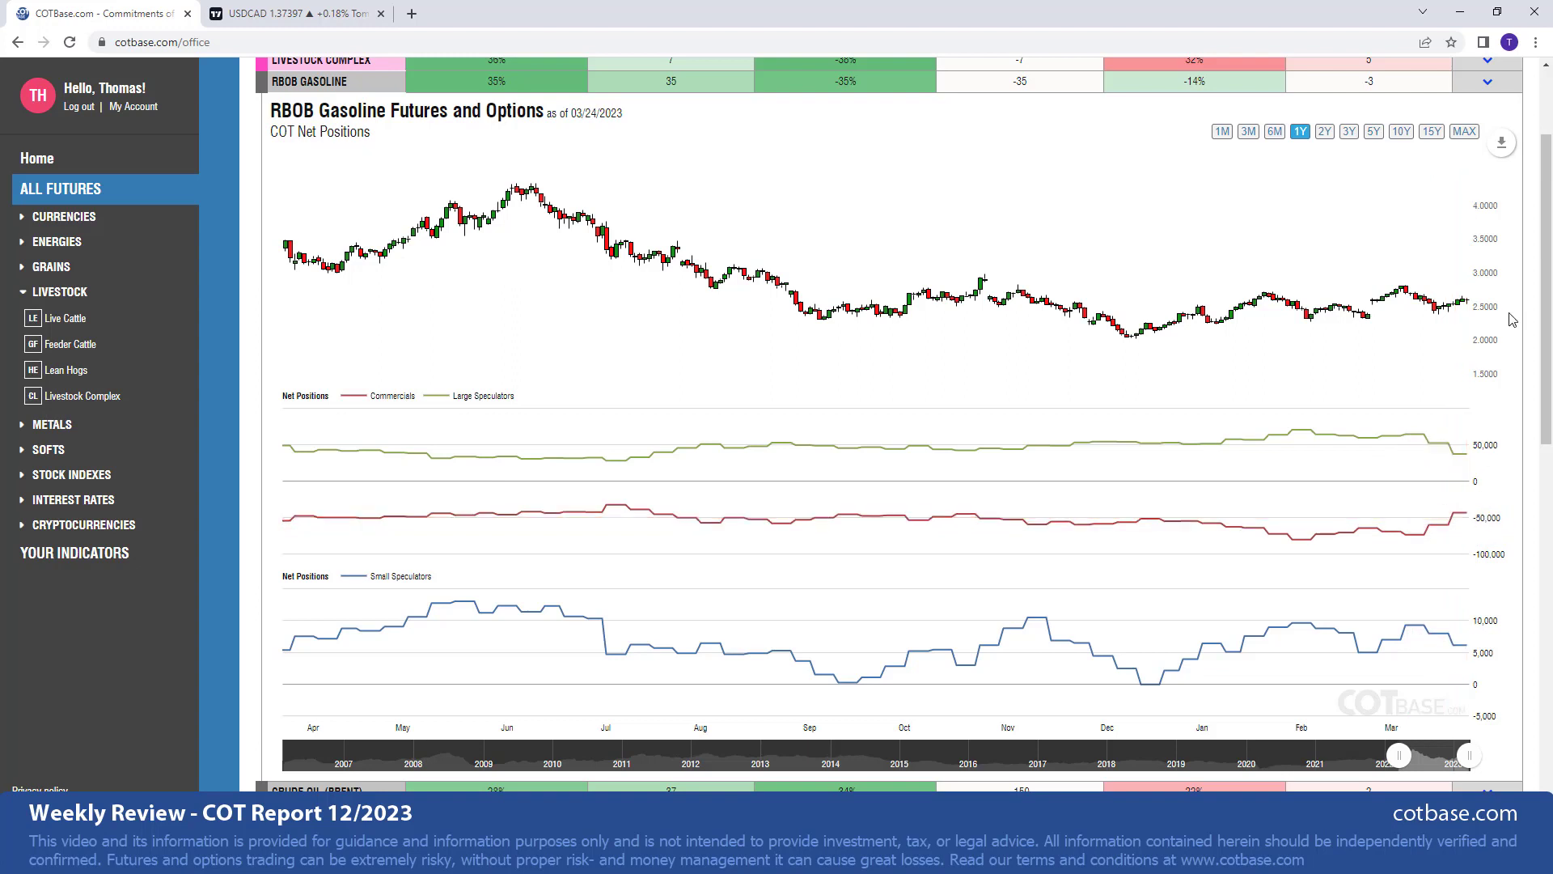
{"action": "mouse_move", "coordinate": [1466, 320]}
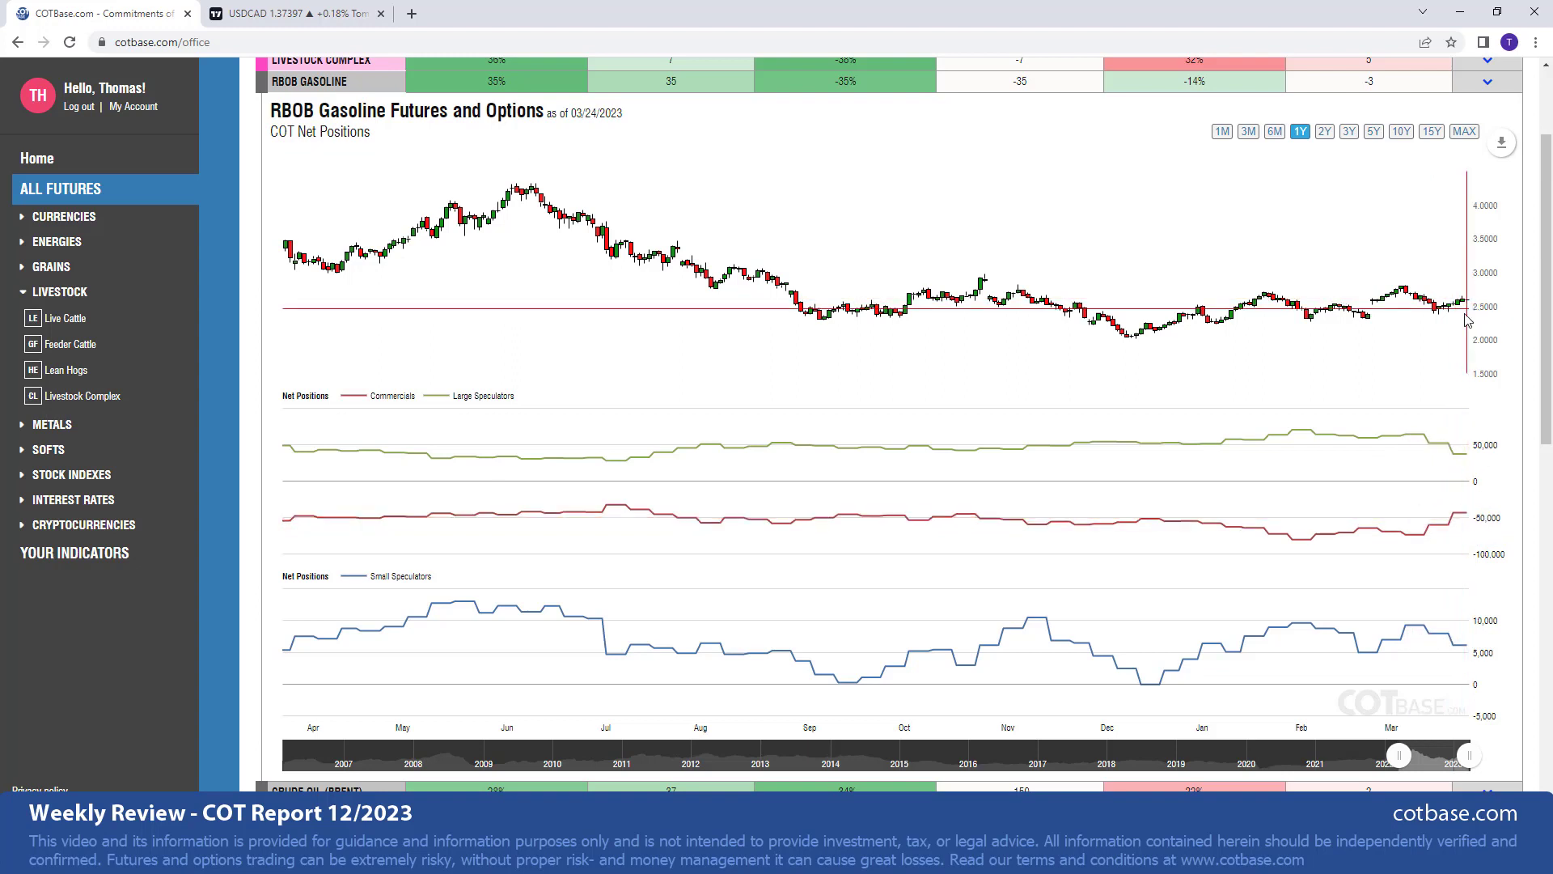
{"action": "mouse_move", "coordinate": [1442, 359]}
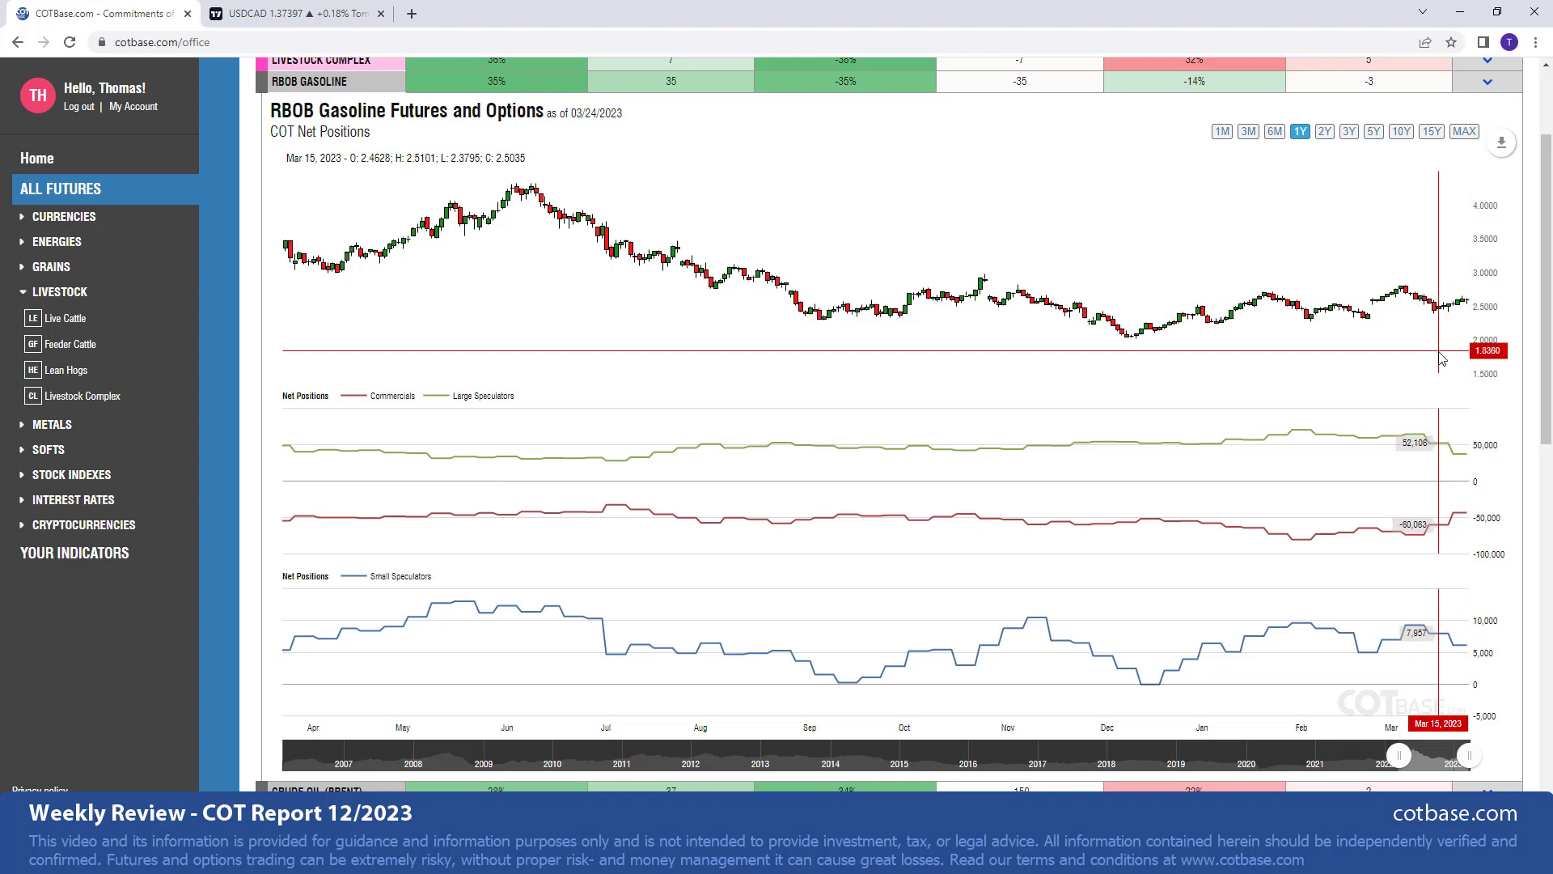
{"action": "mouse_move", "coordinate": [1436, 533]}
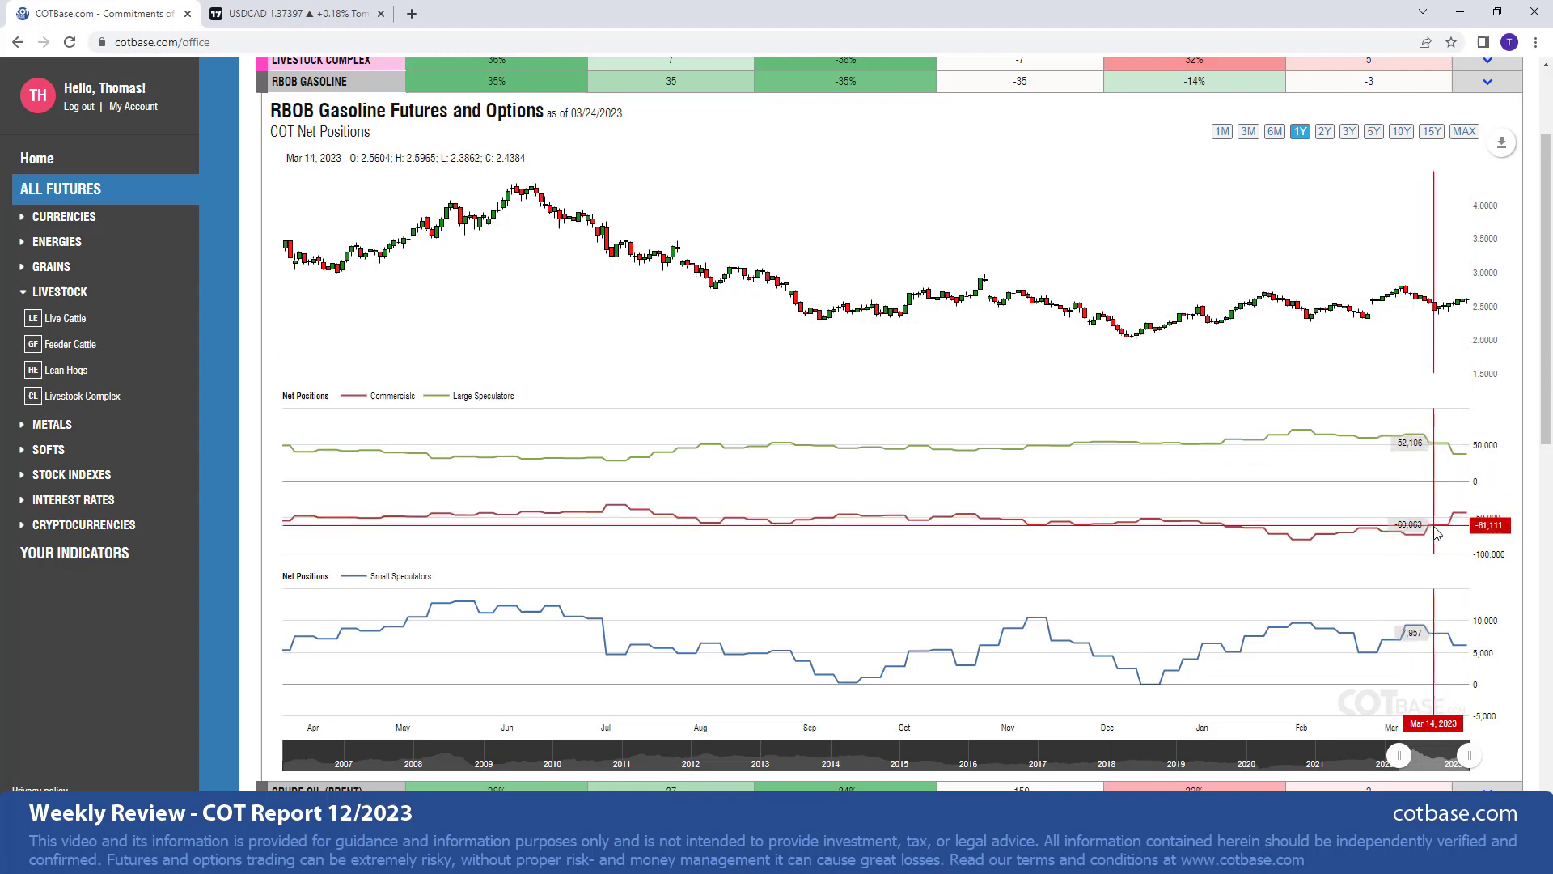
{"action": "mouse_move", "coordinate": [1429, 533]}
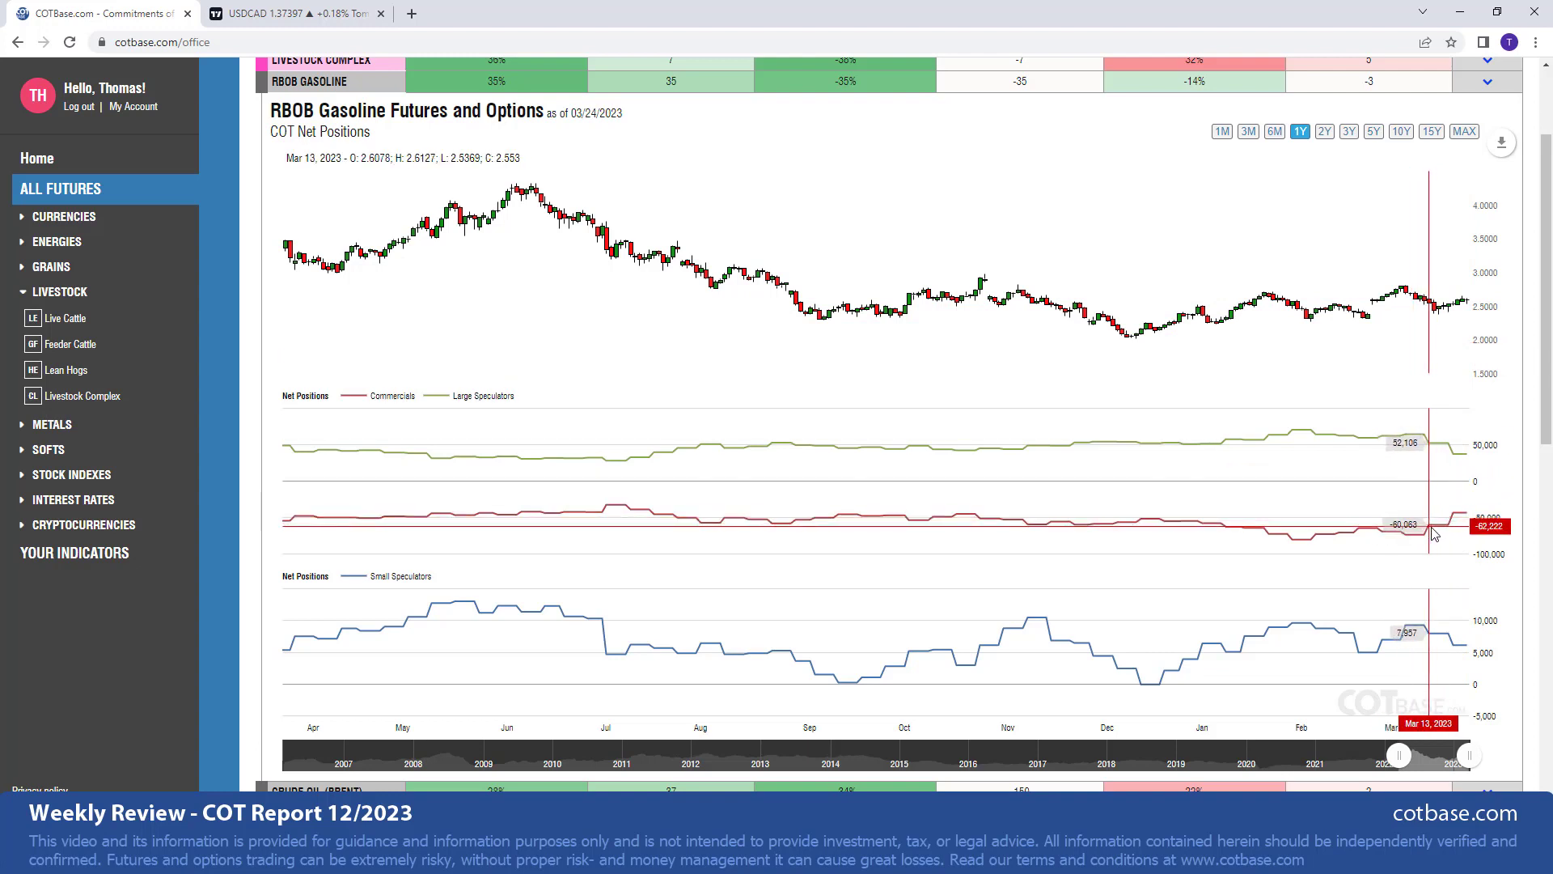
{"action": "mouse_move", "coordinate": [1443, 530]}
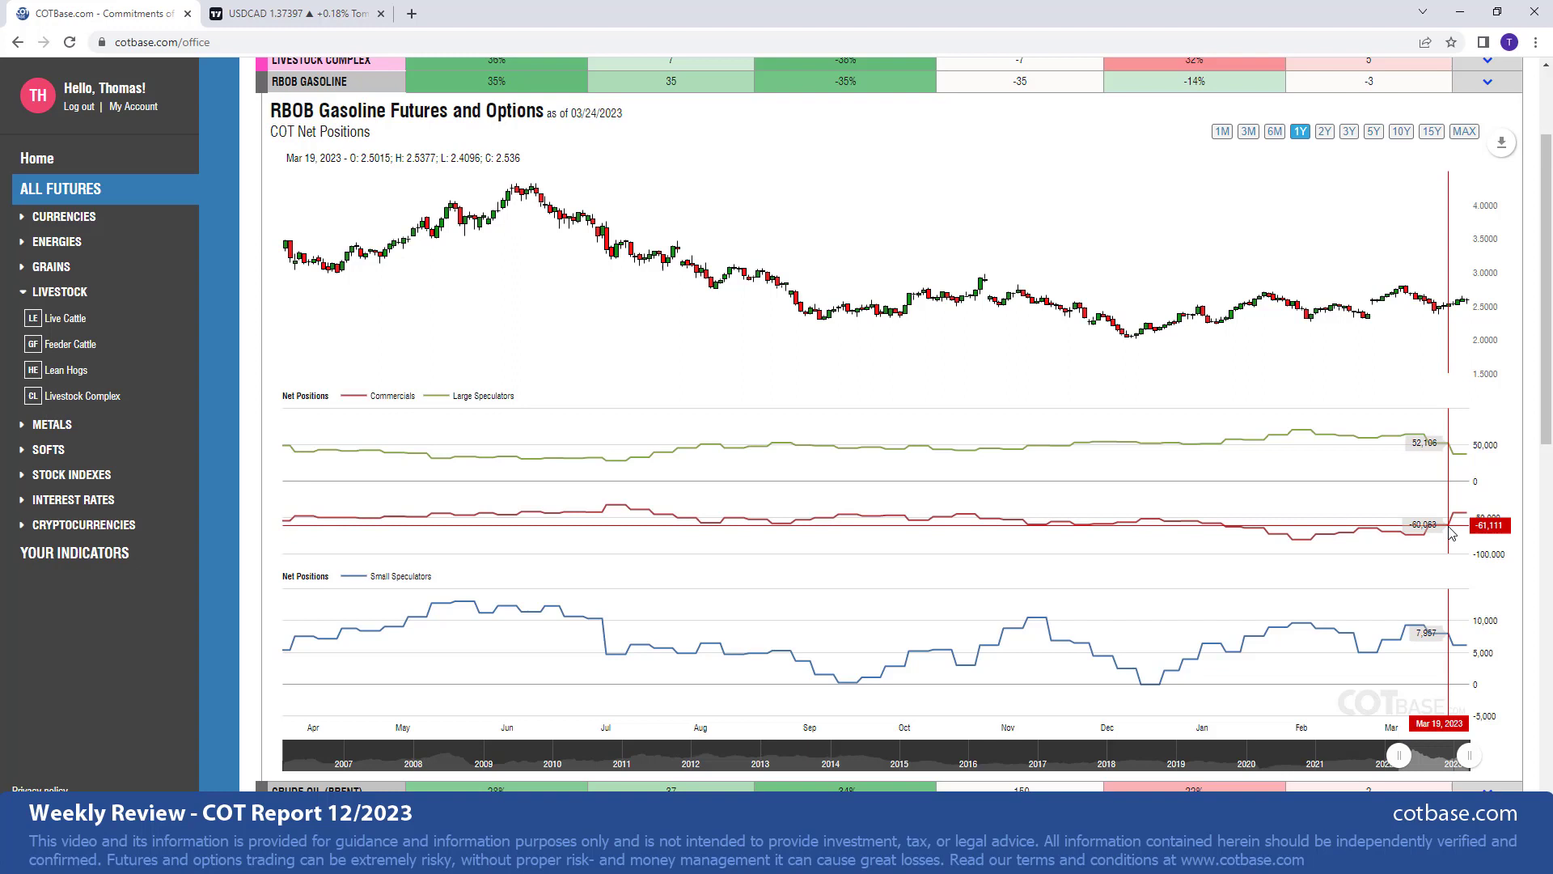
{"action": "mouse_move", "coordinate": [1444, 331]}
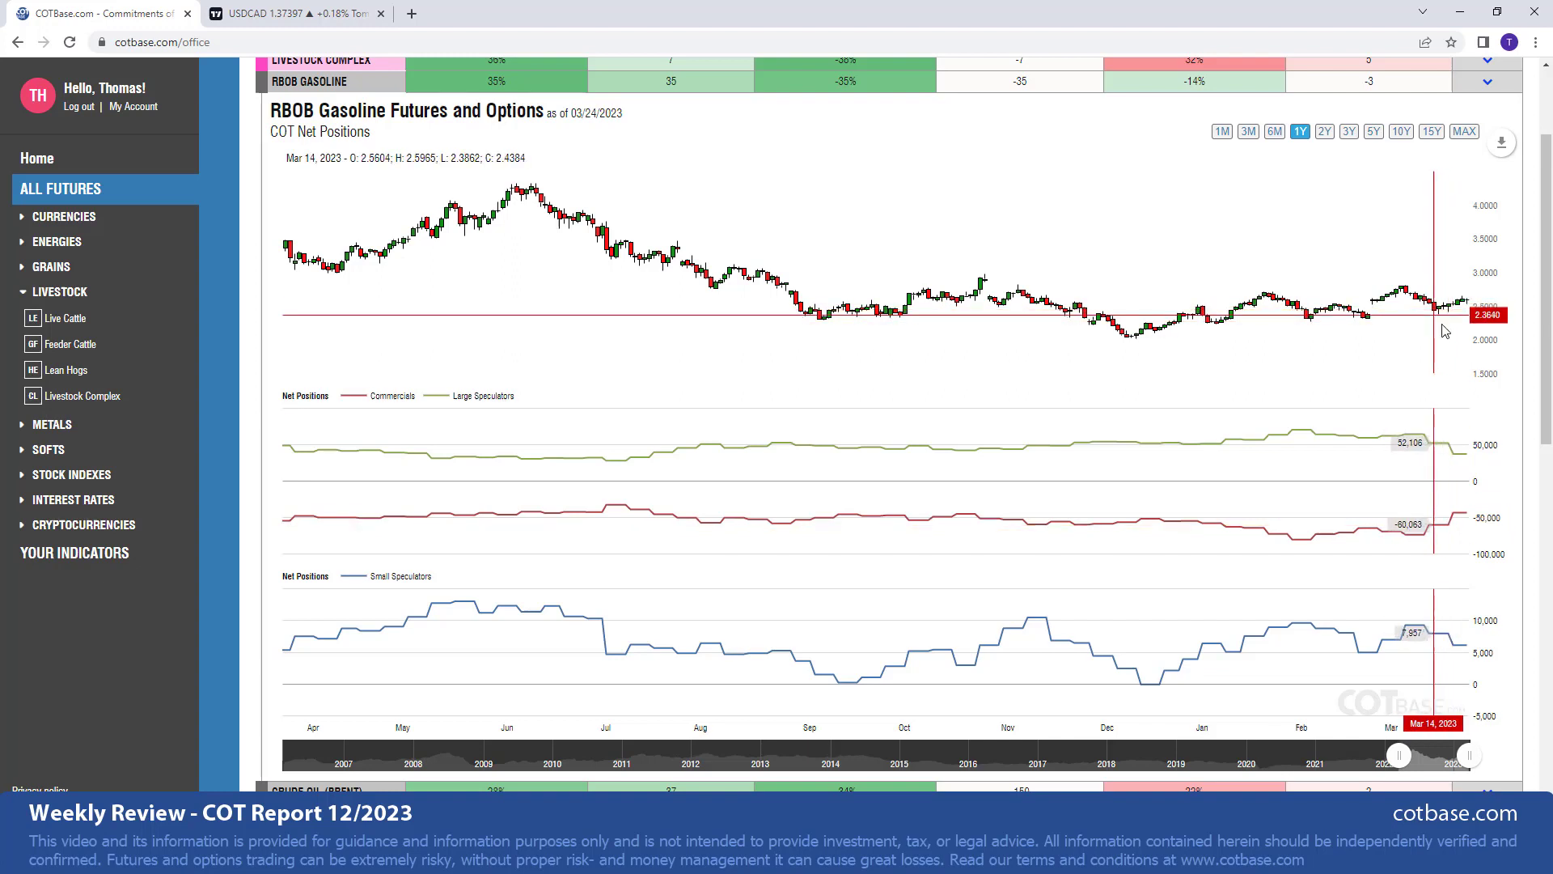
{"action": "mouse_move", "coordinate": [1477, 317]}
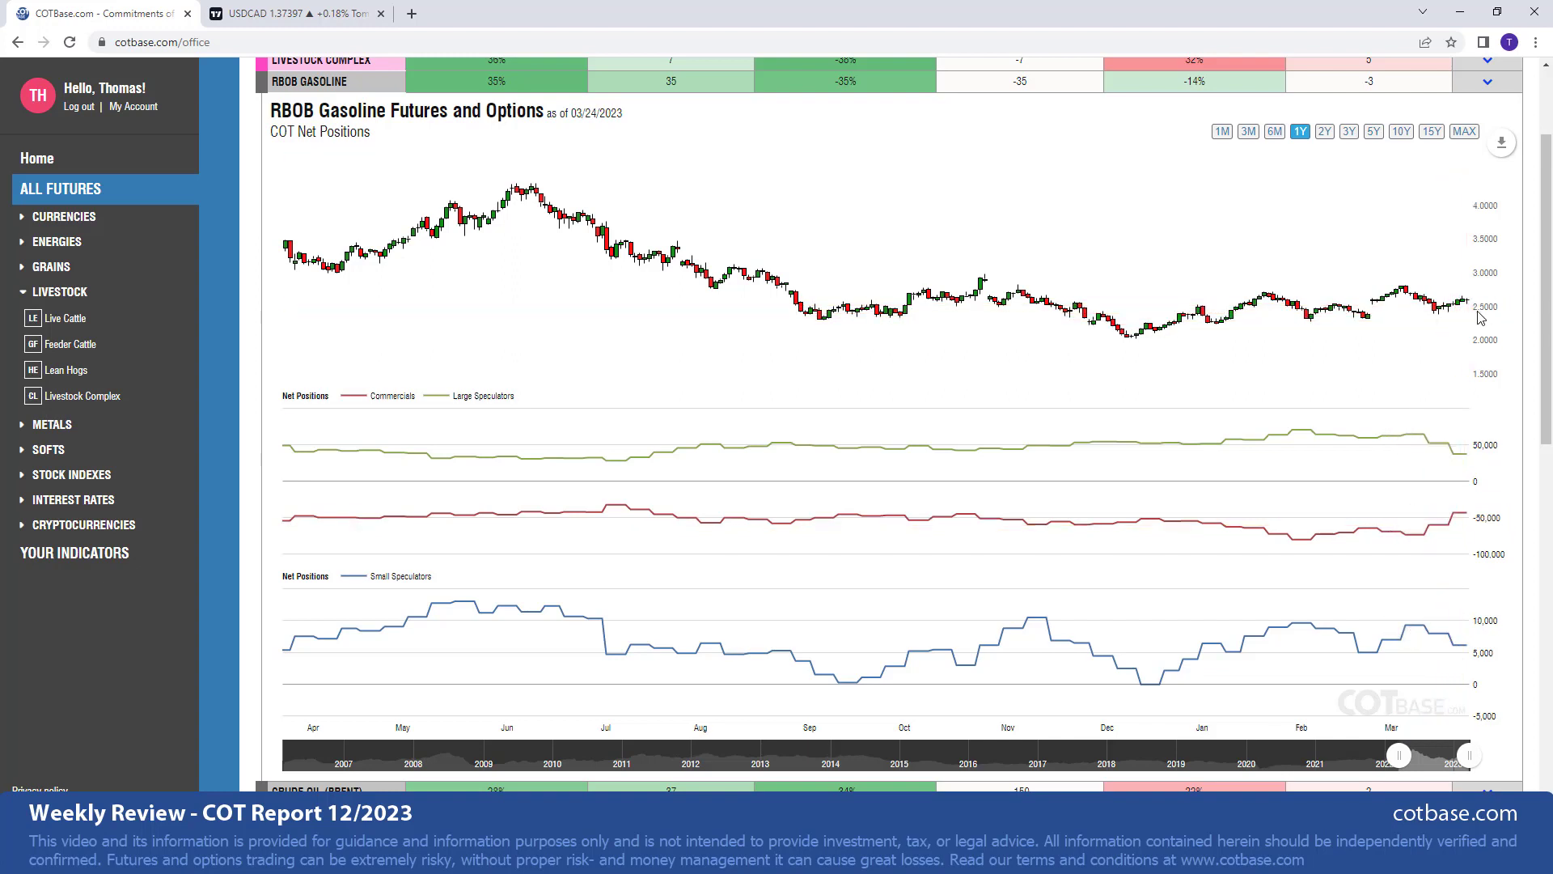
{"action": "mouse_move", "coordinate": [1479, 370]}
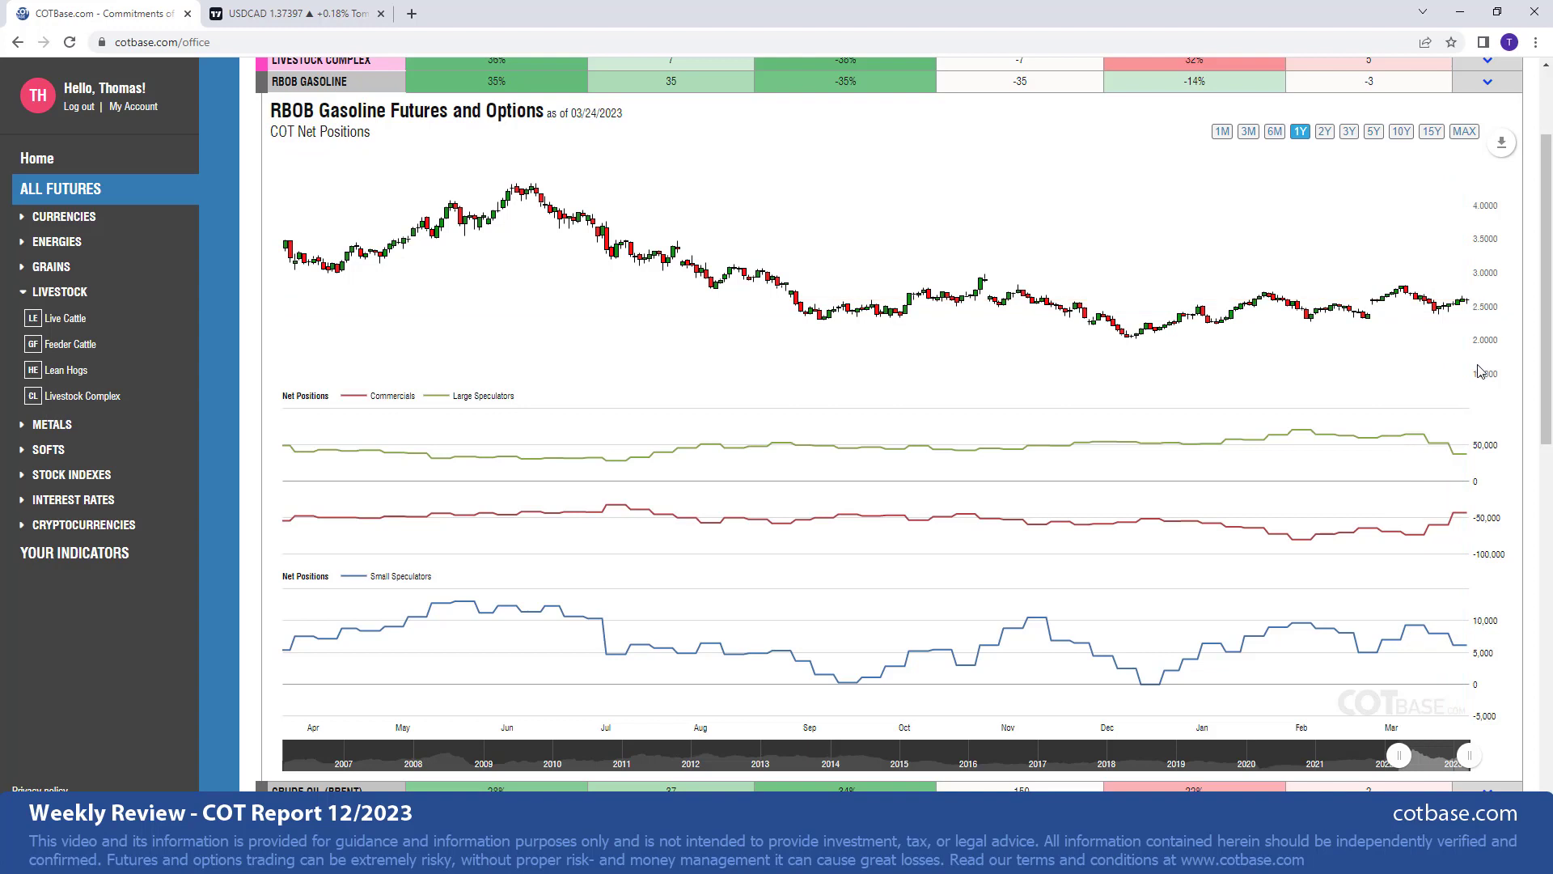
{"action": "mouse_move", "coordinate": [1480, 384]}
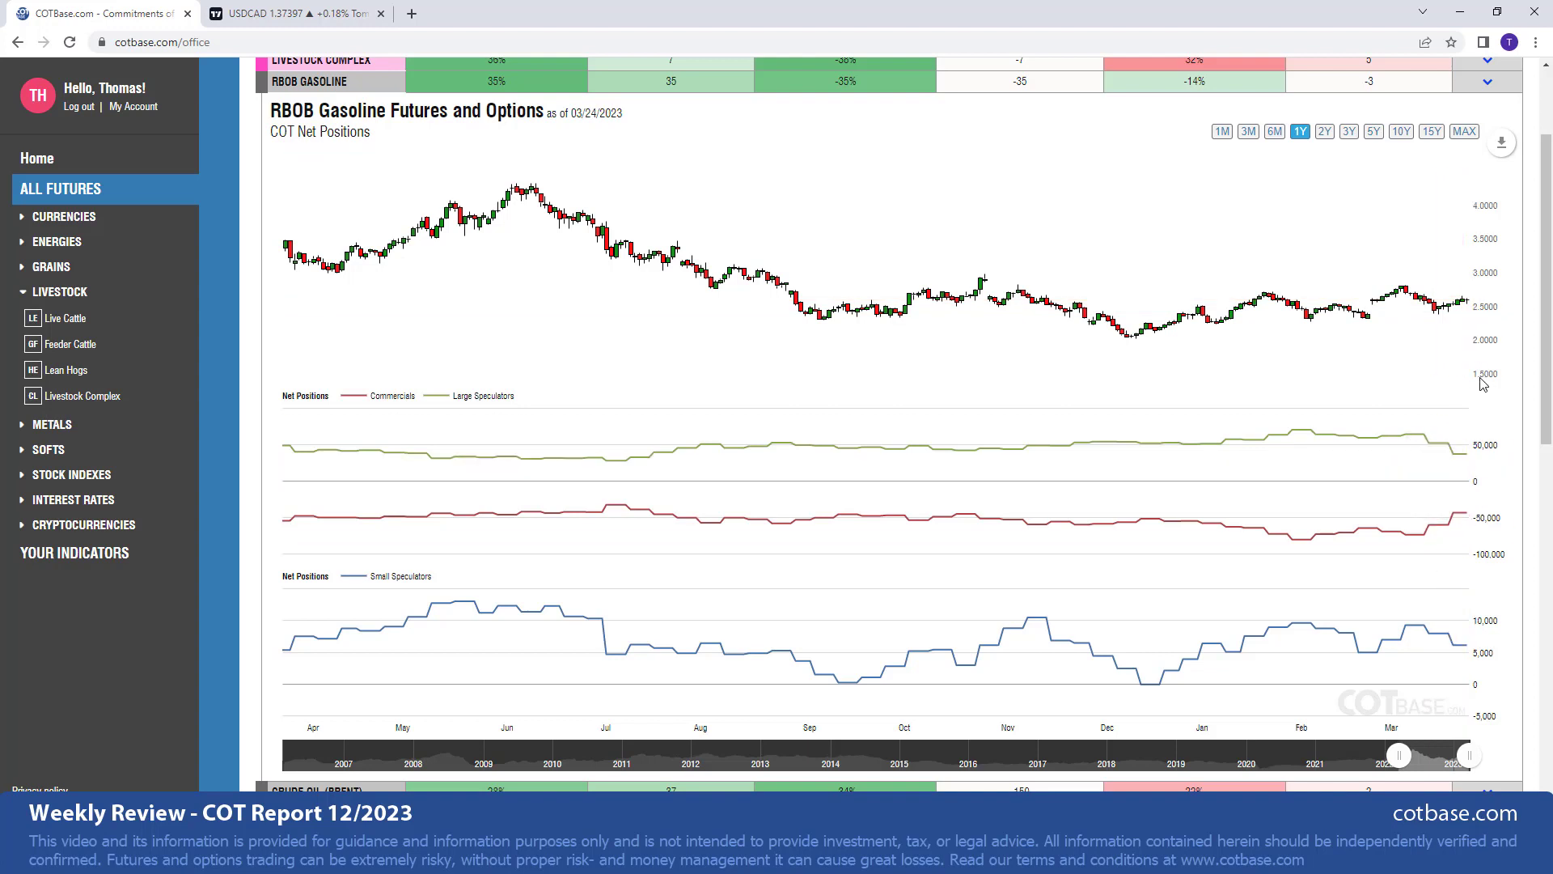
{"action": "mouse_move", "coordinate": [1541, 274]}
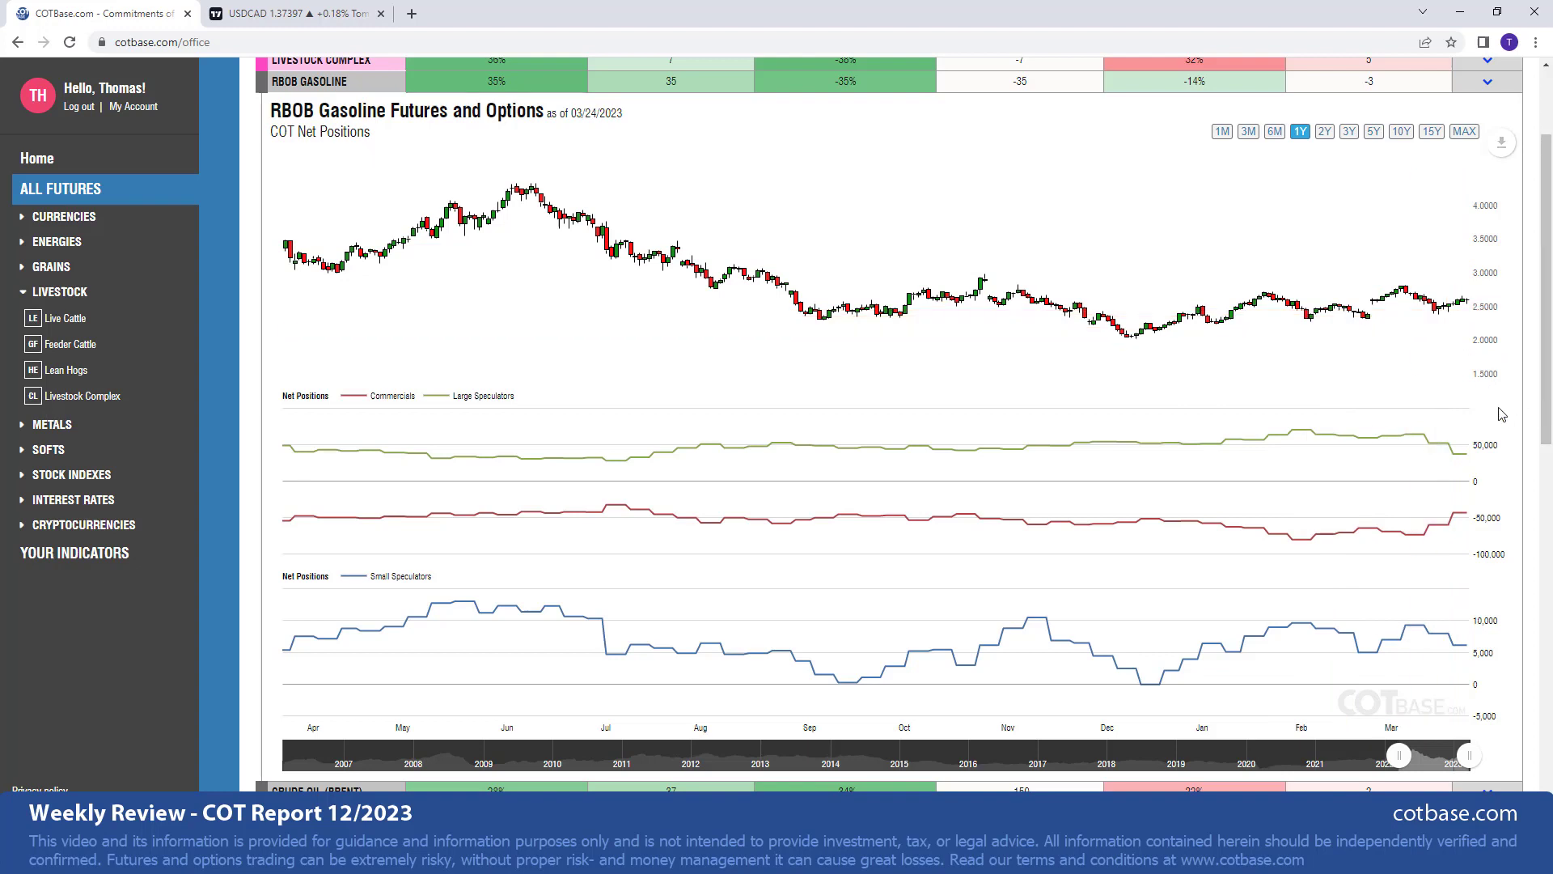
{"action": "mouse_move", "coordinate": [1312, 472]}
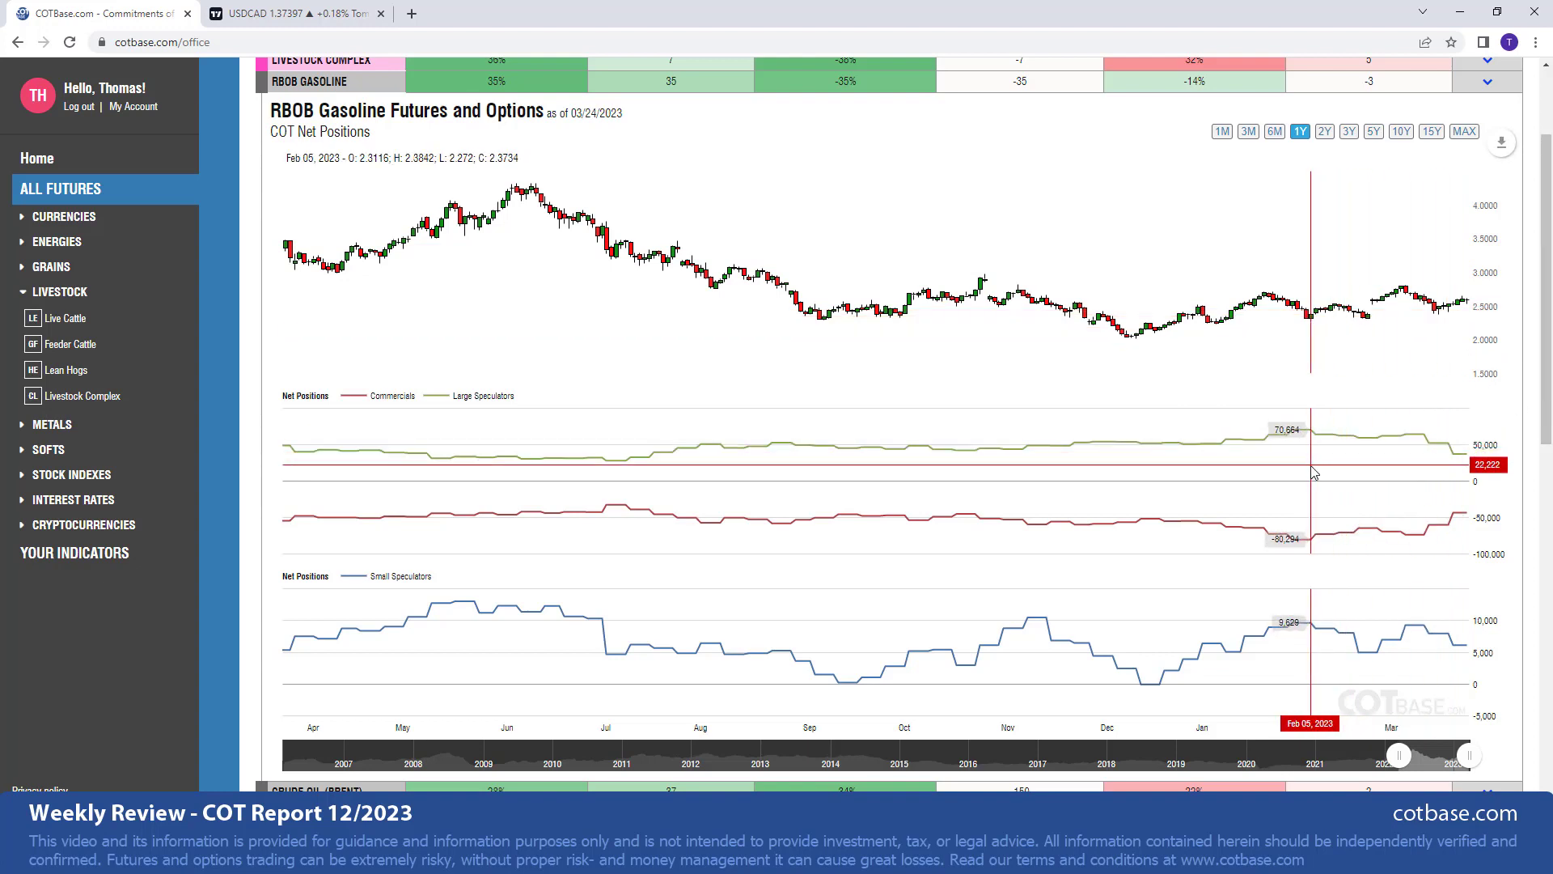
{"action": "mouse_move", "coordinate": [1376, 141]}
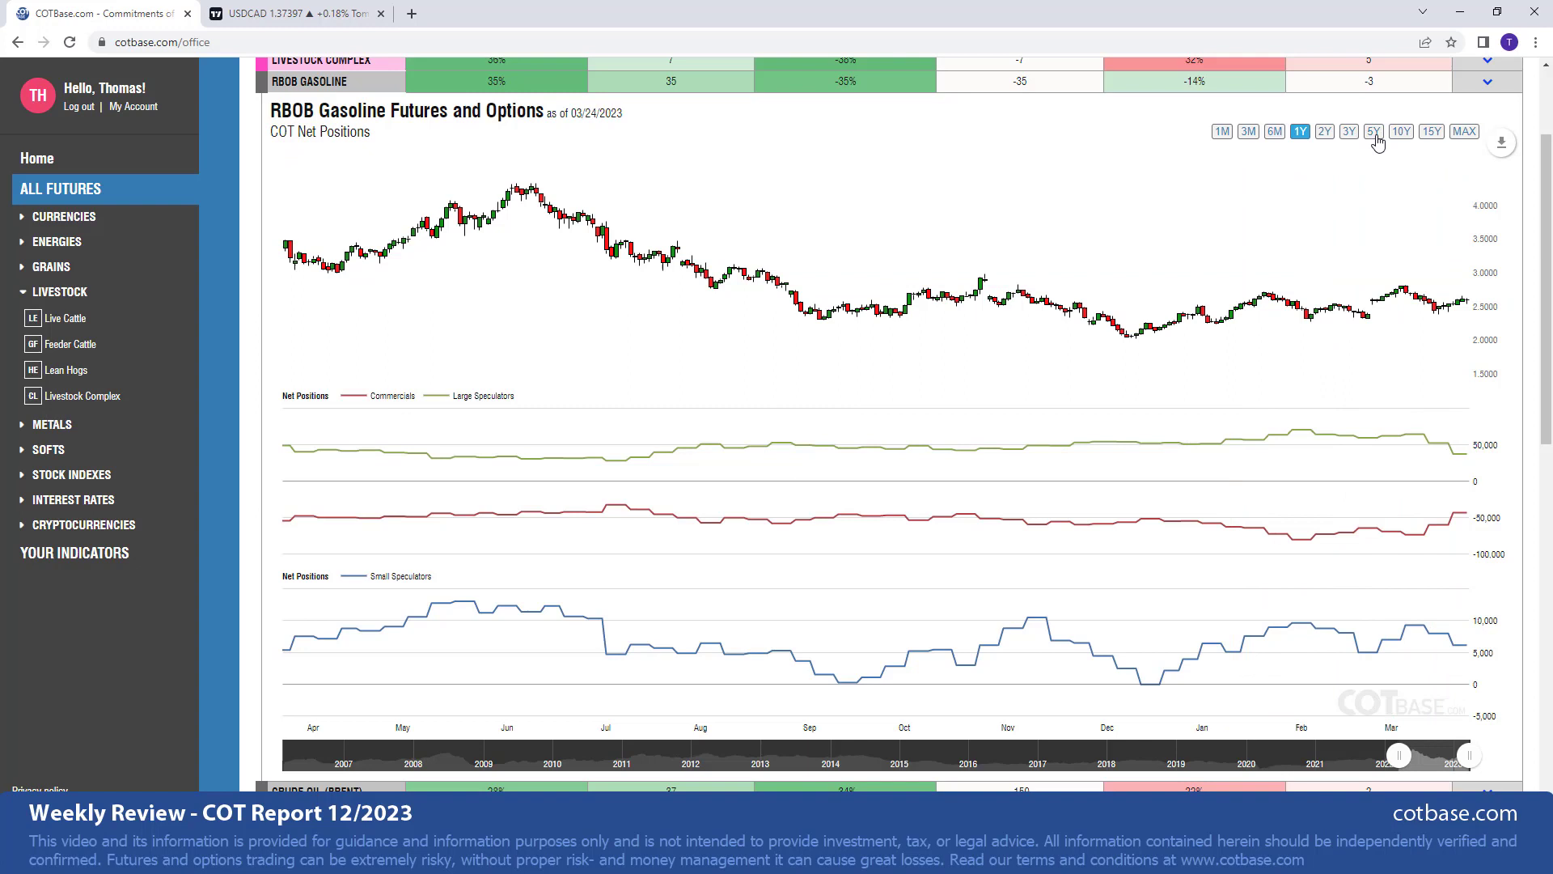
- Switch the RBOB Gasoline net positions chart to the 5Y range
{"action": "left_click", "coordinate": [1372, 131]}
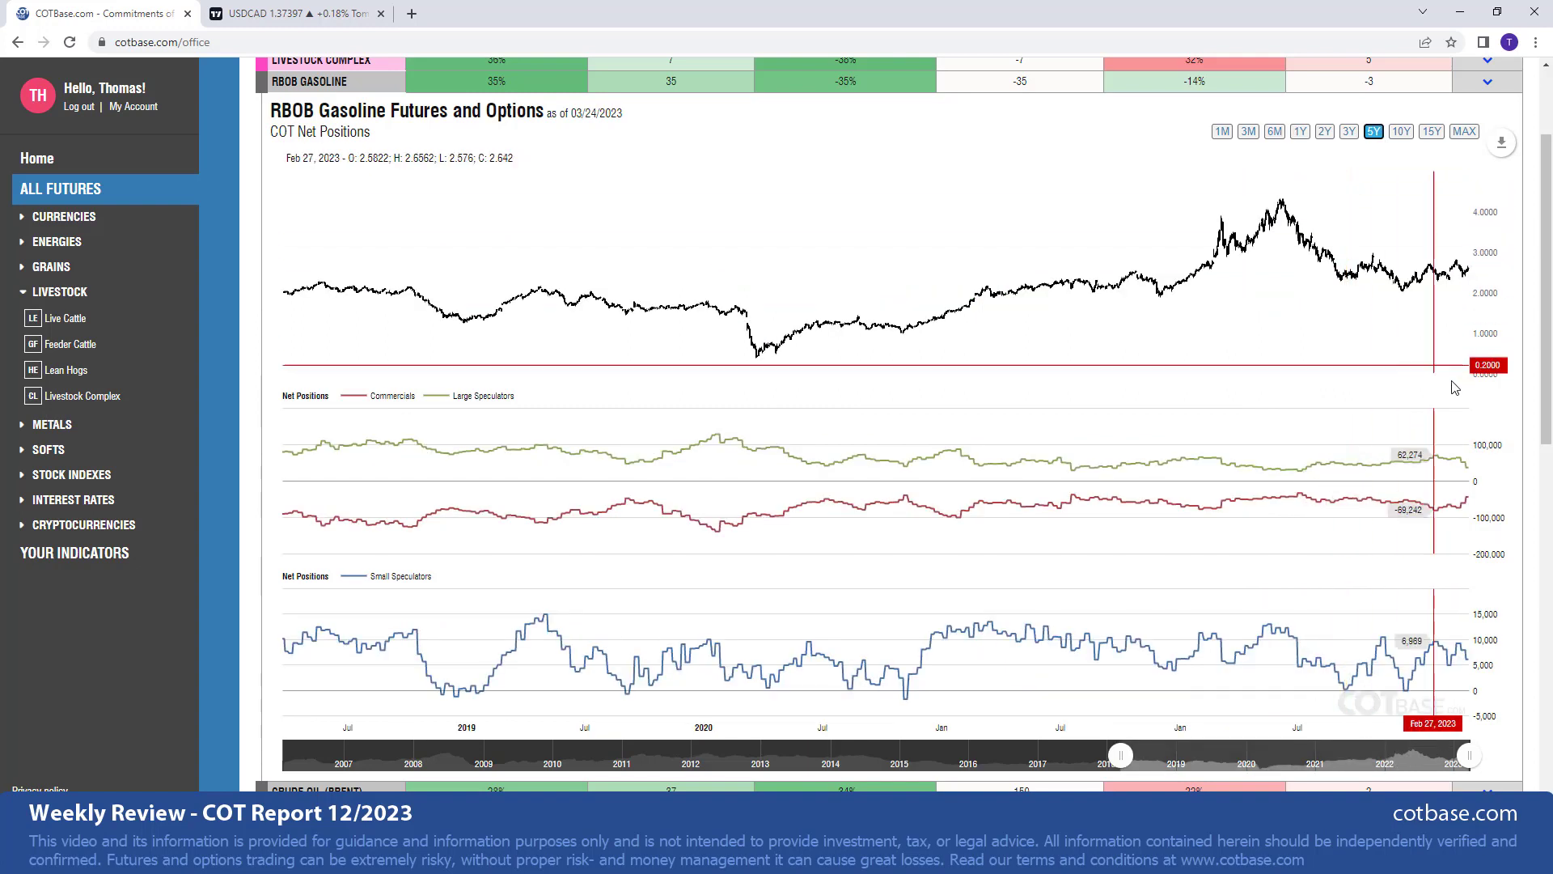
{"action": "mouse_move", "coordinate": [1411, 411]}
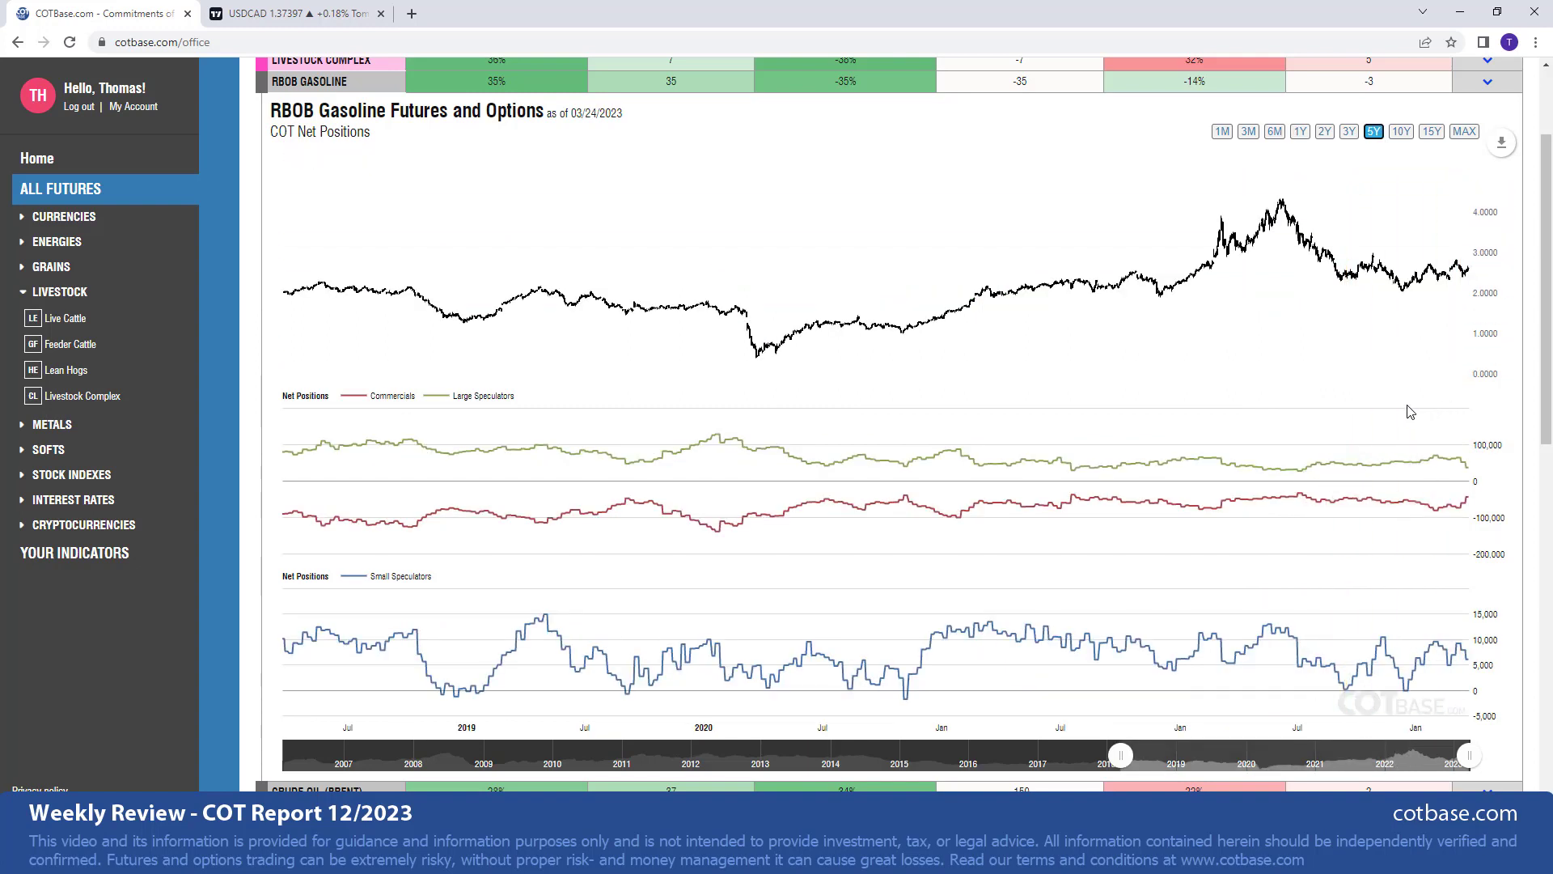
{"action": "mouse_move", "coordinate": [1397, 393]}
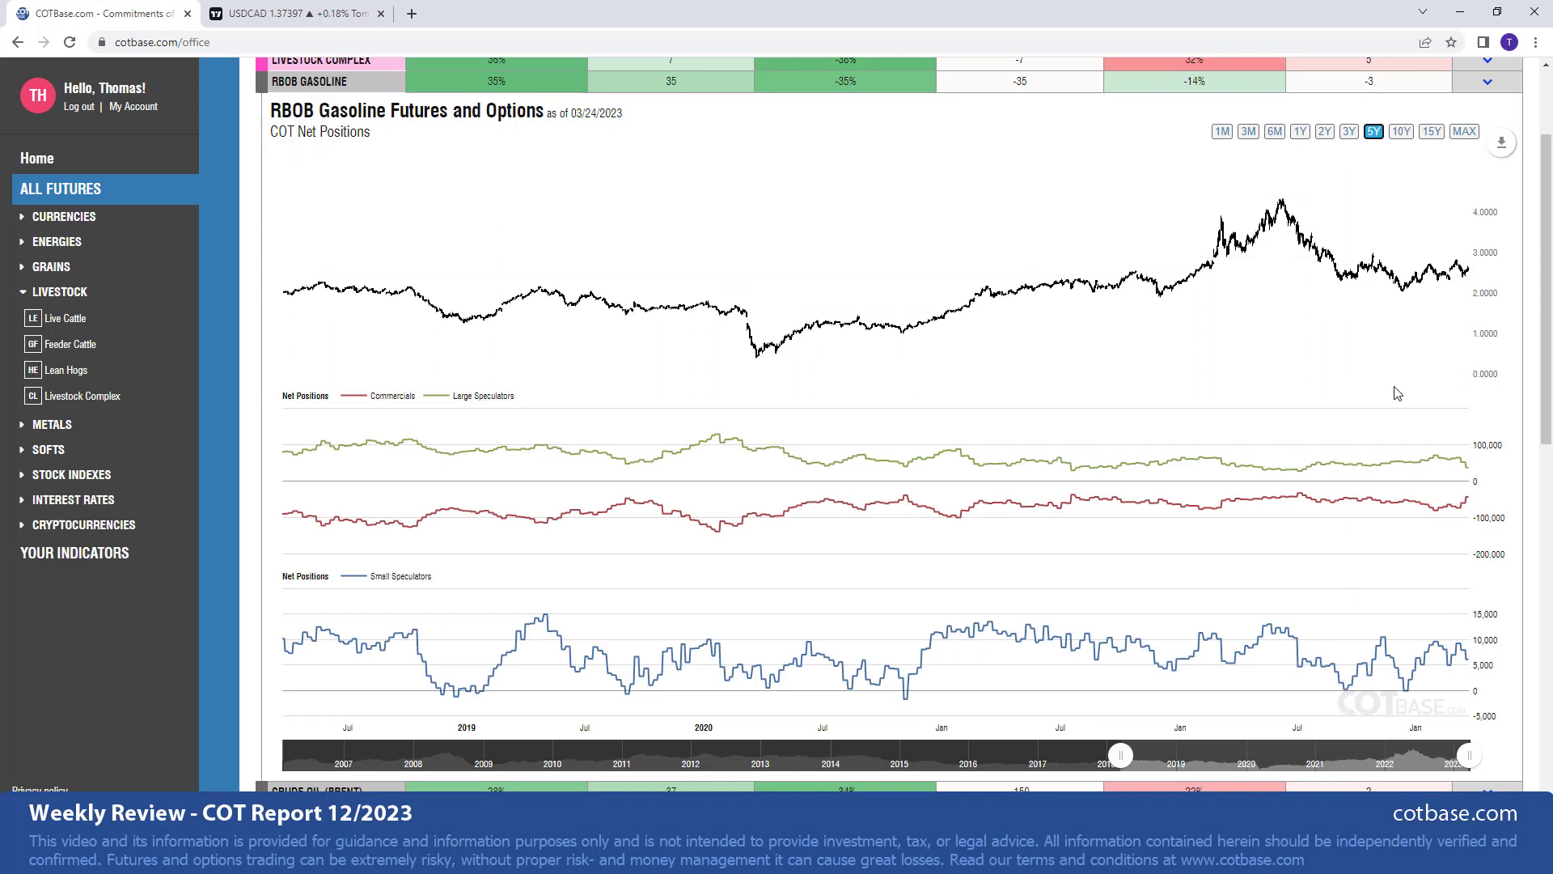
{"action": "mouse_move", "coordinate": [1307, 466]}
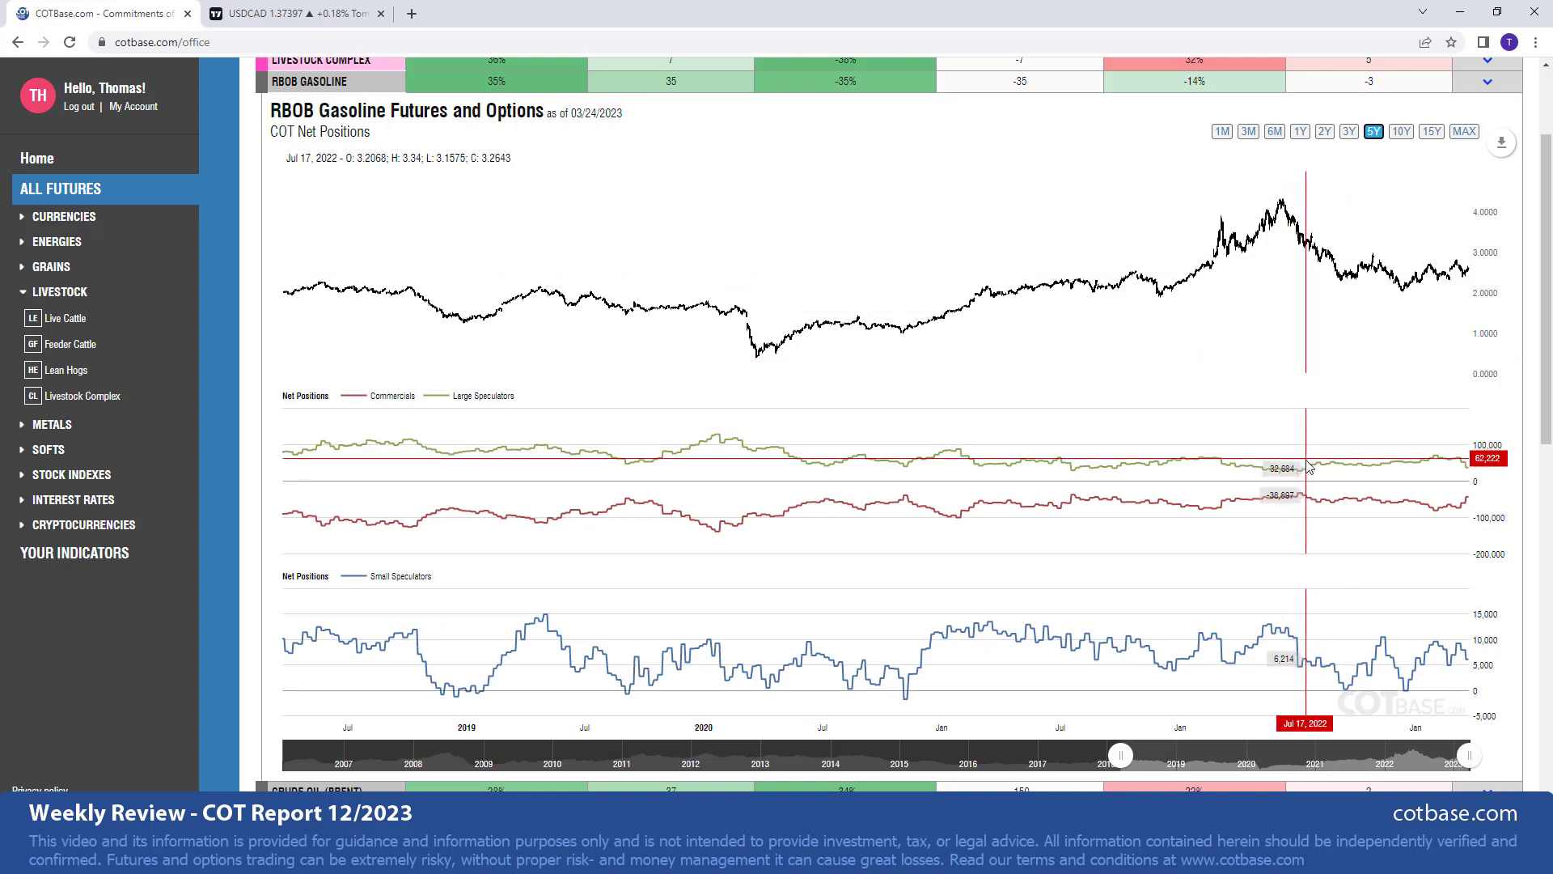
{"action": "mouse_move", "coordinate": [1466, 508]}
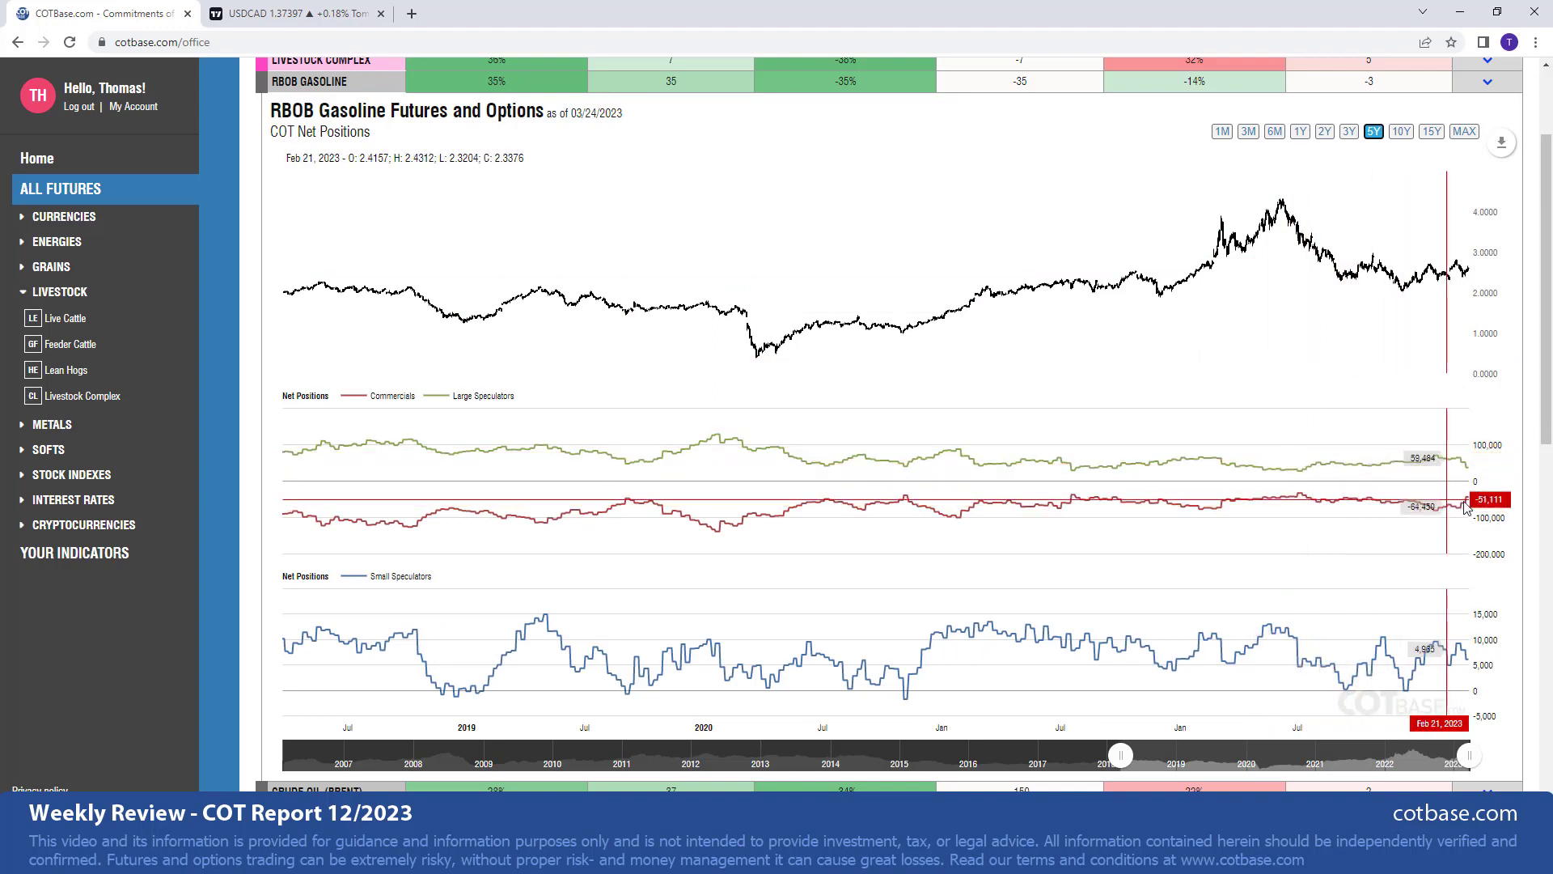
{"action": "mouse_move", "coordinate": [1475, 500]}
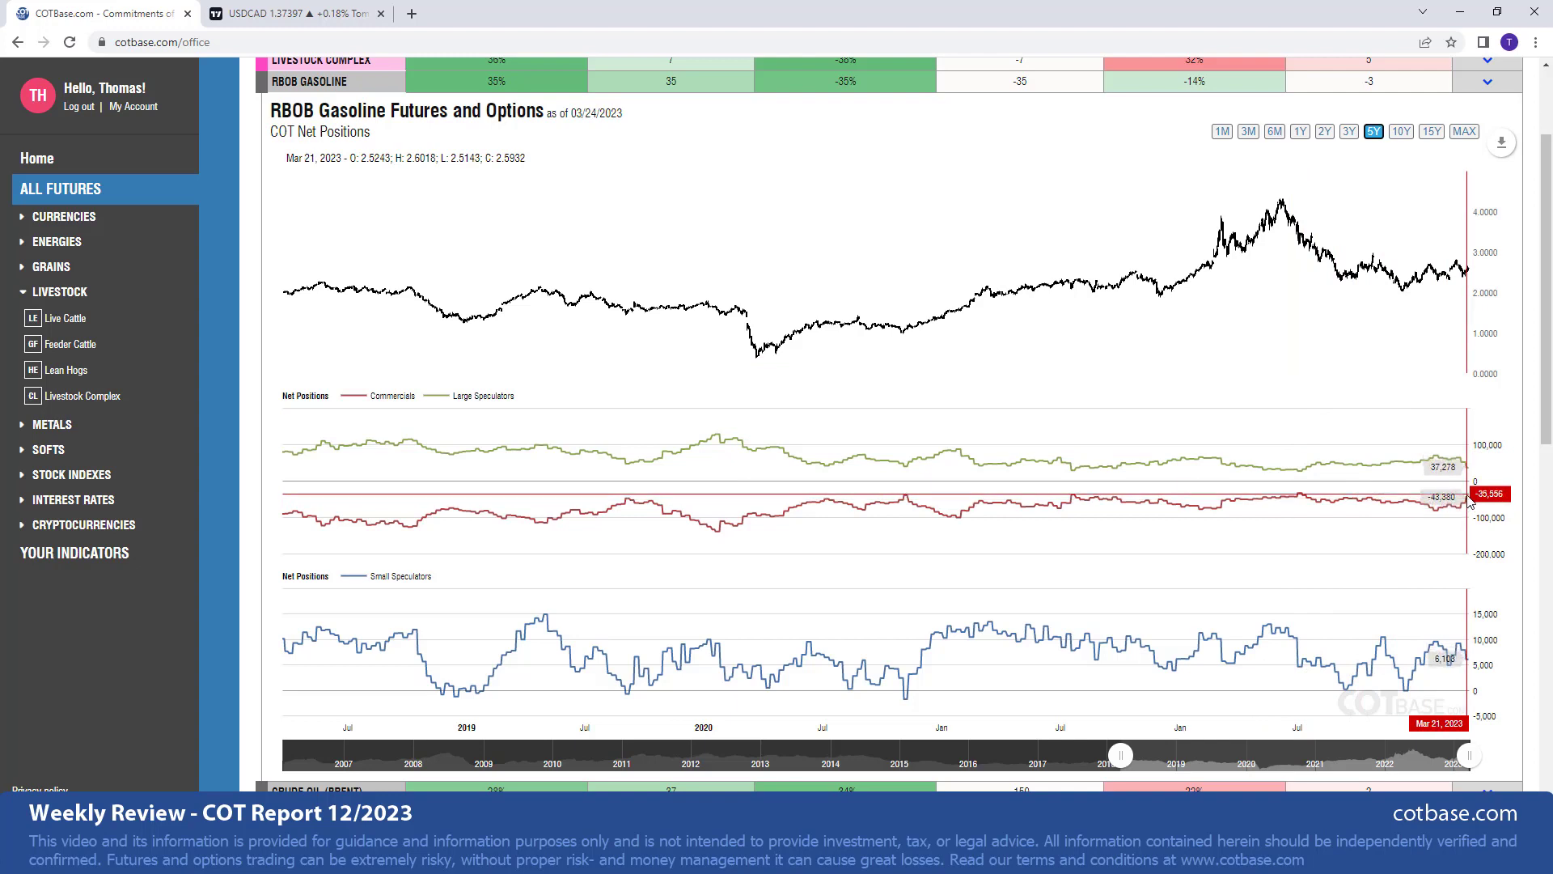
{"action": "mouse_move", "coordinate": [1470, 525]}
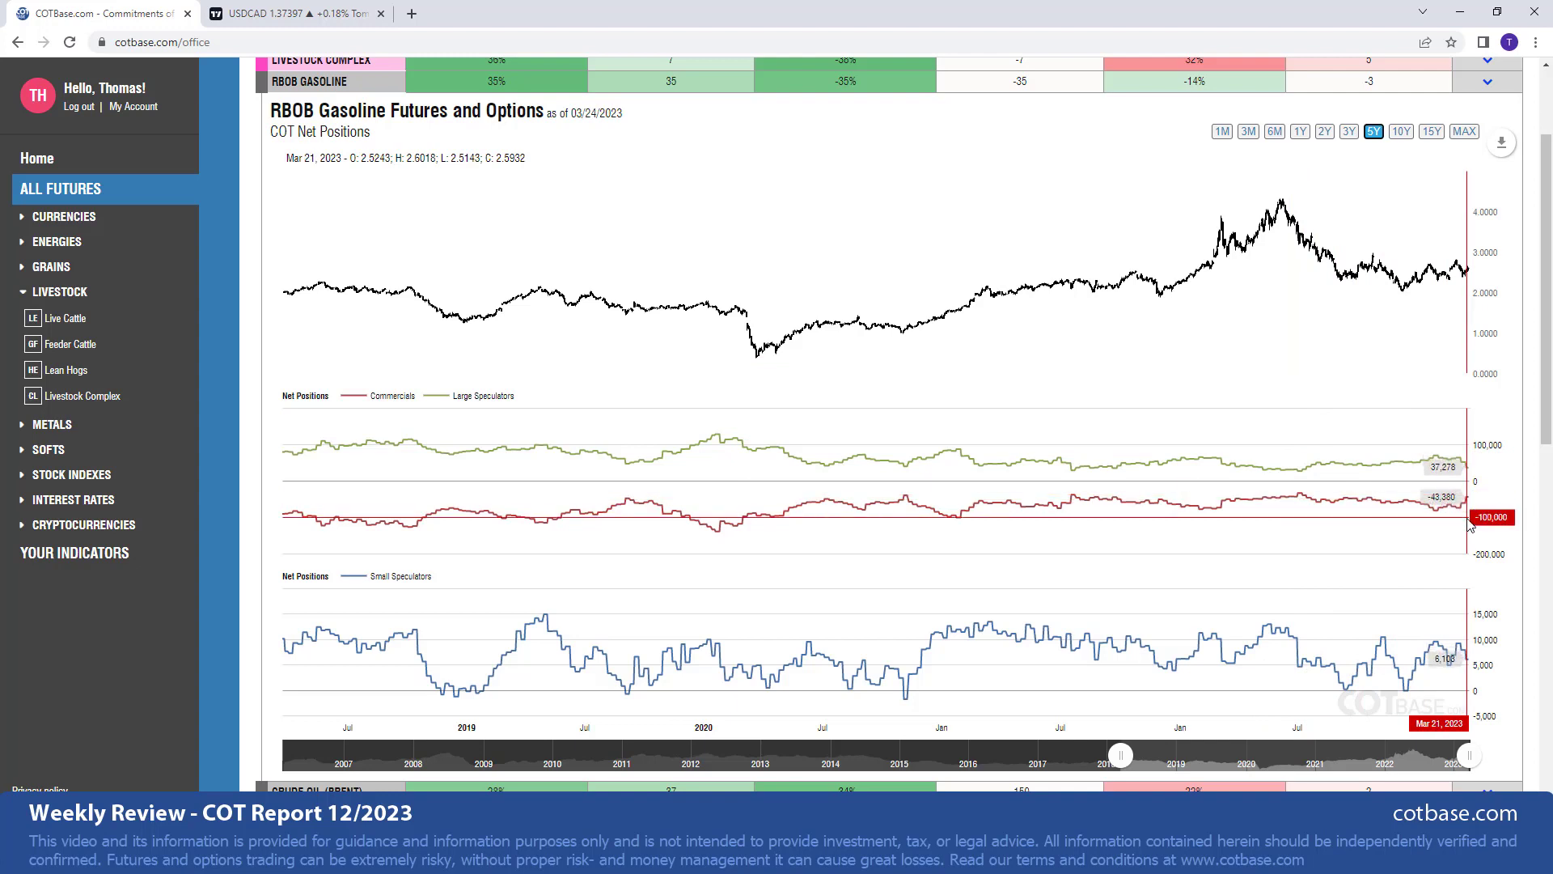
{"action": "mouse_move", "coordinate": [1475, 493]}
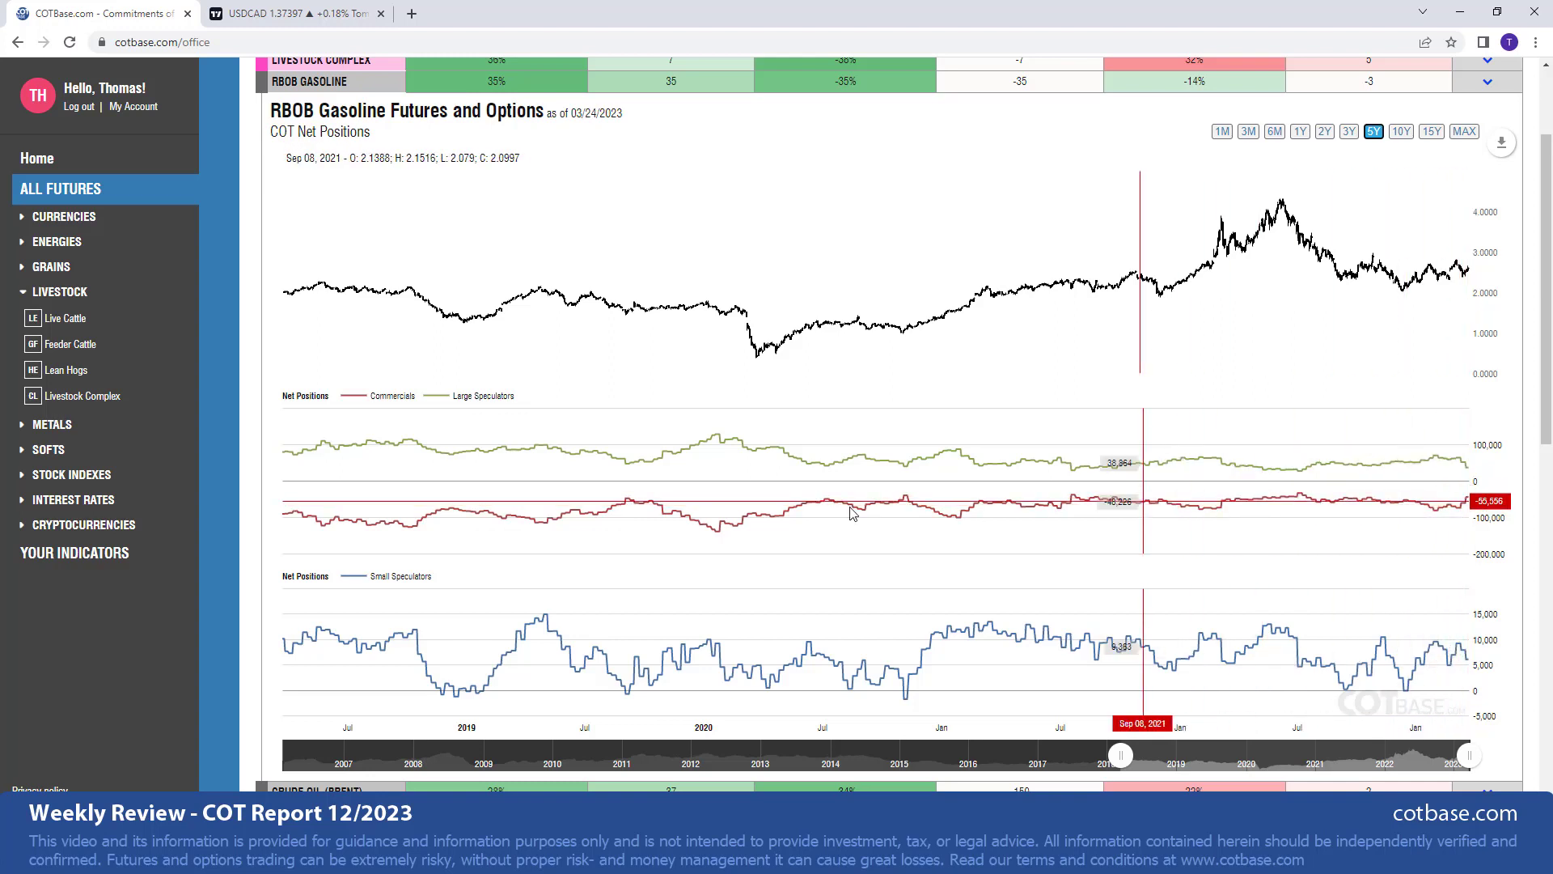
{"action": "mouse_move", "coordinate": [349, 410]}
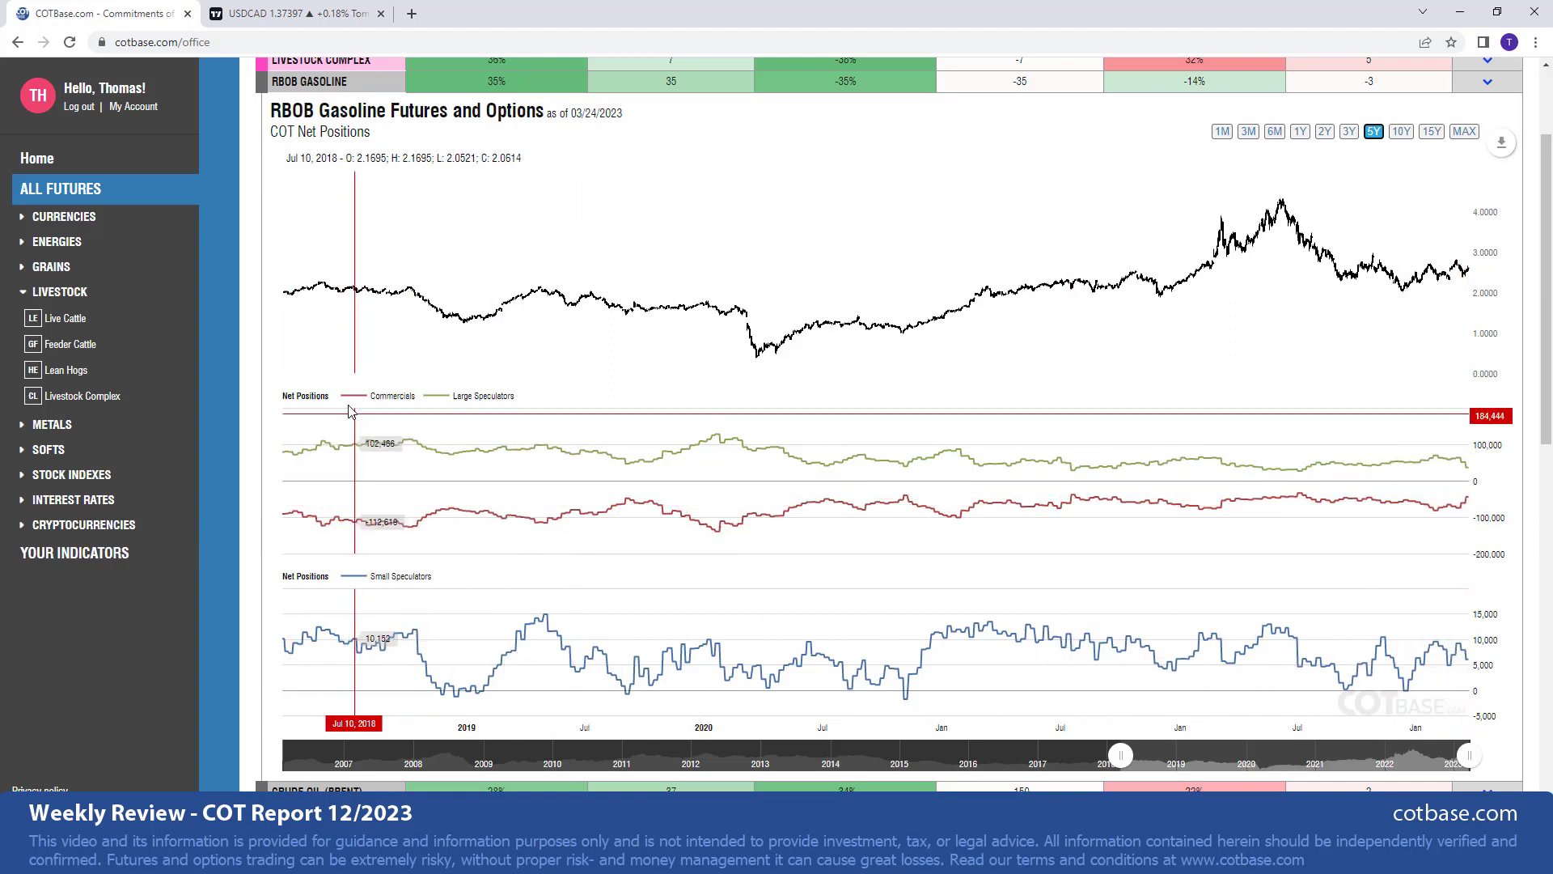
{"action": "mouse_move", "coordinate": [385, 391]}
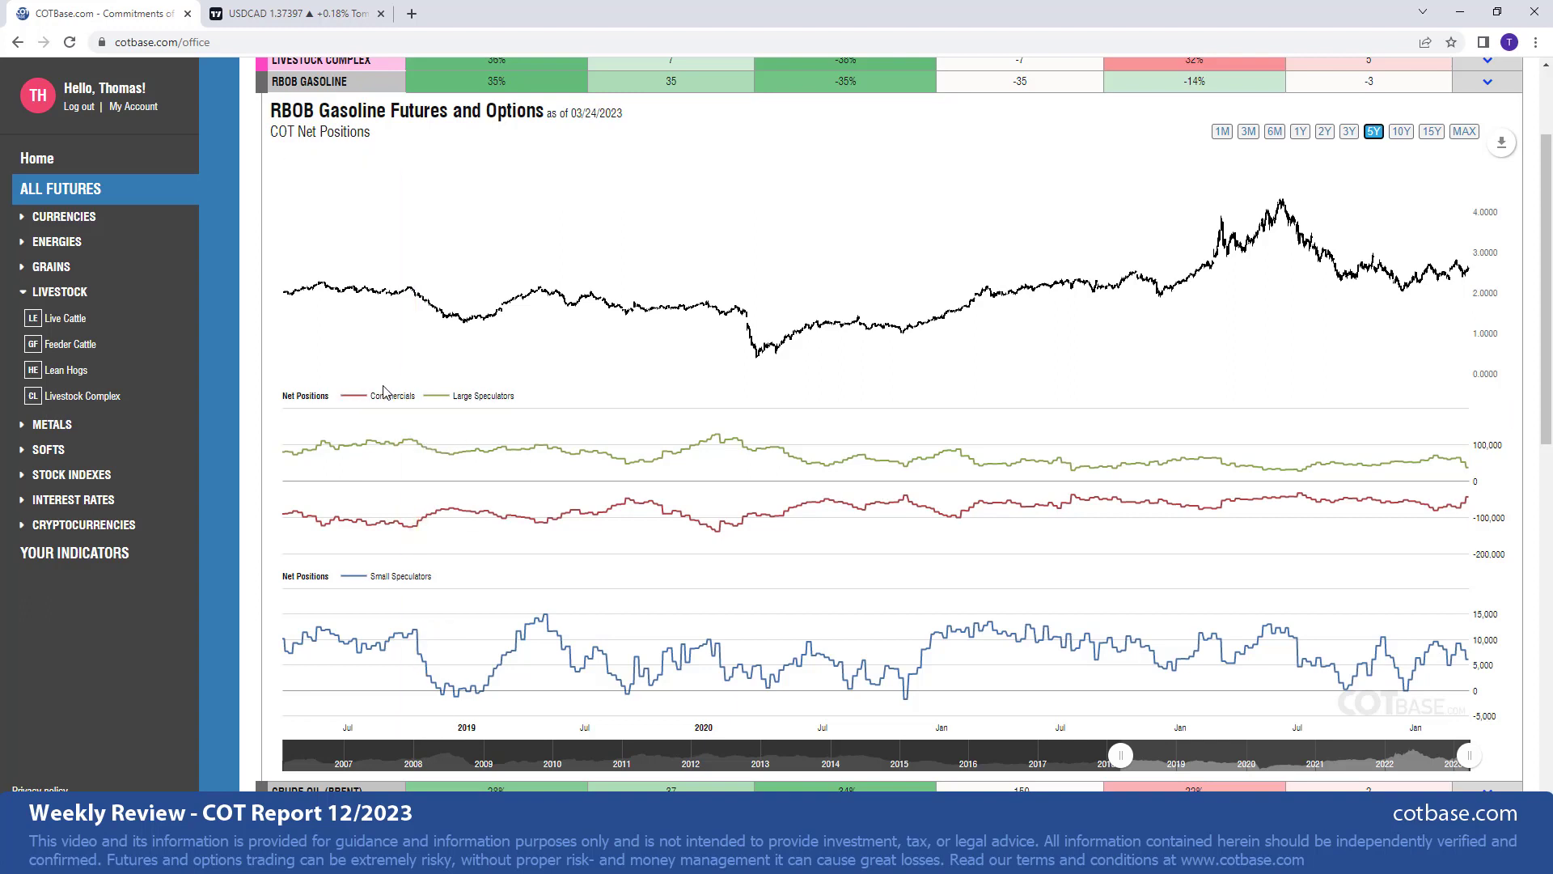
{"action": "mouse_move", "coordinate": [1448, 493]}
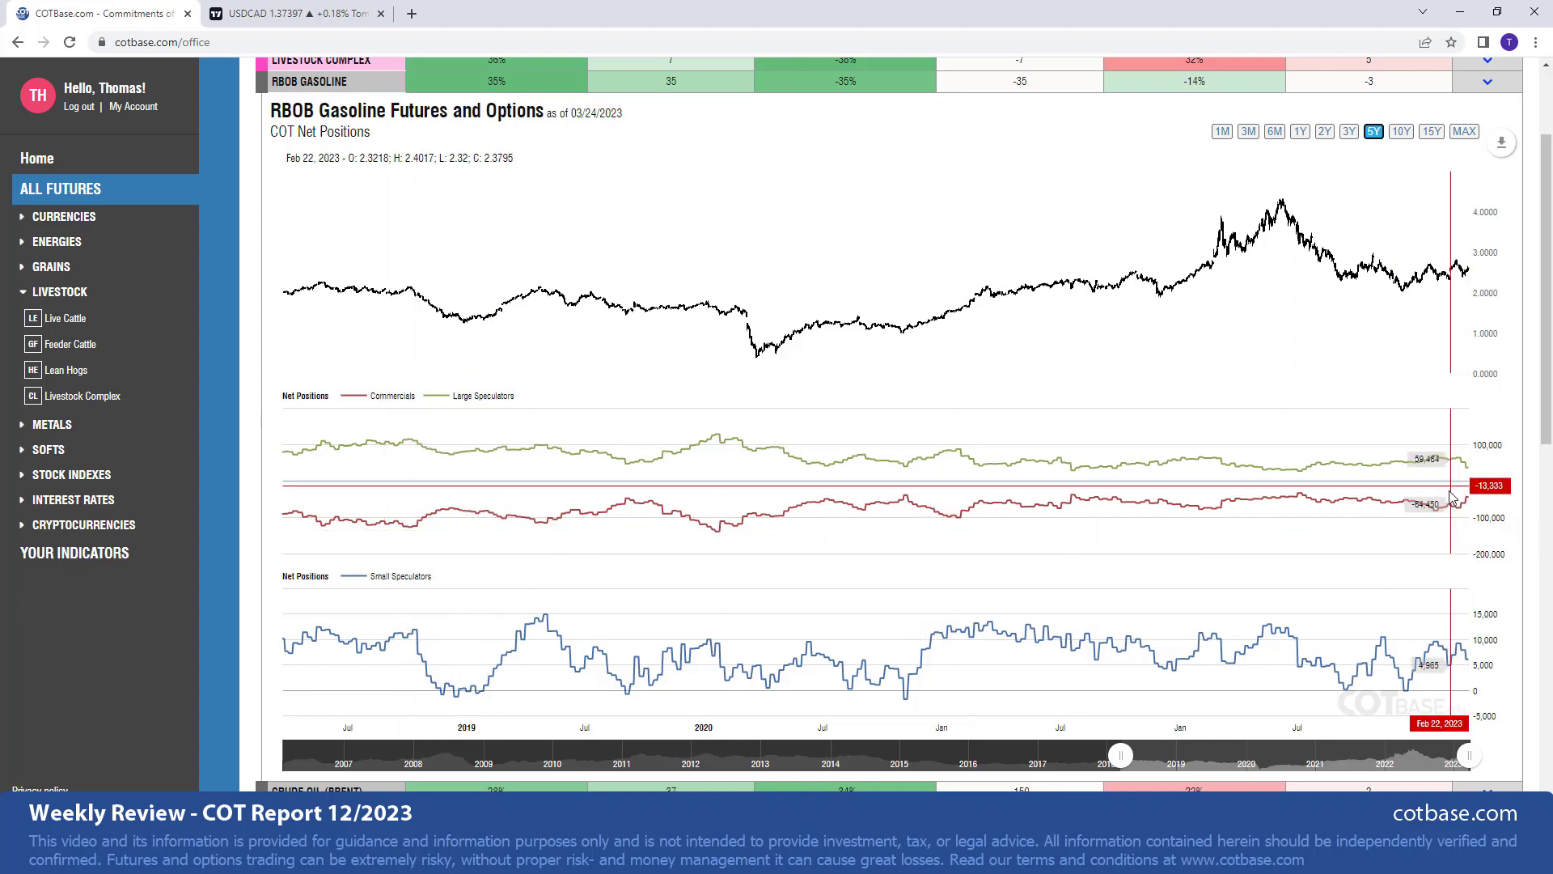
{"action": "mouse_move", "coordinate": [1448, 500]}
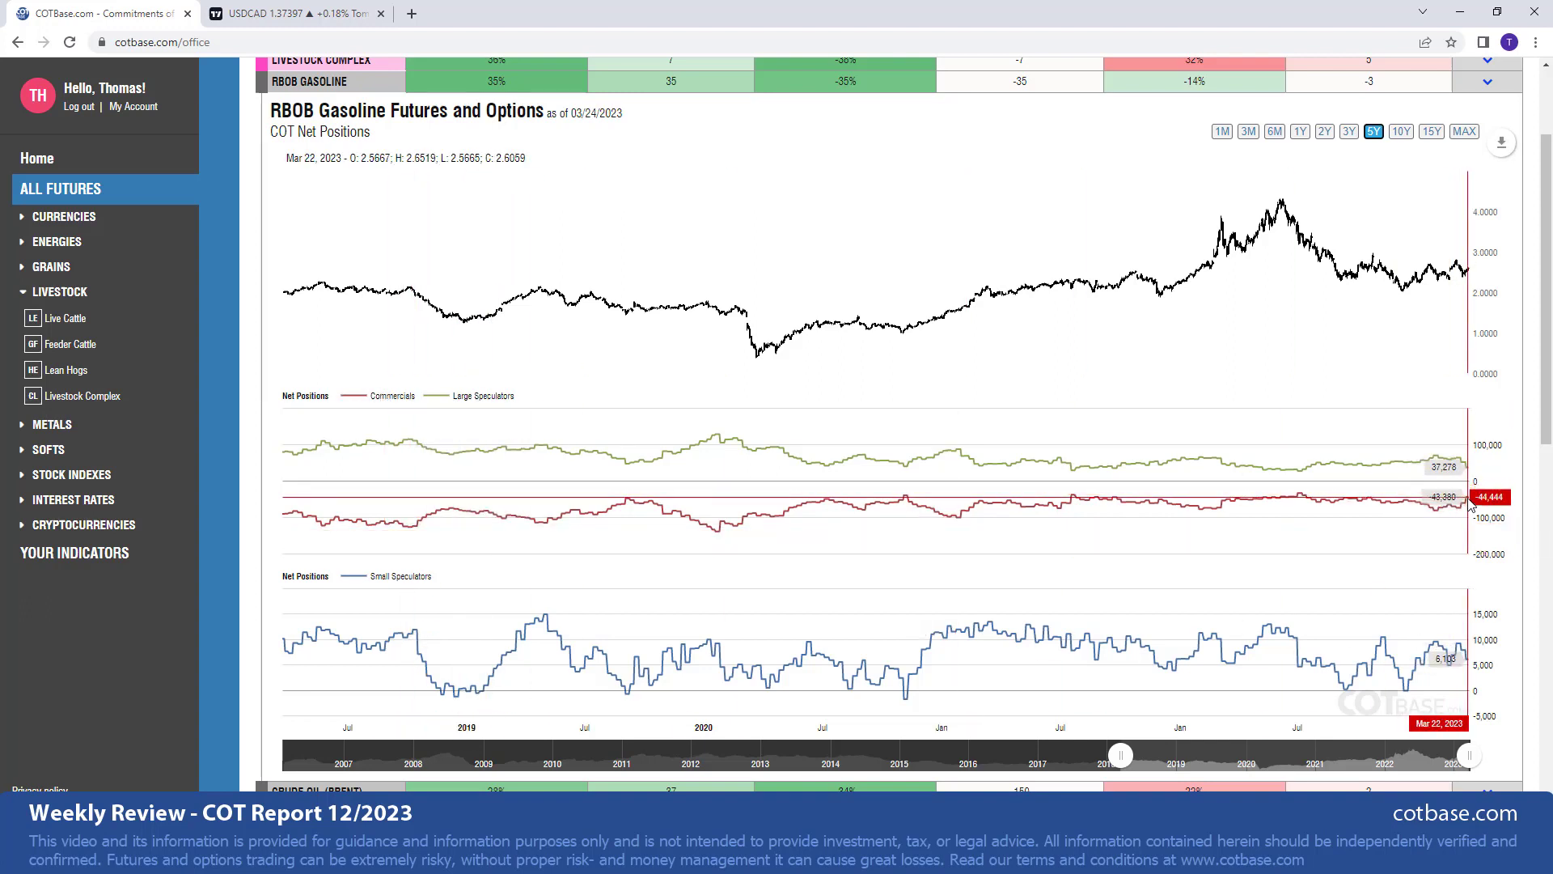
{"action": "mouse_move", "coordinate": [624, 507]}
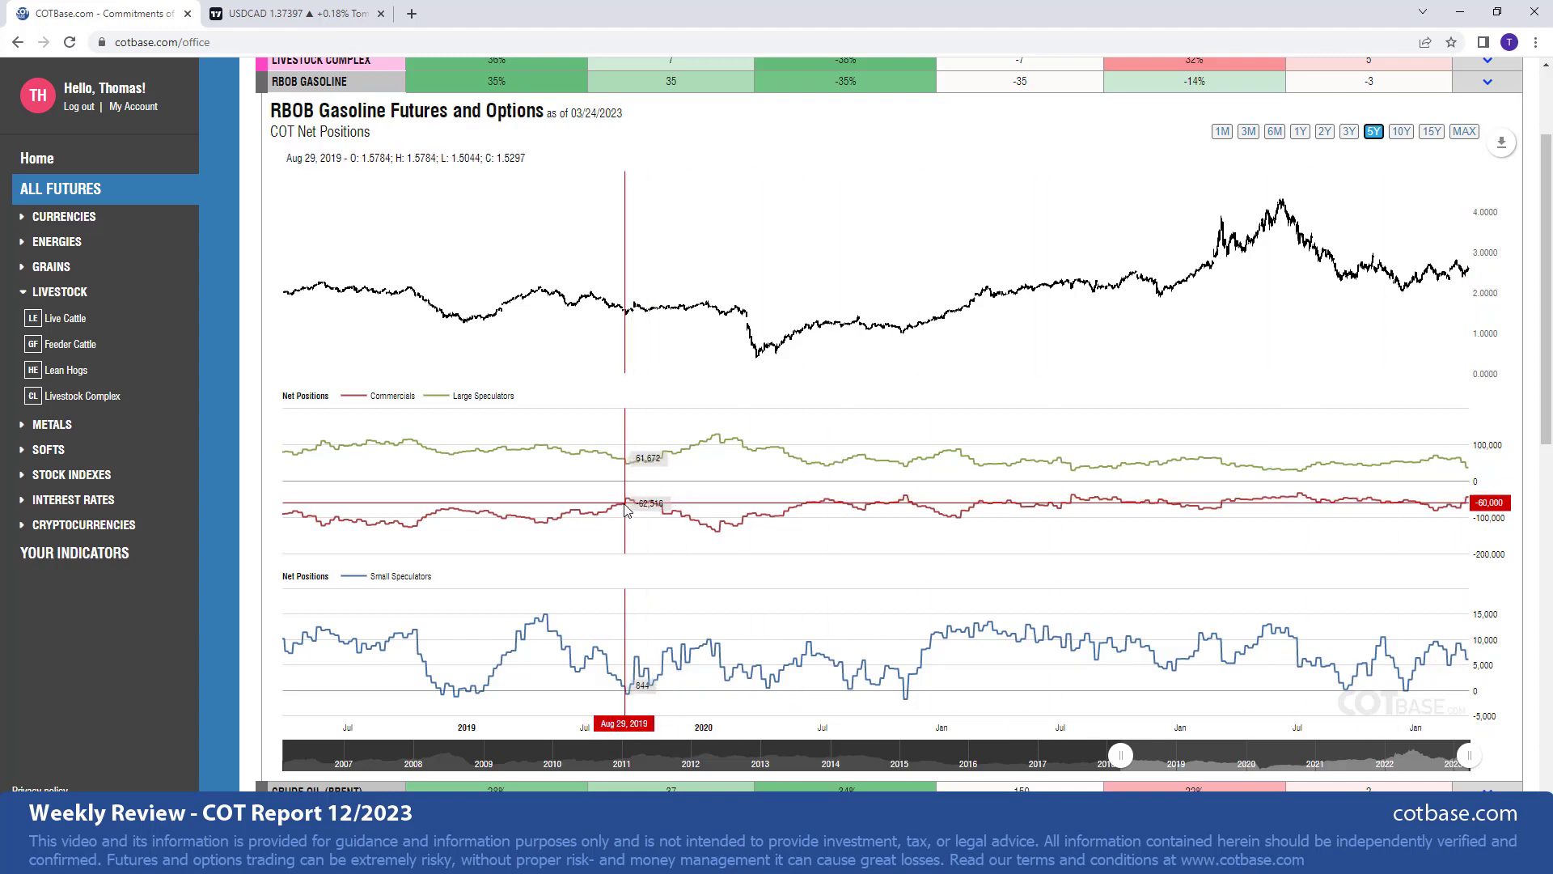
{"action": "mouse_move", "coordinate": [629, 505]}
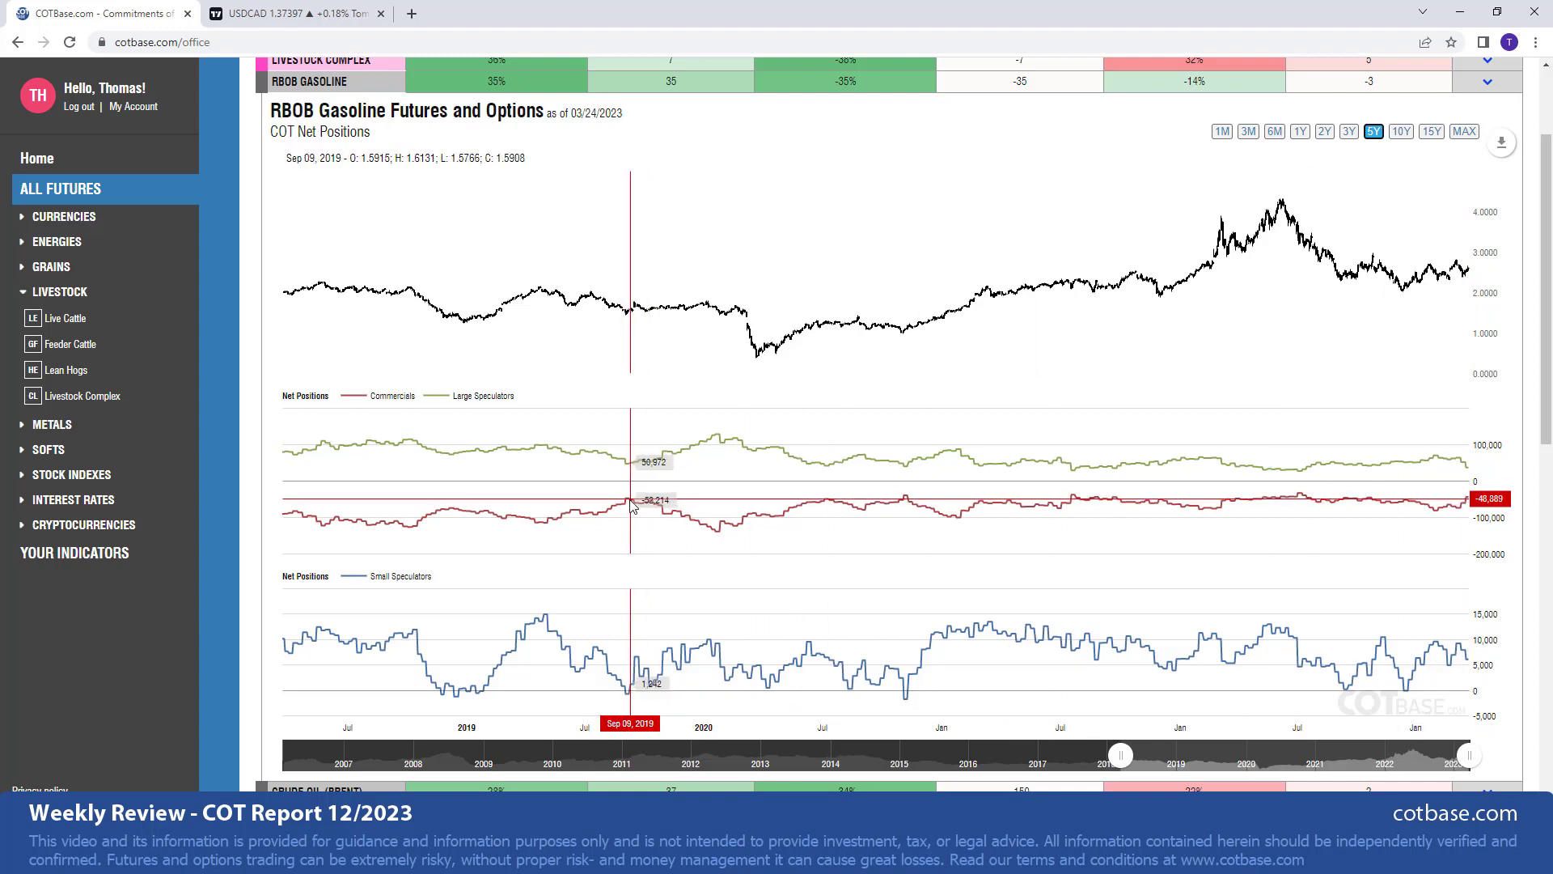
{"action": "mouse_move", "coordinate": [649, 504]}
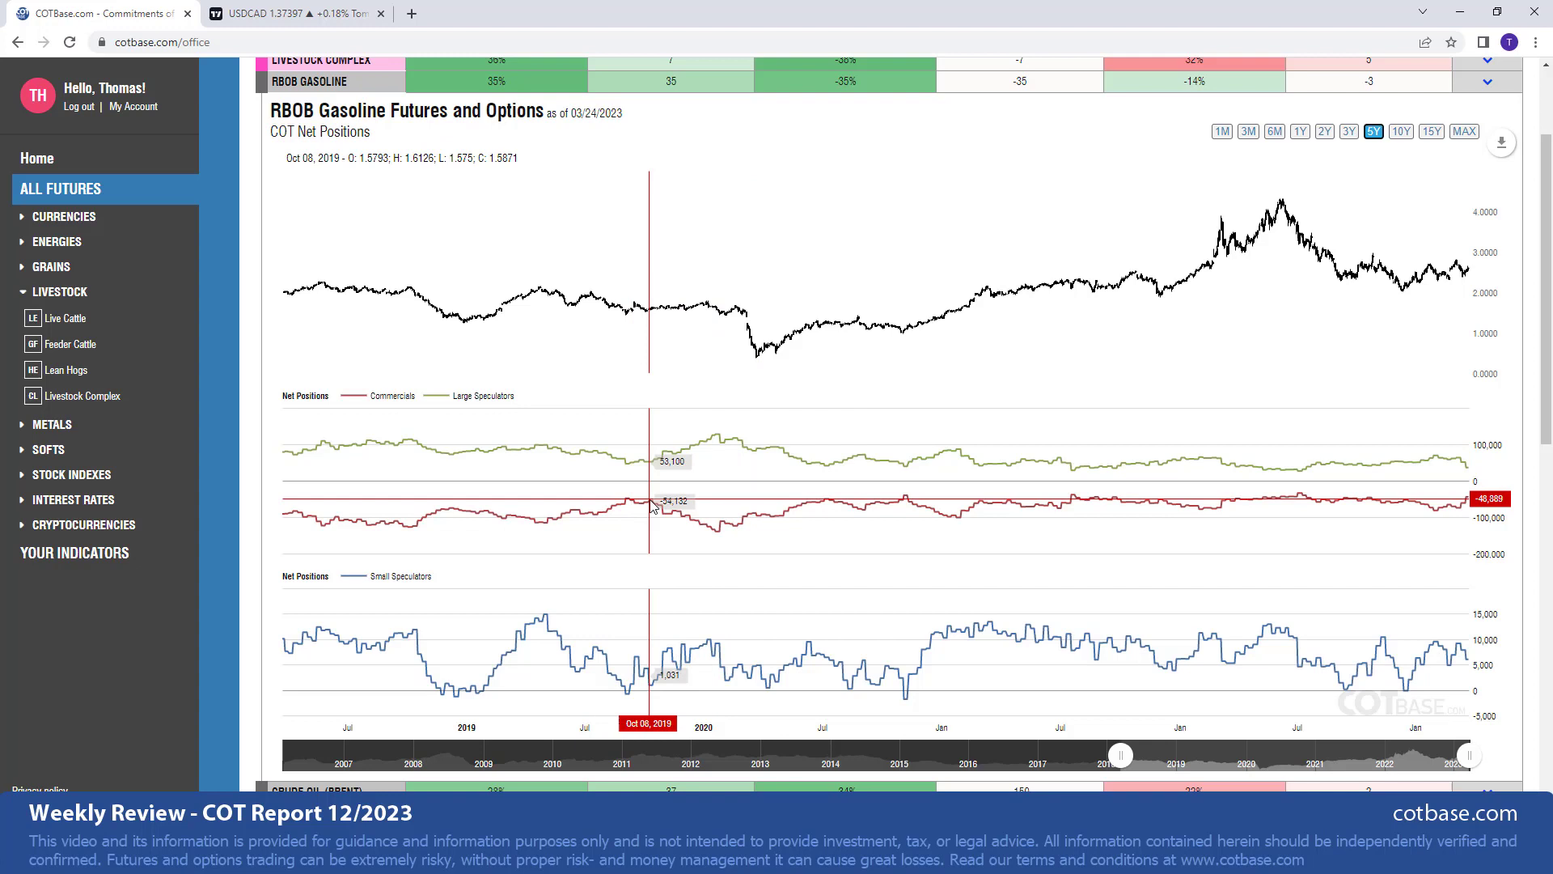
{"action": "mouse_move", "coordinate": [718, 535]}
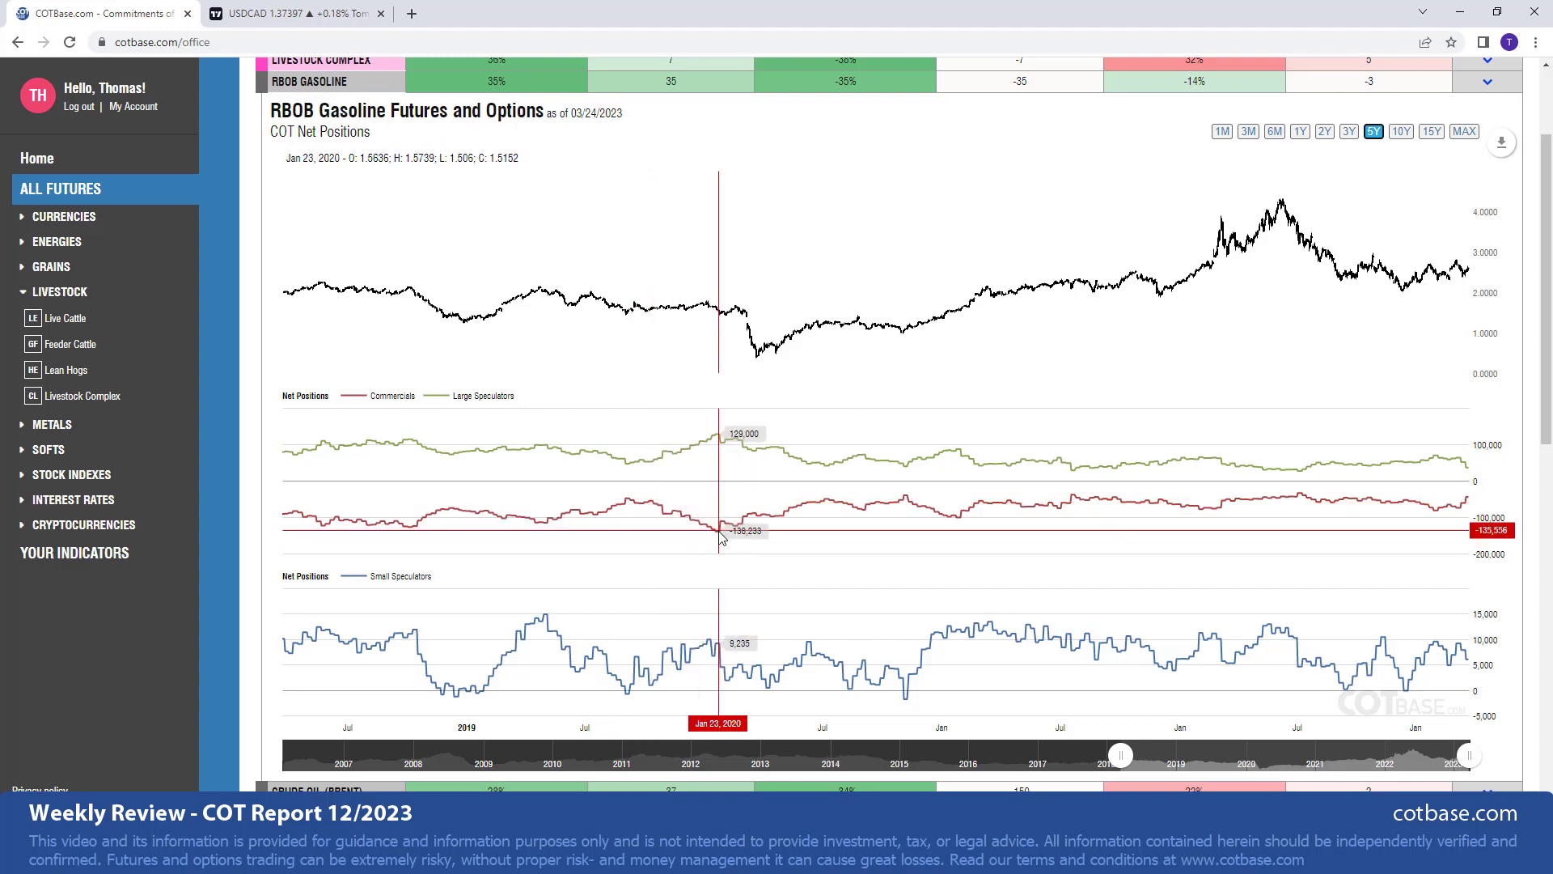
{"action": "mouse_move", "coordinate": [718, 539]}
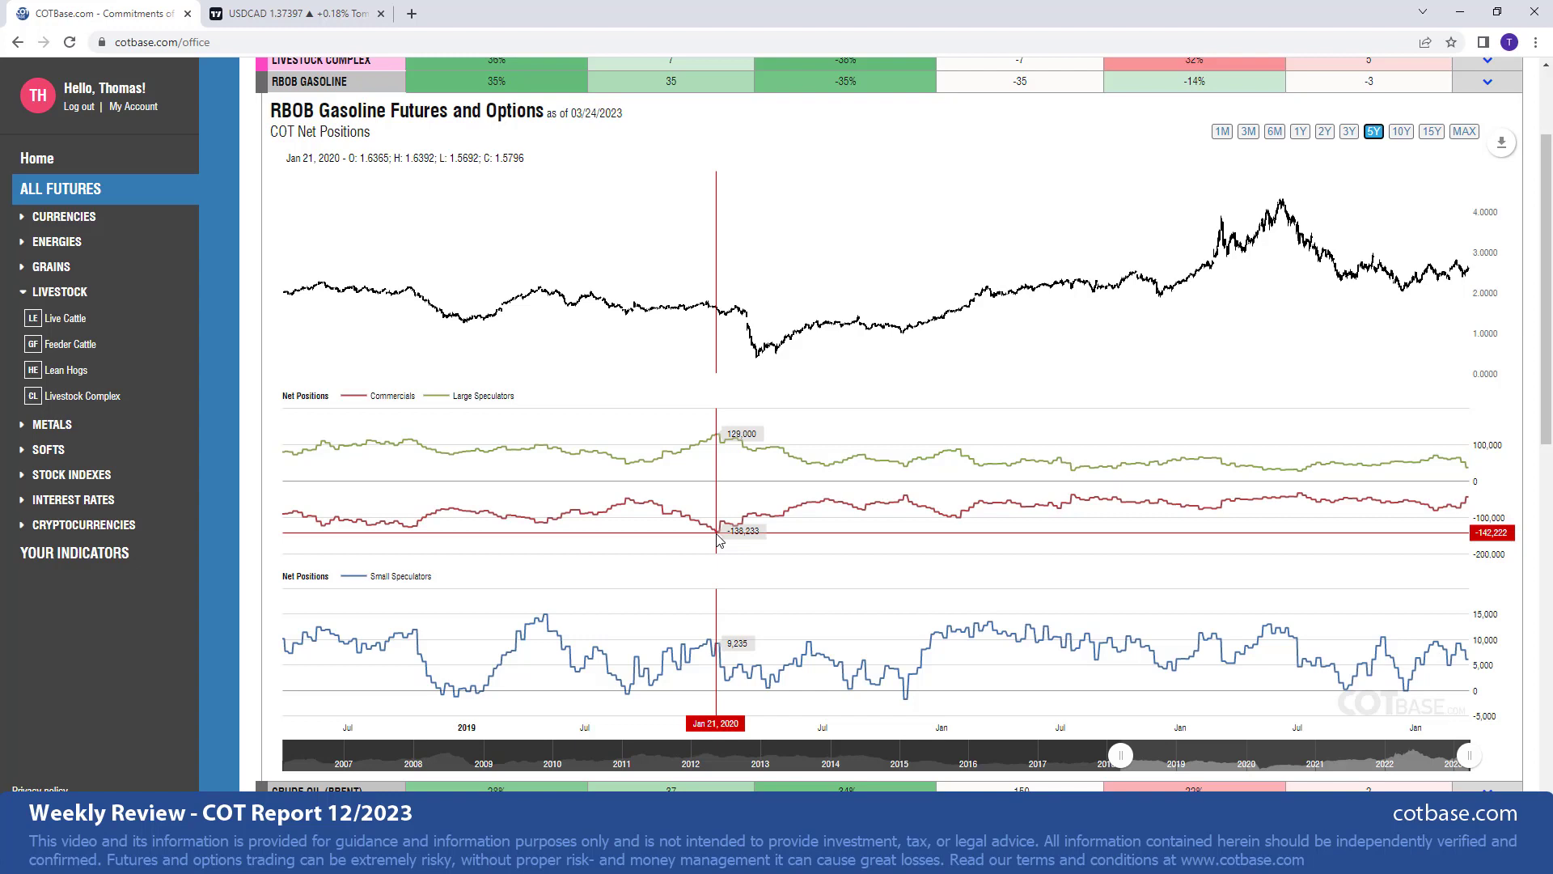
{"action": "mouse_move", "coordinate": [904, 500]}
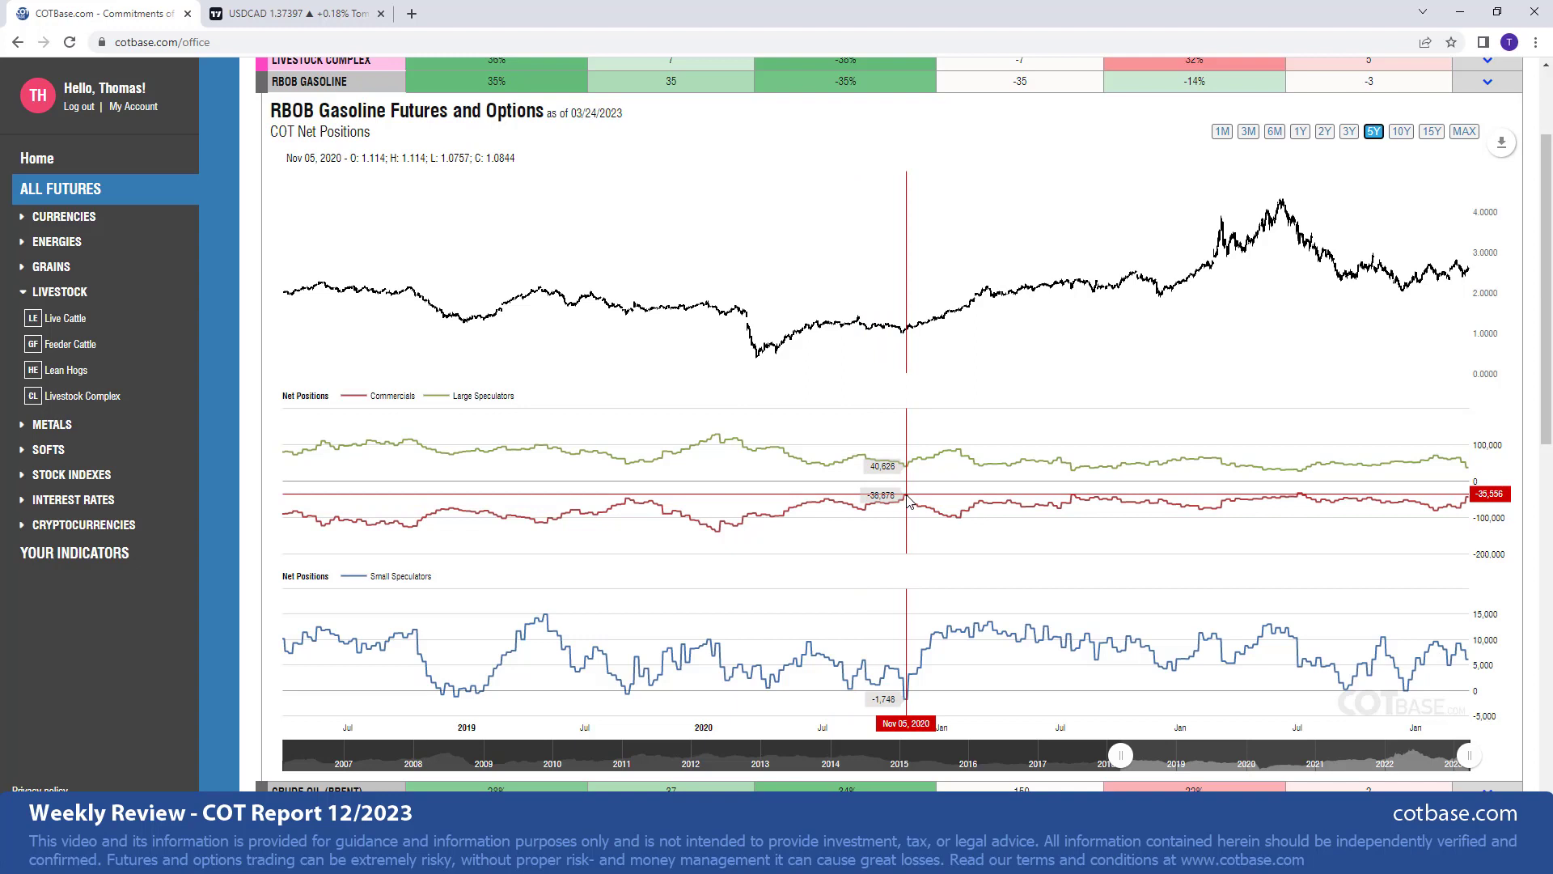
{"action": "mouse_move", "coordinate": [932, 553]}
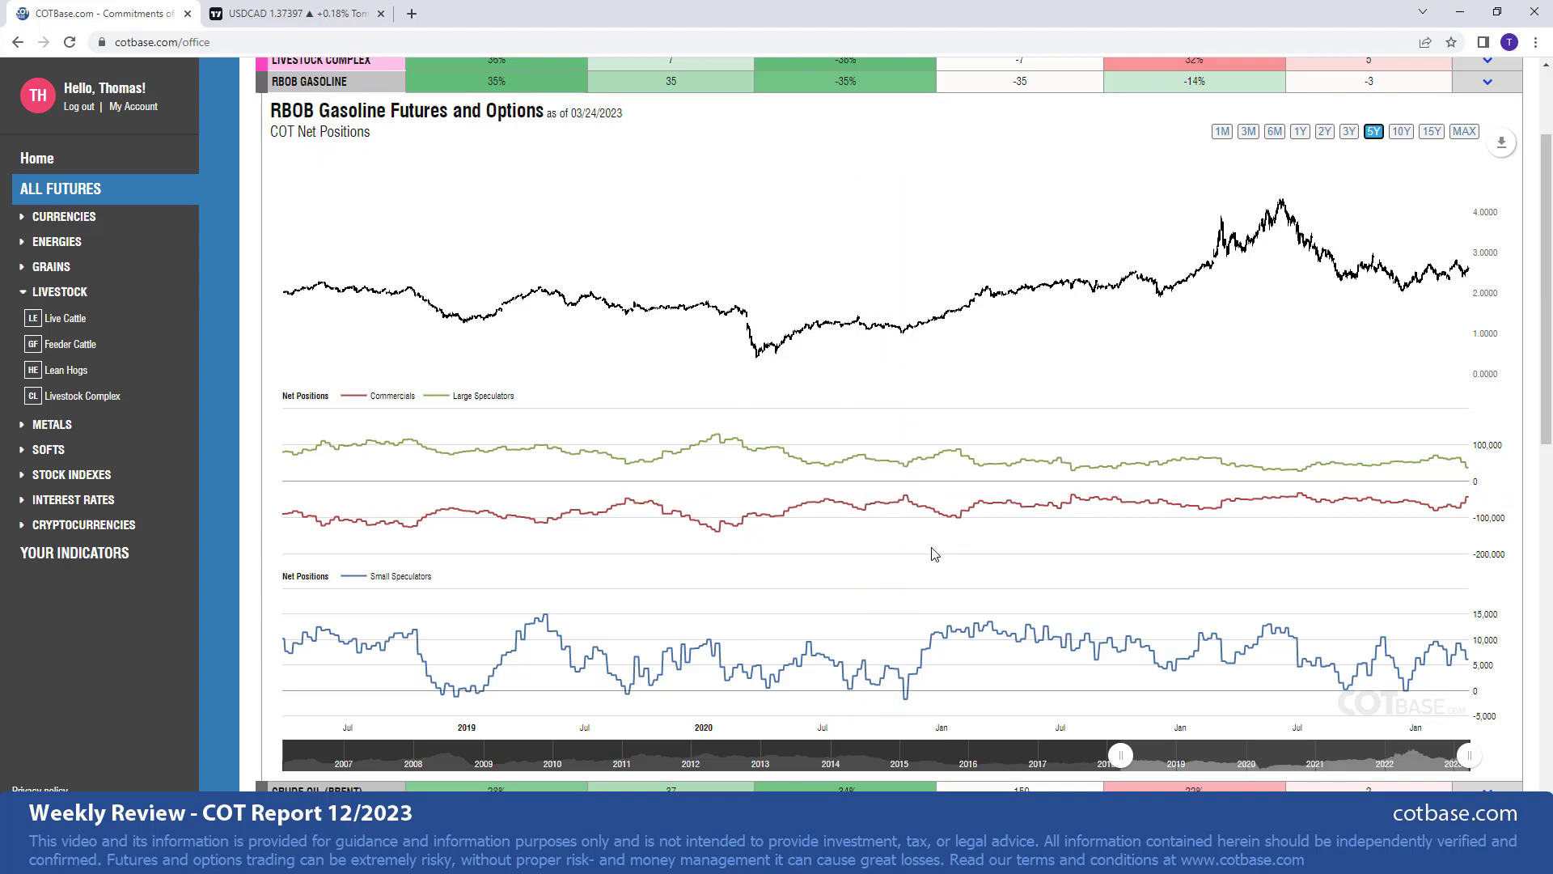
{"action": "mouse_move", "coordinate": [1466, 500]}
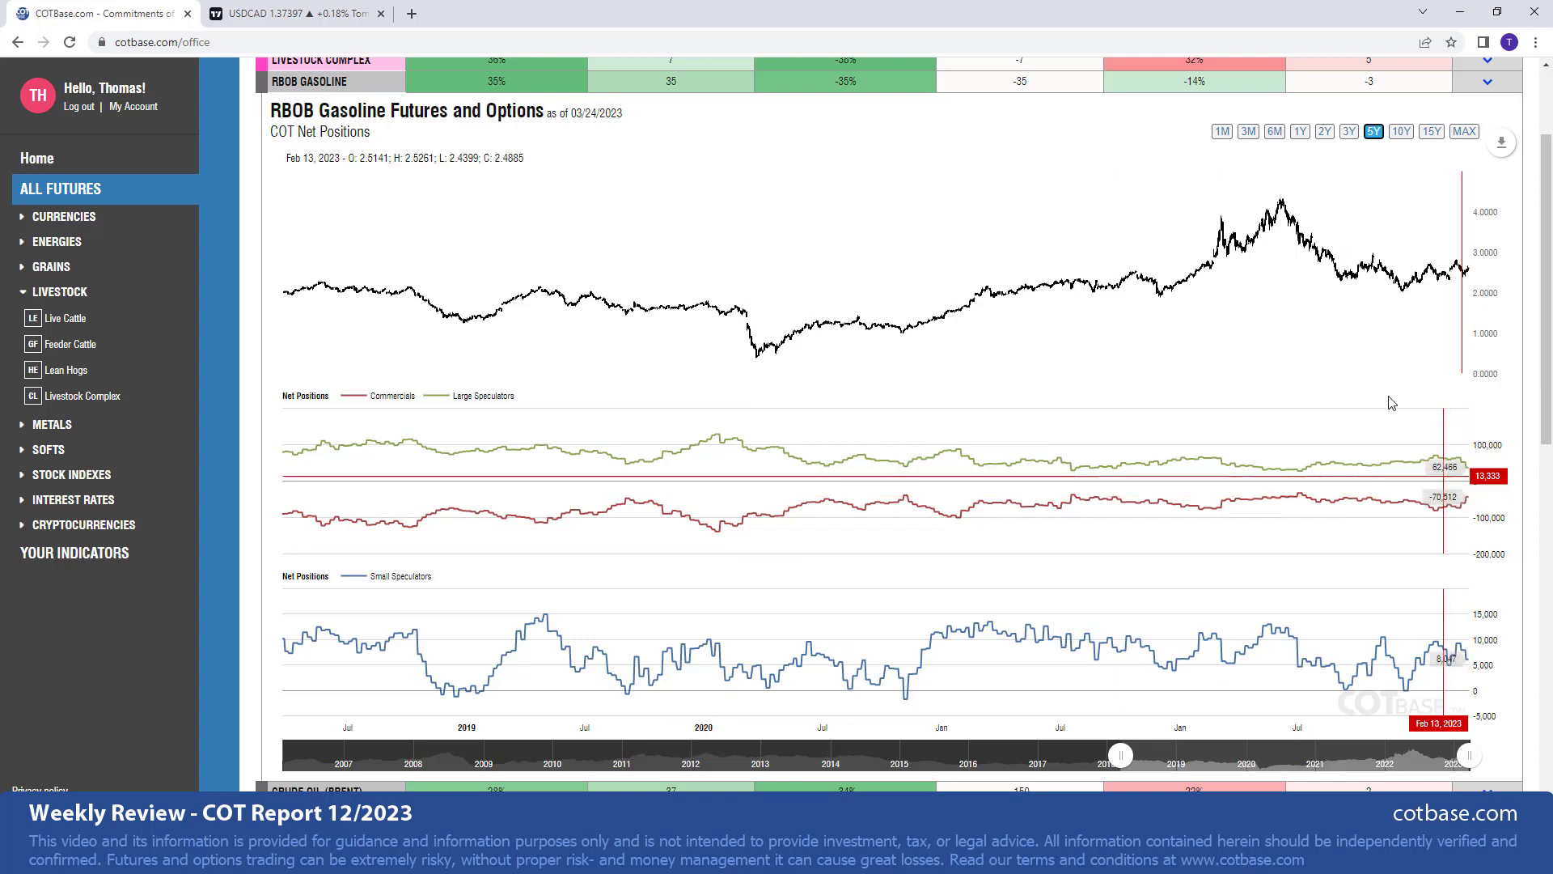
{"action": "mouse_move", "coordinate": [1462, 339]}
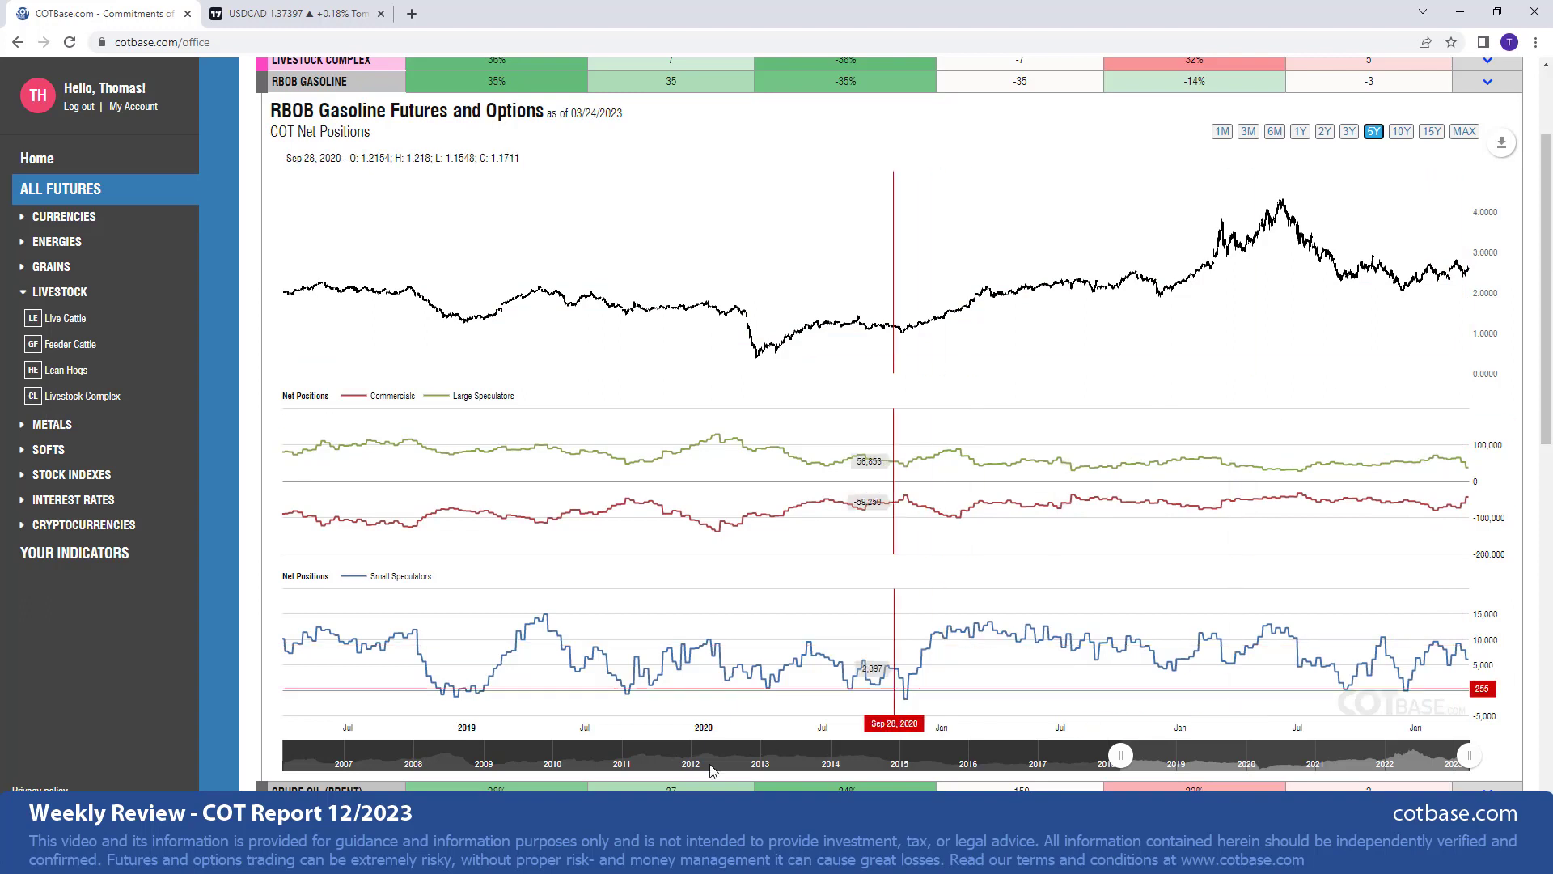
{"action": "mouse_move", "coordinate": [711, 771]}
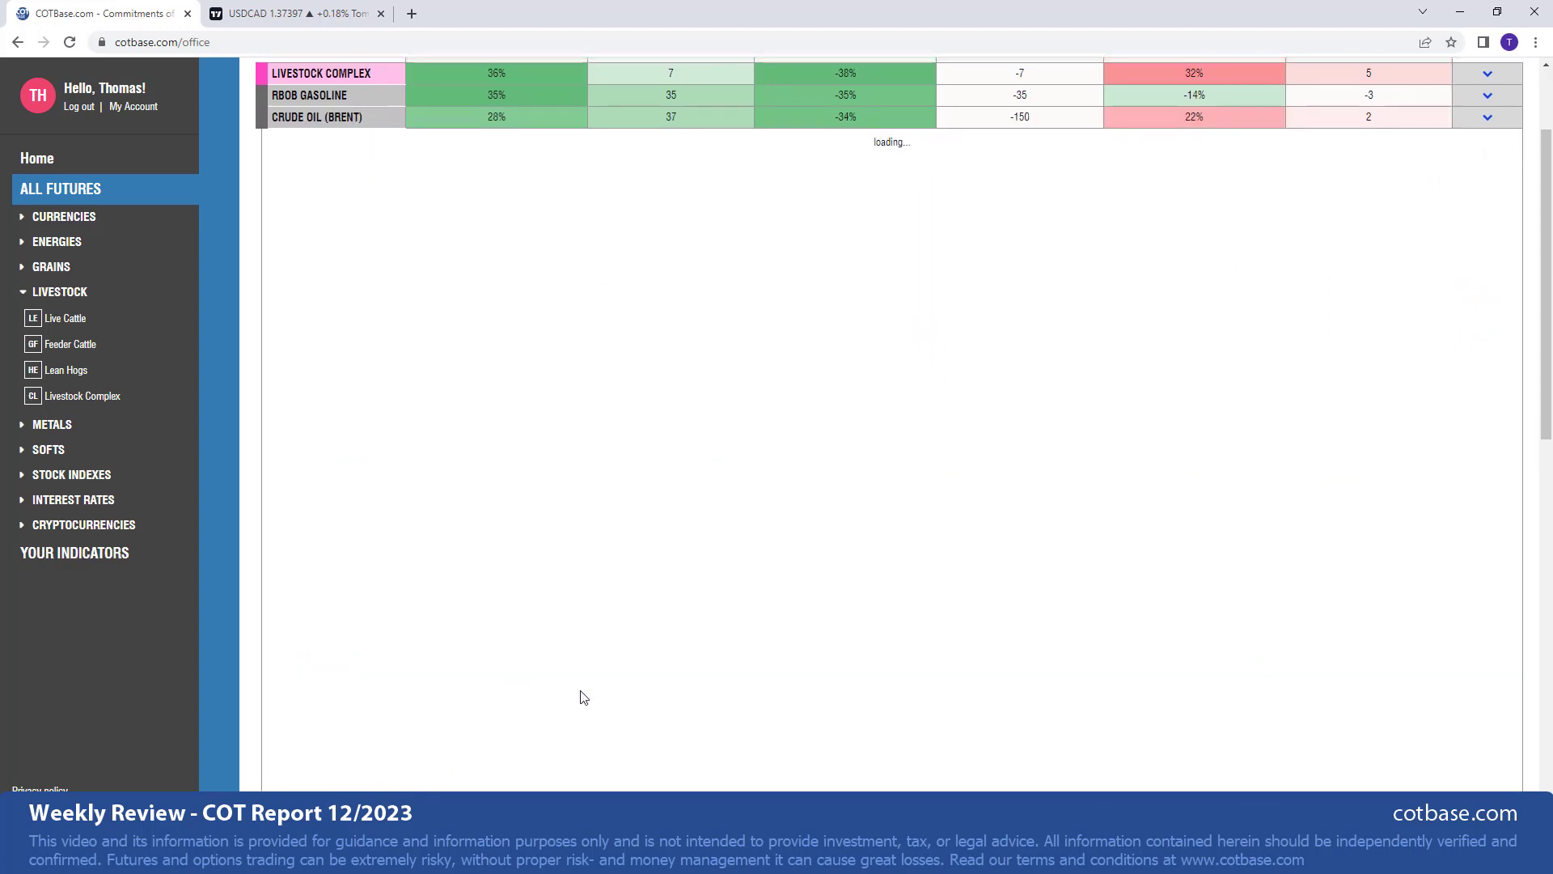
{"action": "left_click", "coordinate": [317, 116]}
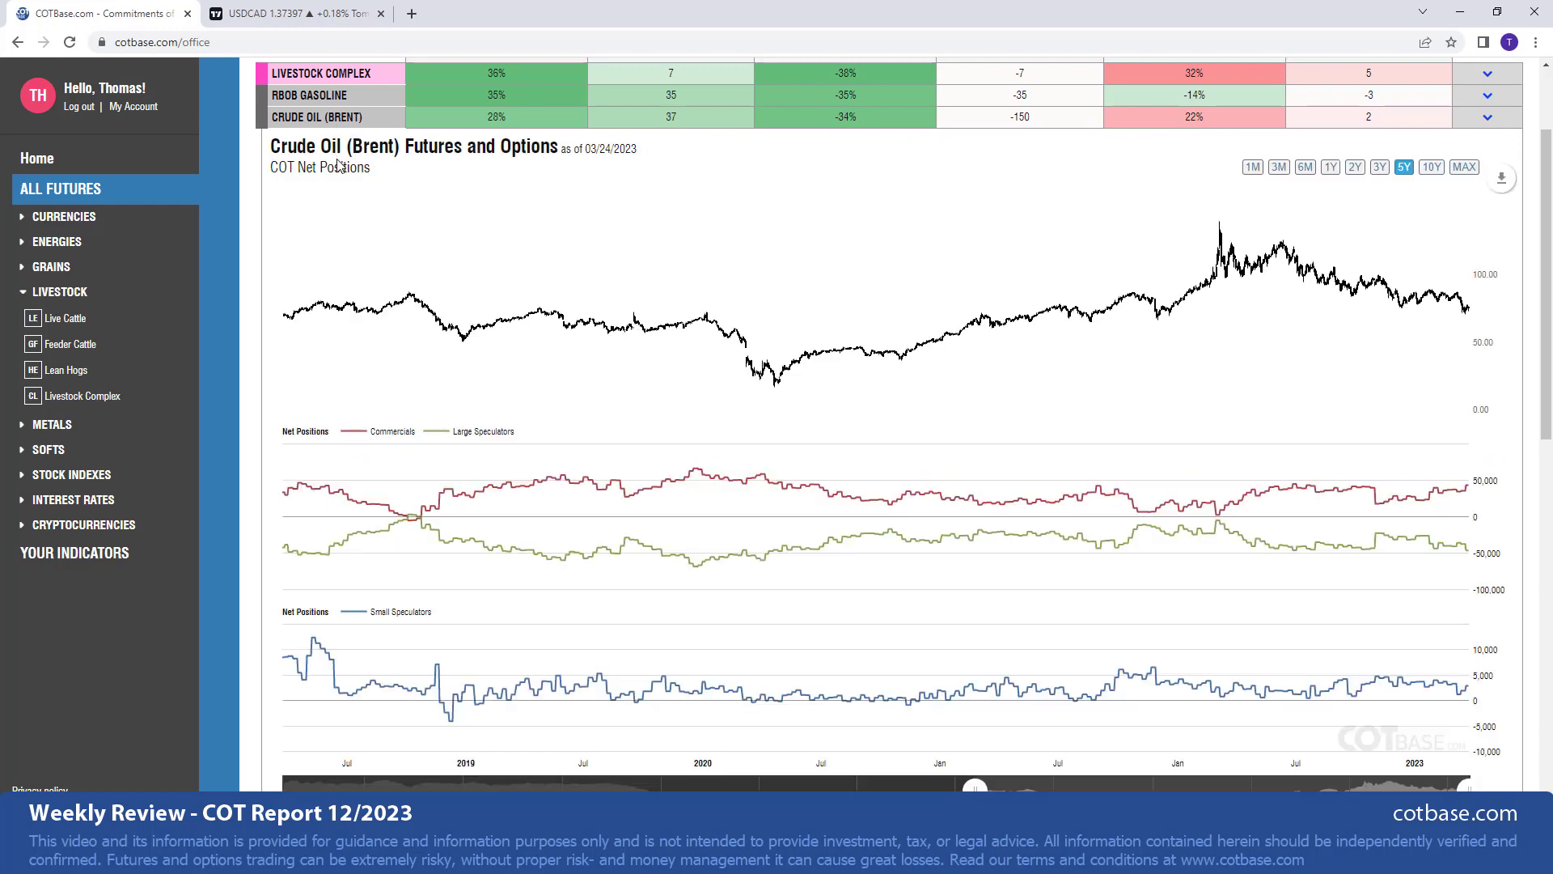
{"action": "mouse_move", "coordinate": [327, 167]}
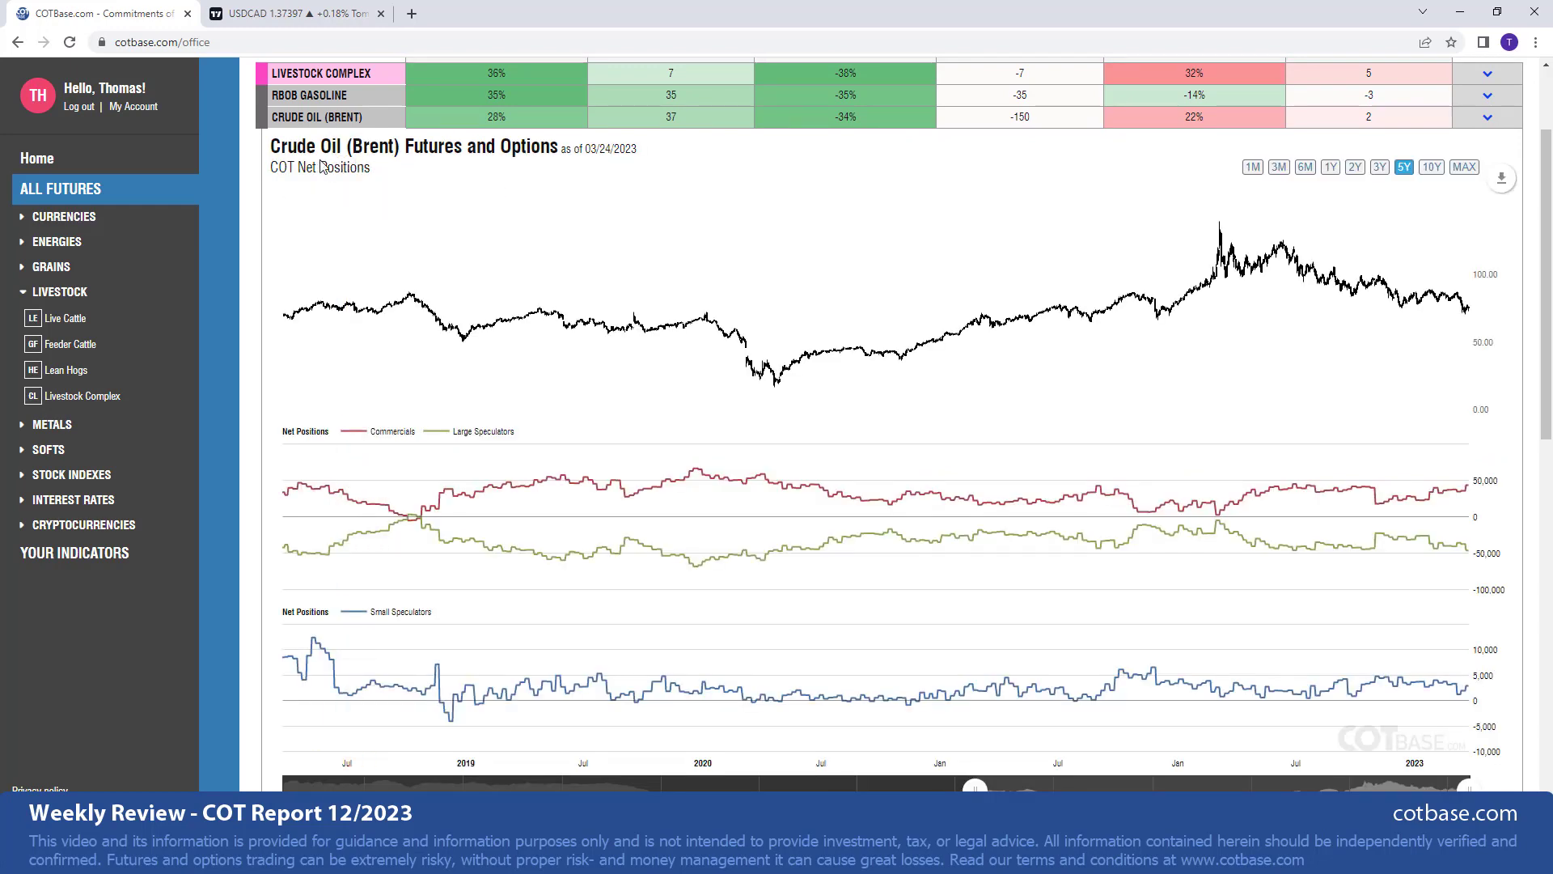
{"action": "mouse_move", "coordinate": [1318, 173]}
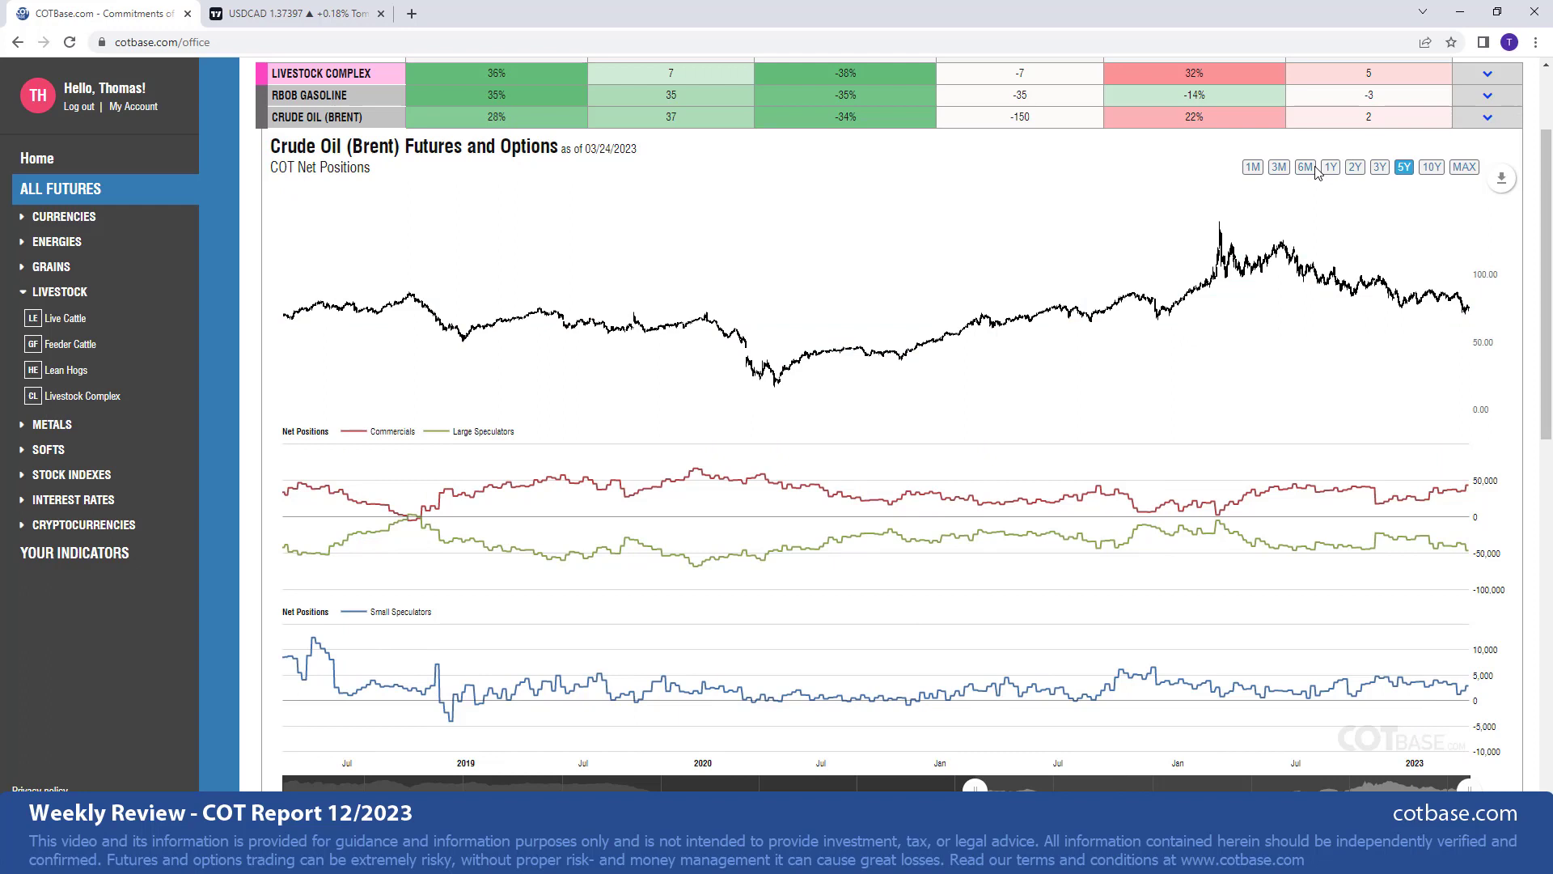
- Switch the Crude Oil (Brent) chart to the 1Y range to read dated prices and net positions
{"action": "left_click", "coordinate": [1330, 167]}
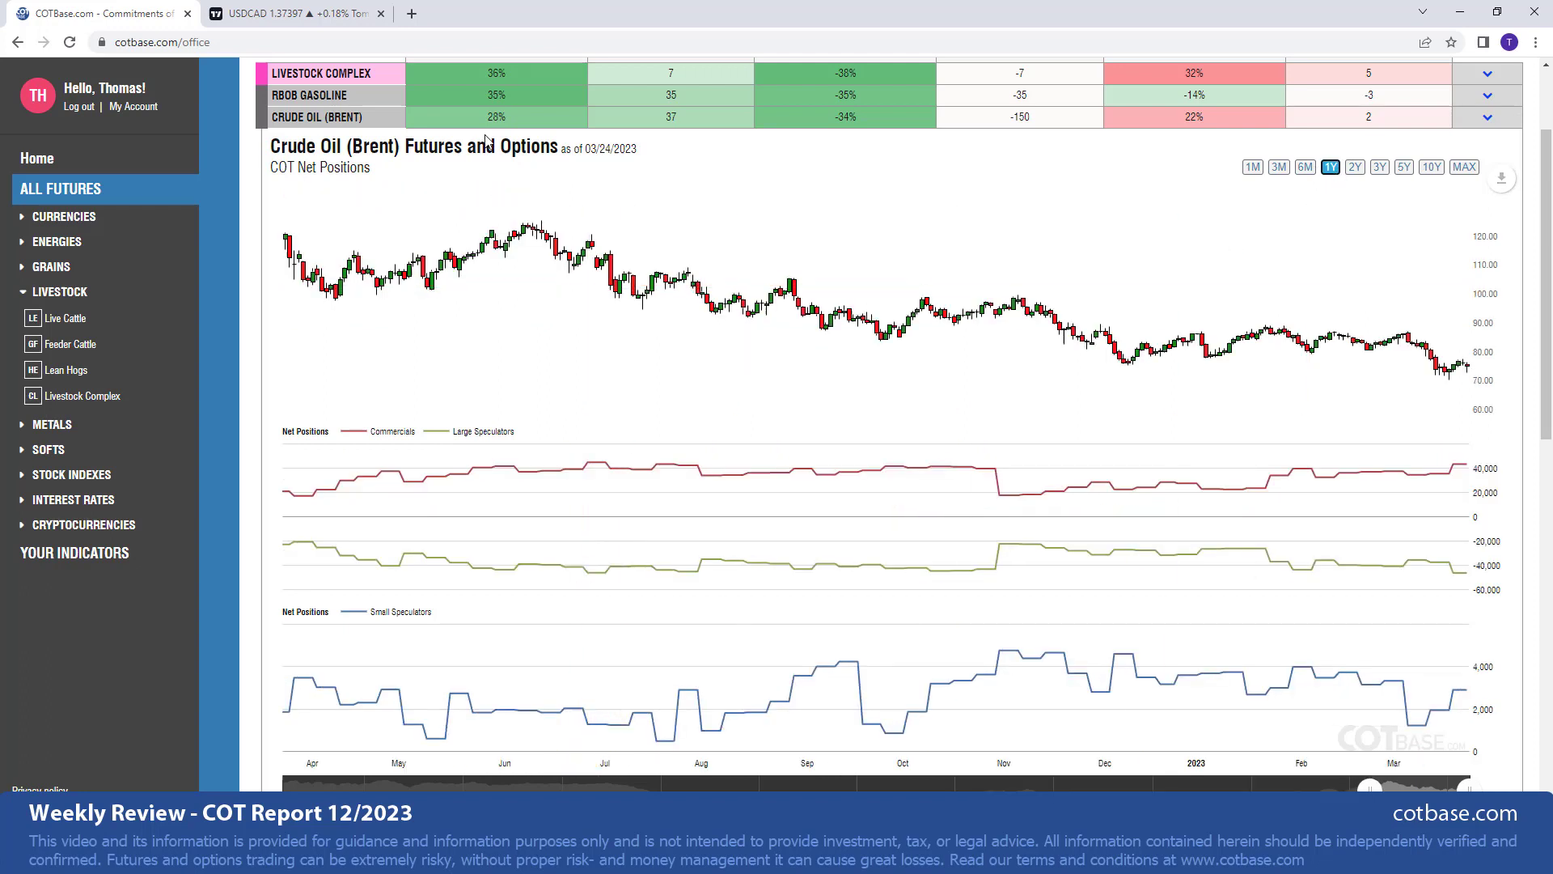
{"action": "mouse_move", "coordinate": [1446, 484]}
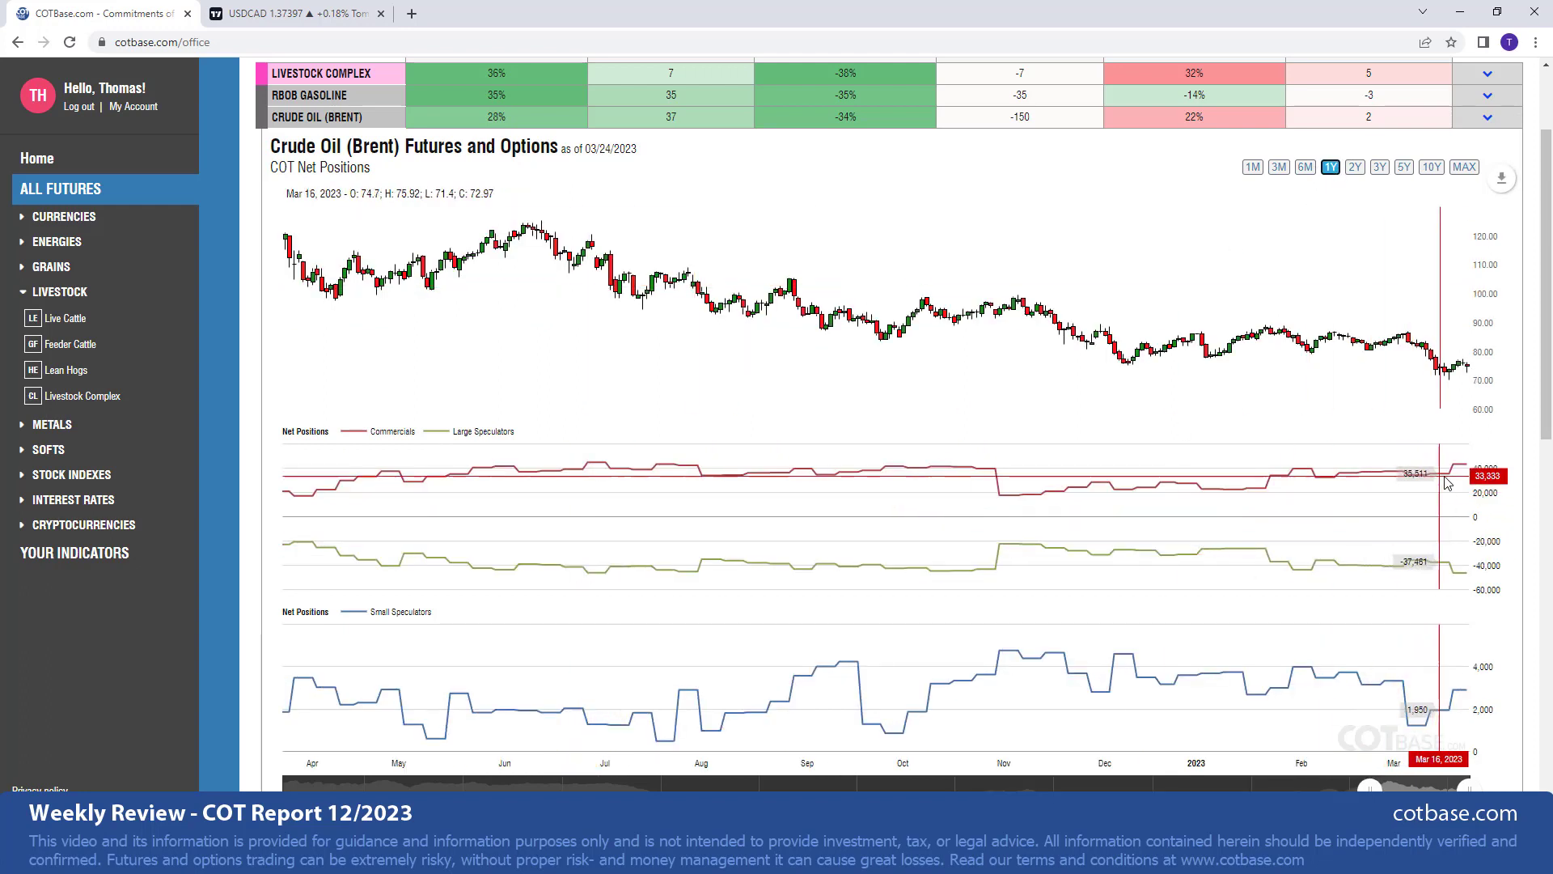
{"action": "mouse_move", "coordinate": [1464, 481]}
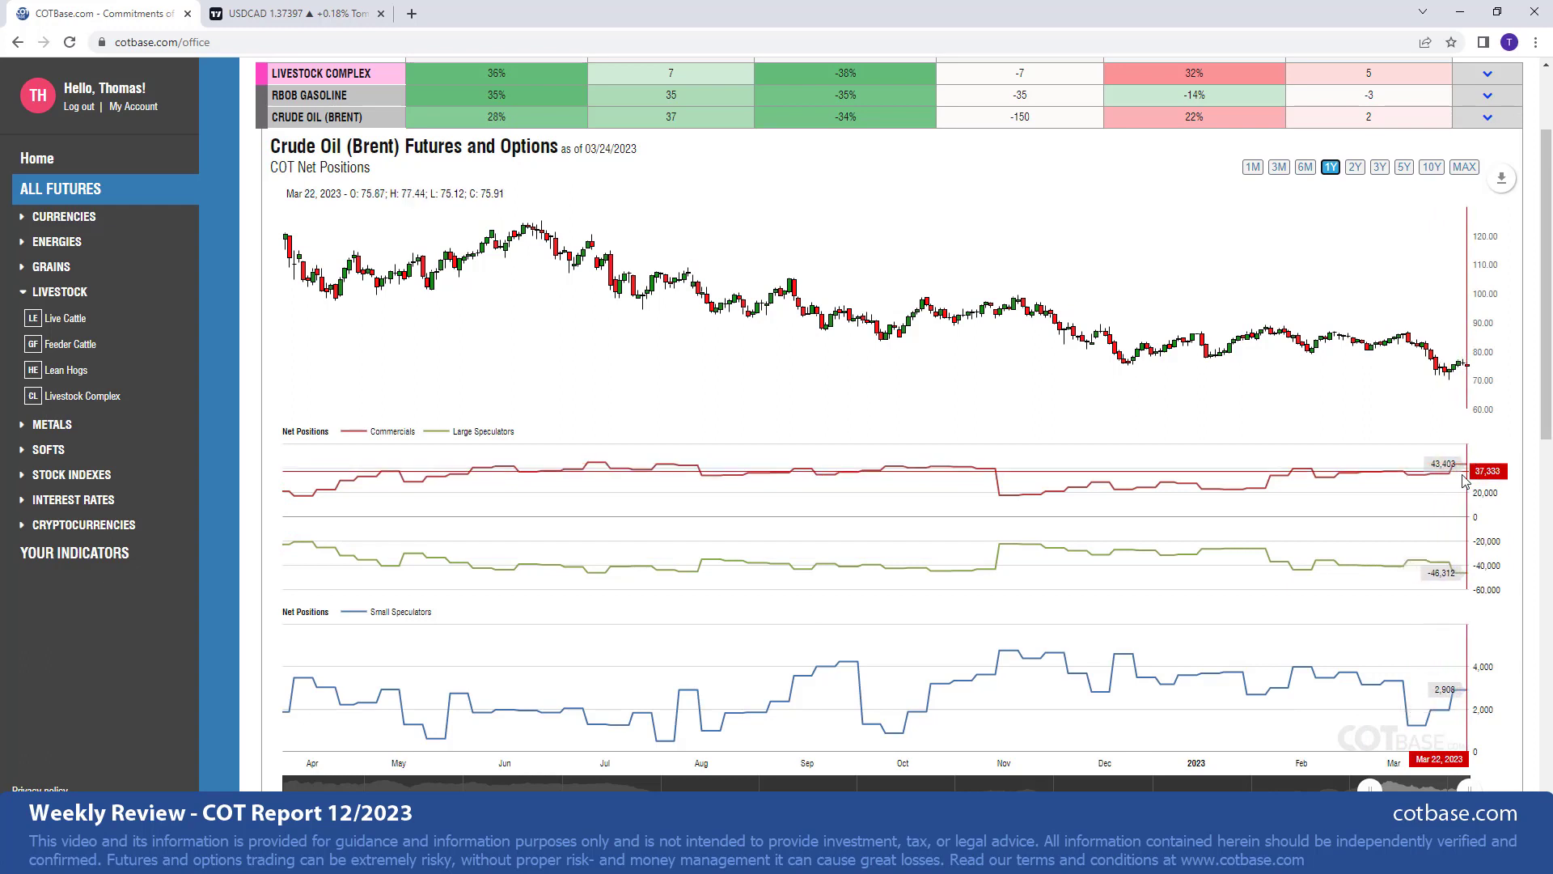
{"action": "mouse_move", "coordinate": [569, 512]}
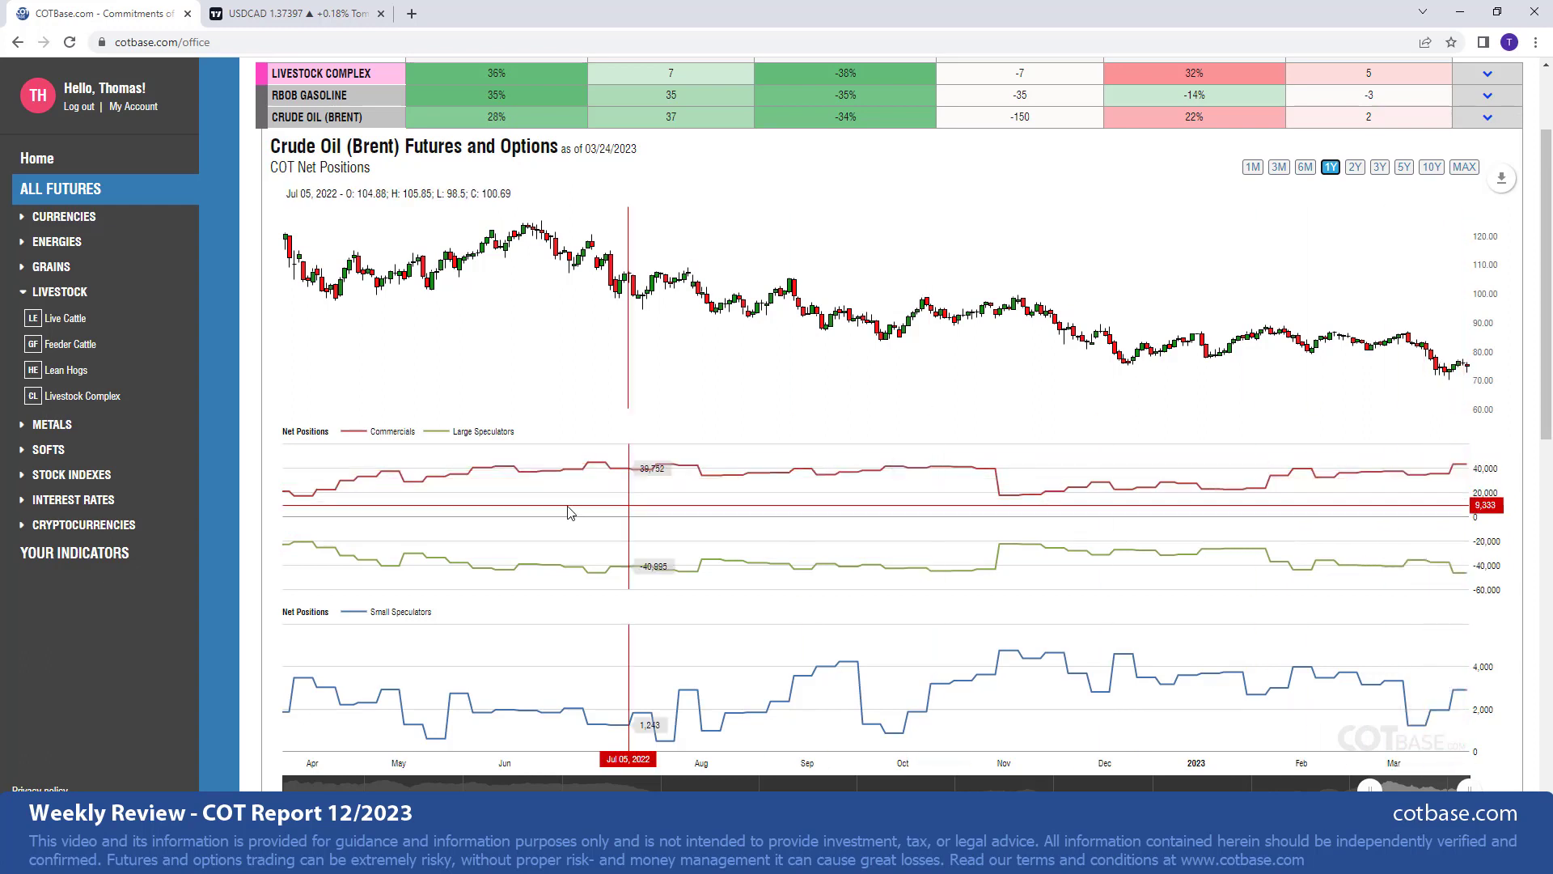
{"action": "mouse_move", "coordinate": [612, 473]}
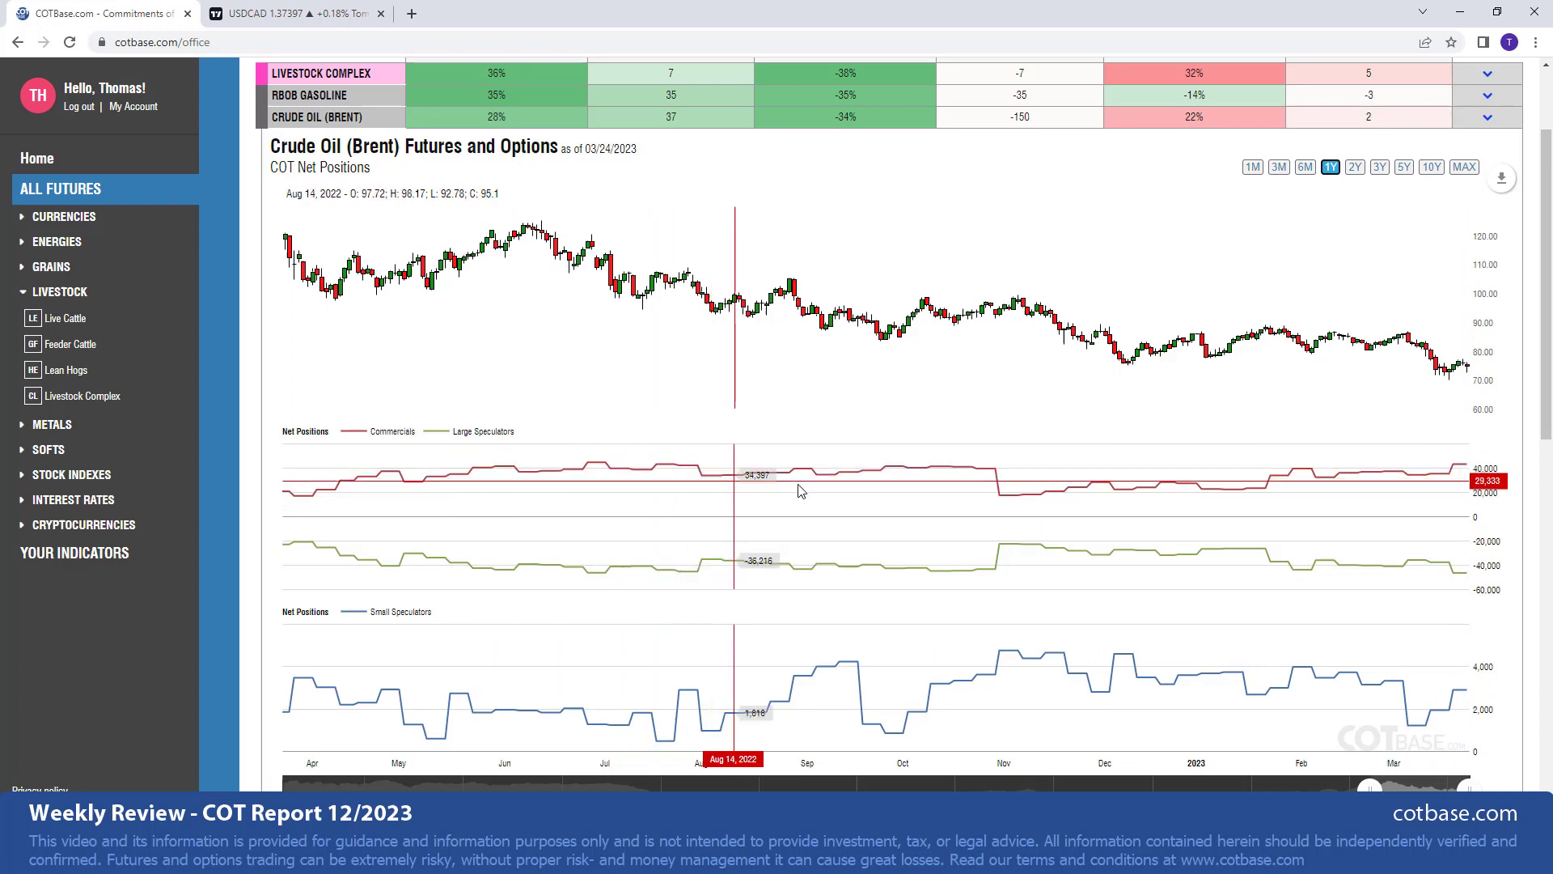
{"action": "mouse_move", "coordinate": [1015, 508]}
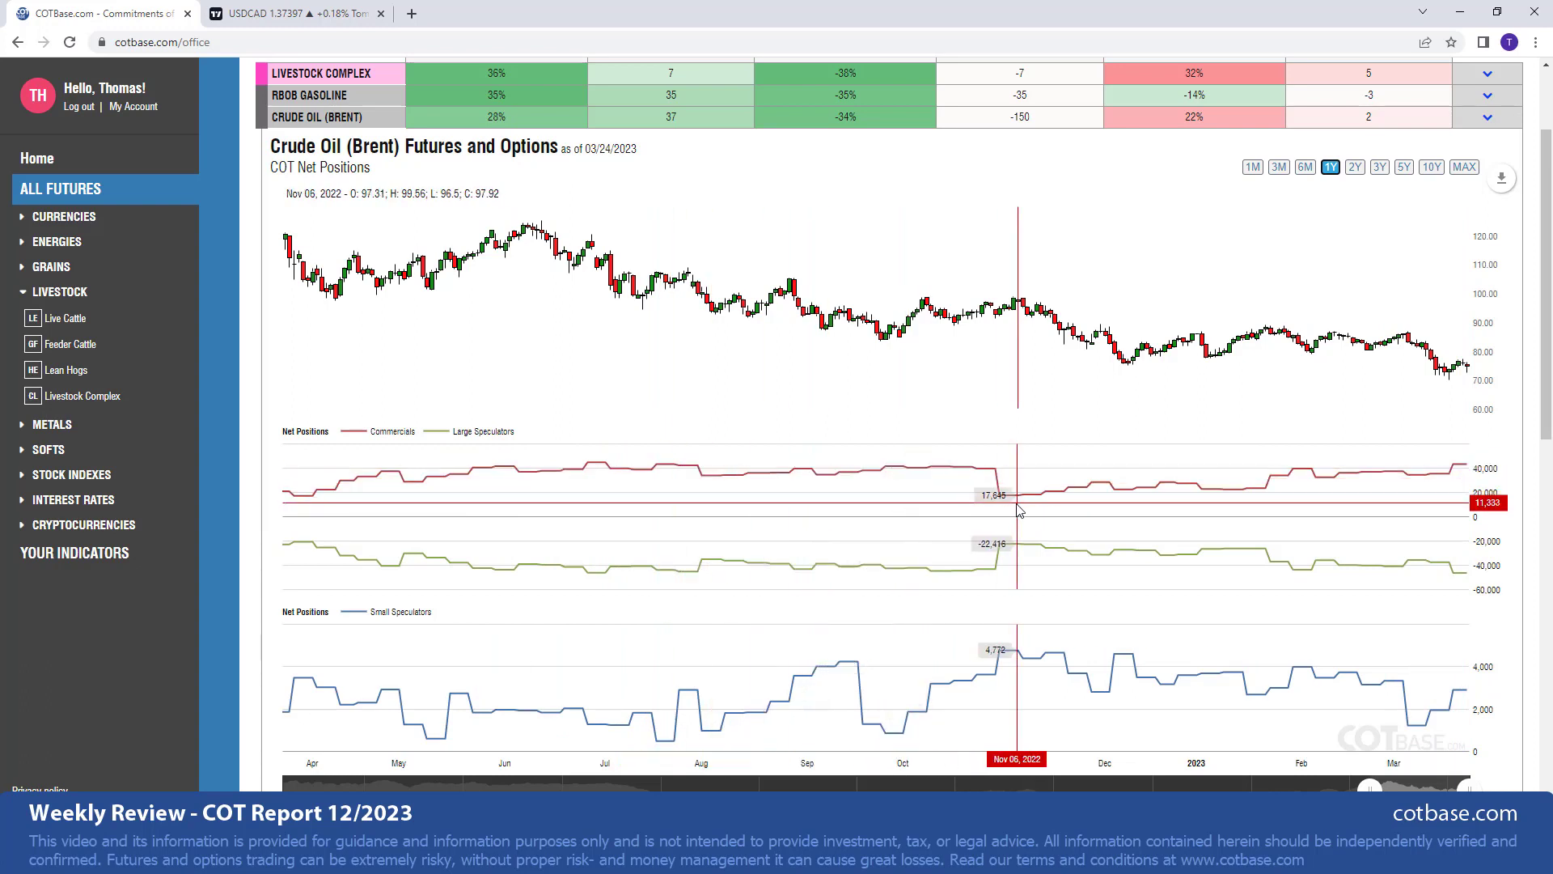
{"action": "mouse_move", "coordinate": [1003, 472]}
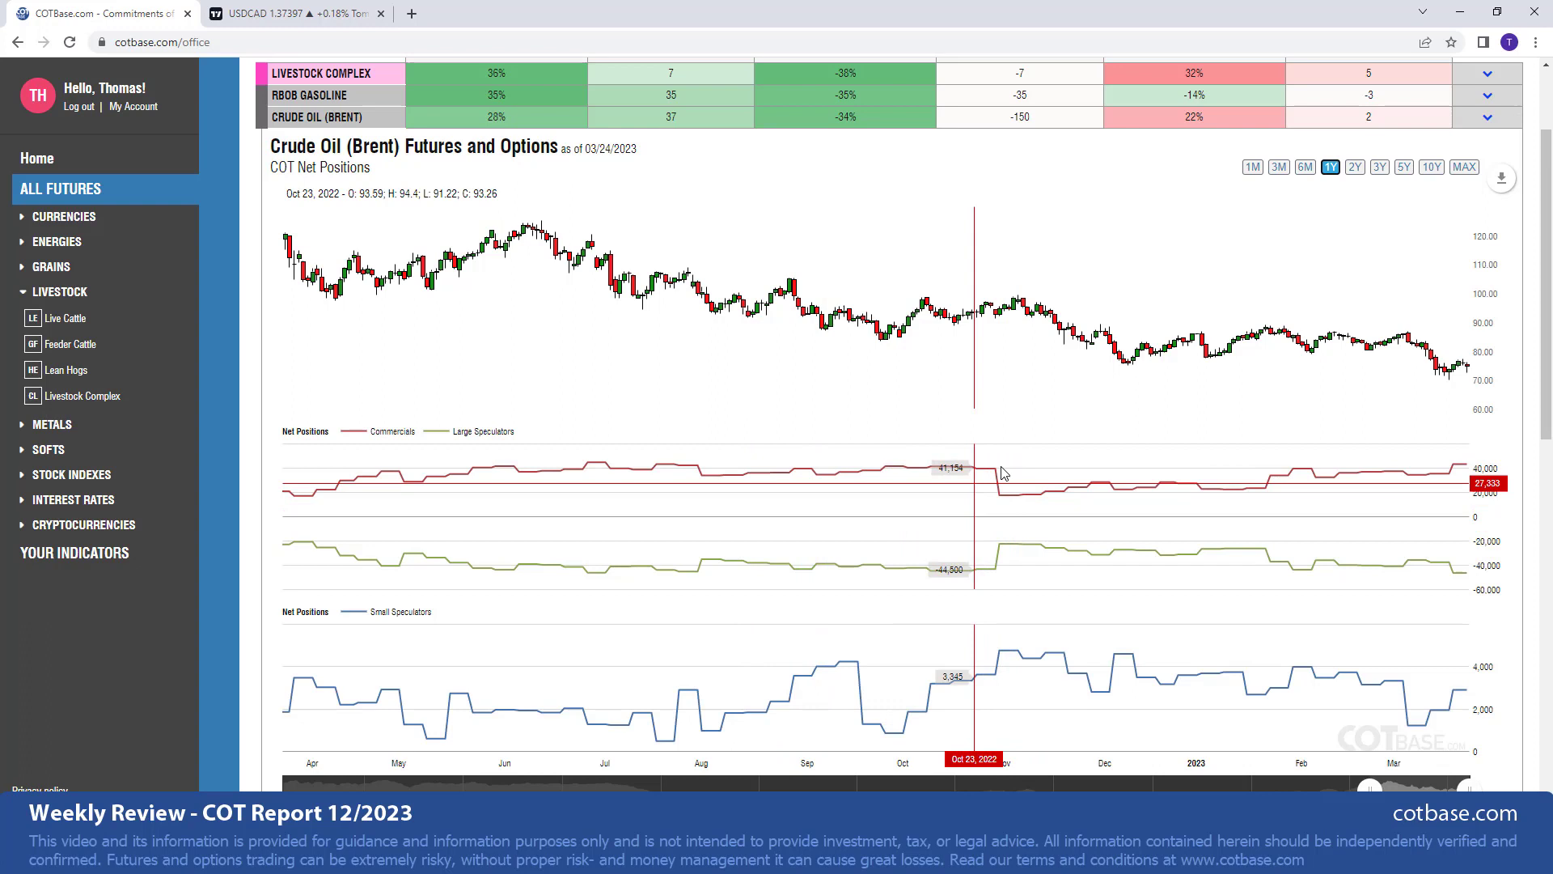
{"action": "mouse_move", "coordinate": [1010, 456]}
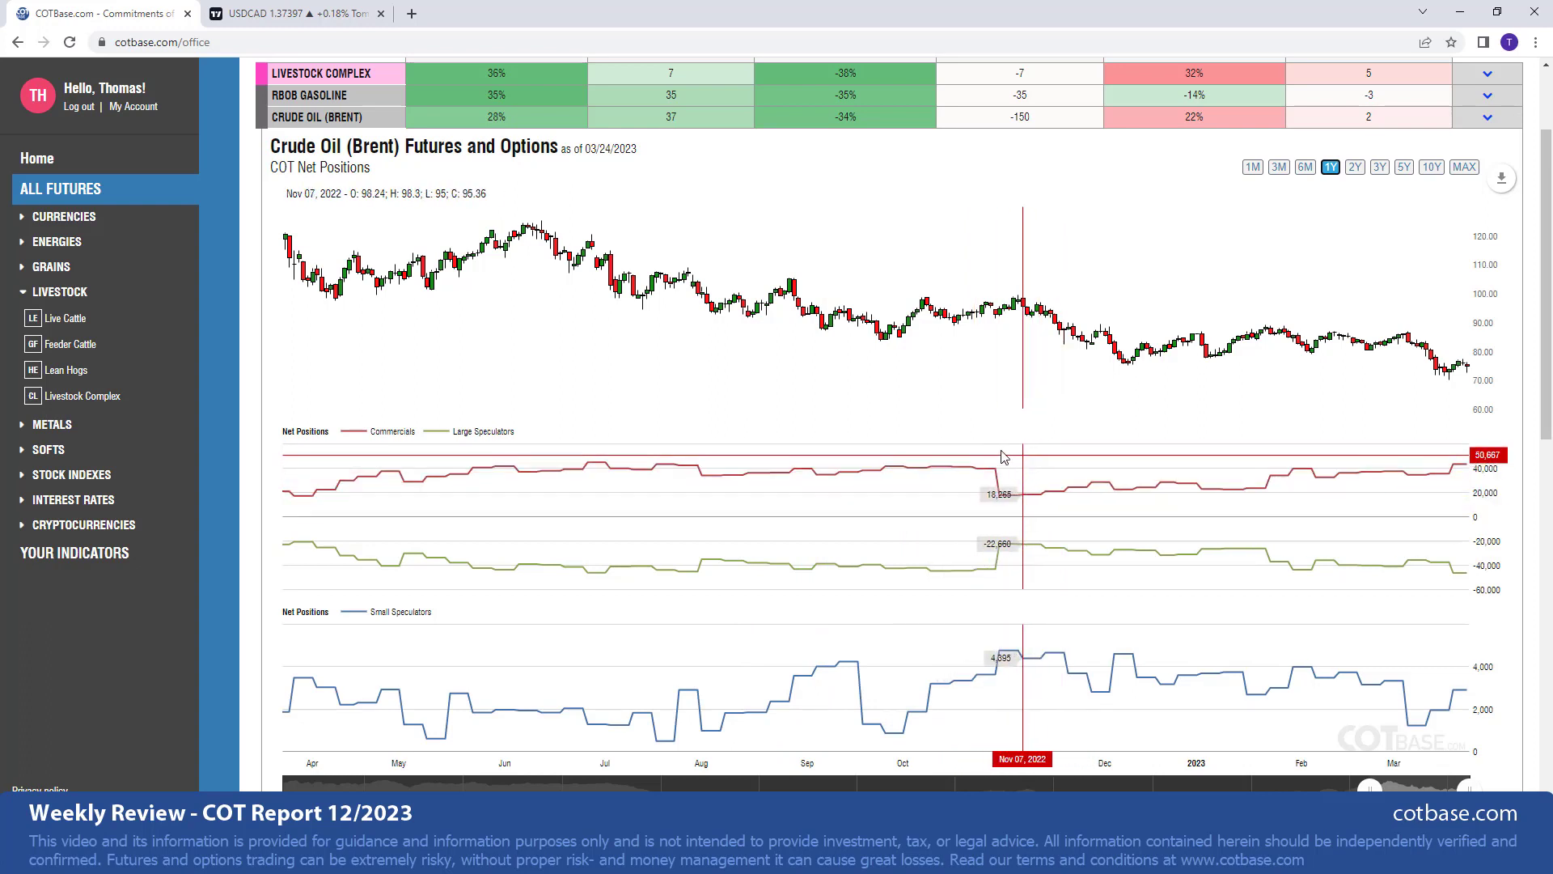
{"action": "mouse_move", "coordinate": [1025, 505]}
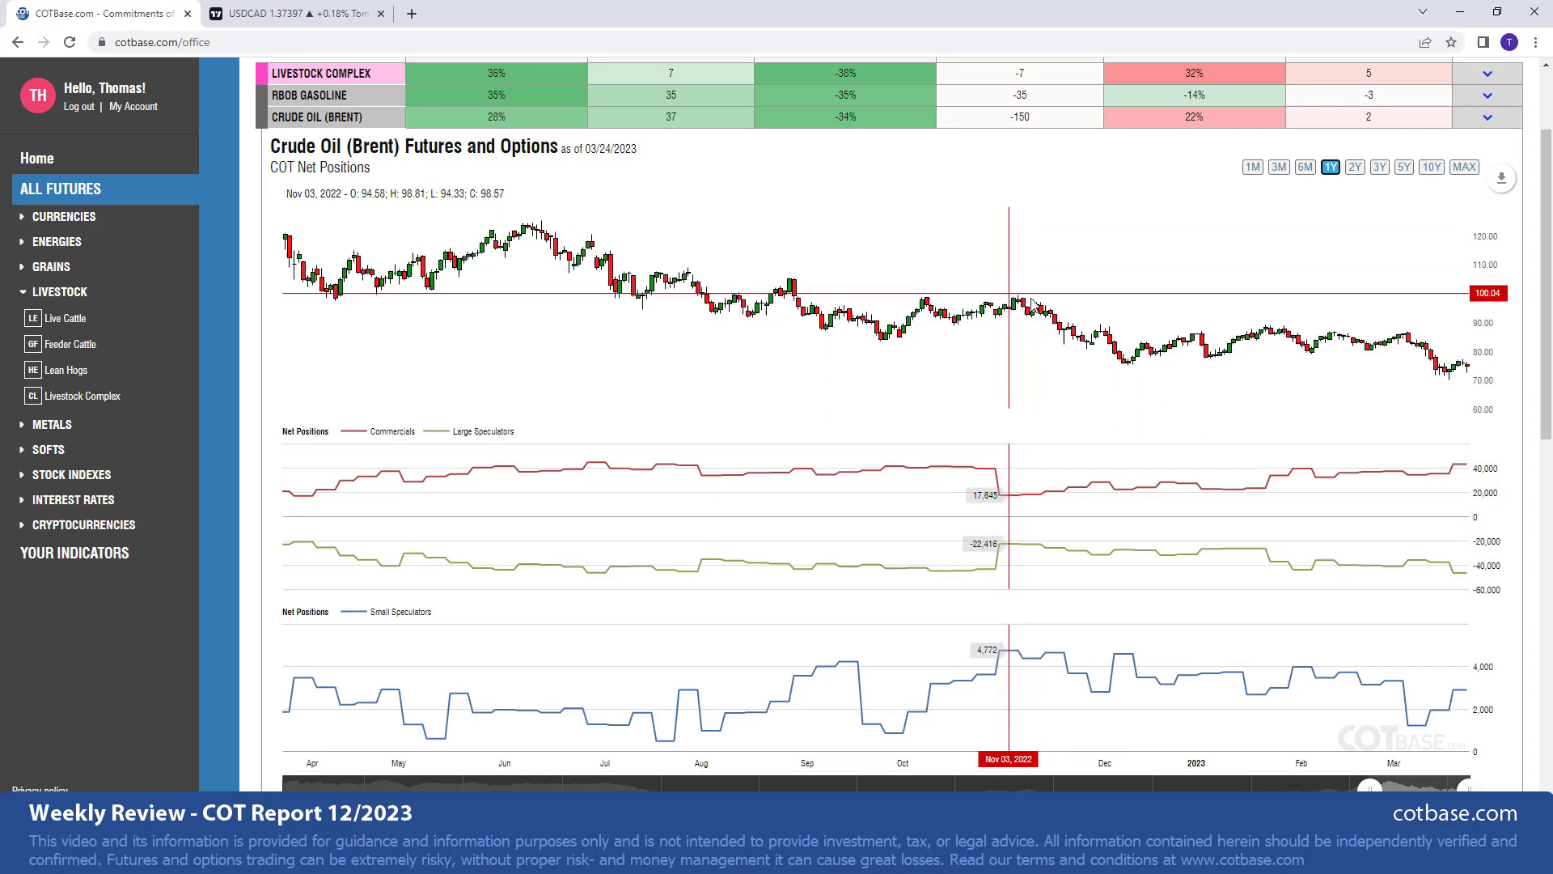
{"action": "mouse_move", "coordinate": [1146, 443]}
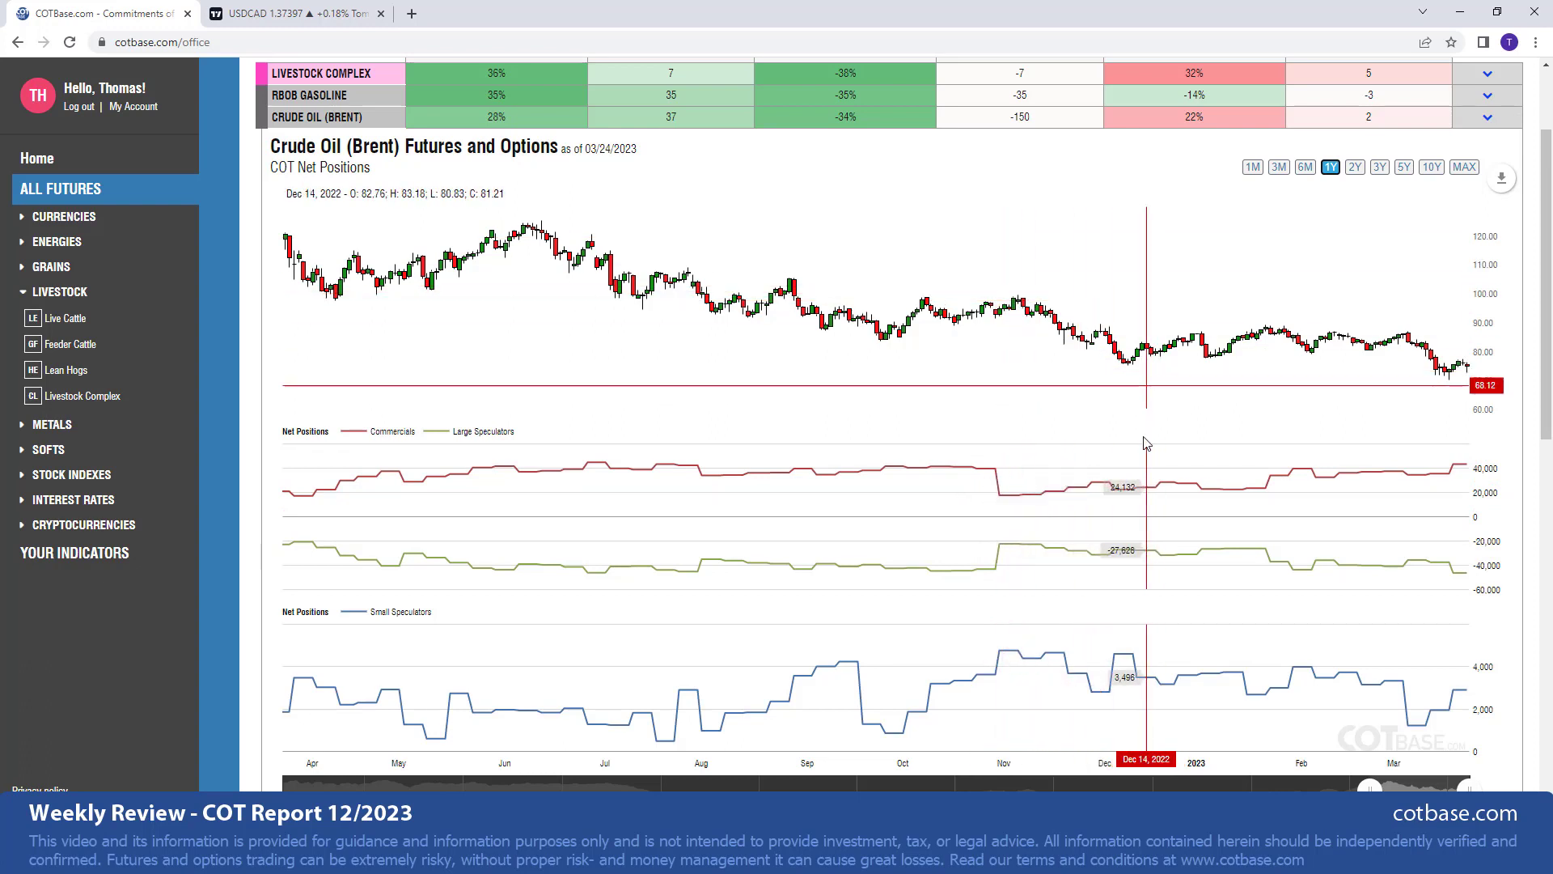
{"action": "mouse_move", "coordinate": [1051, 495]}
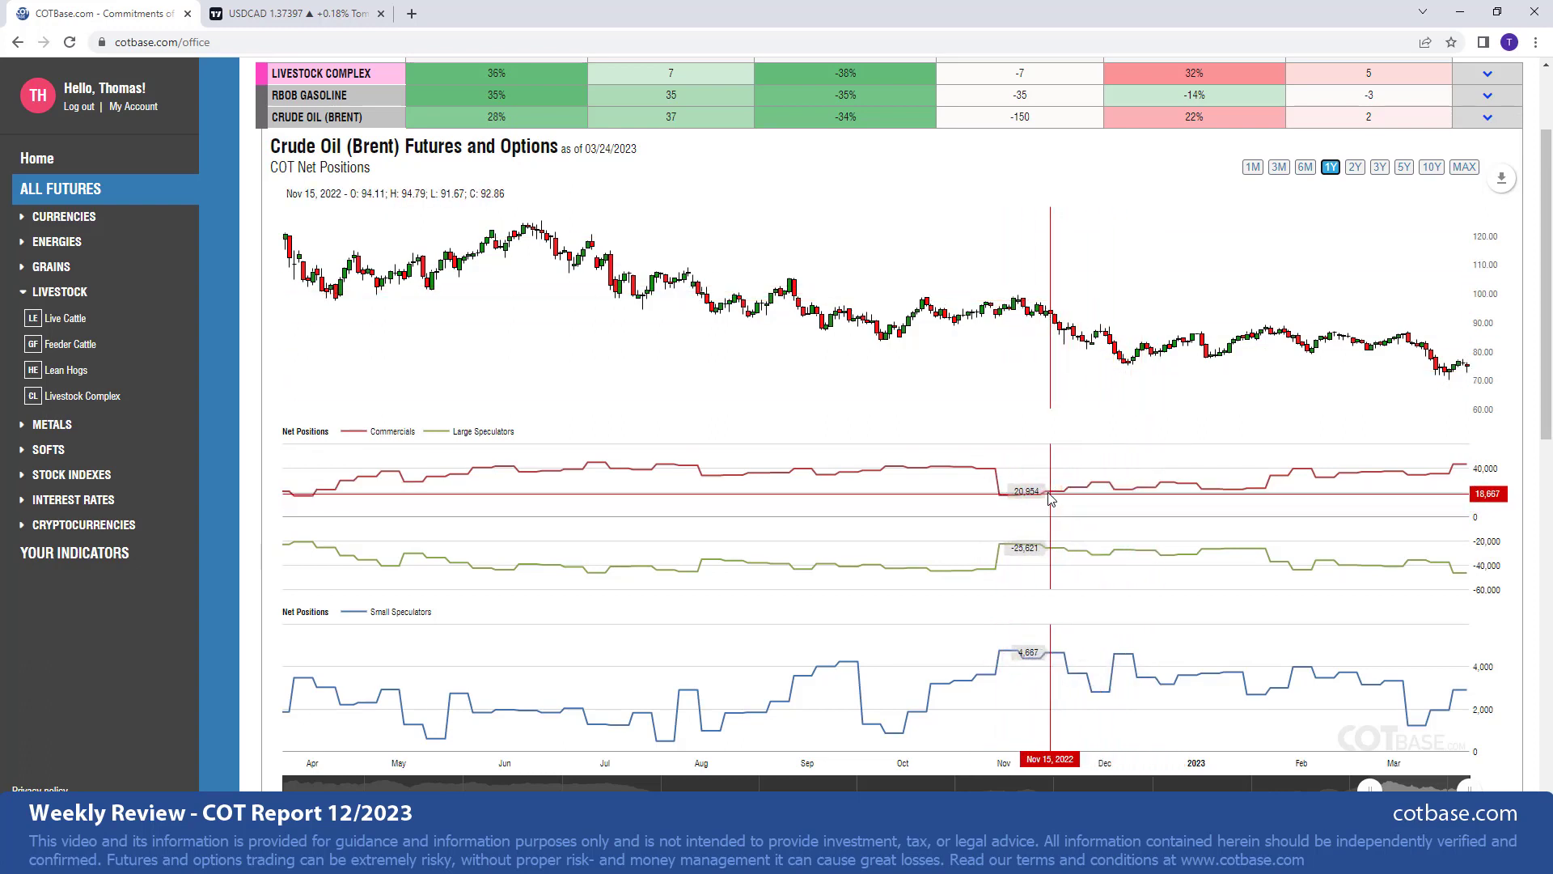
{"action": "mouse_move", "coordinate": [1097, 495]}
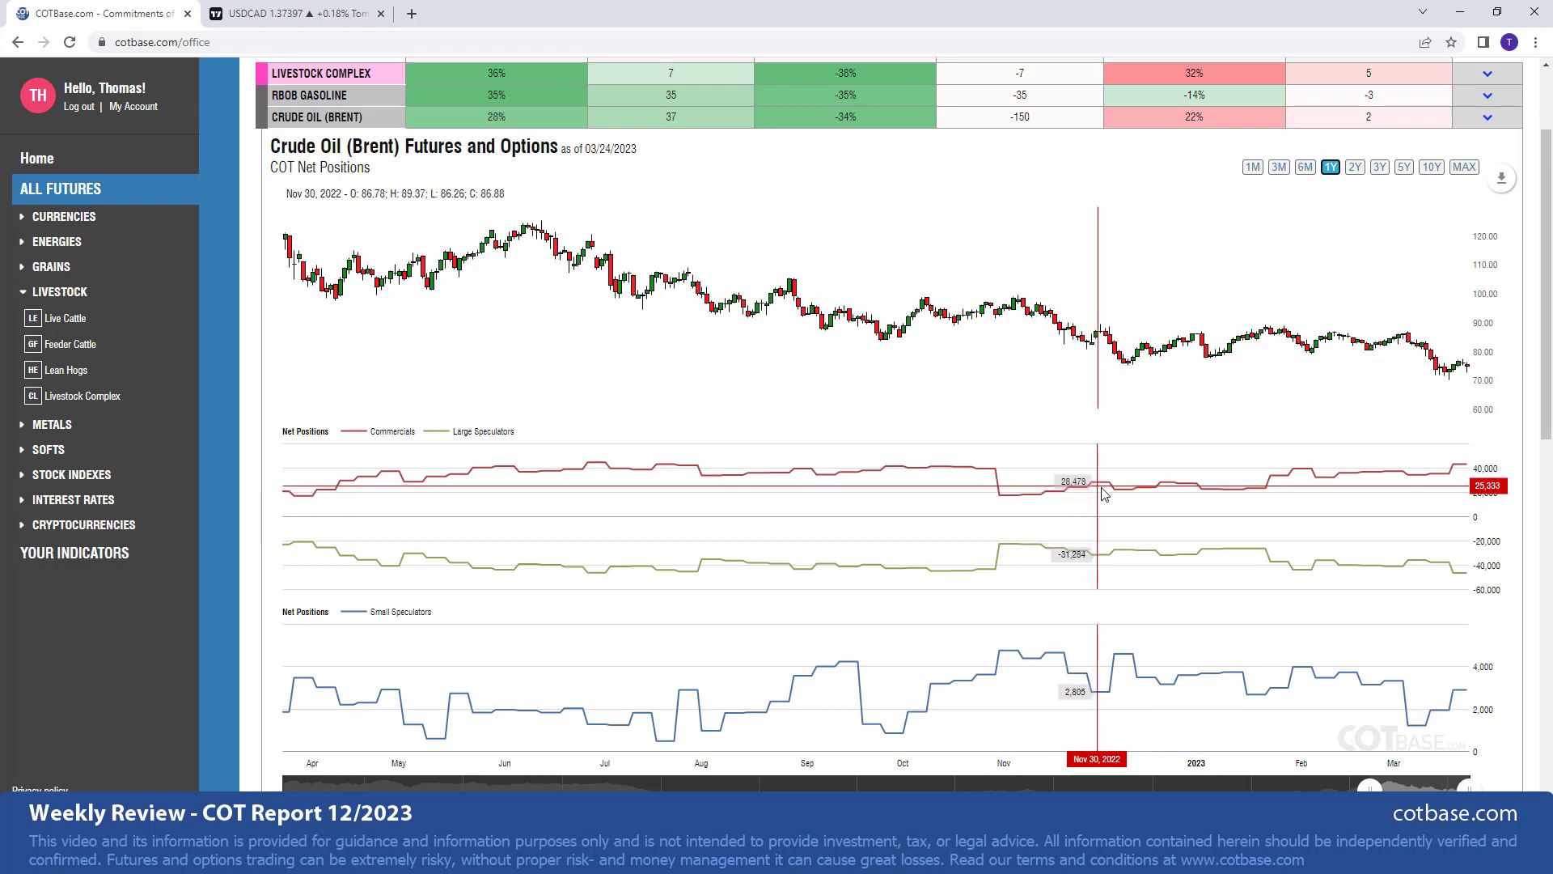
{"action": "mouse_move", "coordinate": [1103, 499]}
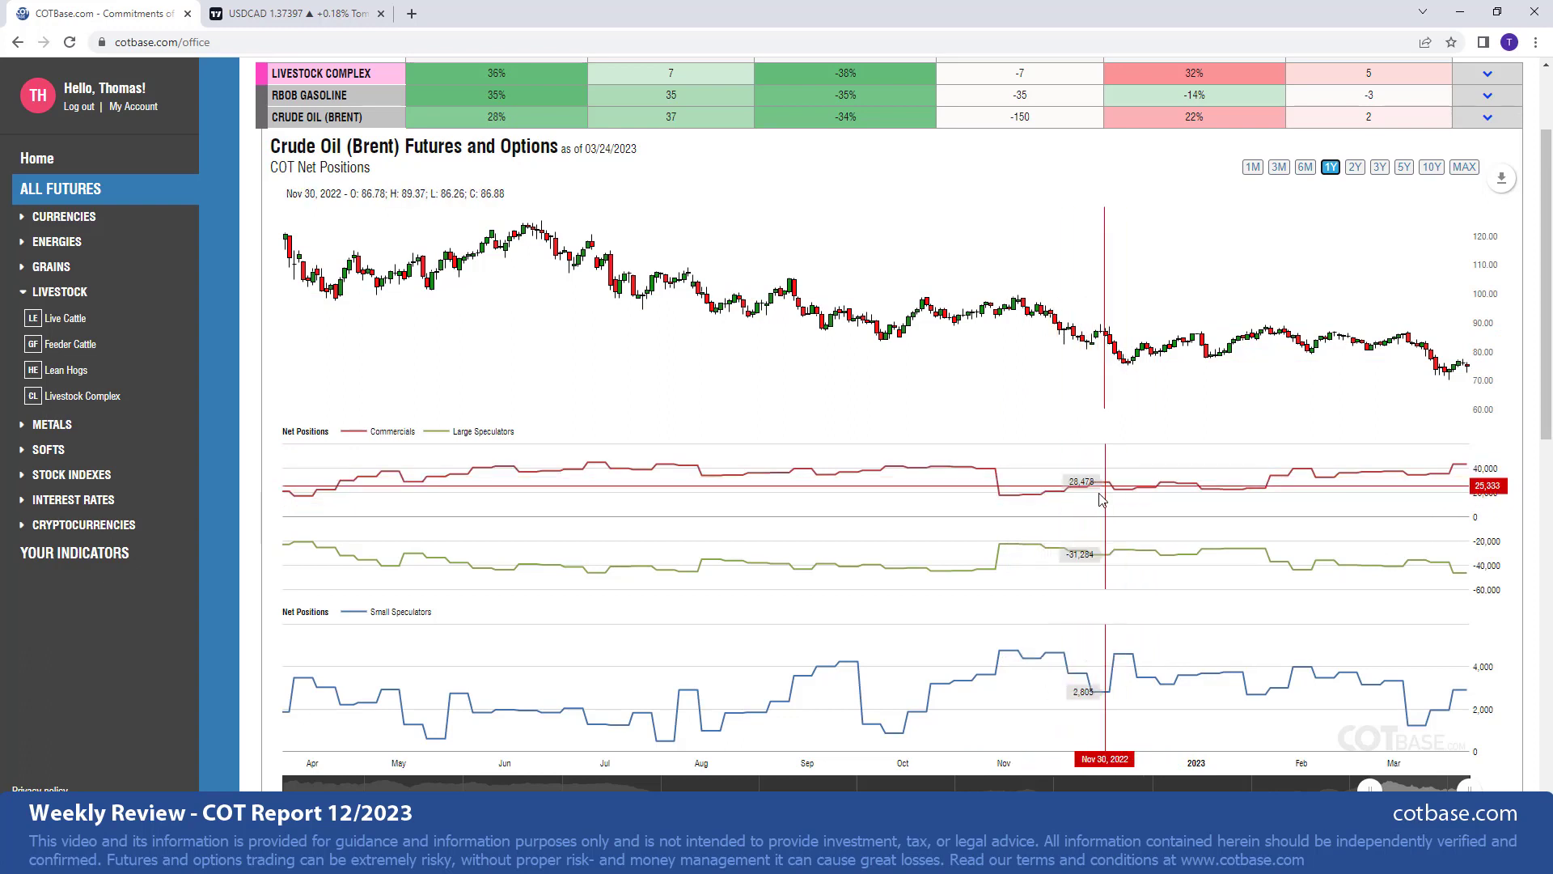
{"action": "mouse_move", "coordinate": [1149, 390]}
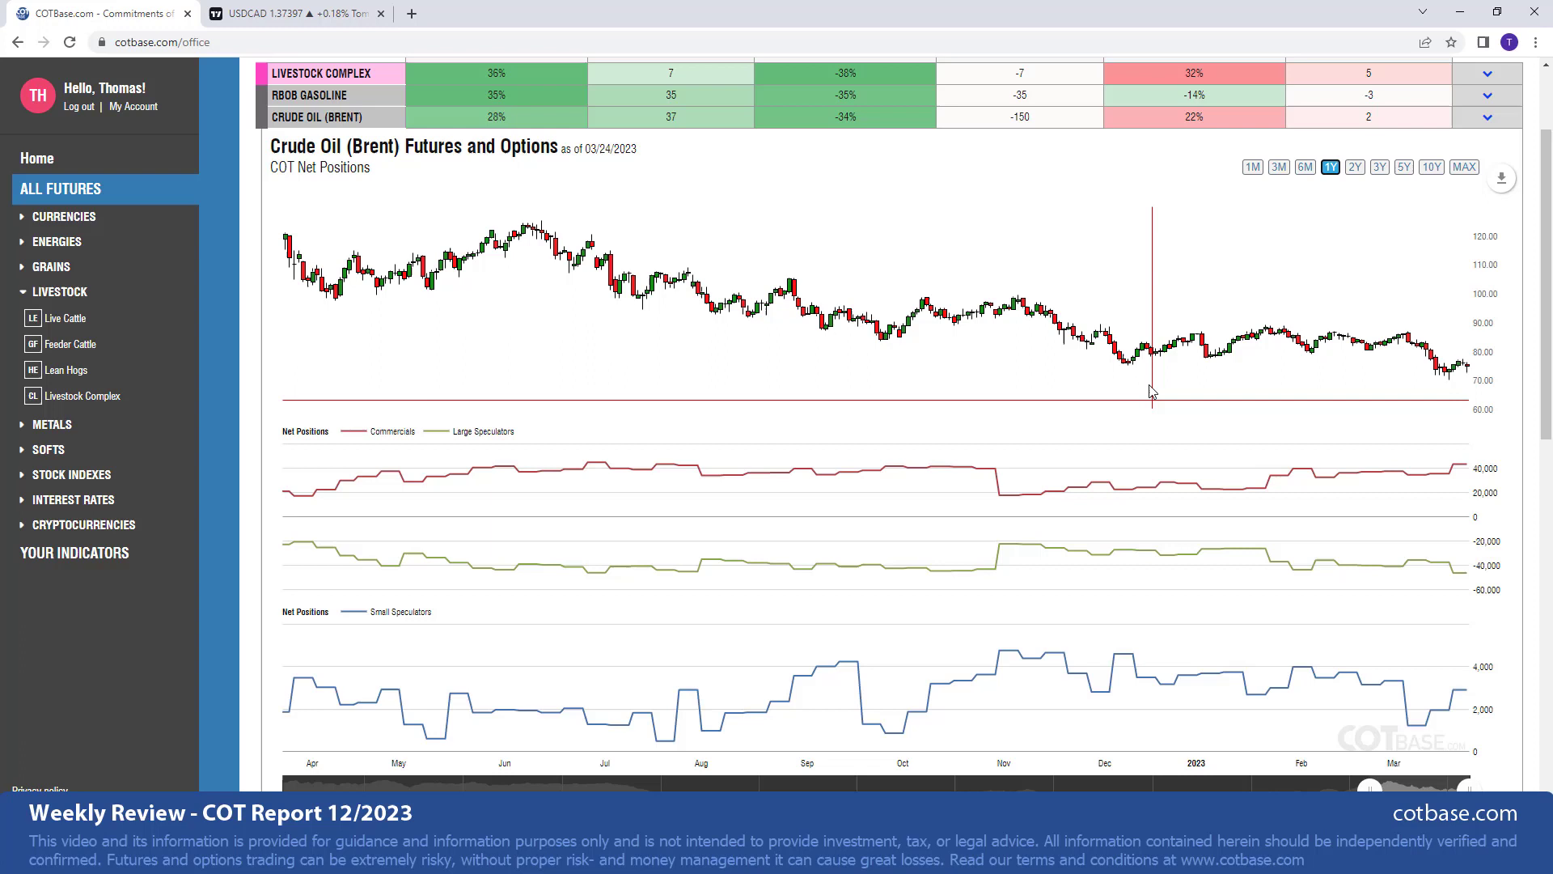
{"action": "mouse_move", "coordinate": [1117, 384]}
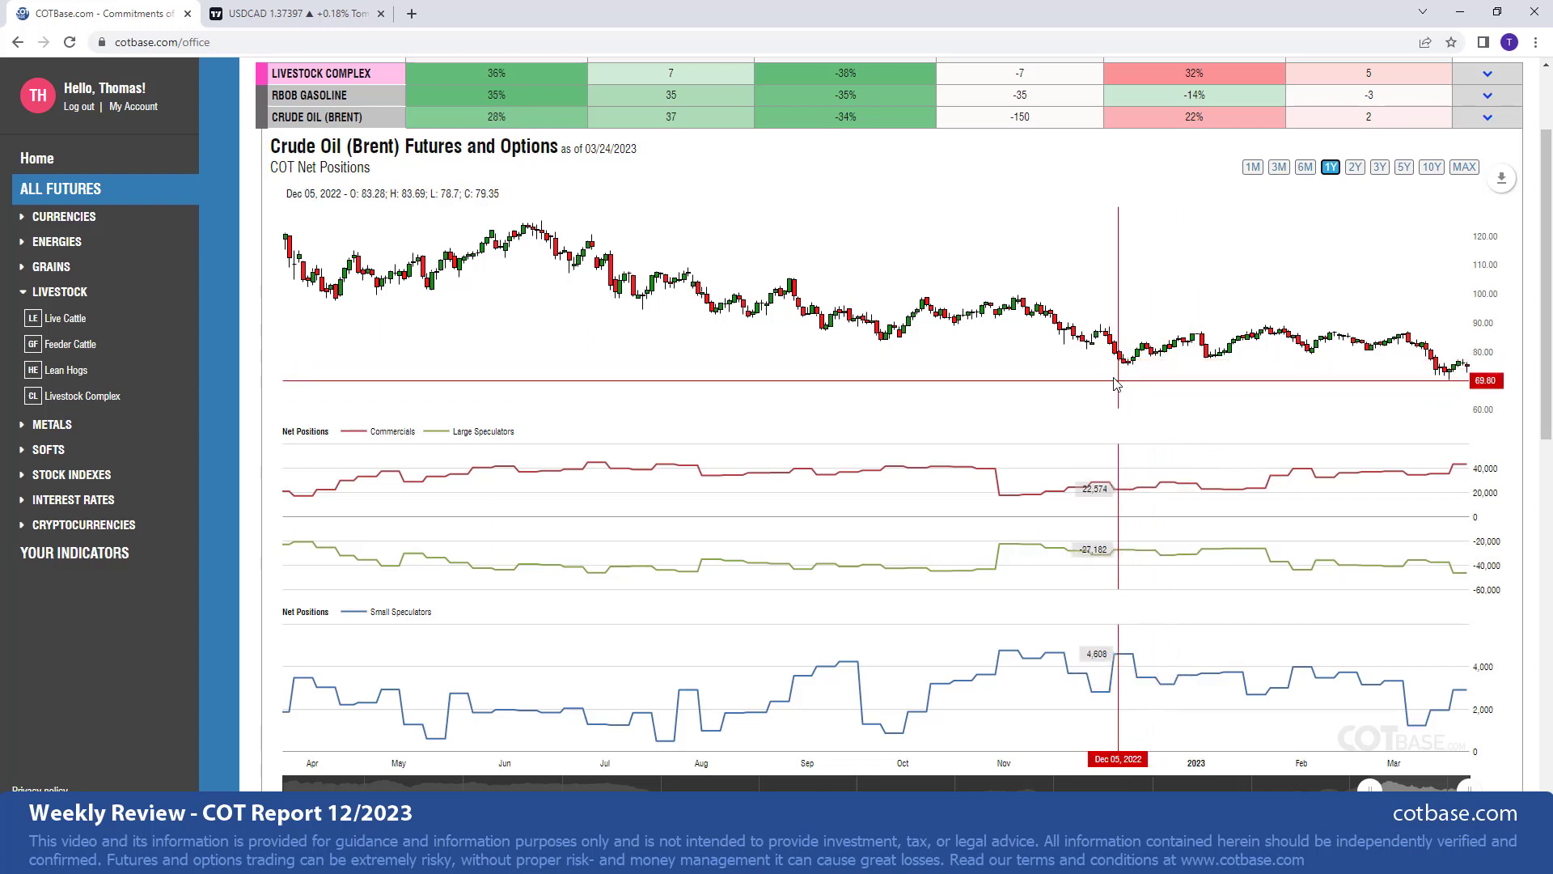
{"action": "mouse_move", "coordinate": [1288, 485]}
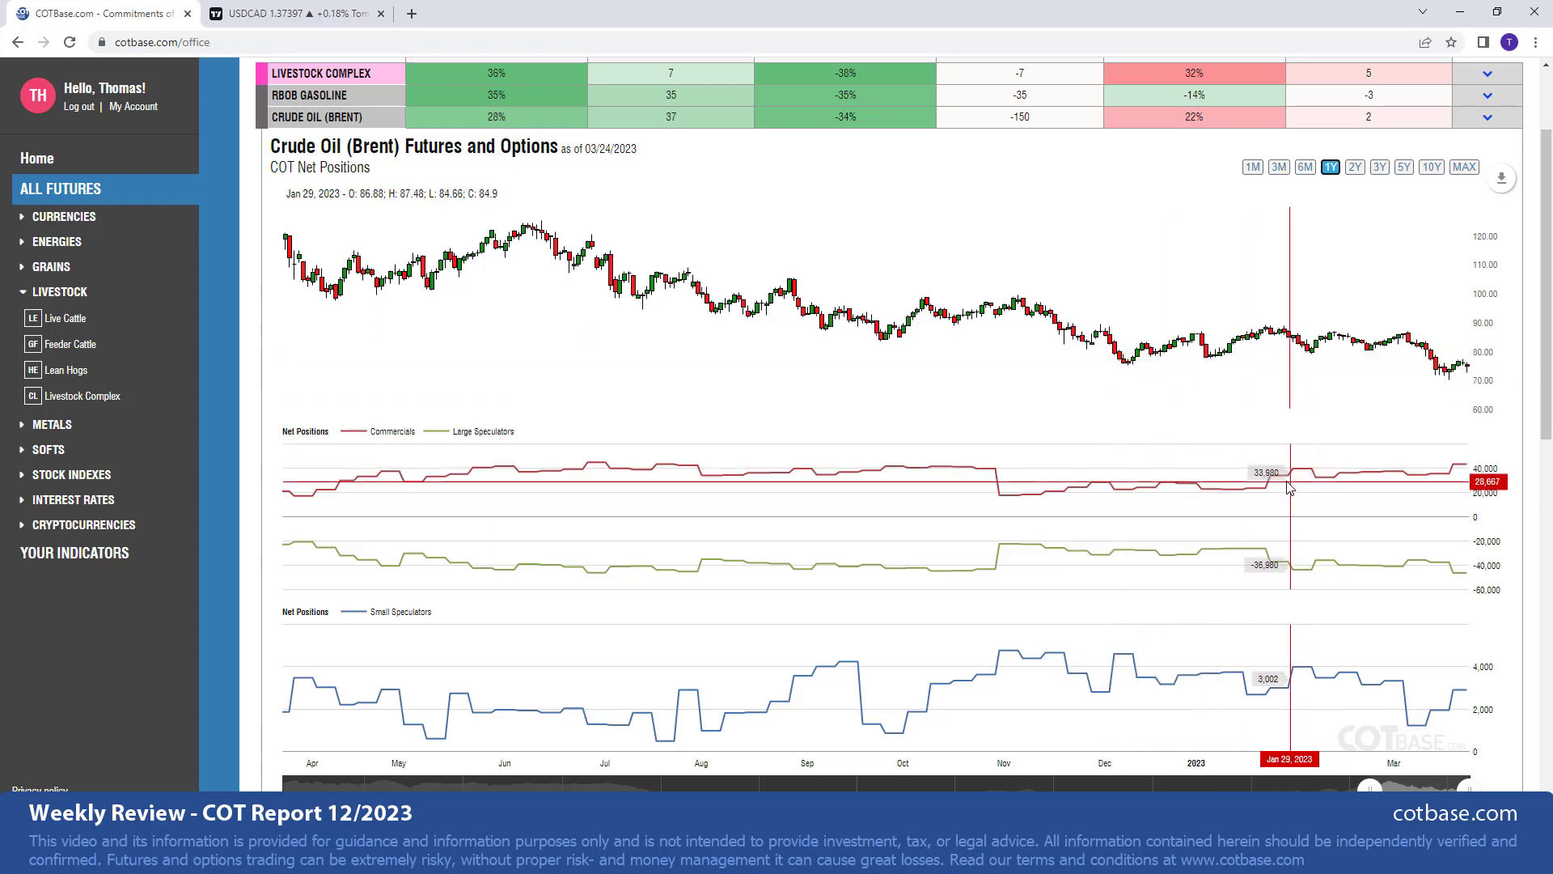
{"action": "mouse_move", "coordinate": [1261, 485]}
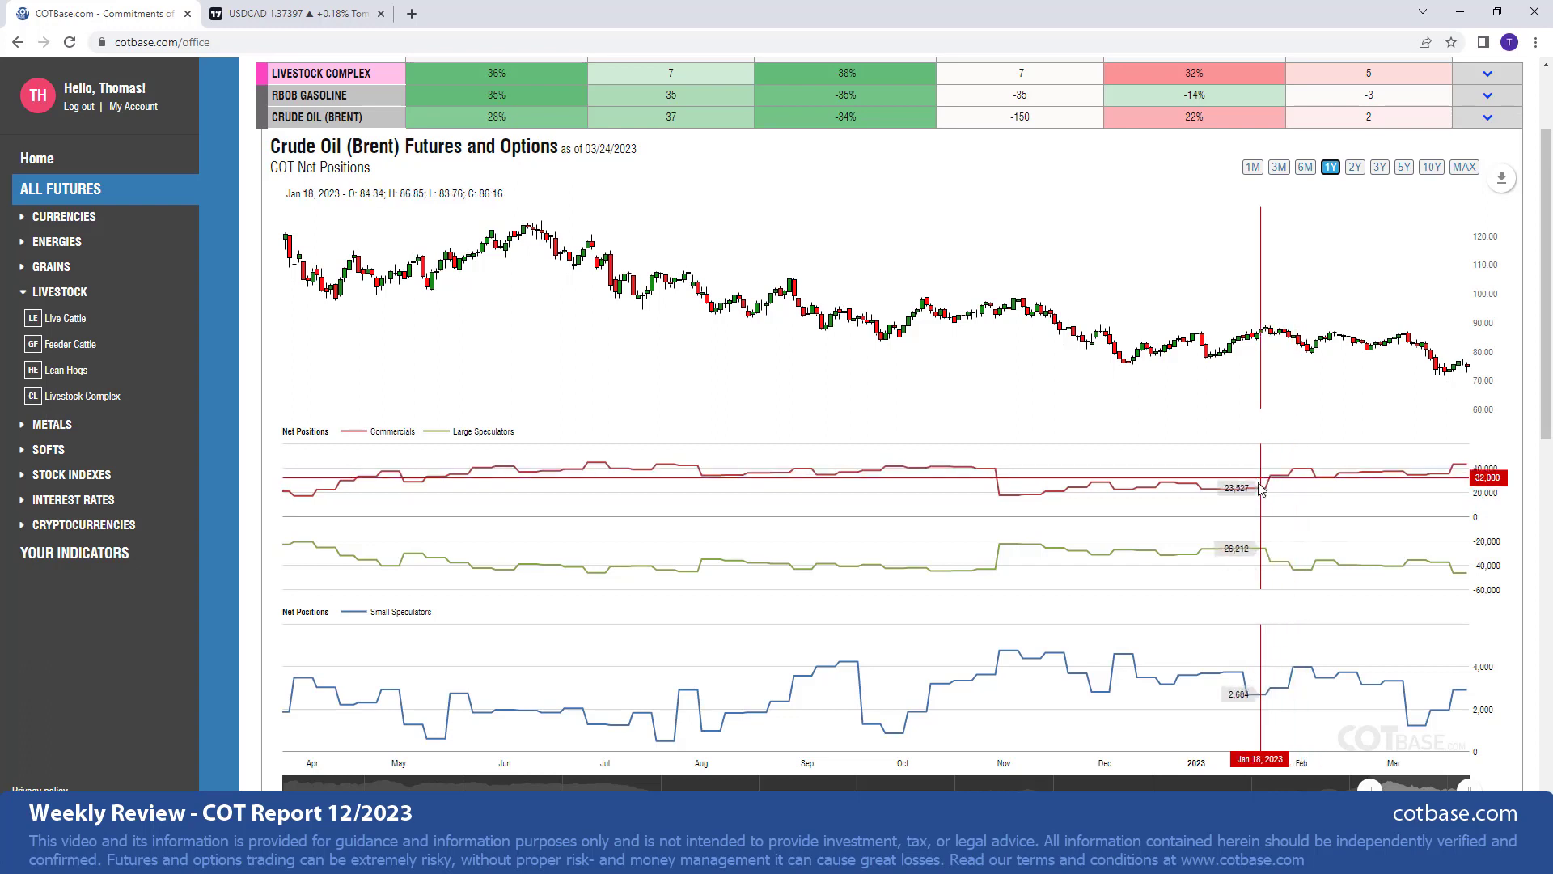
{"action": "mouse_move", "coordinate": [1290, 485]}
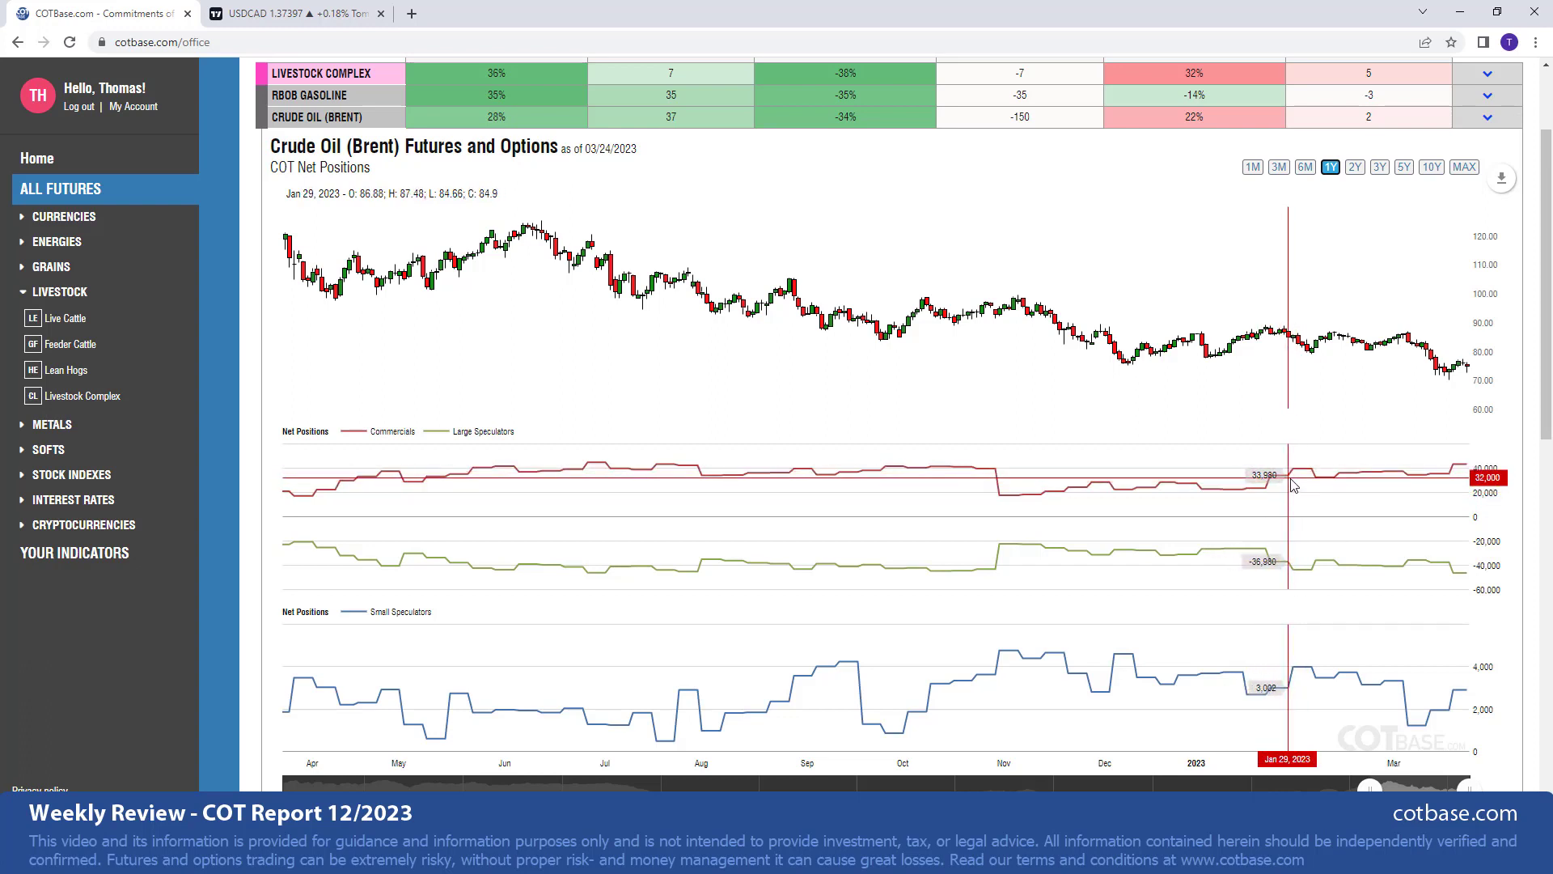
{"action": "mouse_move", "coordinate": [1293, 341]}
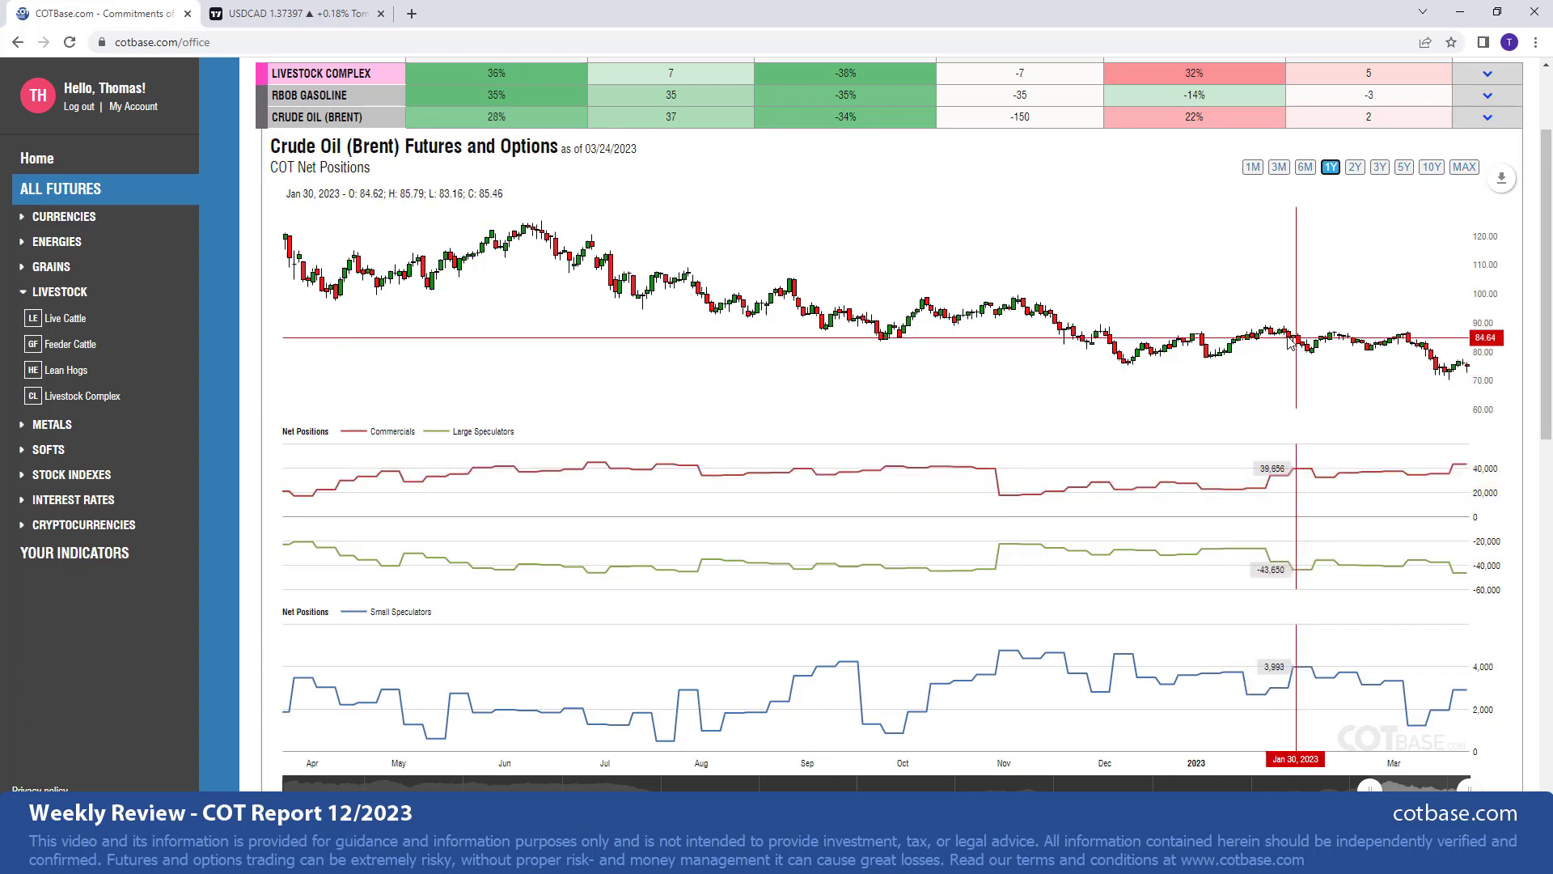
{"action": "mouse_move", "coordinate": [1387, 359]}
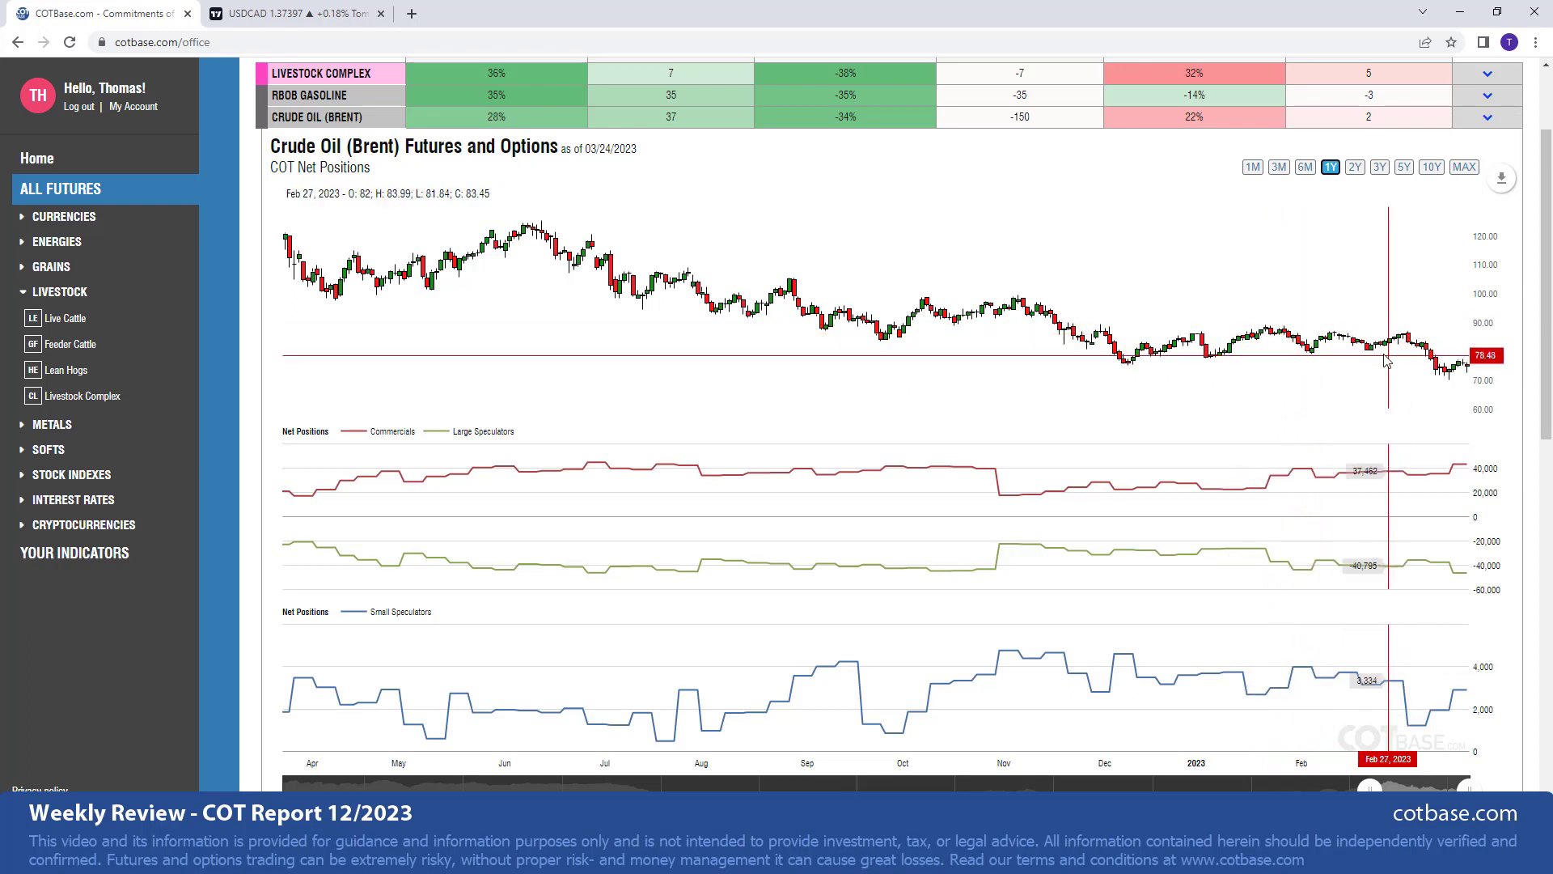
{"action": "mouse_move", "coordinate": [1402, 515]}
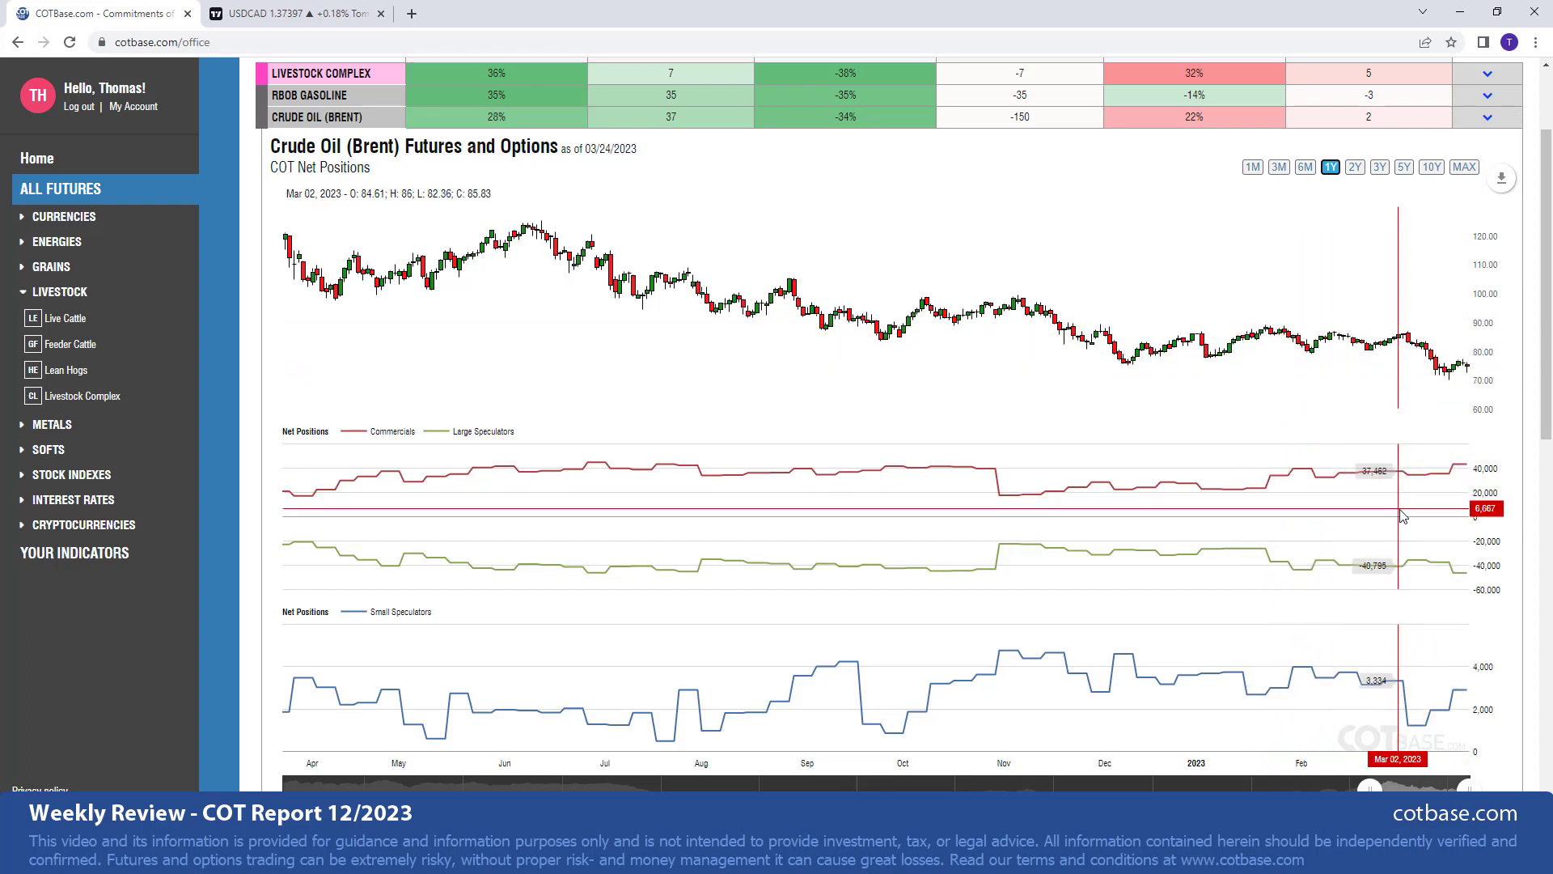
{"action": "mouse_move", "coordinate": [728, 351]}
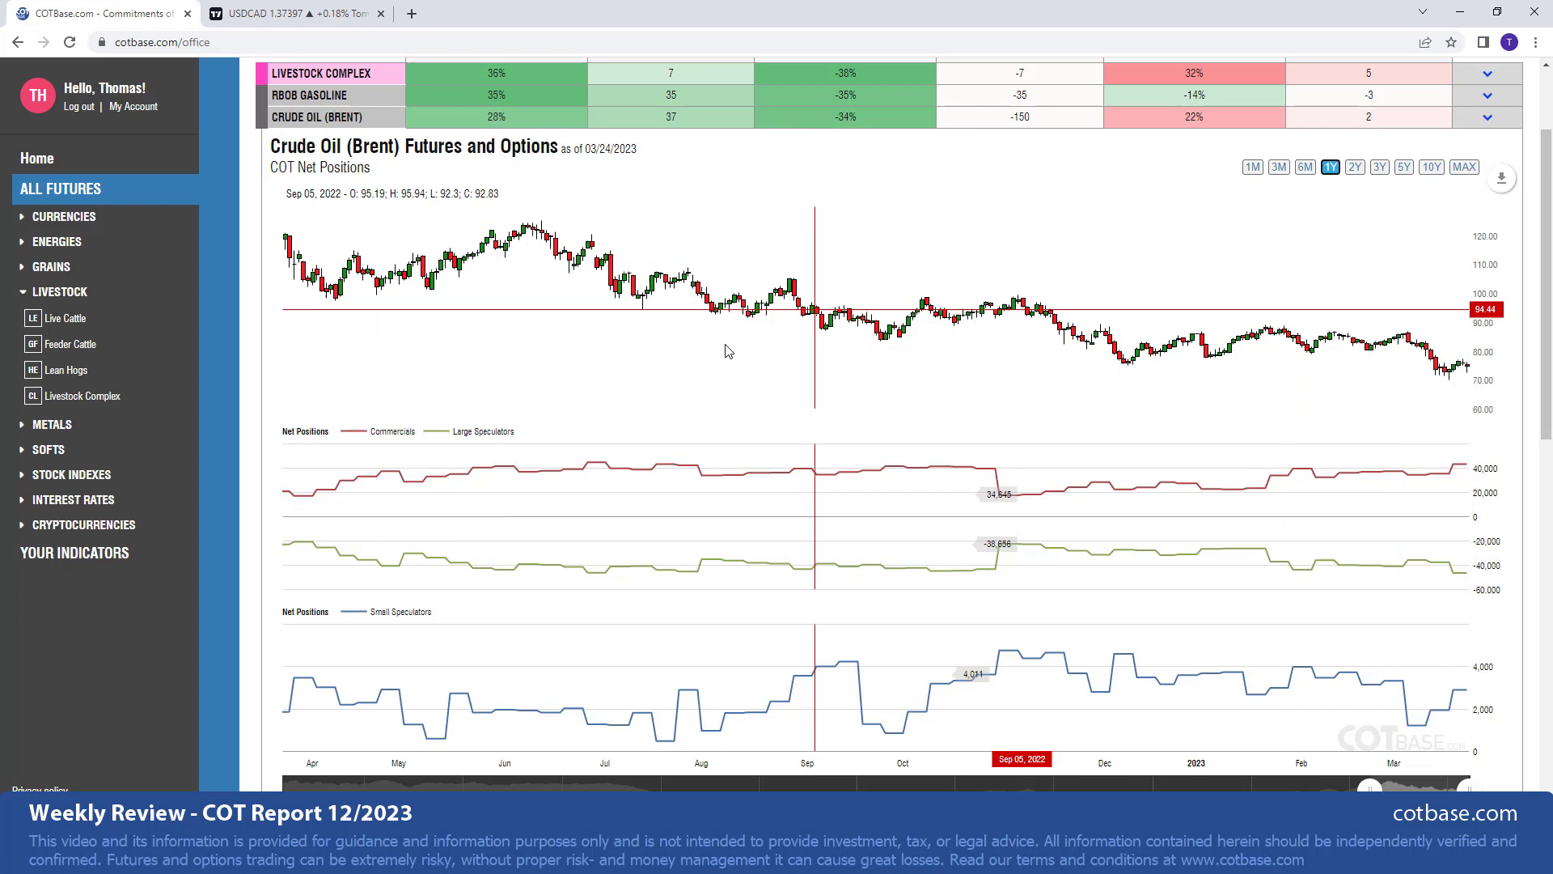
{"action": "mouse_move", "coordinate": [701, 367]}
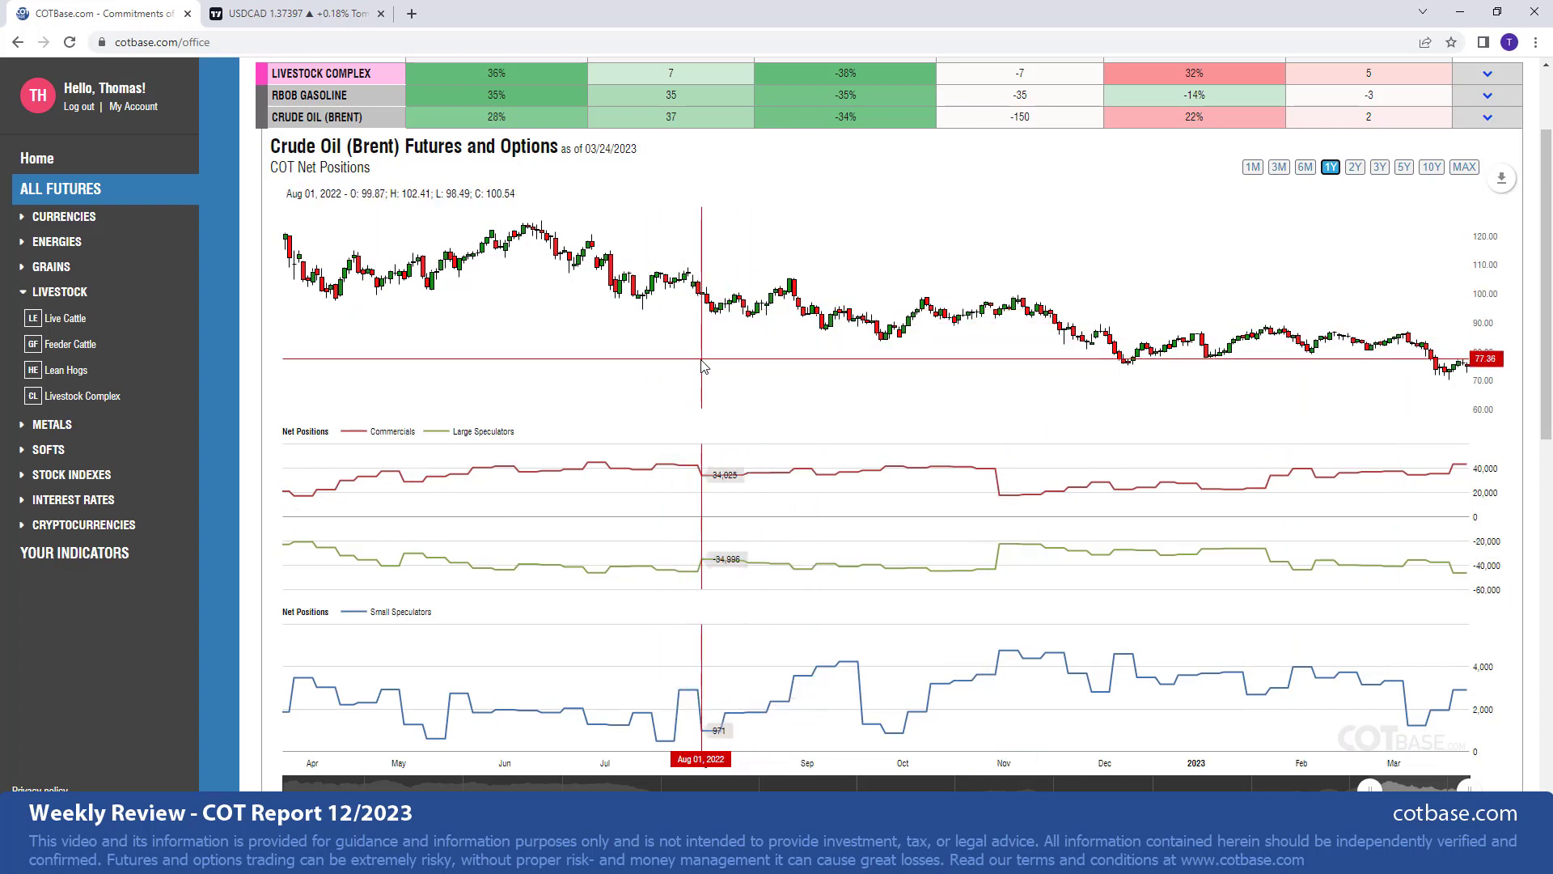
{"action": "mouse_move", "coordinate": [718, 374]}
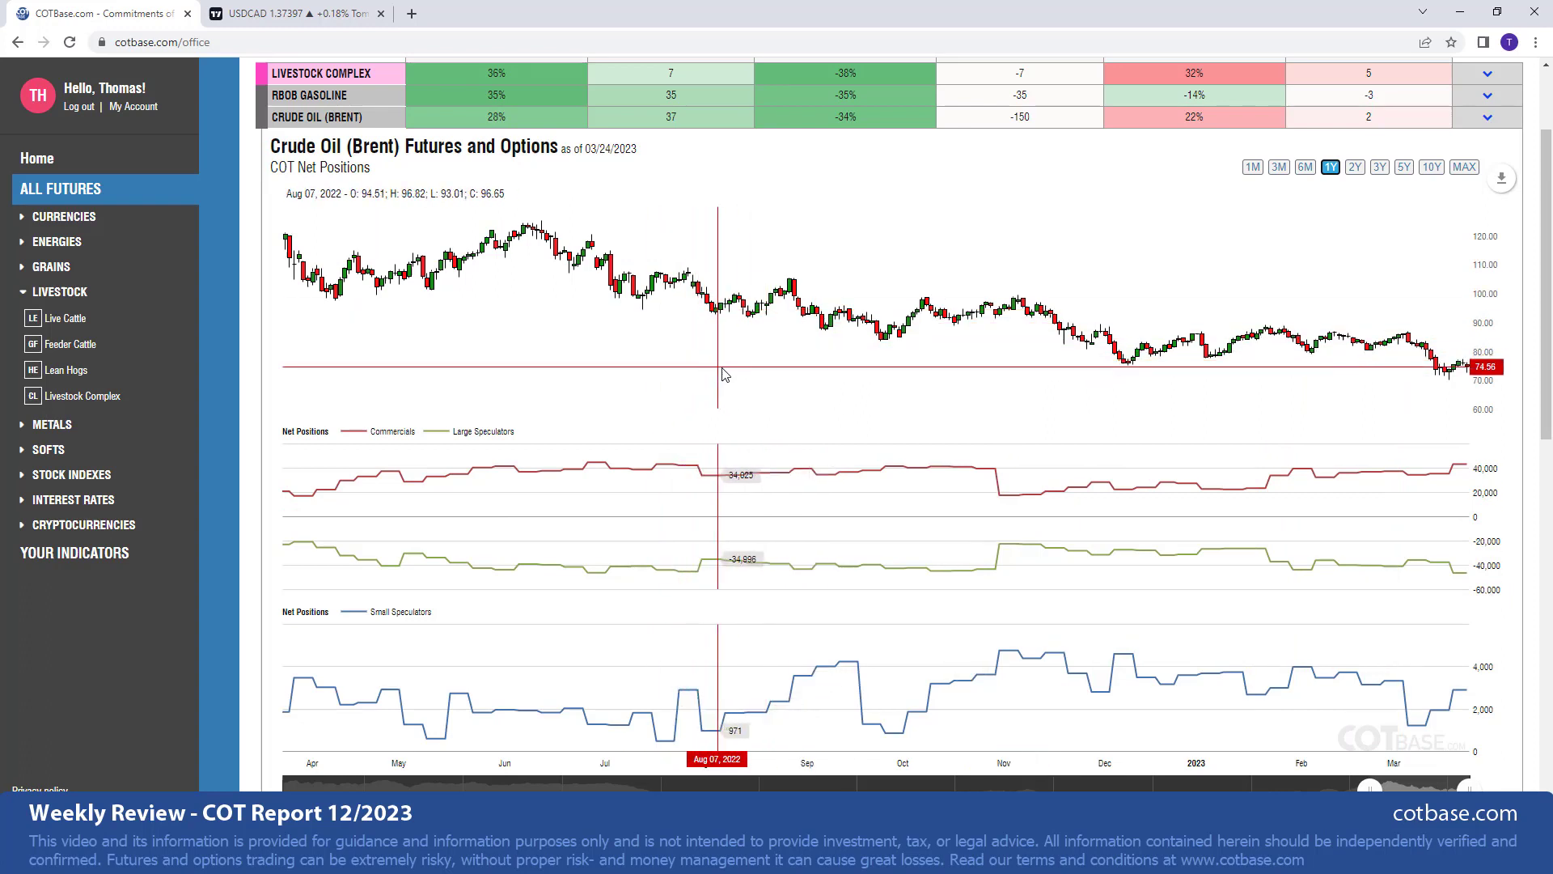
{"action": "mouse_move", "coordinate": [787, 387]}
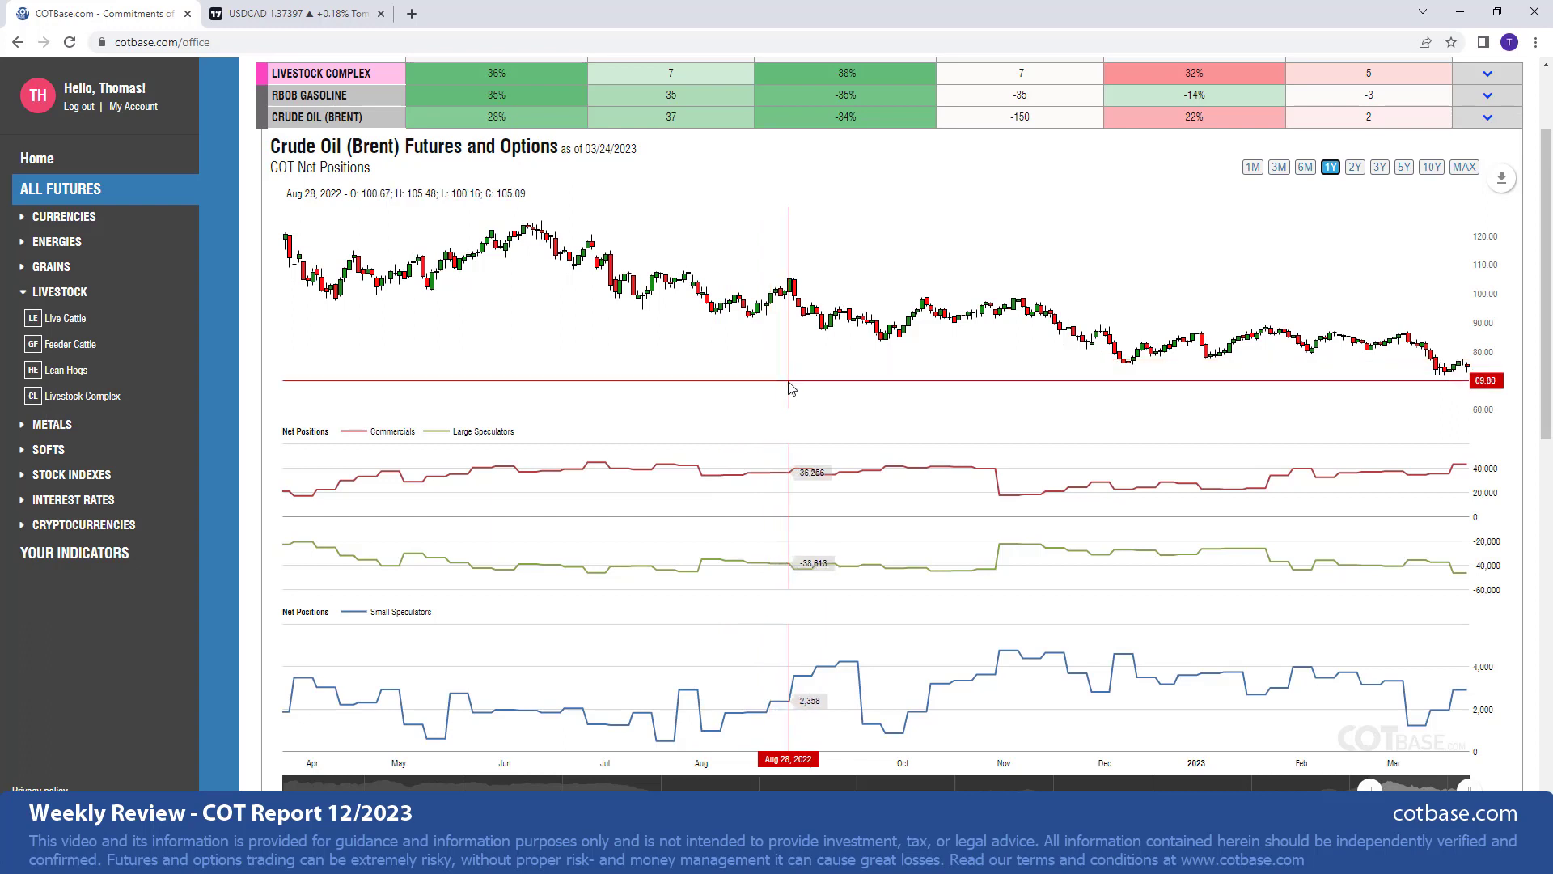
{"action": "mouse_move", "coordinate": [1404, 163]}
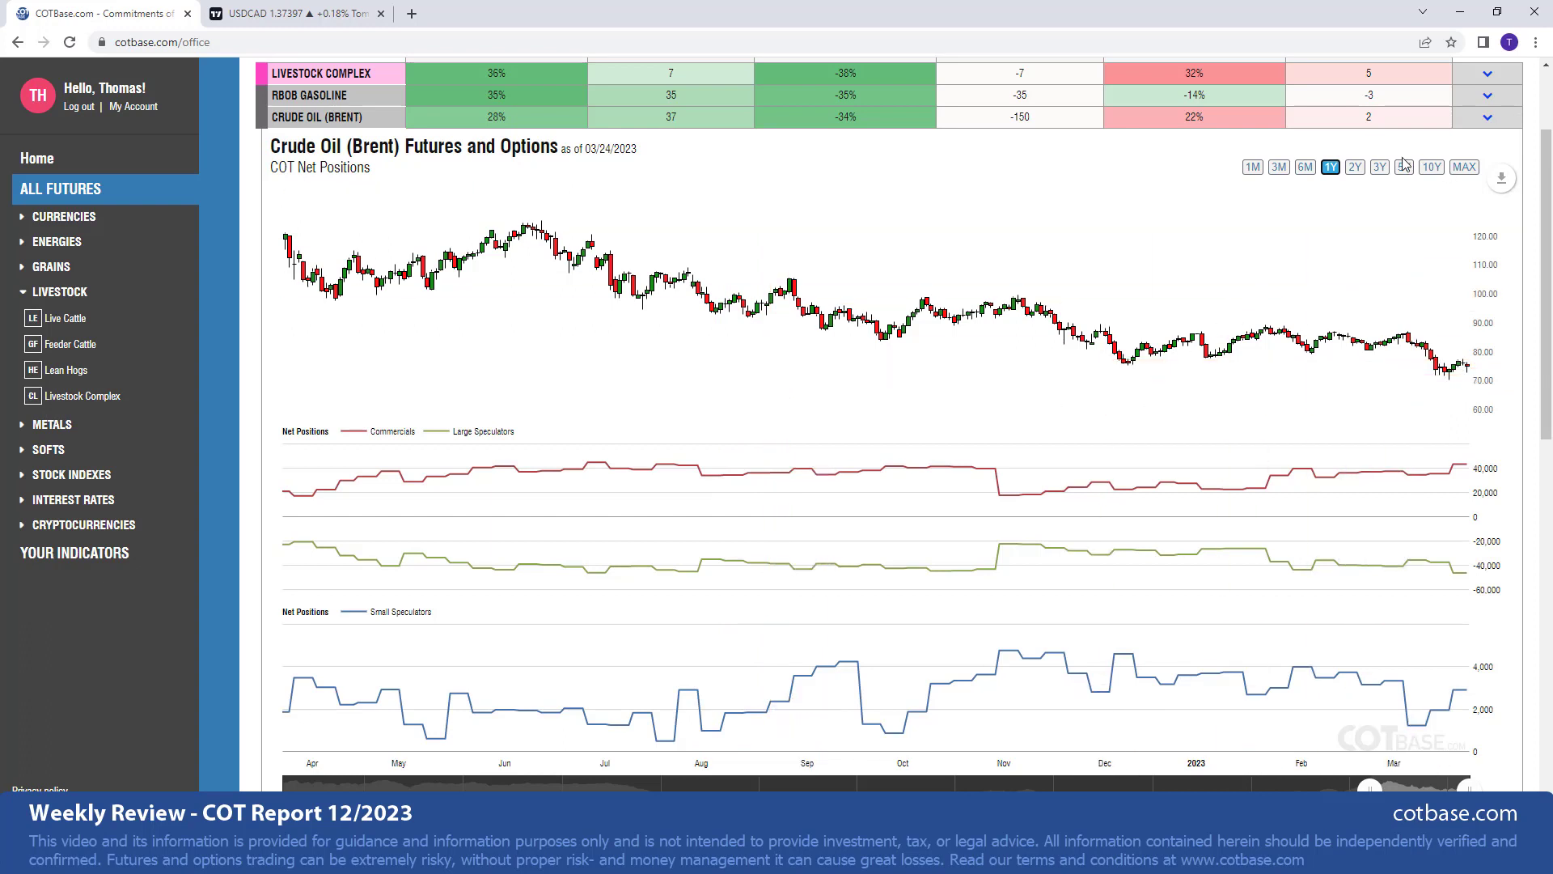
{"action": "left_click", "coordinate": [1404, 167]}
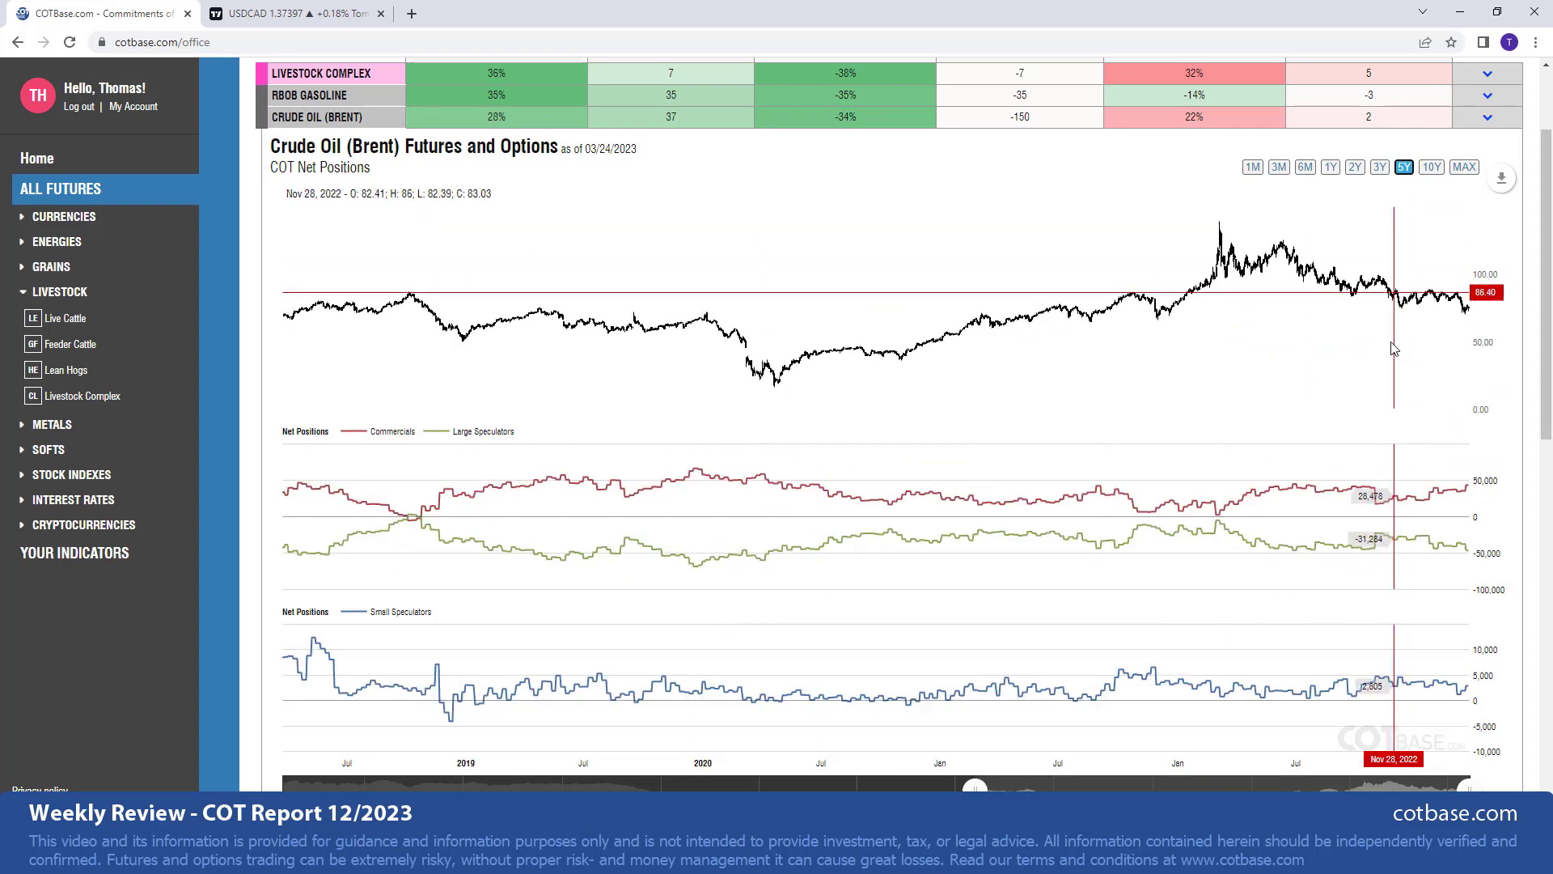
{"action": "mouse_move", "coordinate": [1466, 493]}
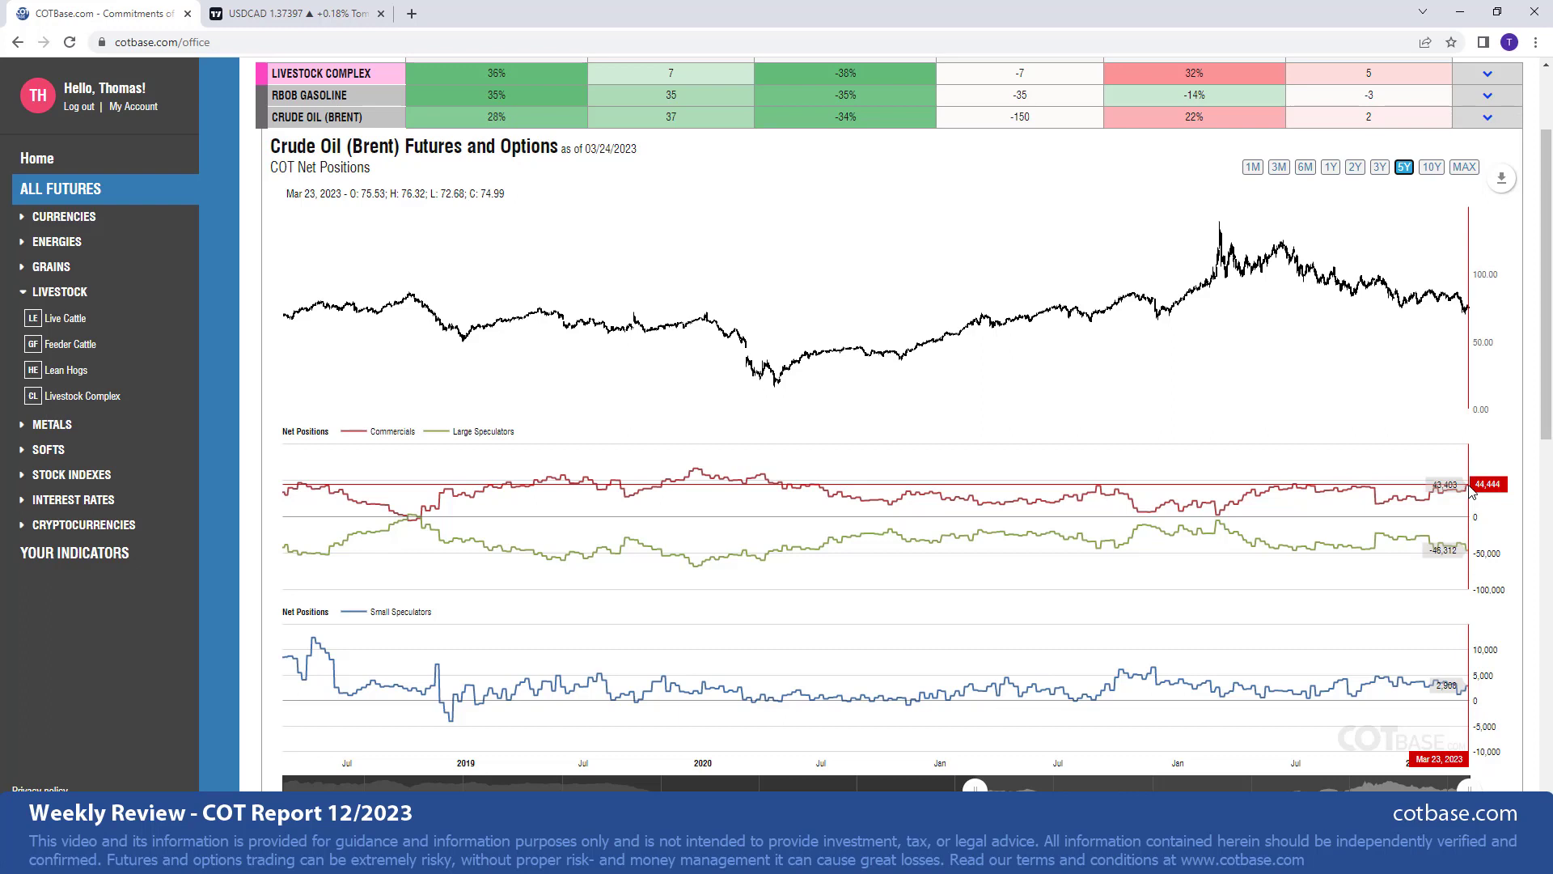
{"action": "mouse_move", "coordinate": [1470, 493]}
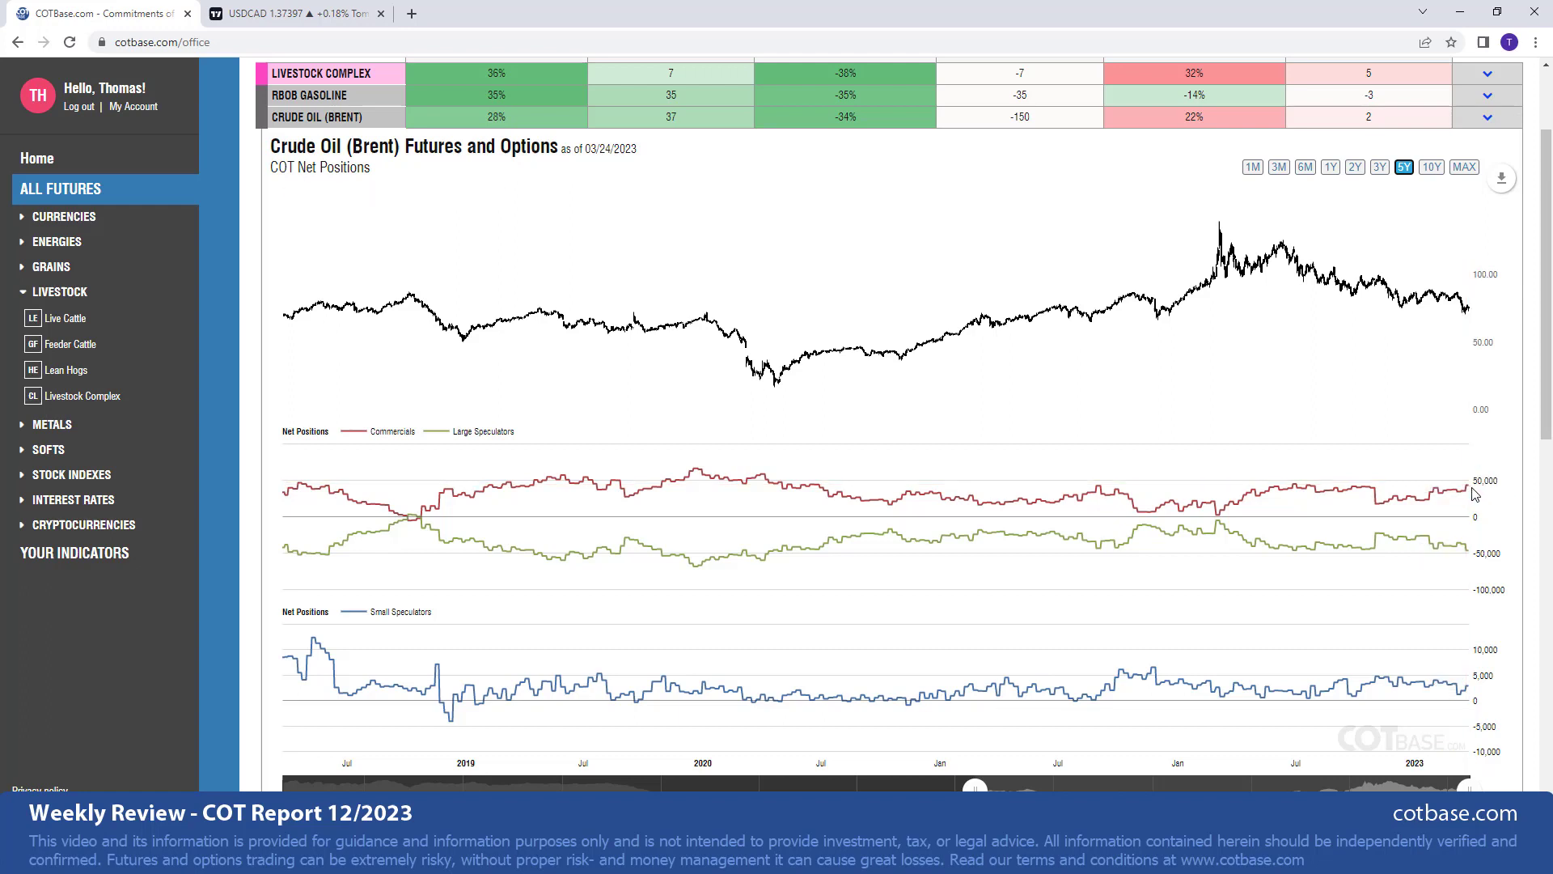
{"action": "mouse_move", "coordinate": [1473, 495]}
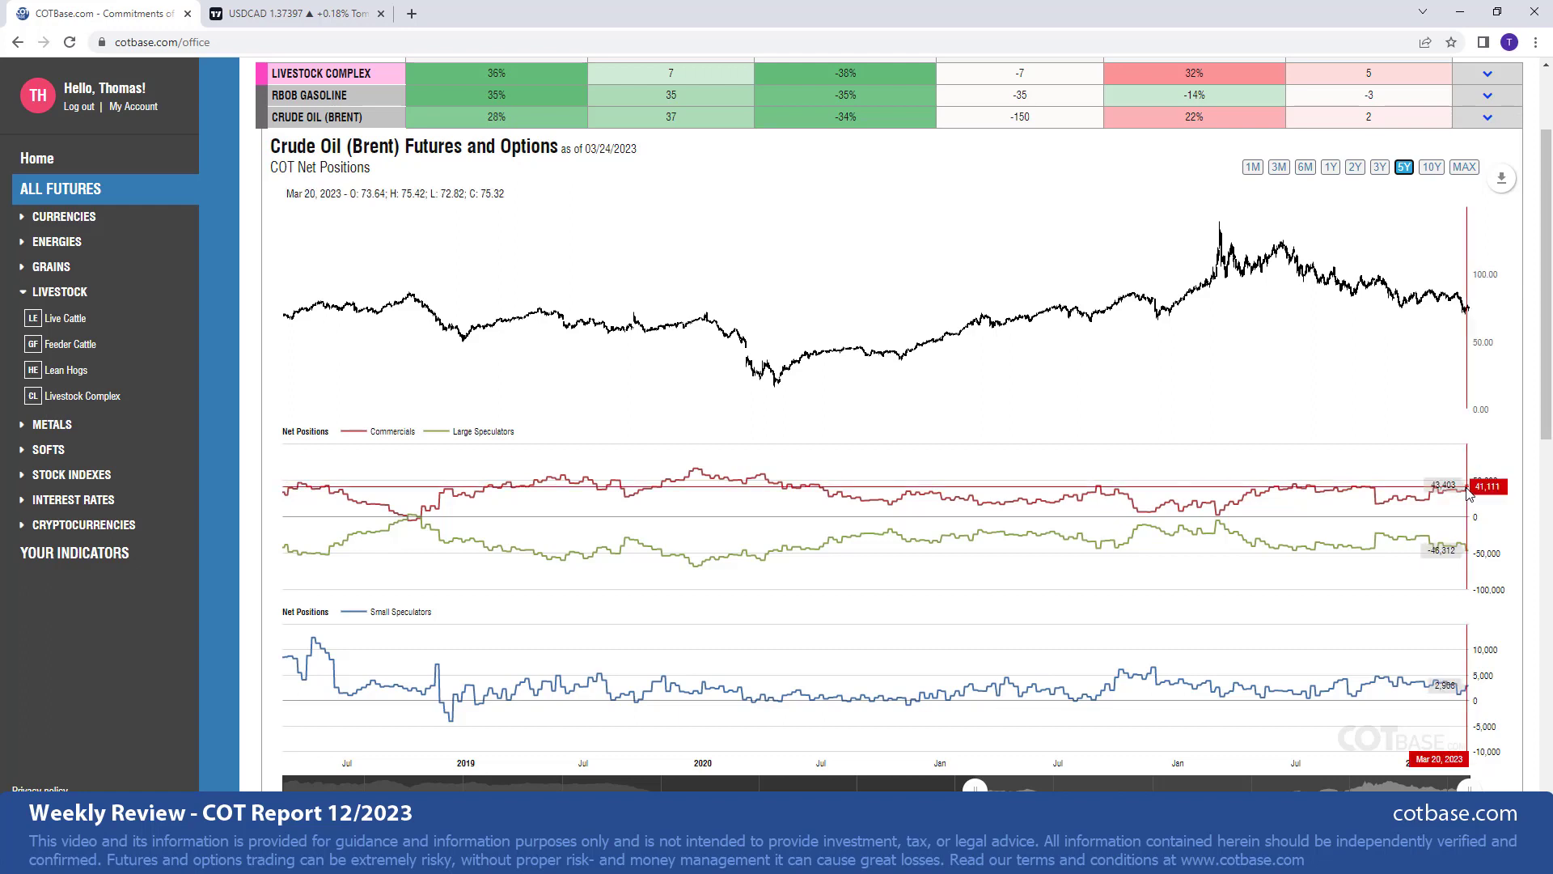
{"action": "mouse_move", "coordinate": [1400, 423]}
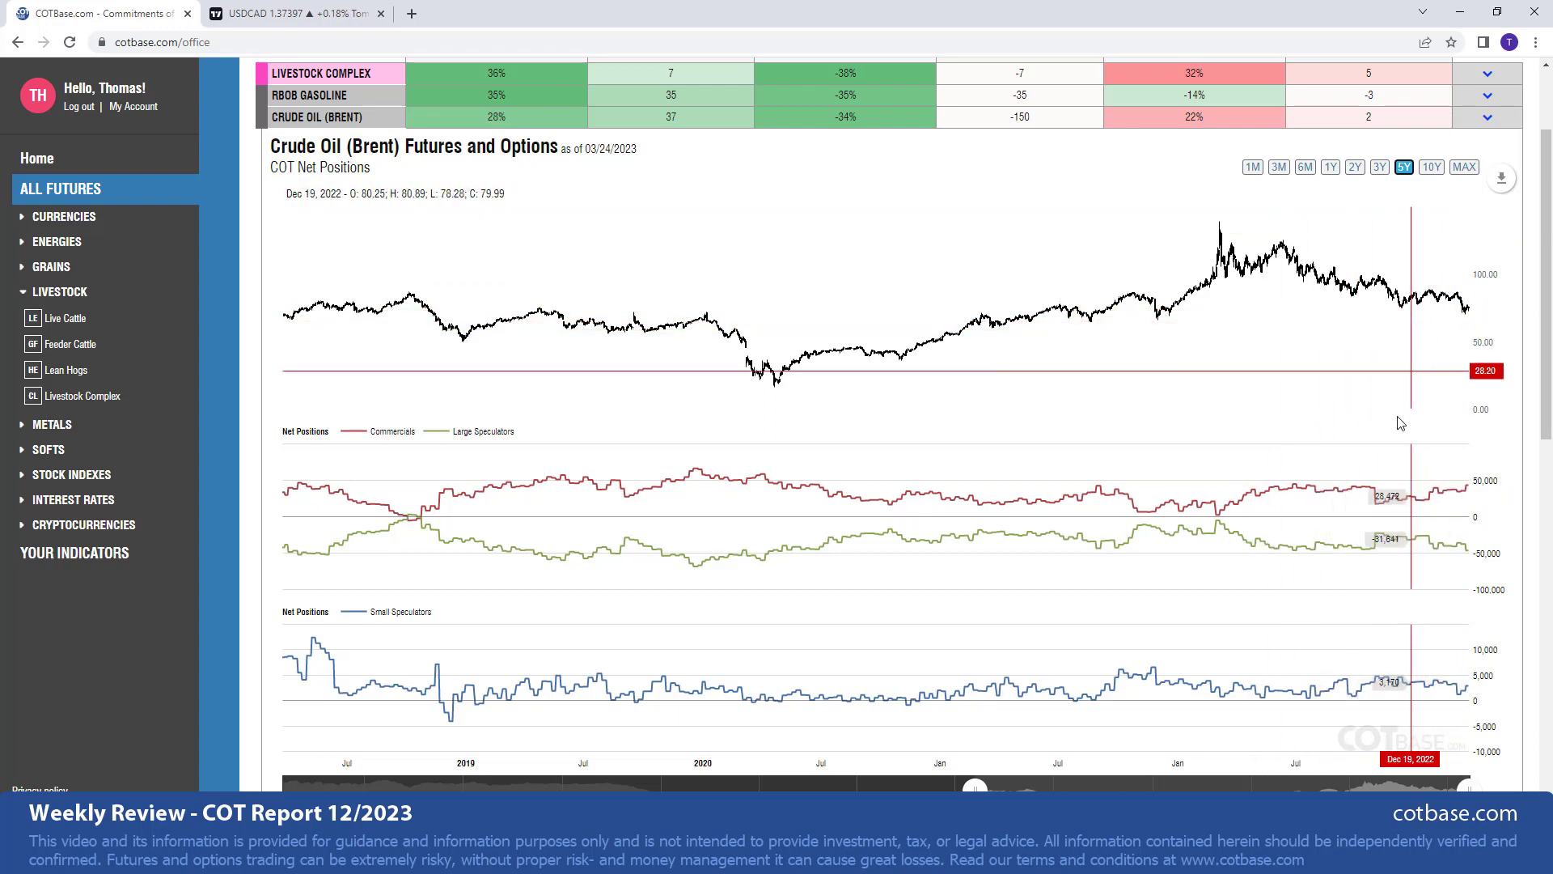
{"action": "mouse_move", "coordinate": [1395, 442]}
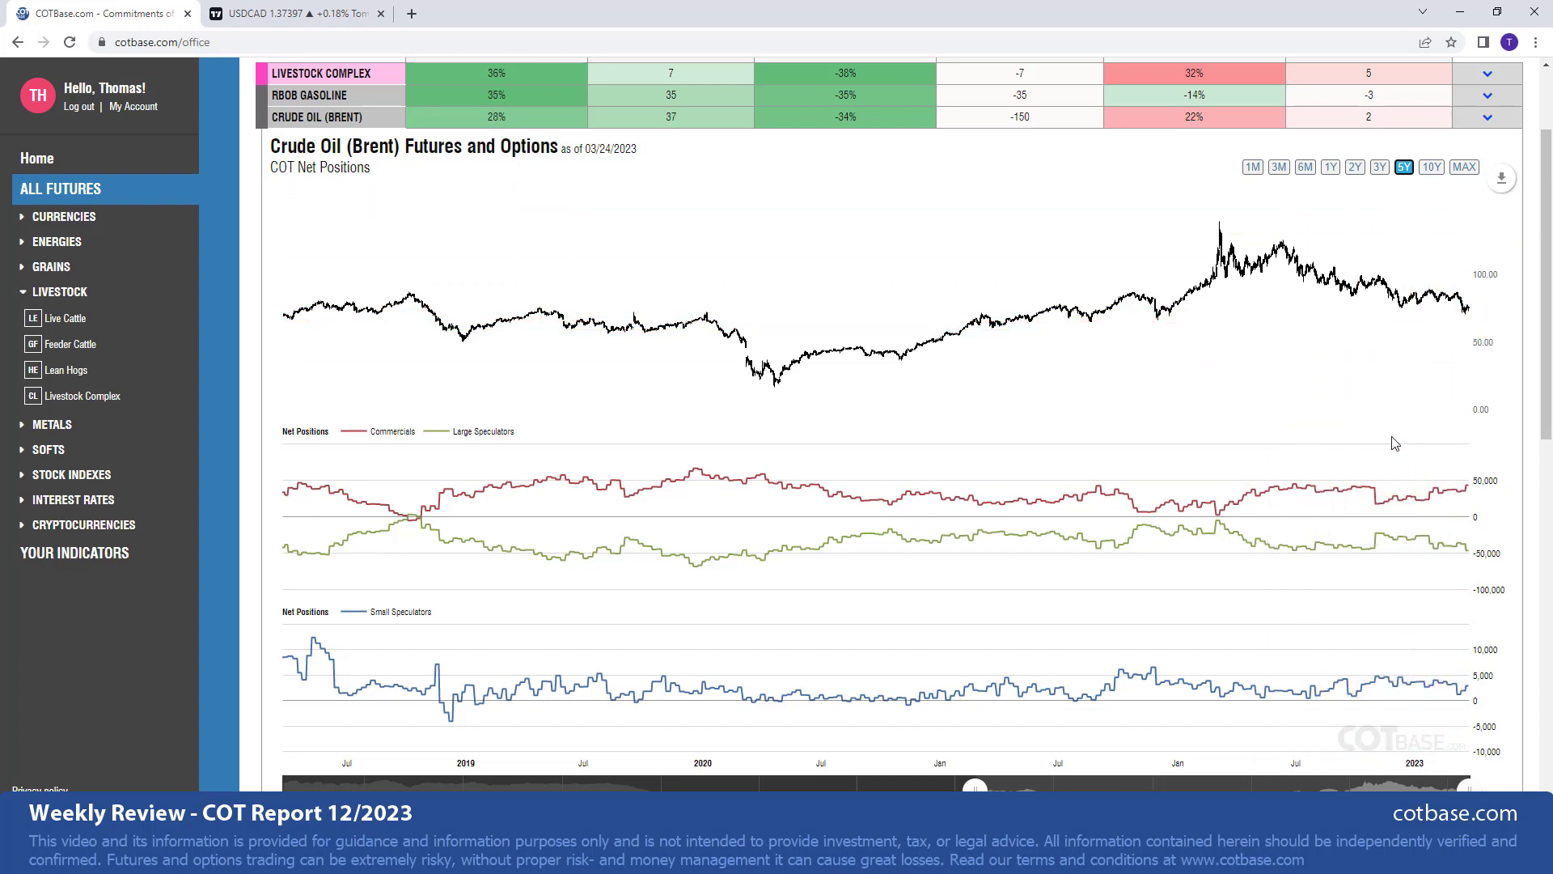
{"action": "mouse_move", "coordinate": [1296, 460]}
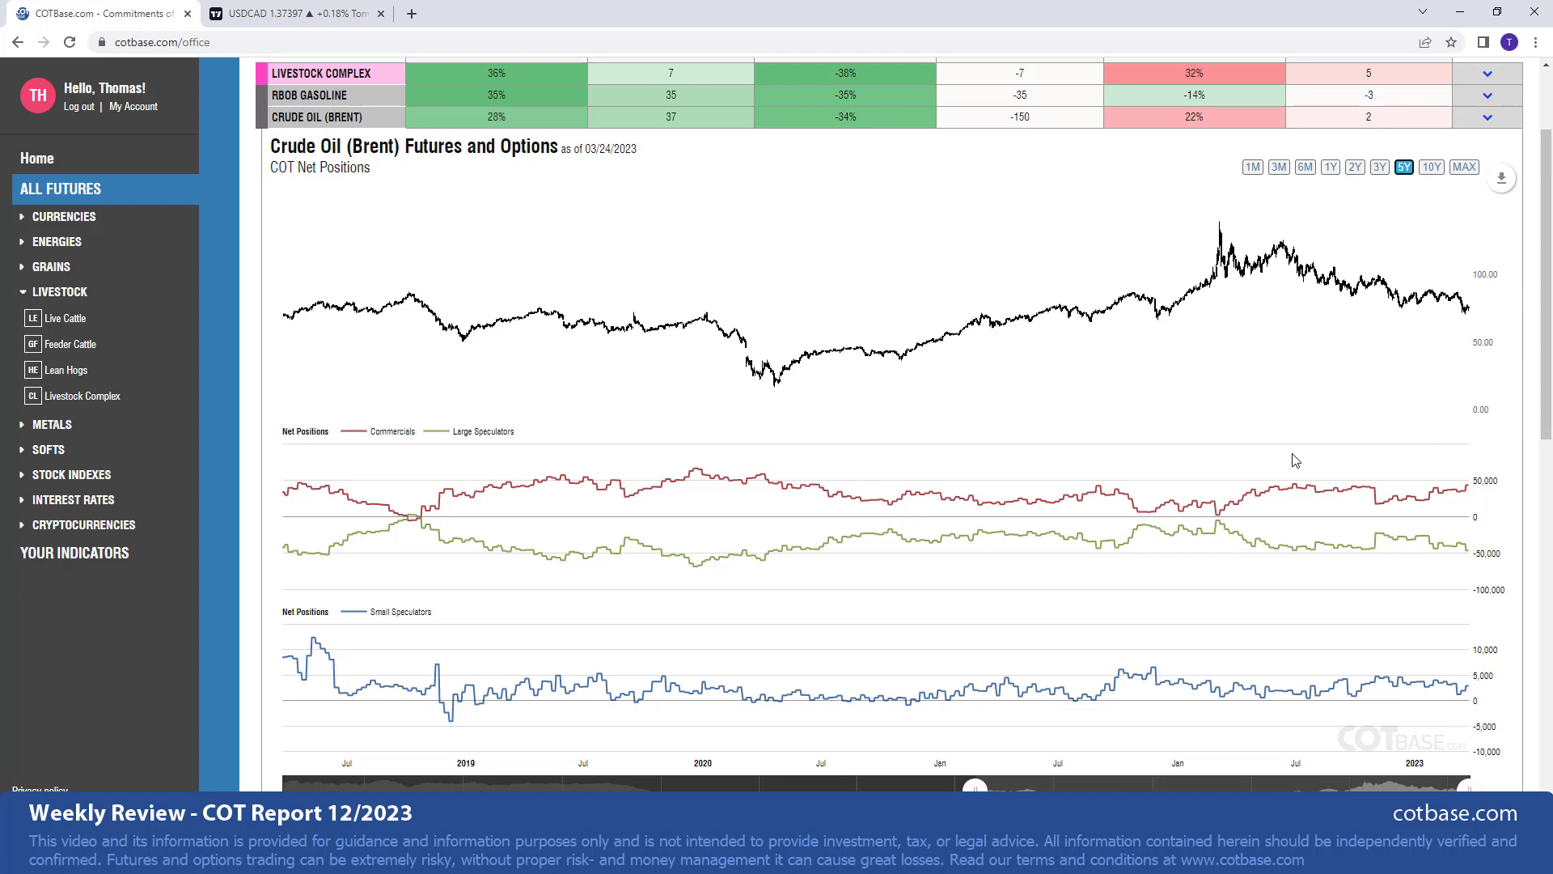
- Load the Canadian Dollar Futures and Options net positions chart from its table row
{"action": "left_click", "coordinate": [315, 129]}
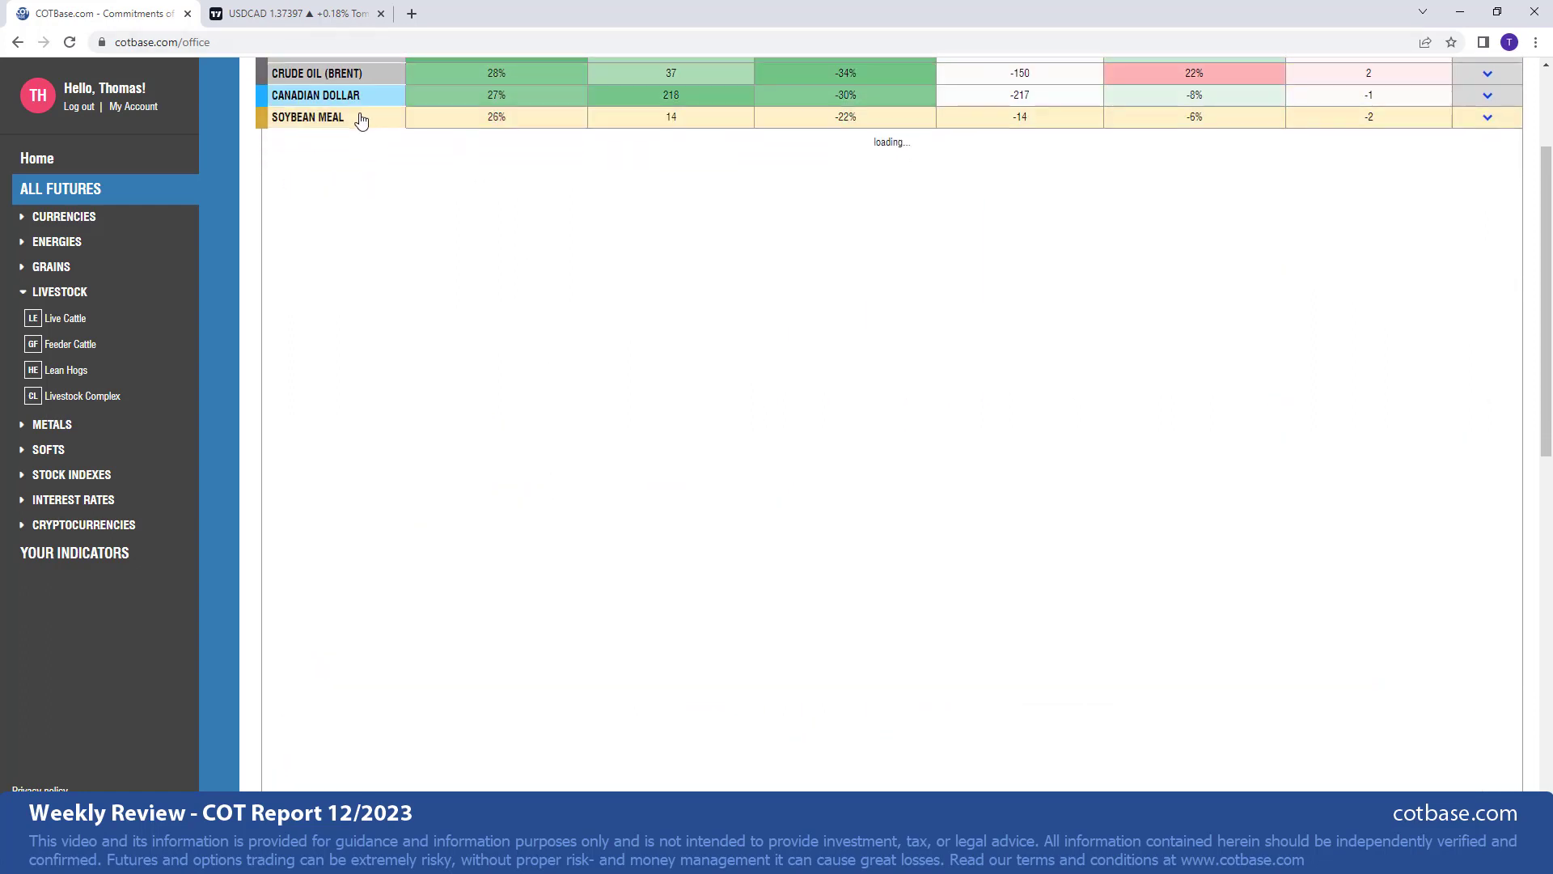
{"action": "scroll", "scroll_direction": "up", "scroll_amount": 3}
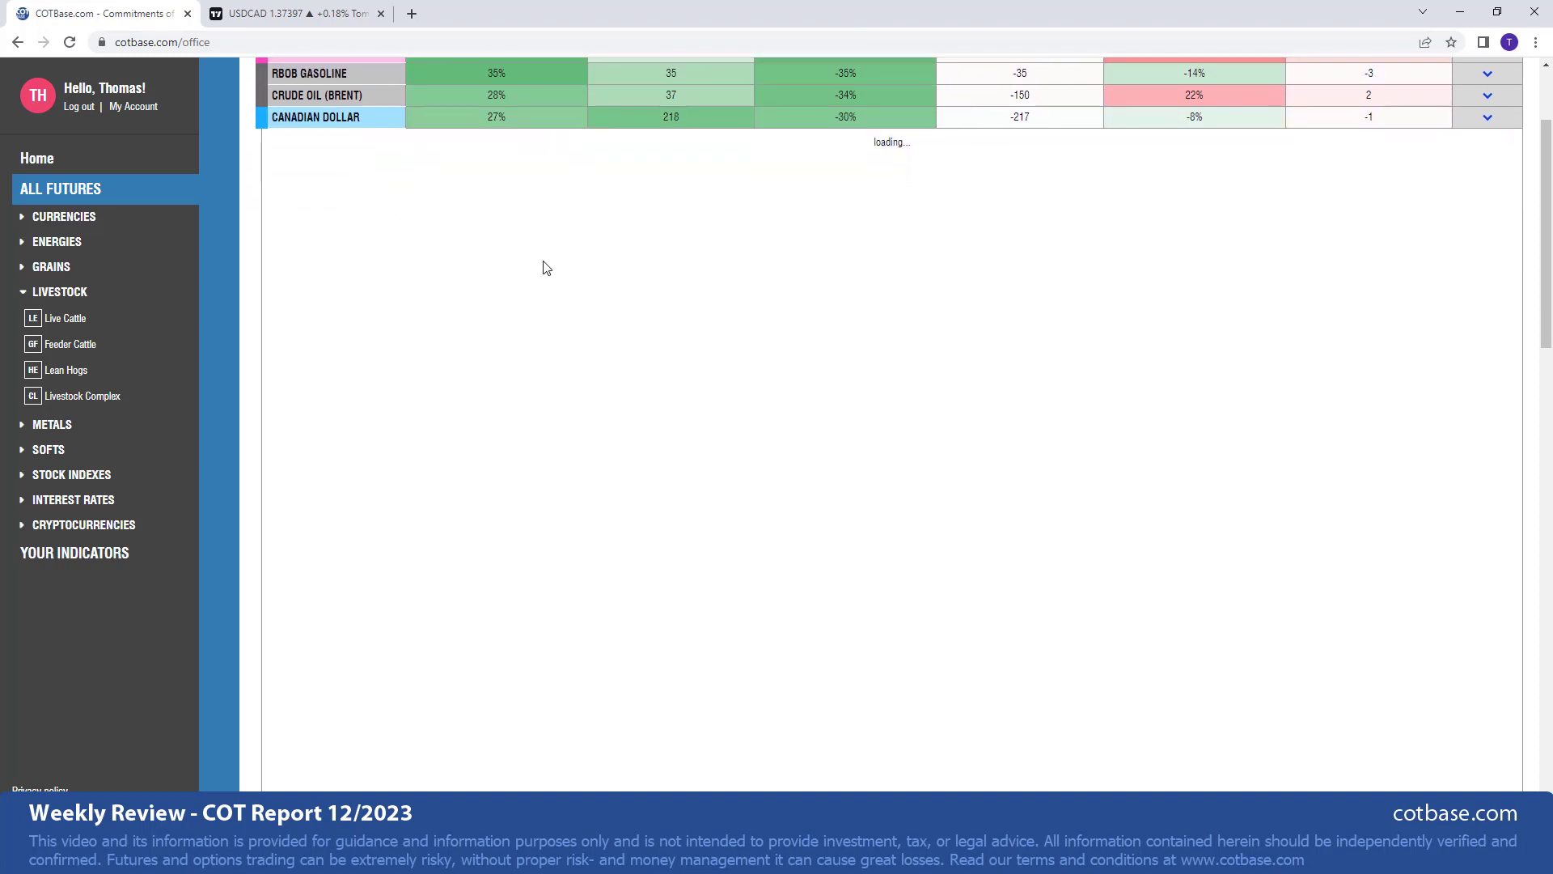
{"action": "mouse_move", "coordinate": [657, 374]}
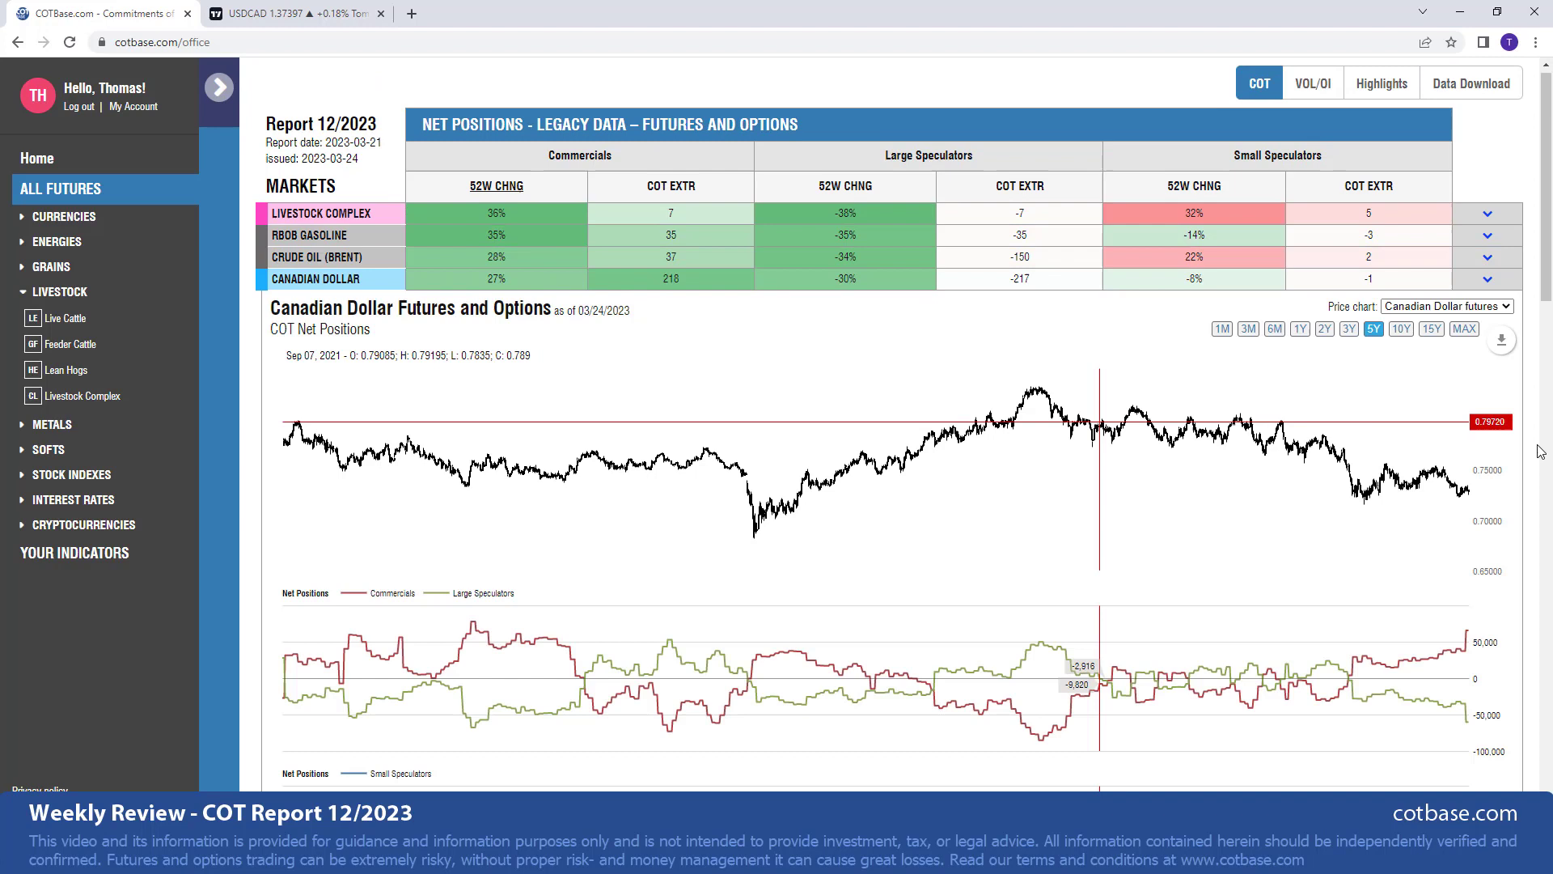
- Switch the Canadian Dollar chart to the 1Y range of prices and net positions
{"action": "left_click", "coordinate": [1299, 248]}
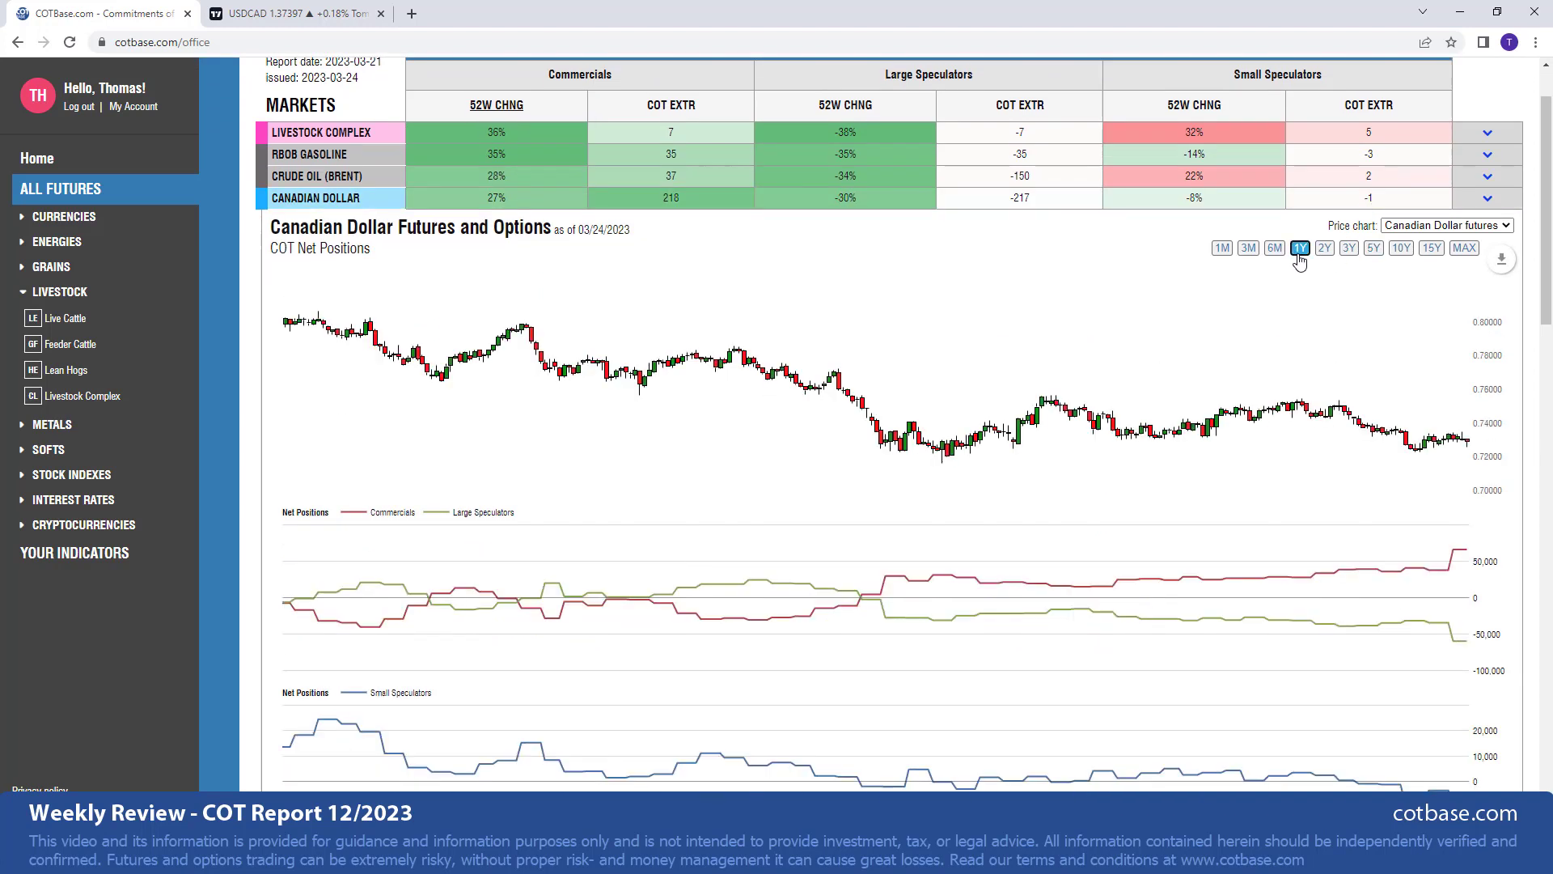
{"action": "scroll", "scroll_direction": "down", "scroll_amount": 3}
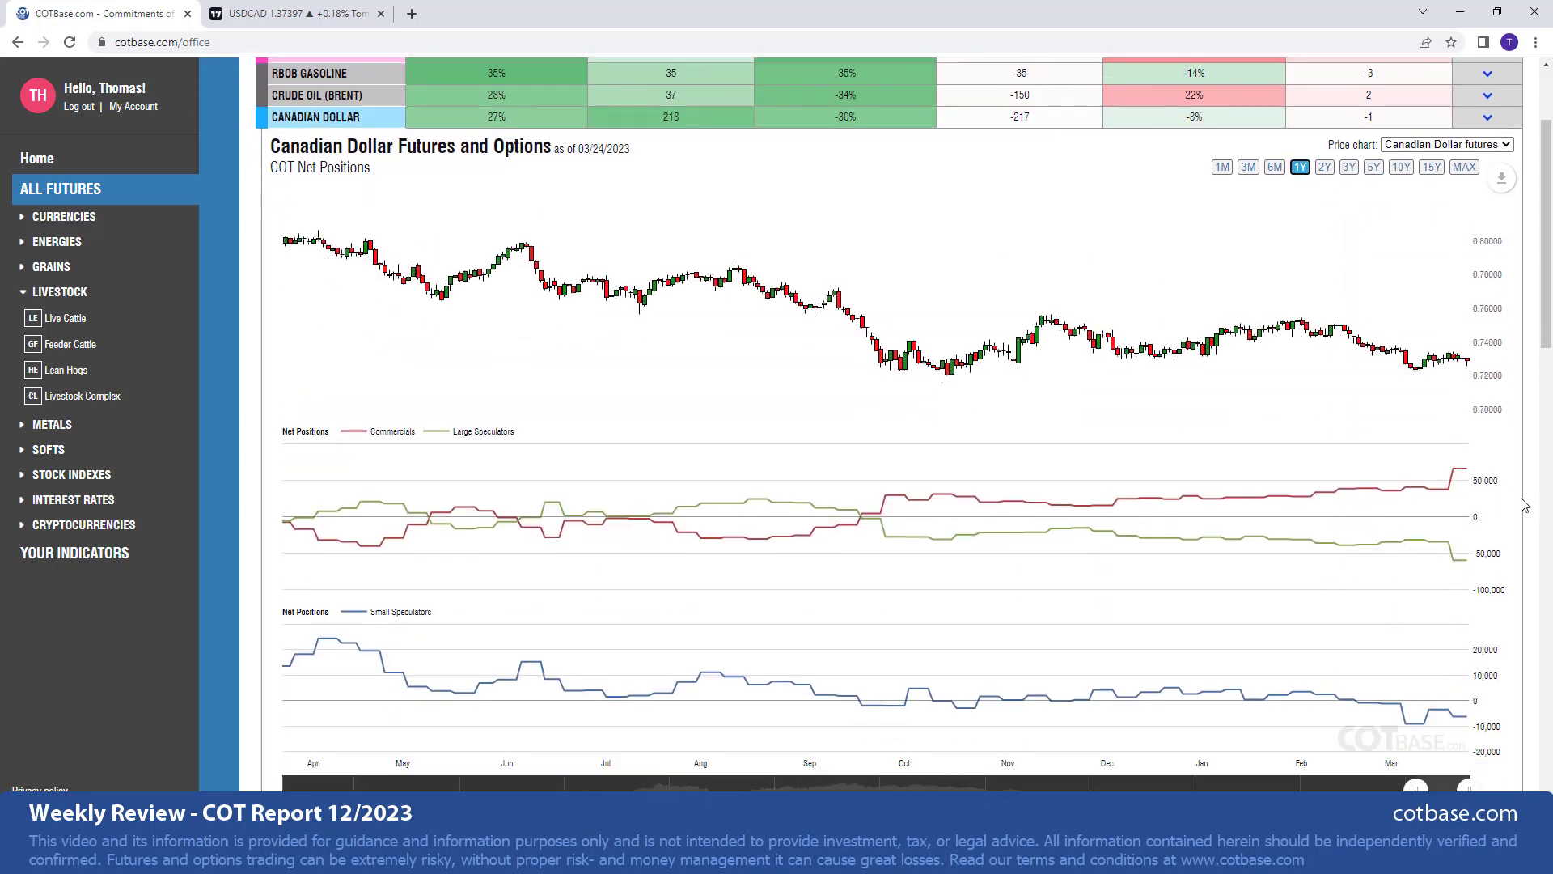
{"action": "mouse_move", "coordinate": [1446, 473]}
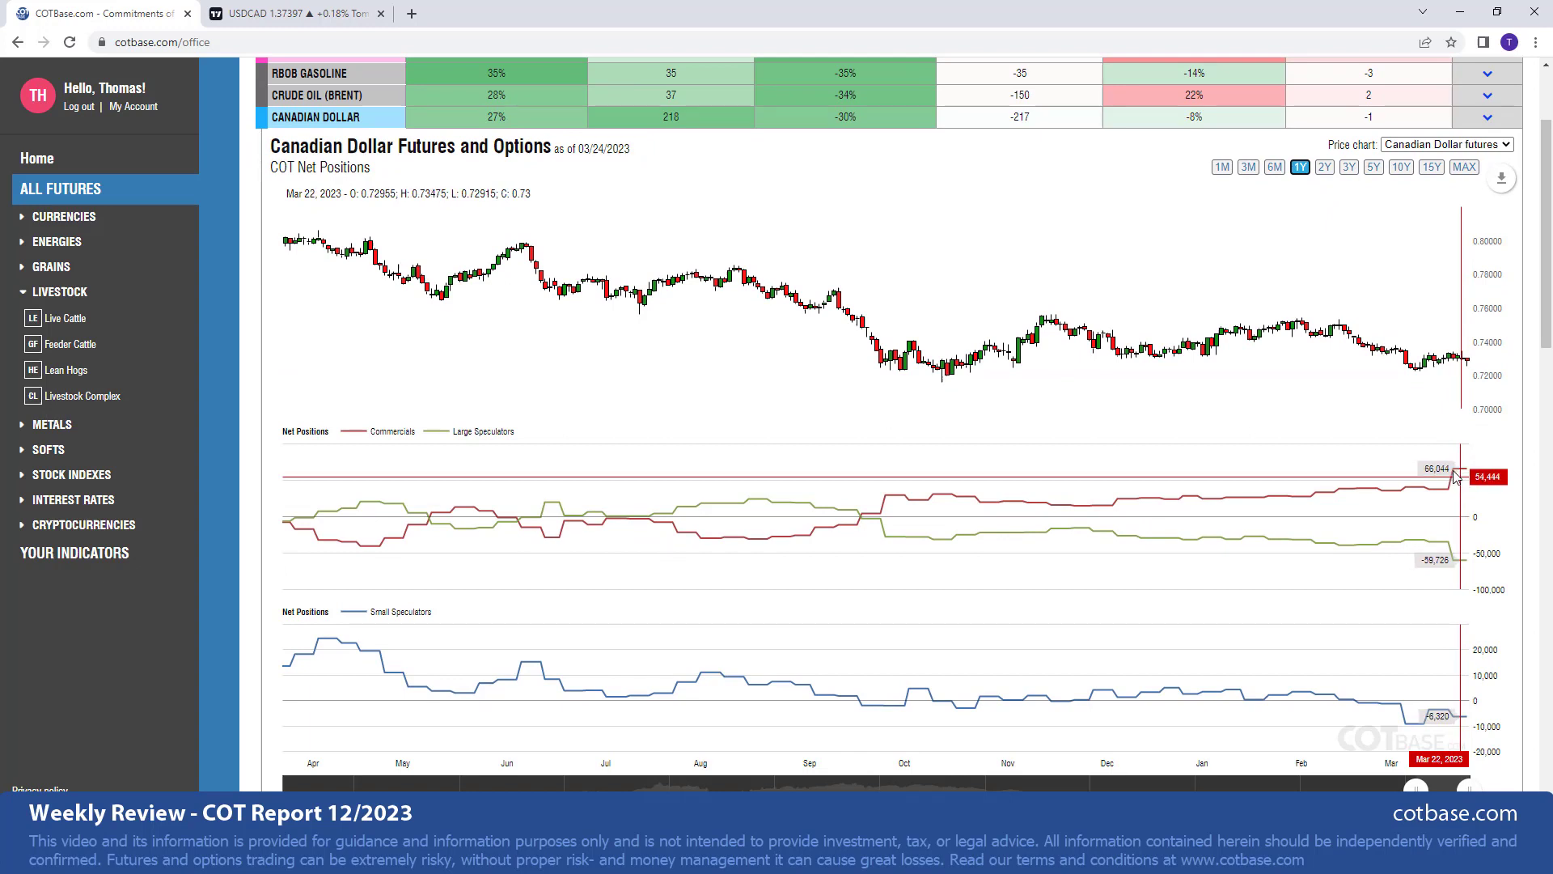
{"action": "mouse_move", "coordinate": [1453, 484]}
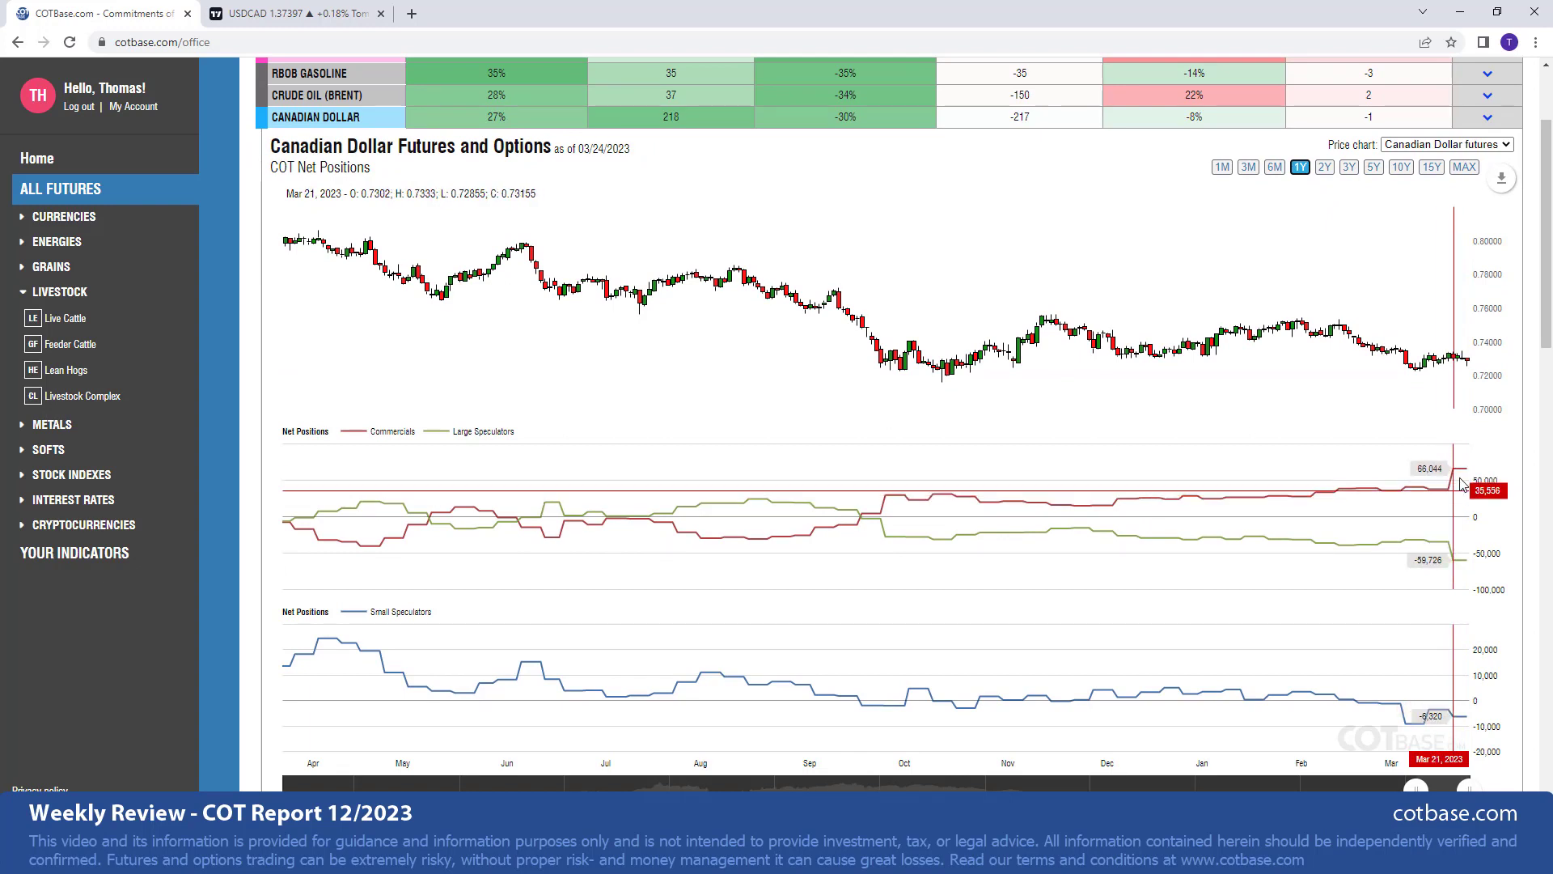
{"action": "mouse_move", "coordinate": [1461, 503]}
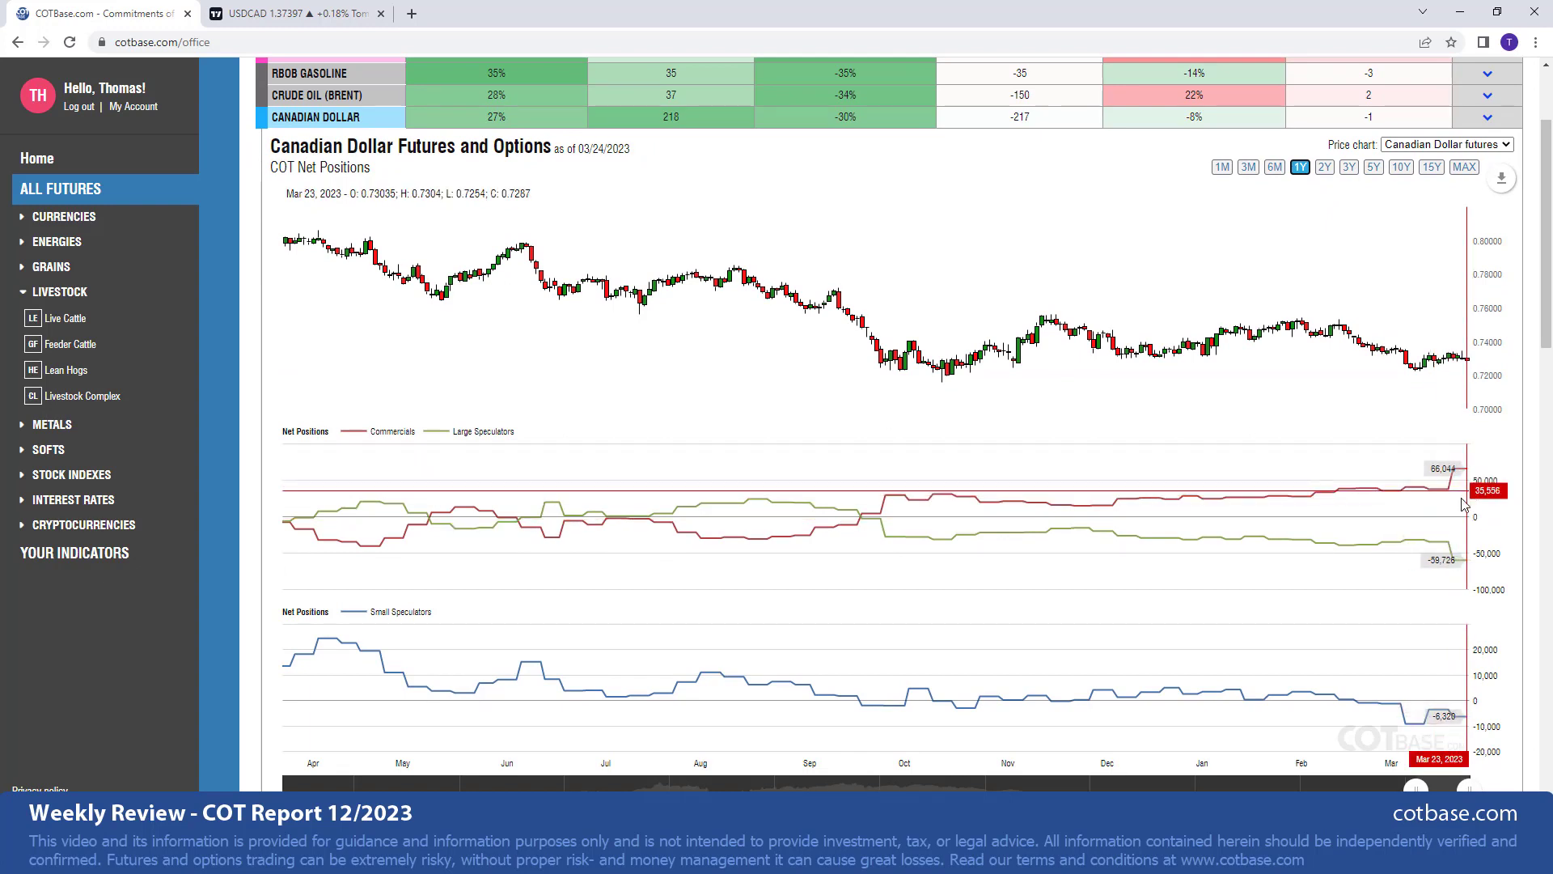
{"action": "mouse_move", "coordinate": [1446, 535]}
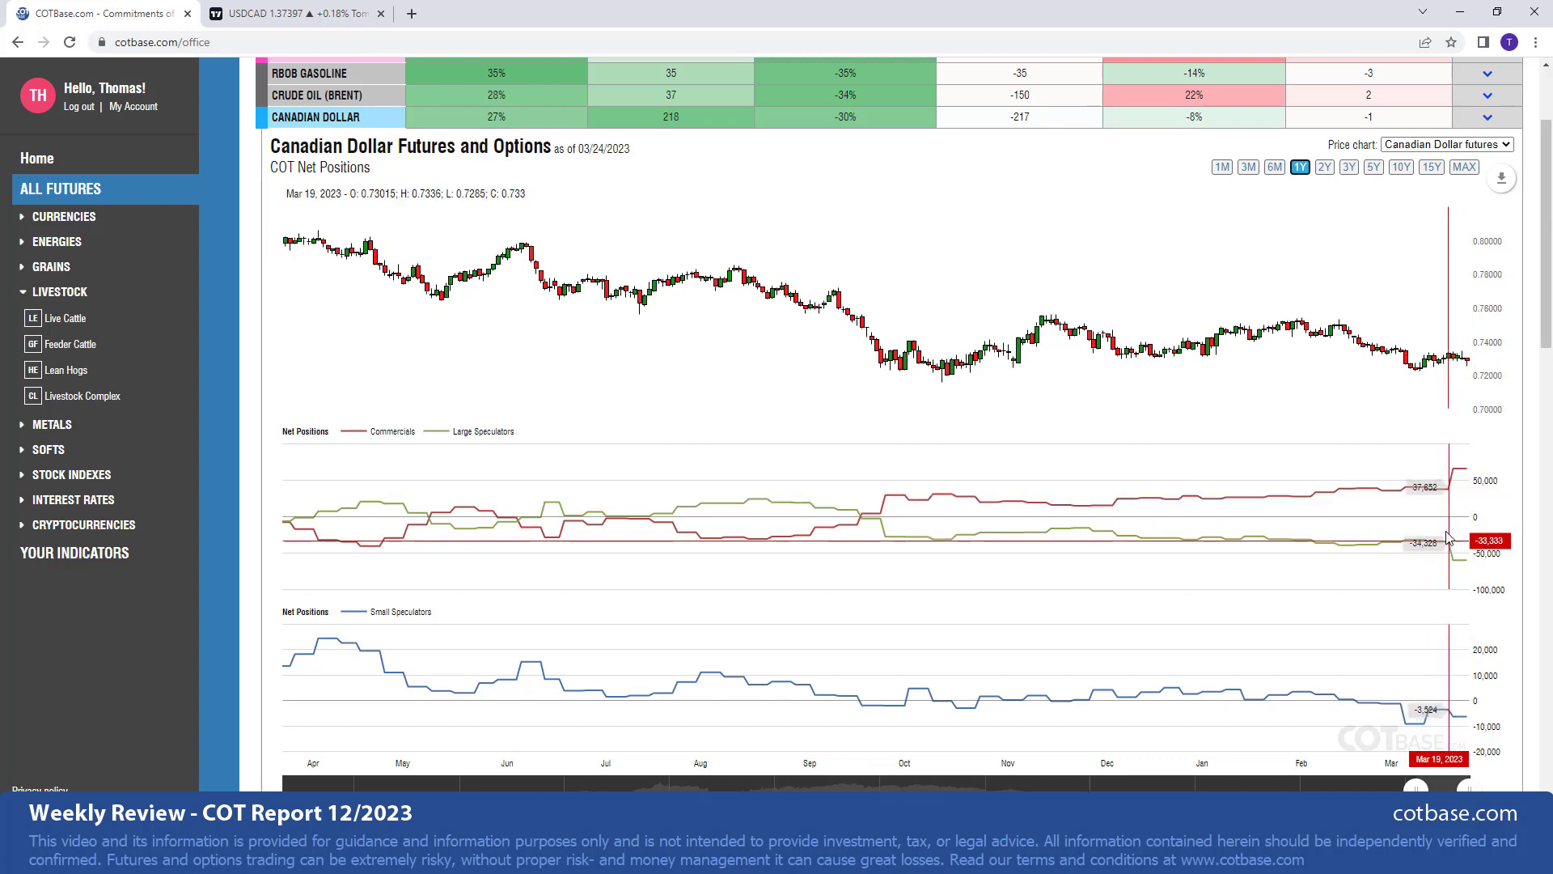
{"action": "mouse_move", "coordinate": [919, 512]}
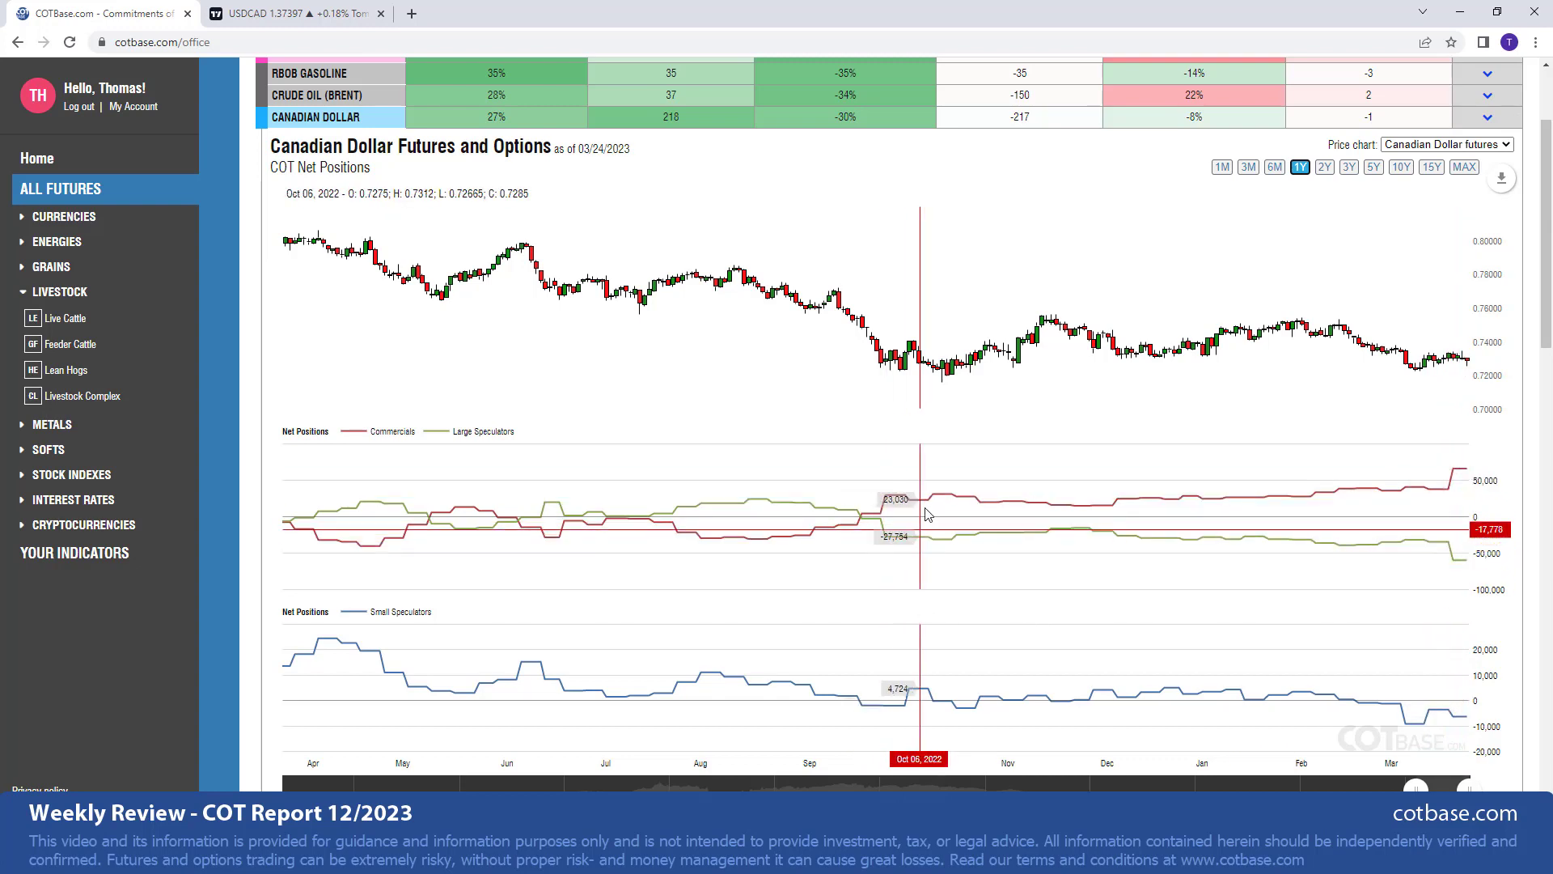
{"action": "mouse_move", "coordinate": [899, 519]}
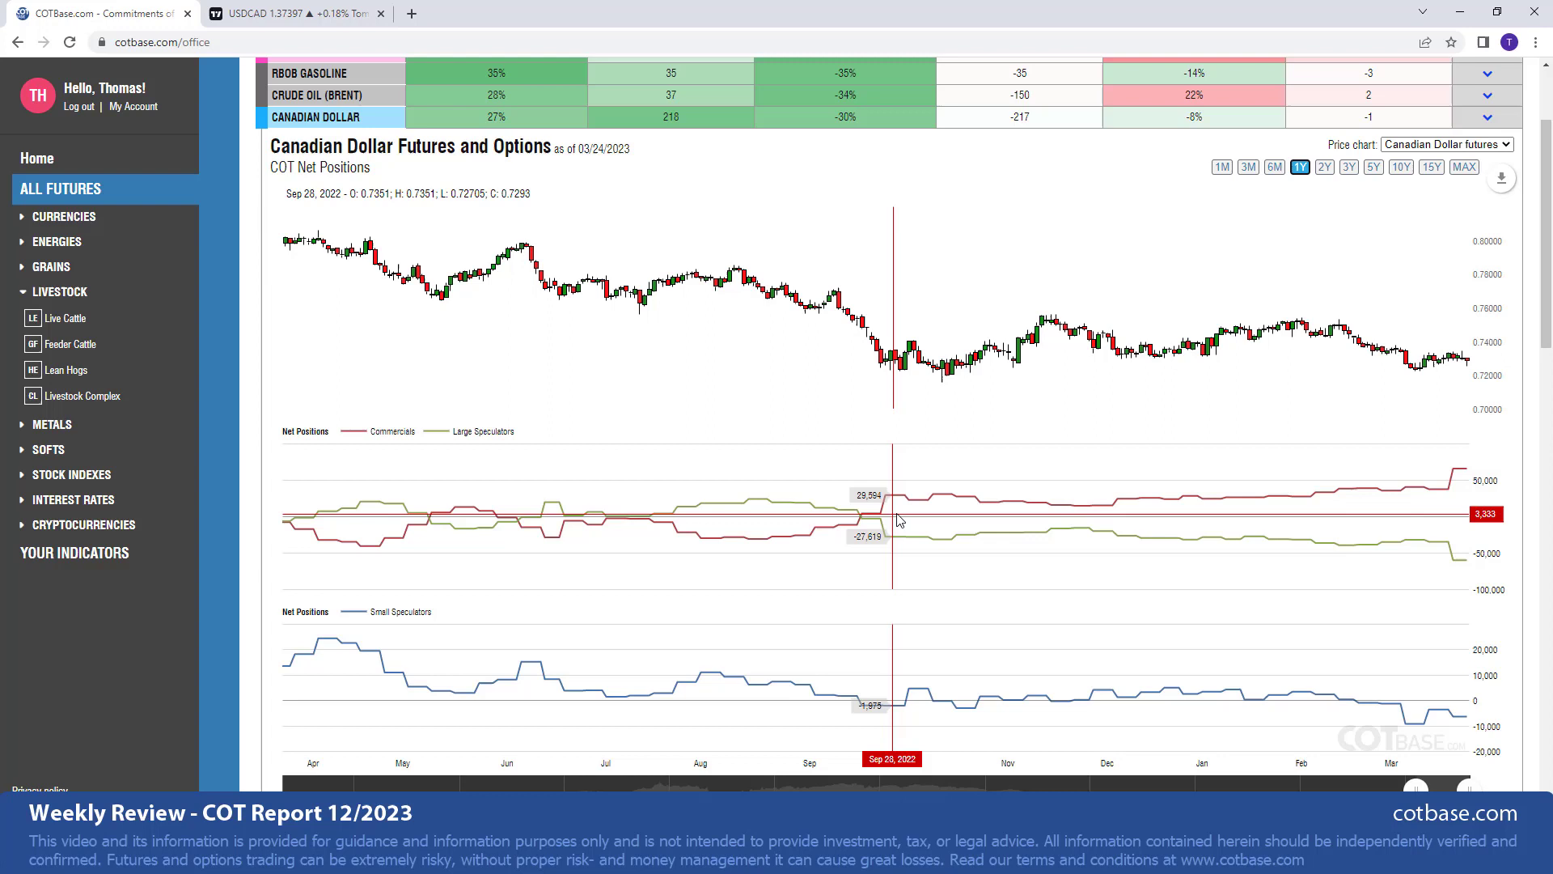
{"action": "mouse_move", "coordinate": [903, 500]}
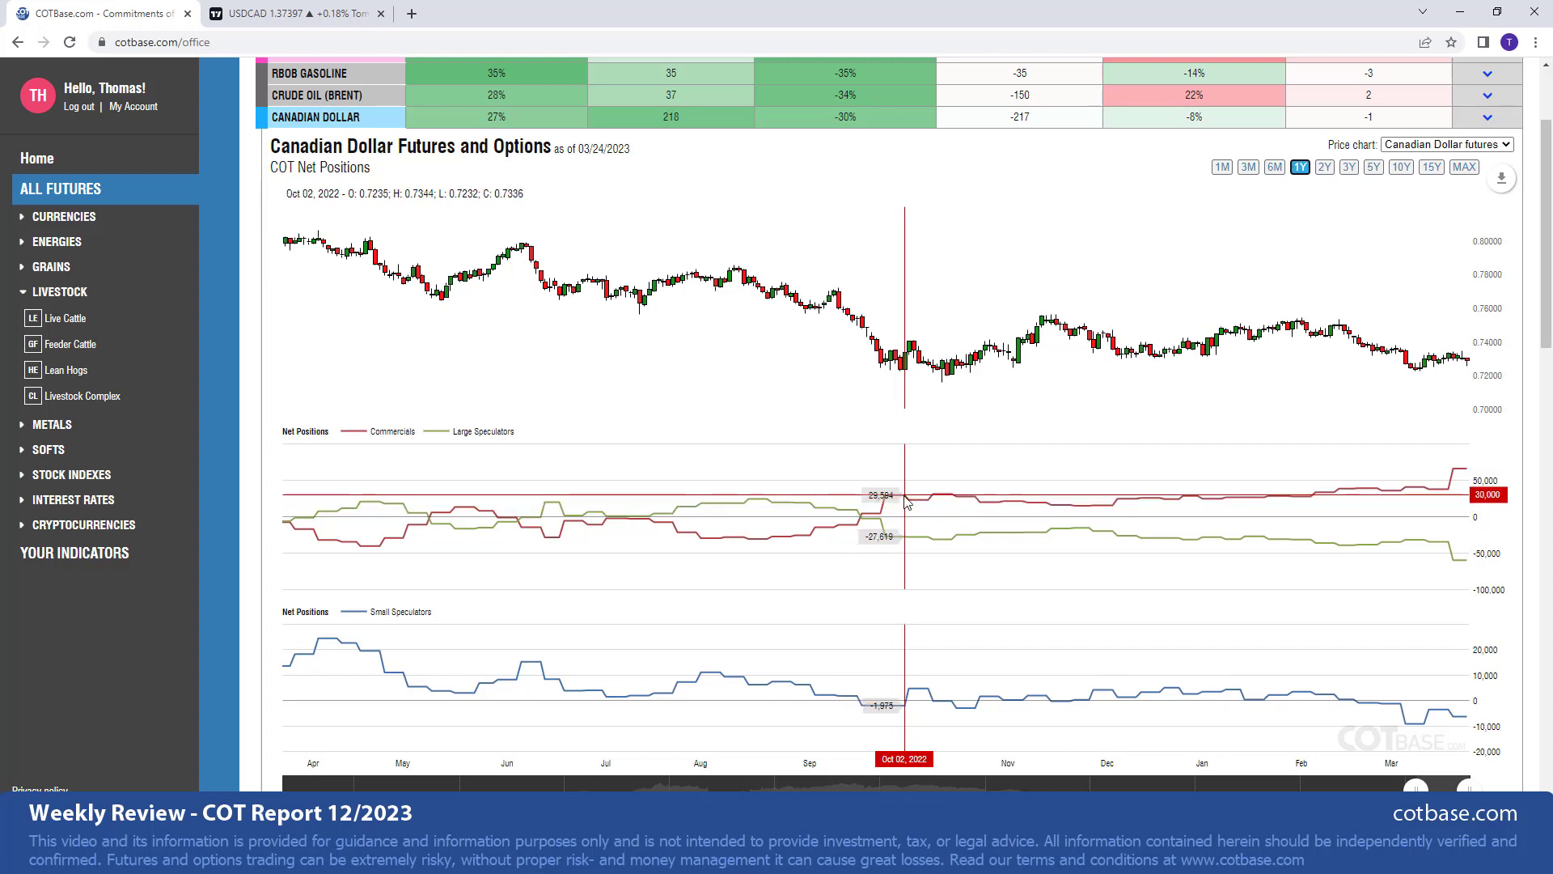
{"action": "mouse_move", "coordinate": [905, 502]}
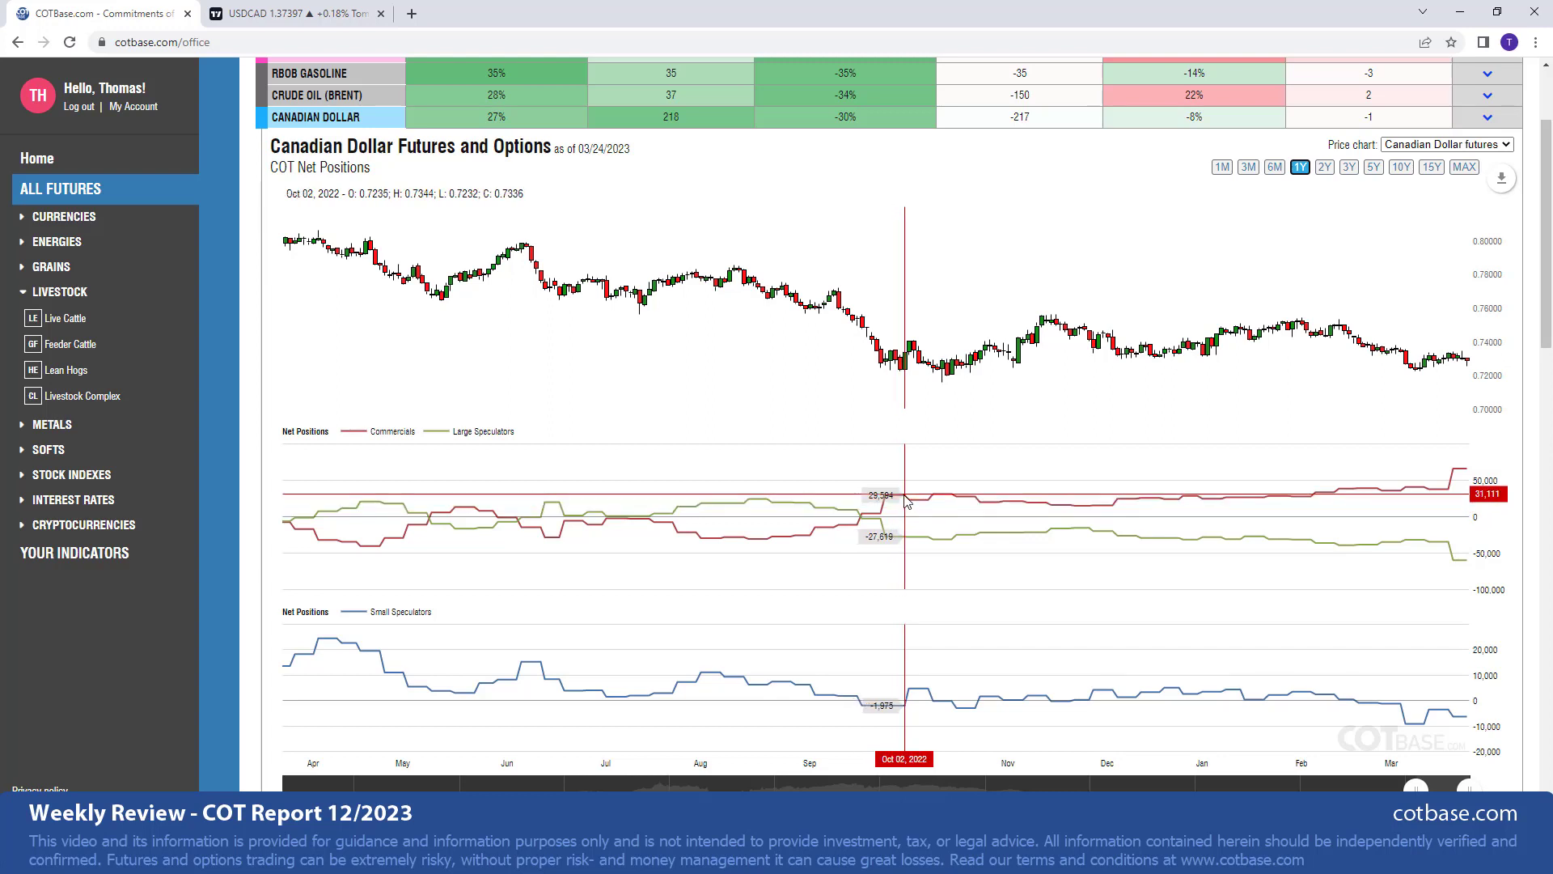
{"action": "mouse_move", "coordinate": [855, 383]}
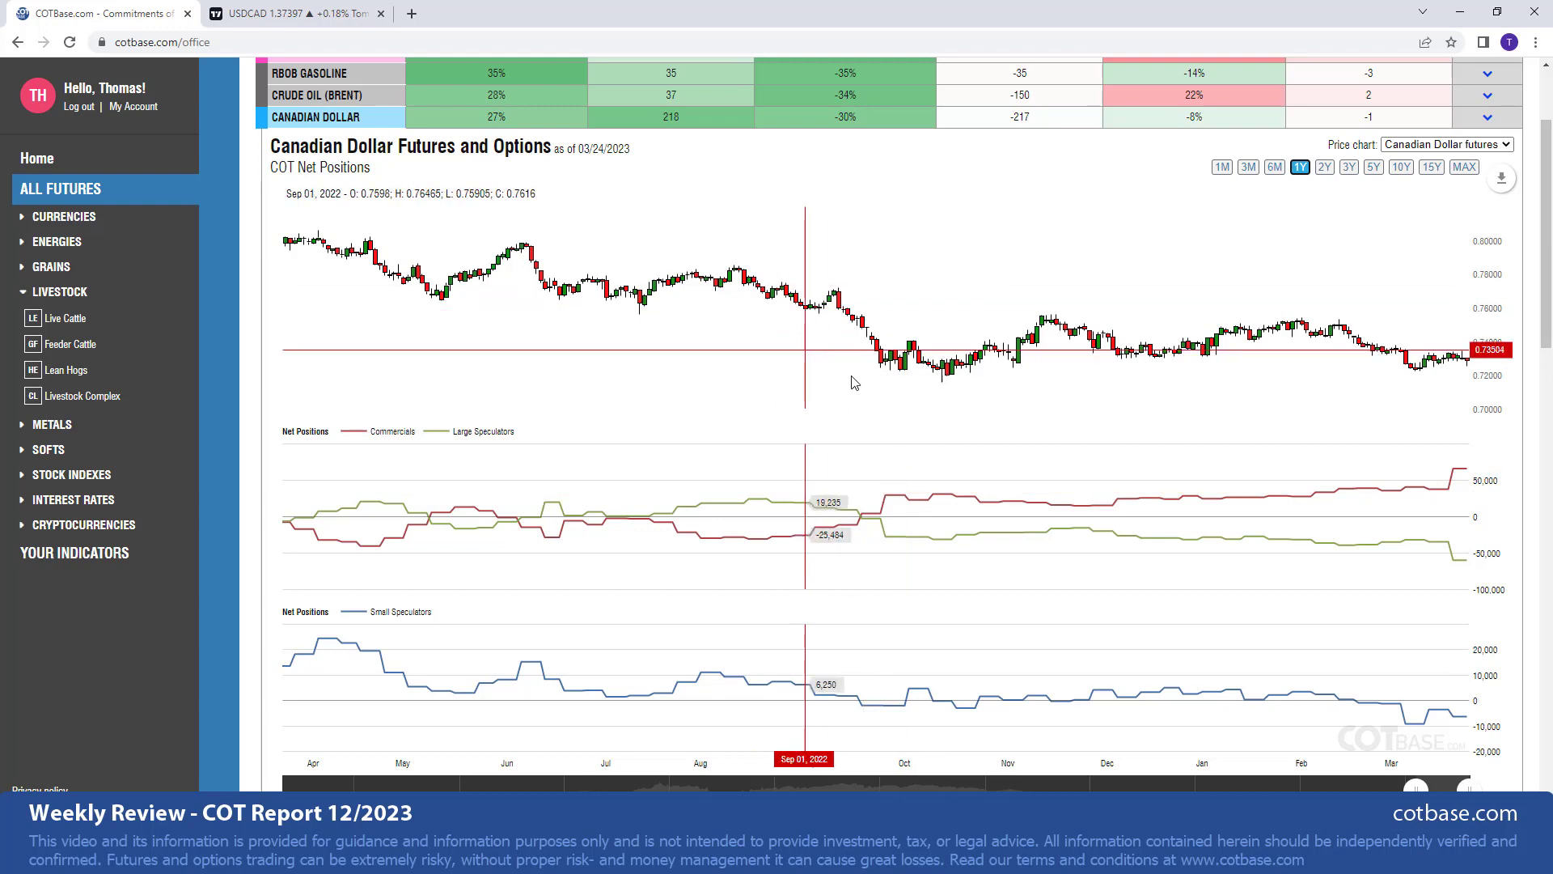
{"action": "mouse_move", "coordinate": [975, 387]}
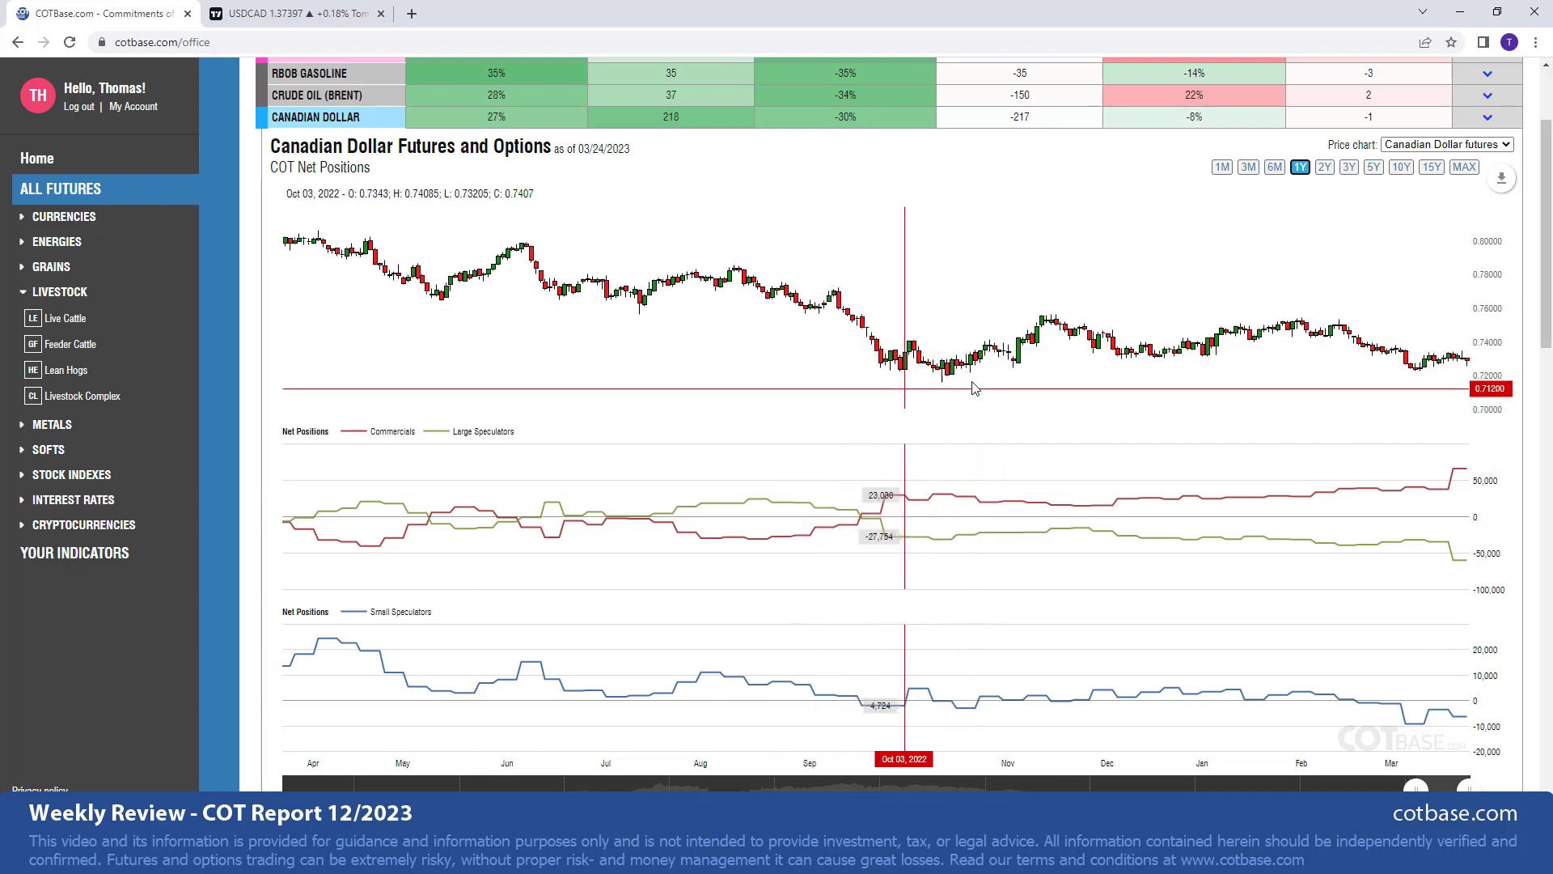
{"action": "mouse_move", "coordinate": [1481, 463]}
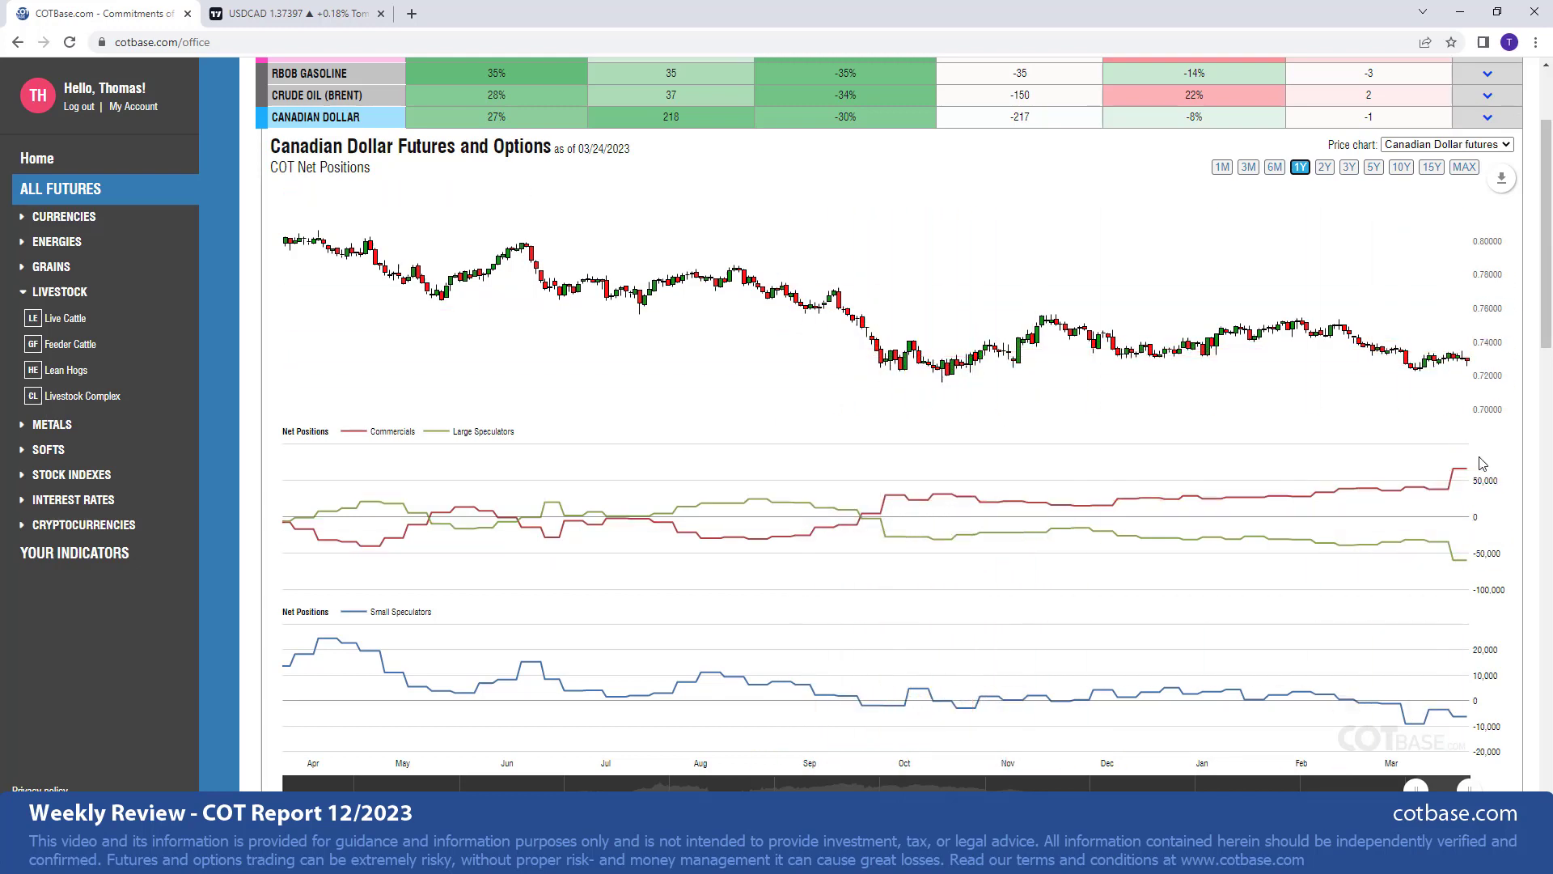
{"action": "mouse_move", "coordinate": [1377, 185]}
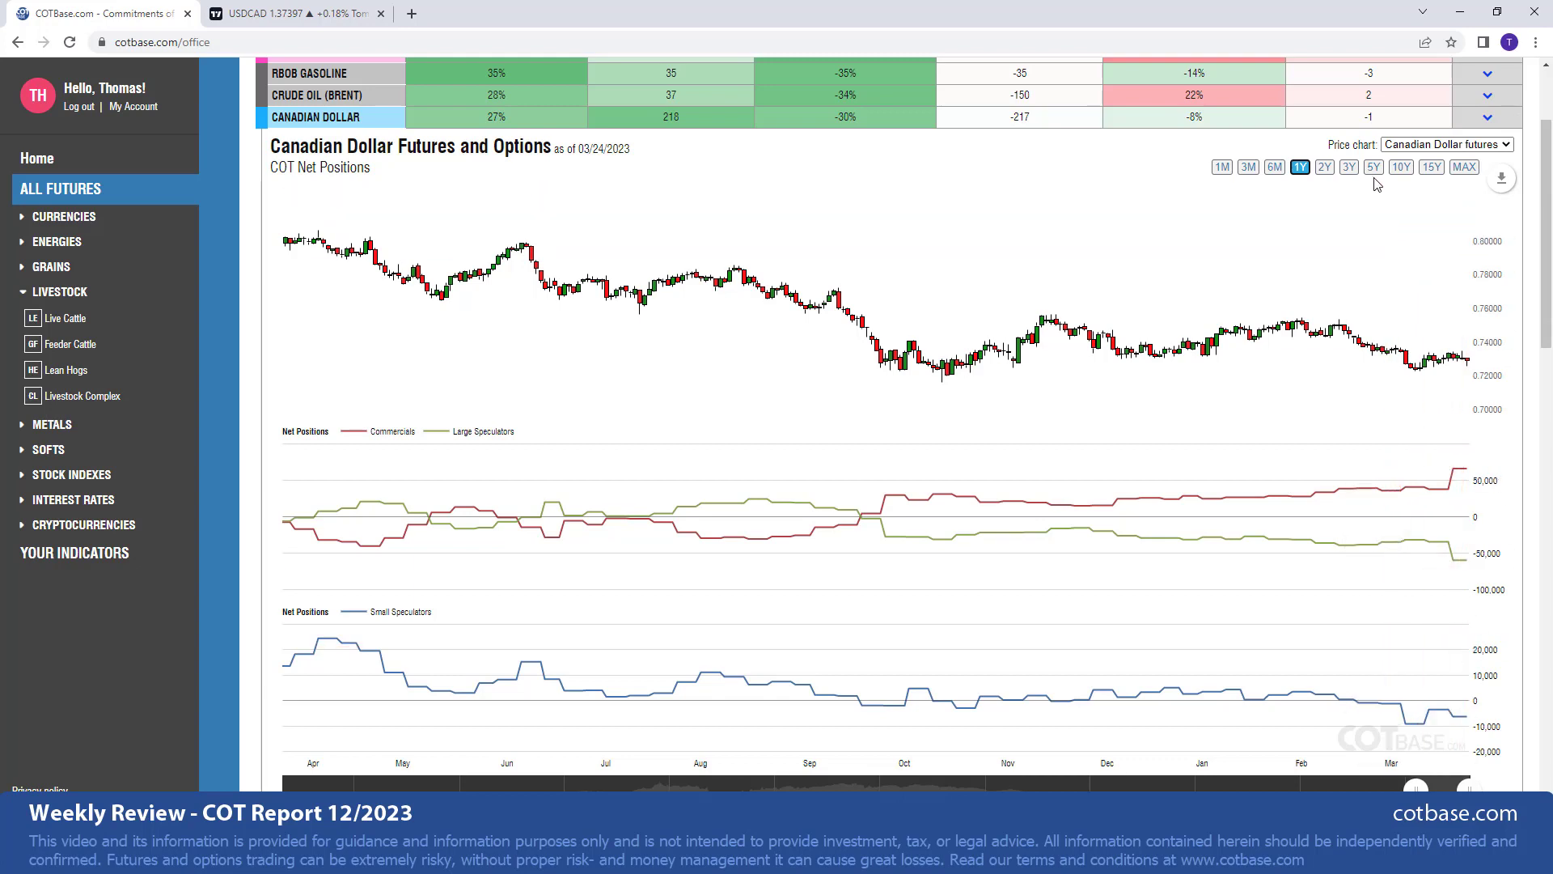
{"action": "left_click", "coordinate": [1374, 167]}
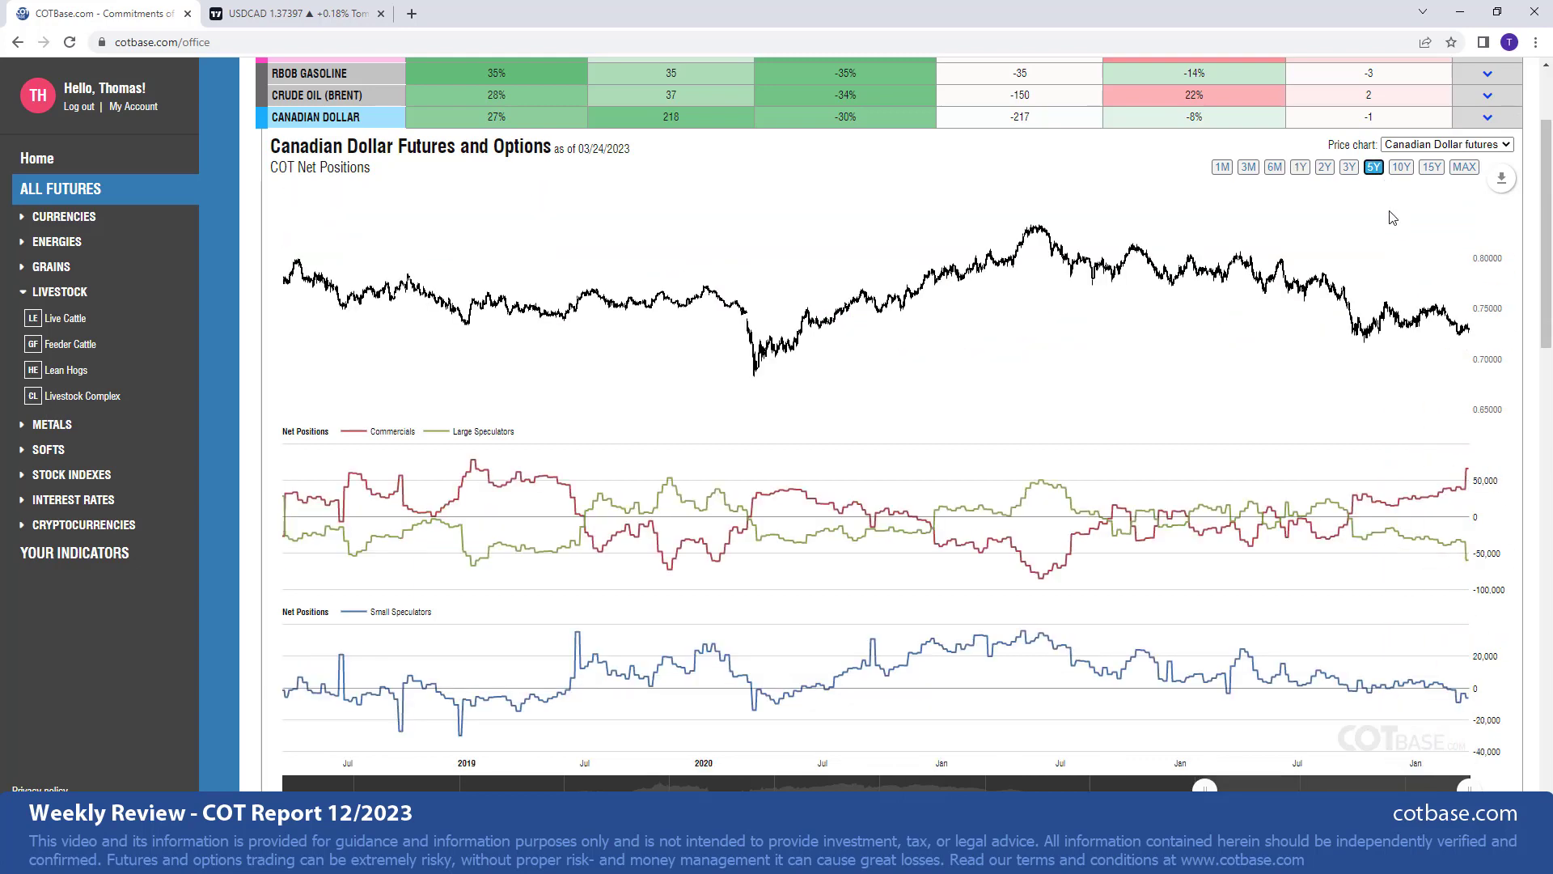
{"action": "mouse_move", "coordinate": [1461, 473]}
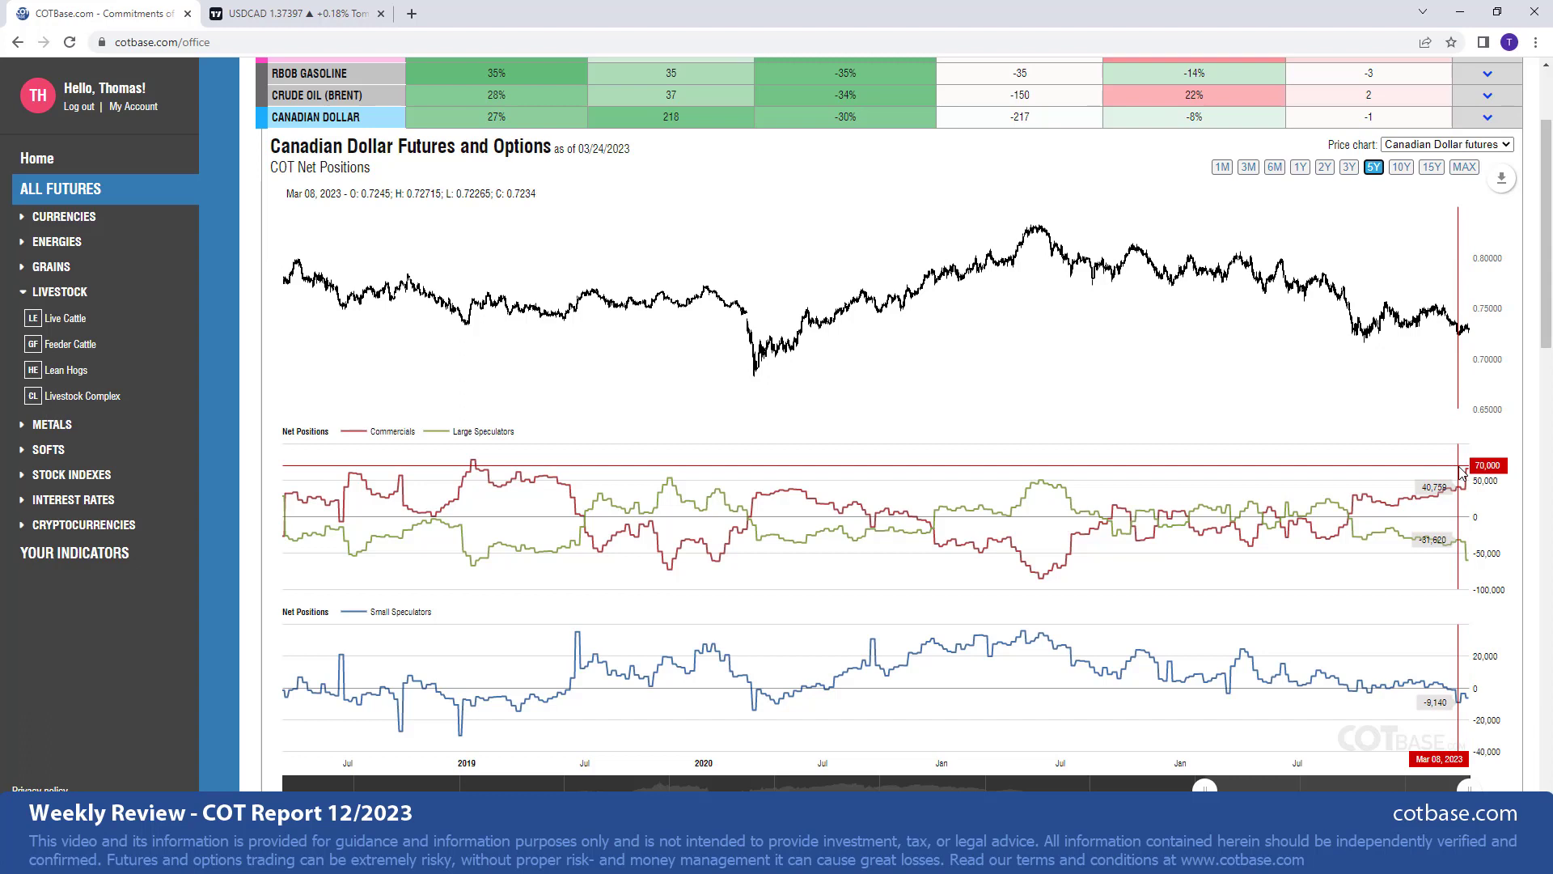
{"action": "mouse_move", "coordinate": [1474, 475]}
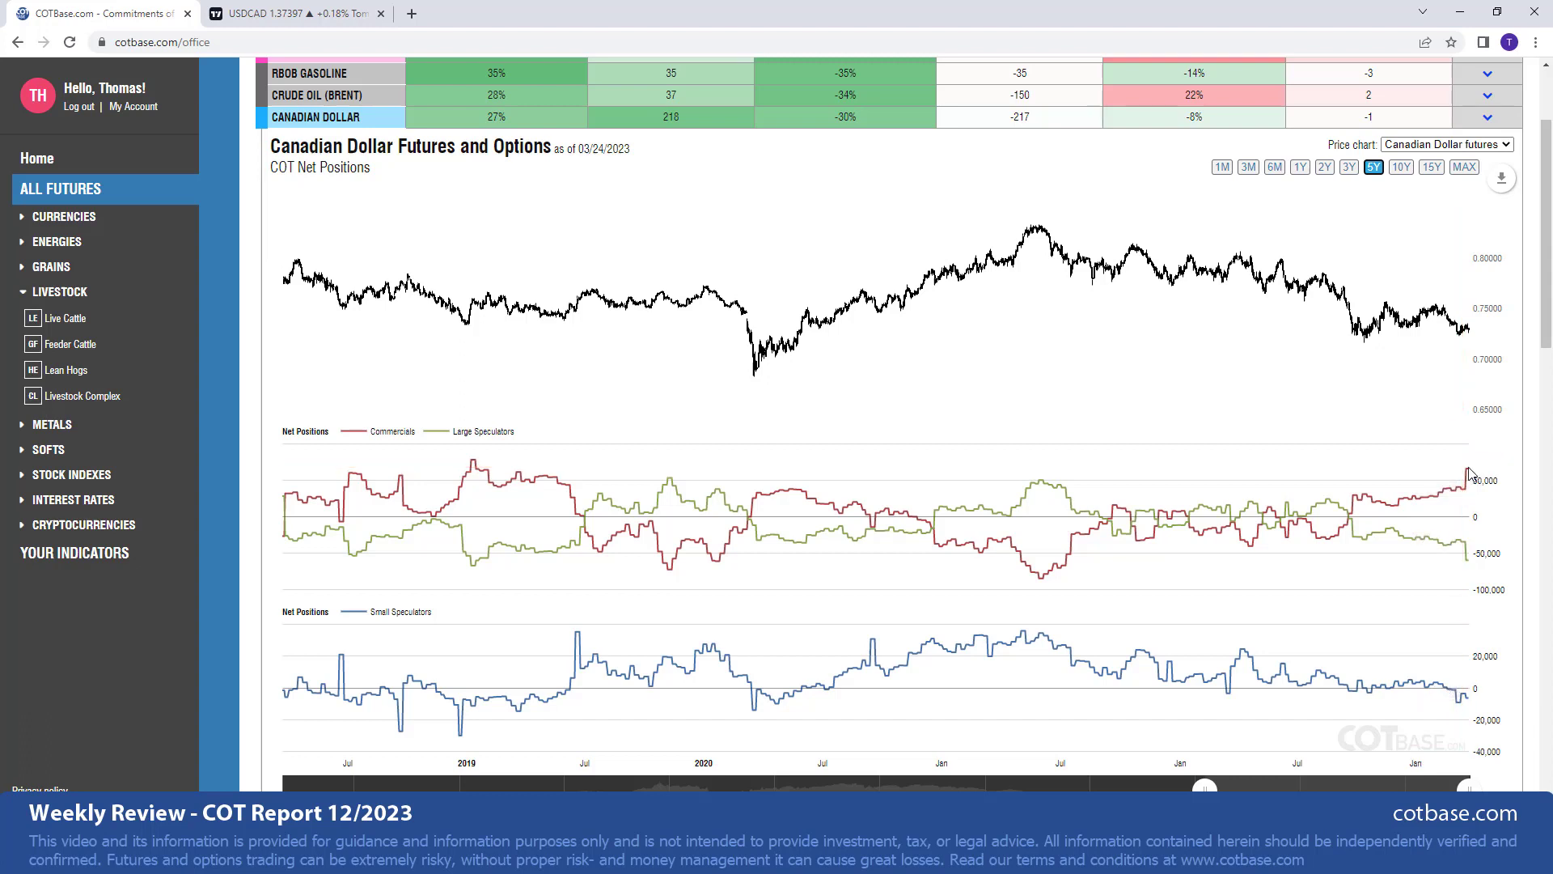
{"action": "mouse_move", "coordinate": [1471, 480]}
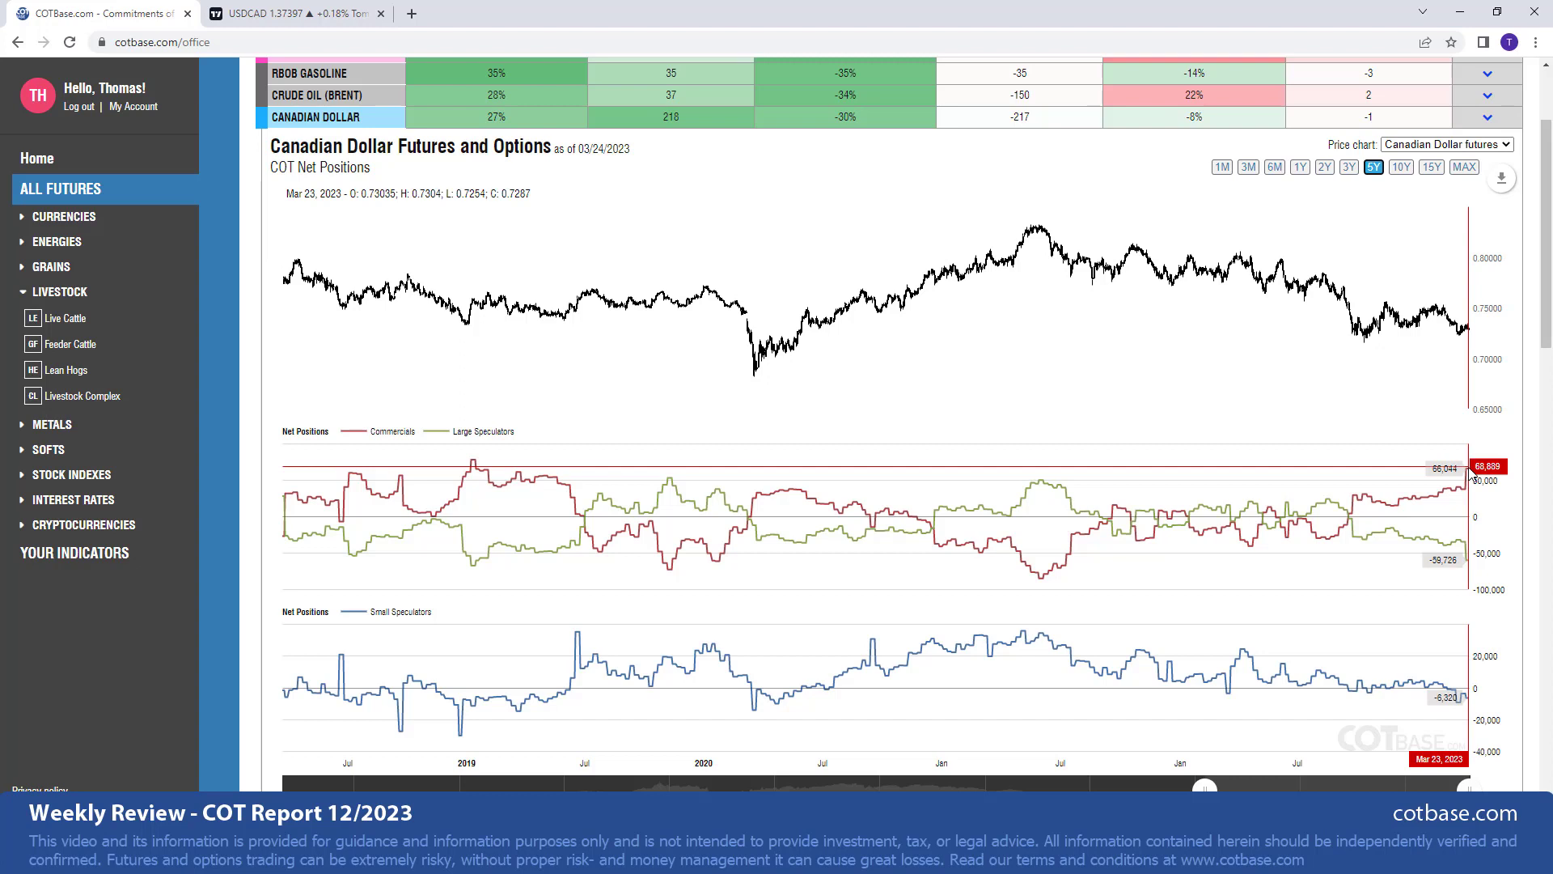
{"action": "mouse_move", "coordinate": [463, 466]}
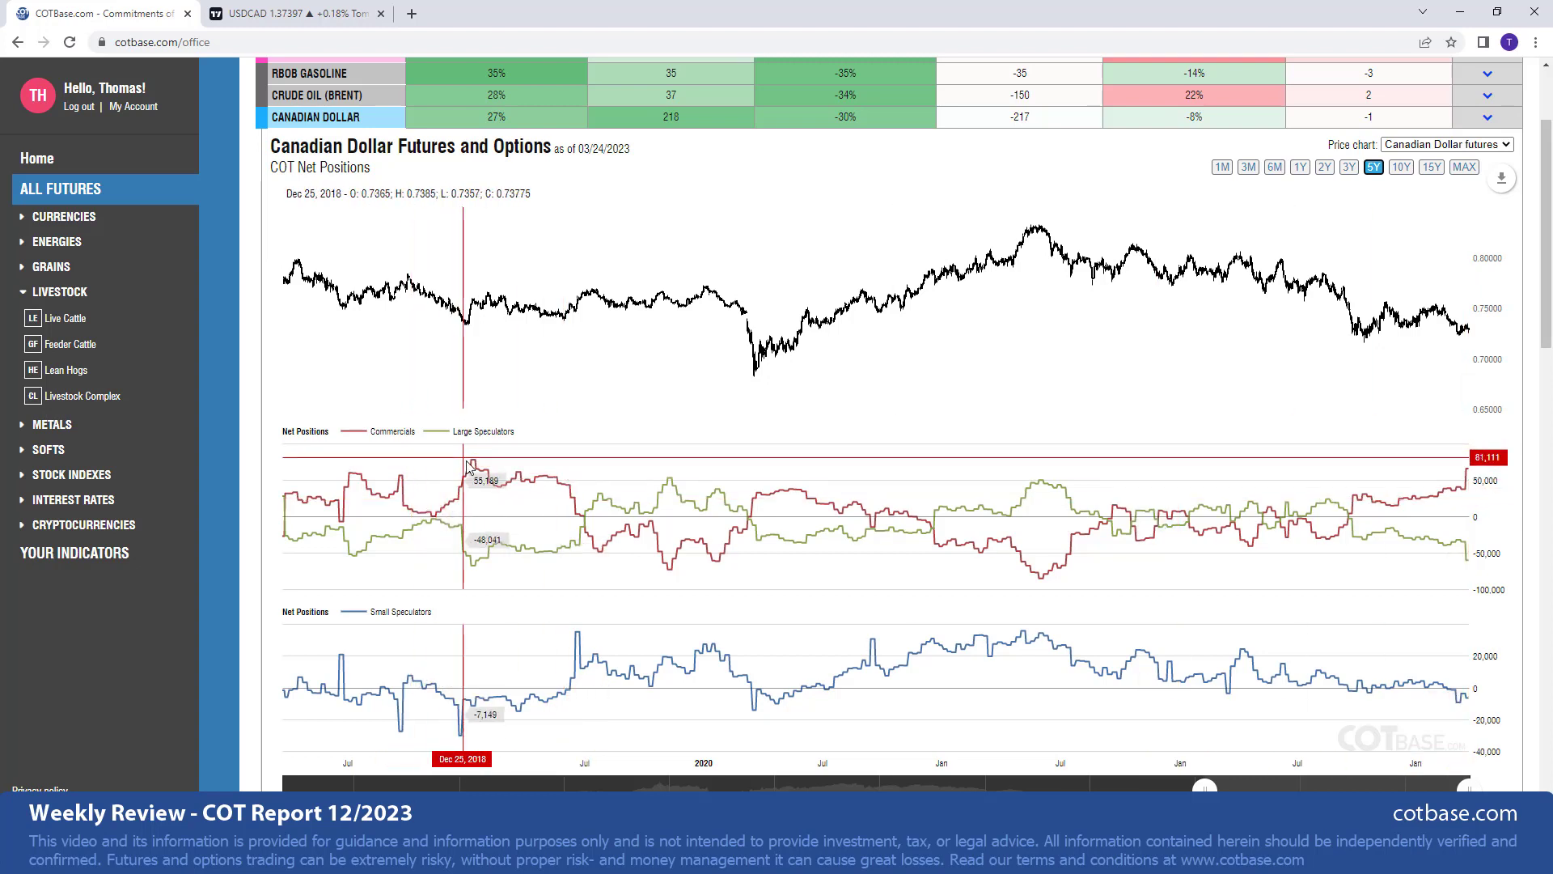
{"action": "mouse_move", "coordinate": [473, 471]}
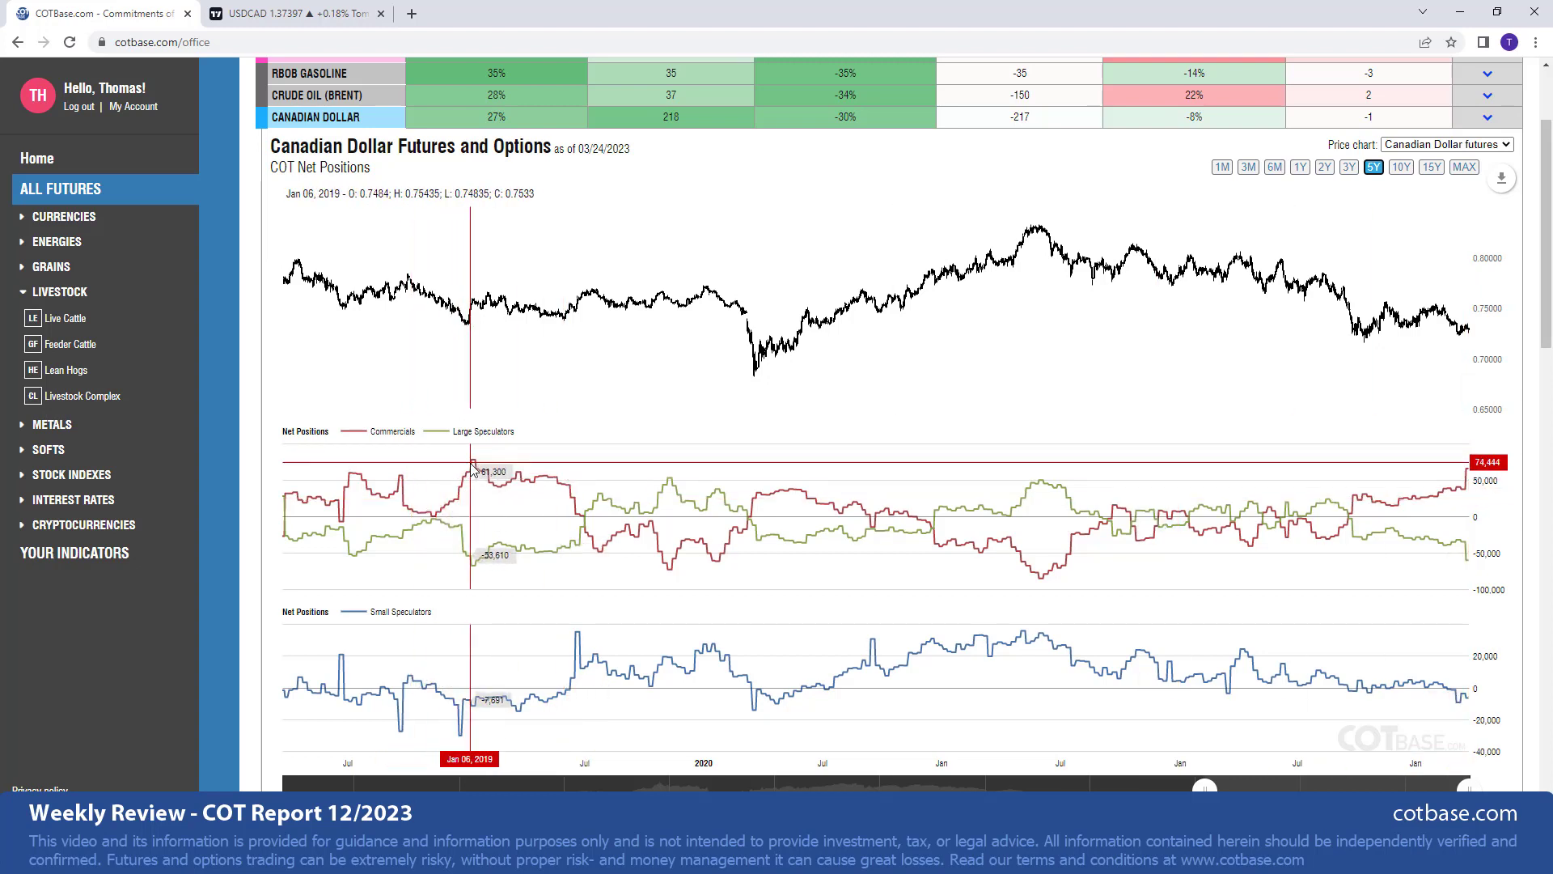
{"action": "mouse_move", "coordinate": [471, 473]}
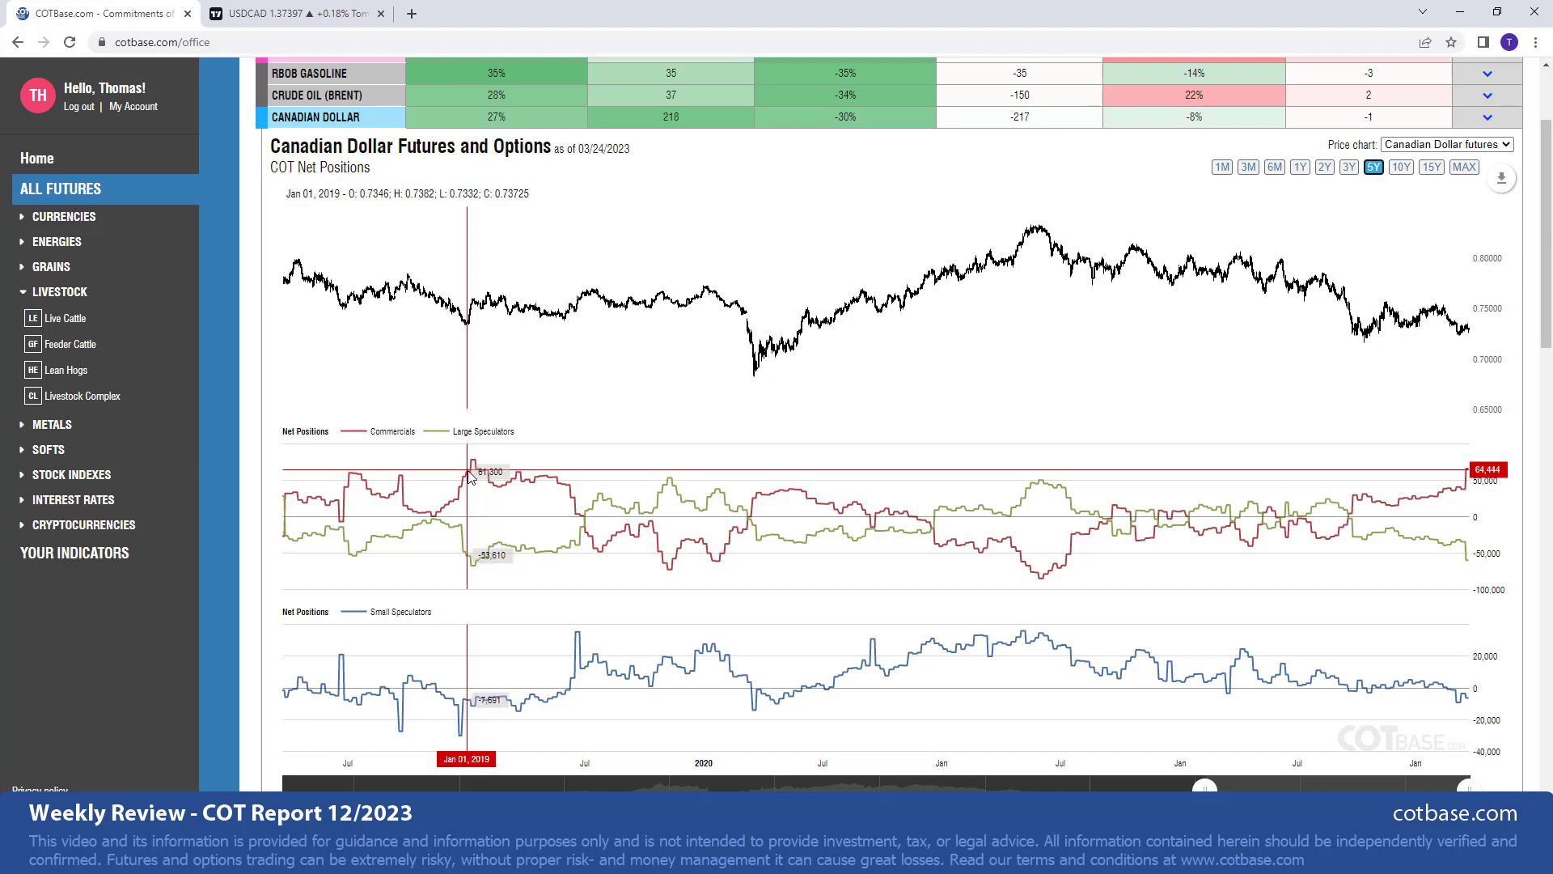
{"action": "mouse_move", "coordinate": [473, 467]}
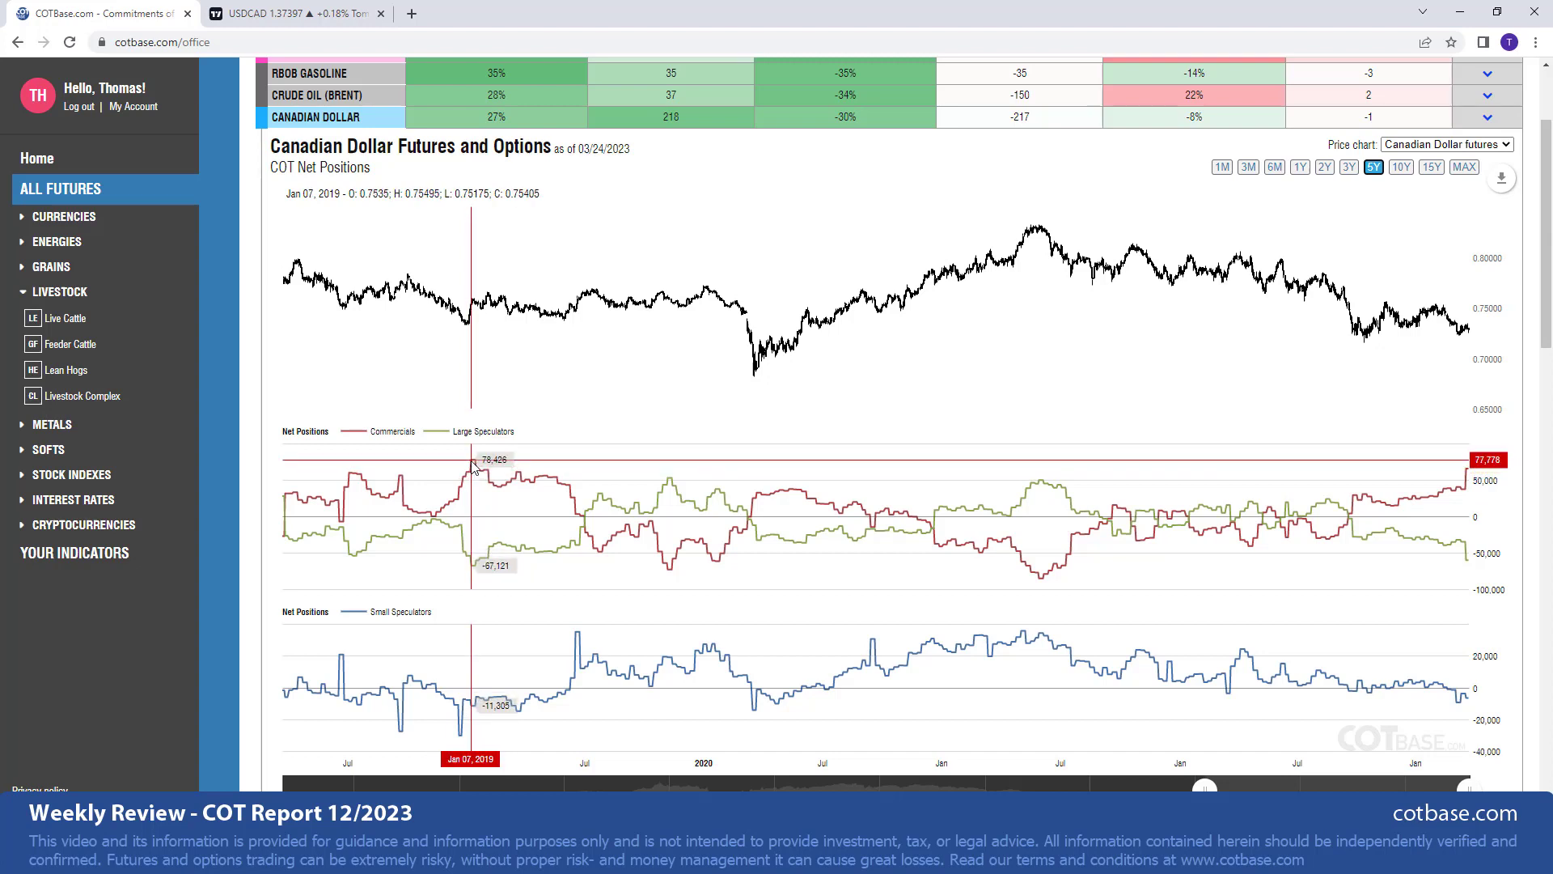
{"action": "mouse_move", "coordinate": [446, 375]}
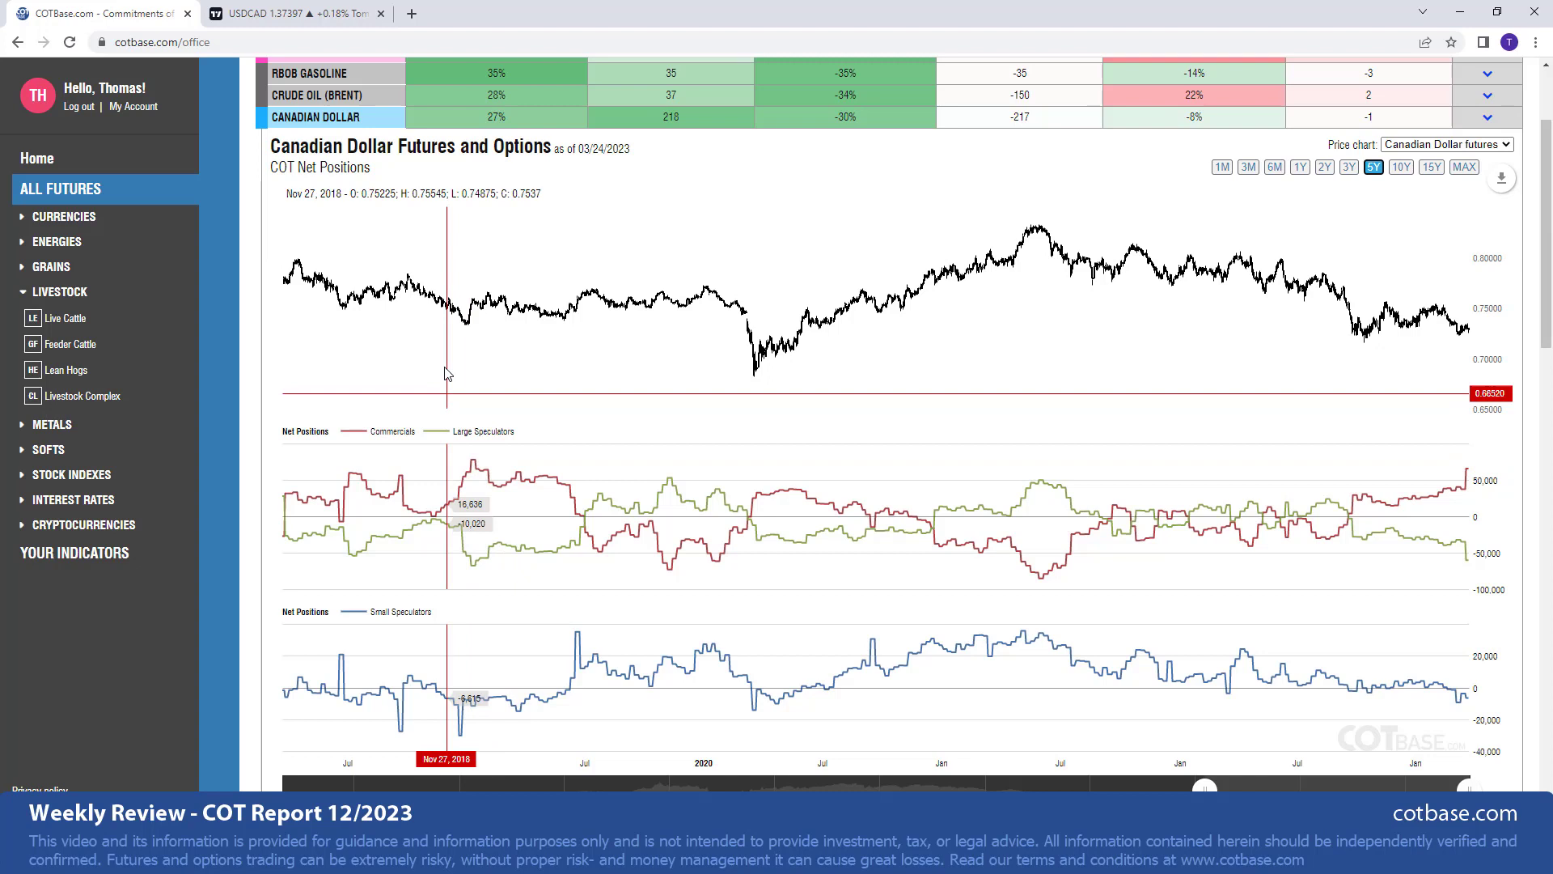
{"action": "mouse_move", "coordinate": [761, 499]}
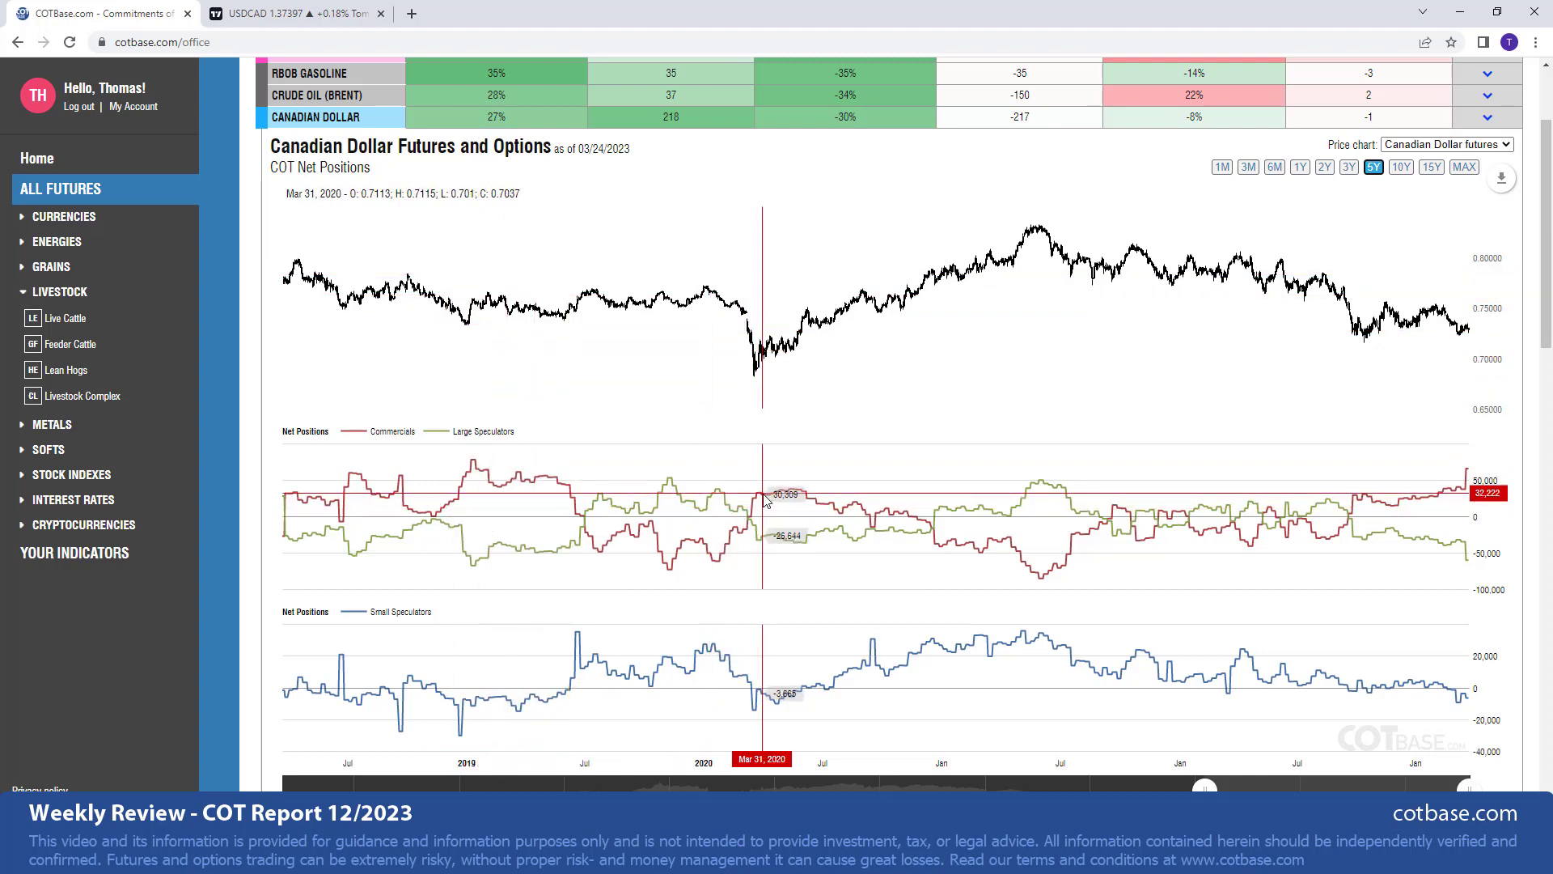
{"action": "mouse_move", "coordinate": [753, 426]}
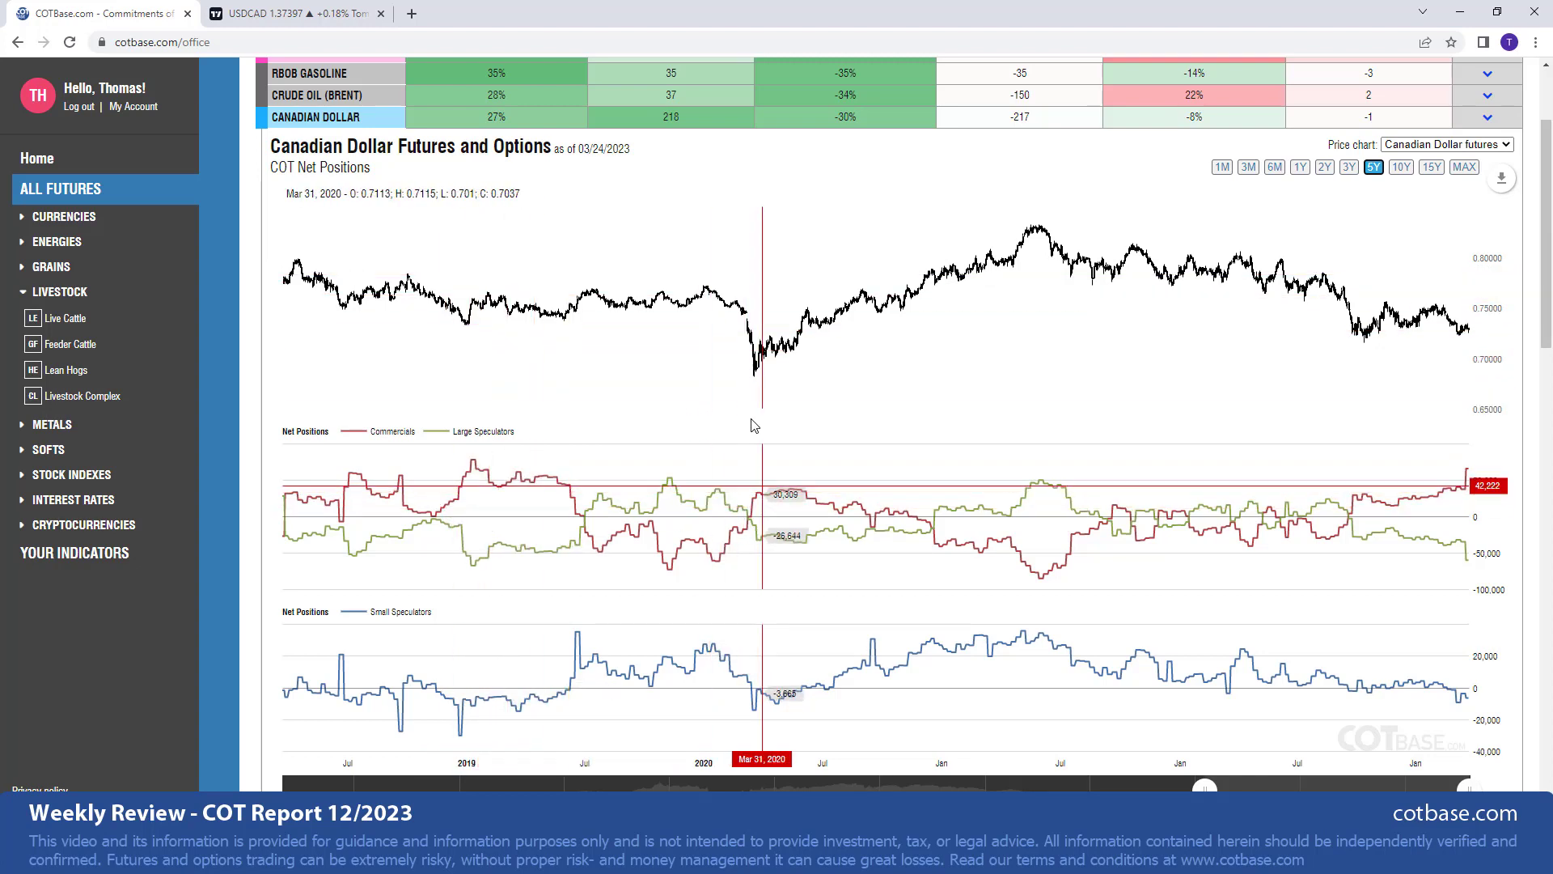
{"action": "mouse_move", "coordinate": [791, 424]}
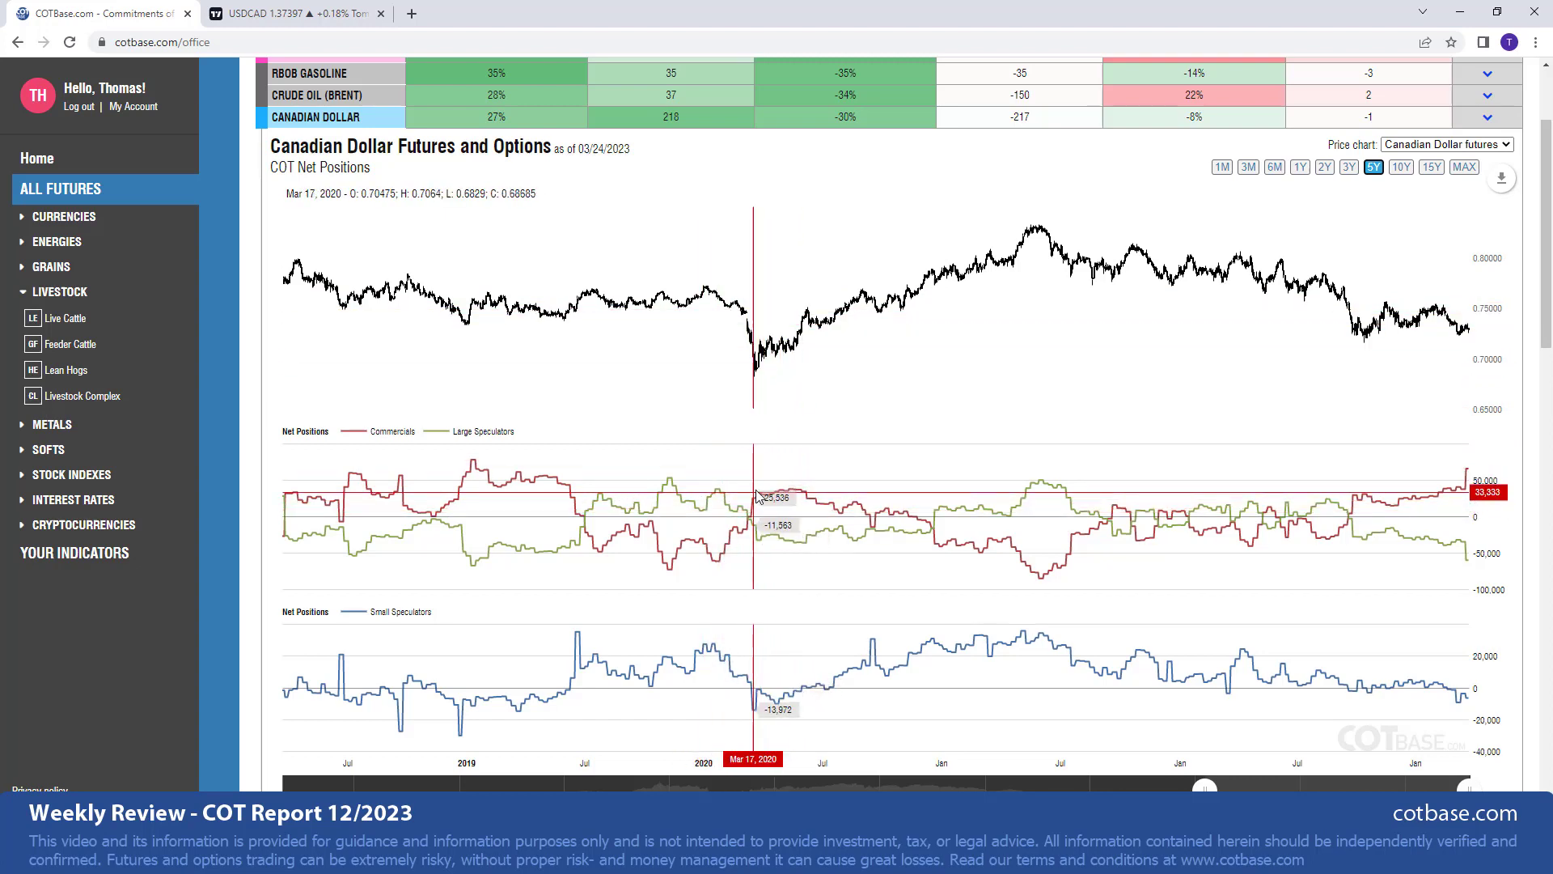
{"action": "mouse_move", "coordinate": [791, 491]}
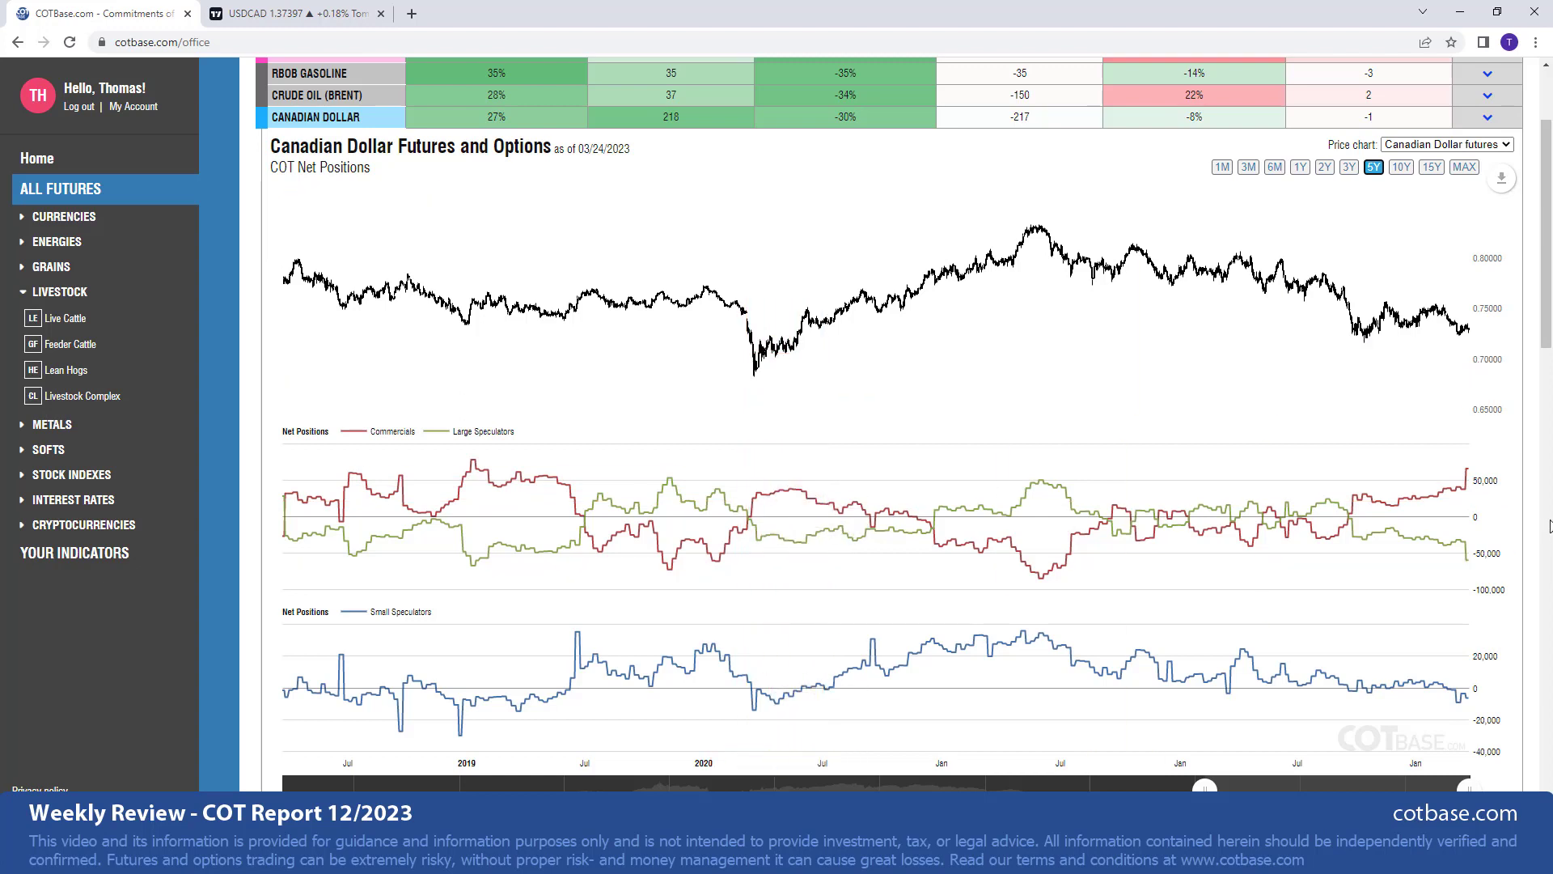
{"action": "mouse_move", "coordinate": [1470, 526]}
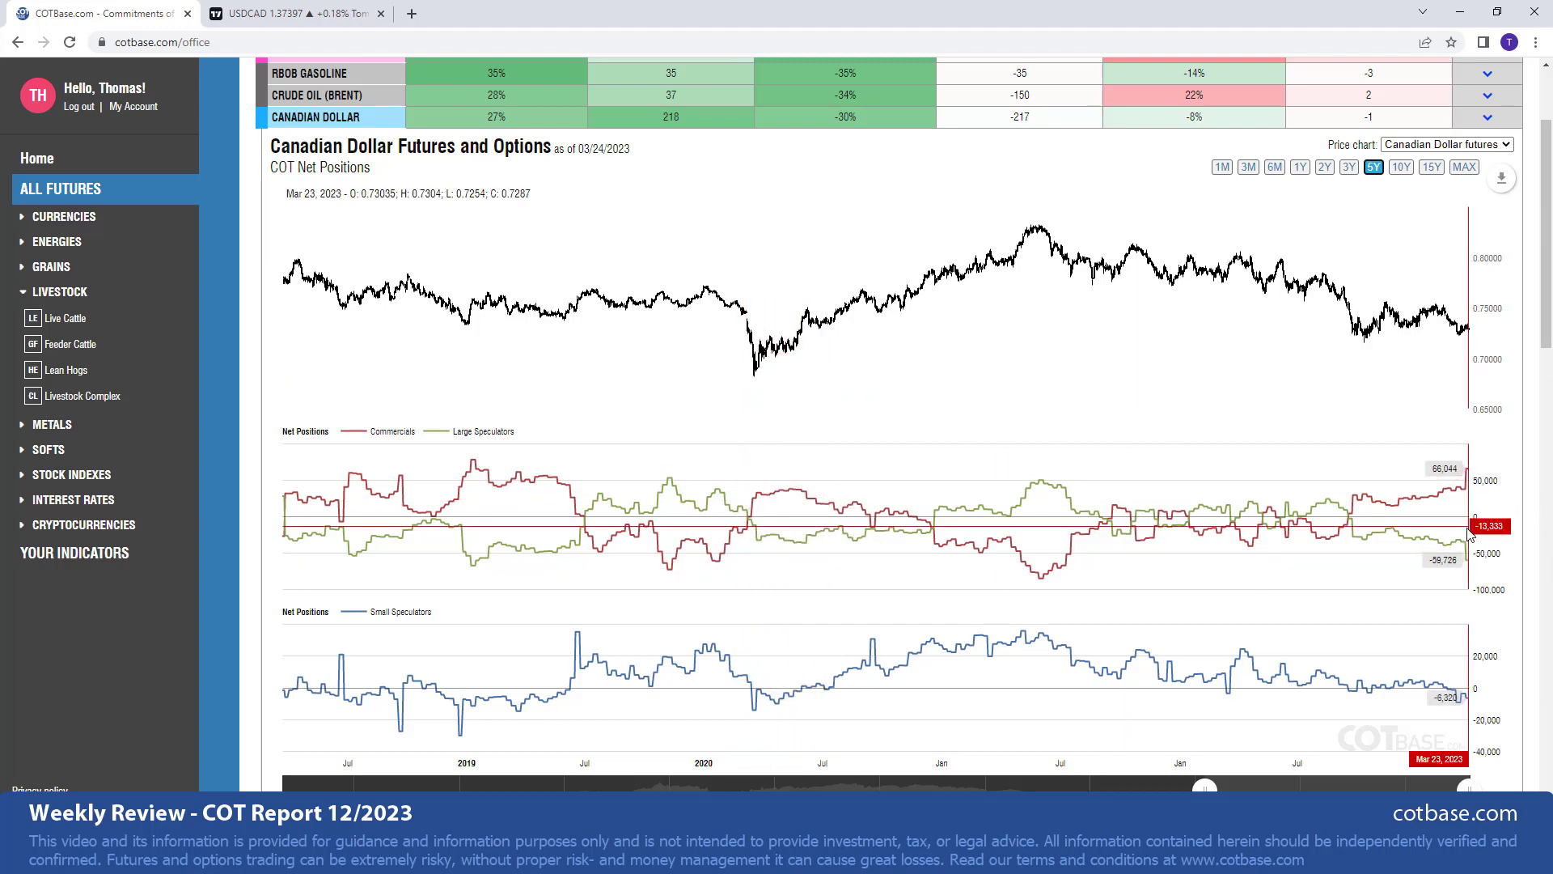
{"action": "mouse_move", "coordinate": [1466, 540]}
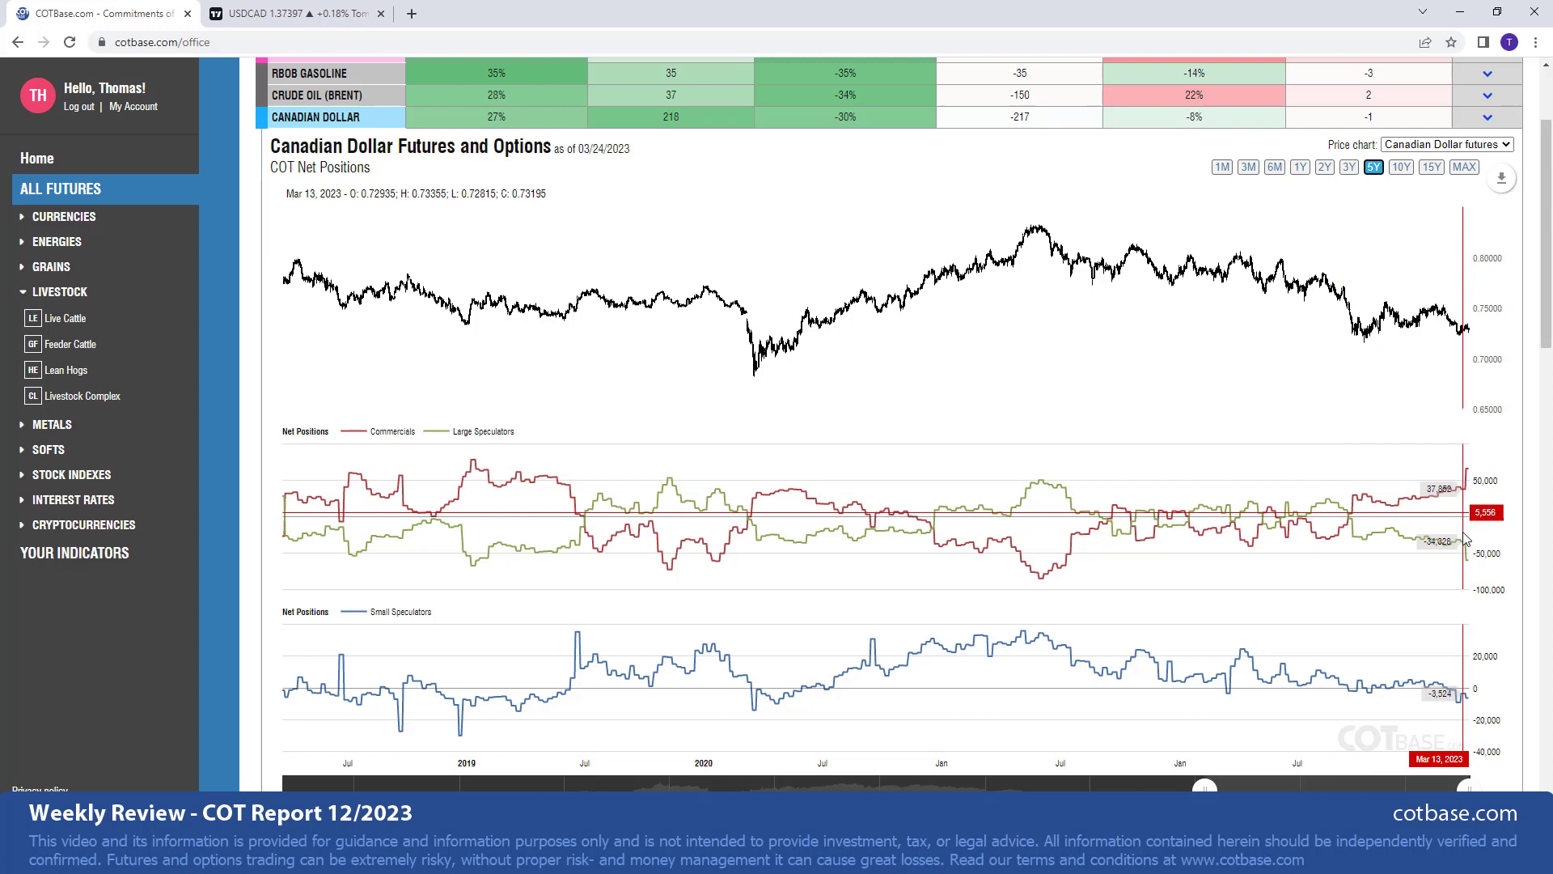
{"action": "mouse_move", "coordinate": [1397, 330]}
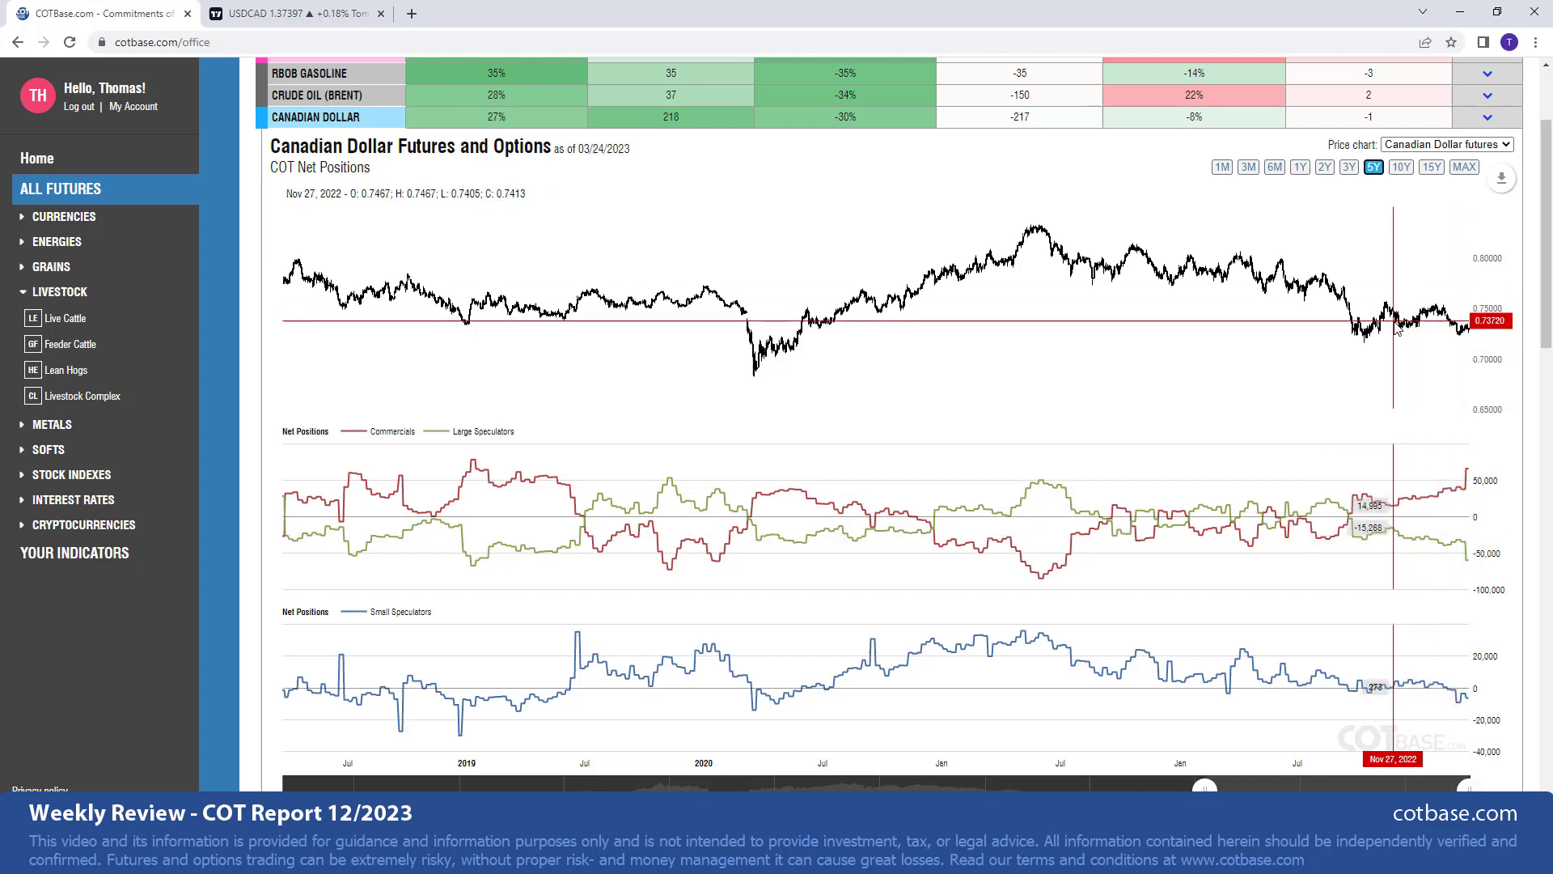
{"action": "mouse_move", "coordinate": [1369, 367]}
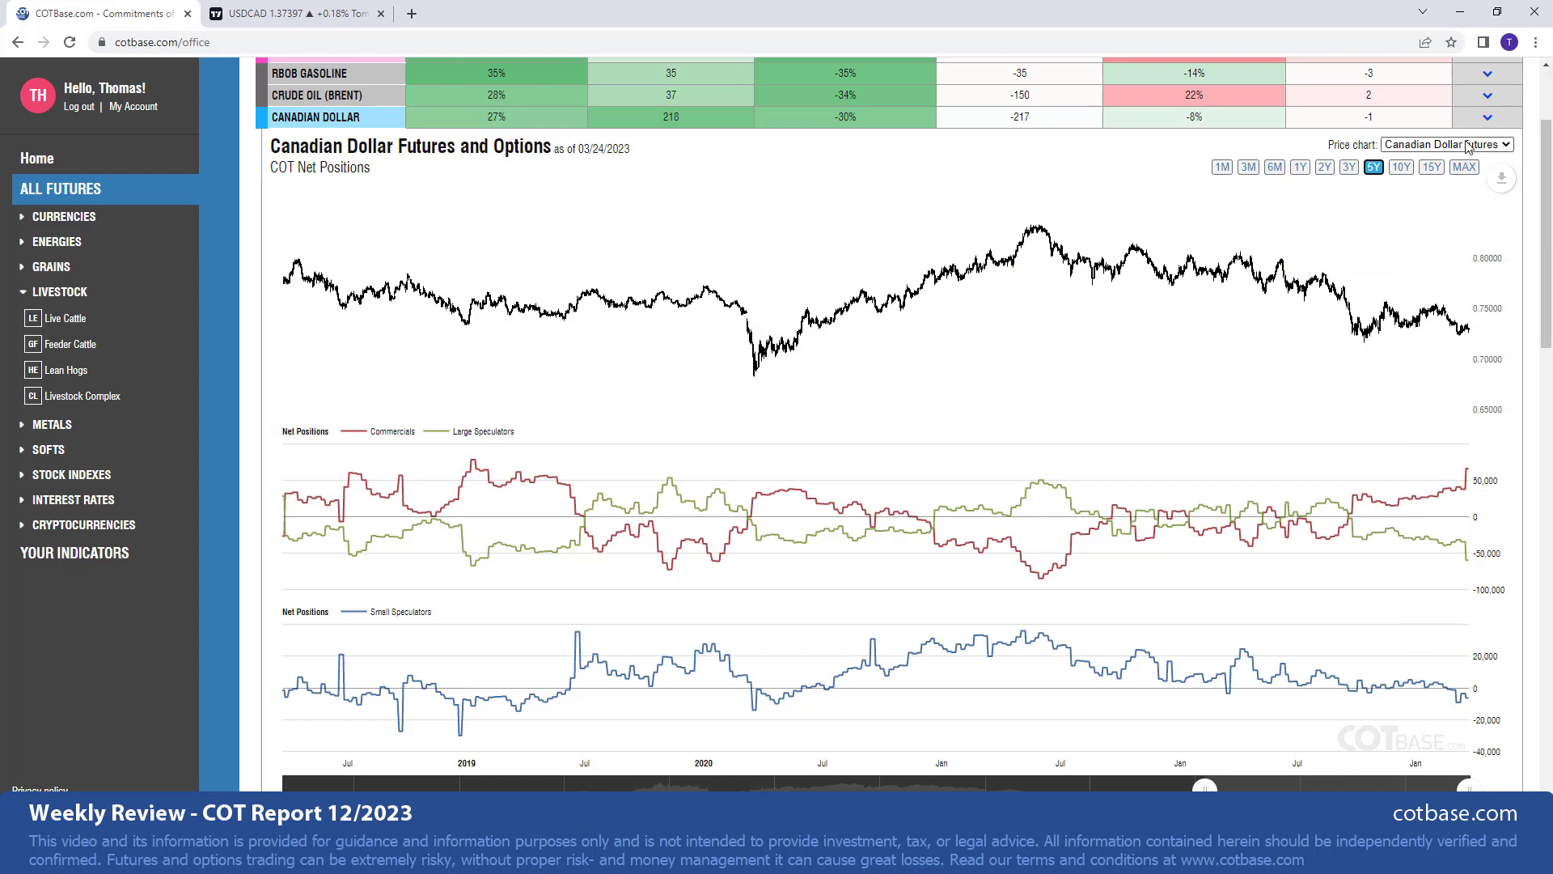
- Set the Canadian Dollar chart's price series to the USD/CAD exchange rate
{"action": "left_click", "coordinate": [1447, 144]}
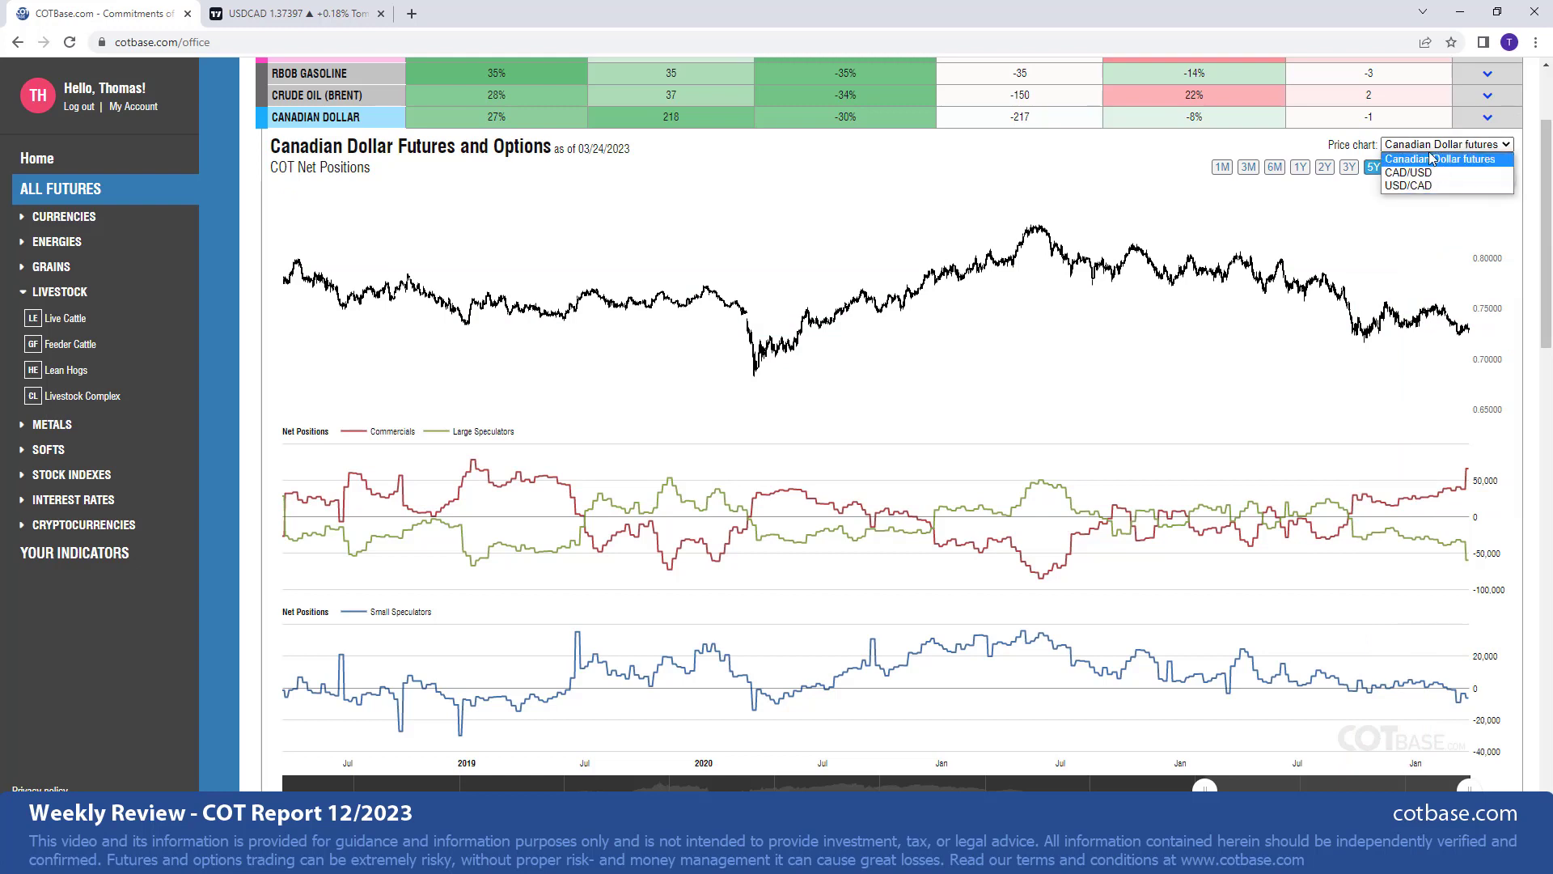
{"action": "mouse_move", "coordinate": [1421, 216]}
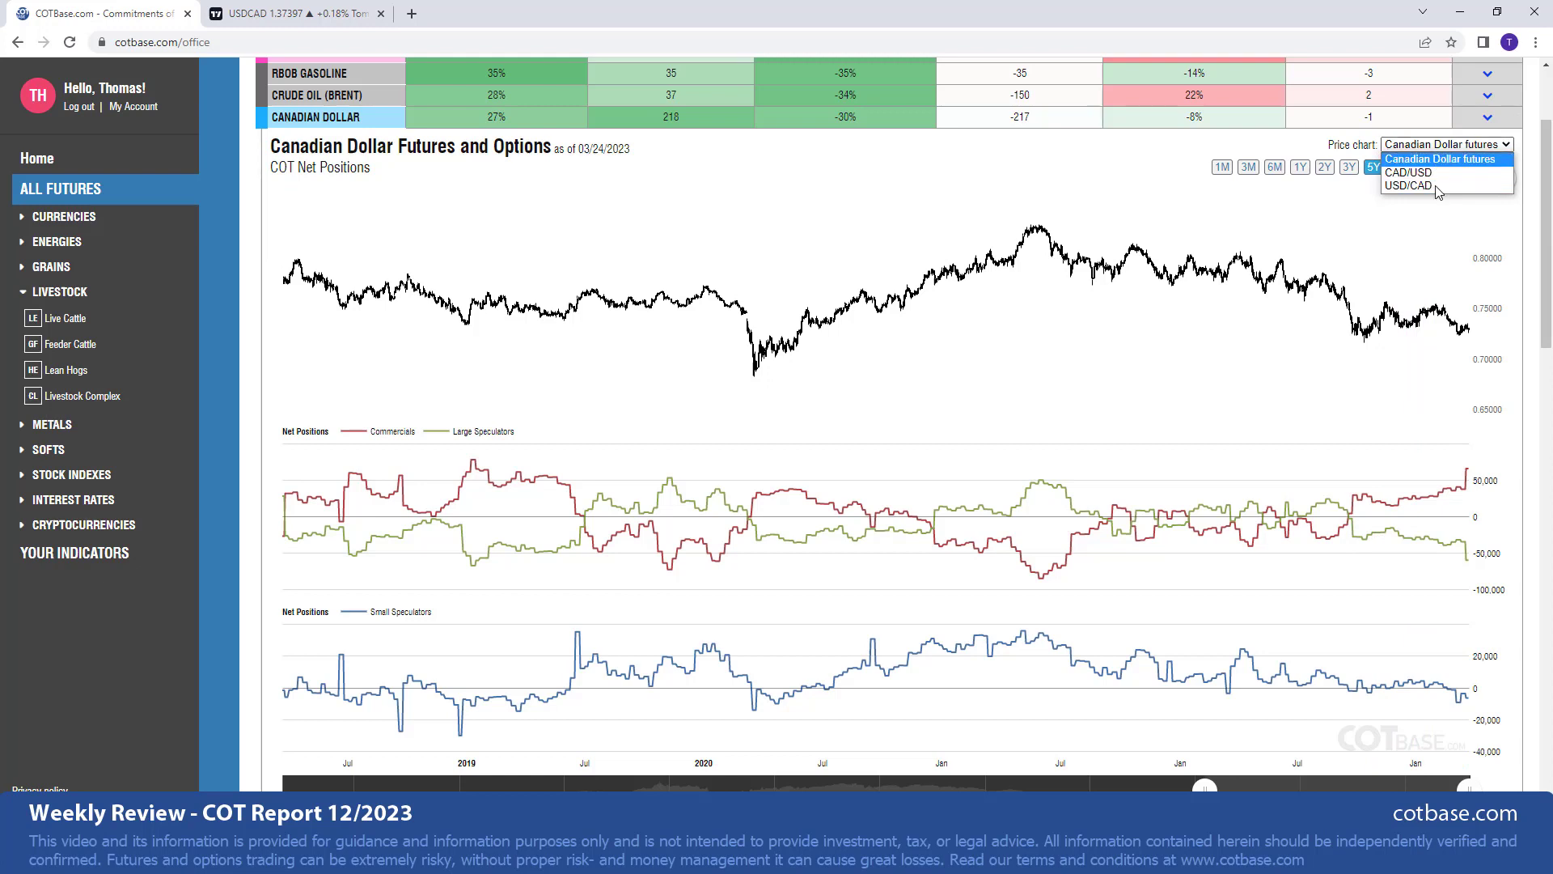
{"action": "mouse_move", "coordinate": [1408, 186]}
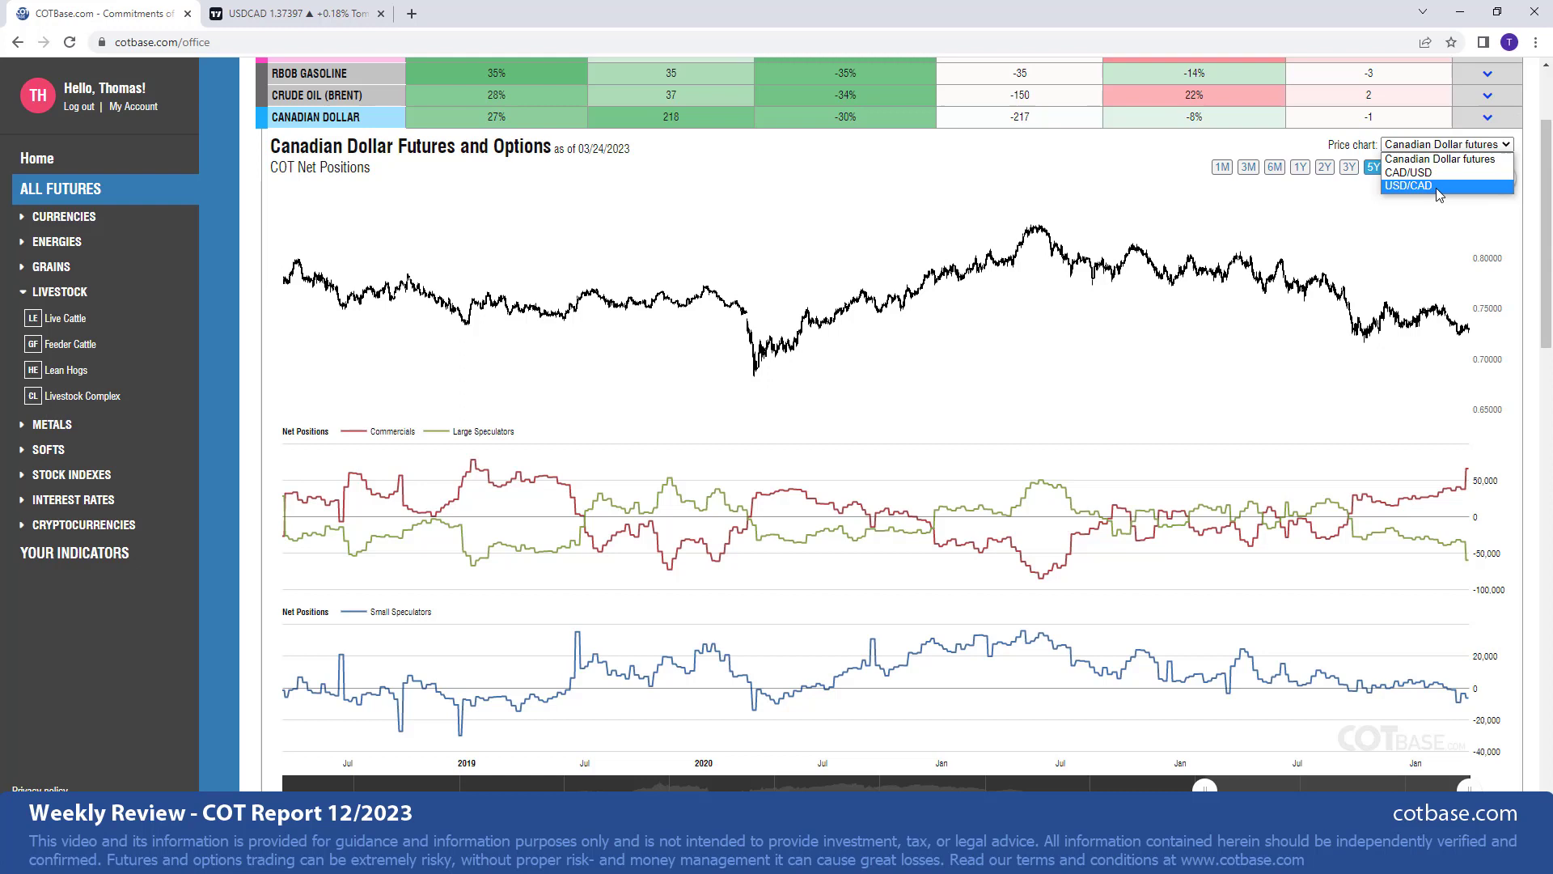
{"action": "left_click", "coordinate": [1413, 185]}
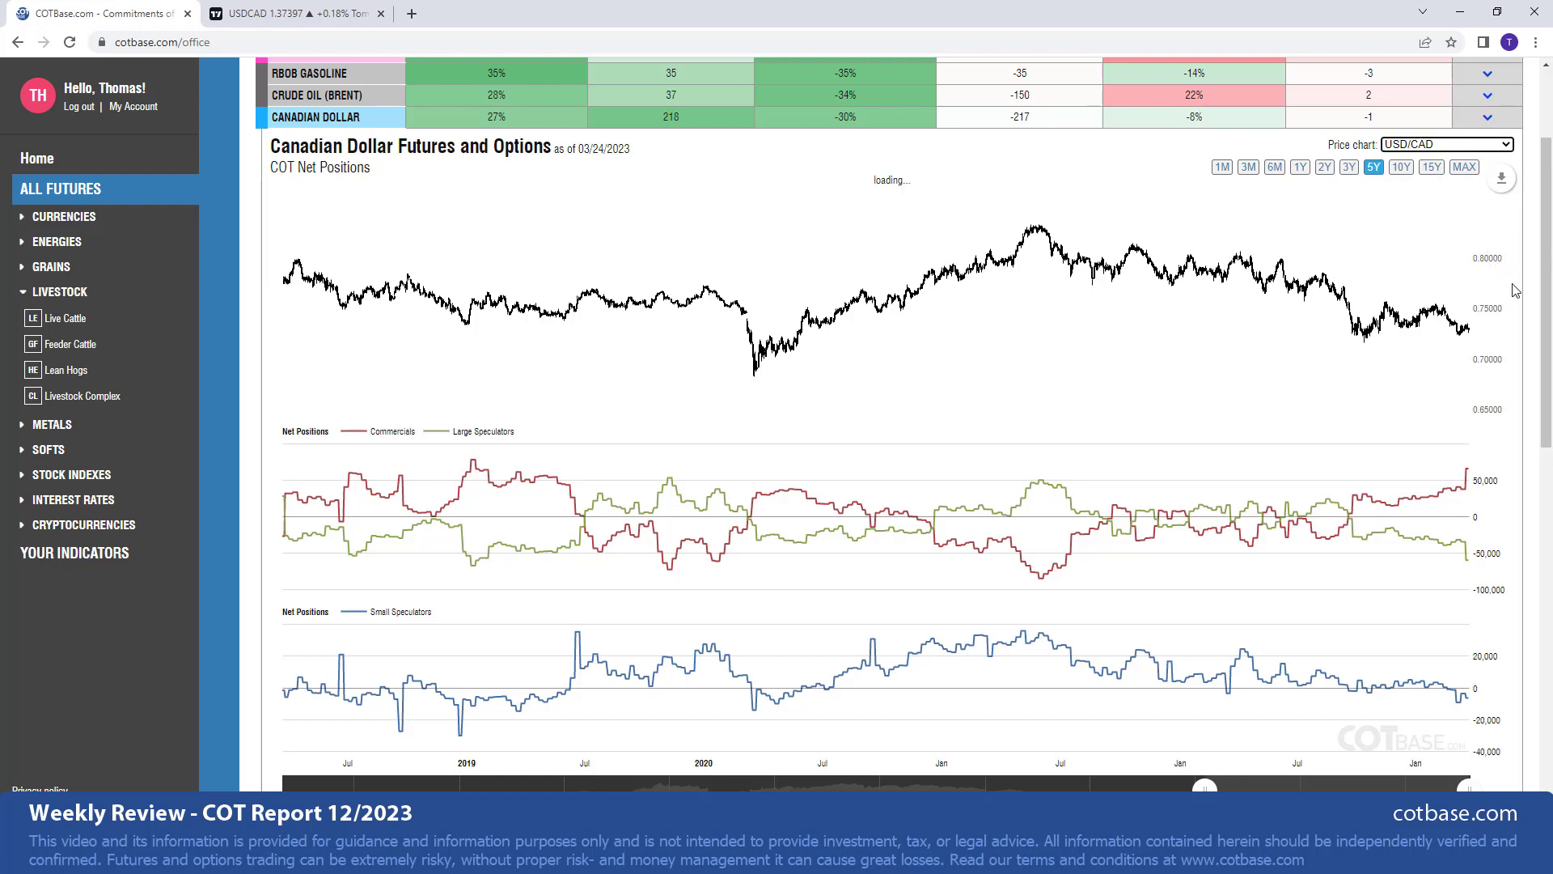
{"action": "mouse_move", "coordinate": [1502, 341]}
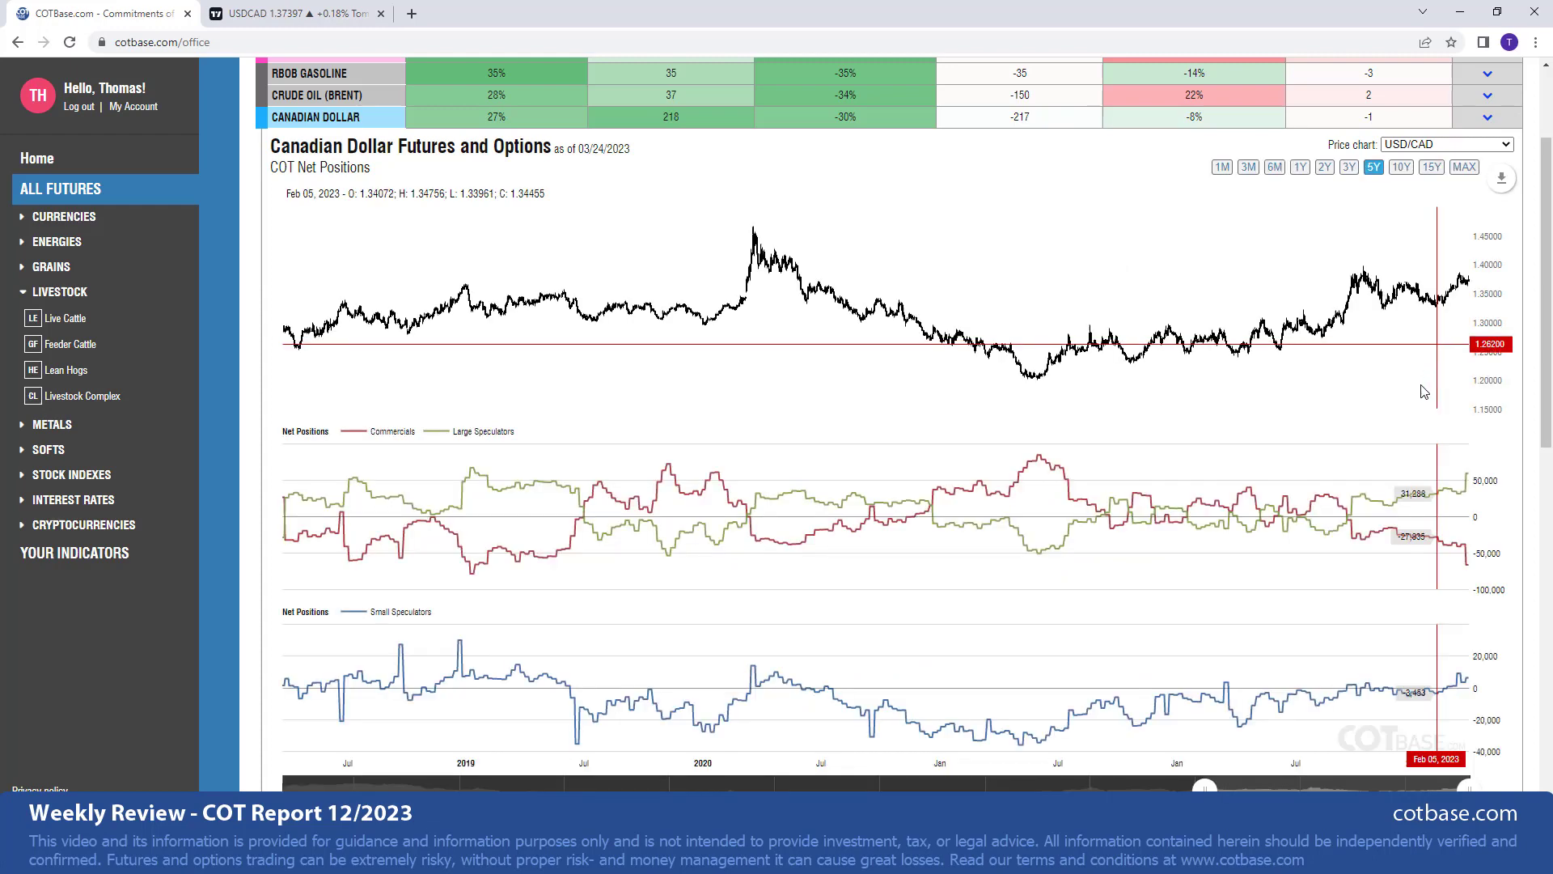
{"action": "mouse_move", "coordinate": [1353, 569]}
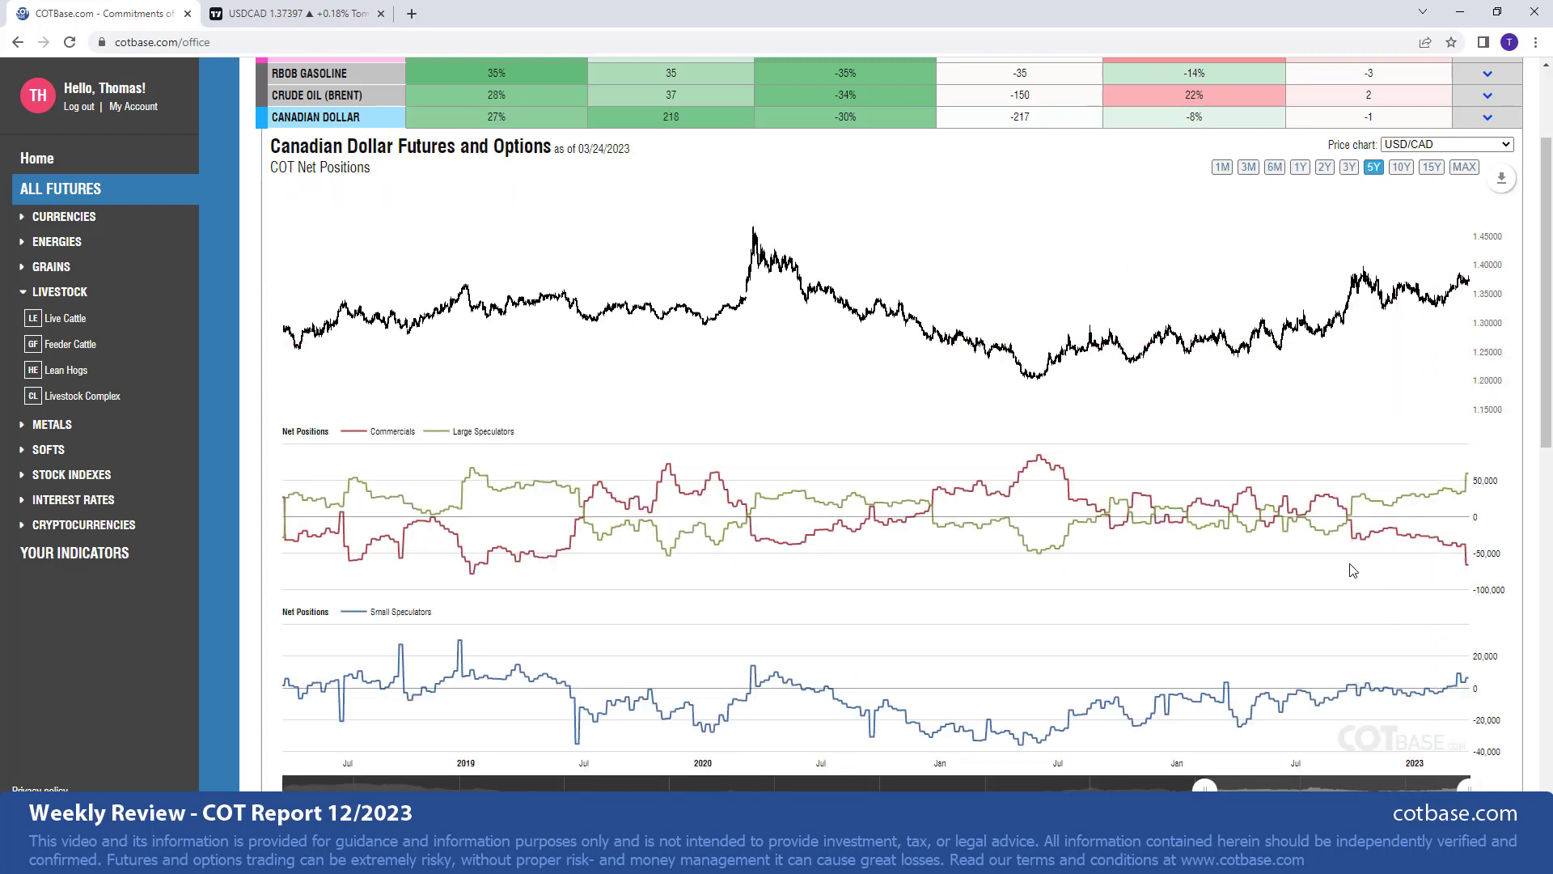
{"action": "mouse_move", "coordinate": [1456, 573]}
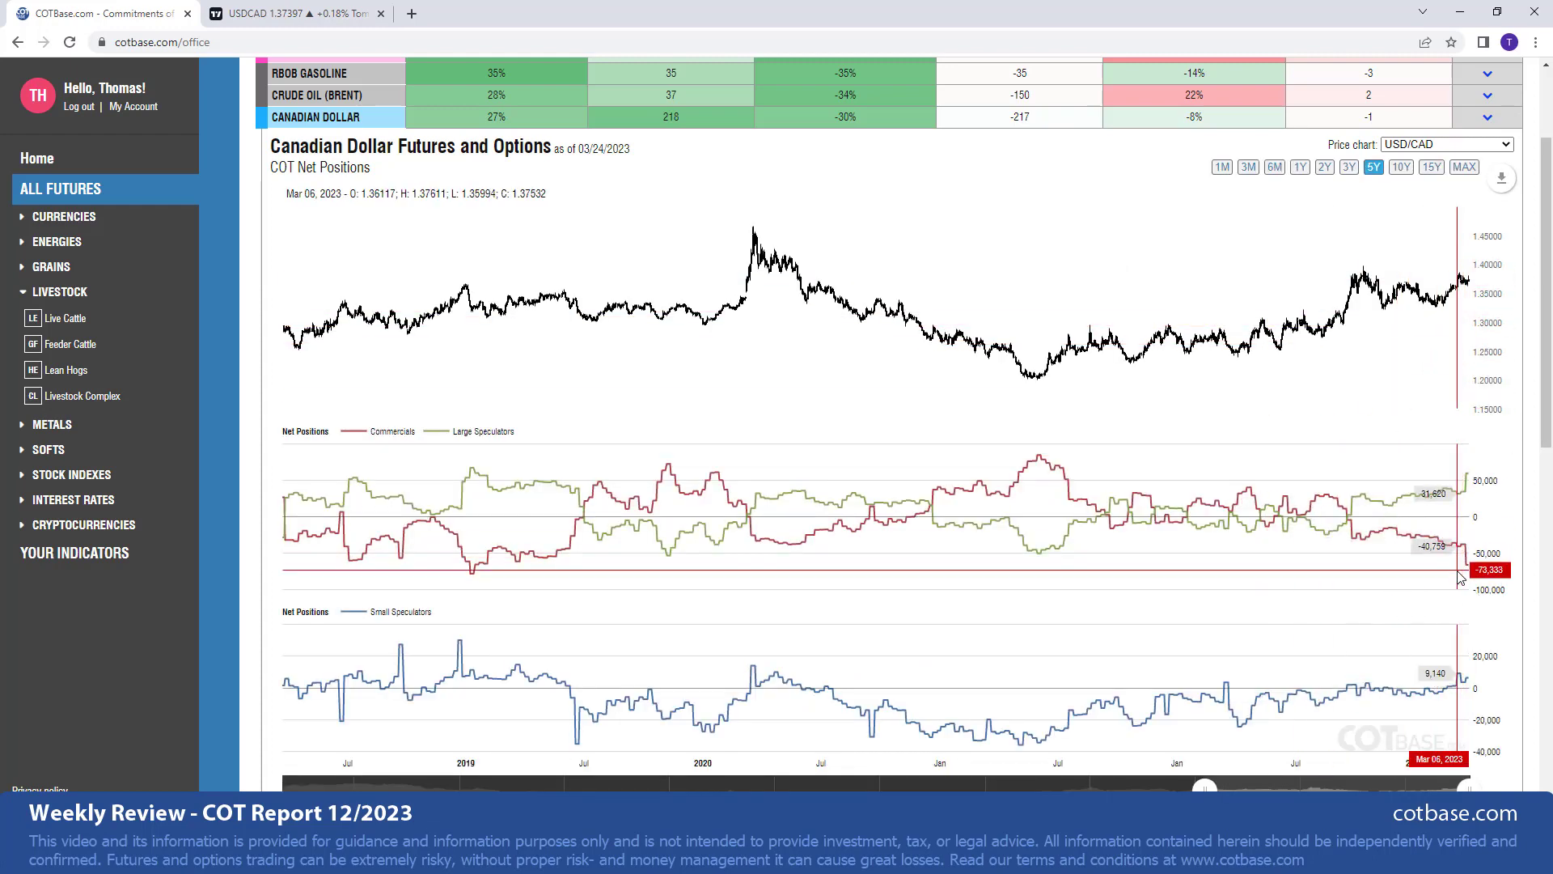
{"action": "mouse_move", "coordinate": [268, 14]}
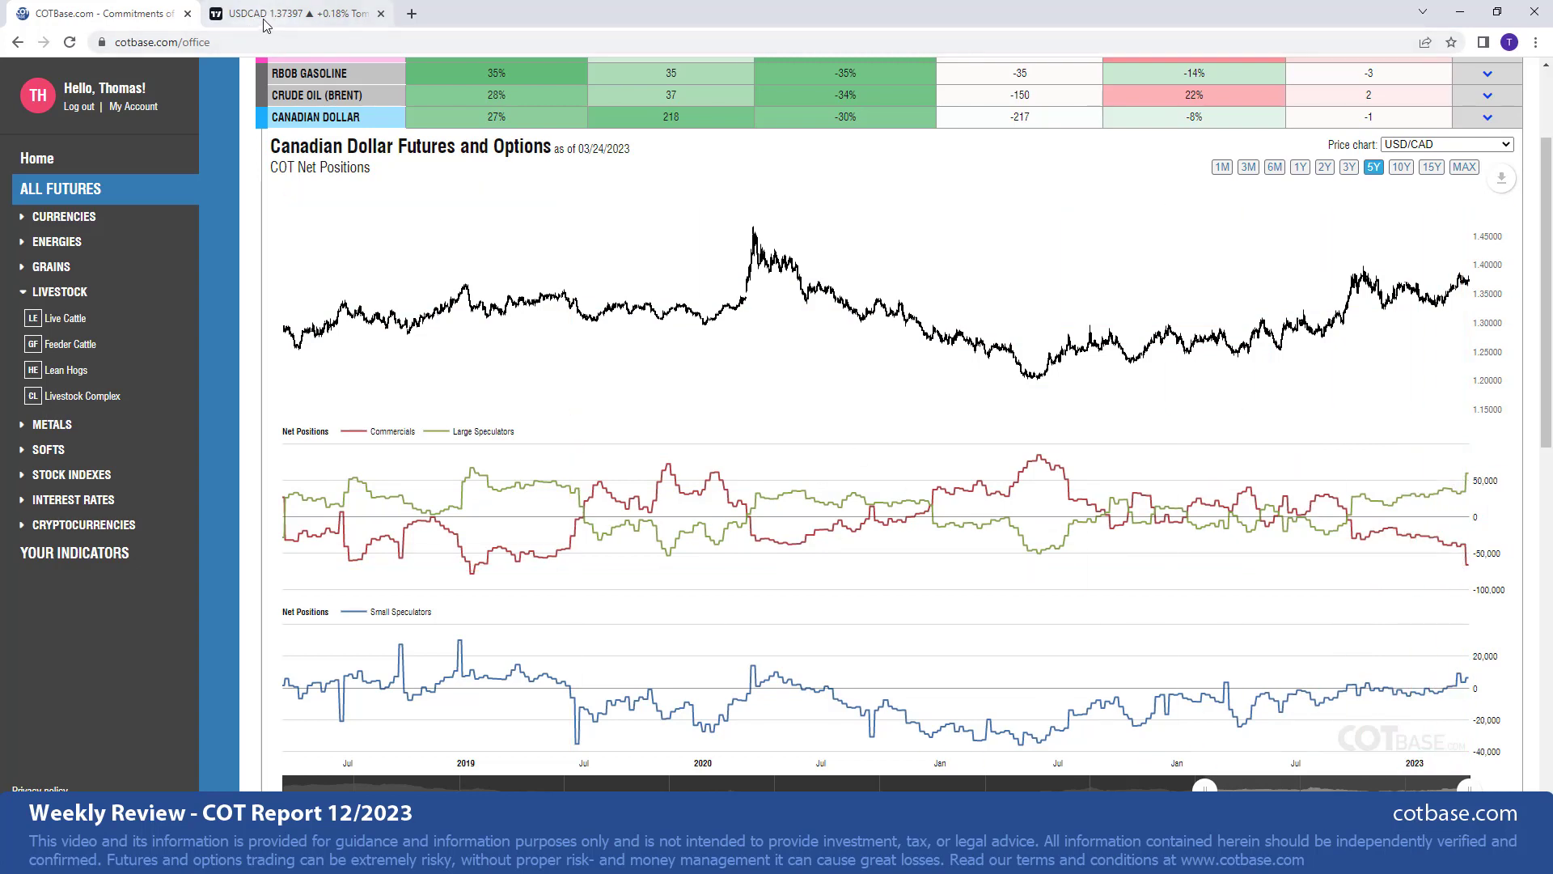
{"action": "mouse_move", "coordinate": [1461, 566]}
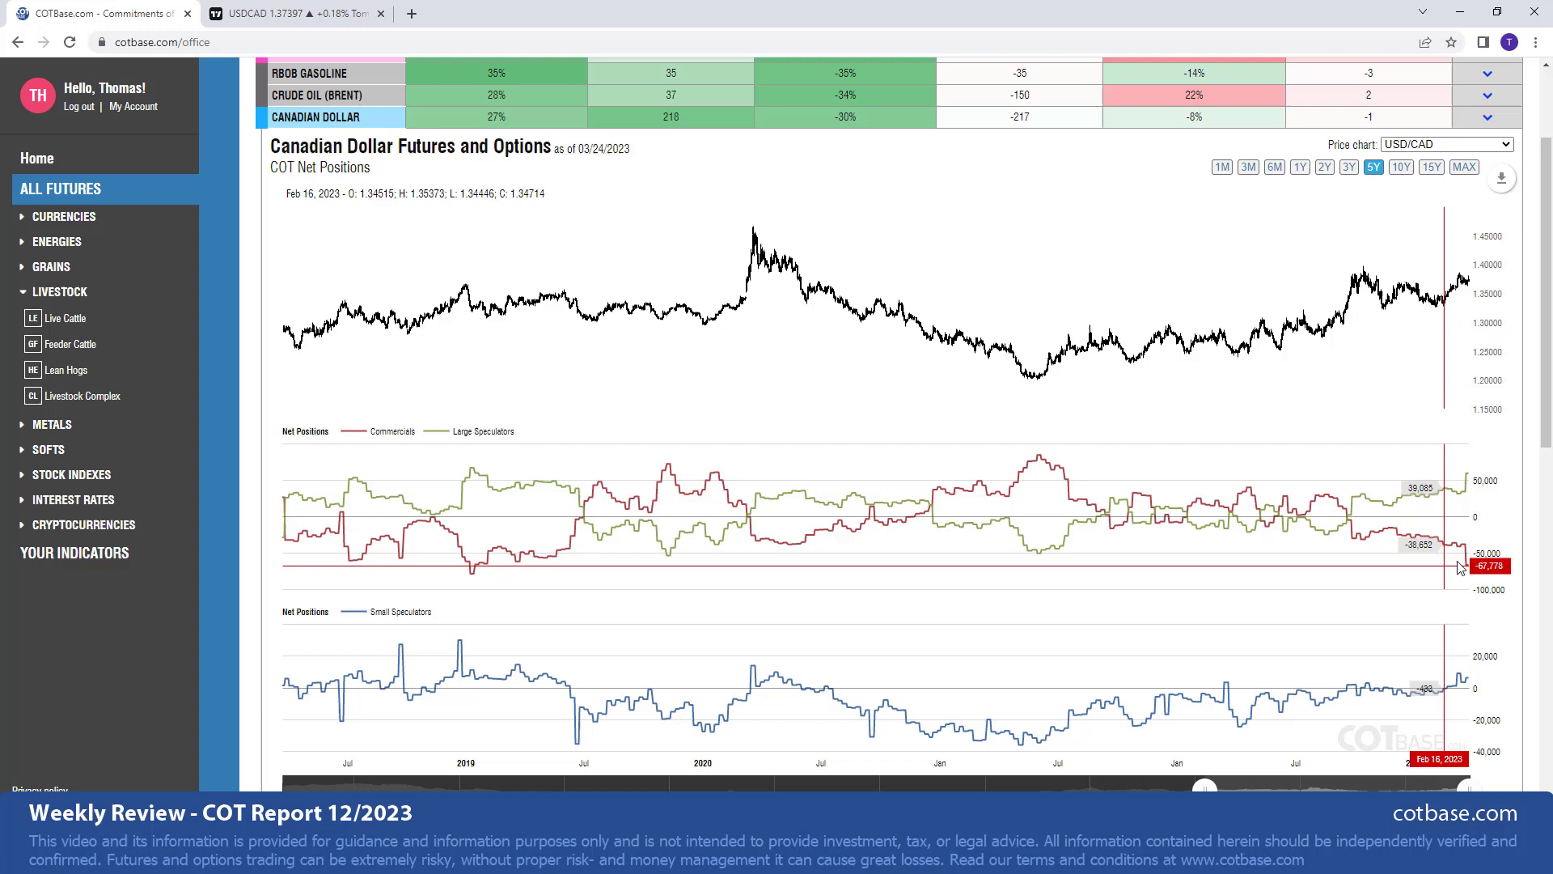
{"action": "mouse_move", "coordinate": [1475, 577]}
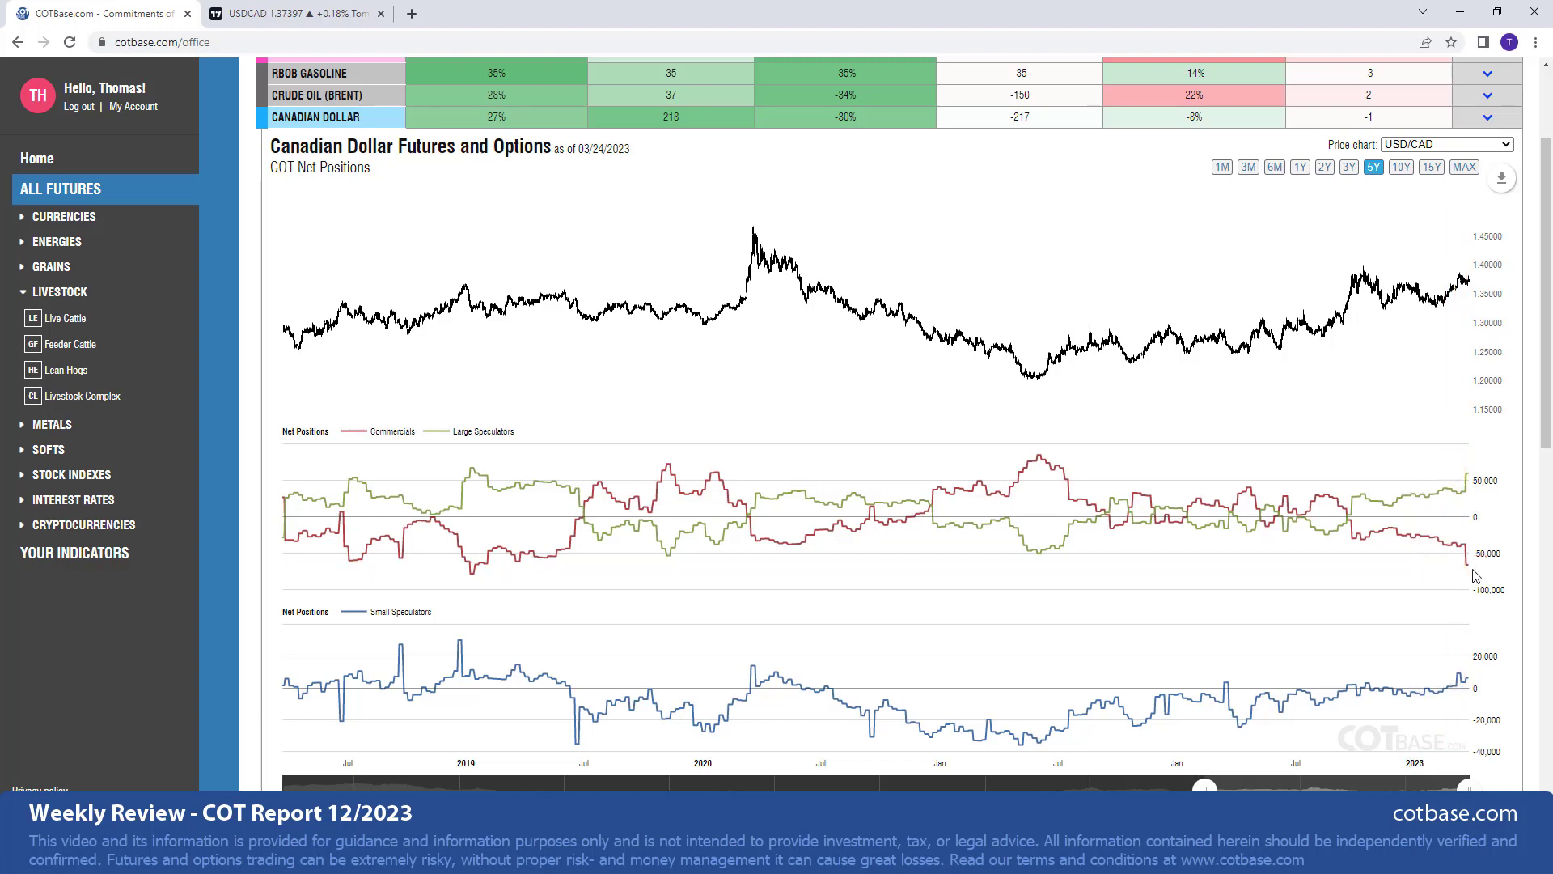
{"action": "mouse_move", "coordinate": [1400, 711]}
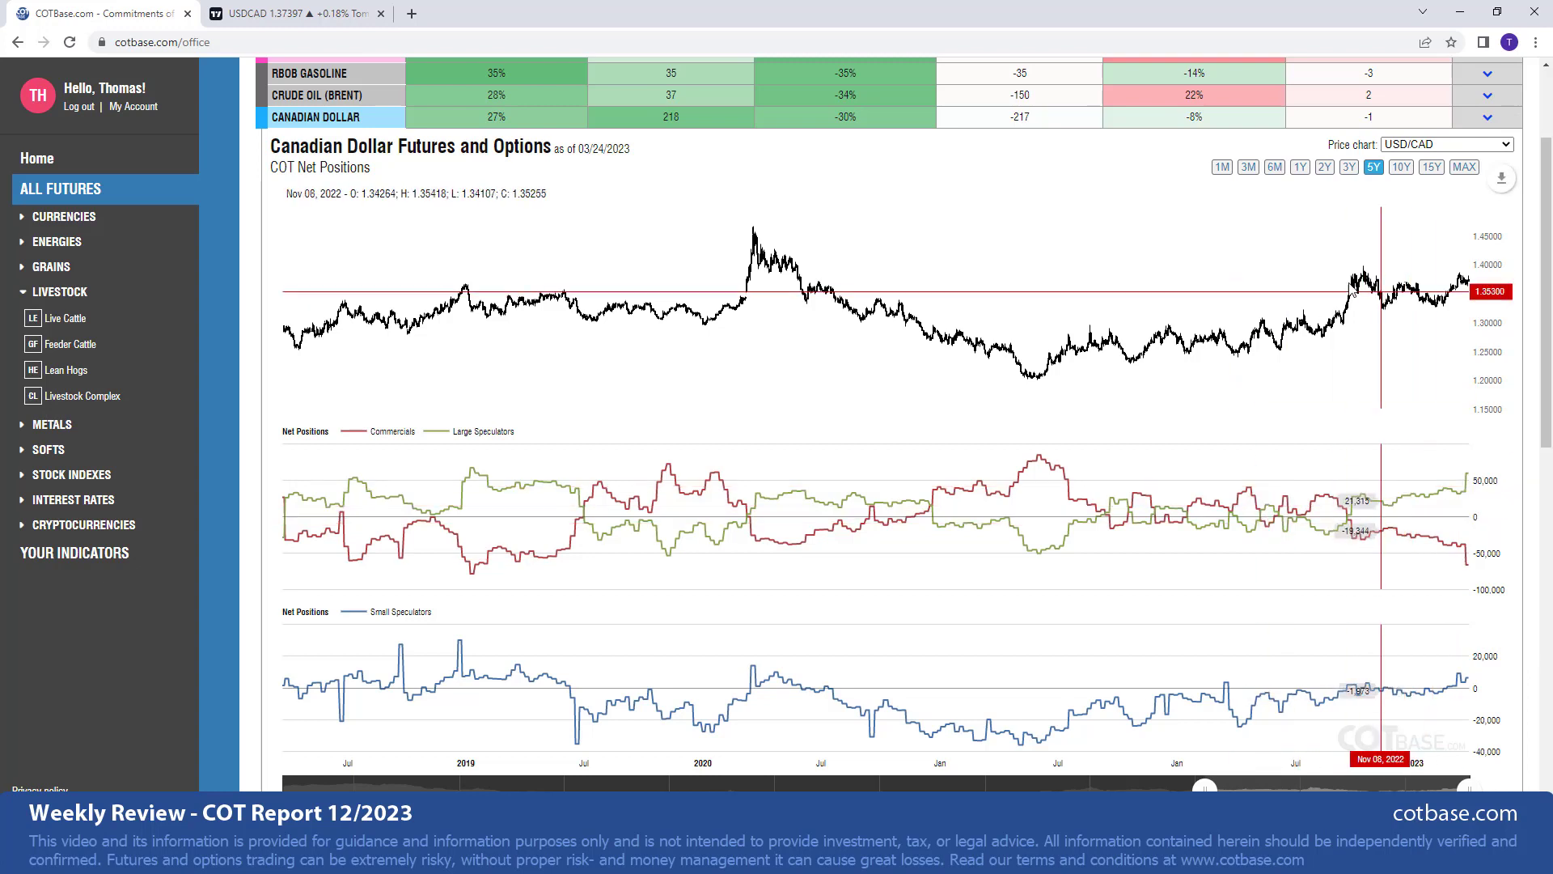
{"action": "mouse_move", "coordinate": [1388, 403]}
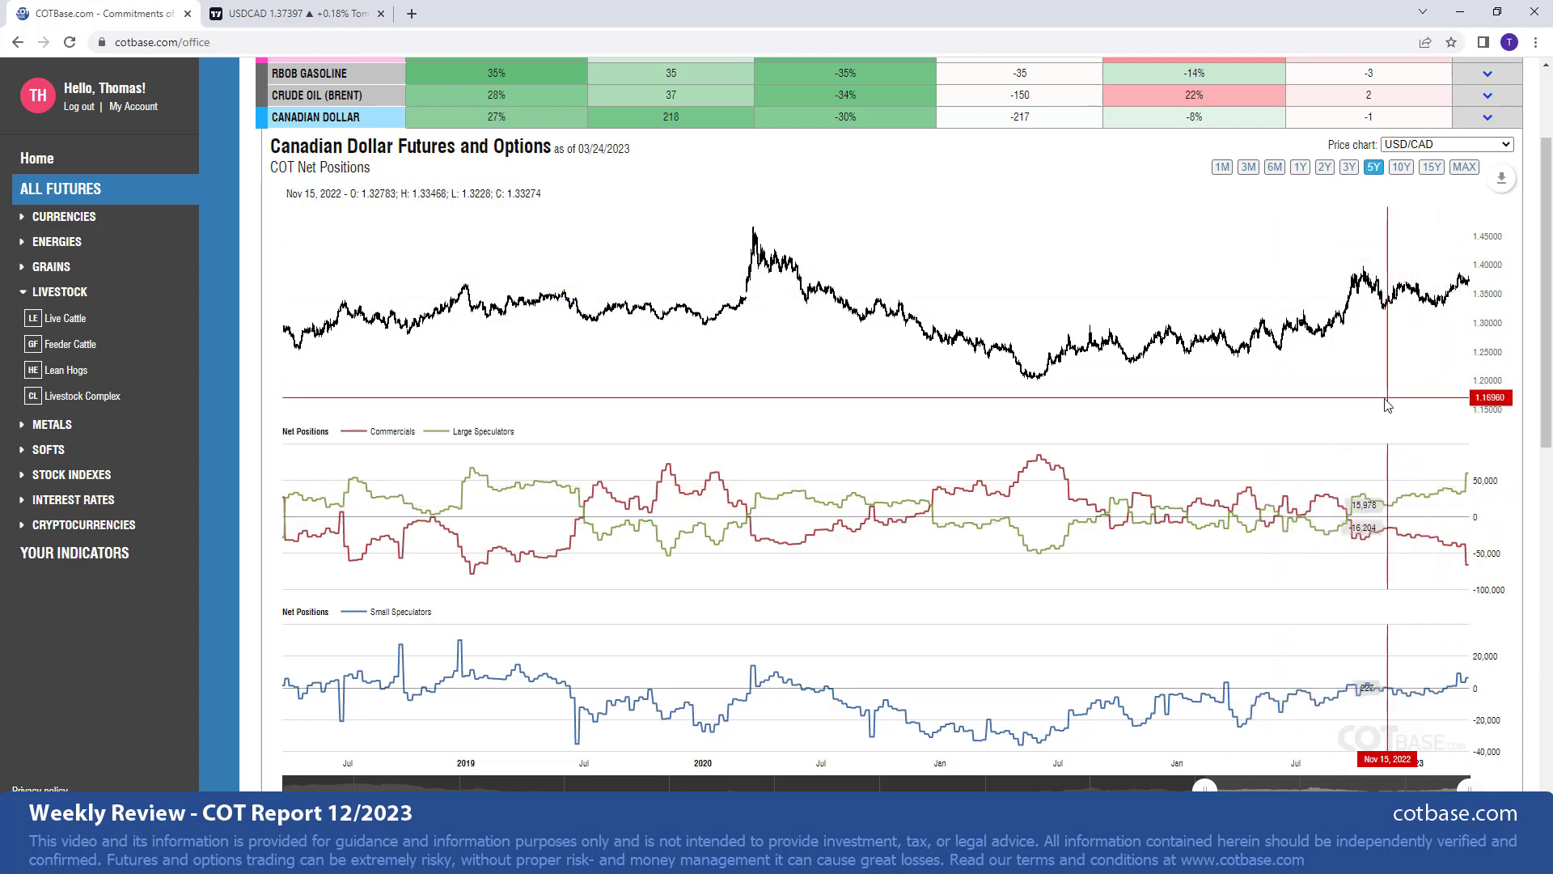
{"action": "mouse_move", "coordinate": [1356, 362]}
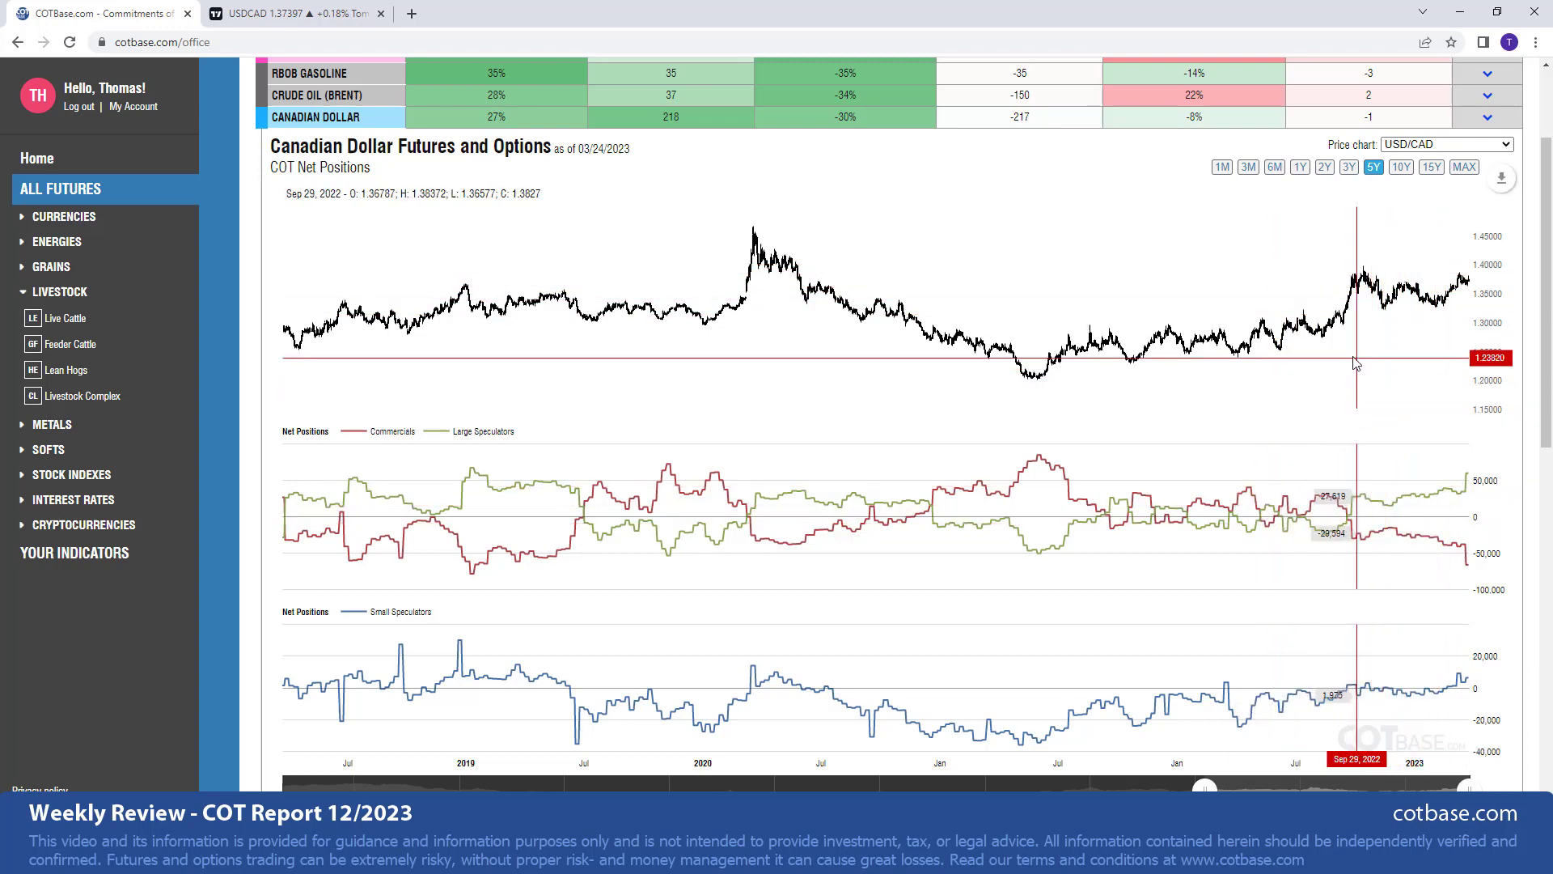
{"action": "mouse_move", "coordinate": [1491, 626]}
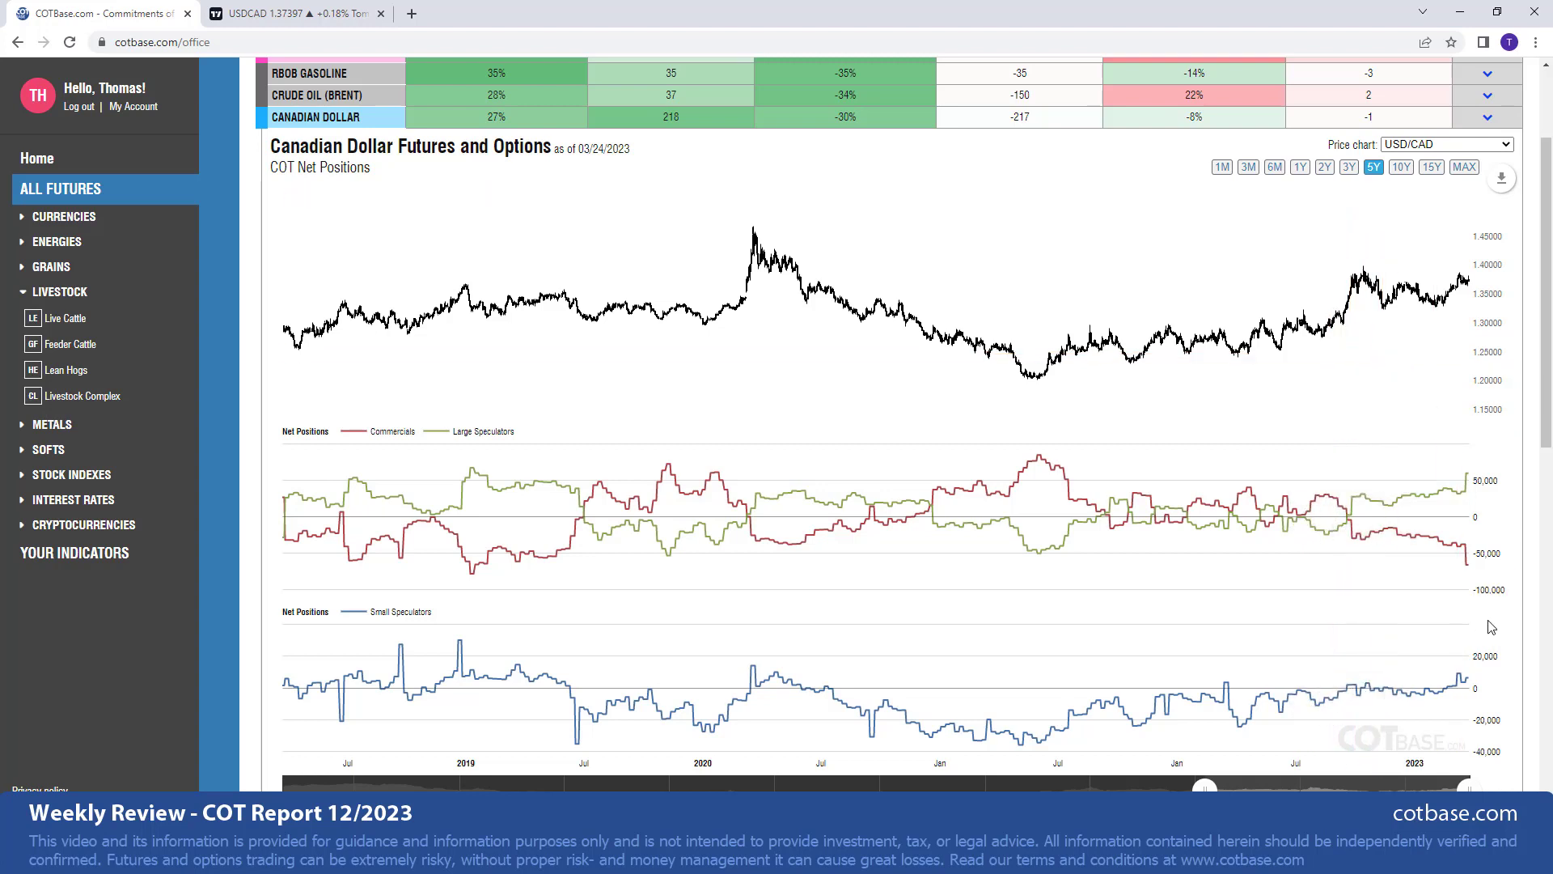
{"action": "mouse_move", "coordinate": [1471, 570]}
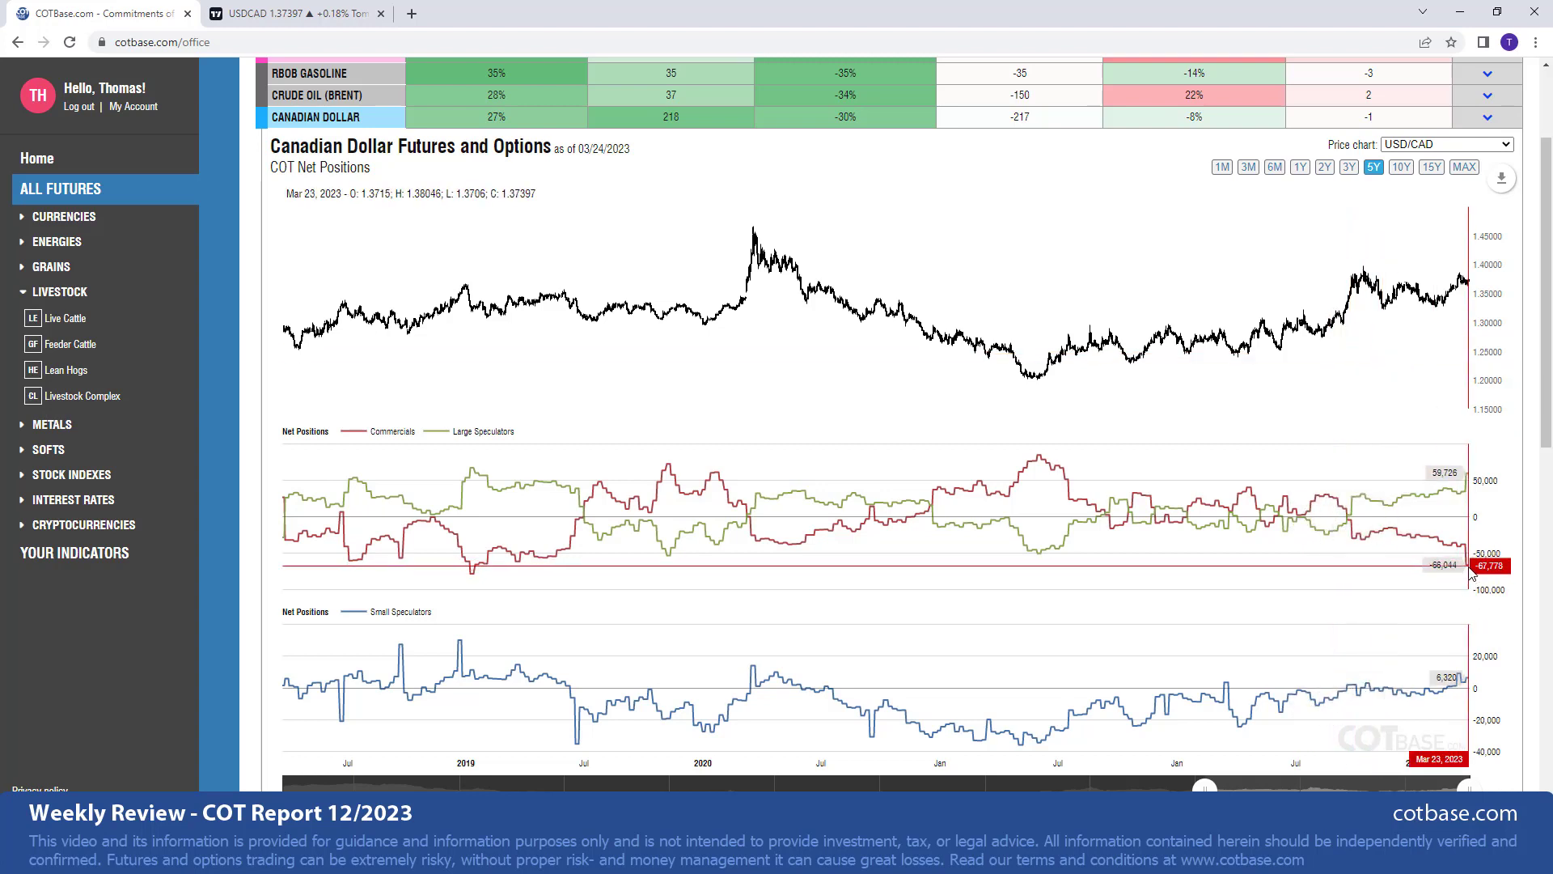
{"action": "mouse_move", "coordinate": [1476, 568]}
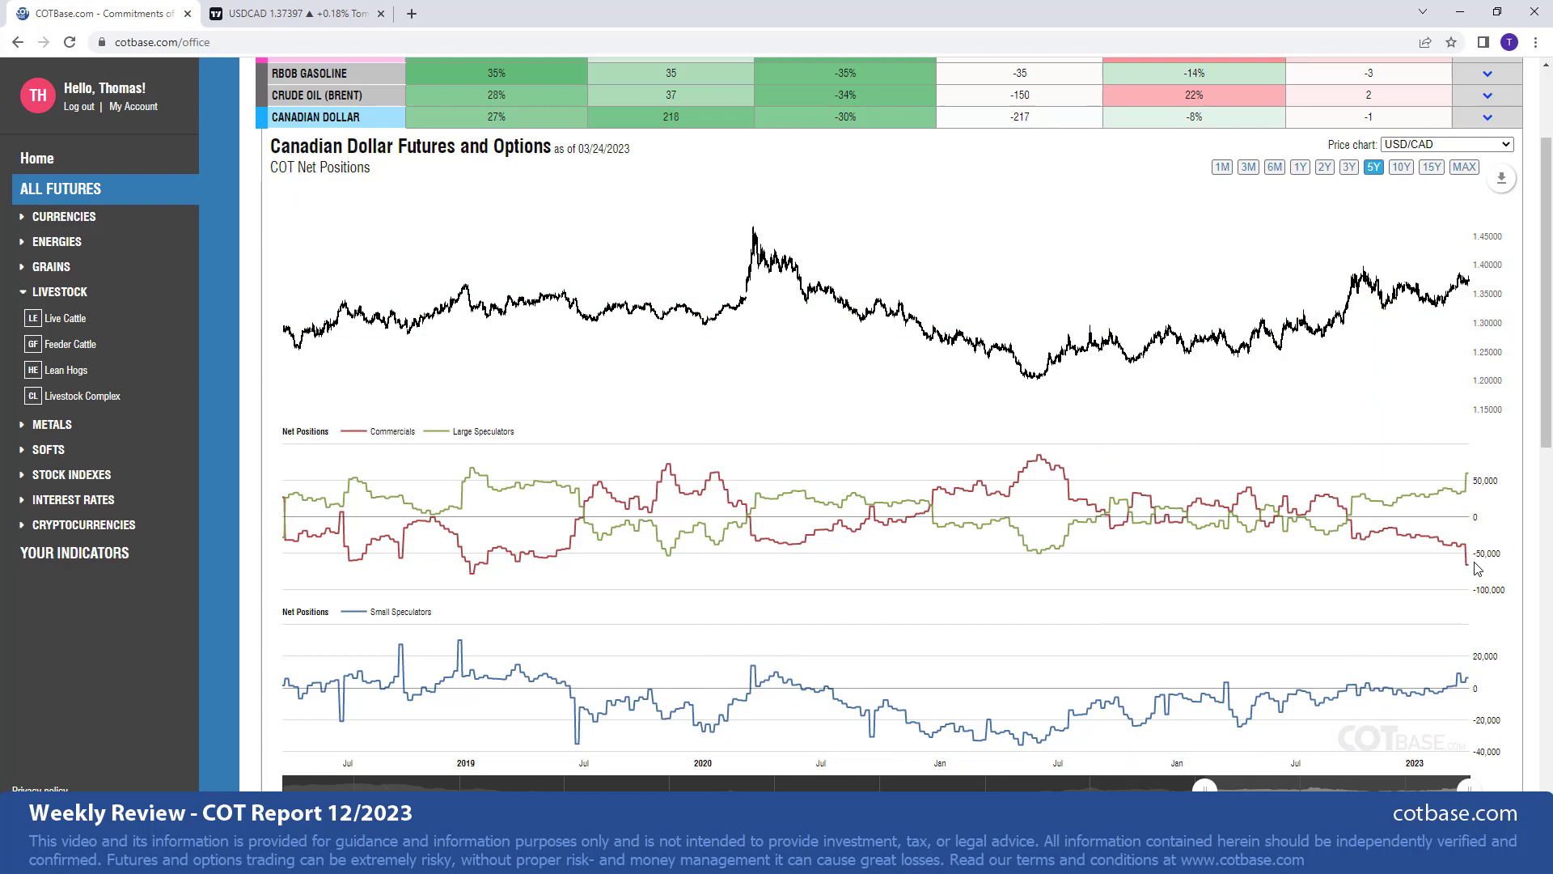
{"action": "mouse_move", "coordinate": [1475, 574]}
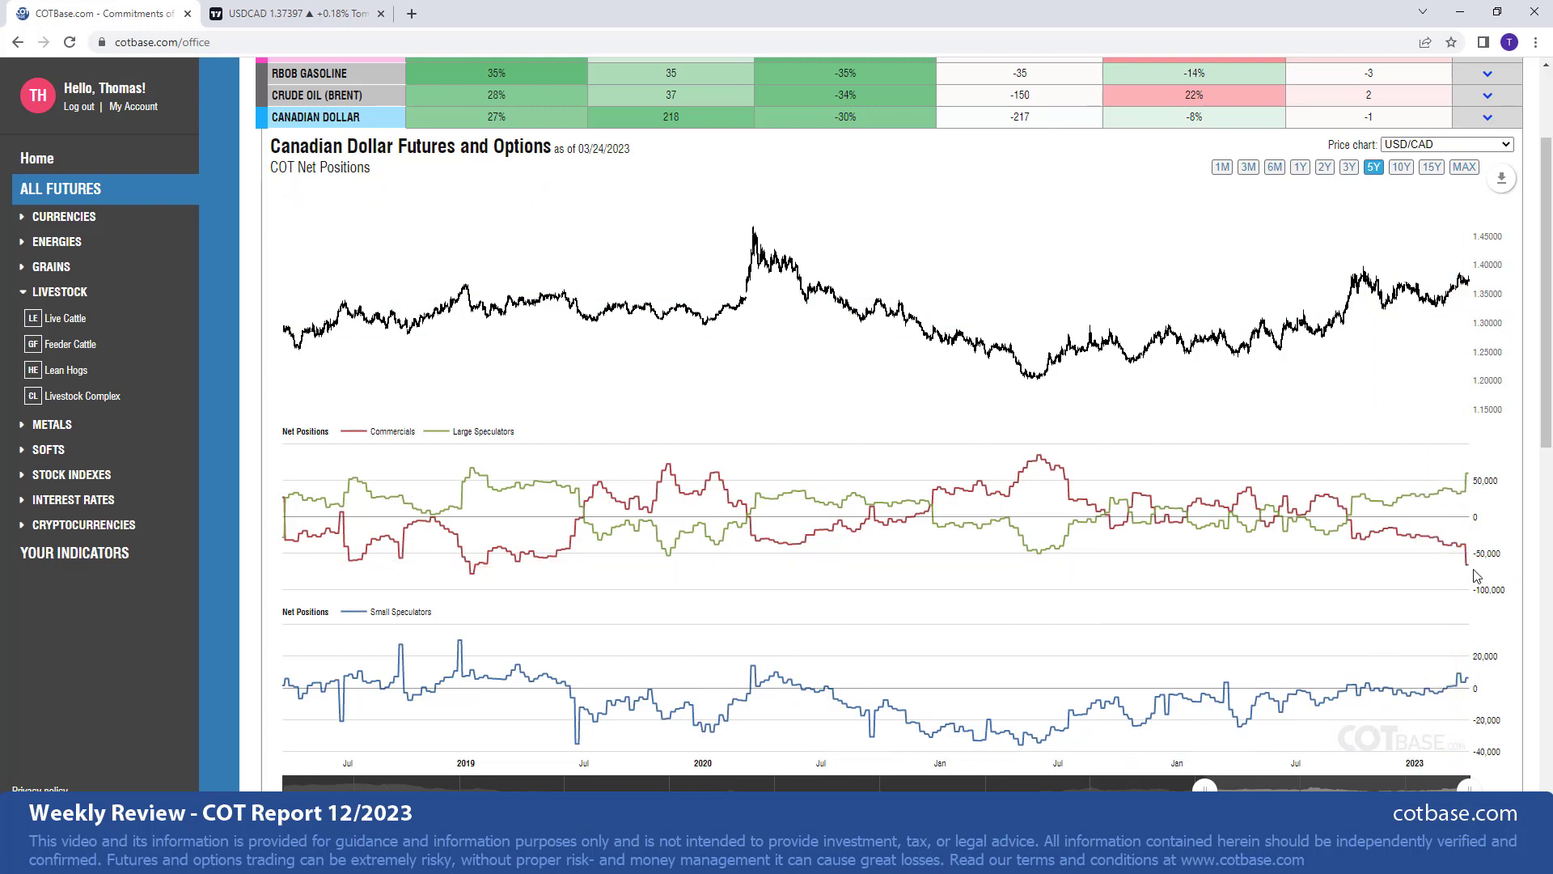
{"action": "mouse_move", "coordinate": [1471, 578]}
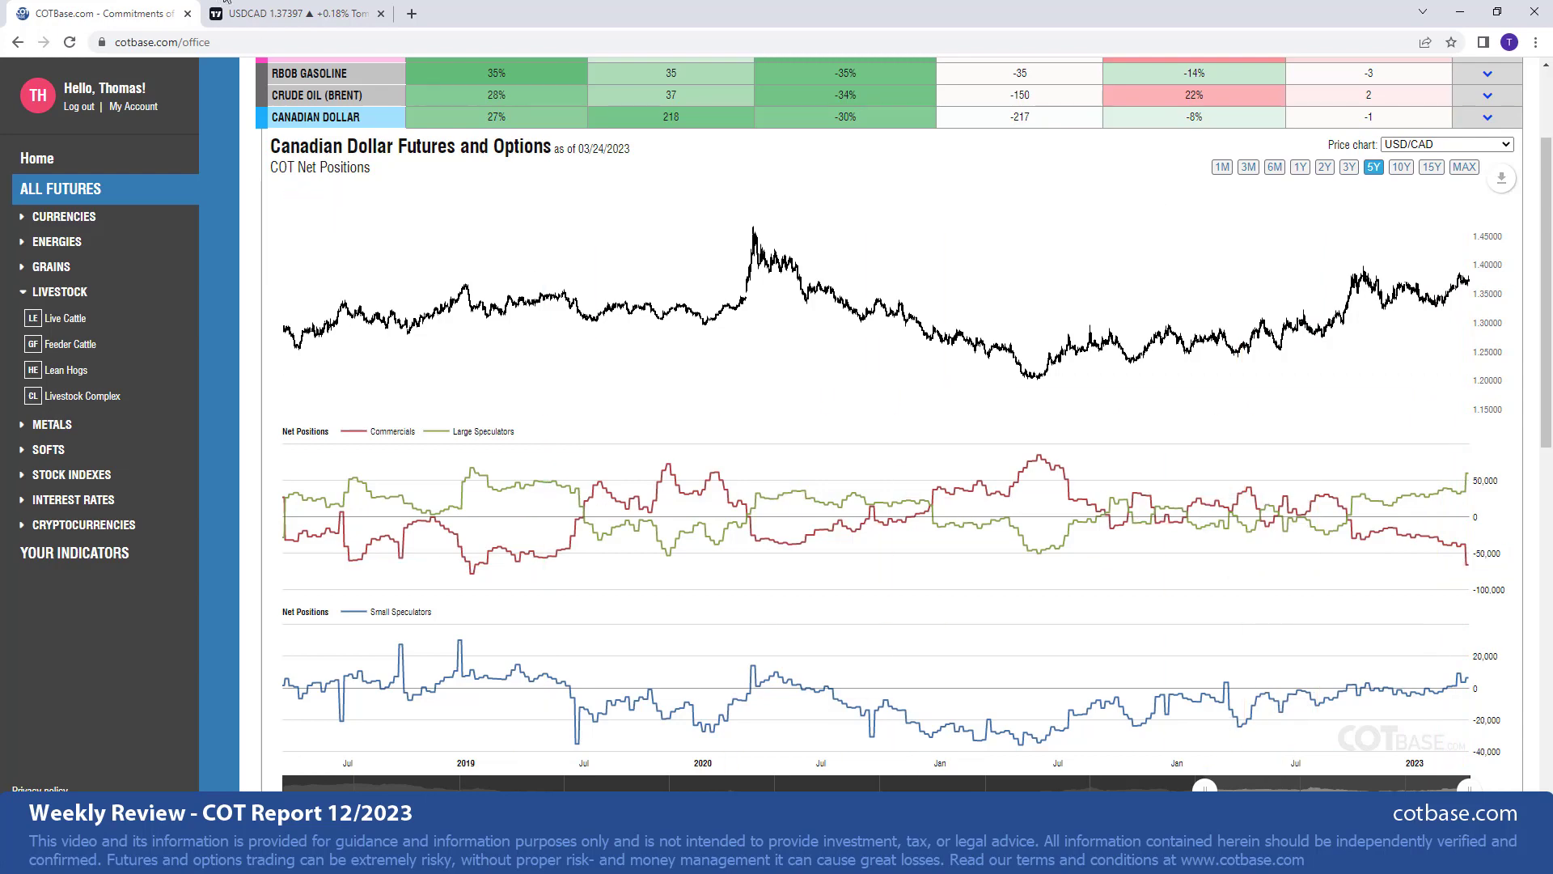
- Switch to the TradingView USD/CAD chart with iCOT AfterSignal signals and set a 15-minute timeframe
{"action": "left_click", "coordinate": [292, 13]}
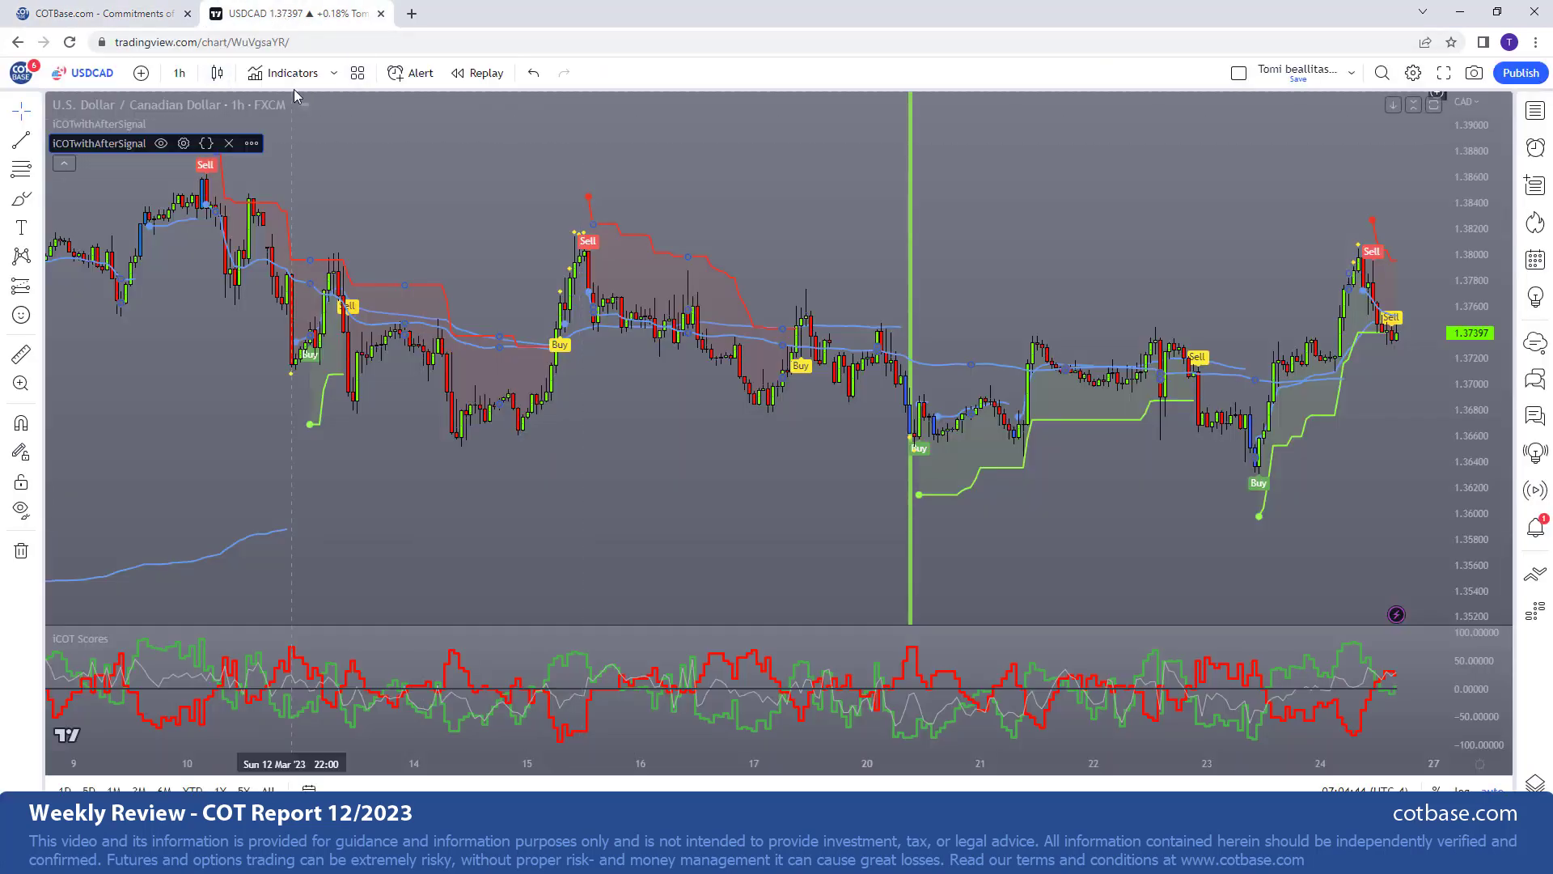
{"action": "mouse_move", "coordinate": [1081, 788]}
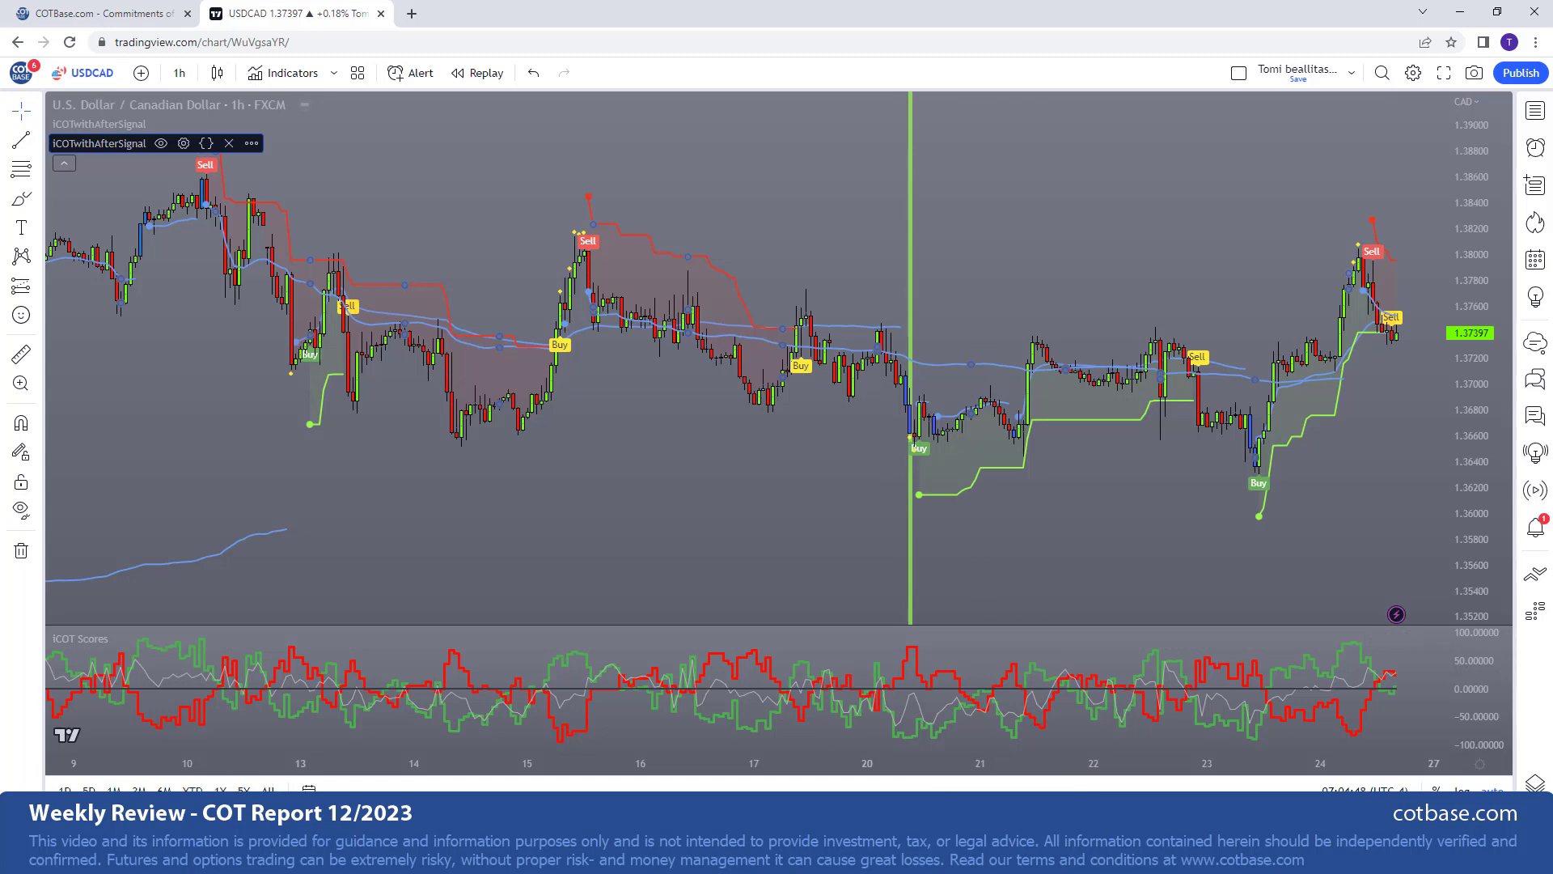
{"action": "left_click", "coordinate": [99, 13]}
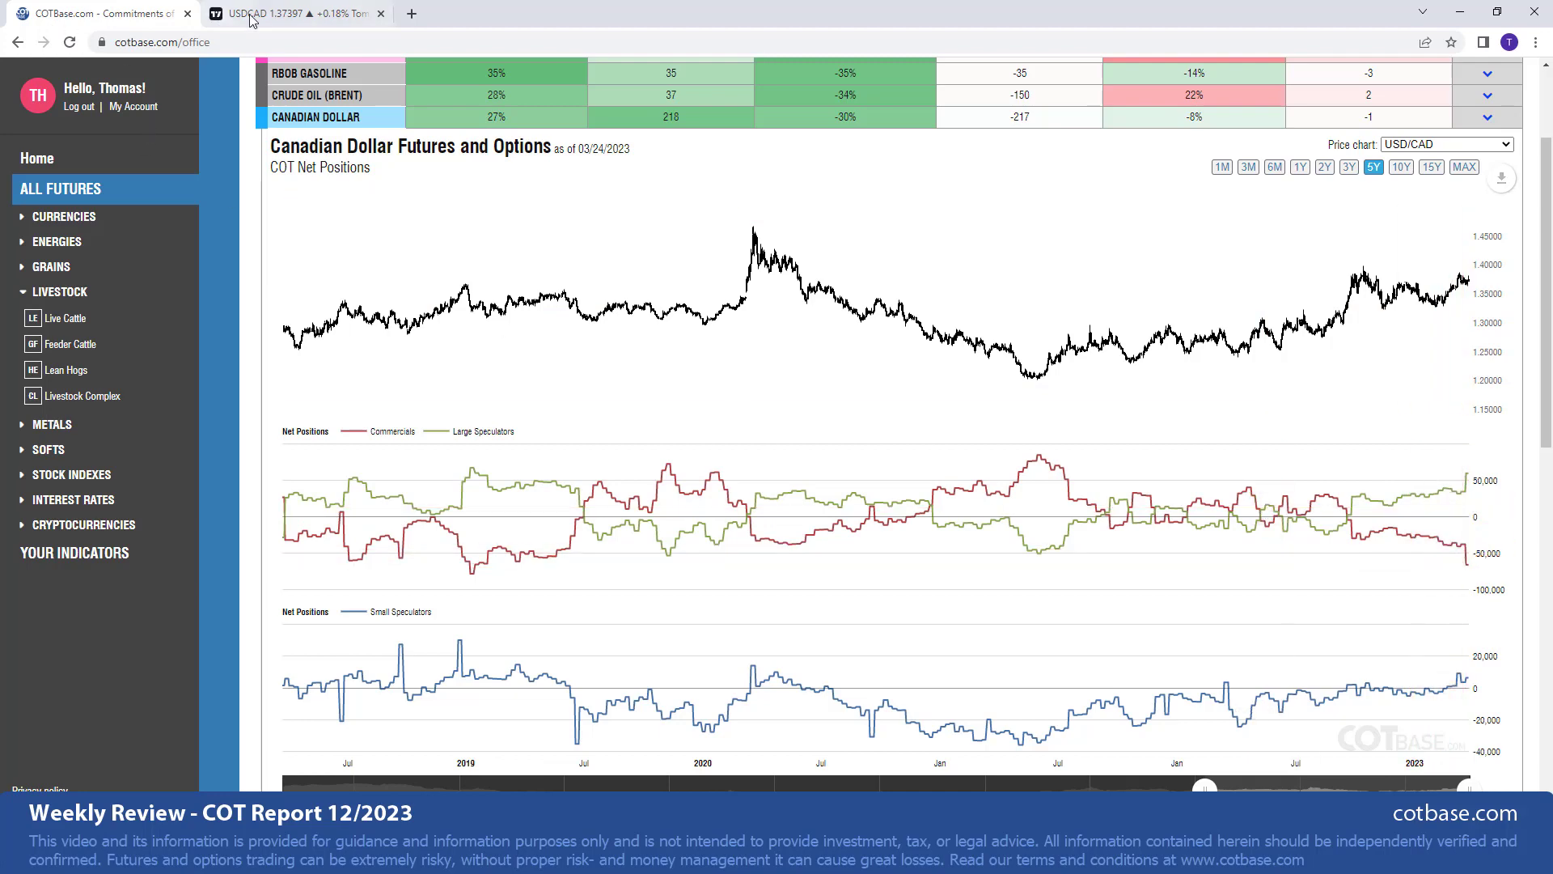
{"action": "left_click", "coordinate": [287, 13]}
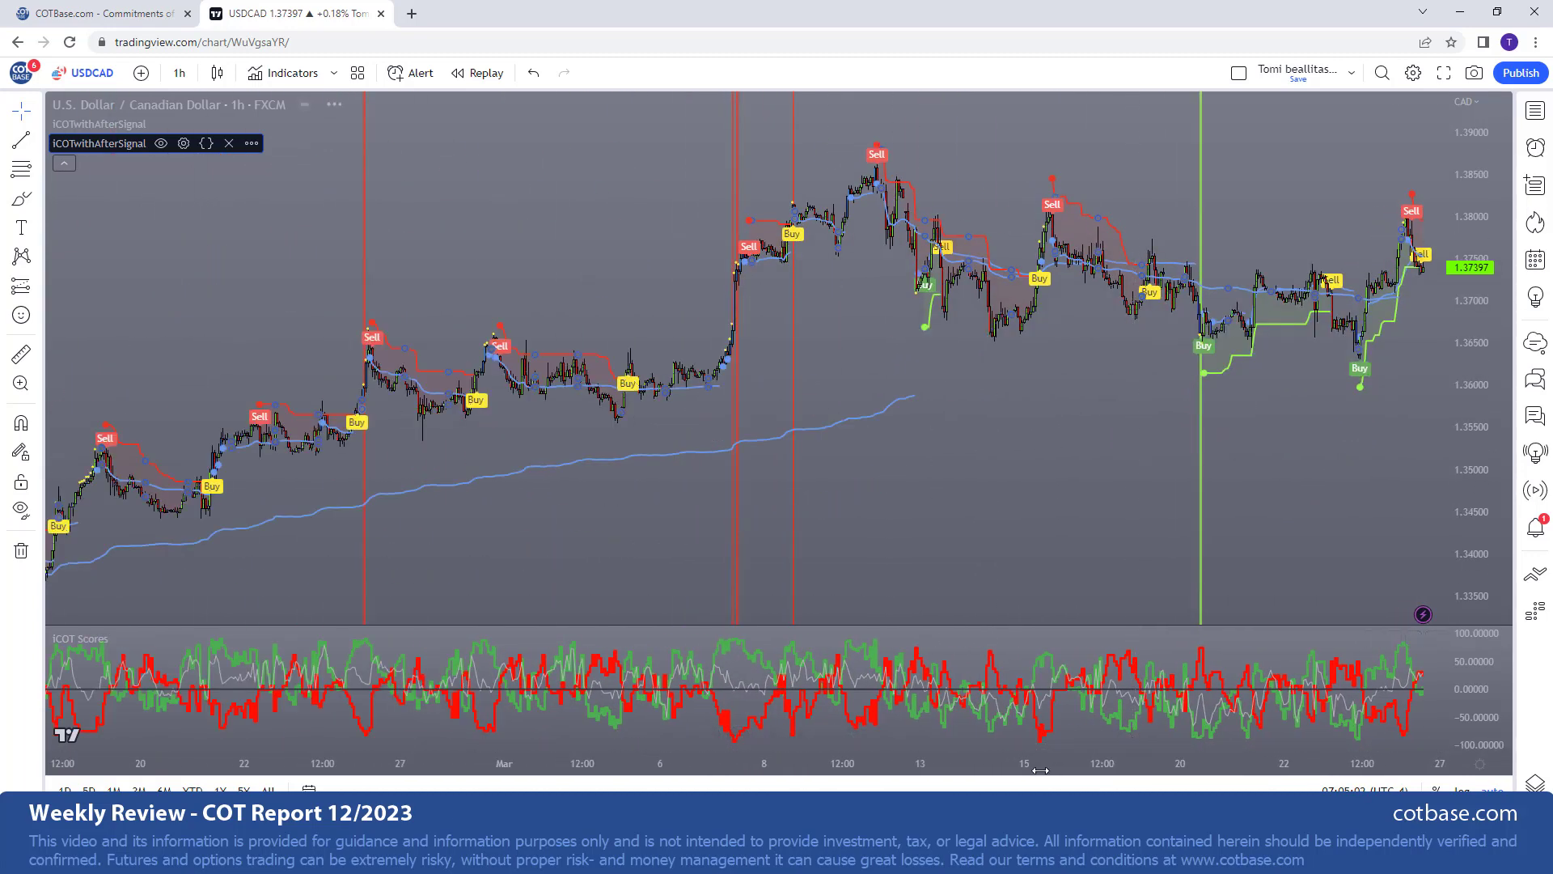
{"action": "mouse_move", "coordinate": [897, 156]}
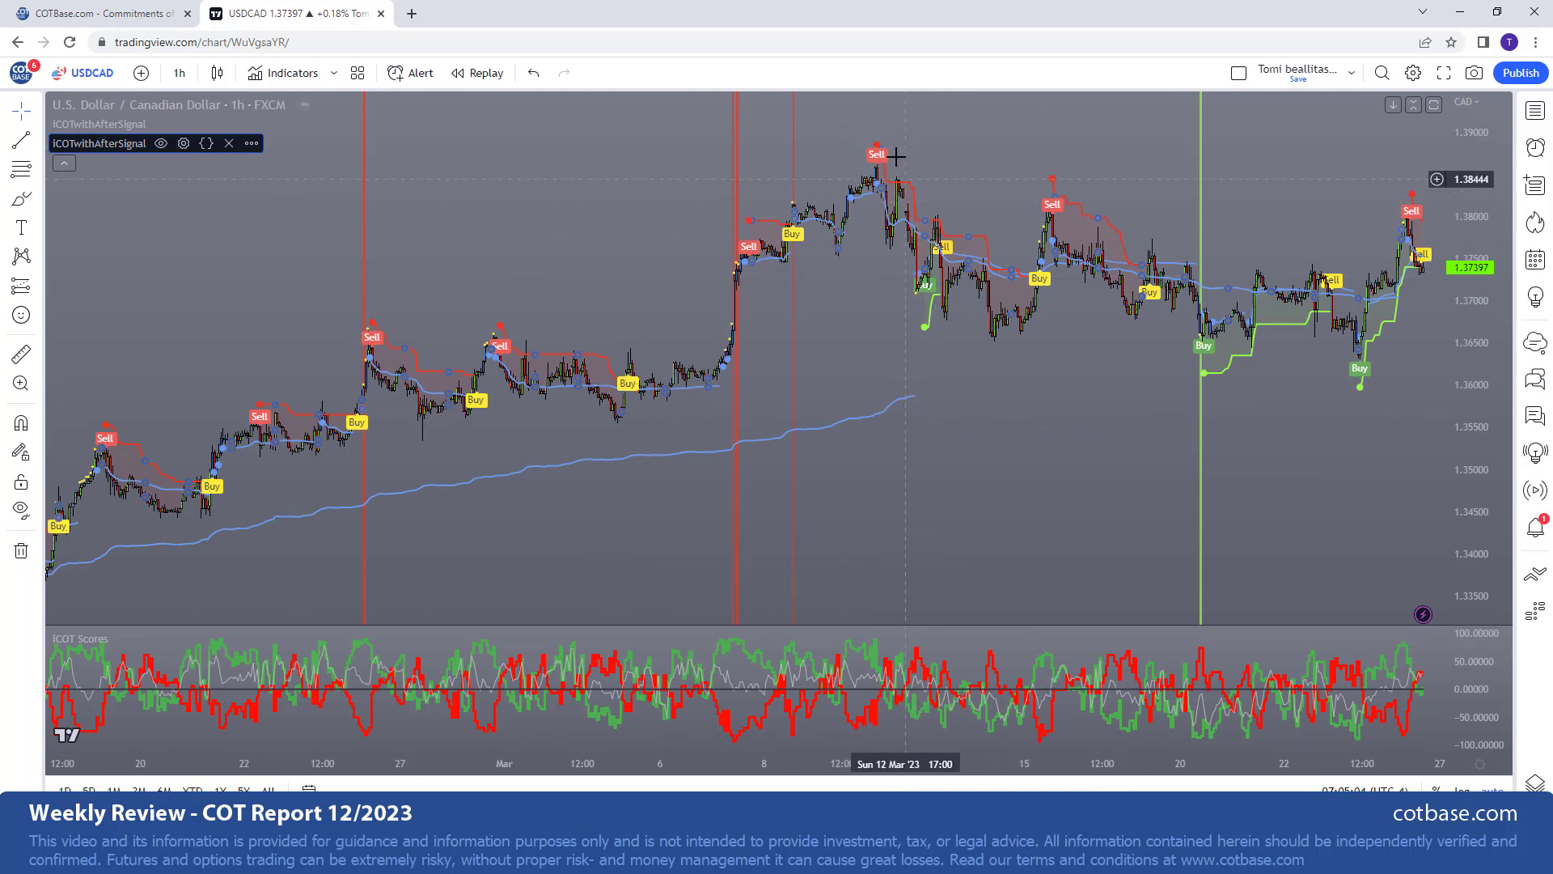
{"action": "mouse_move", "coordinate": [1069, 244]}
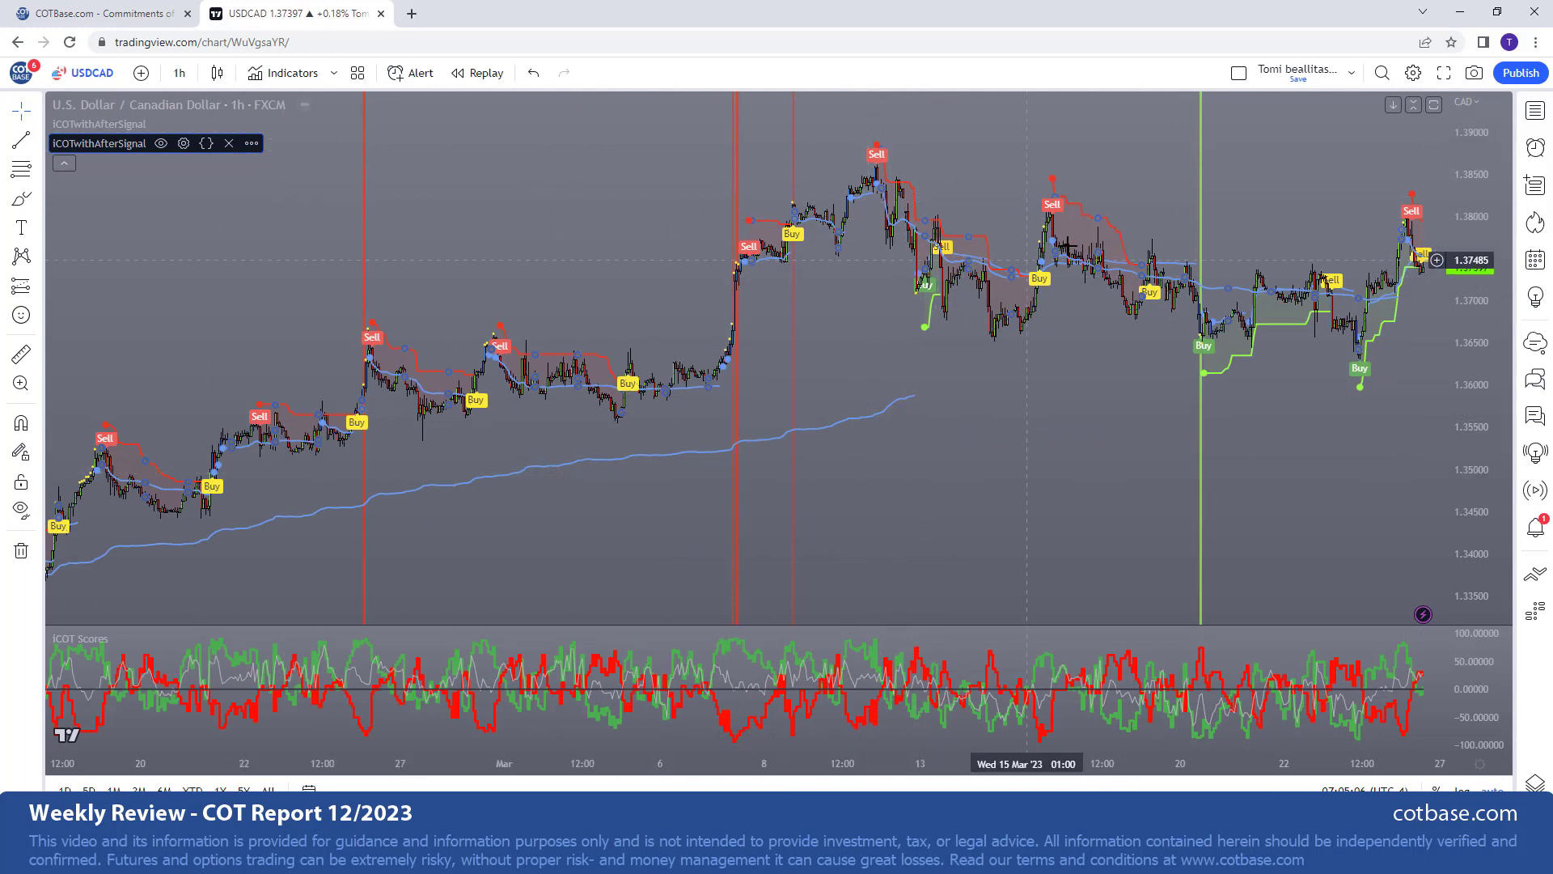
{"action": "mouse_move", "coordinate": [878, 134]}
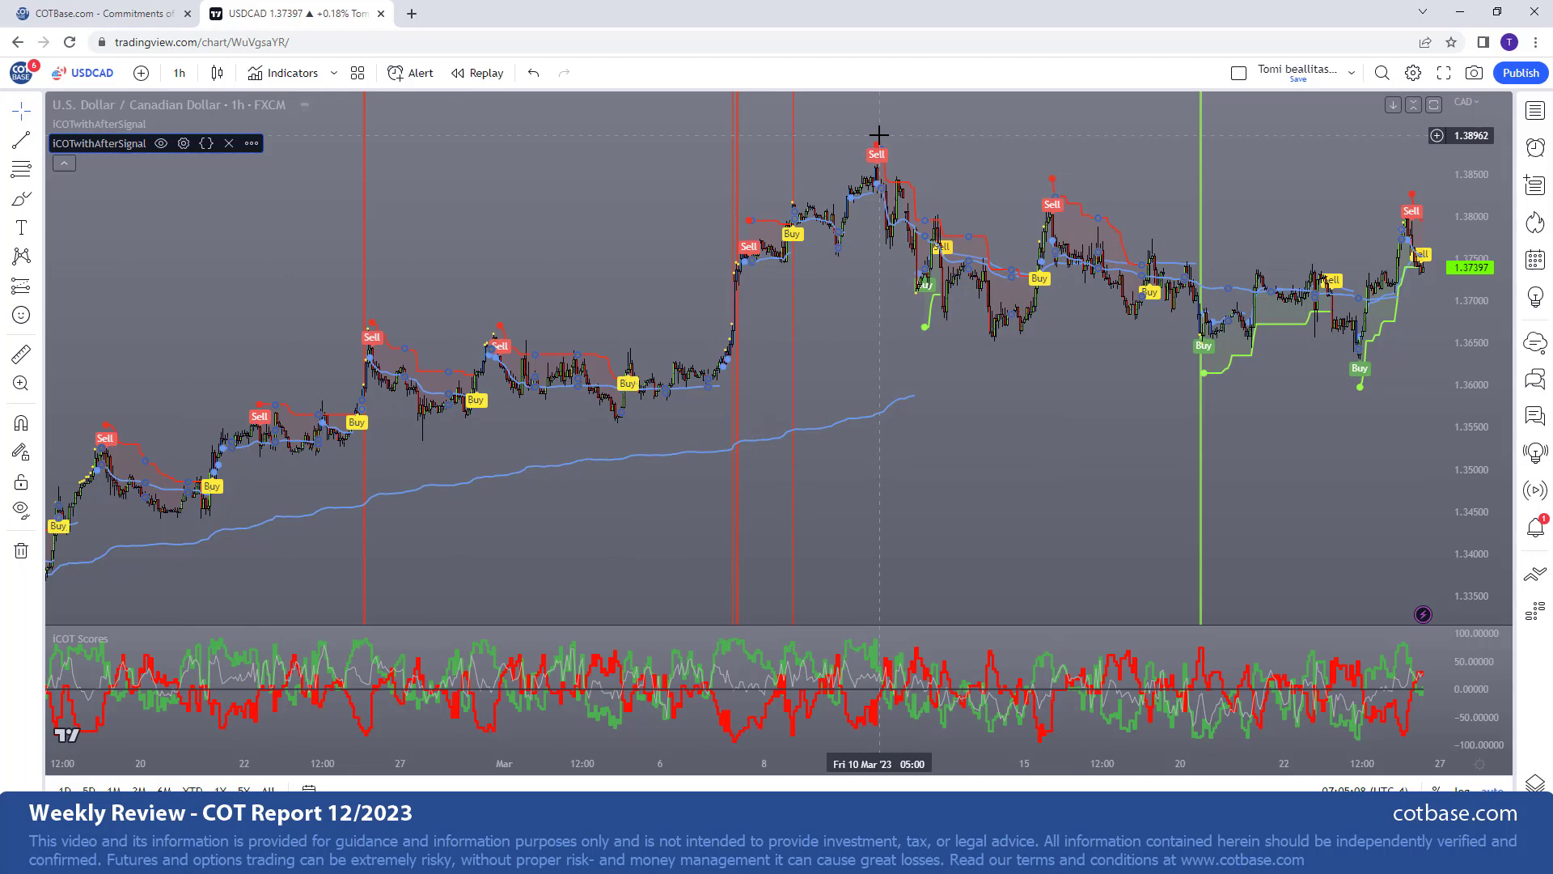
{"action": "mouse_move", "coordinate": [888, 142]}
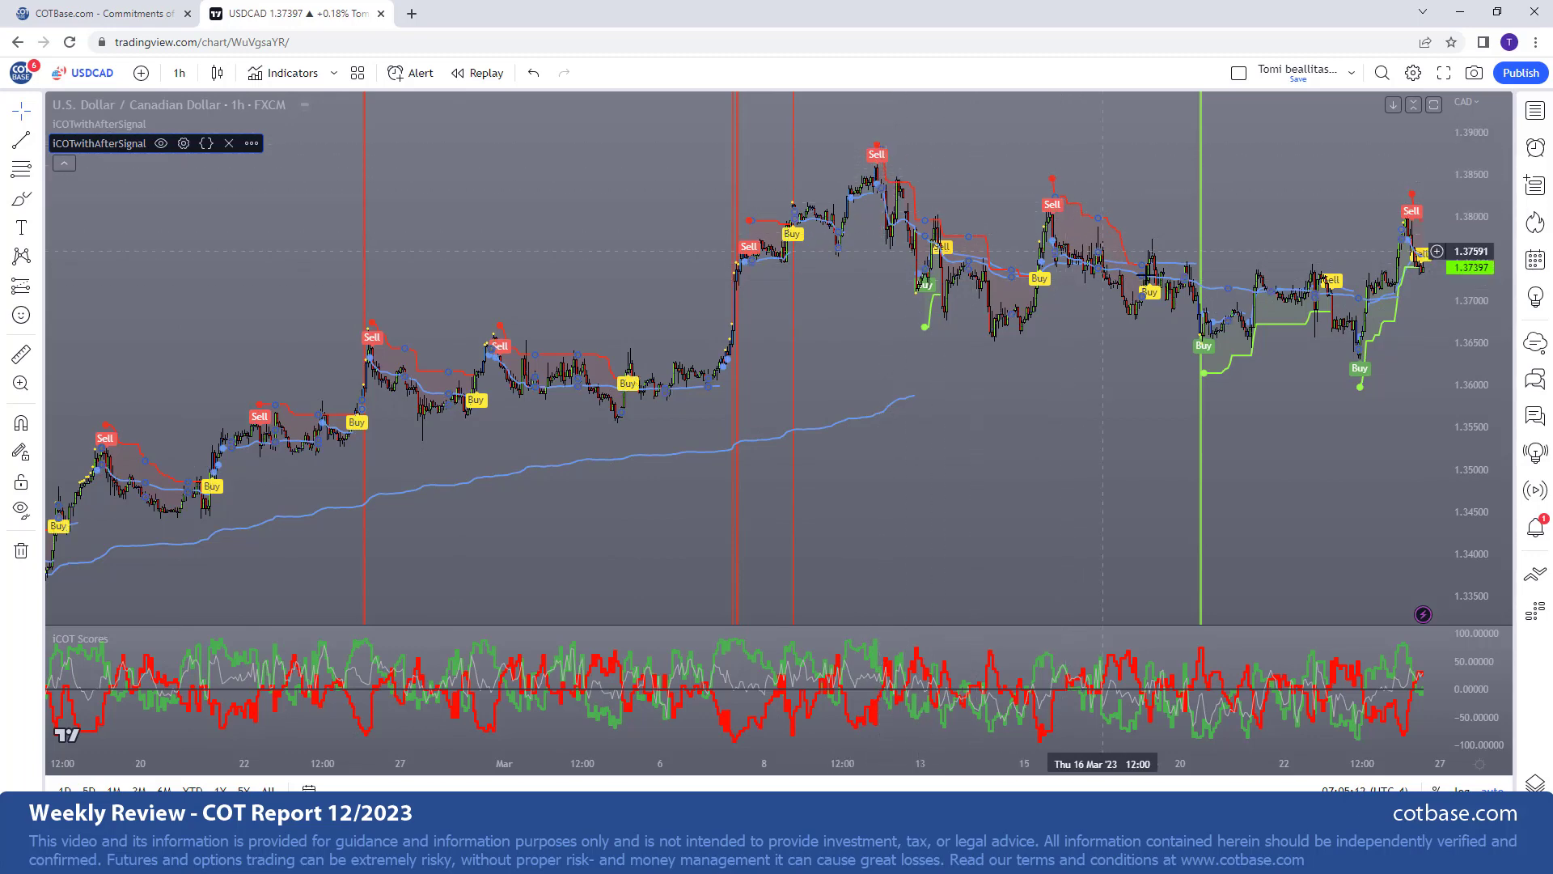
{"action": "mouse_move", "coordinate": [1445, 293]}
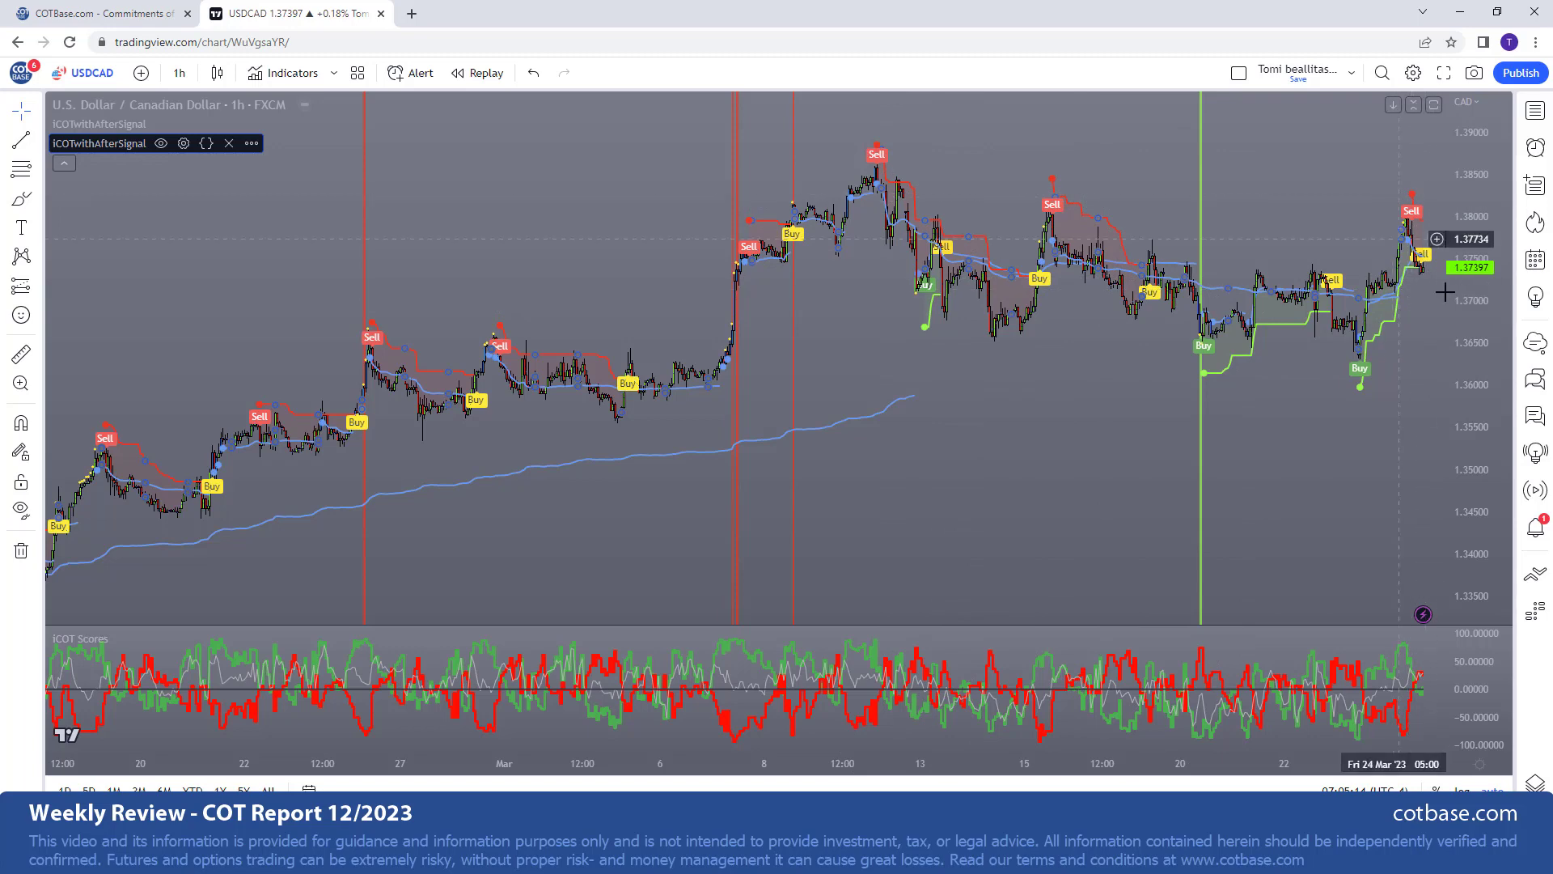
{"action": "mouse_move", "coordinate": [1189, 640]}
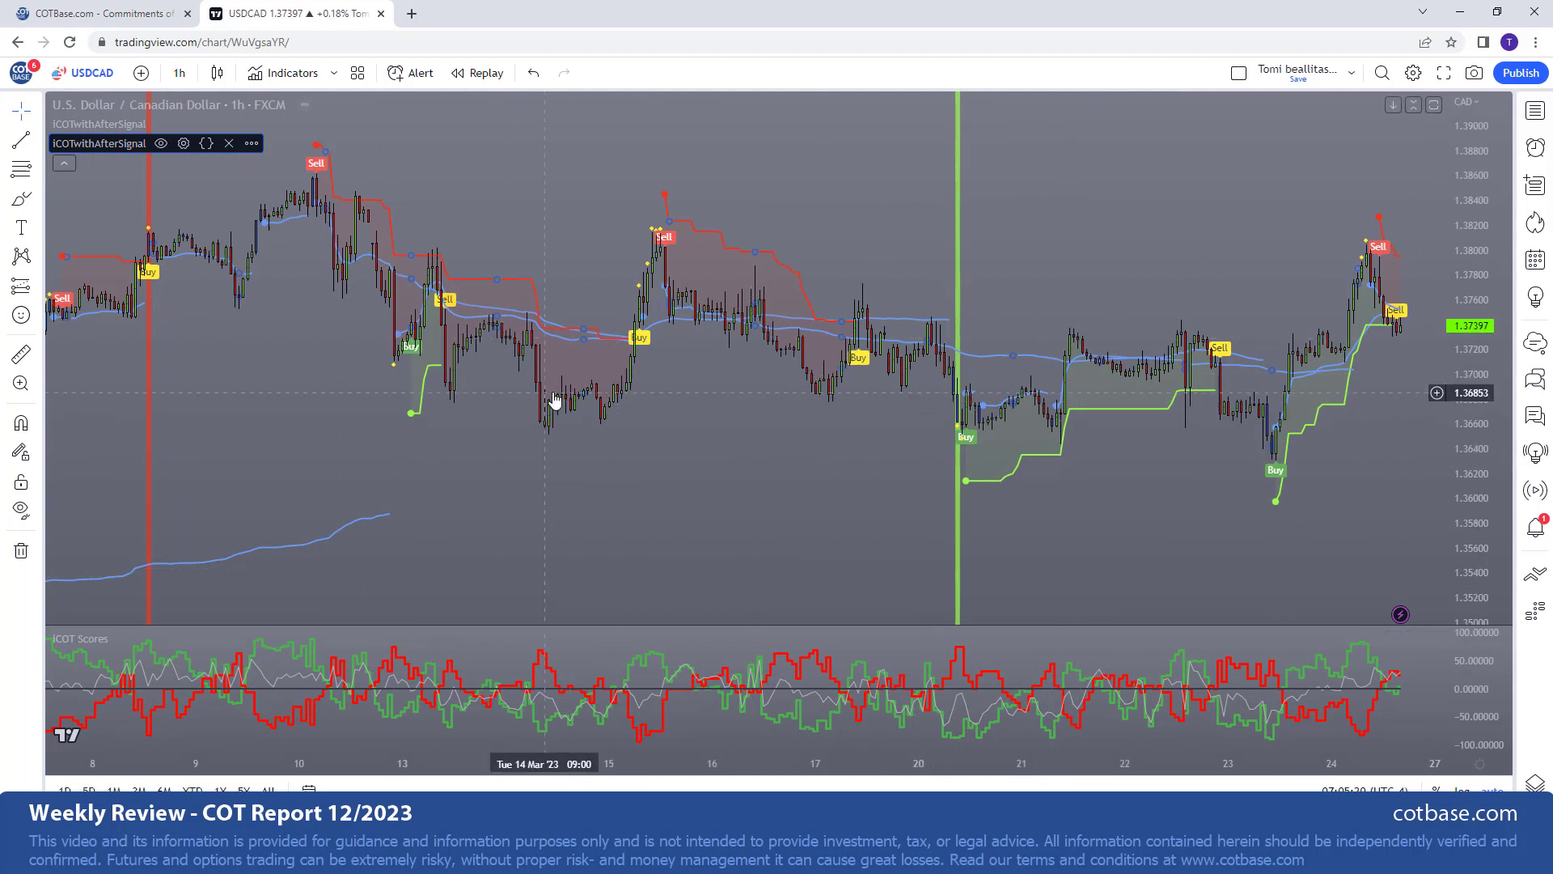
{"action": "mouse_move", "coordinate": [1288, 693]}
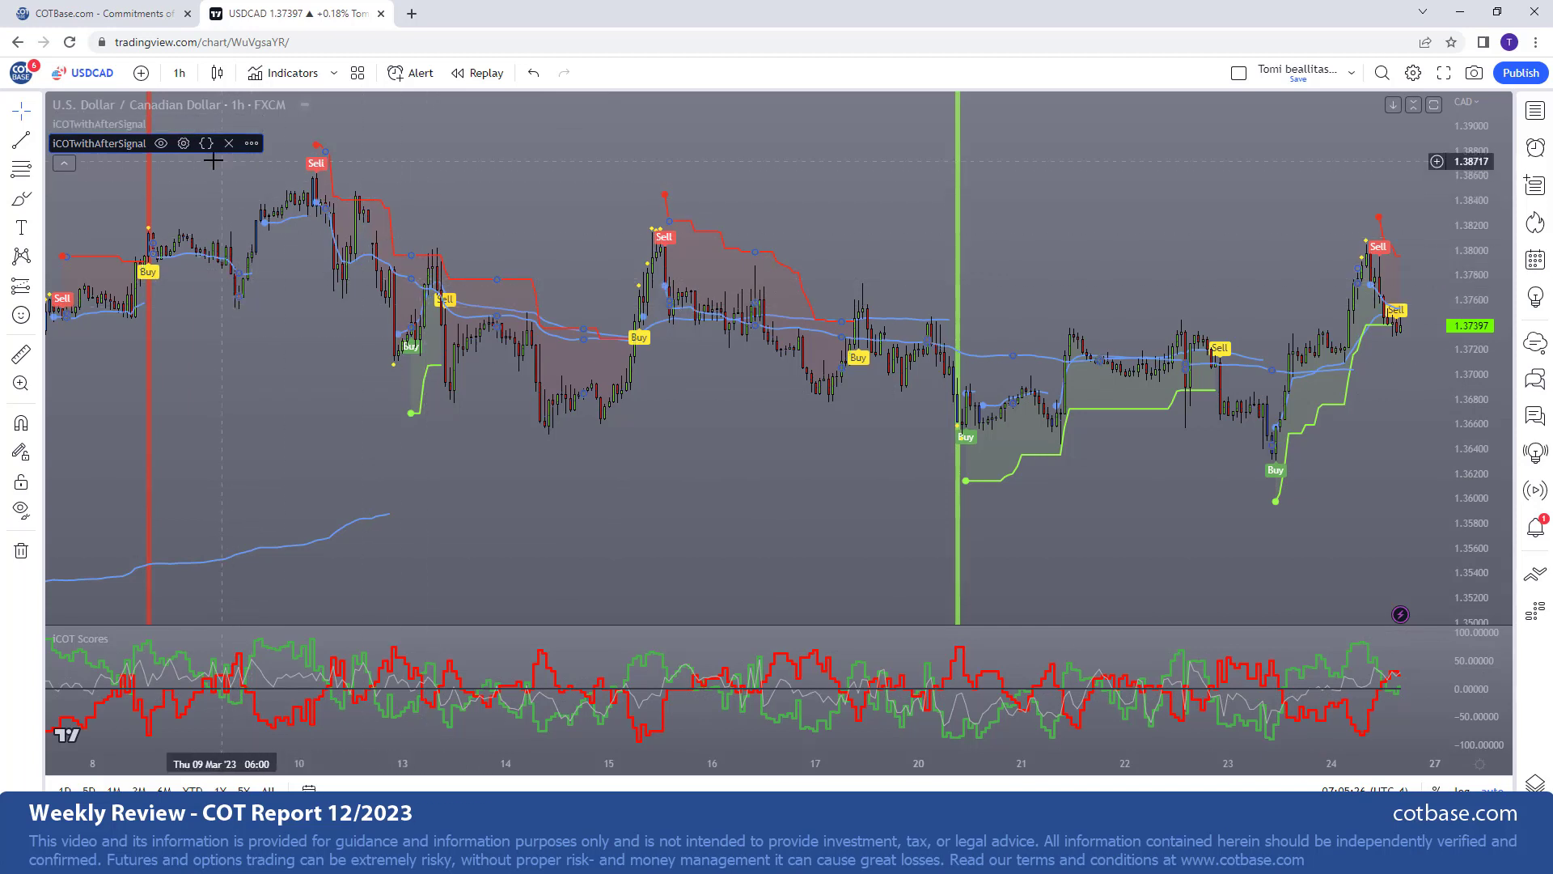
{"action": "mouse_move", "coordinate": [590, 387]}
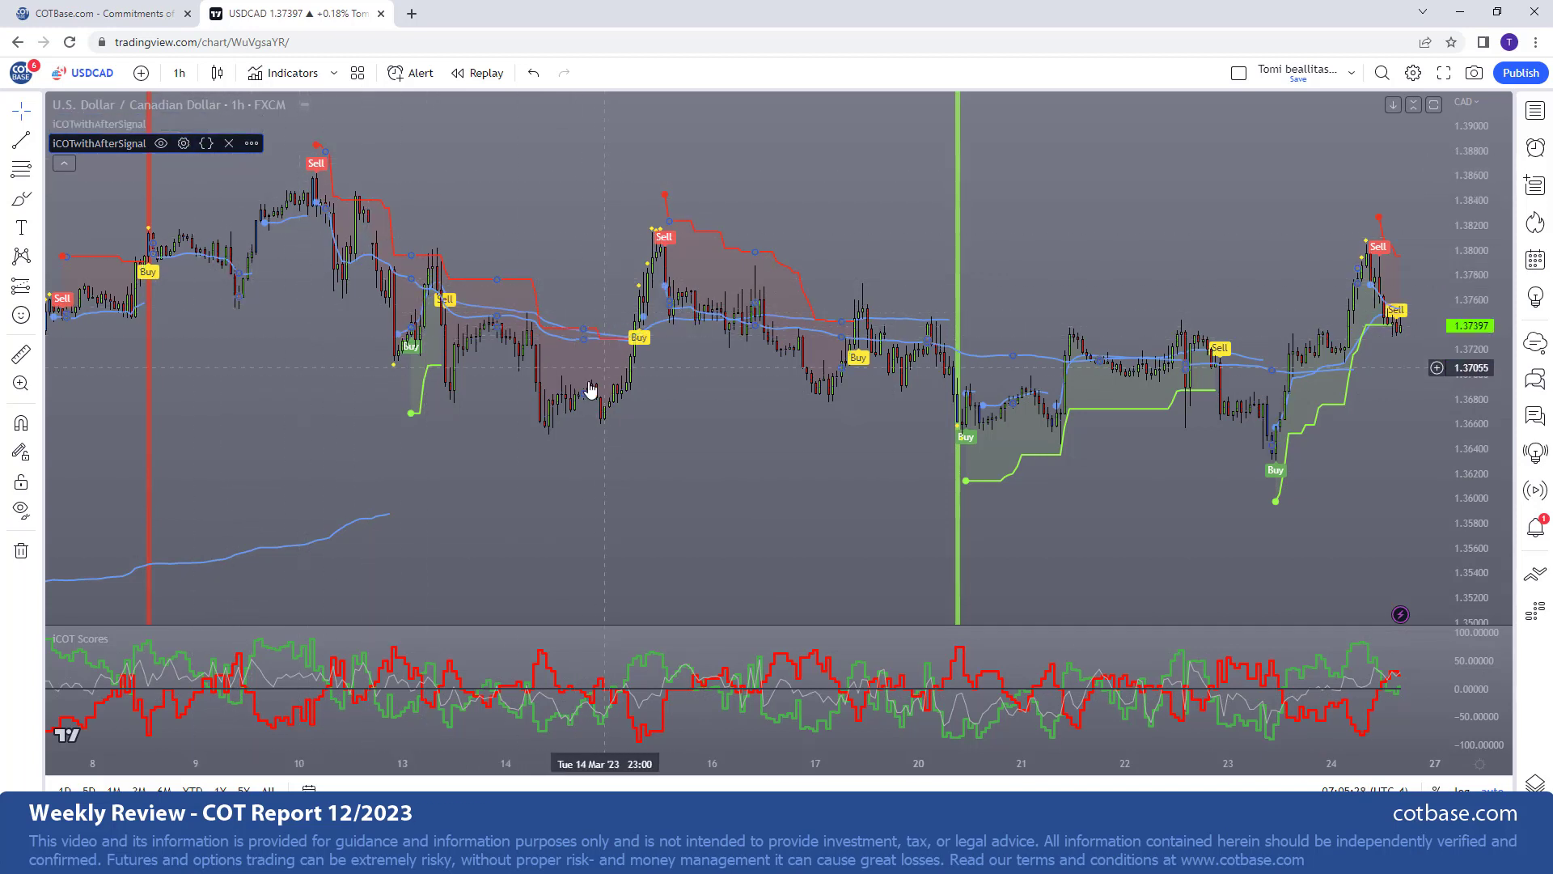
{"action": "mouse_move", "coordinate": [203, 188]}
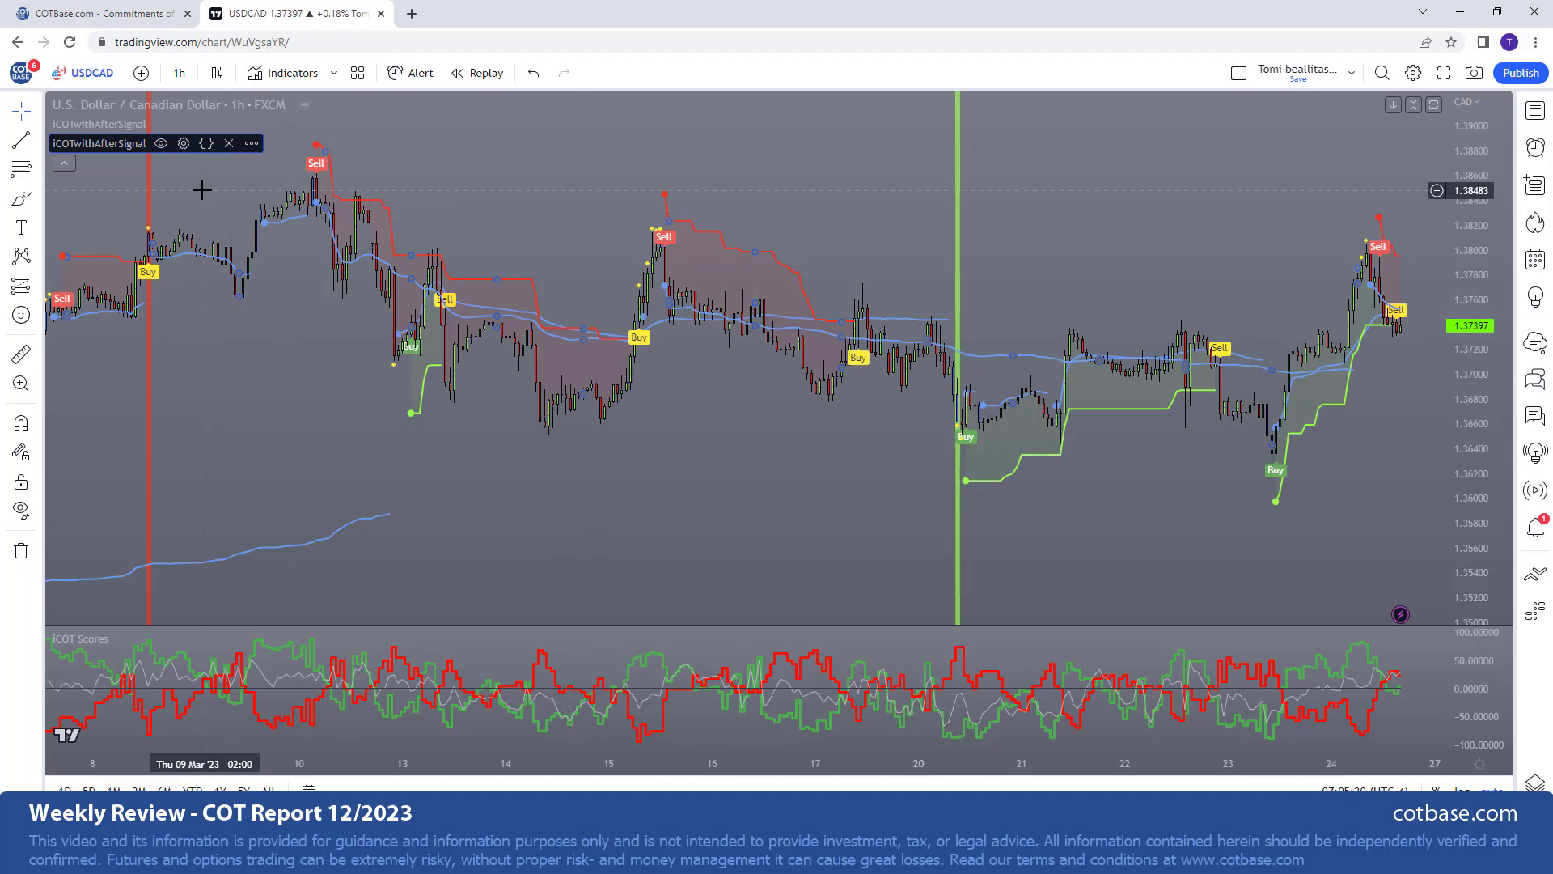
{"action": "mouse_move", "coordinate": [923, 557]}
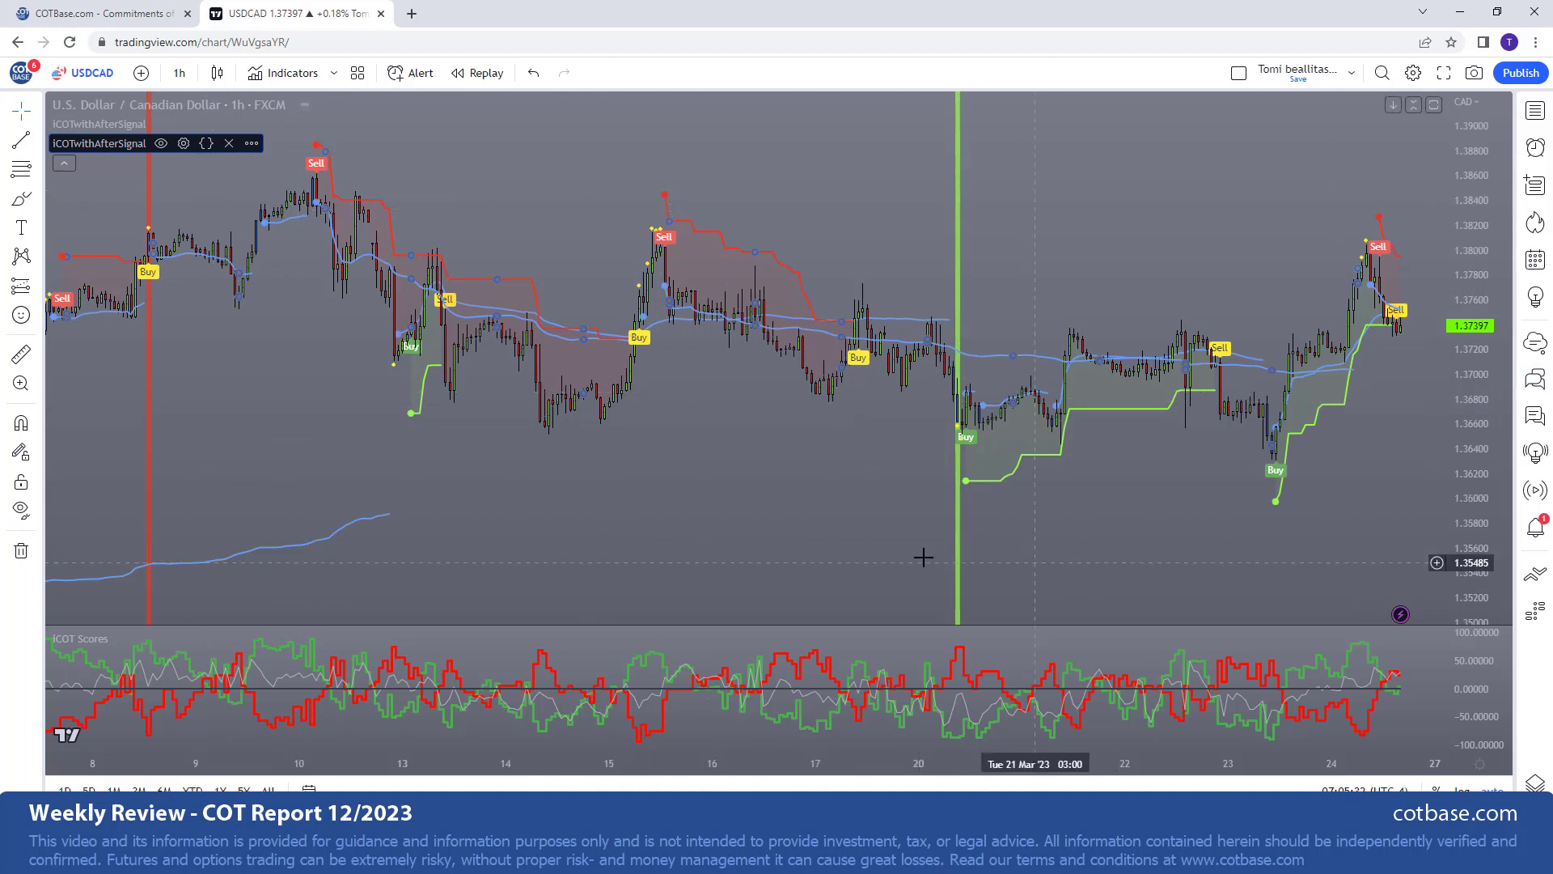
{"action": "mouse_move", "coordinate": [182, 142]}
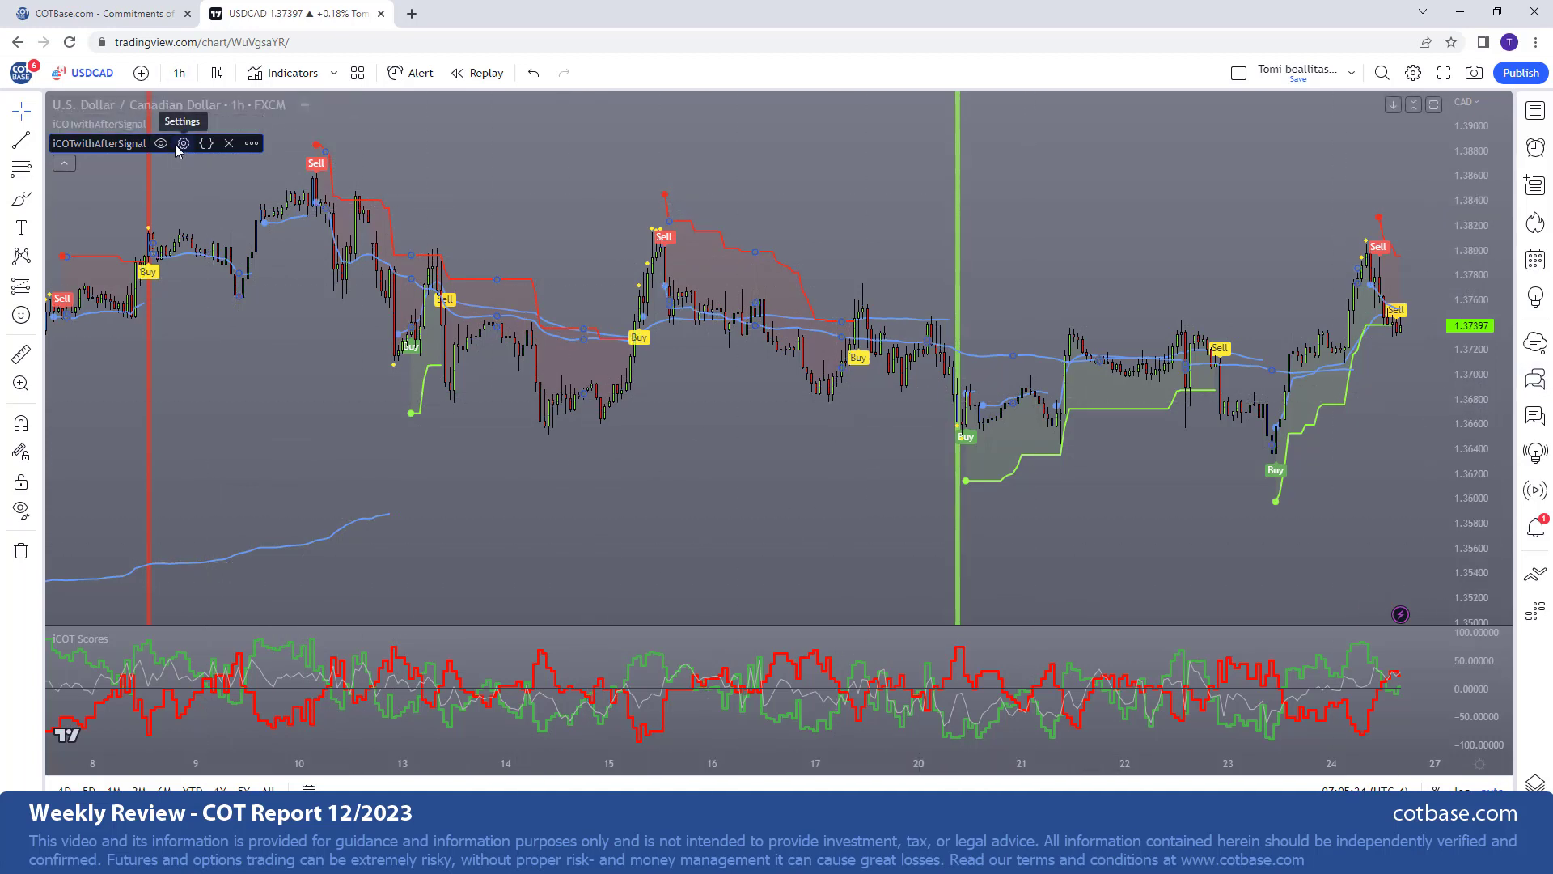
{"action": "left_click", "coordinate": [180, 72]}
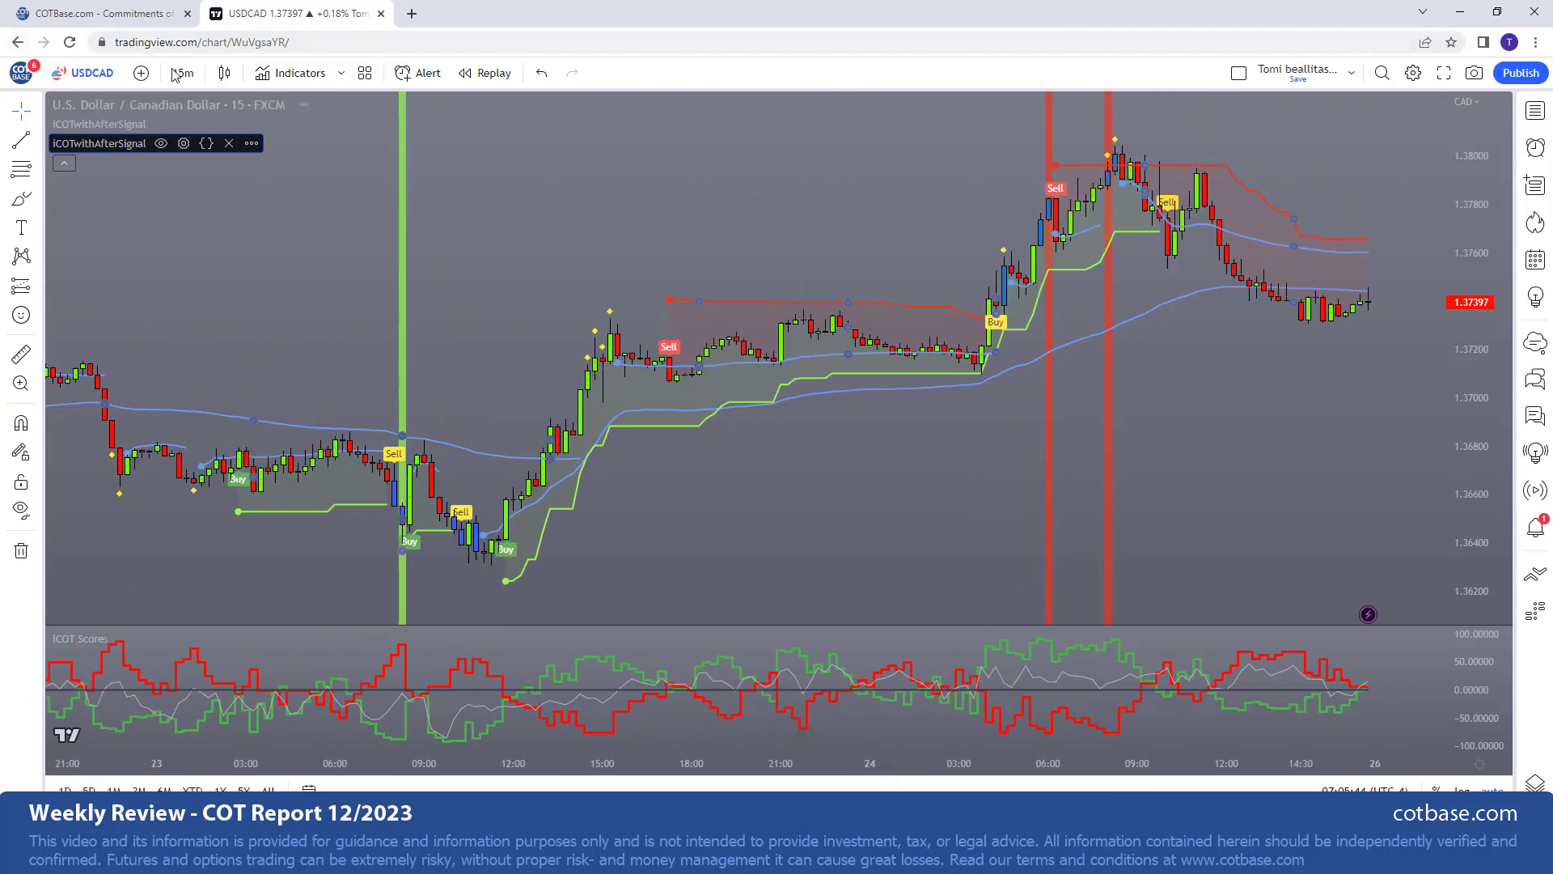
- Switch the USD/CAD chart with its iCOT signals to 1-minute candles
{"action": "left_click", "coordinate": [182, 72]}
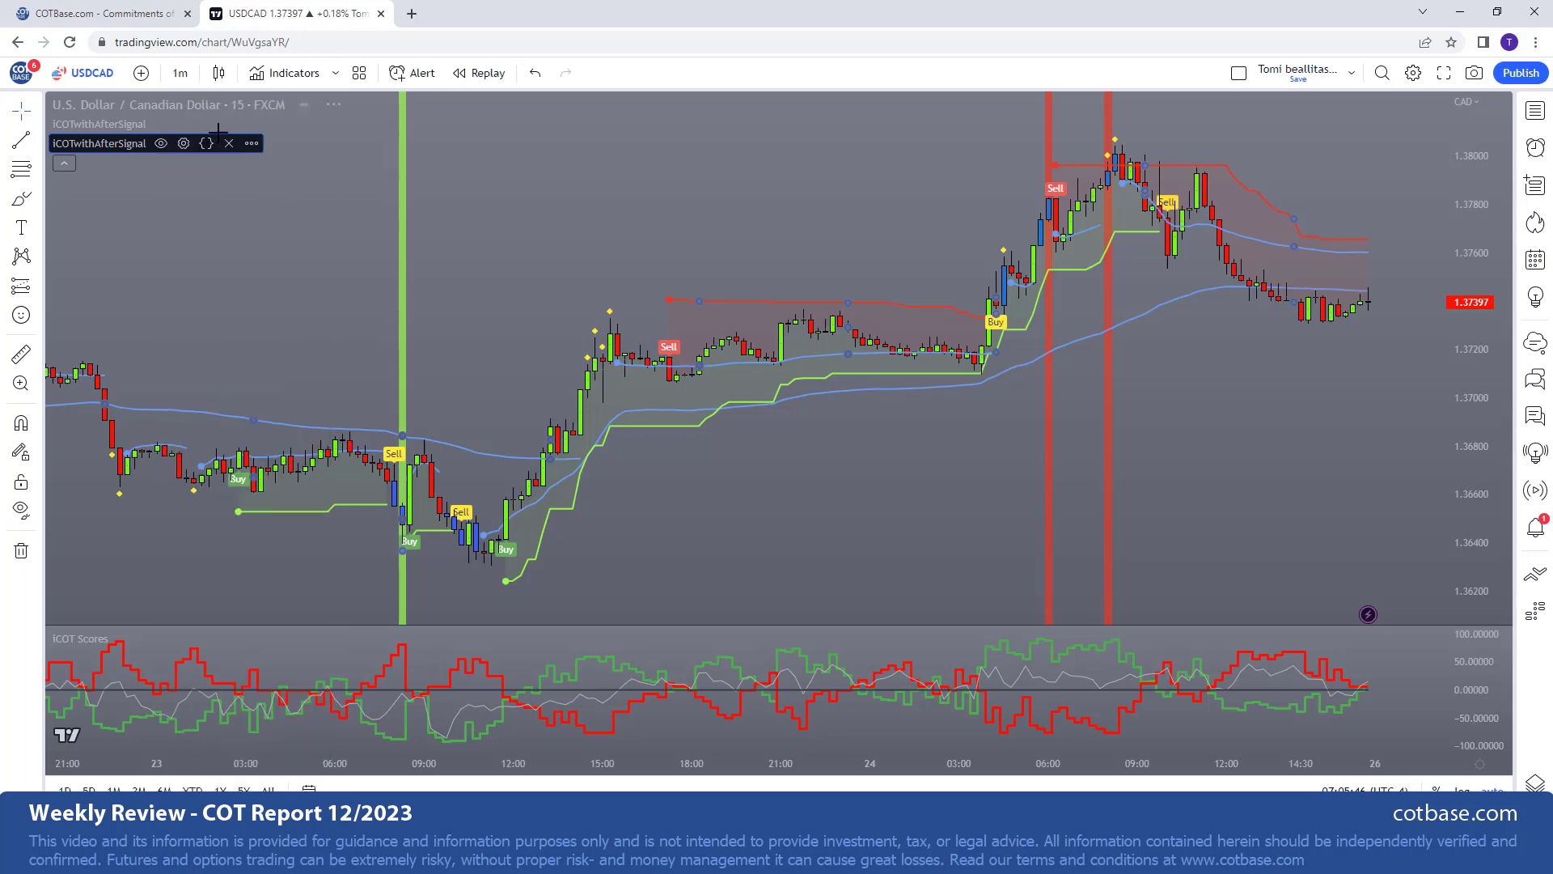
{"action": "left_click", "coordinate": [181, 72]}
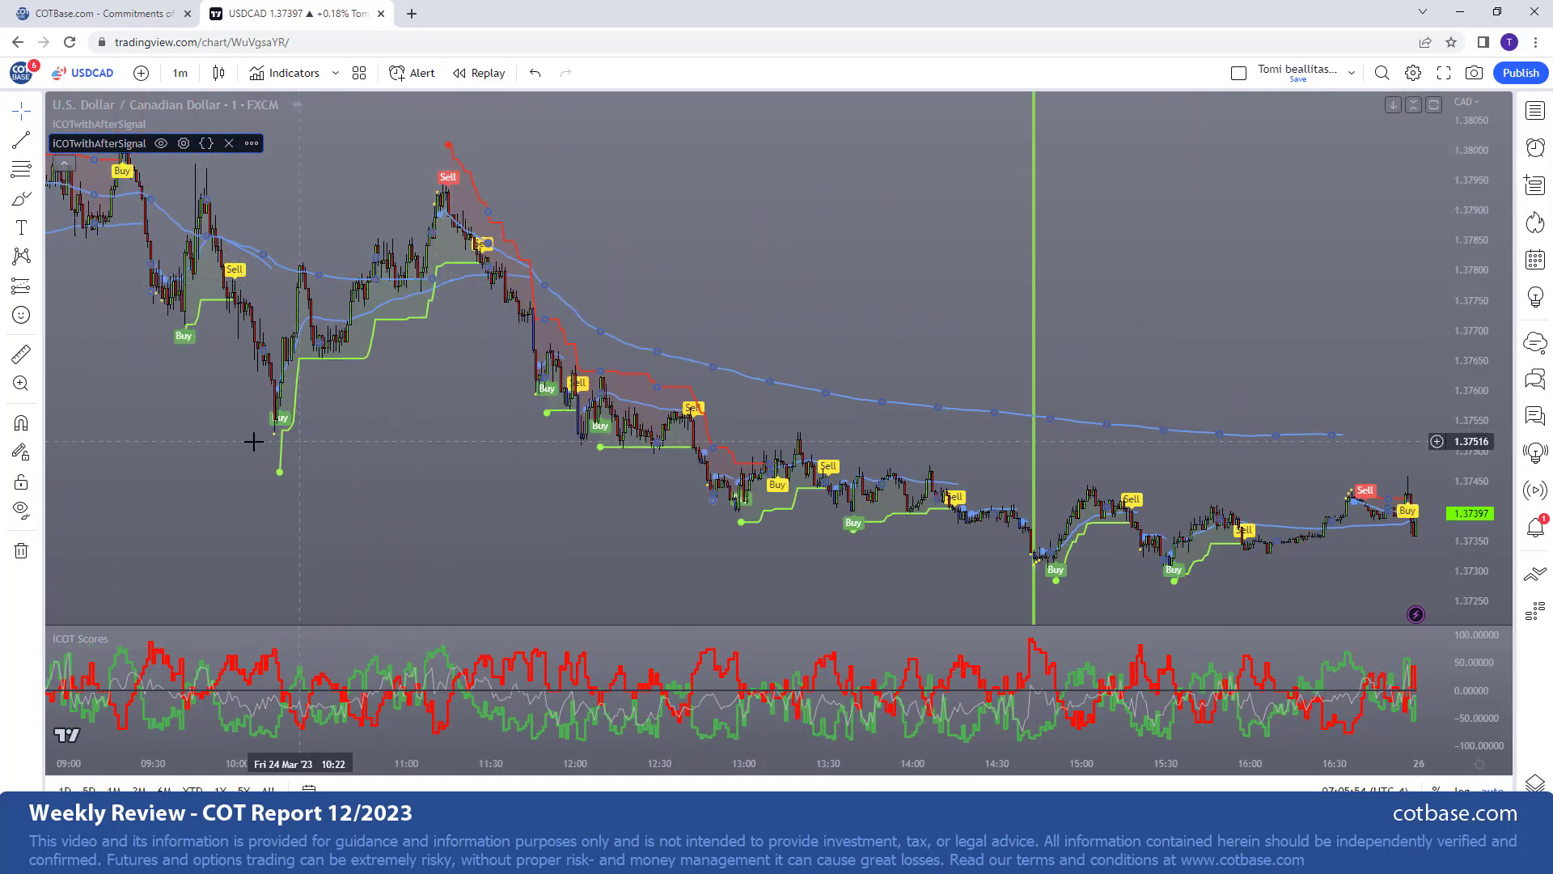
{"action": "mouse_move", "coordinate": [444, 189]}
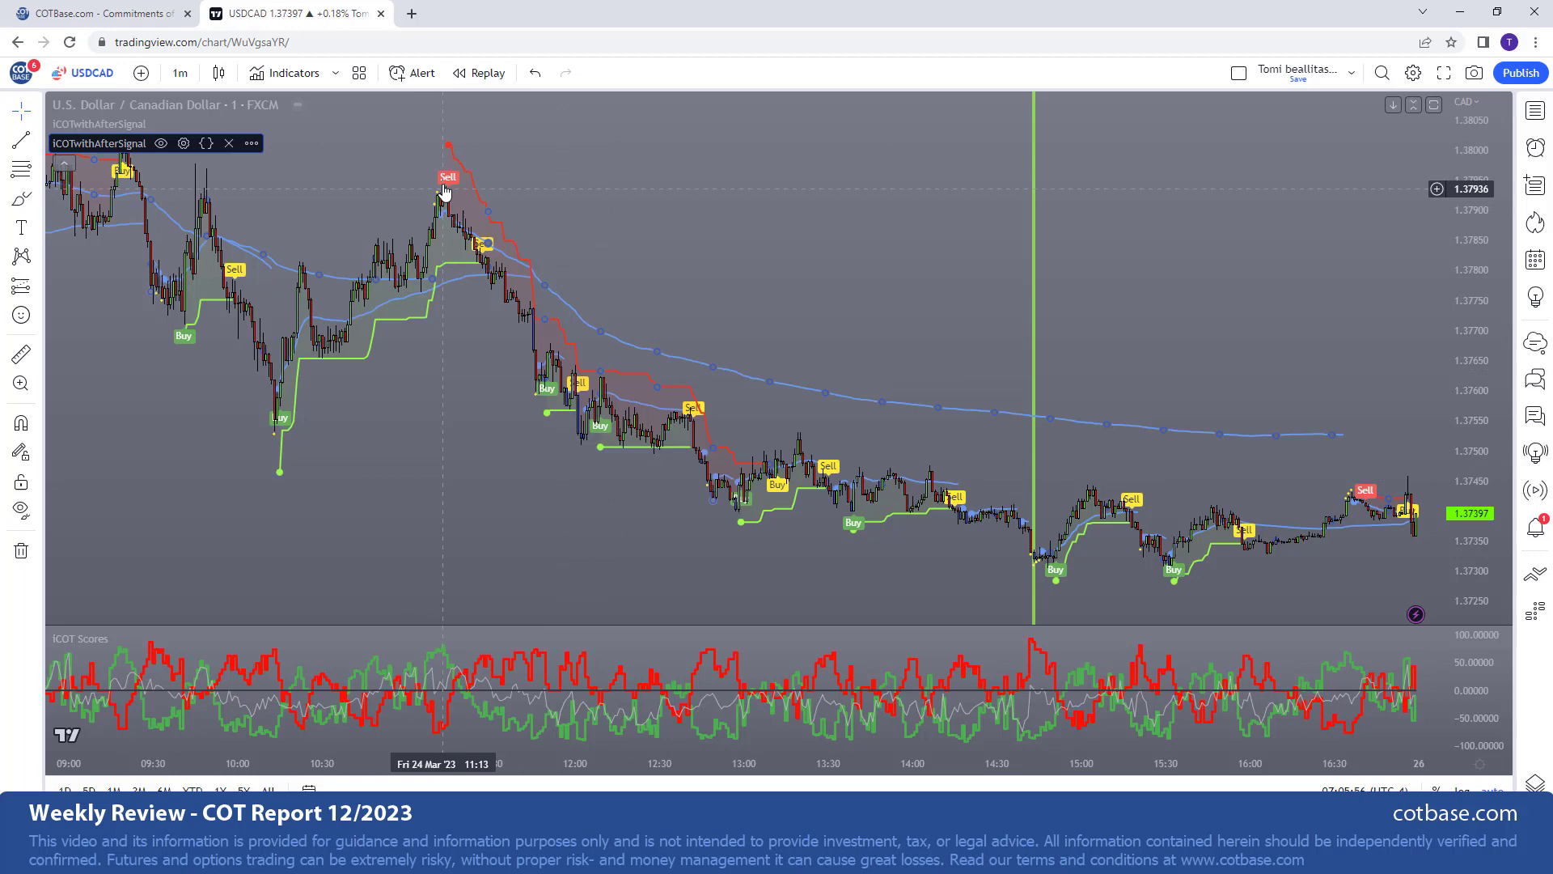
{"action": "mouse_move", "coordinate": [1127, 542]}
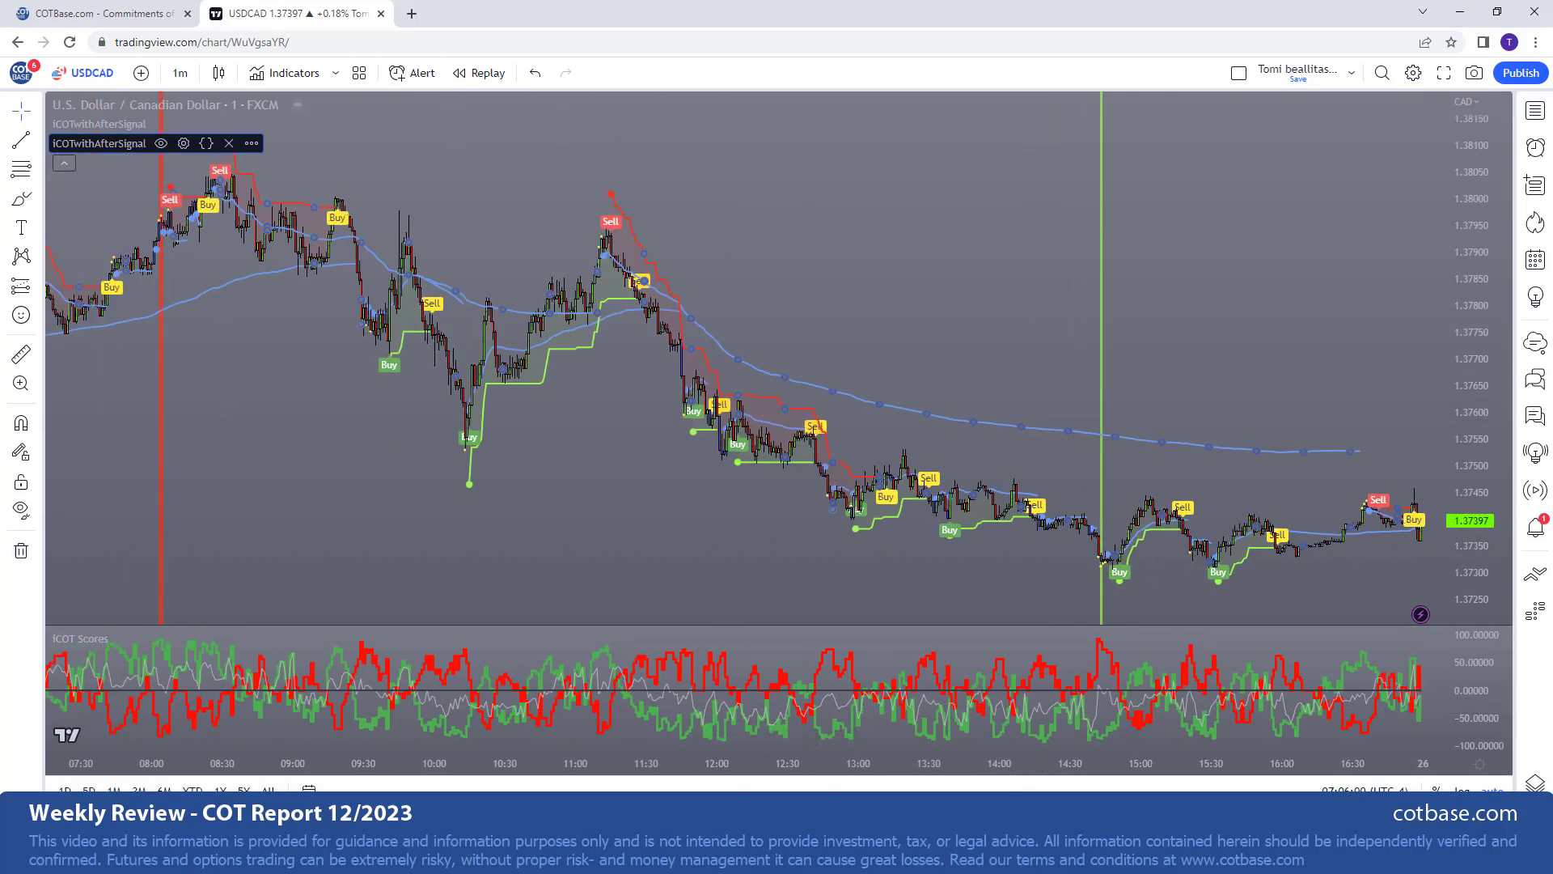
{"action": "mouse_move", "coordinate": [1038, 703]}
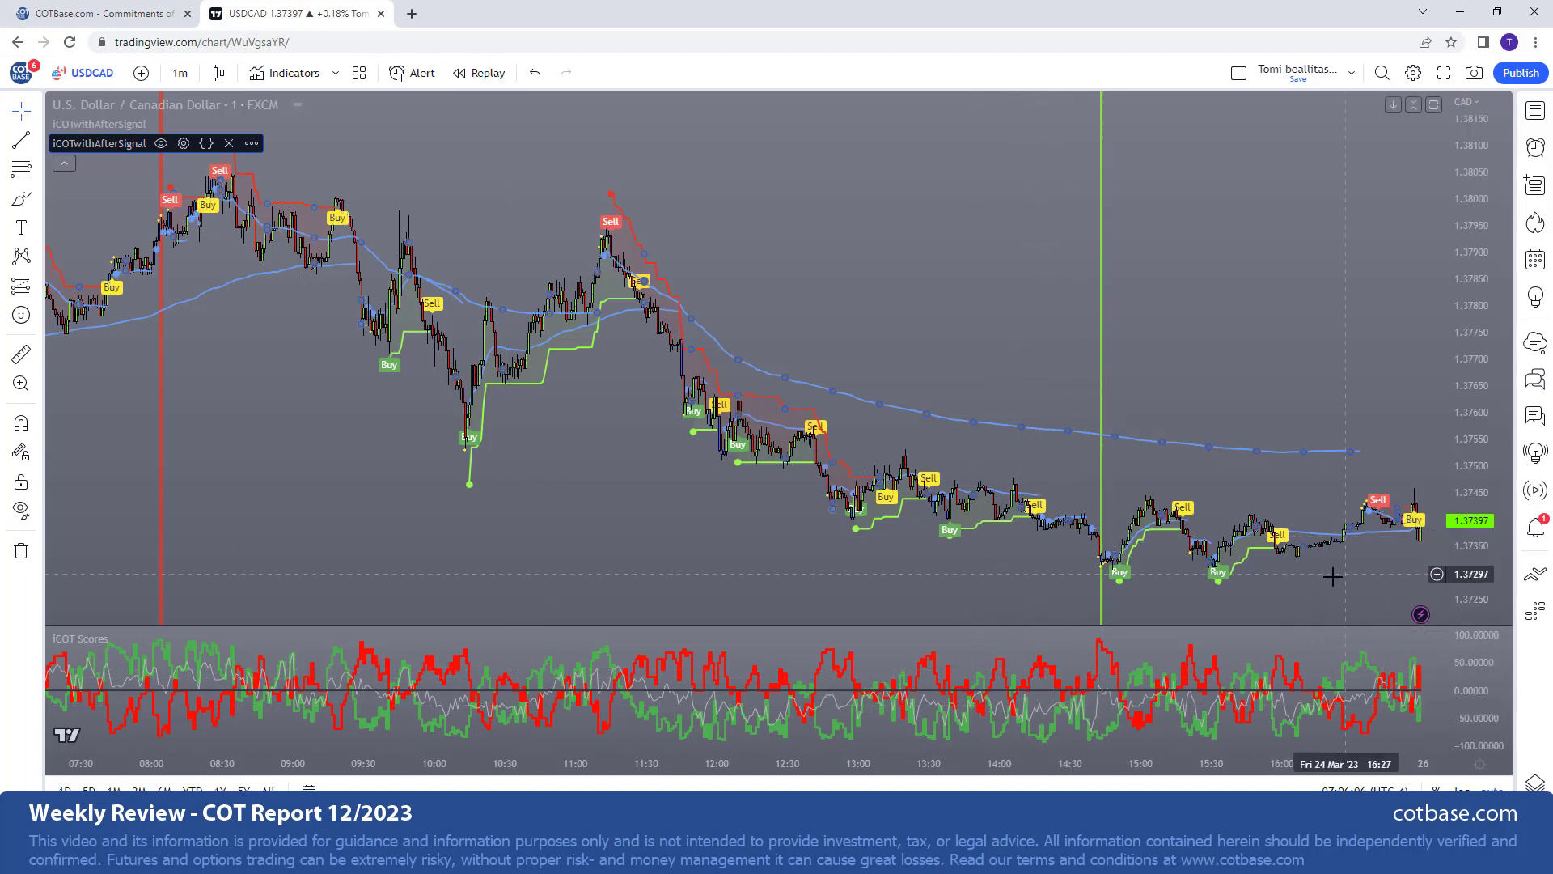
{"action": "mouse_move", "coordinate": [265, 484]}
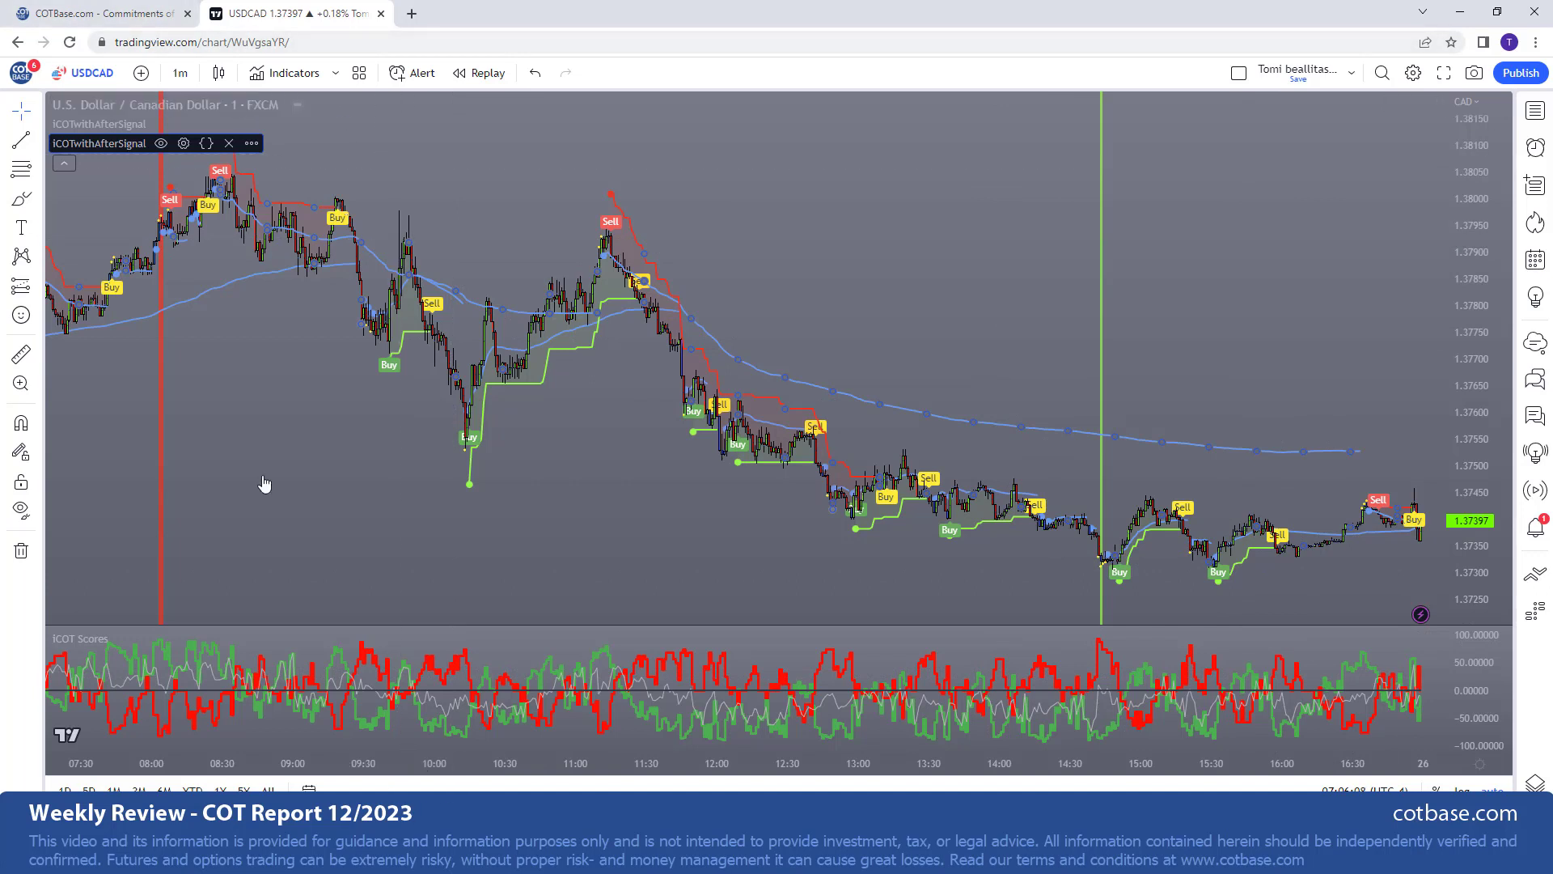
{"action": "mouse_move", "coordinate": [432, 446]}
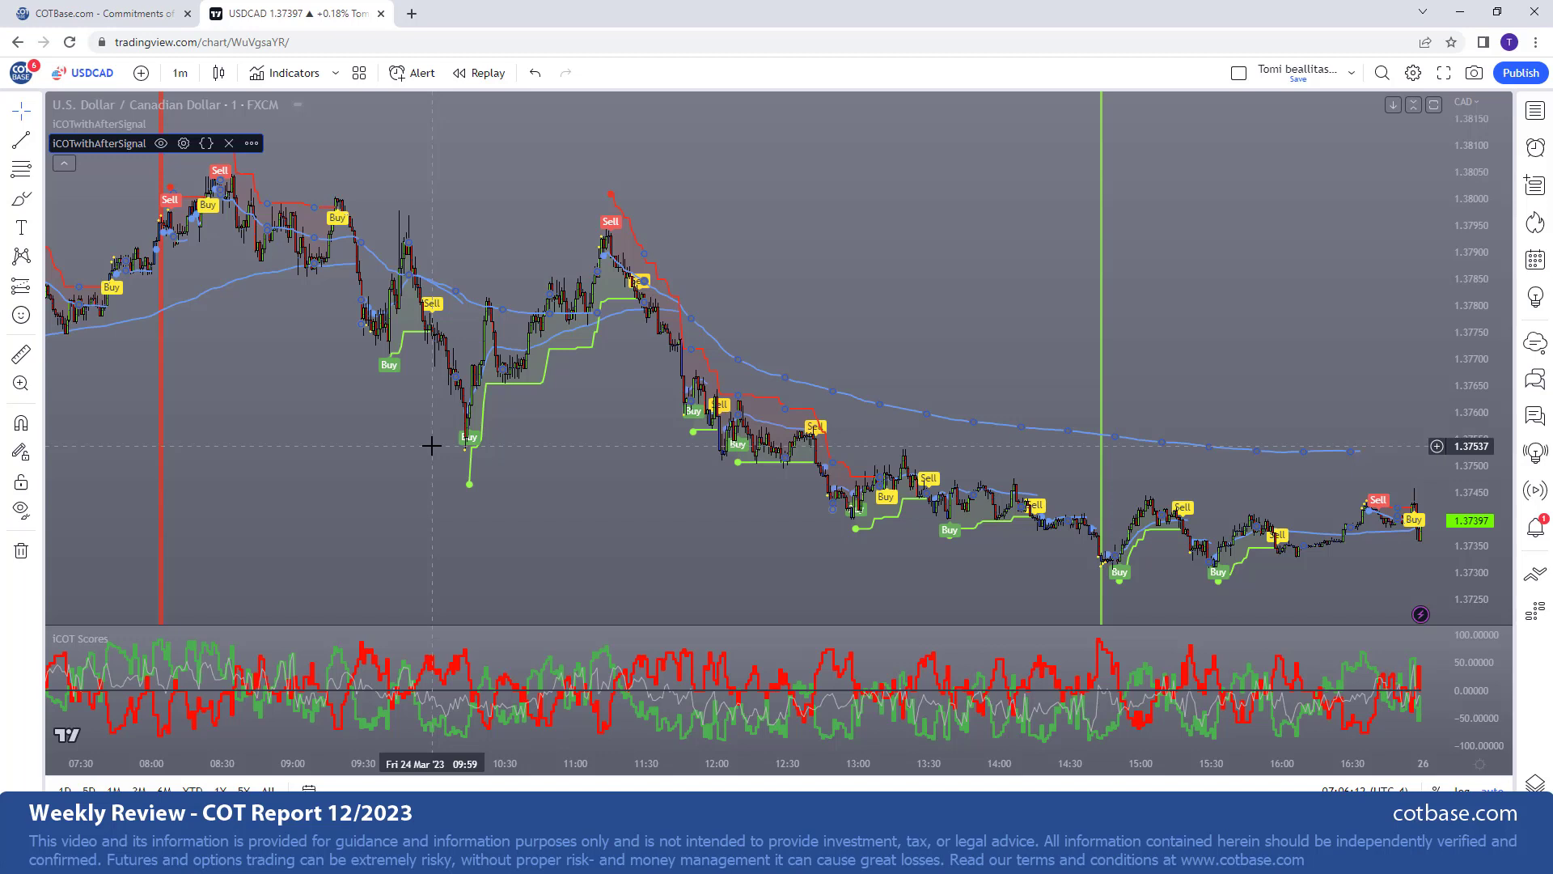
{"action": "mouse_move", "coordinate": [641, 319]}
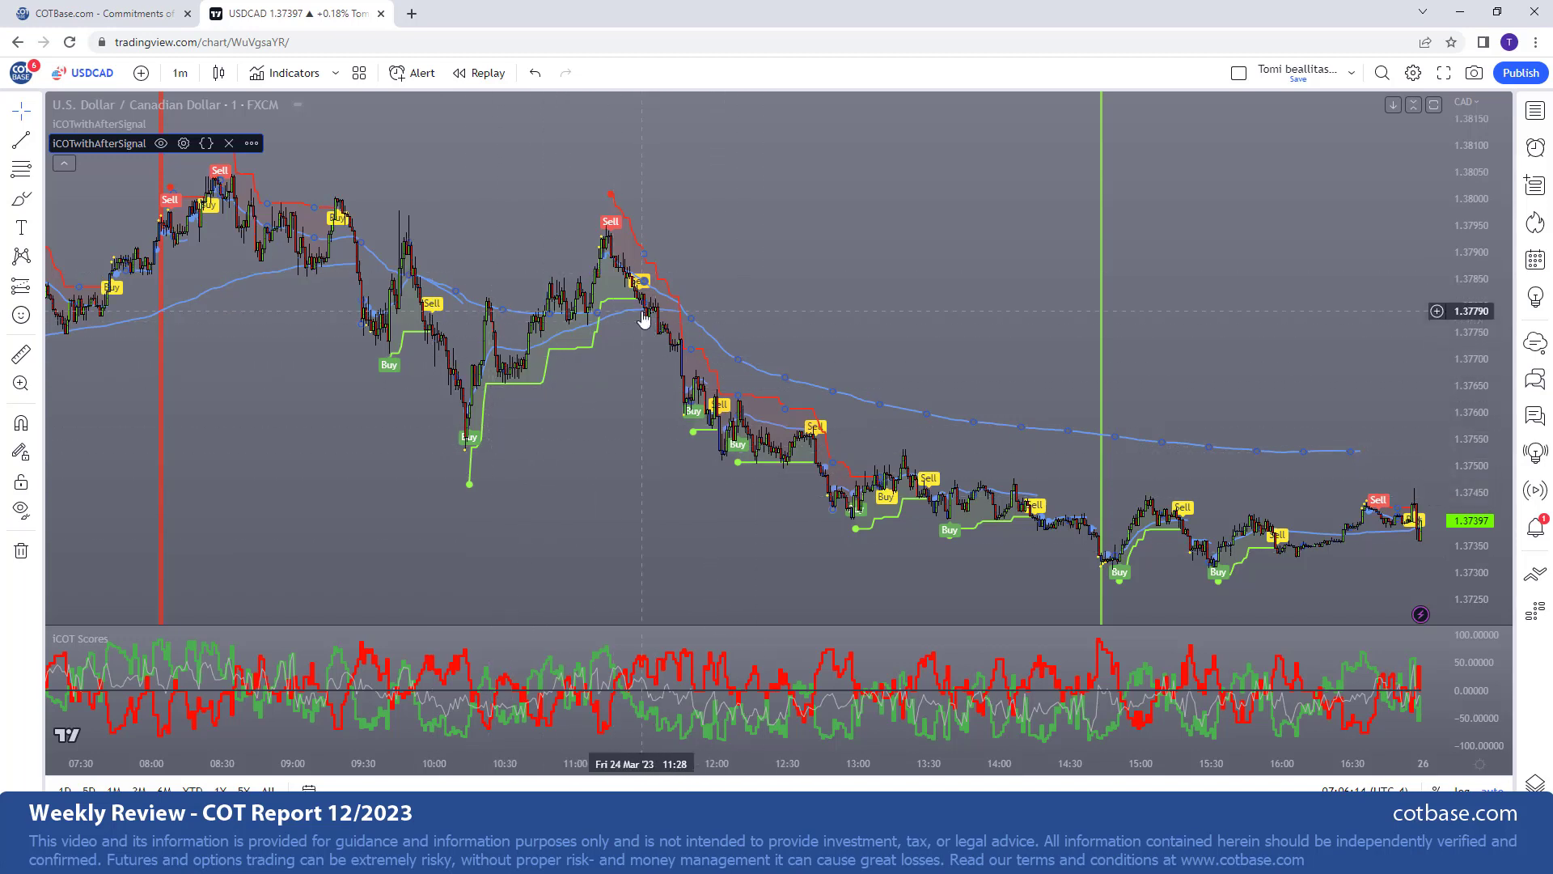
{"action": "mouse_move", "coordinate": [626, 370]}
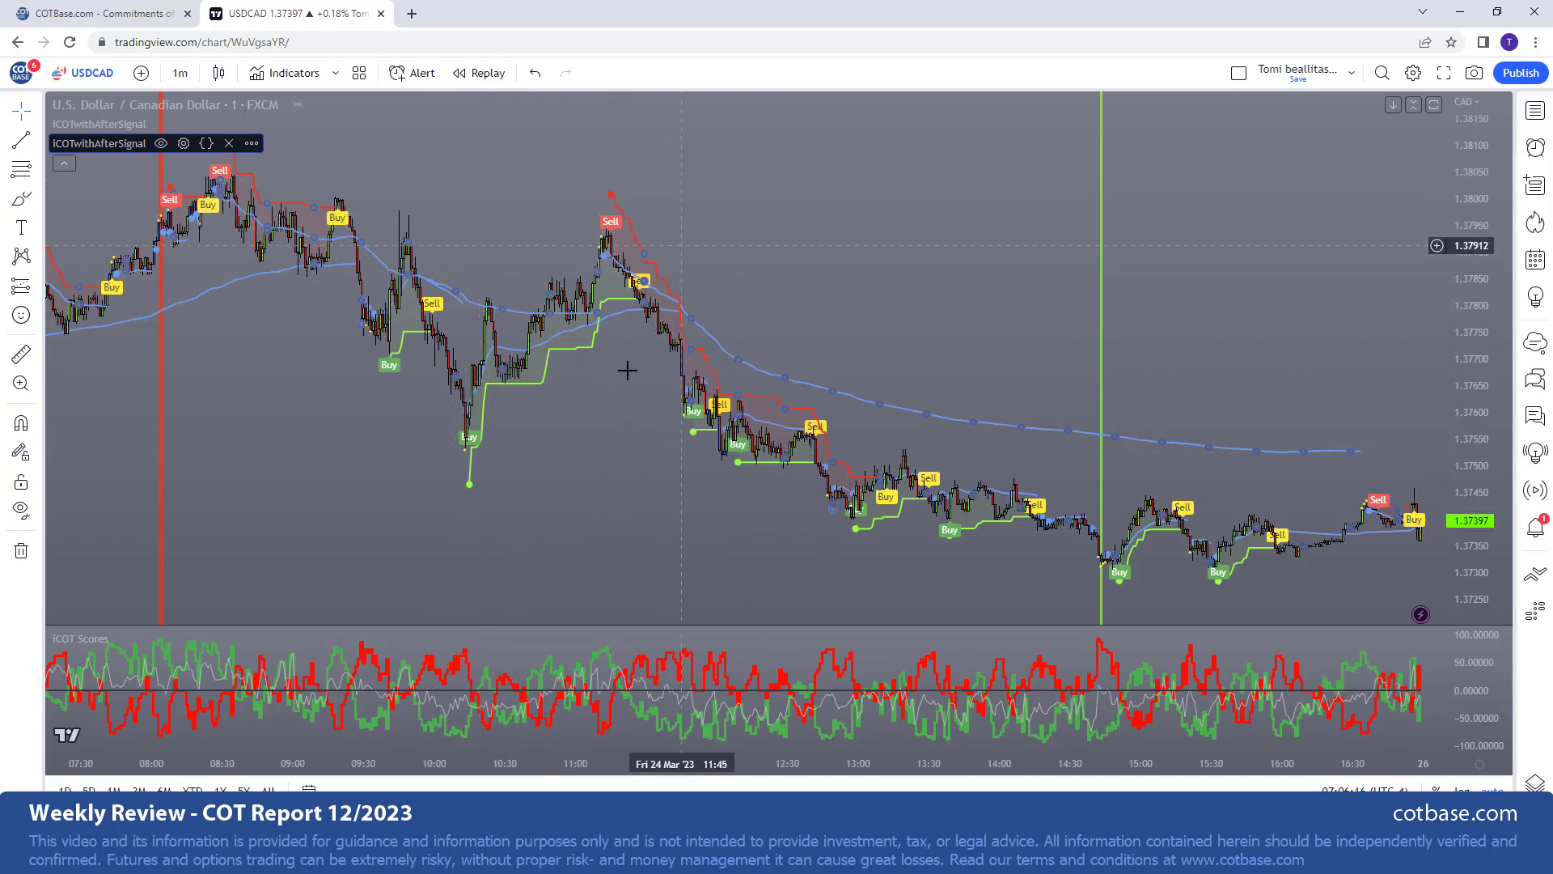
{"action": "mouse_move", "coordinate": [529, 441]}
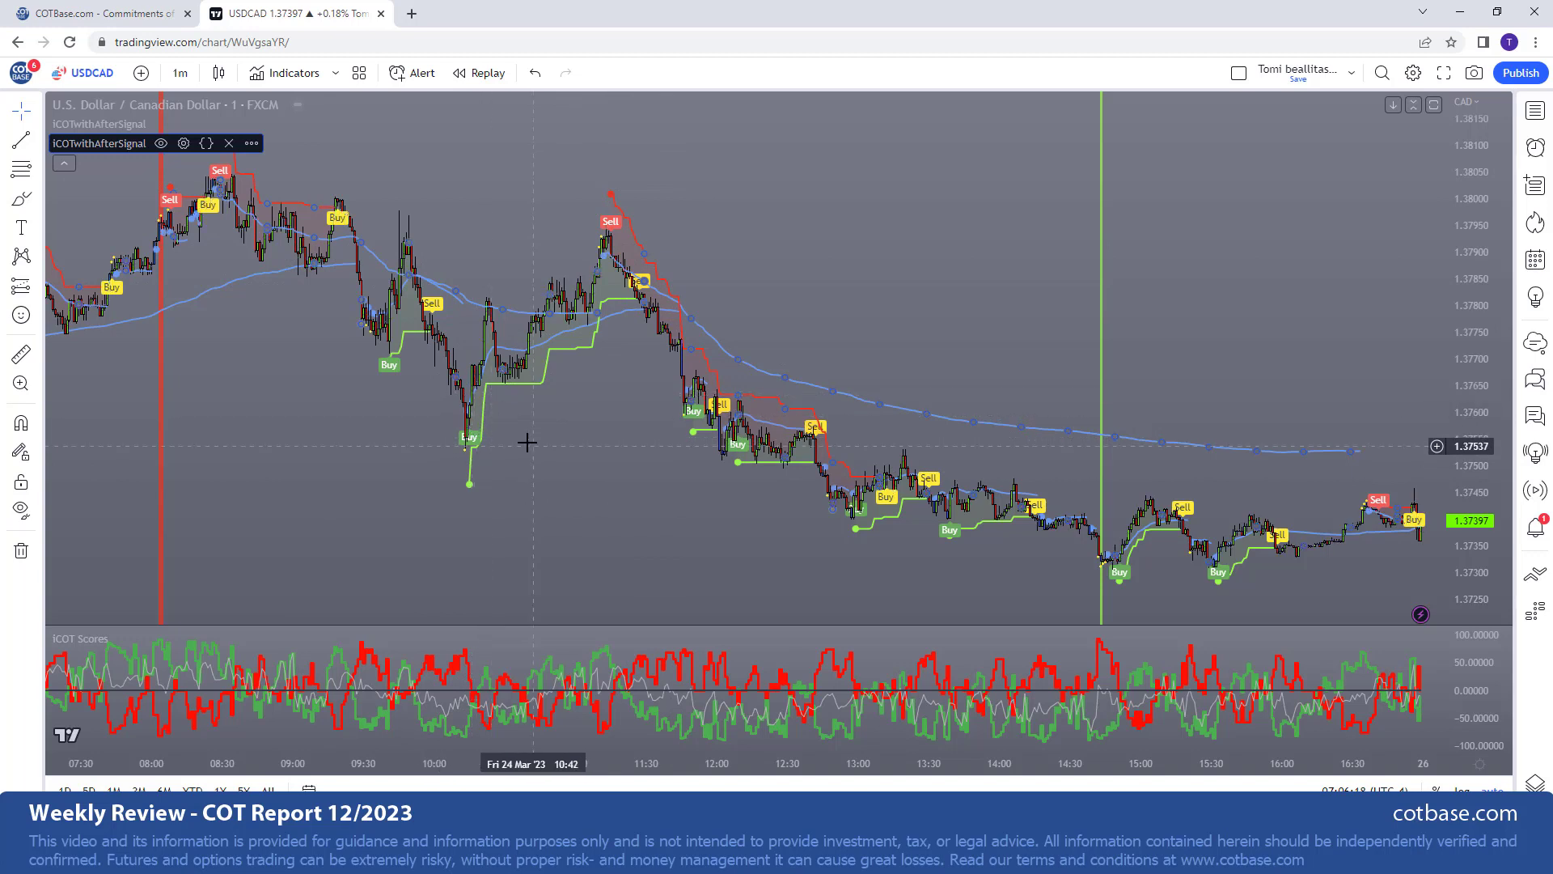
{"action": "mouse_move", "coordinate": [498, 503]}
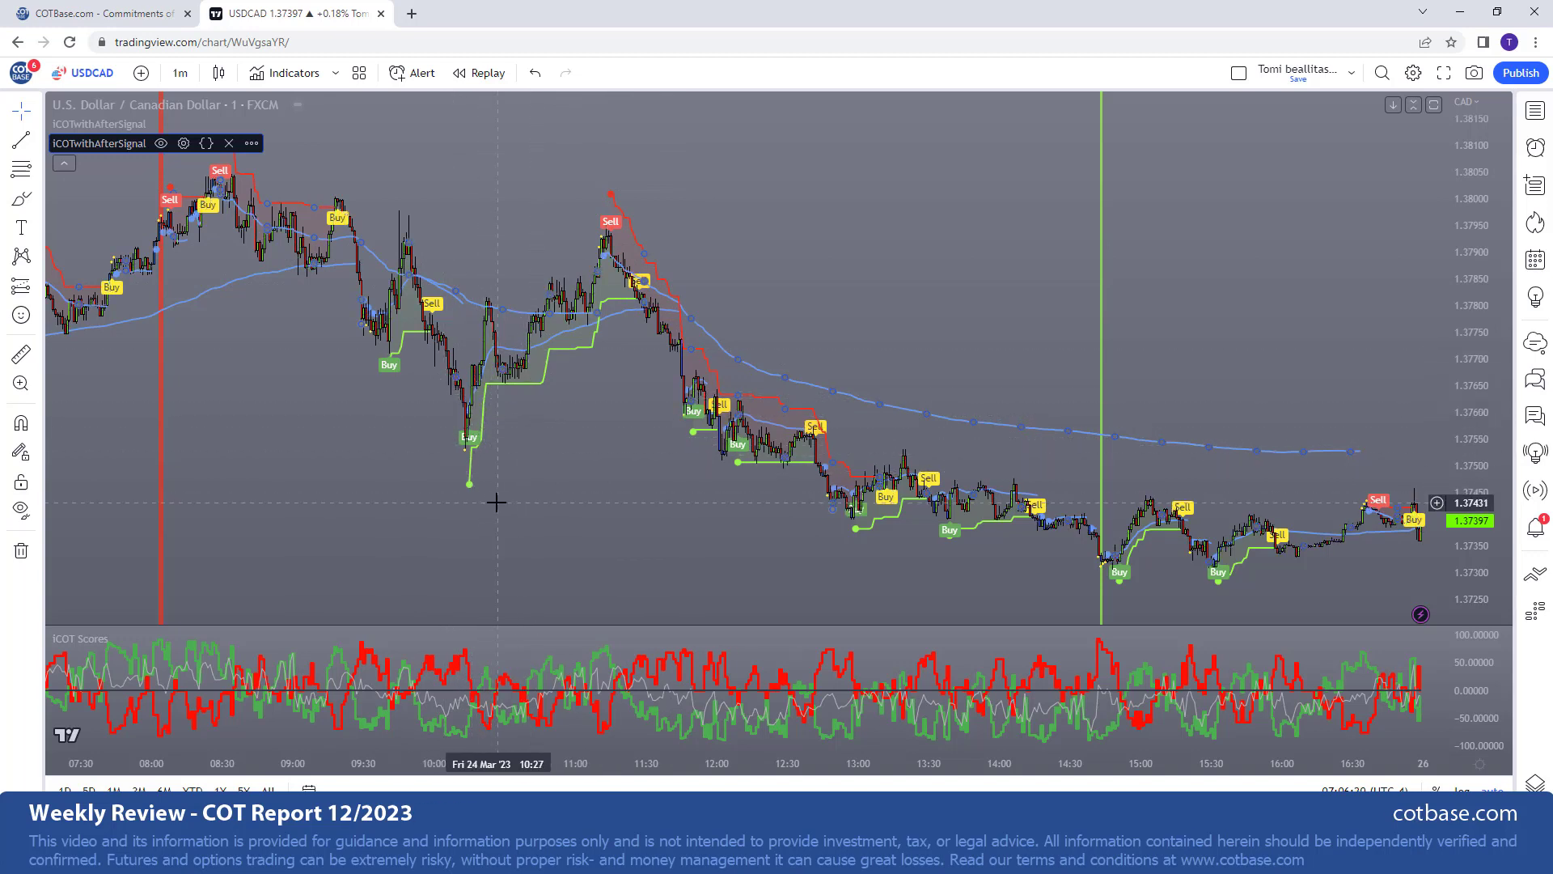
{"action": "mouse_move", "coordinate": [570, 515]}
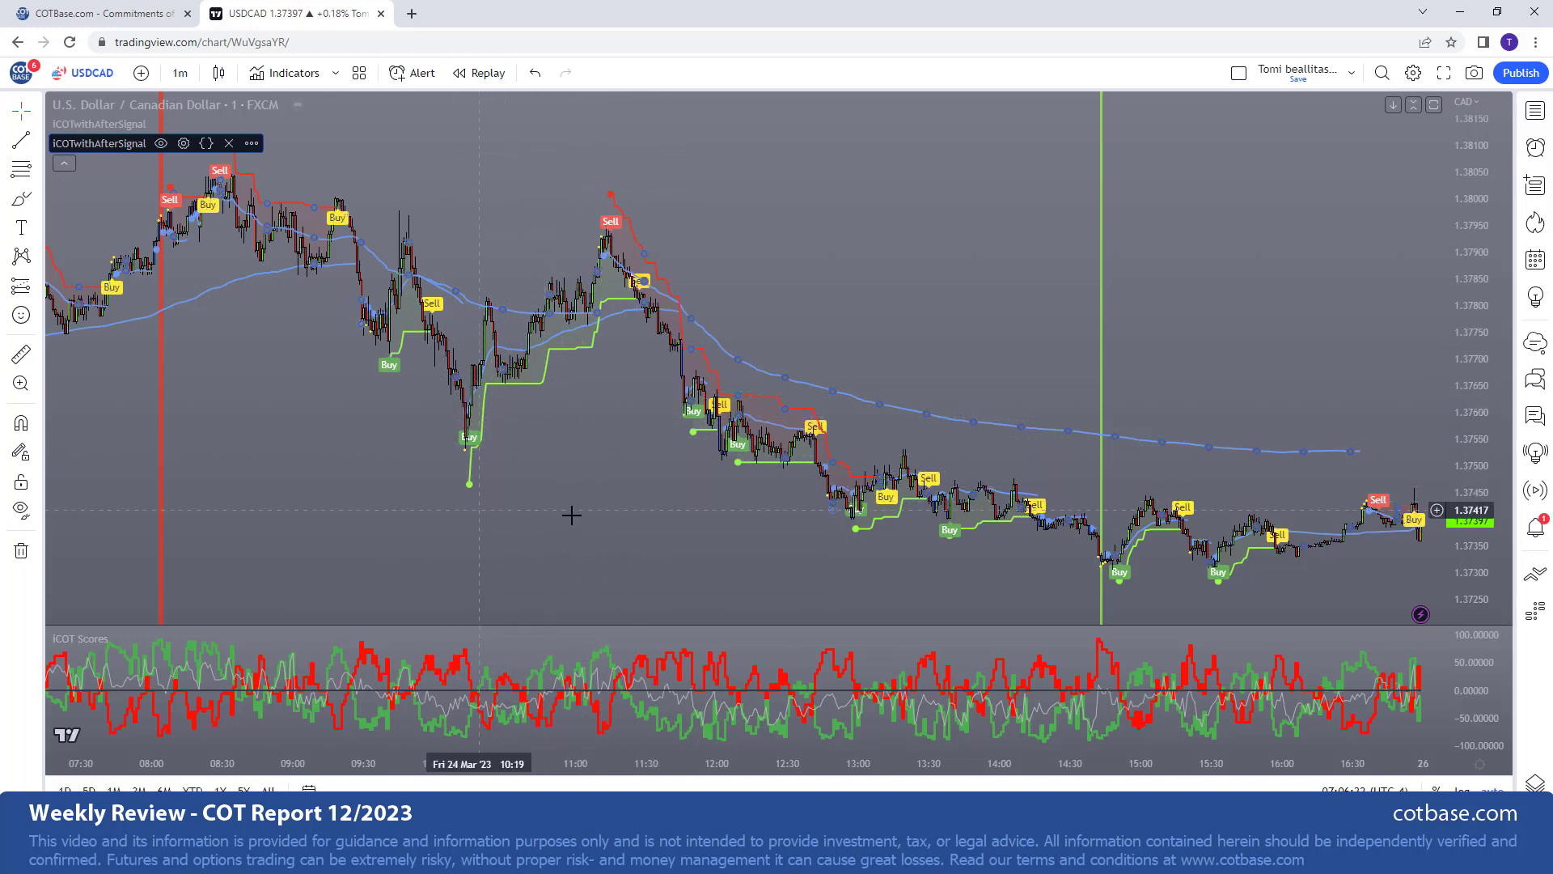
{"action": "mouse_move", "coordinate": [496, 538]}
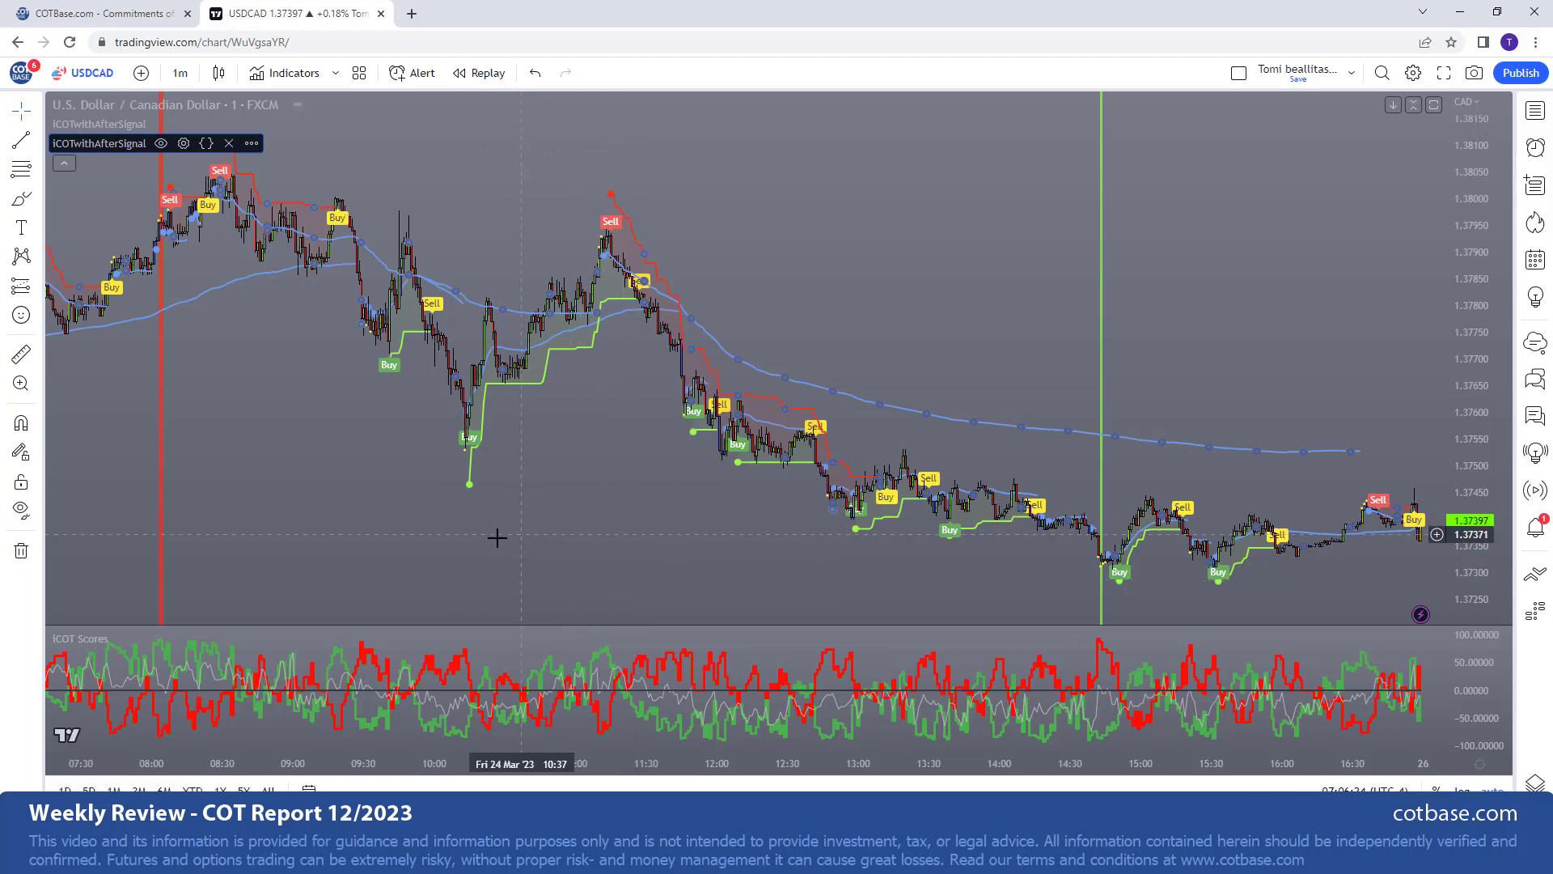
{"action": "mouse_move", "coordinate": [146, 30]}
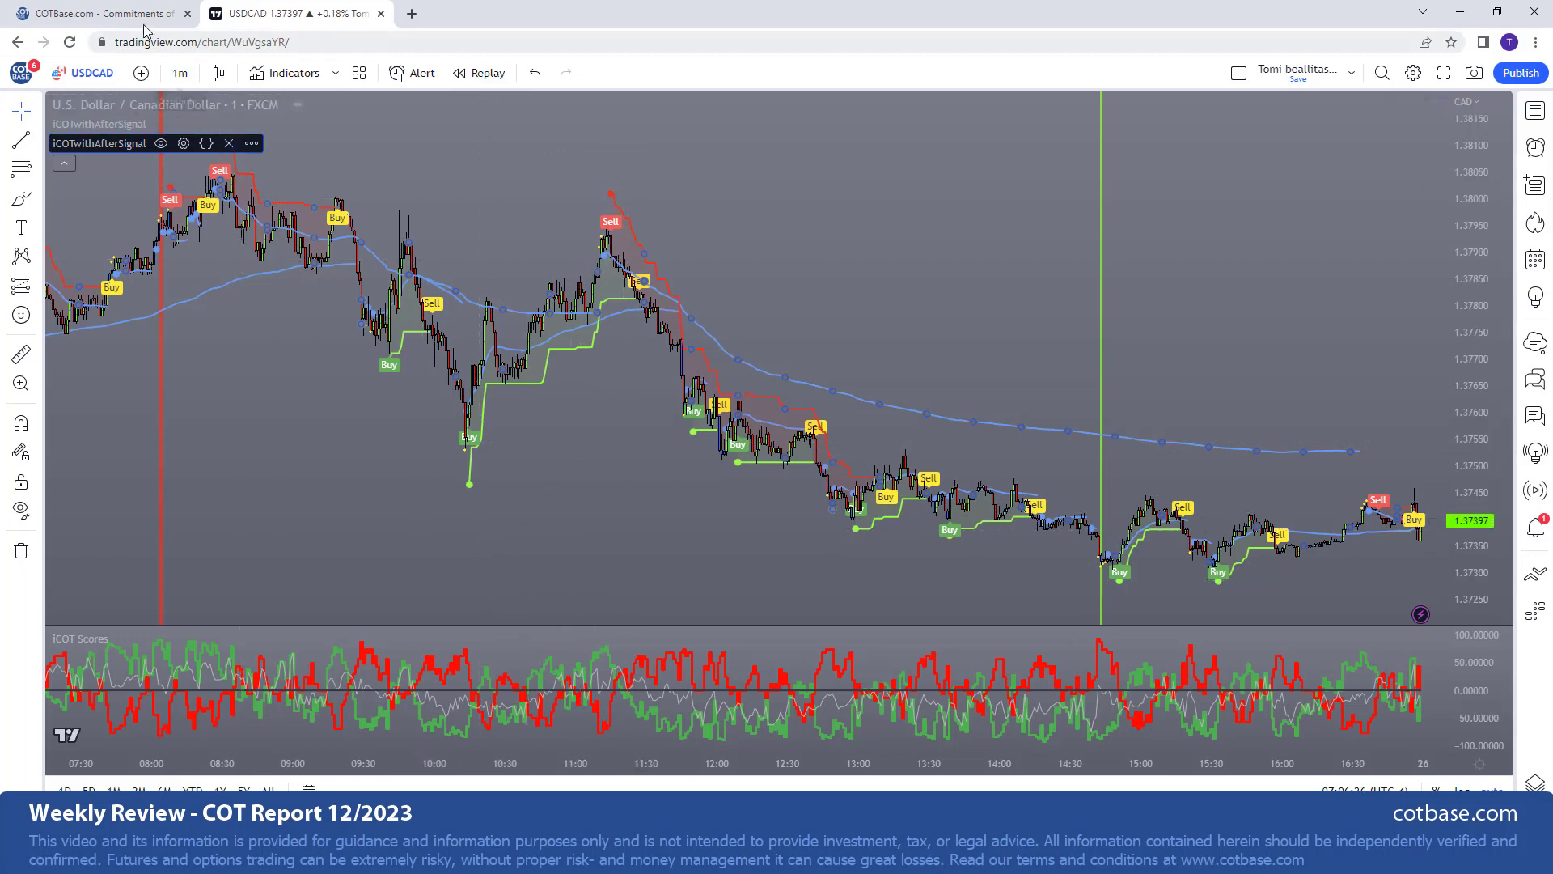
{"action": "left_click", "coordinate": [89, 12]}
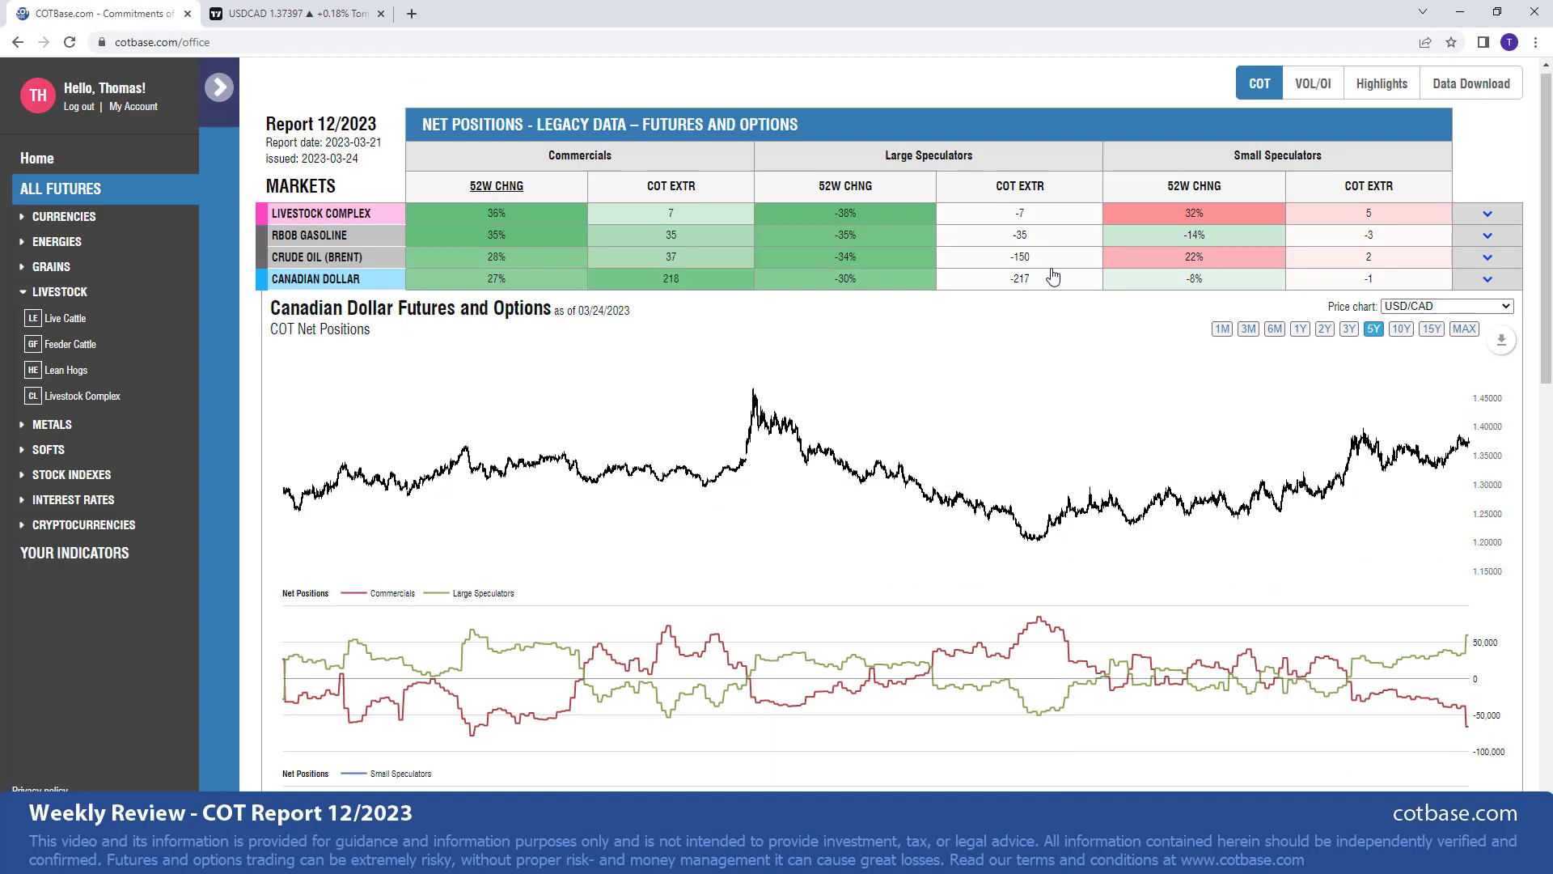
{"action": "left_click", "coordinate": [1019, 186]}
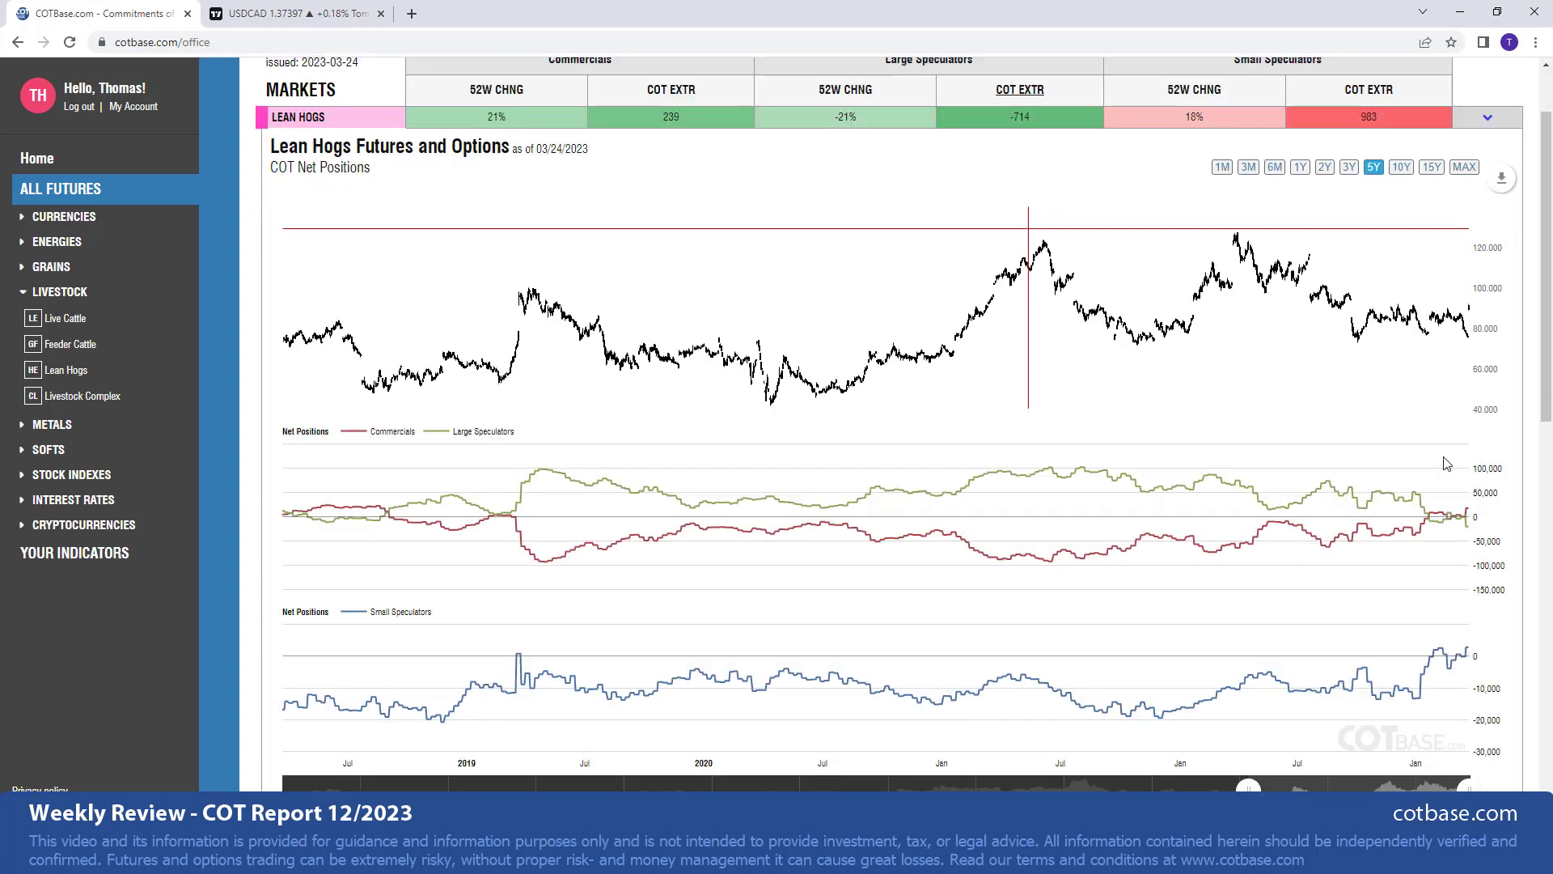
{"action": "mouse_move", "coordinate": [1364, 772]}
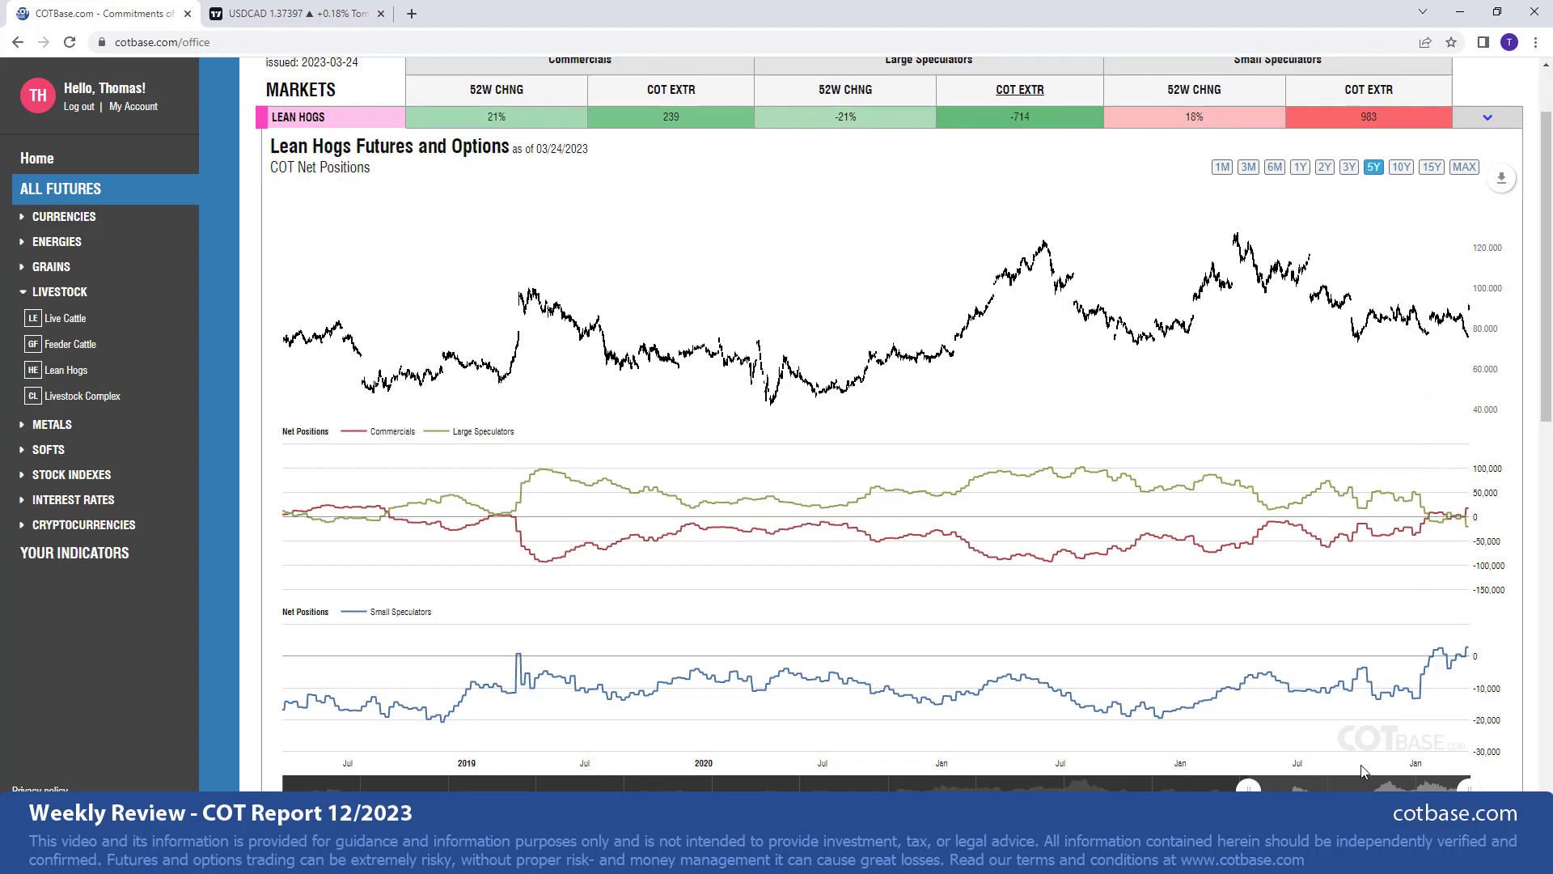
{"action": "mouse_move", "coordinate": [1466, 538]}
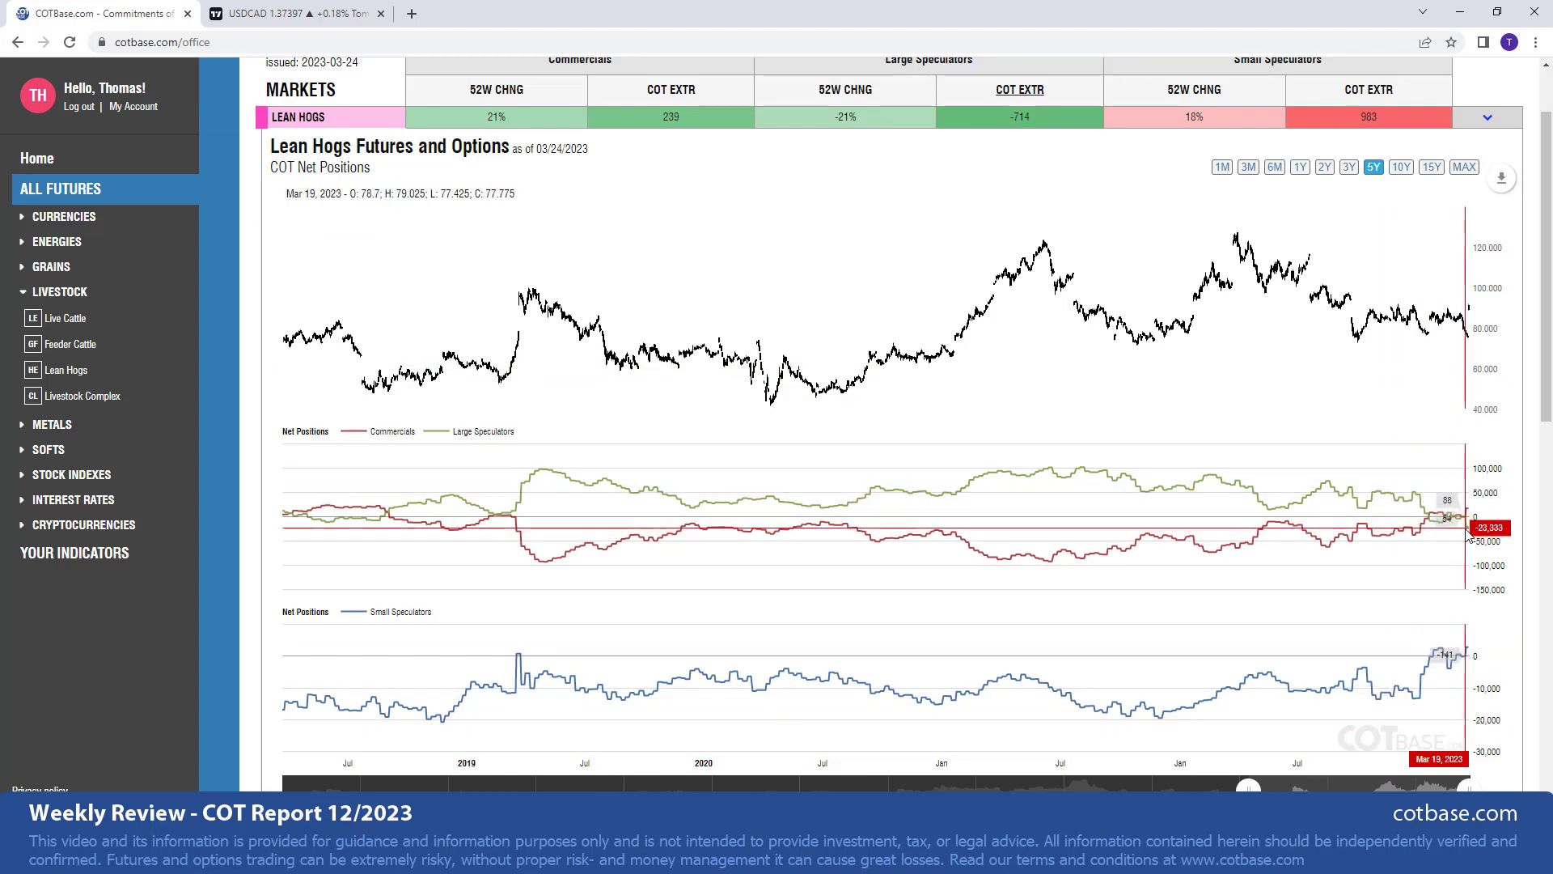
{"action": "mouse_move", "coordinate": [680, 604]}
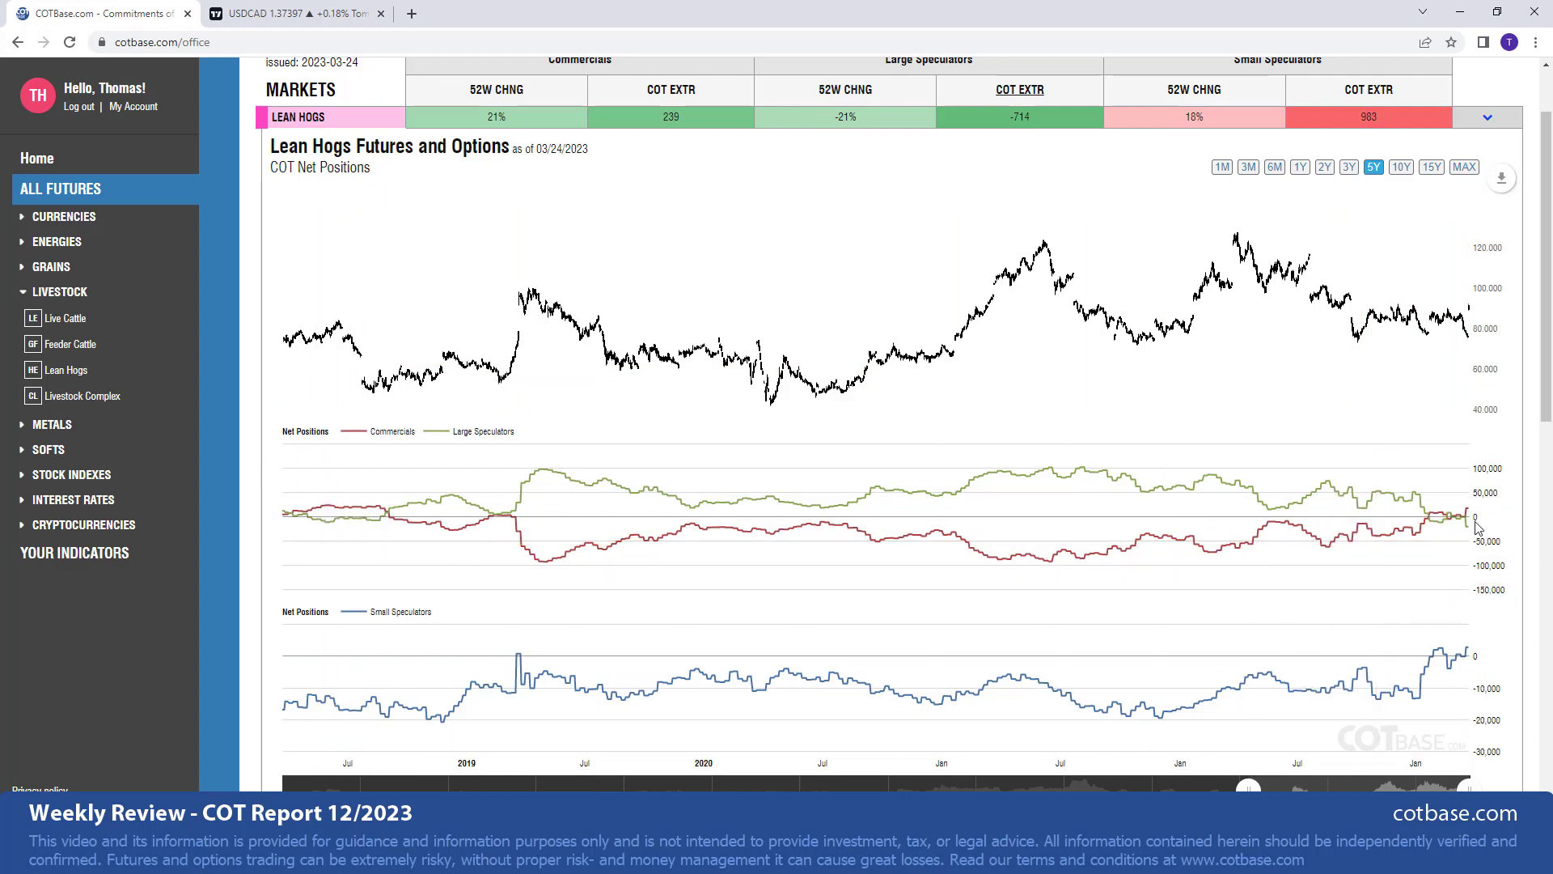
{"action": "mouse_move", "coordinate": [1474, 533]}
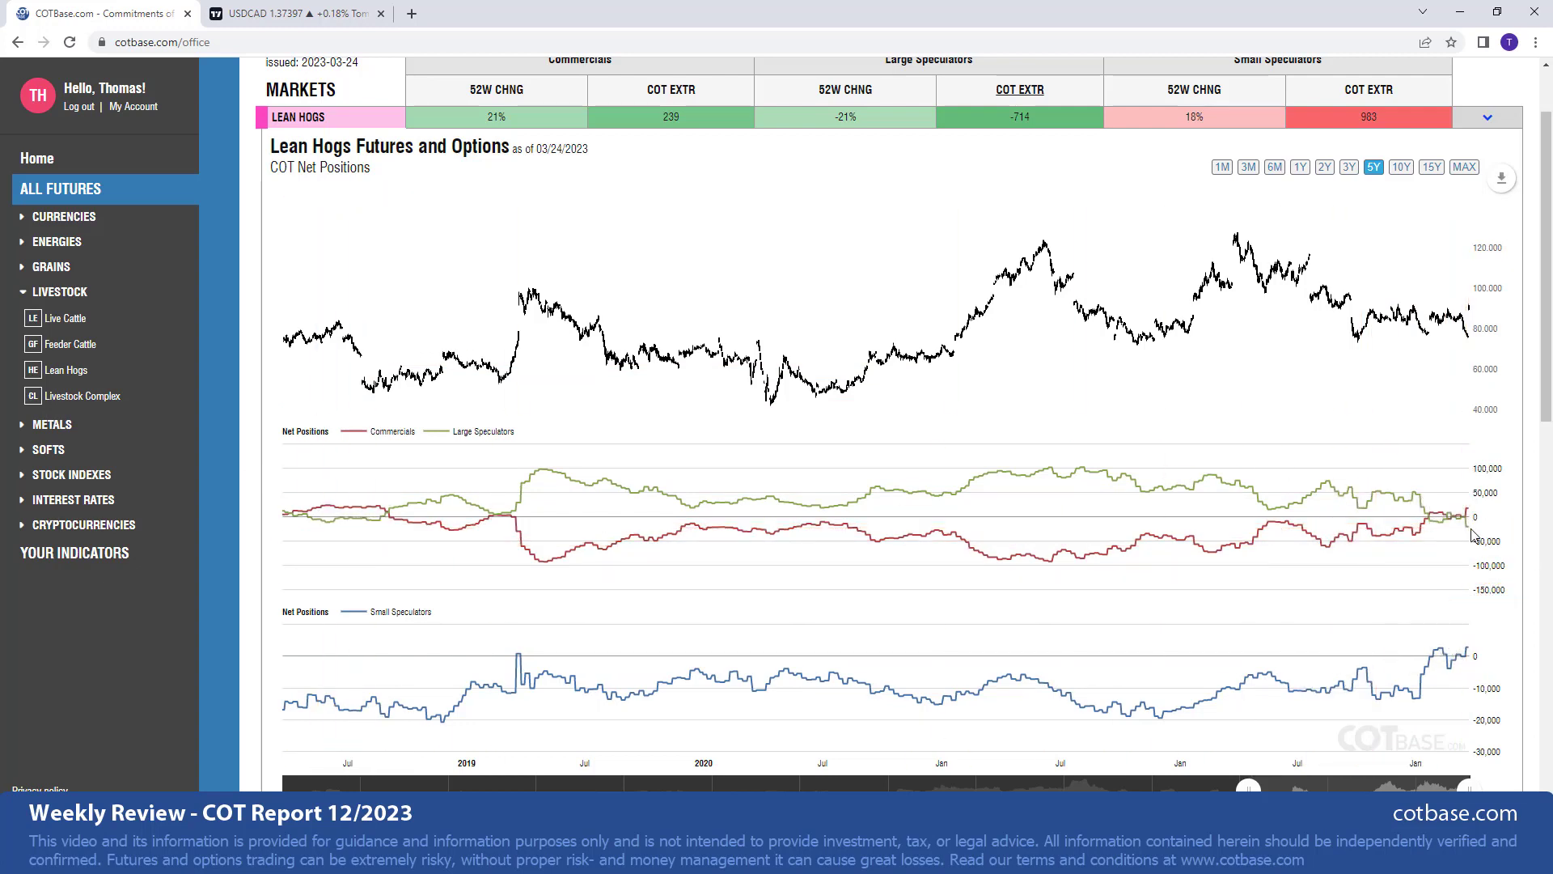
{"action": "mouse_move", "coordinate": [1476, 515]}
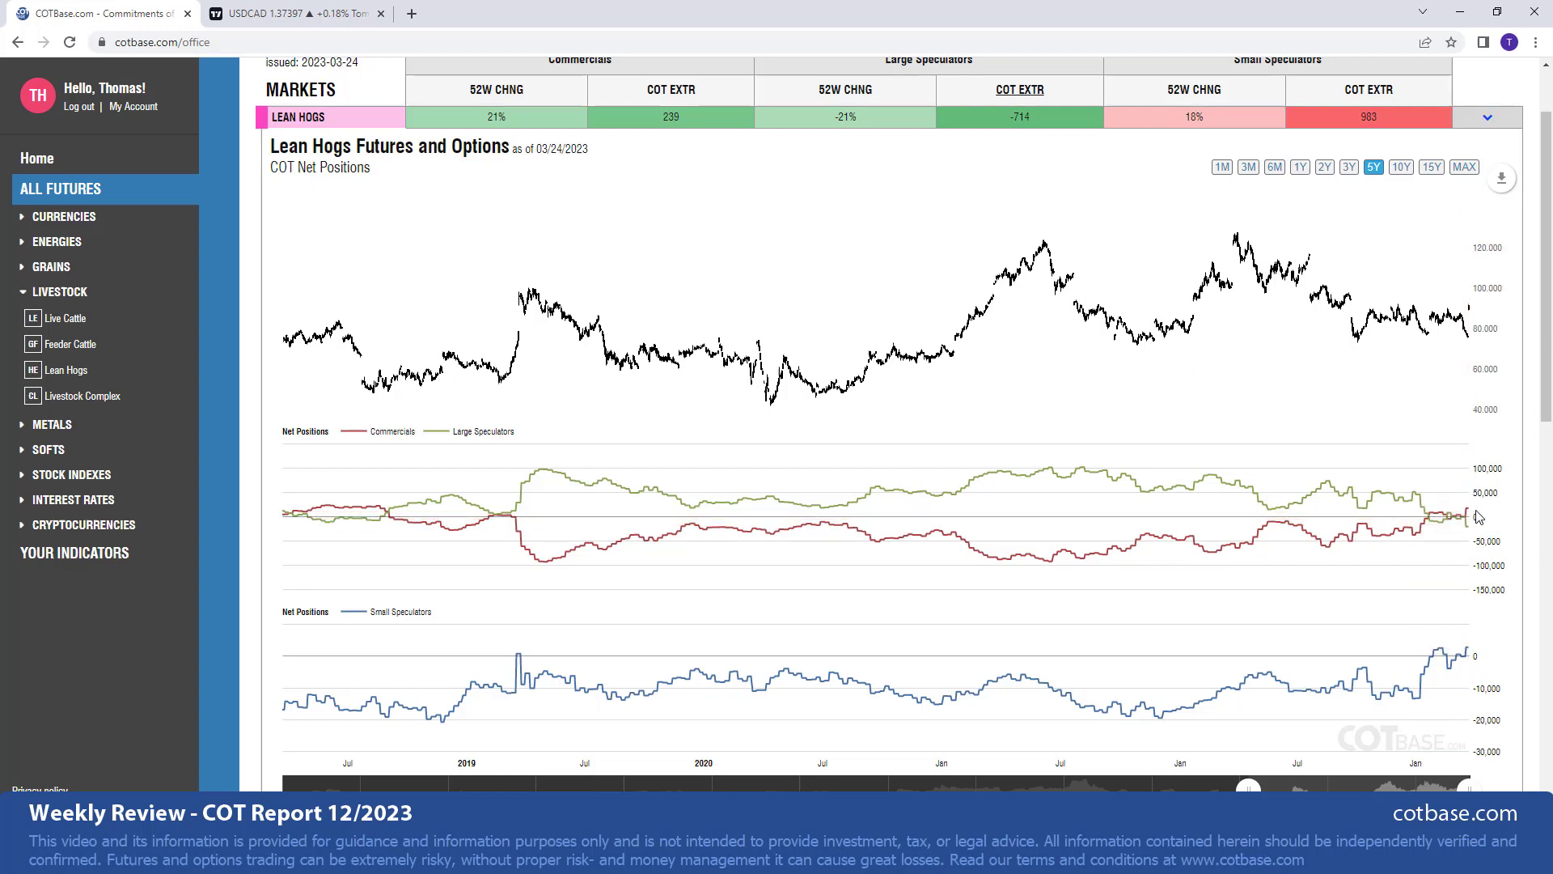
{"action": "mouse_move", "coordinate": [1475, 515]}
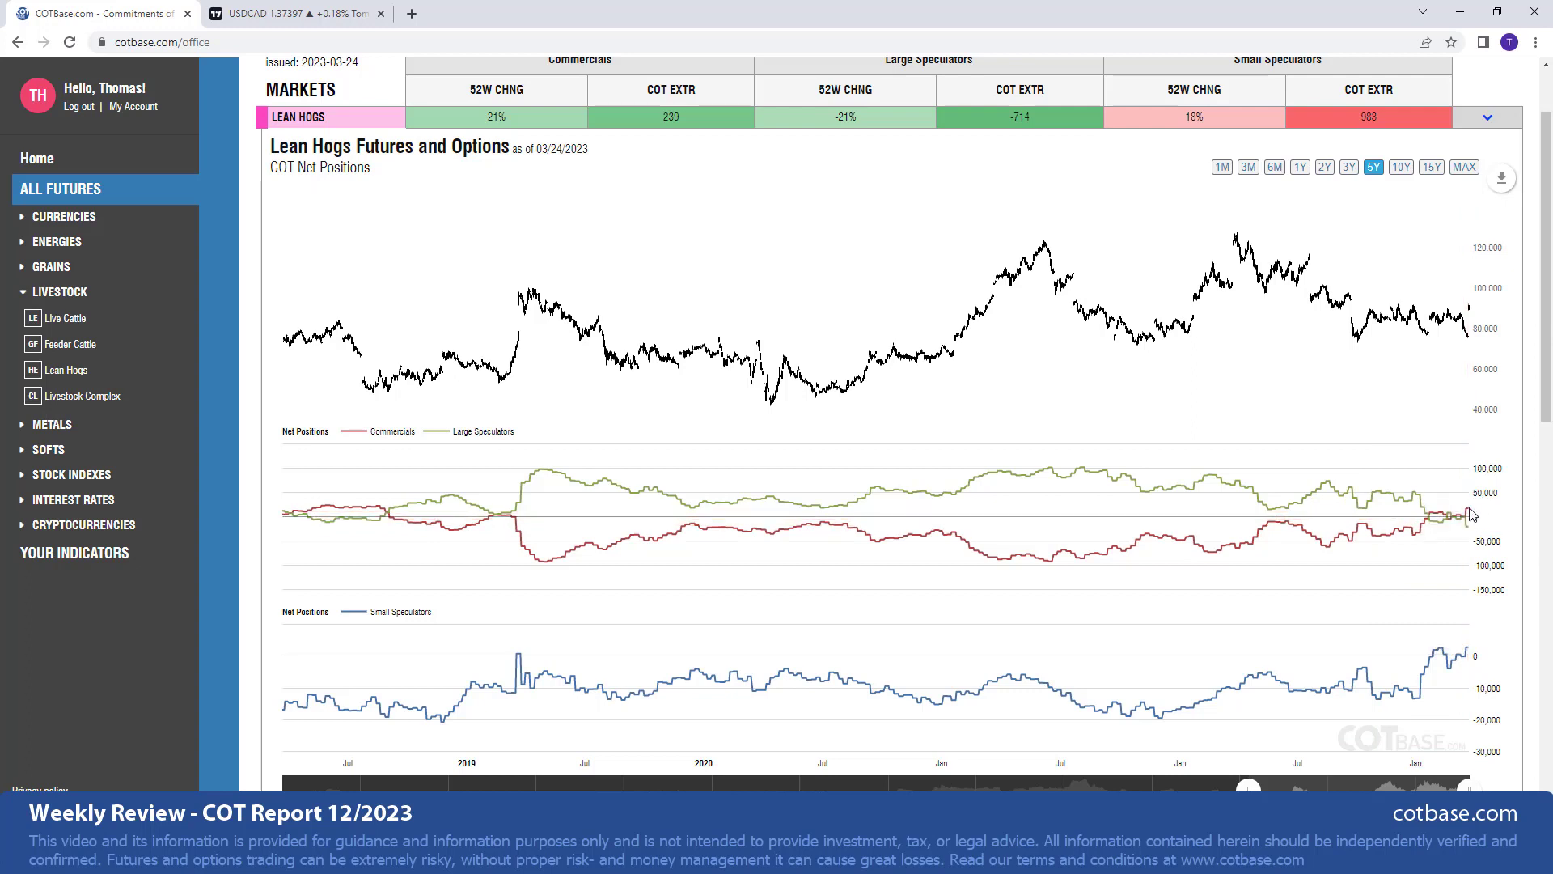
{"action": "mouse_move", "coordinate": [1412, 324]}
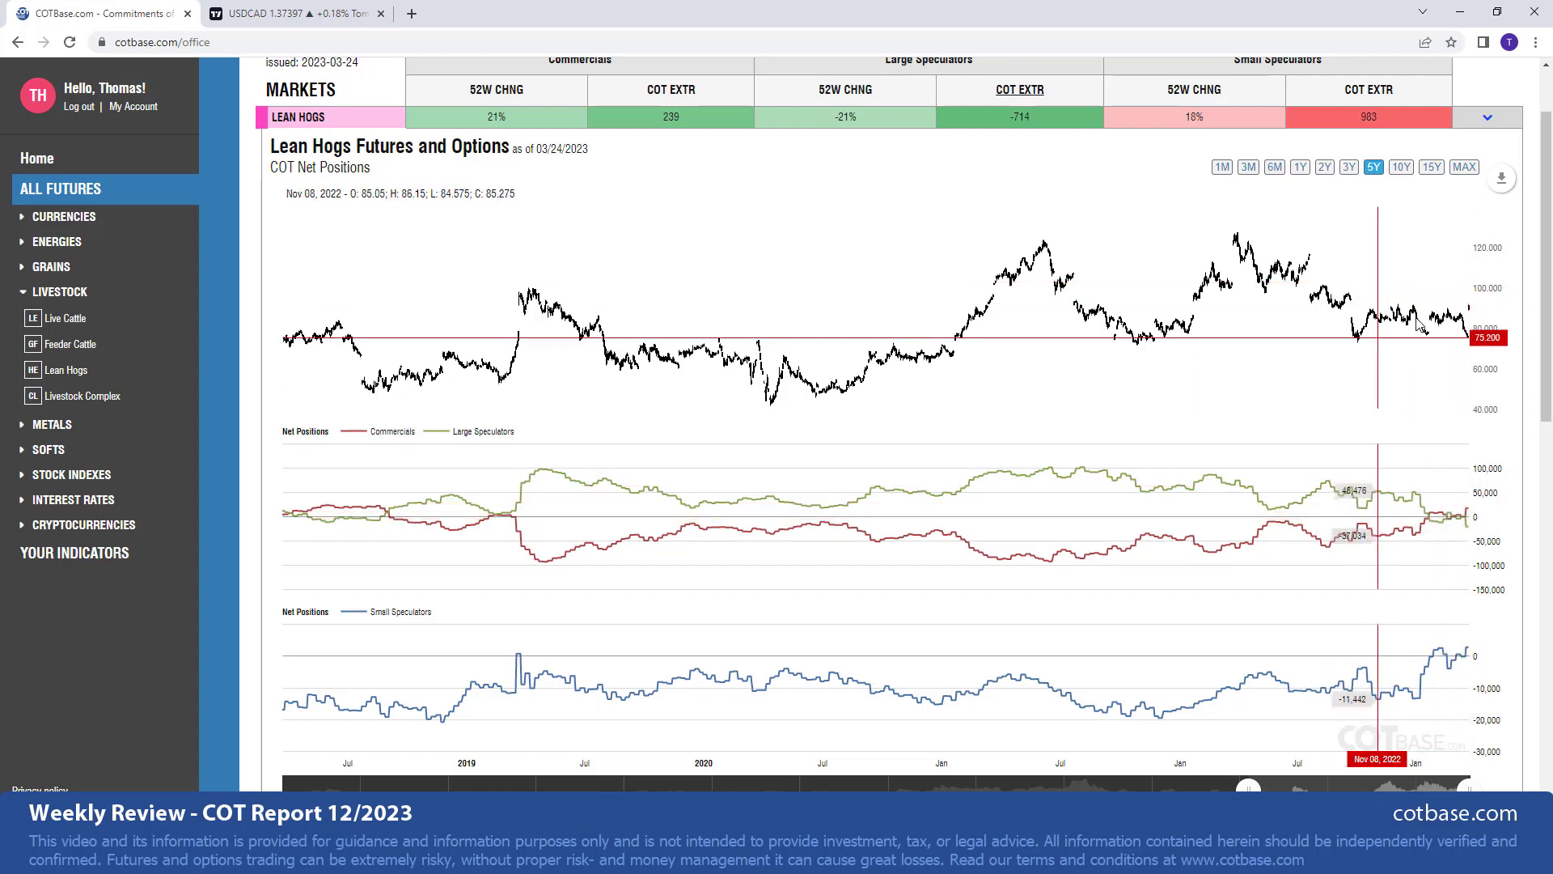
{"action": "mouse_move", "coordinate": [1541, 243]}
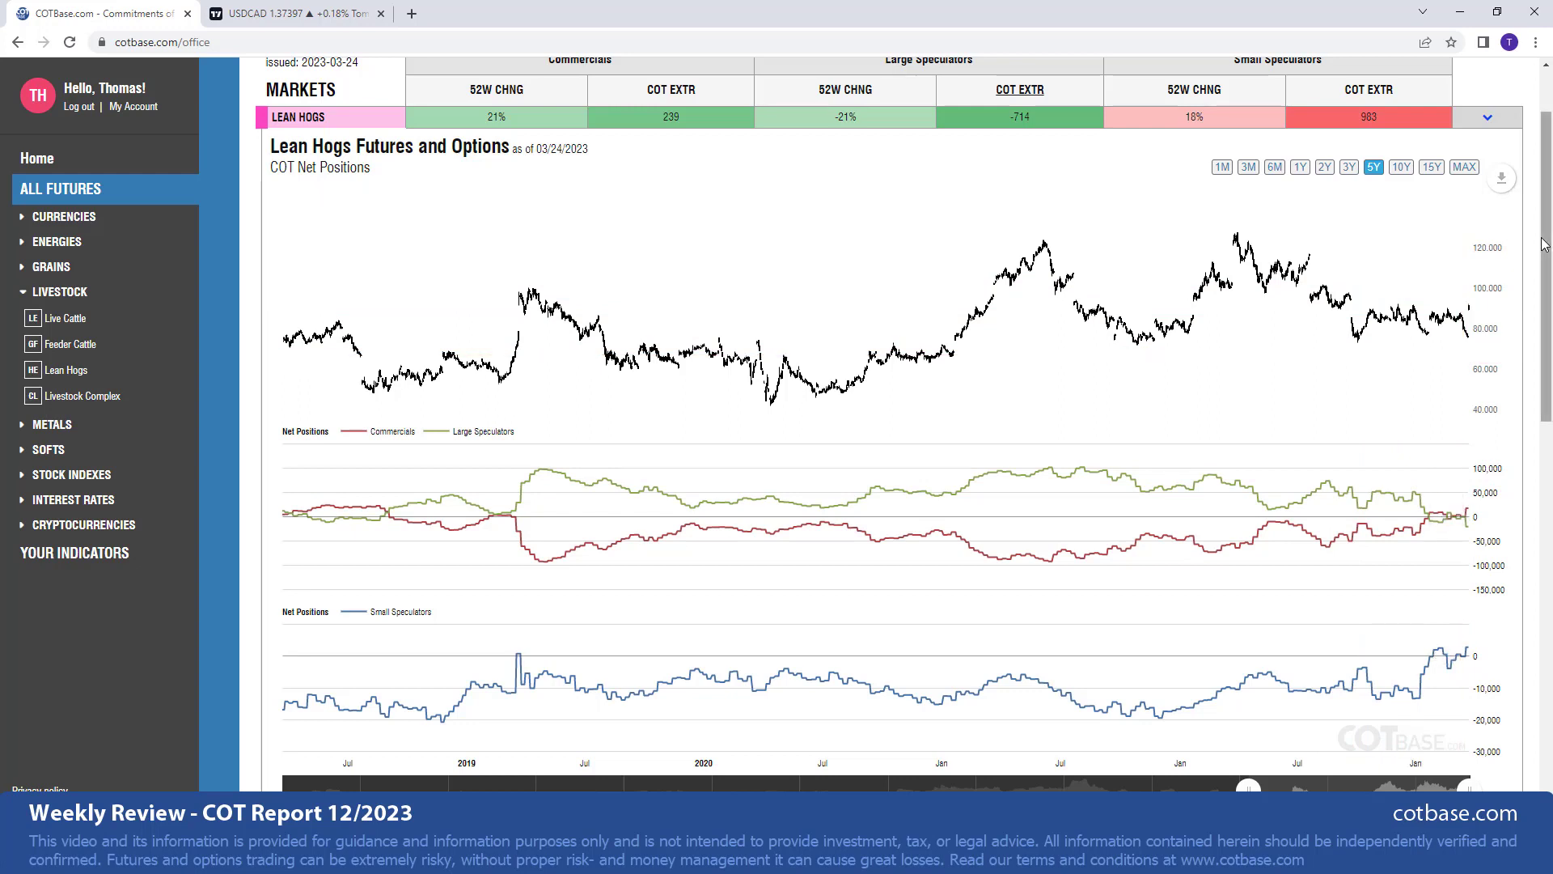
{"action": "mouse_move", "coordinate": [707, 674]}
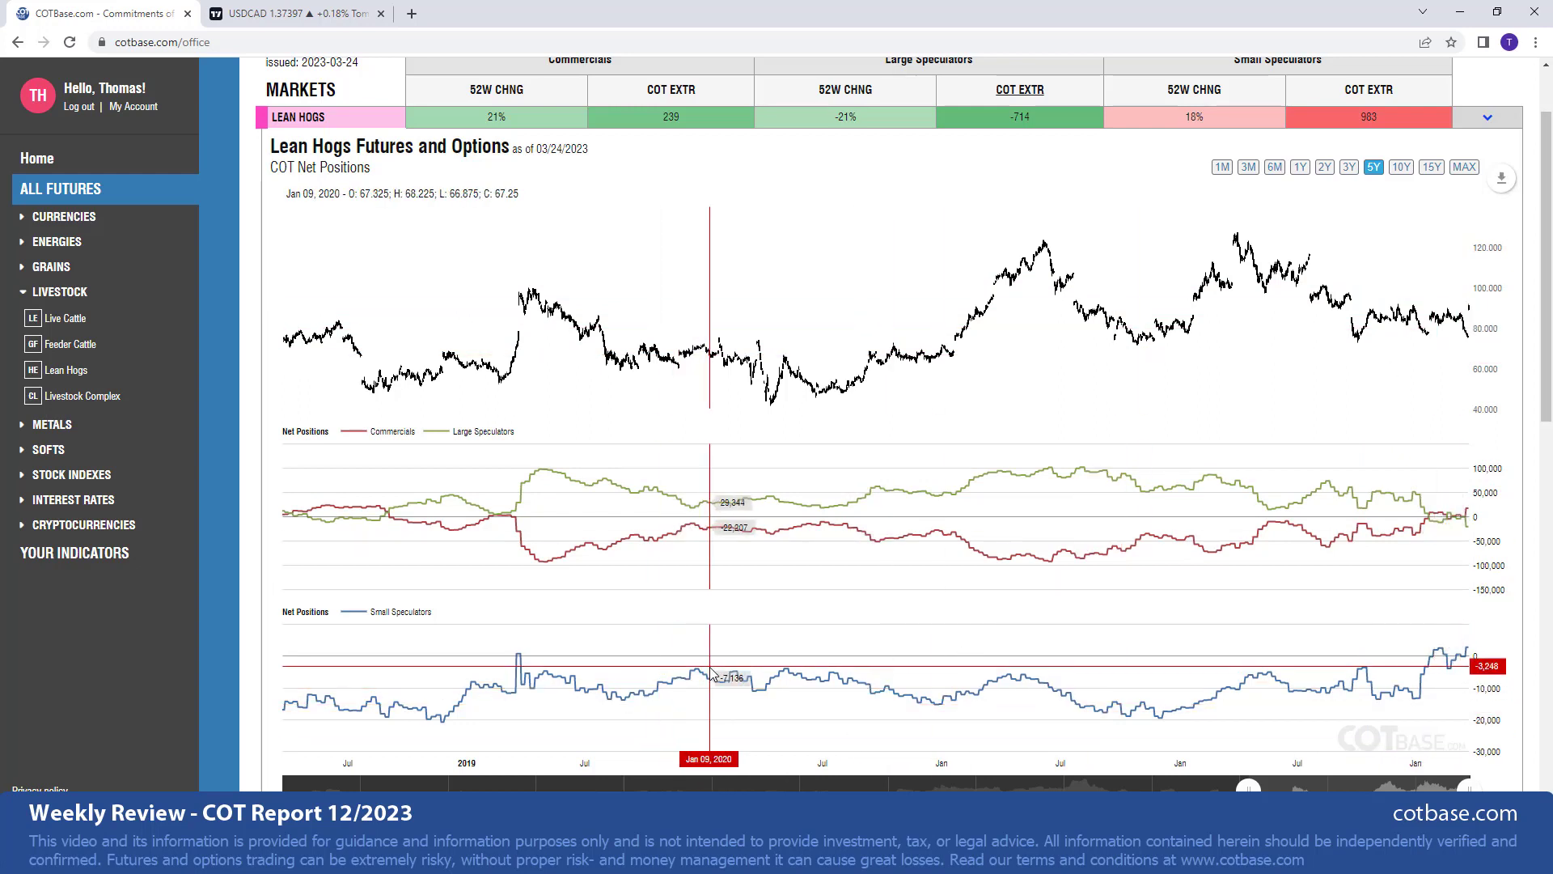
- Scroll the markets list past the Crude Oil (WTI) chart toward the Canadian Dollar and Soybean Oil rows
{"action": "scroll", "scroll_direction": "down", "scroll_amount": 3}
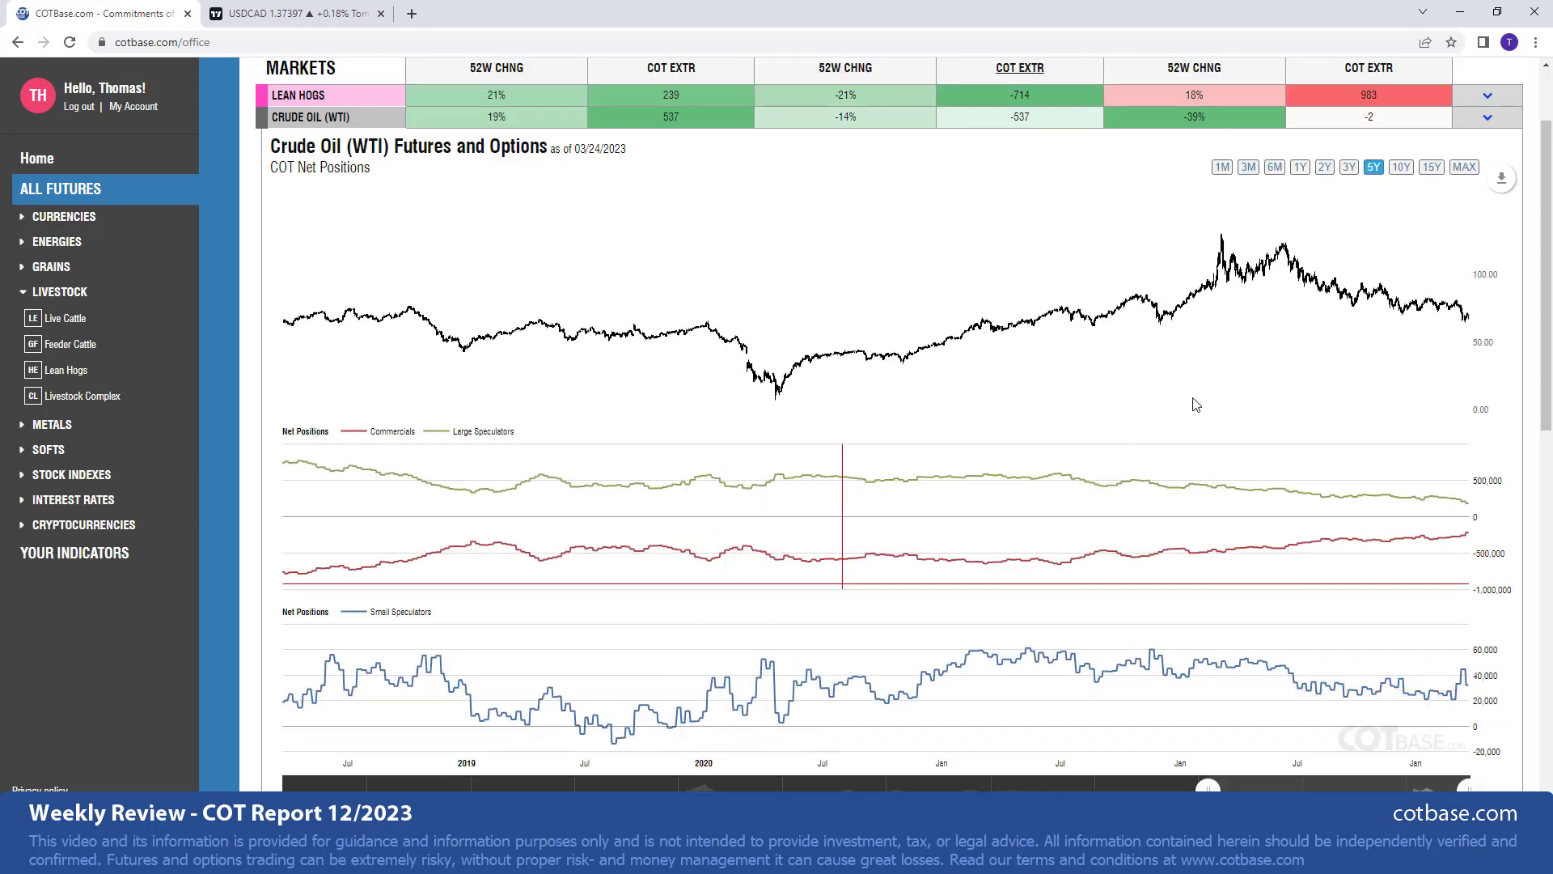
{"action": "mouse_move", "coordinate": [1357, 210]}
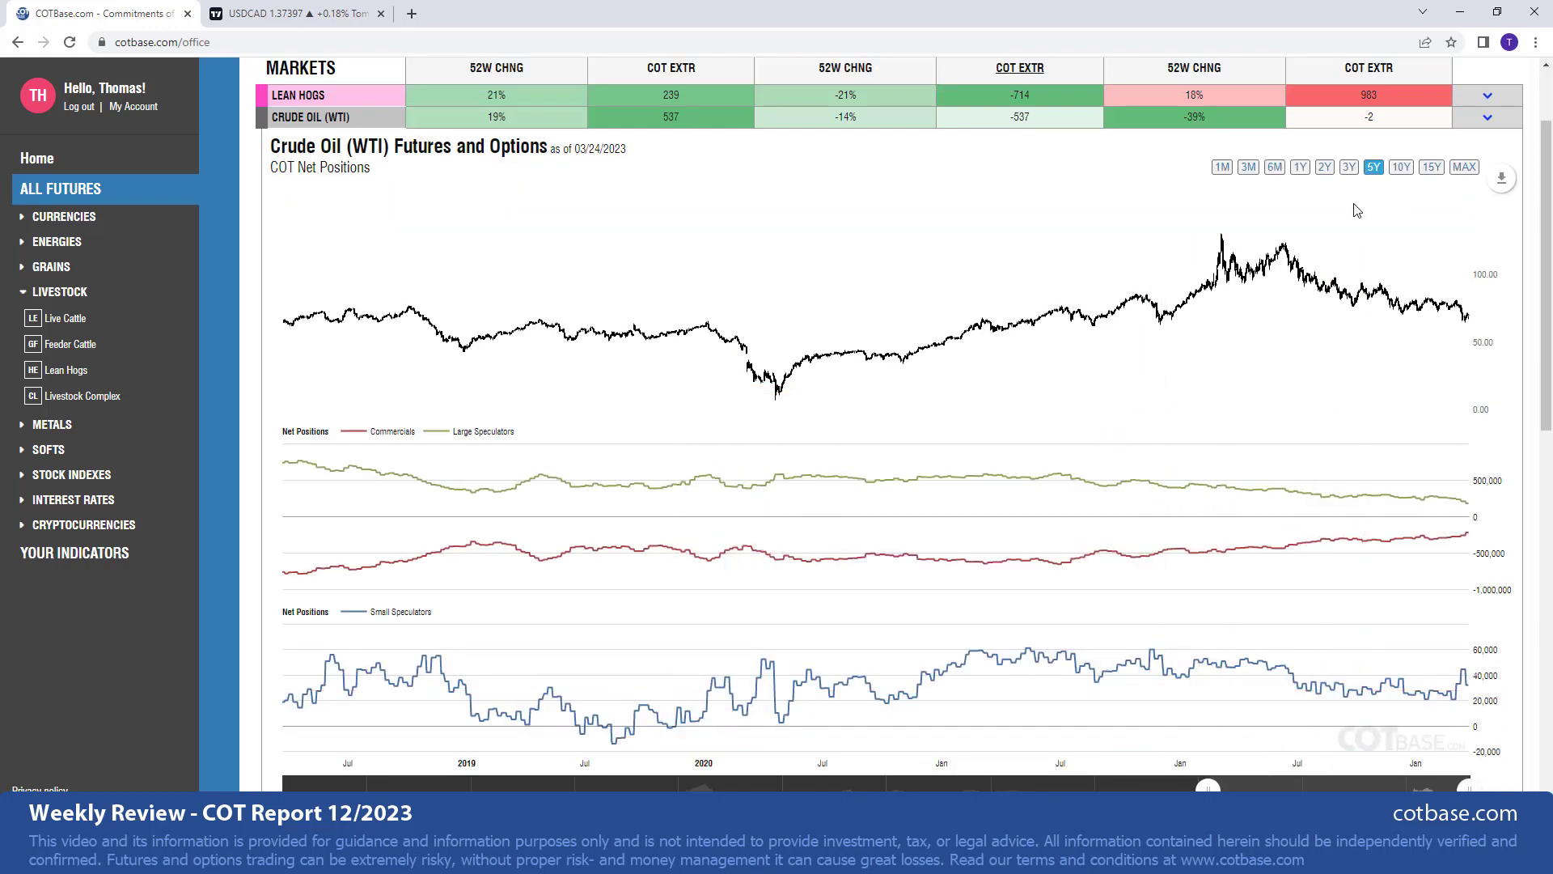
{"action": "mouse_move", "coordinate": [1483, 539]}
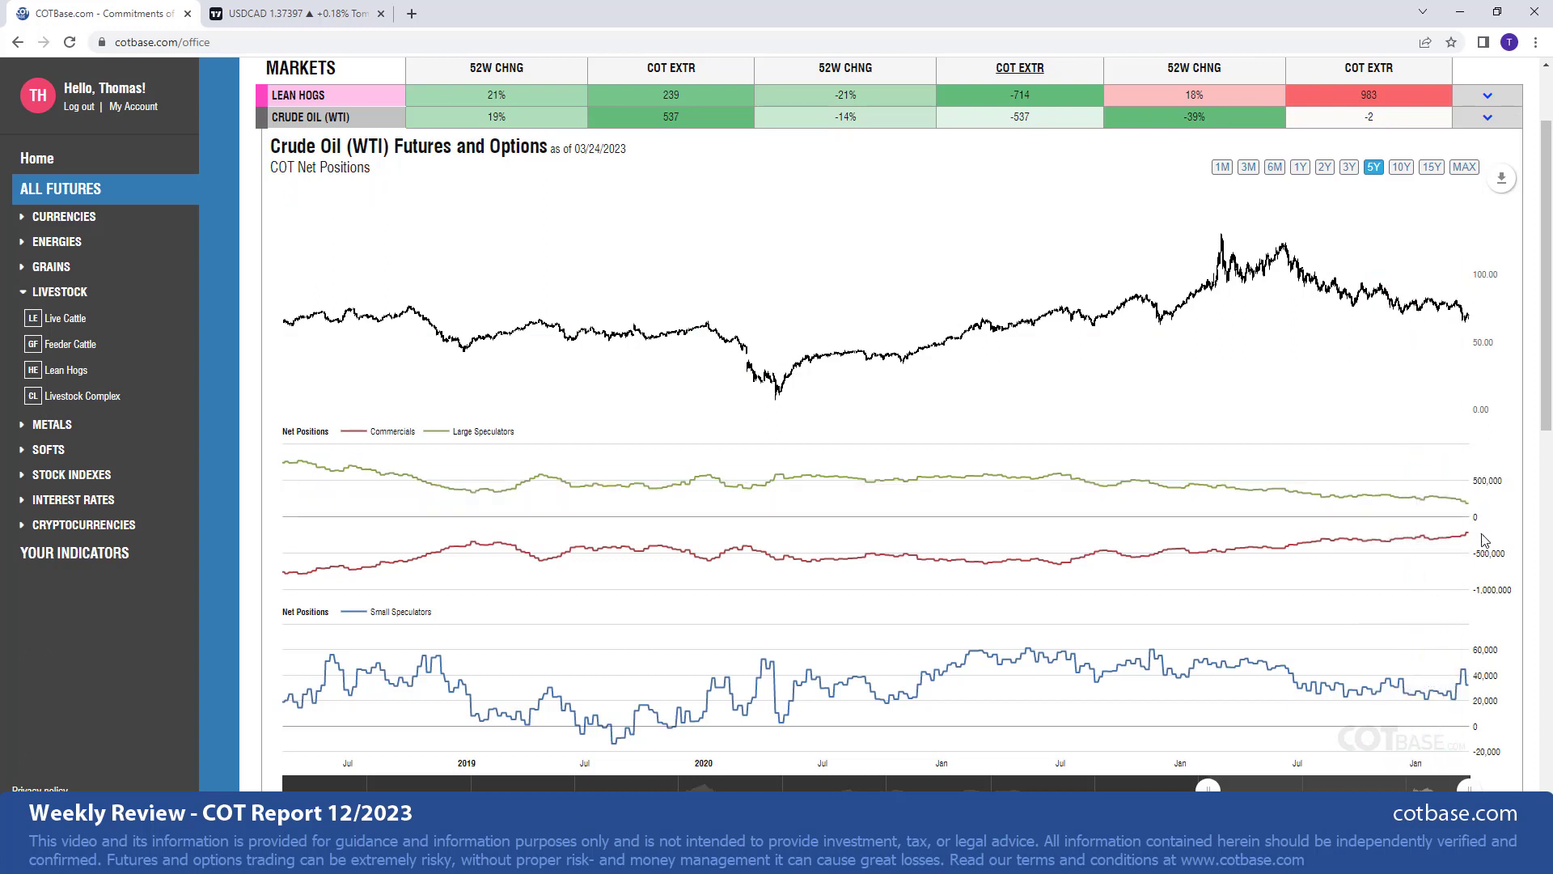
{"action": "mouse_move", "coordinate": [1476, 538]}
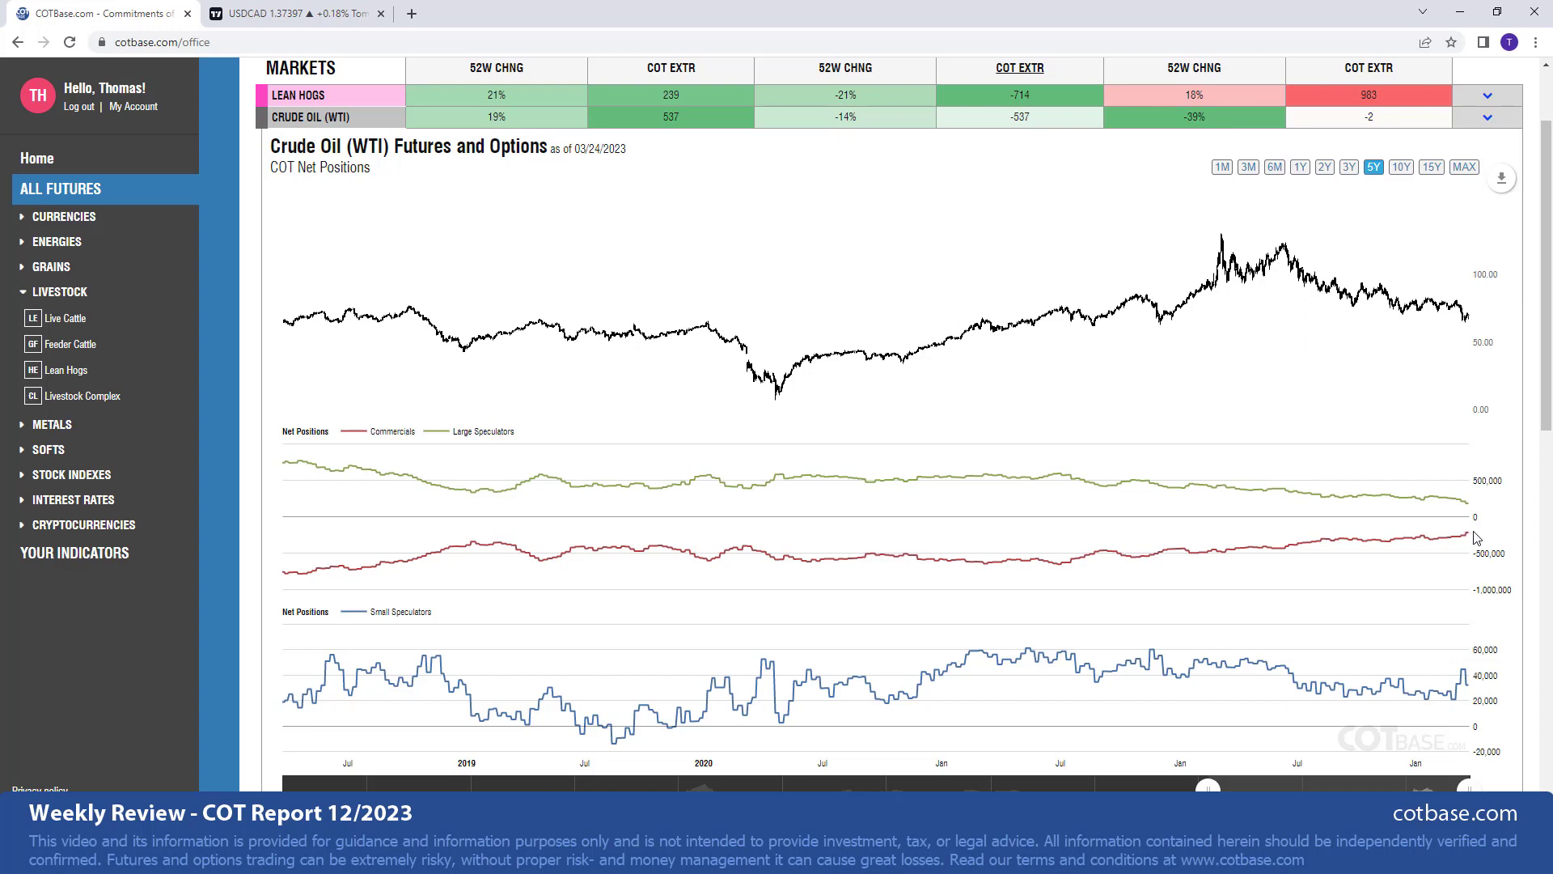
{"action": "mouse_move", "coordinate": [1479, 537]}
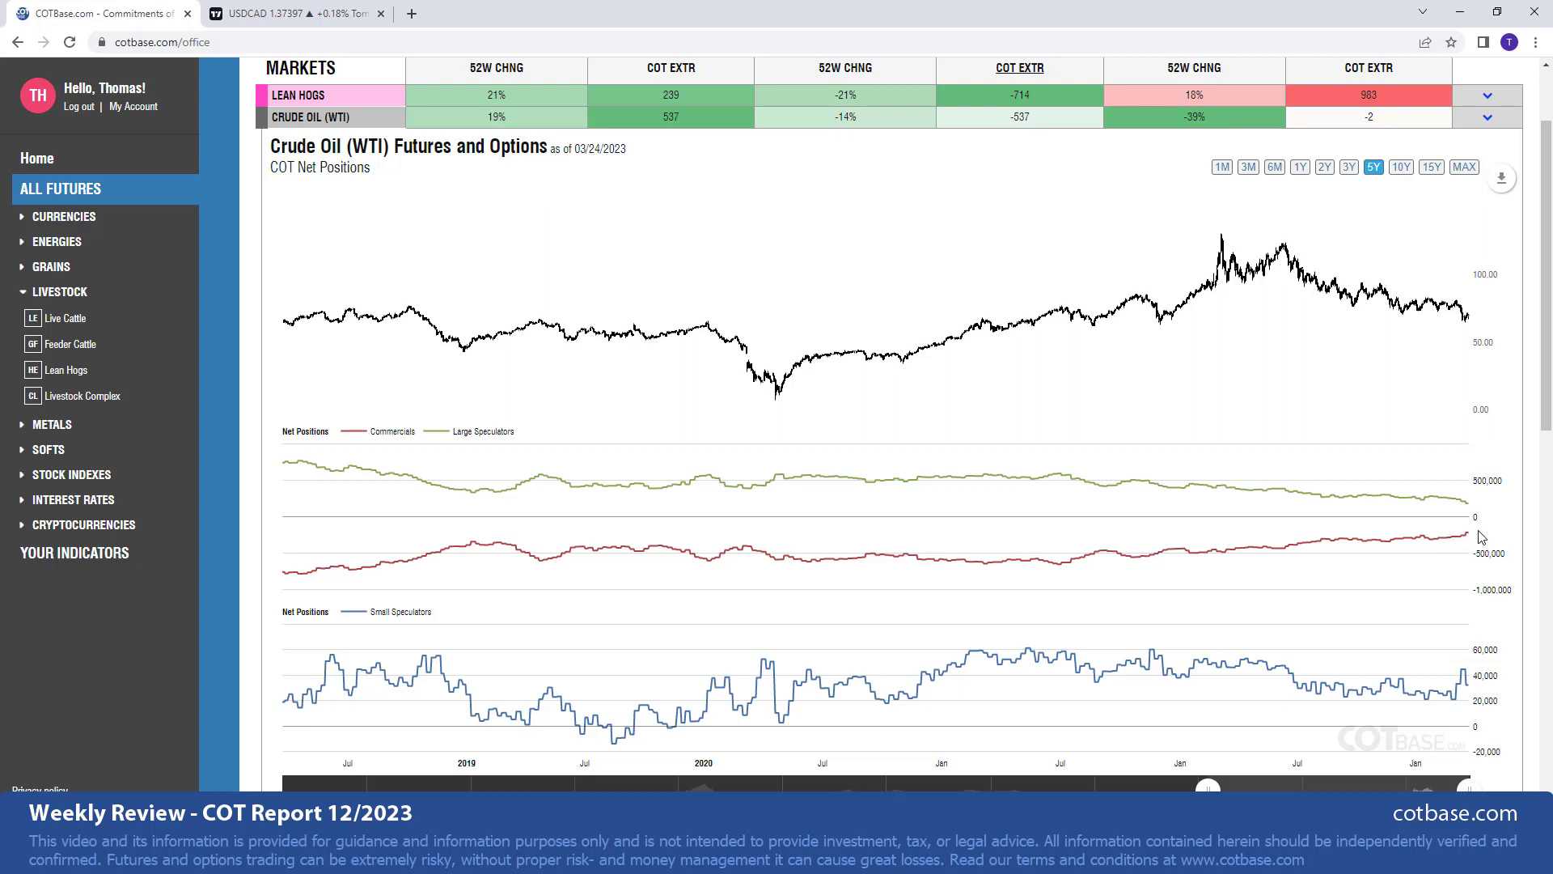
{"action": "mouse_move", "coordinate": [1477, 538]}
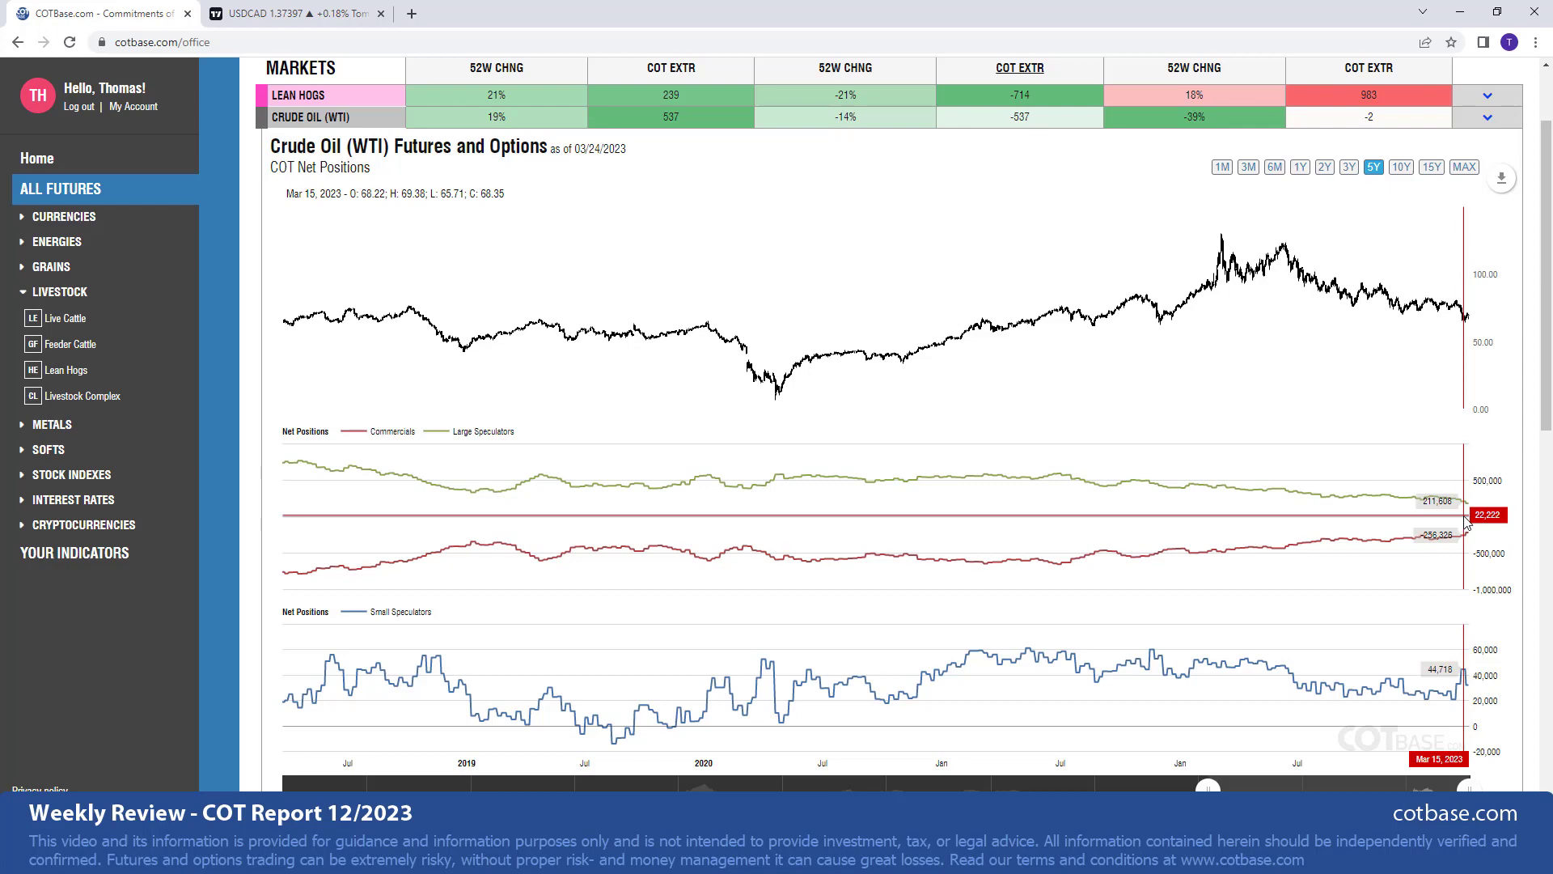
{"action": "scroll", "scroll_direction": "down", "scroll_amount": 3}
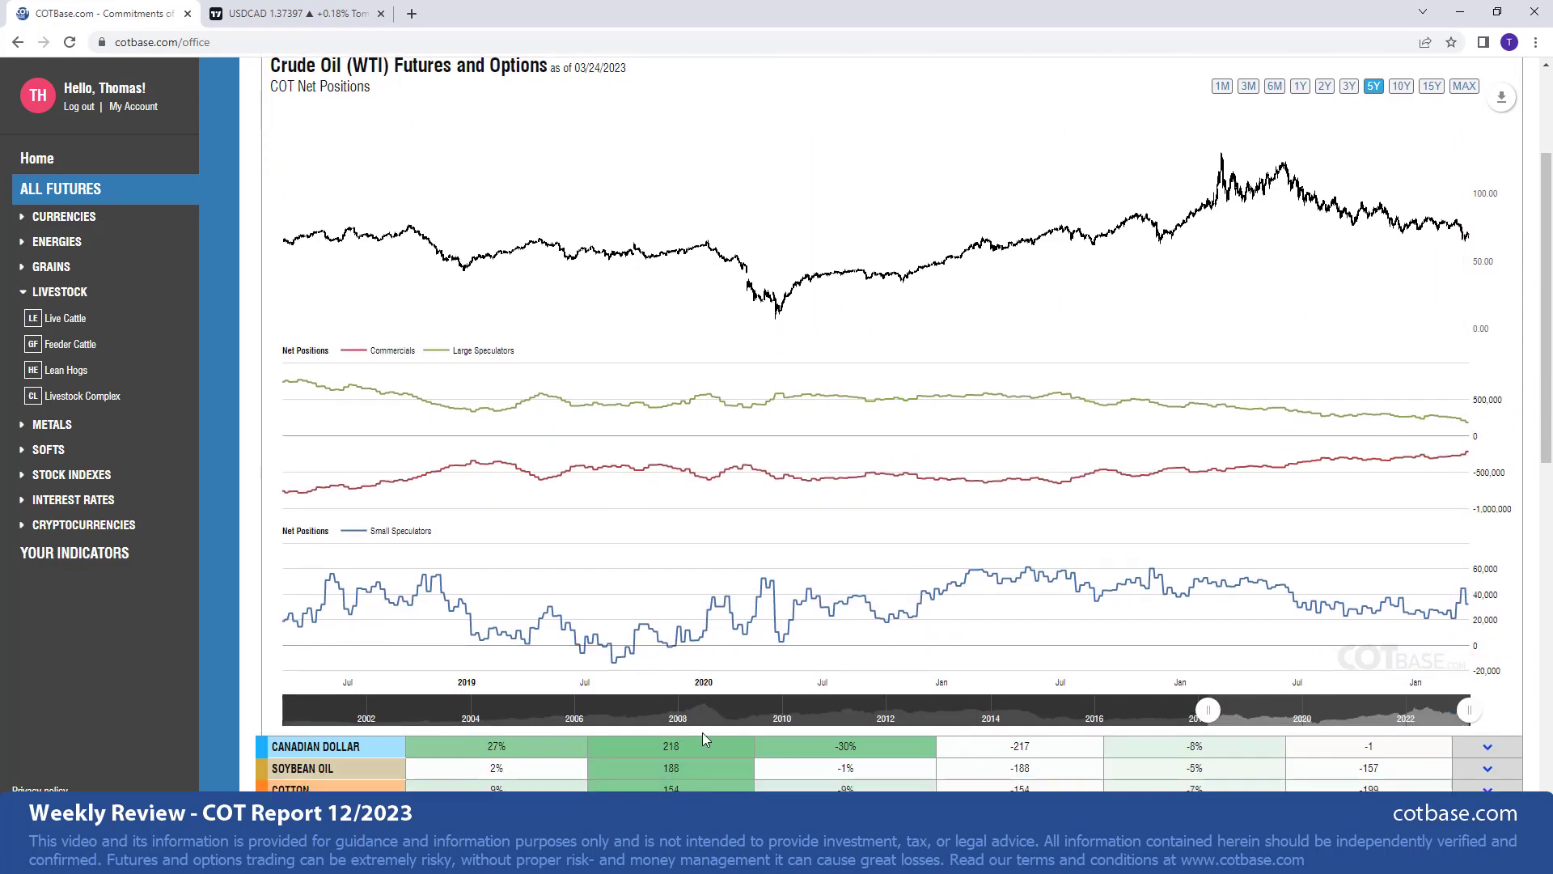
{"action": "left_click", "coordinate": [303, 768]}
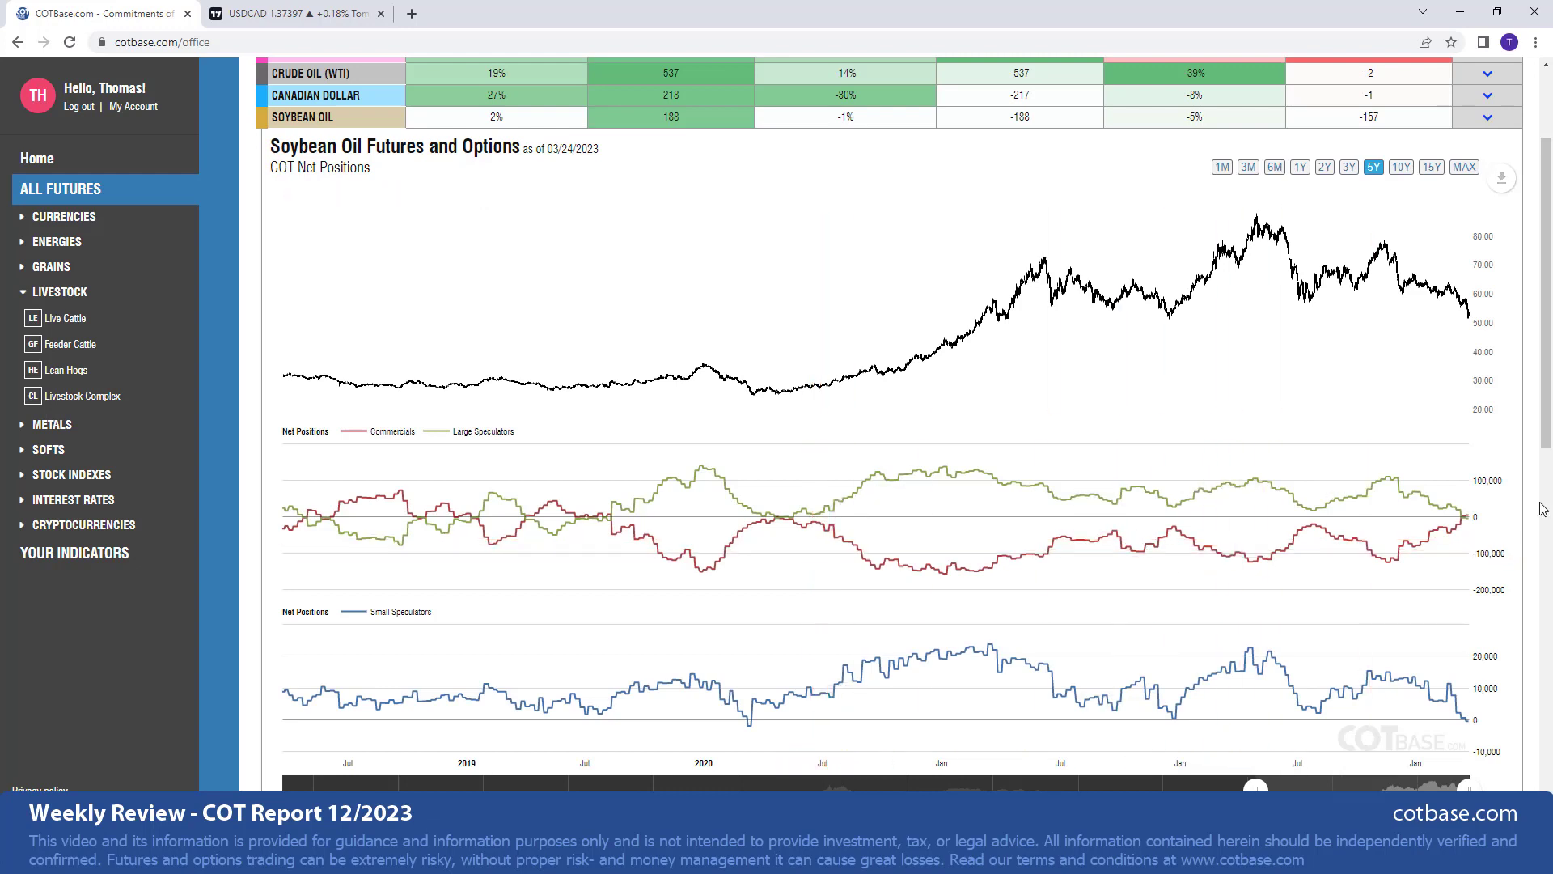
{"action": "mouse_move", "coordinate": [1451, 530]}
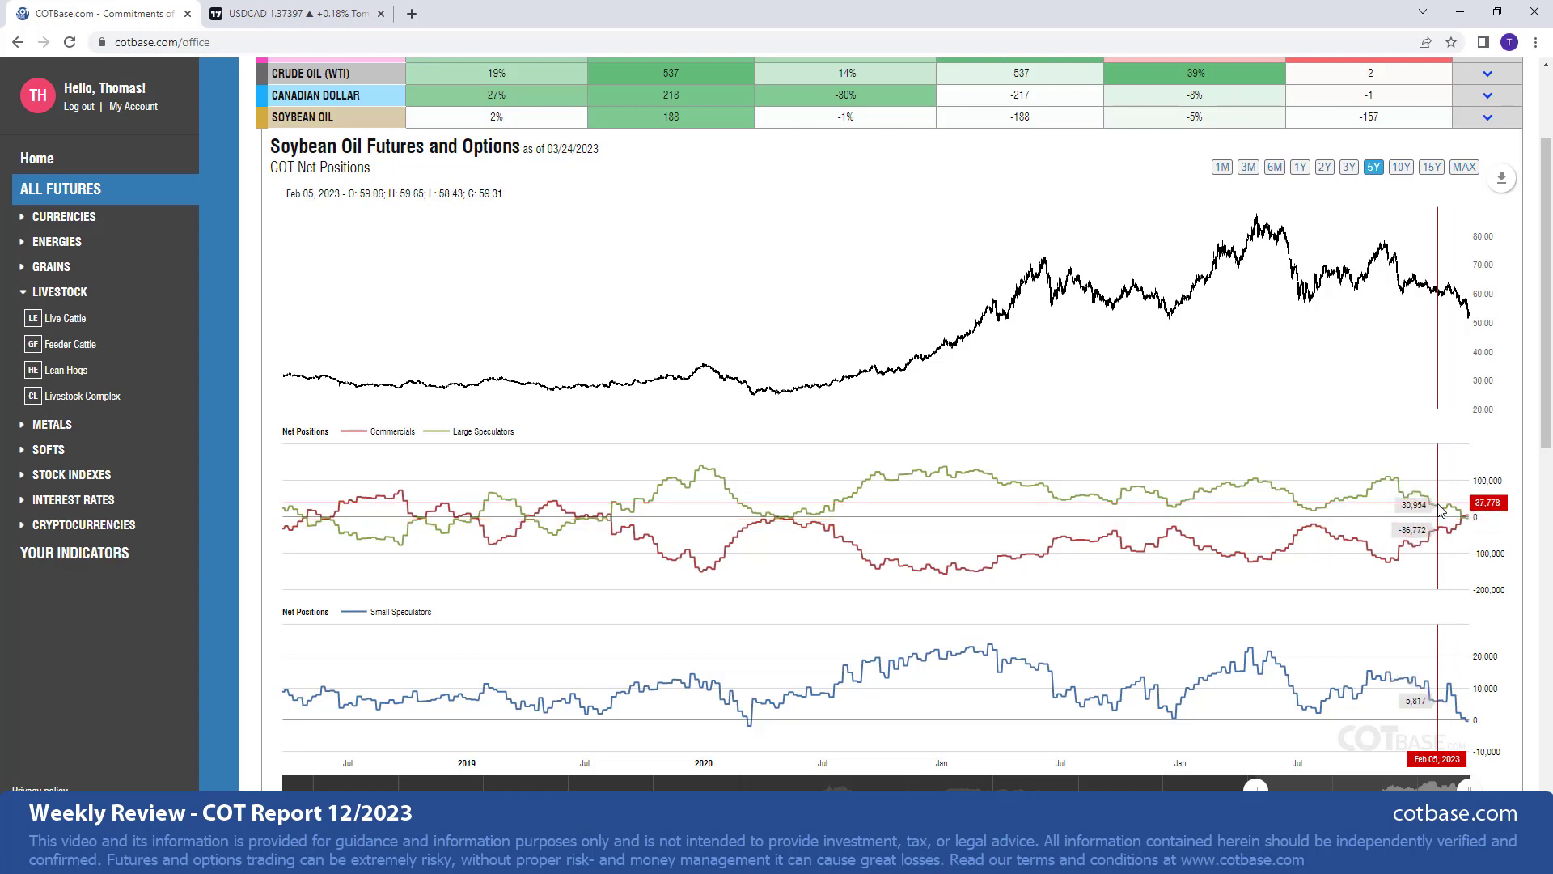
{"action": "mouse_move", "coordinate": [1402, 500]}
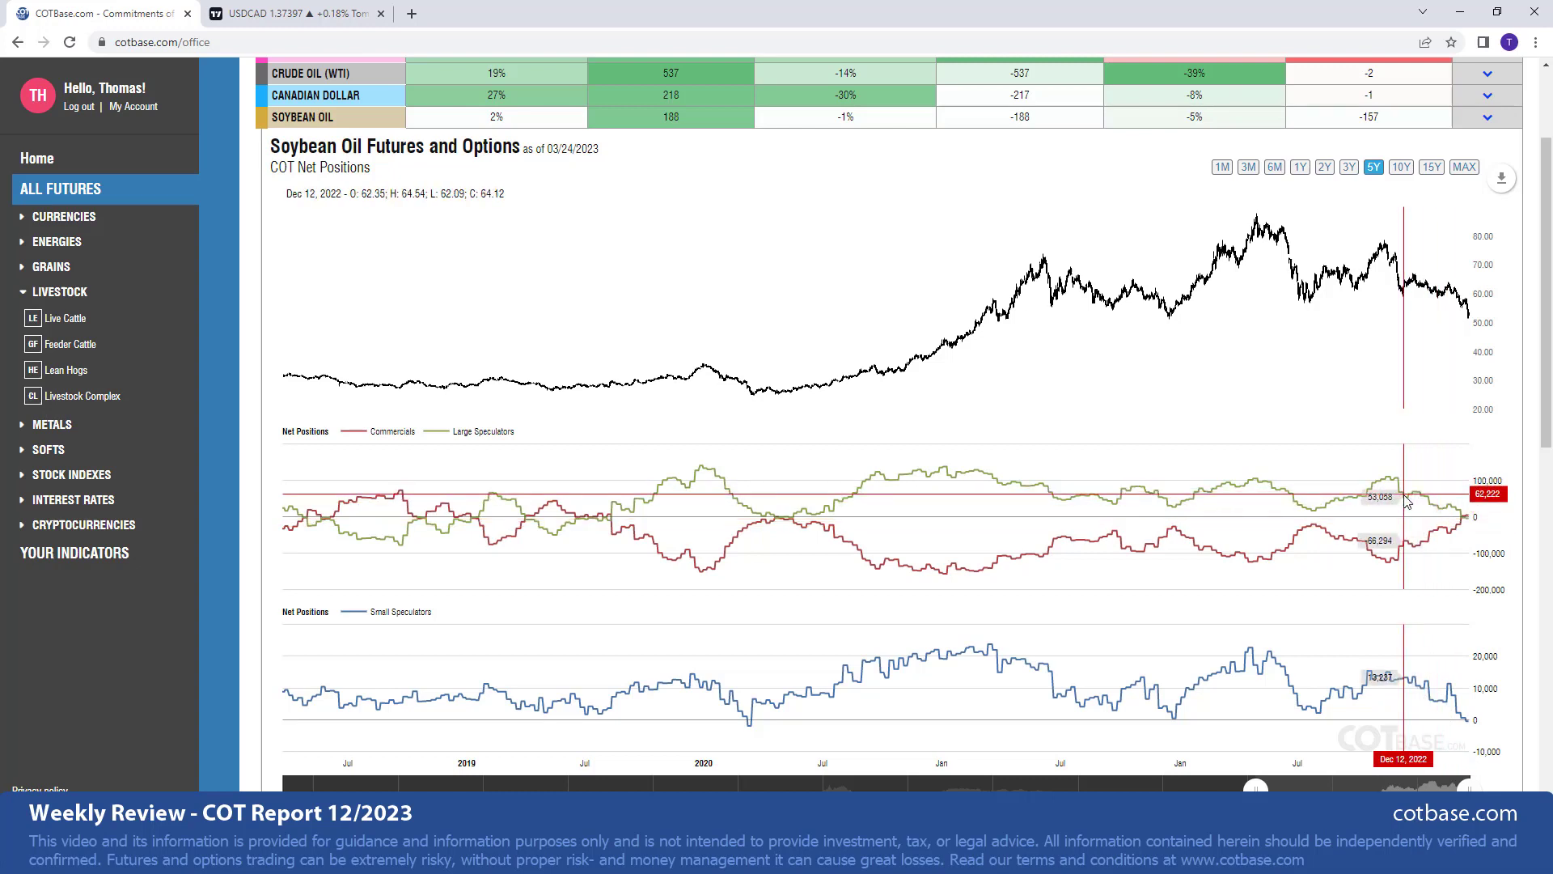
{"action": "mouse_move", "coordinate": [1402, 490]}
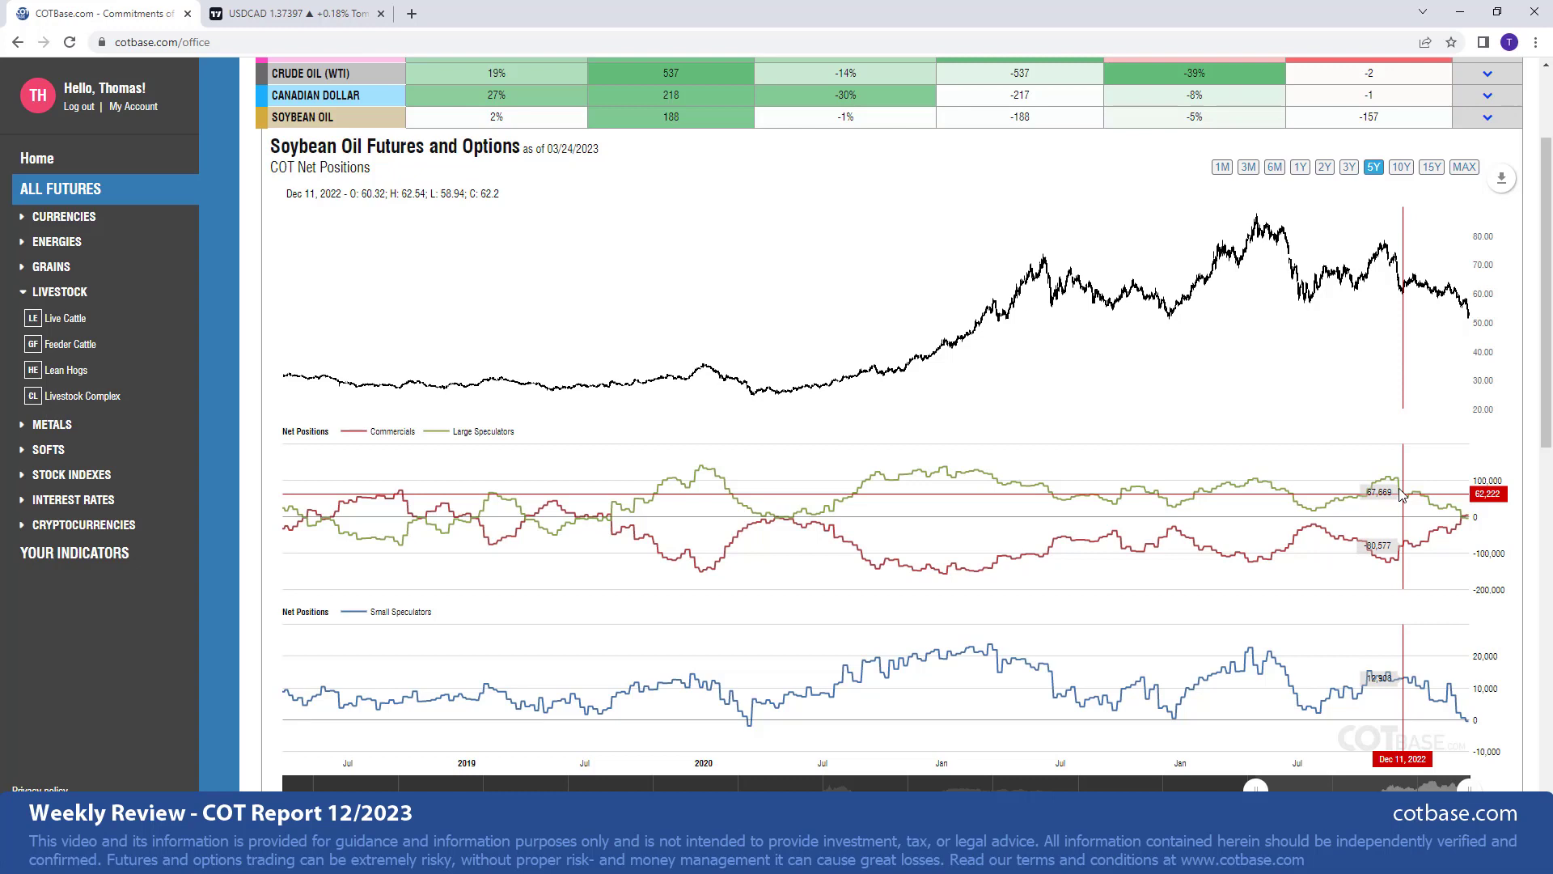
{"action": "mouse_move", "coordinate": [1397, 493]}
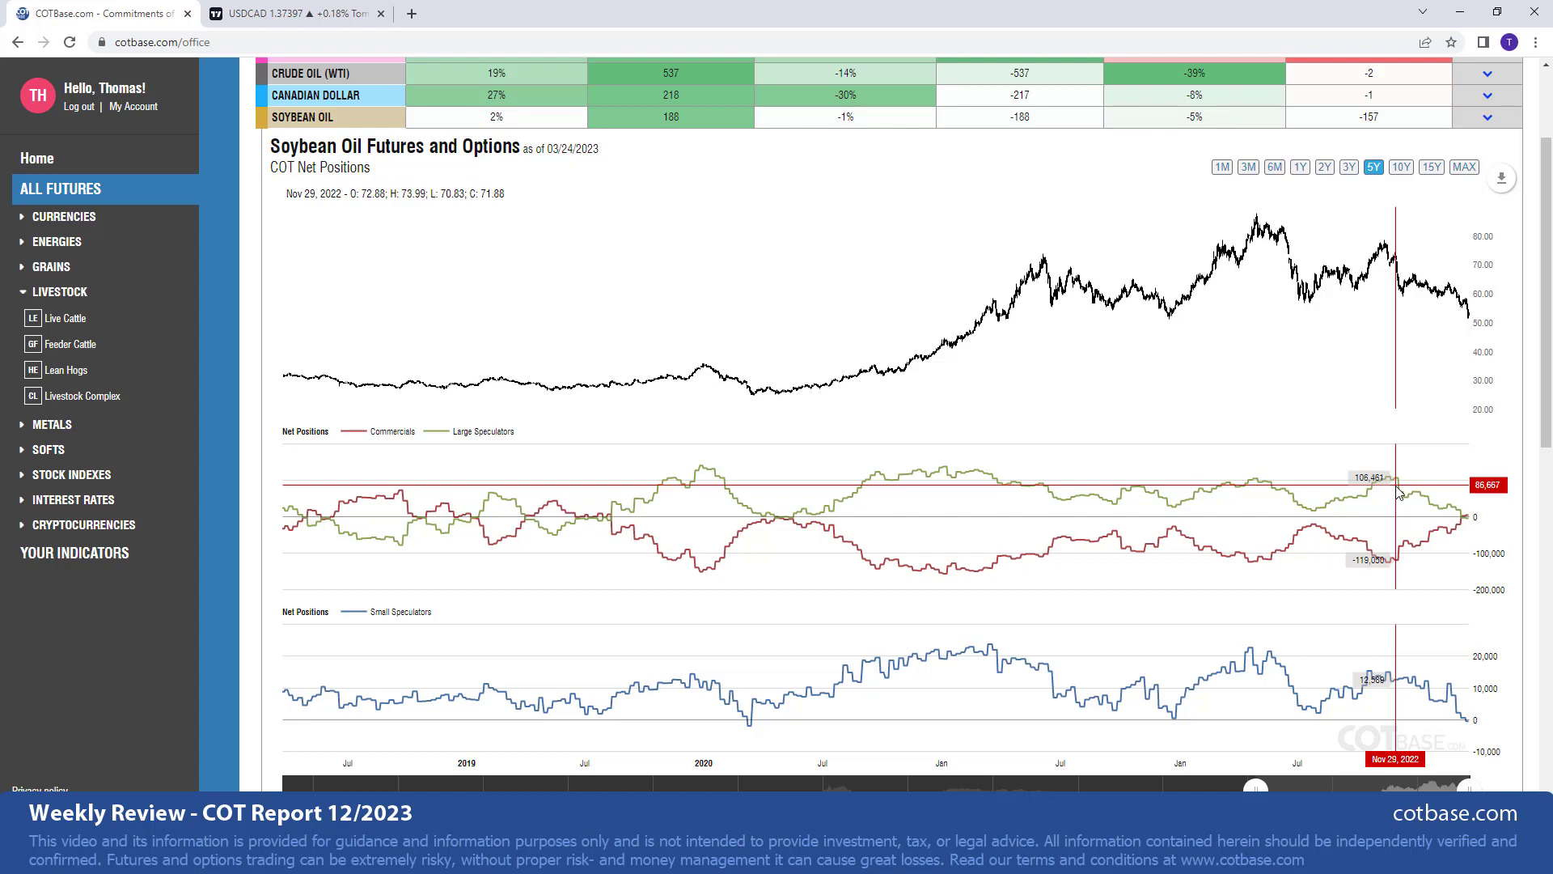
{"action": "mouse_move", "coordinate": [1264, 554]}
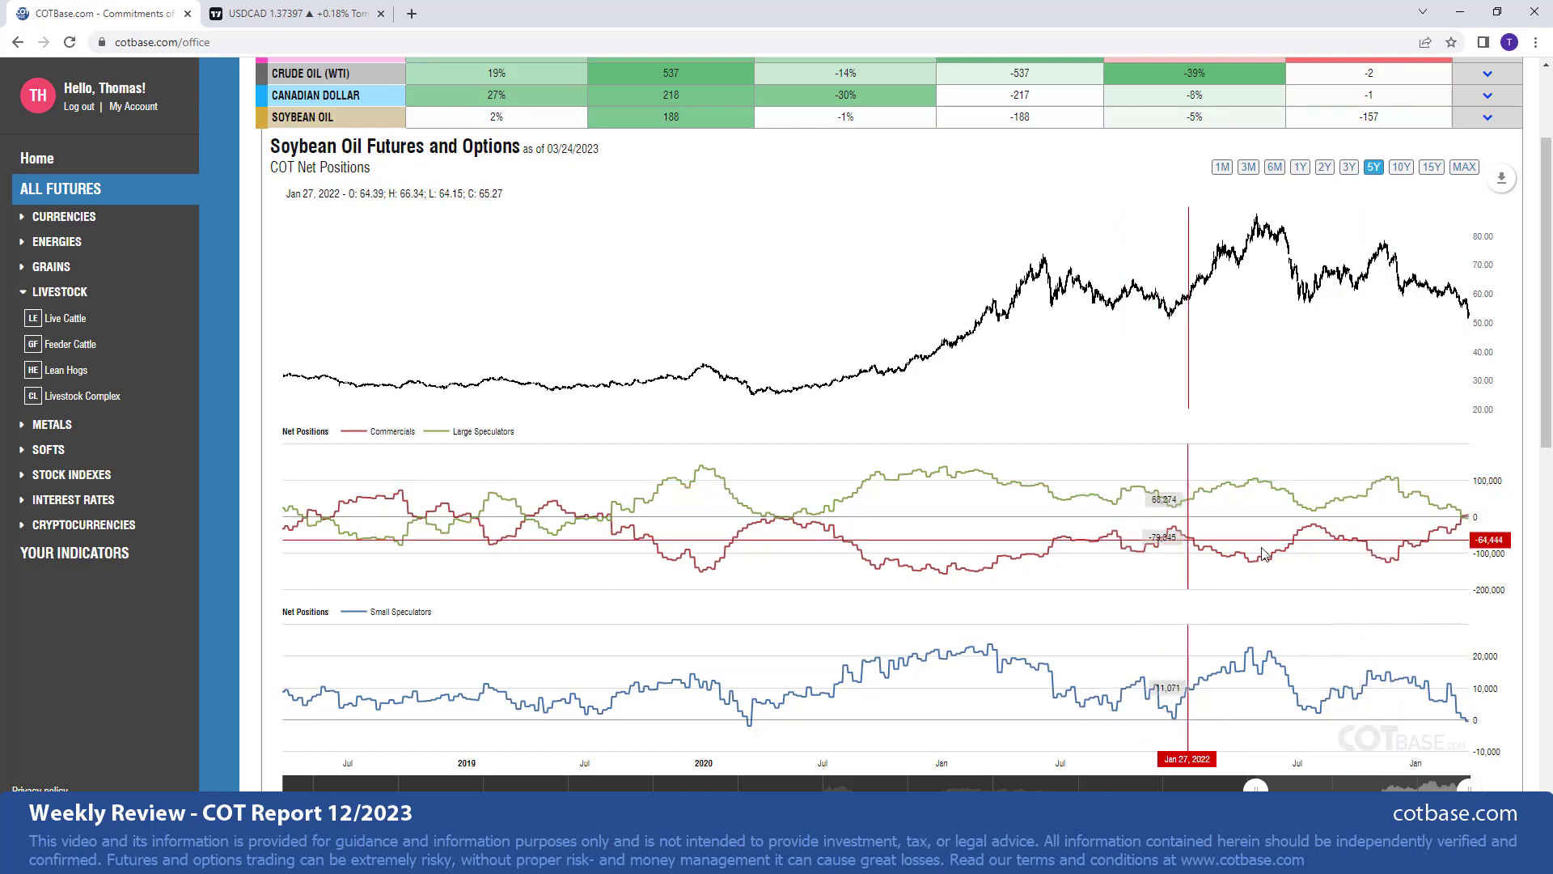
{"action": "mouse_move", "coordinate": [1176, 538]}
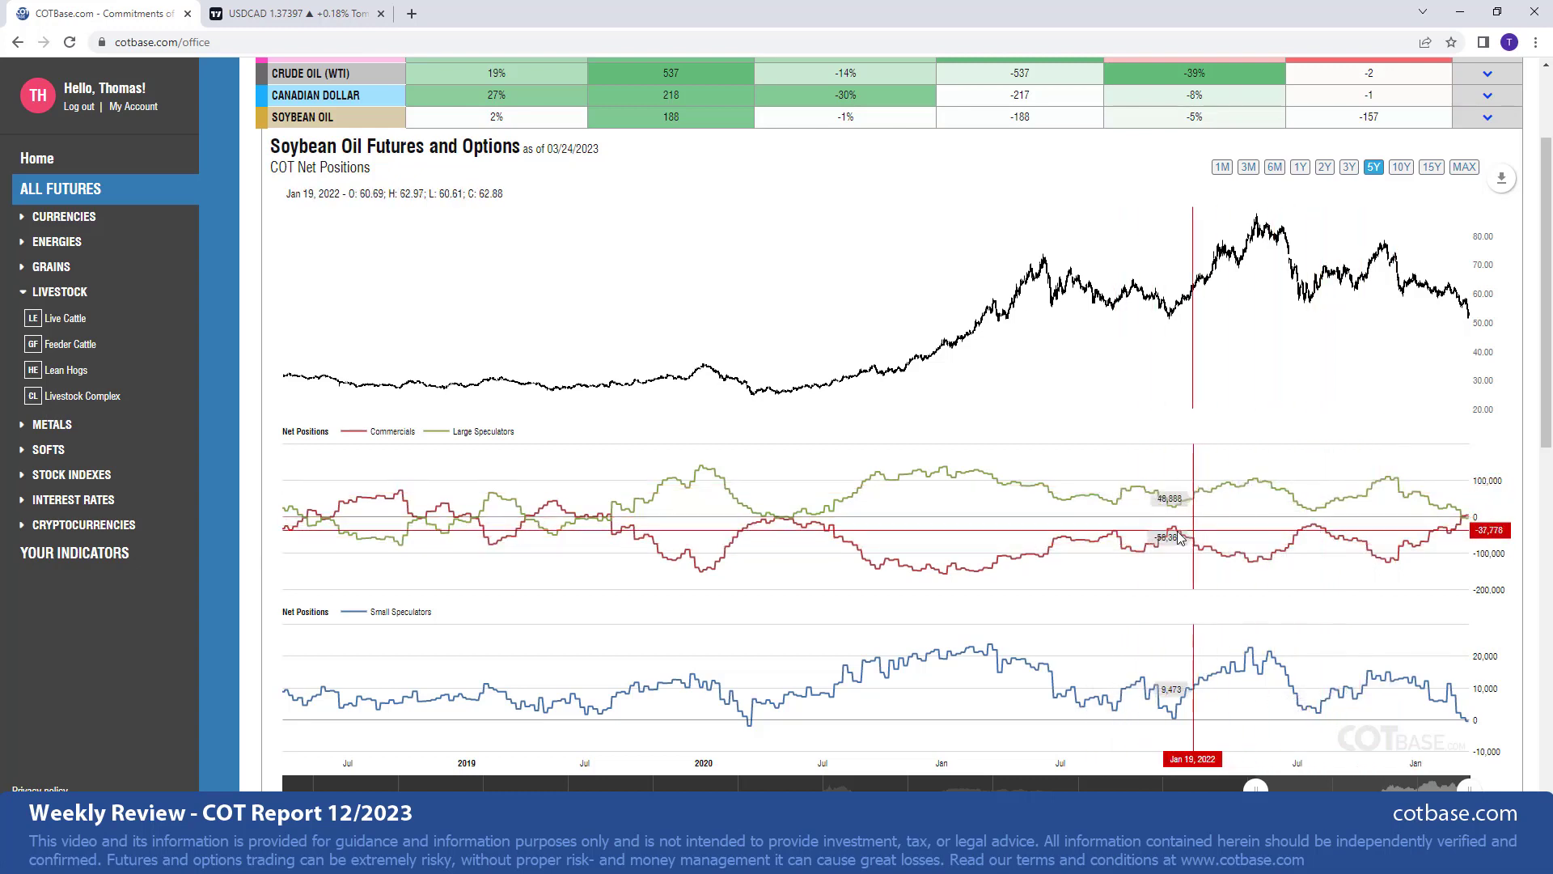
{"action": "mouse_move", "coordinate": [1113, 539]}
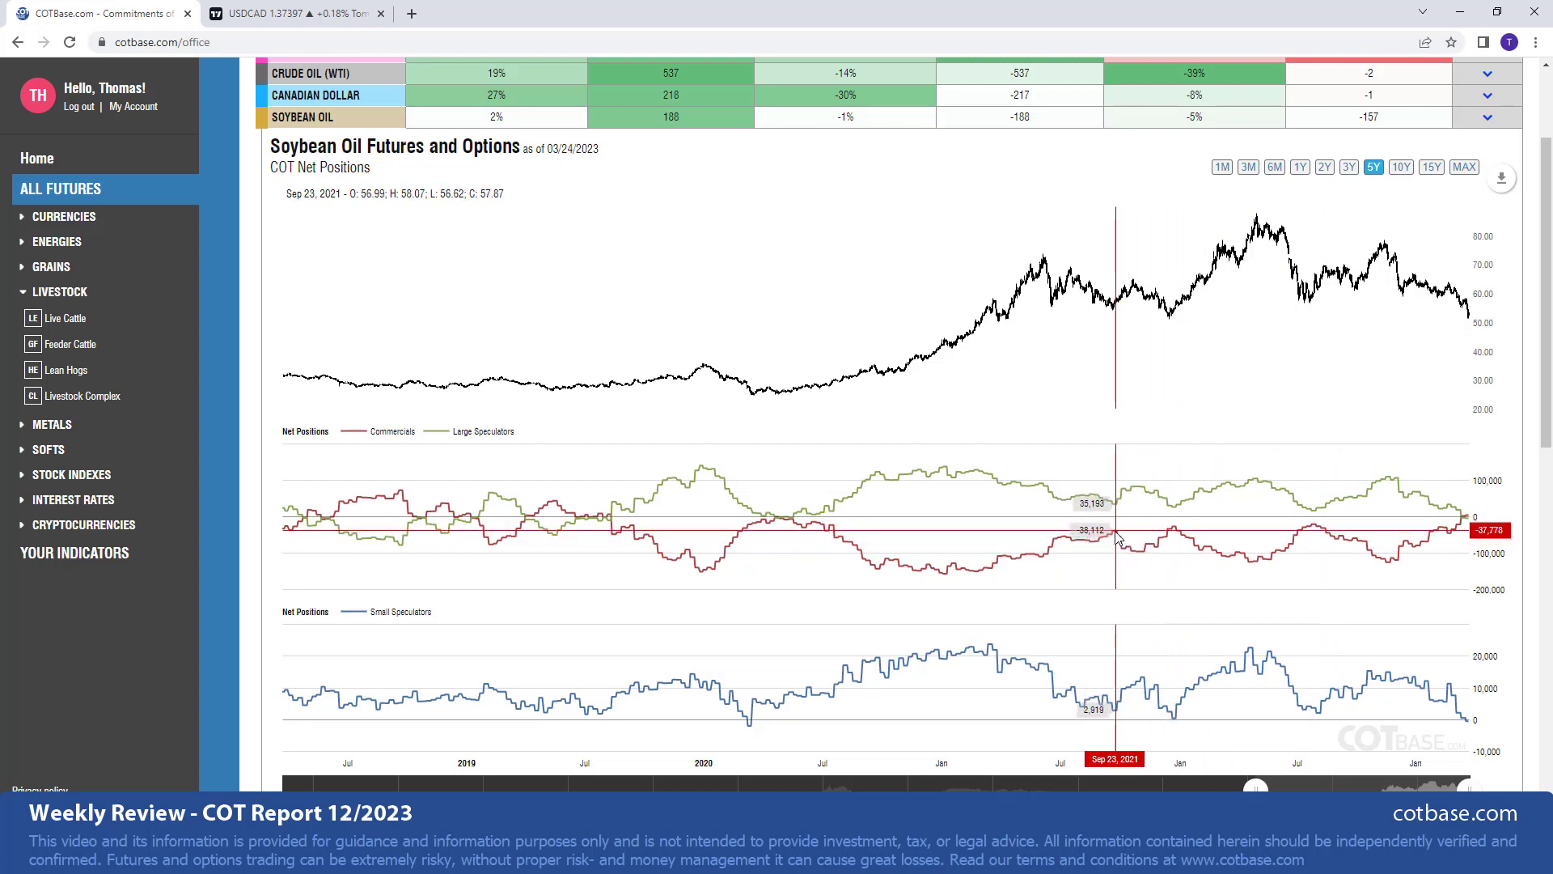
{"action": "mouse_move", "coordinate": [763, 520]}
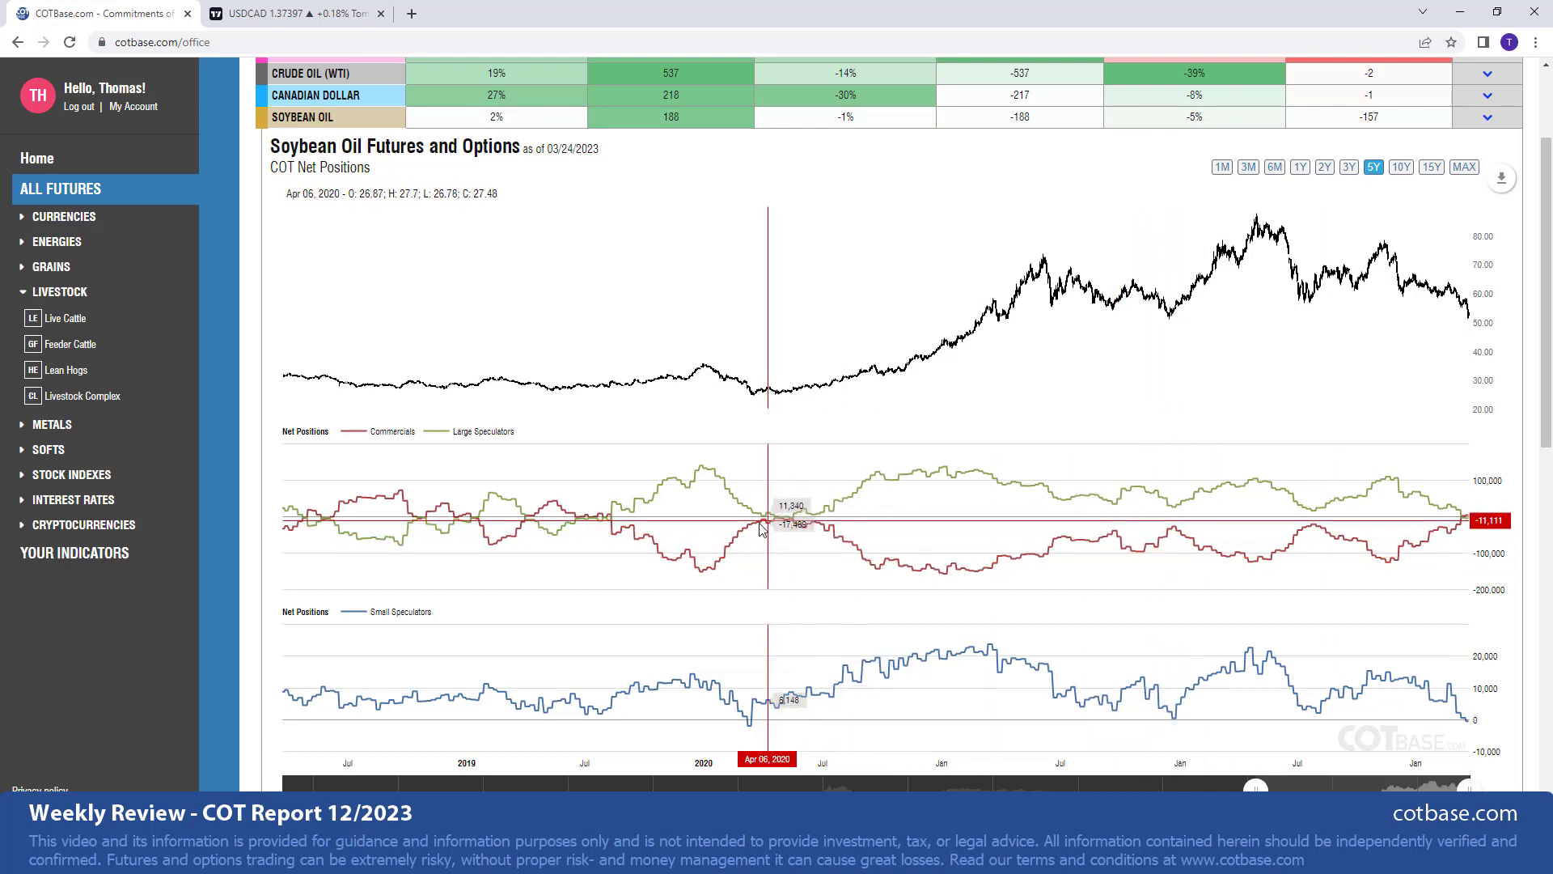
{"action": "mouse_move", "coordinate": [777, 515]}
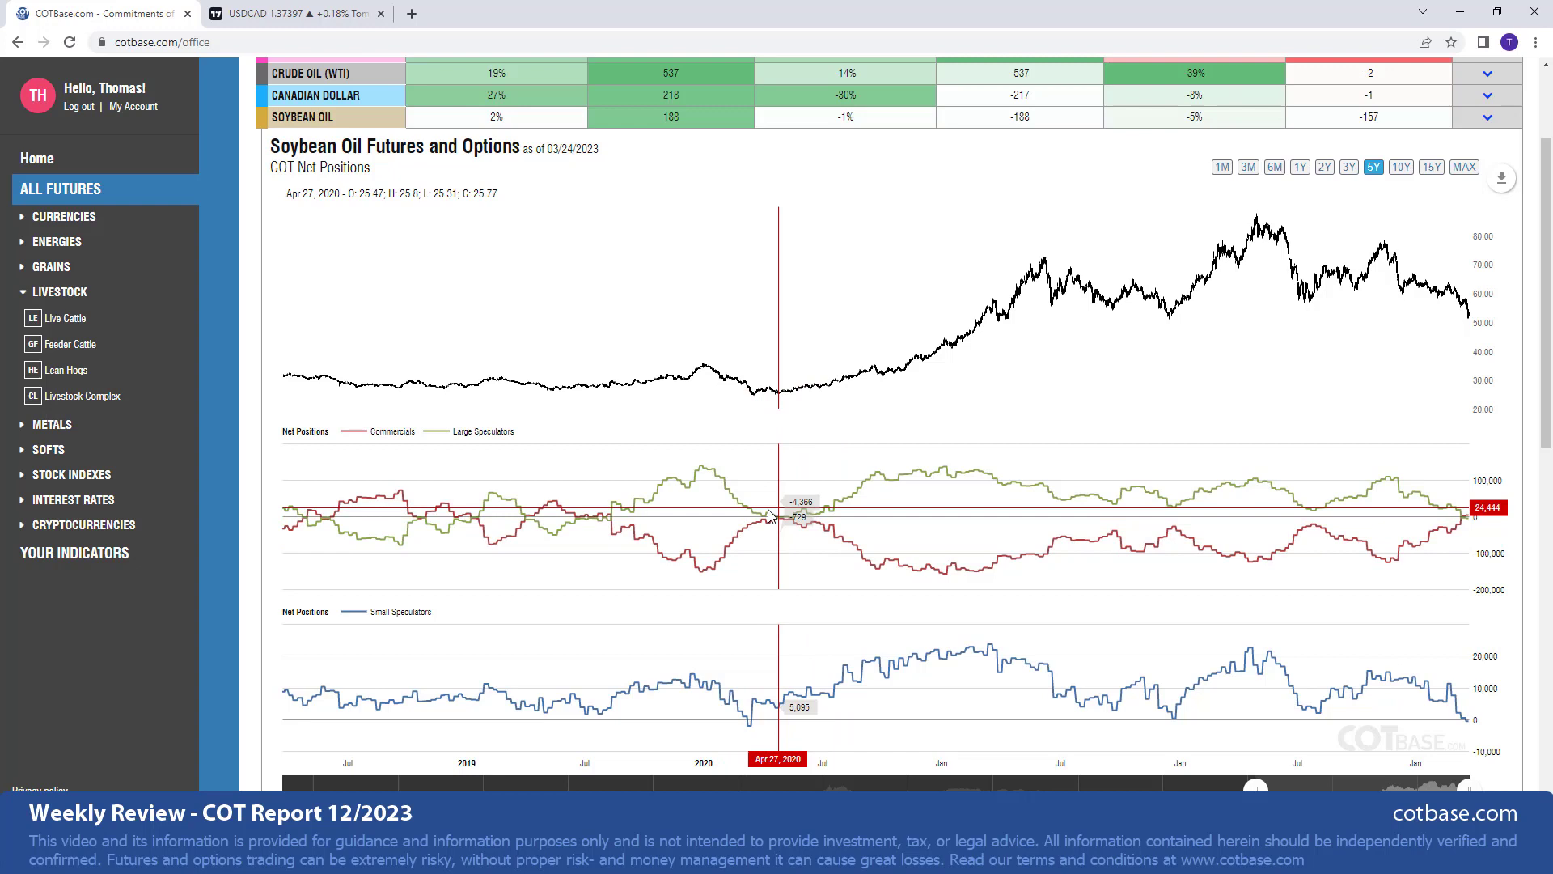
{"action": "mouse_move", "coordinate": [545, 508]}
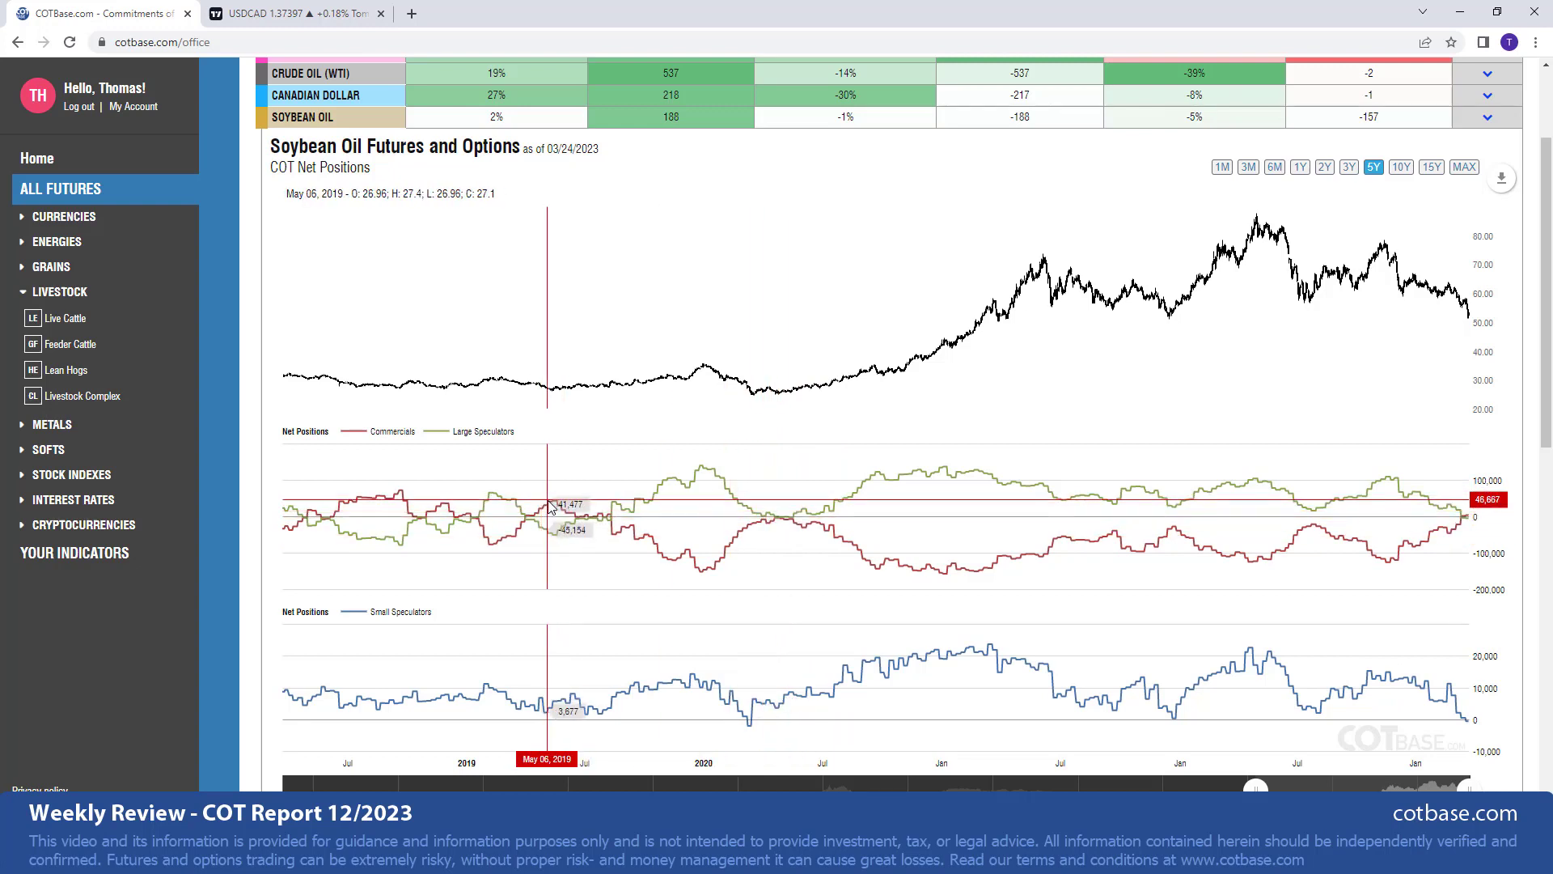
{"action": "mouse_move", "coordinate": [1155, 542]}
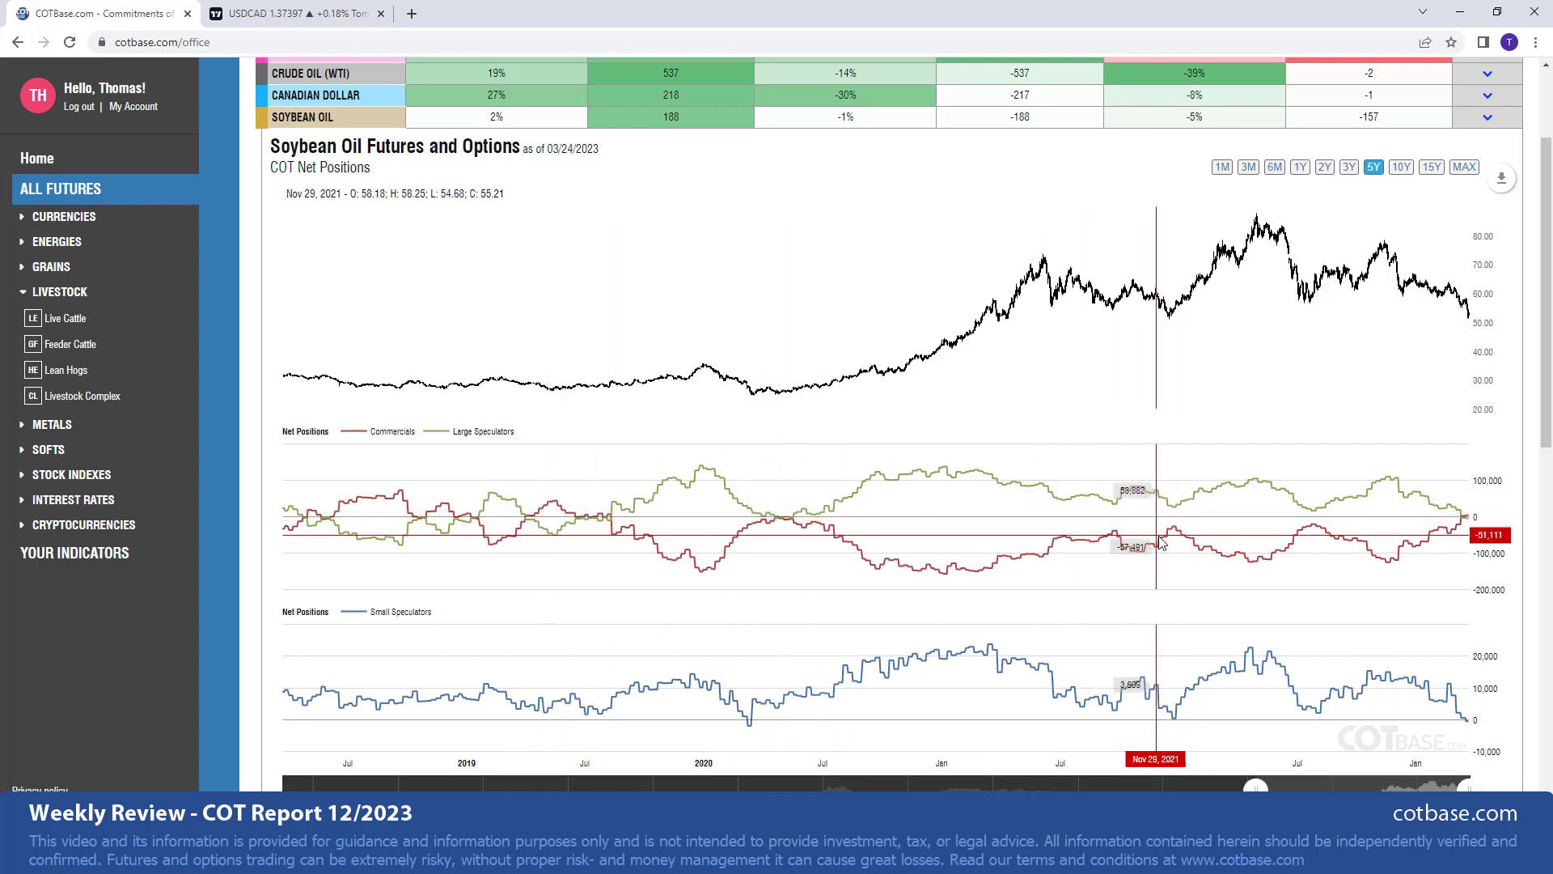
{"action": "mouse_move", "coordinate": [1177, 320]}
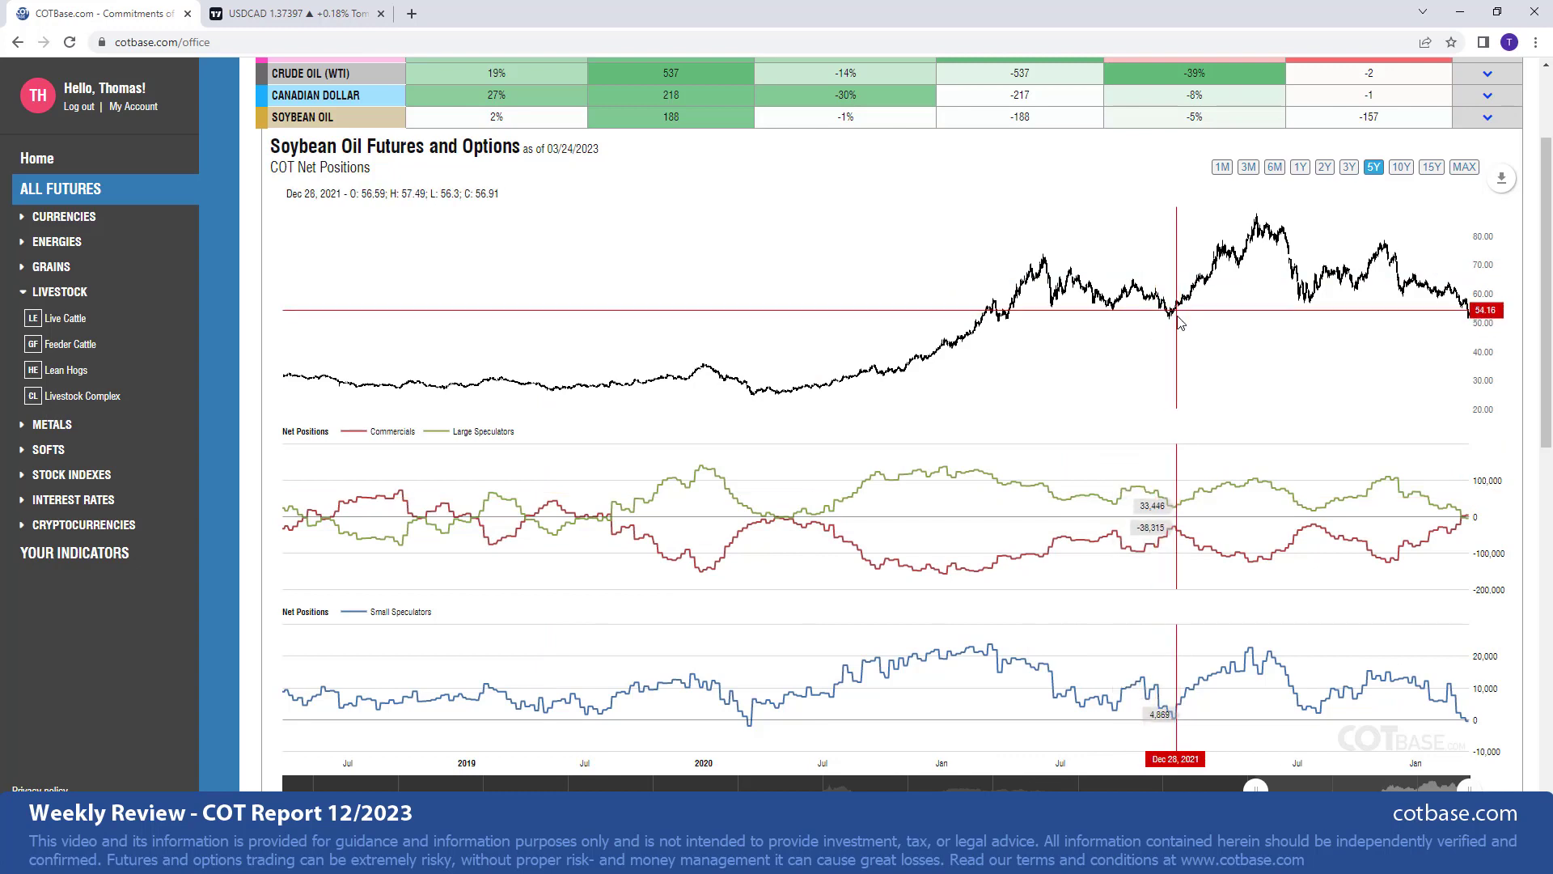
{"action": "mouse_move", "coordinate": [1471, 525]}
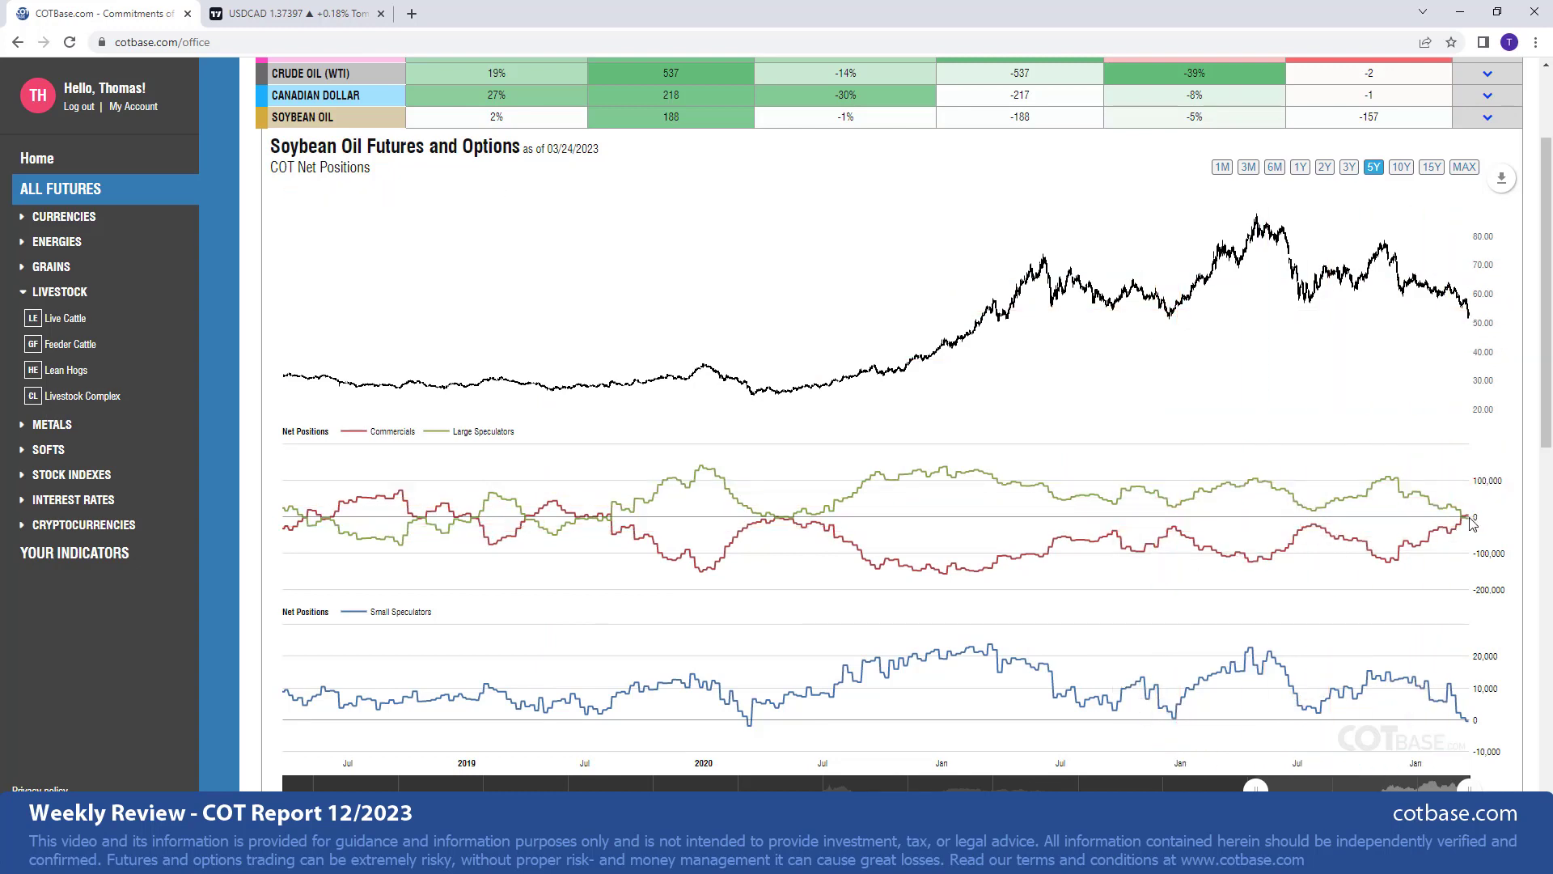
{"action": "mouse_move", "coordinate": [1471, 287]}
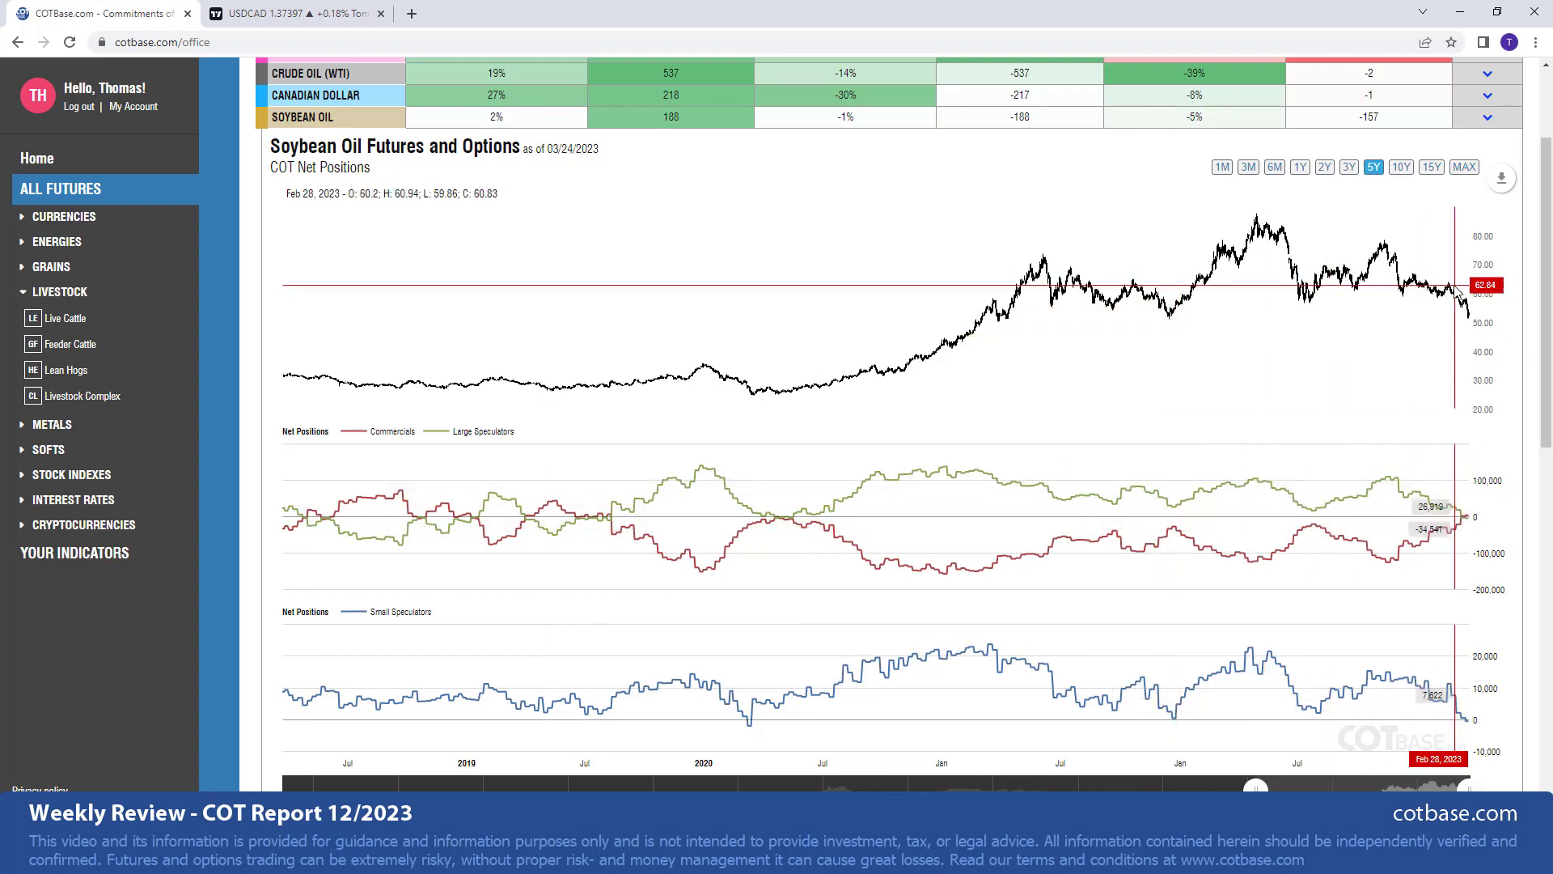
{"action": "mouse_move", "coordinate": [1483, 604]}
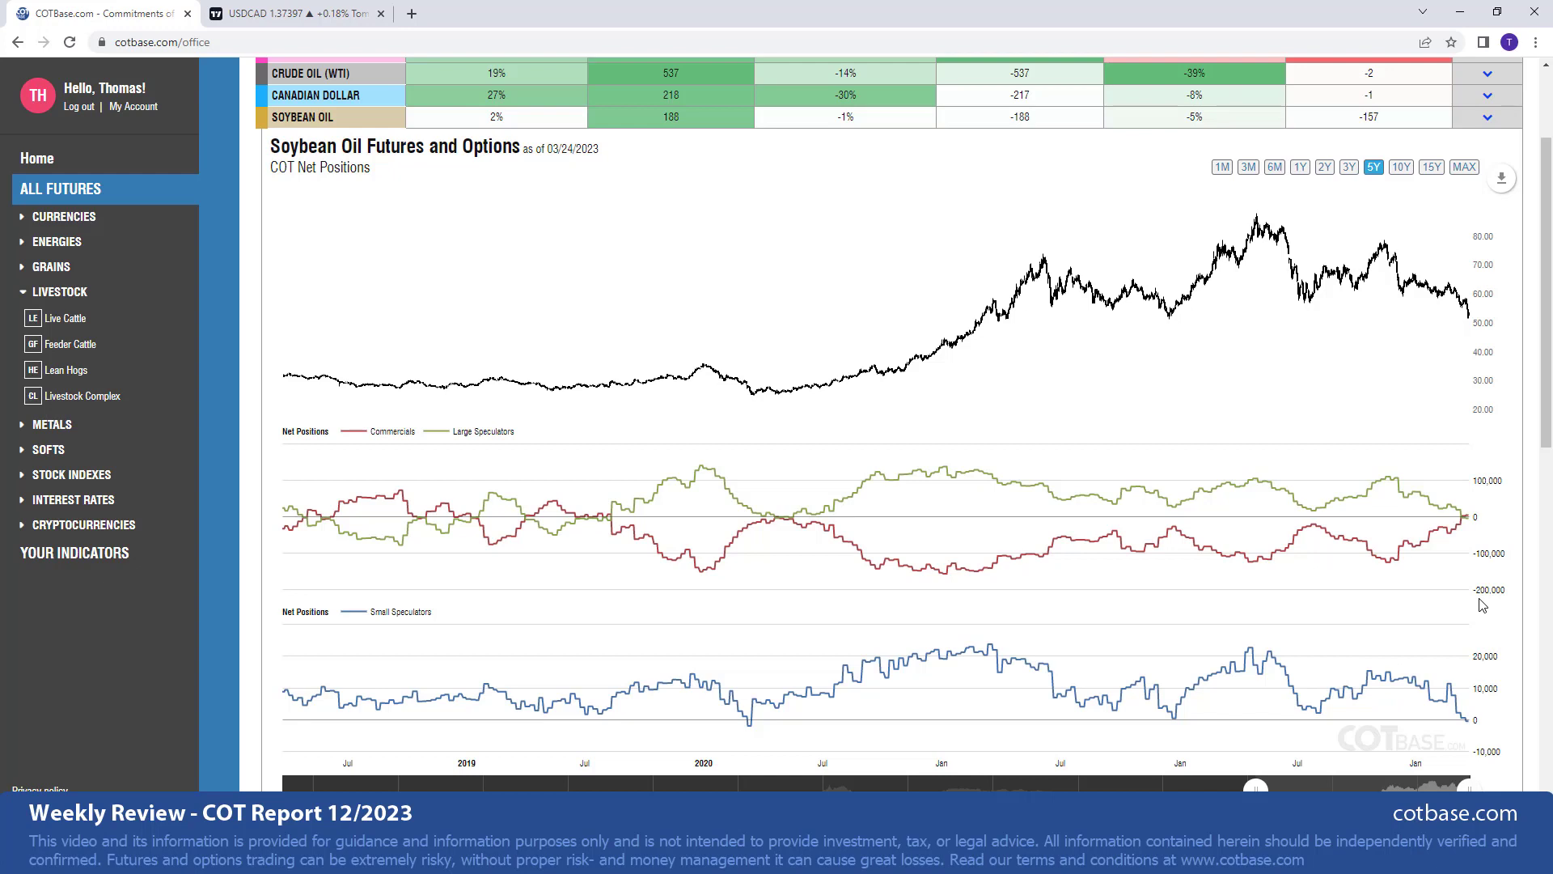
{"action": "mouse_move", "coordinate": [1443, 381]}
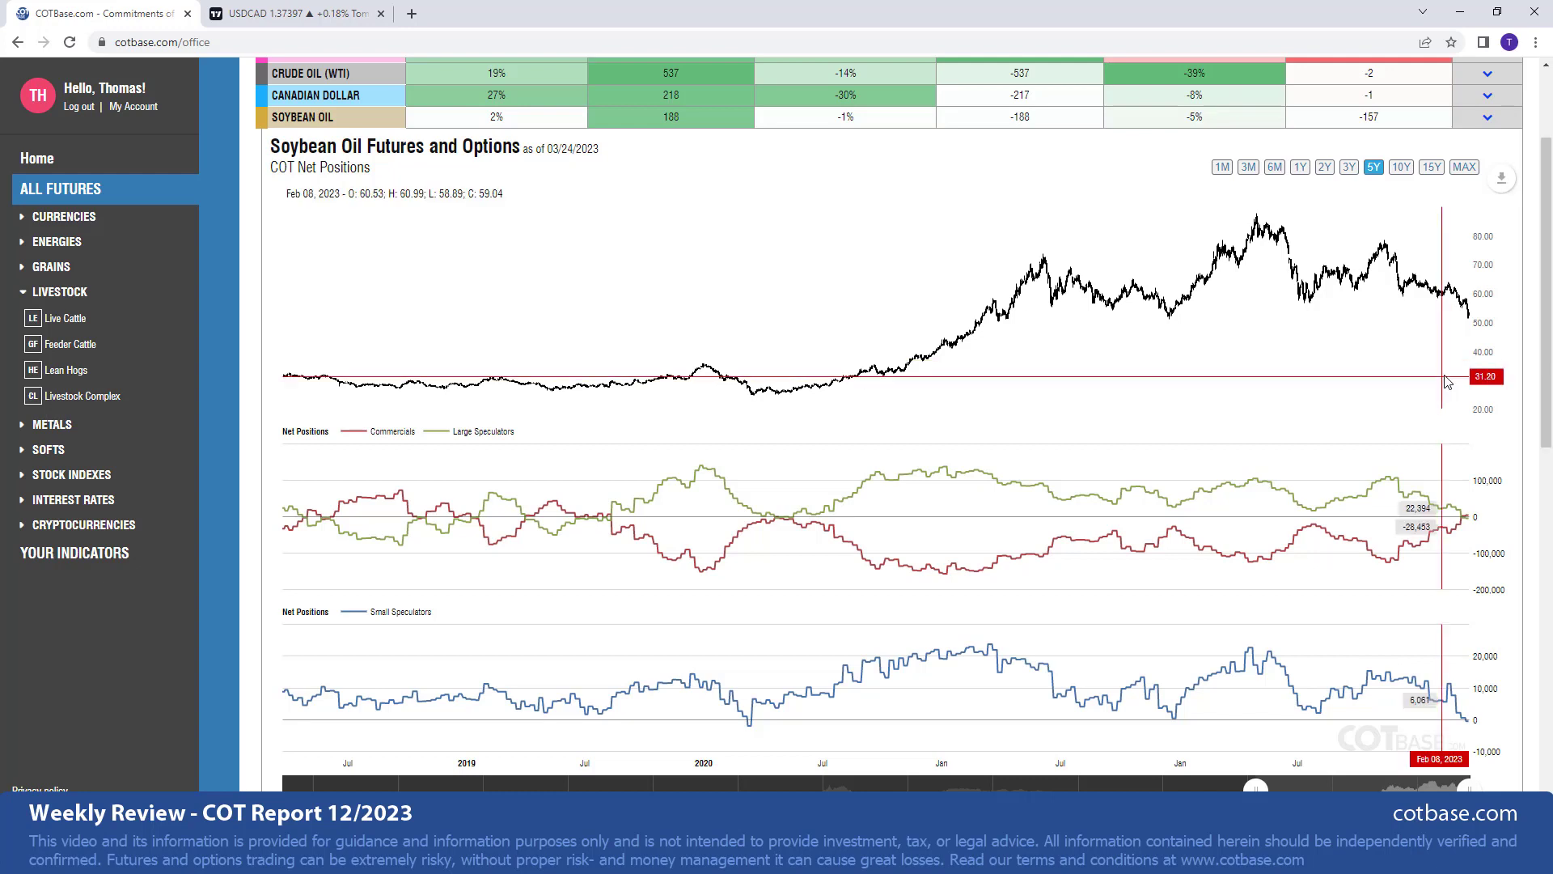
{"action": "mouse_move", "coordinate": [1474, 533]}
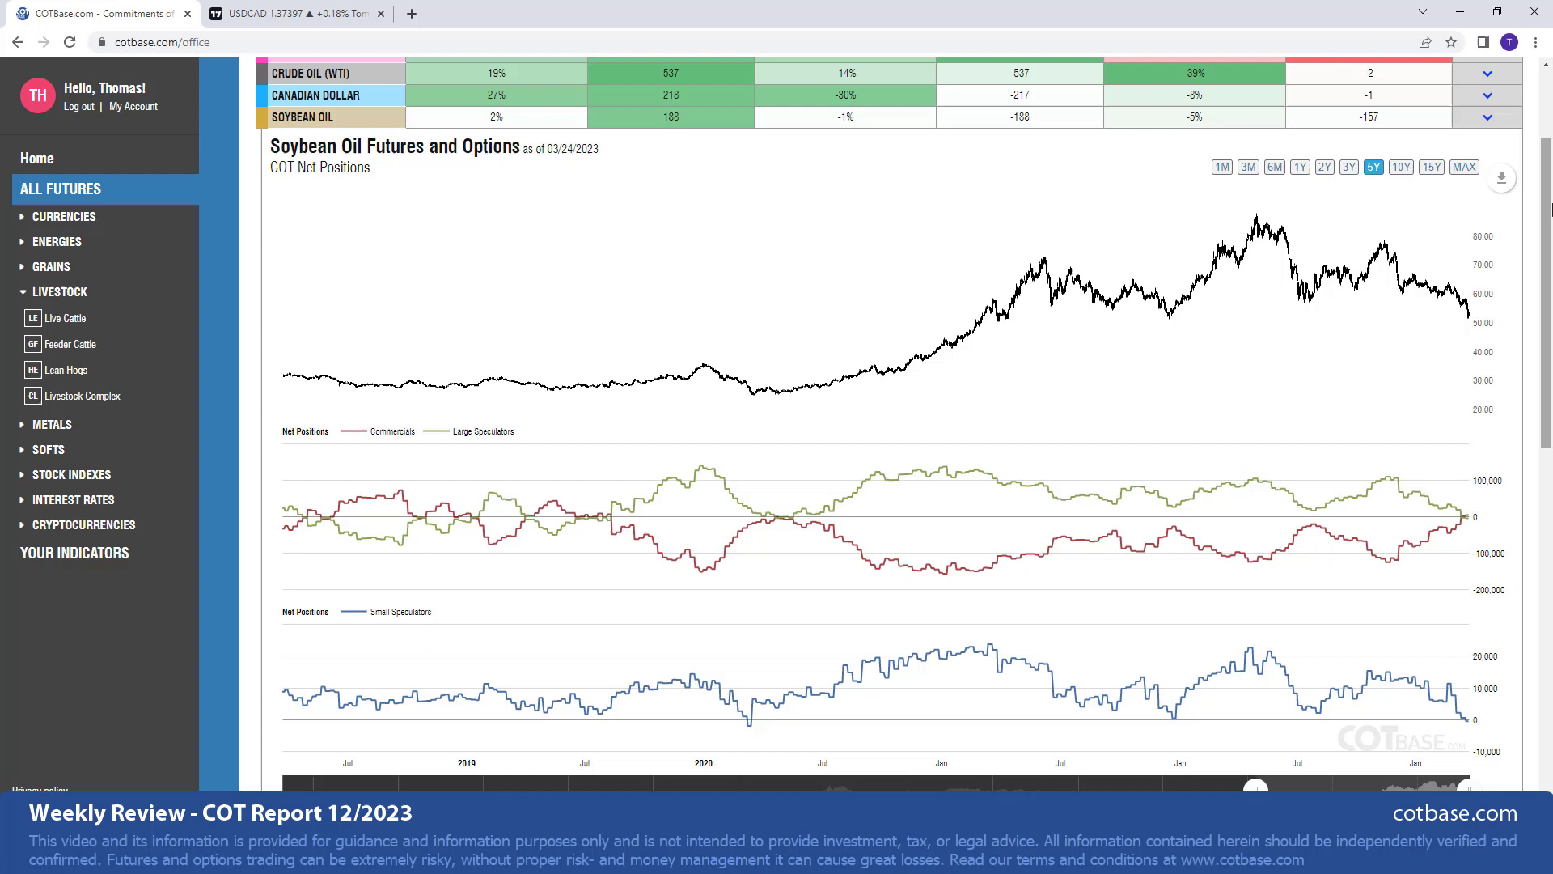
{"action": "mouse_move", "coordinate": [1451, 525]}
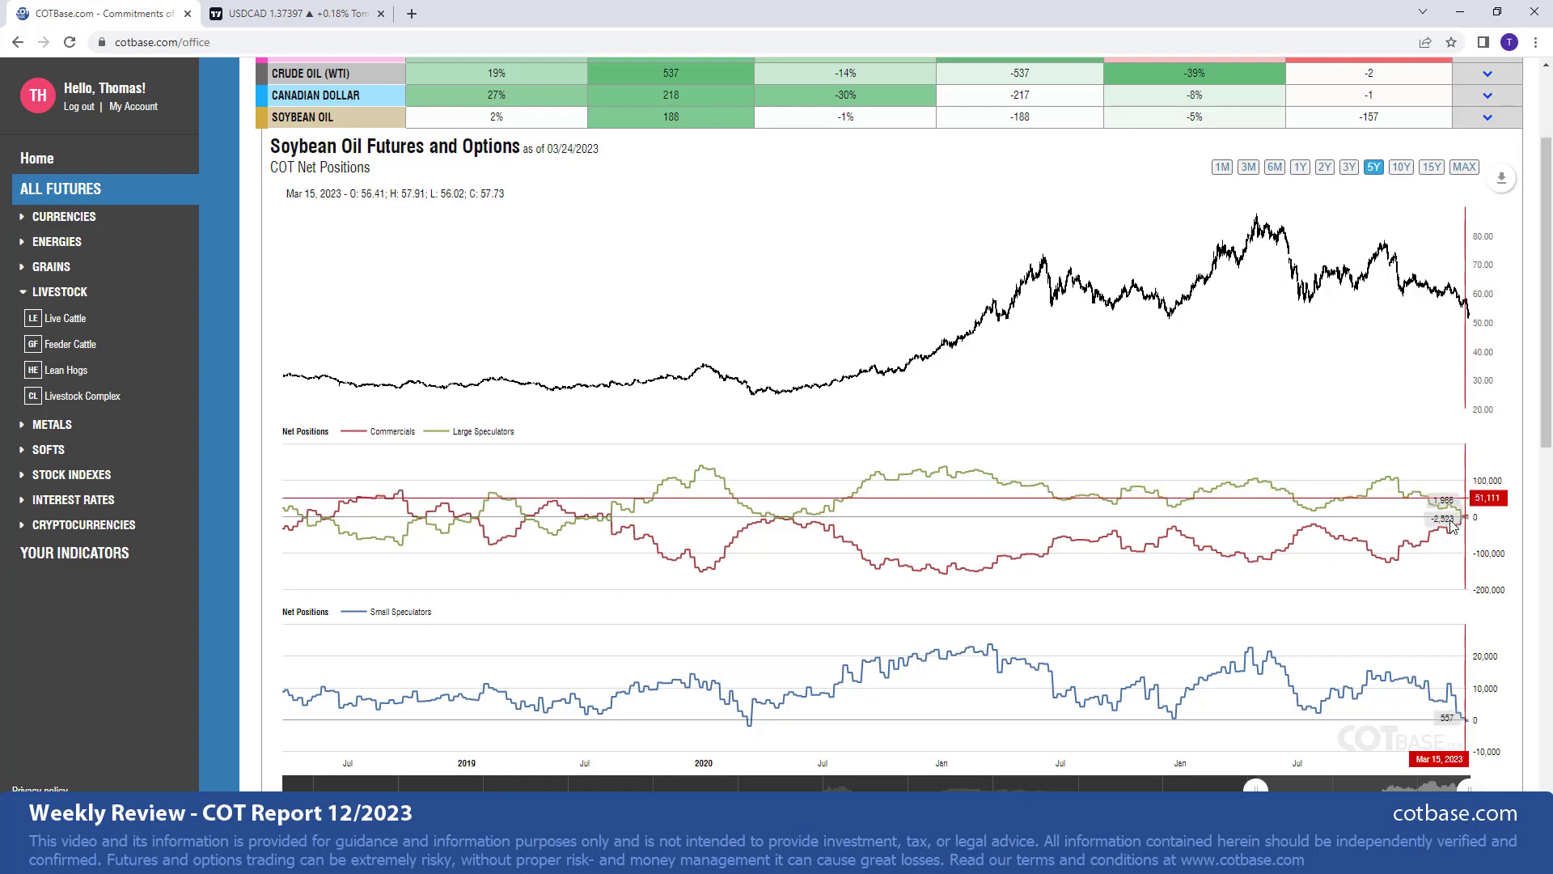
{"action": "mouse_move", "coordinate": [1453, 526]}
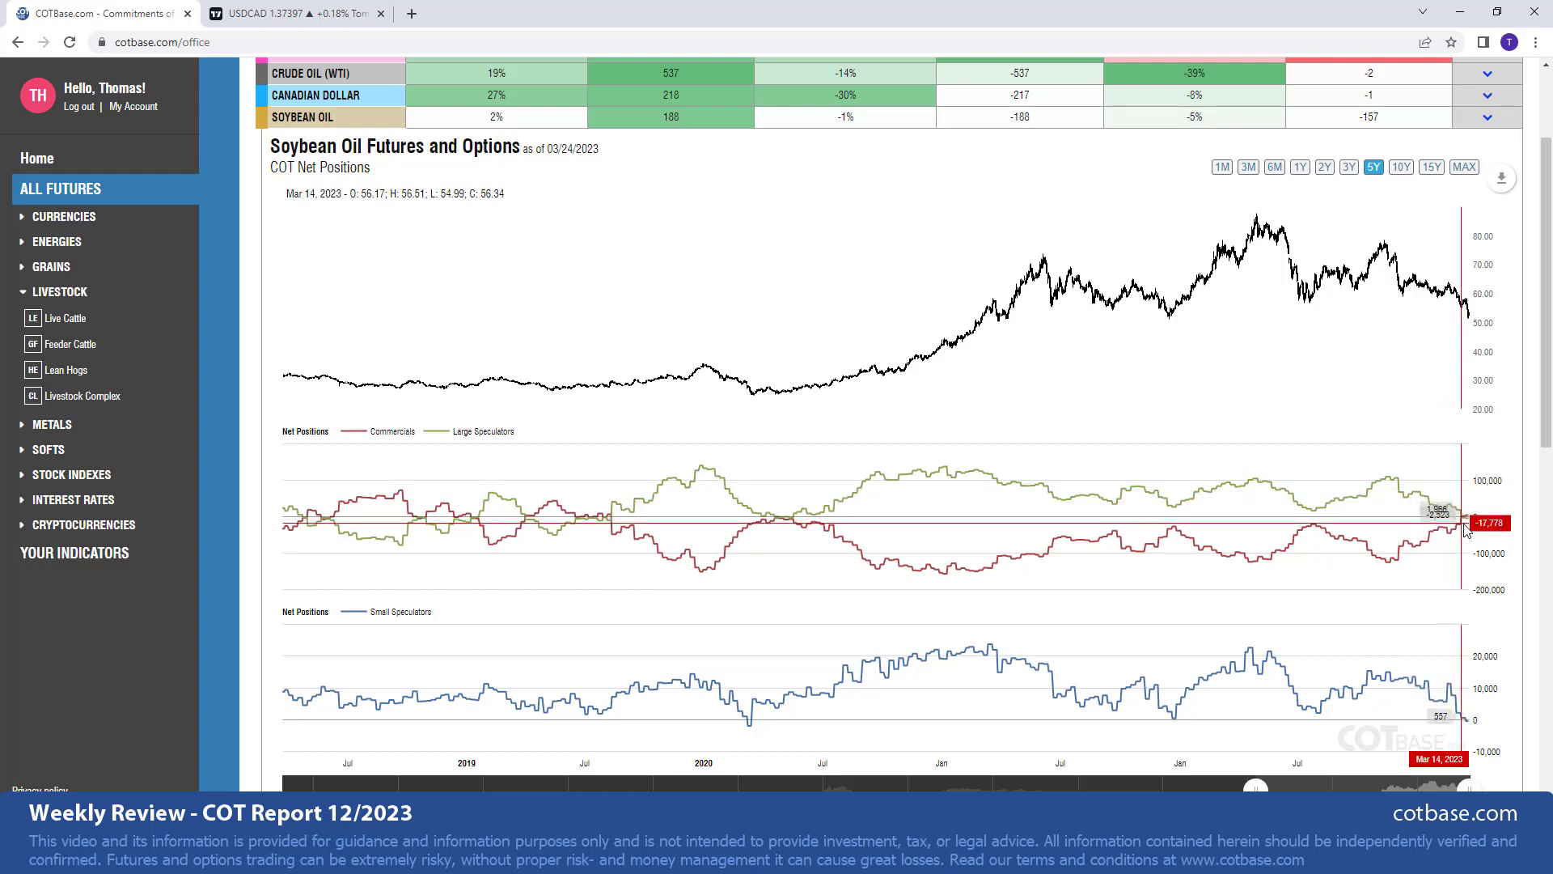
{"action": "mouse_move", "coordinate": [1447, 388]}
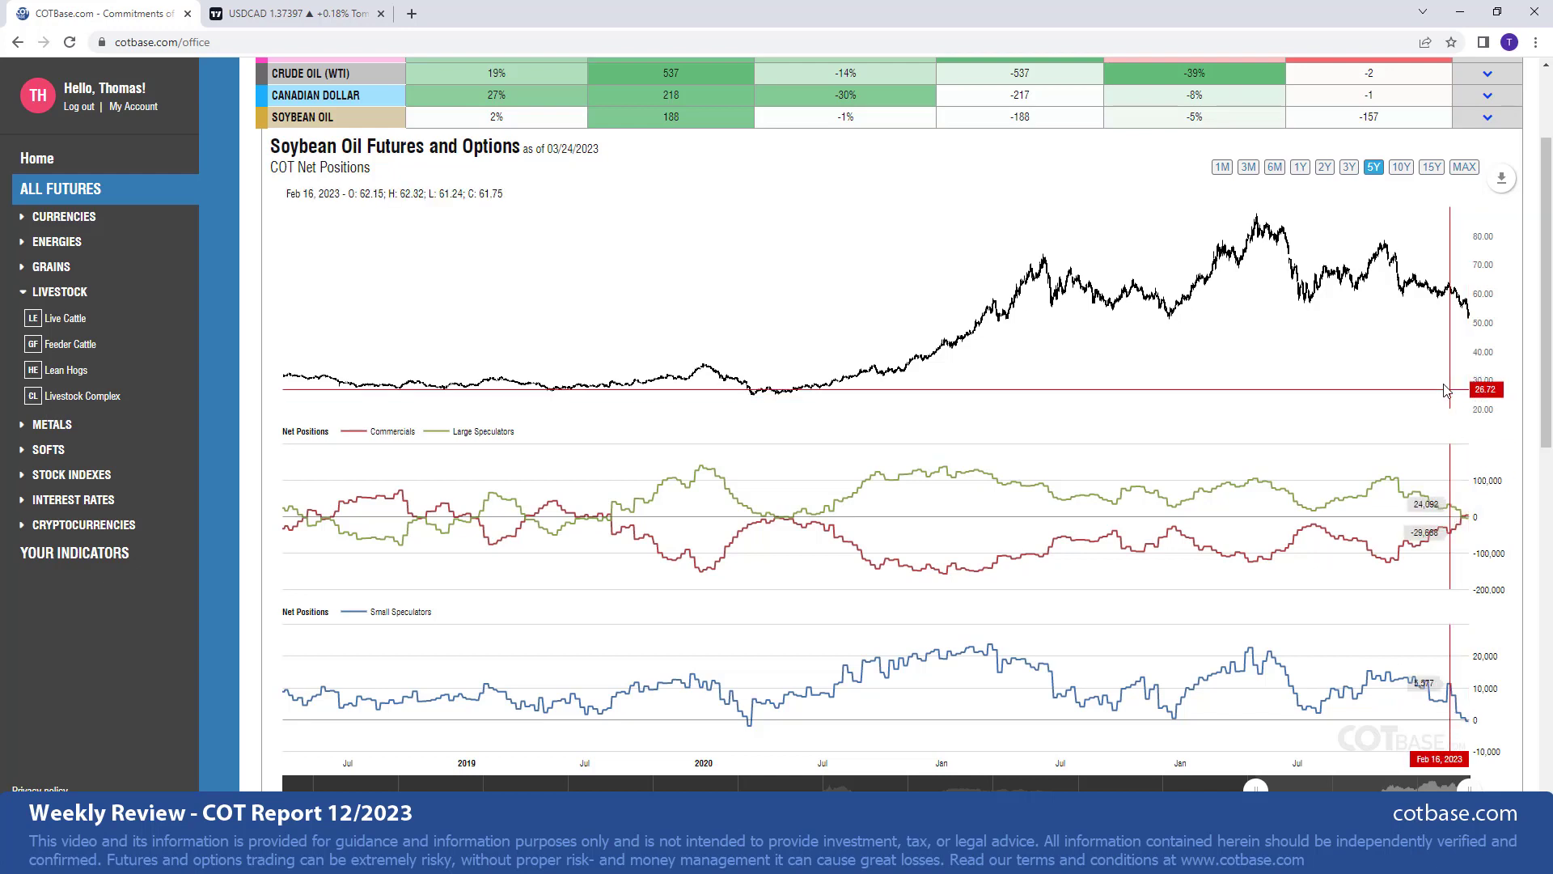
{"action": "mouse_move", "coordinate": [1465, 491]}
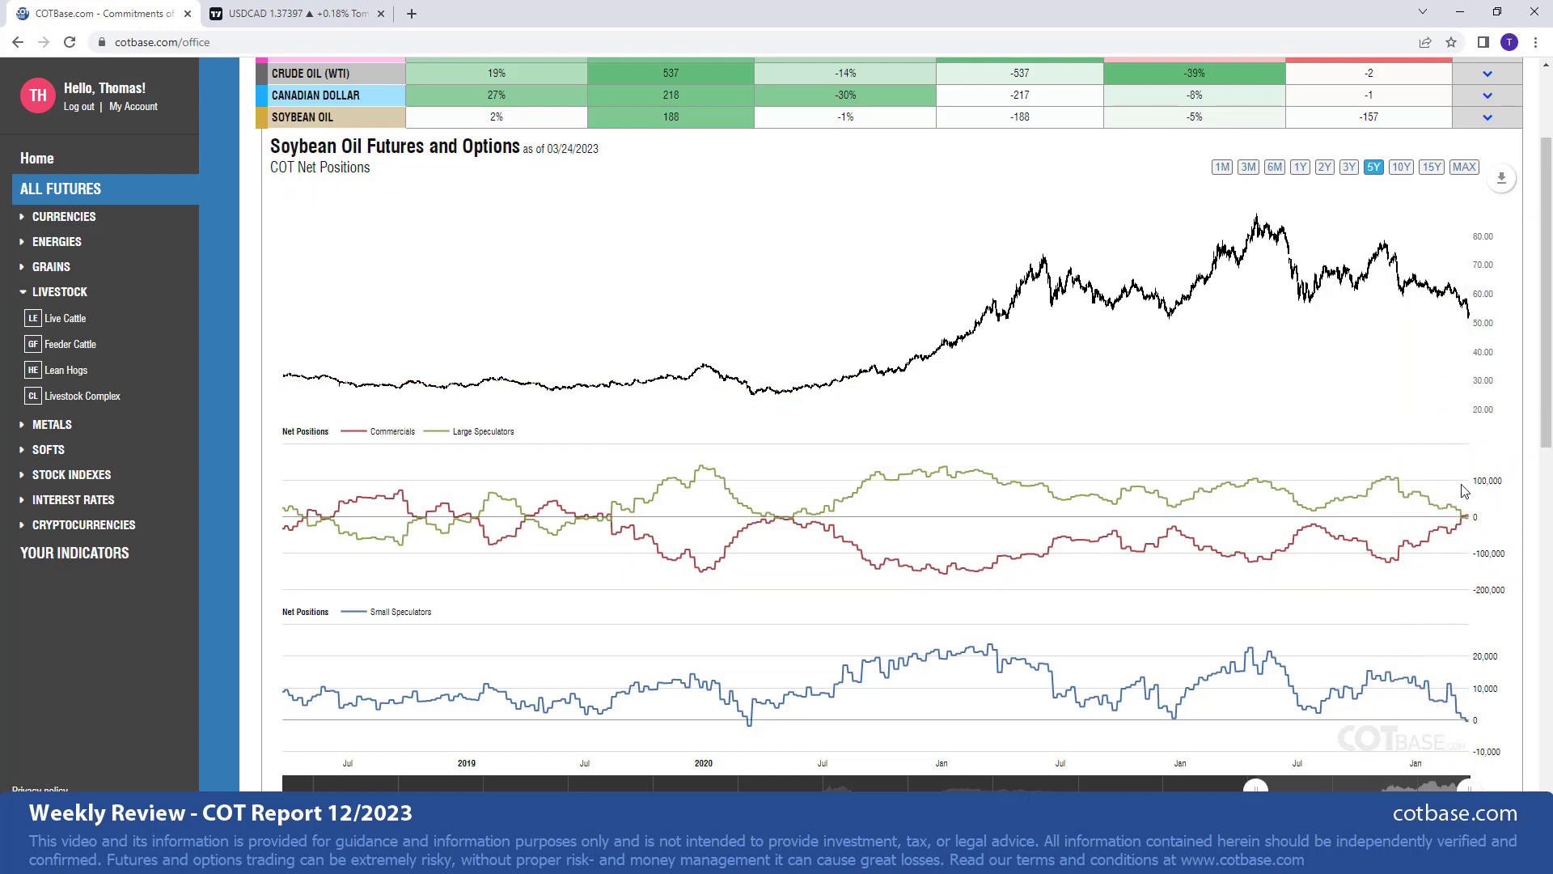
{"action": "mouse_move", "coordinate": [1431, 512]}
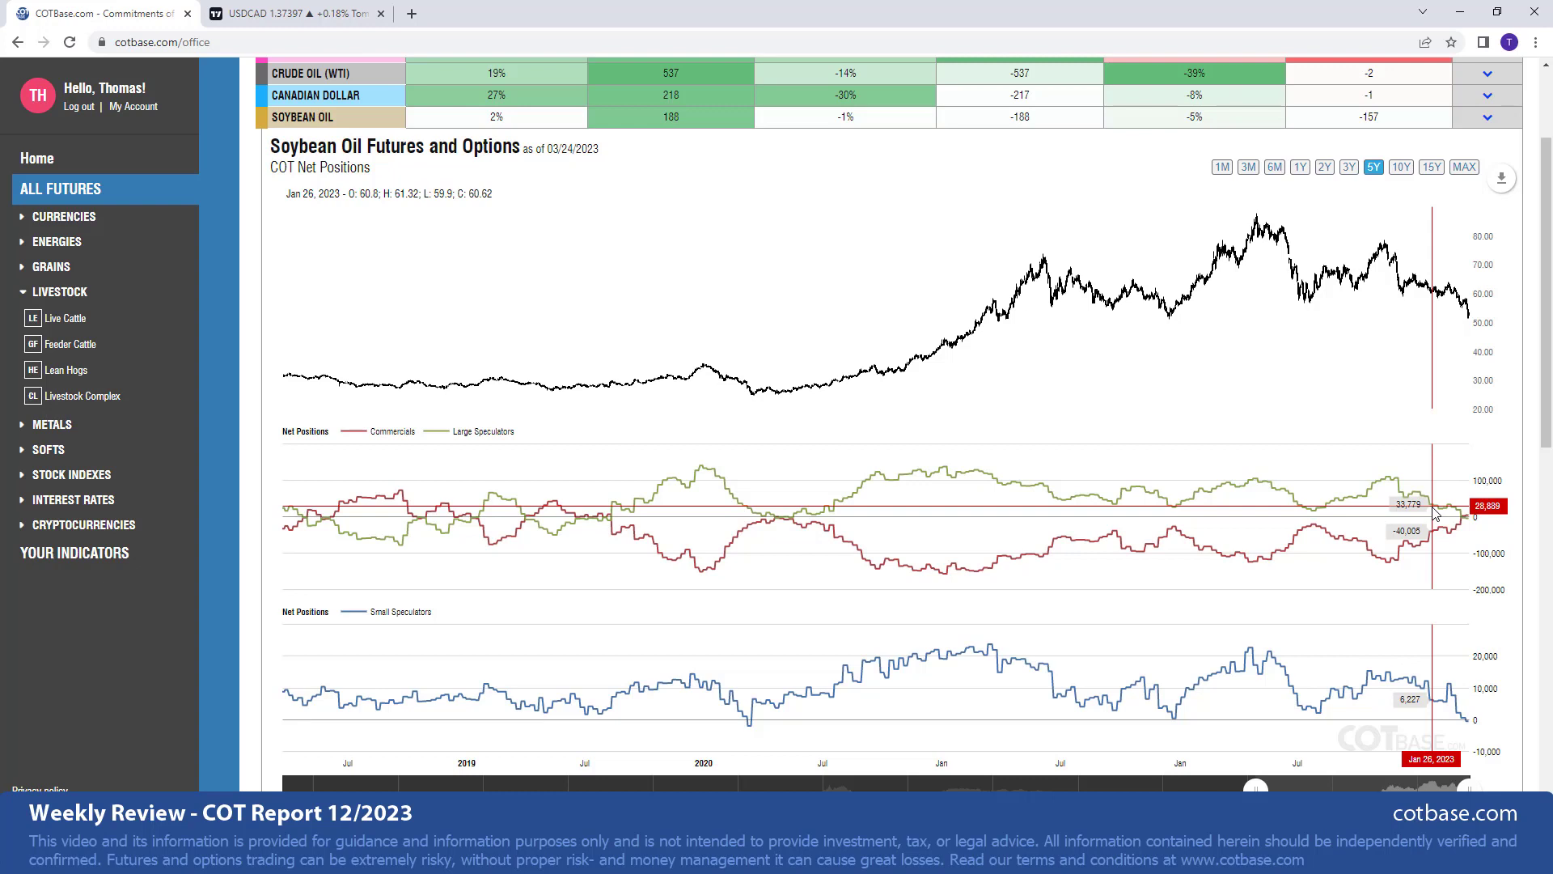
{"action": "mouse_move", "coordinate": [1442, 555]}
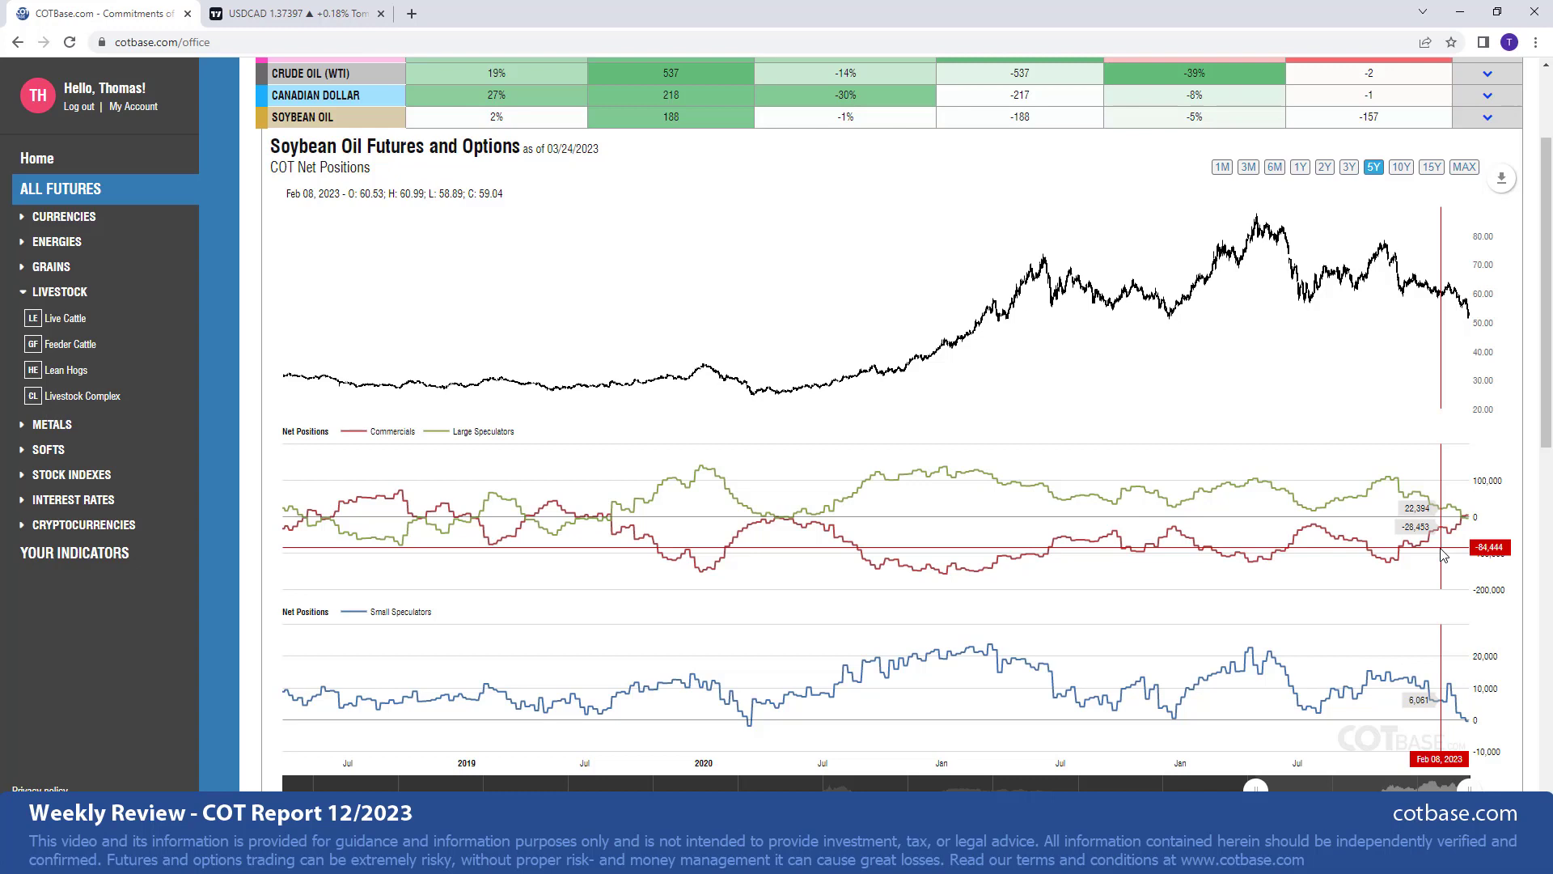
{"action": "mouse_move", "coordinate": [1374, 367]}
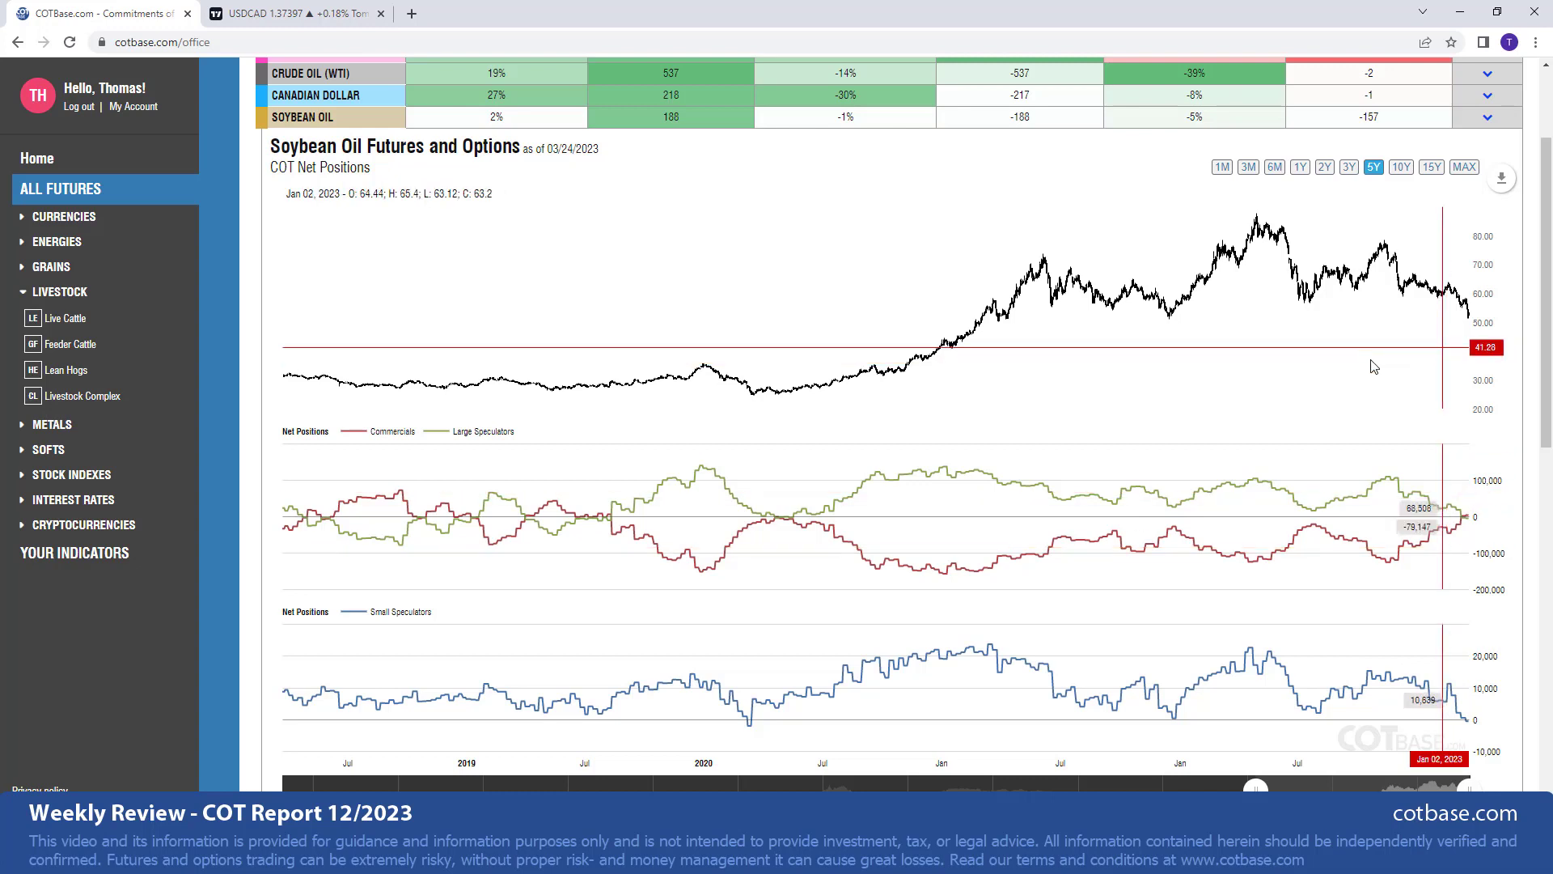
{"action": "mouse_move", "coordinate": [1449, 357]}
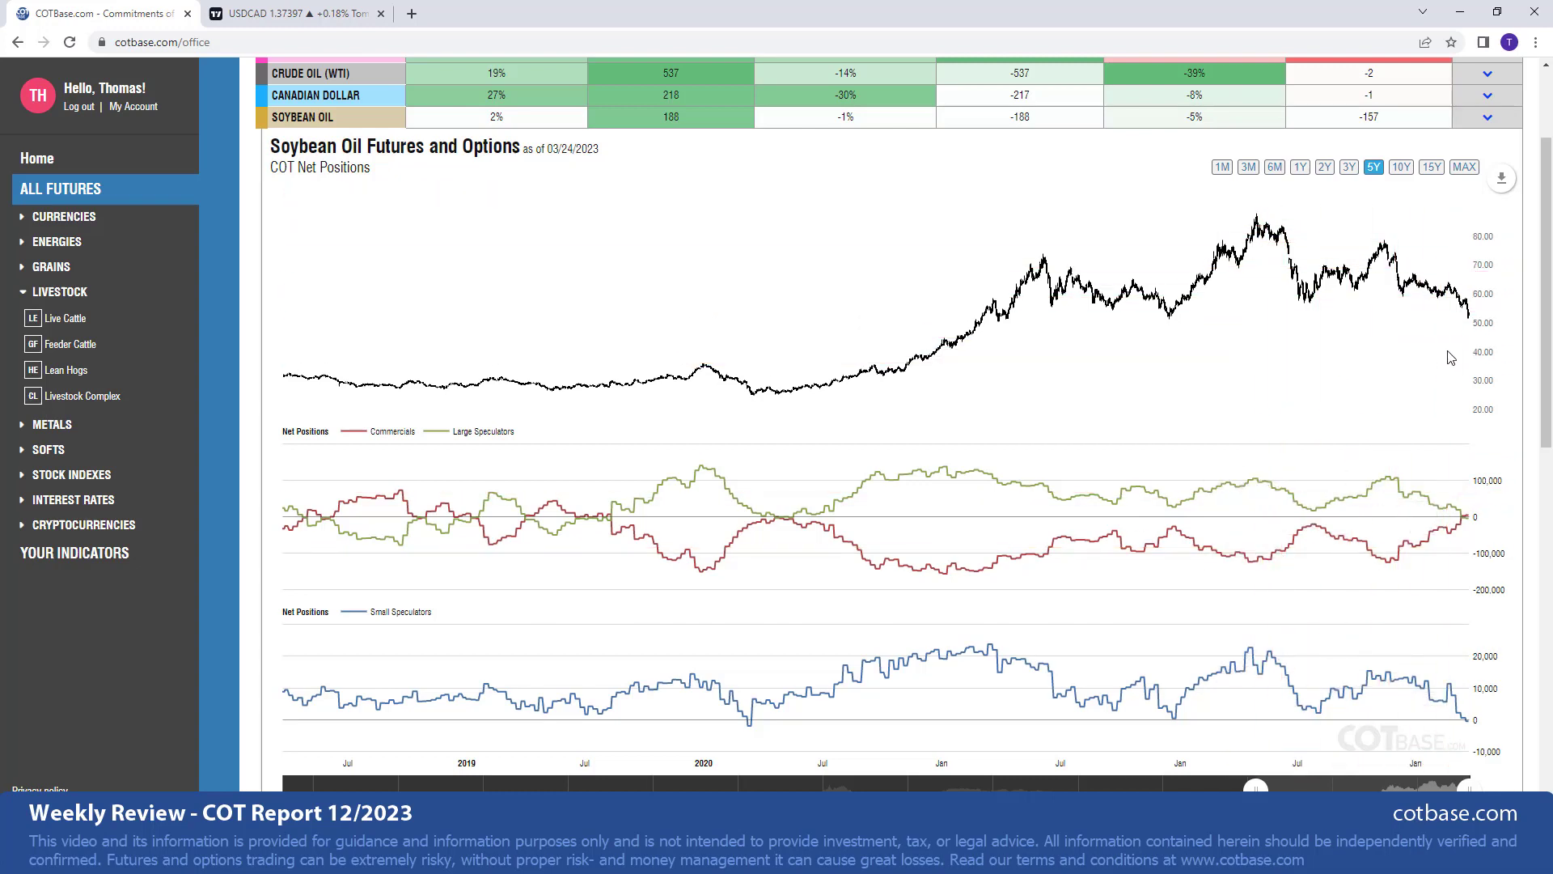
{"action": "scroll", "scroll_direction": "up", "scroll_amount": 3}
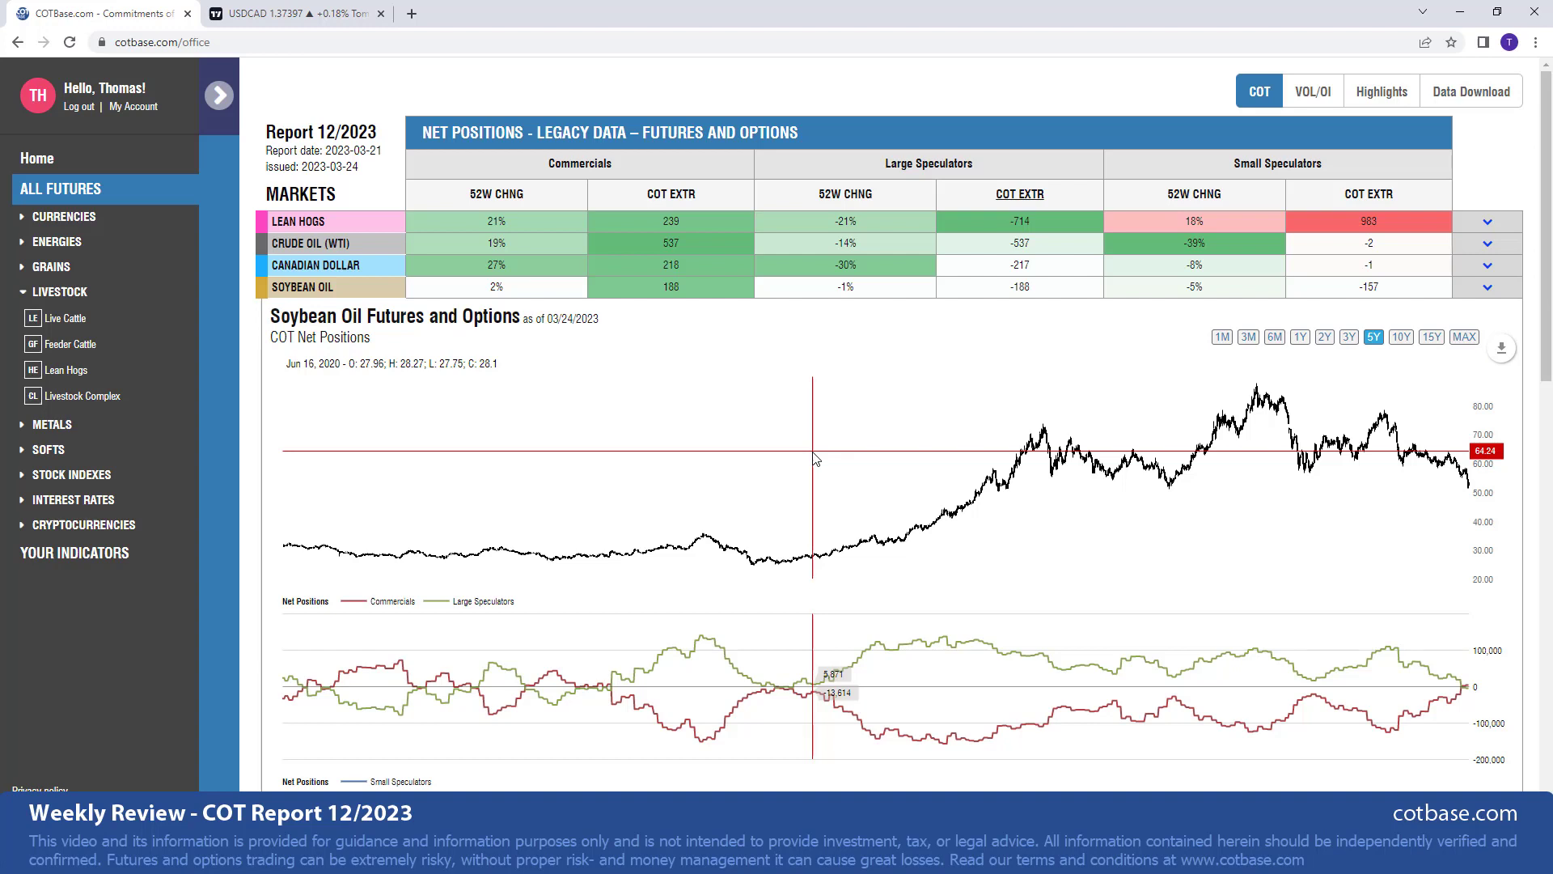
{"action": "mouse_move", "coordinate": [81, 589]}
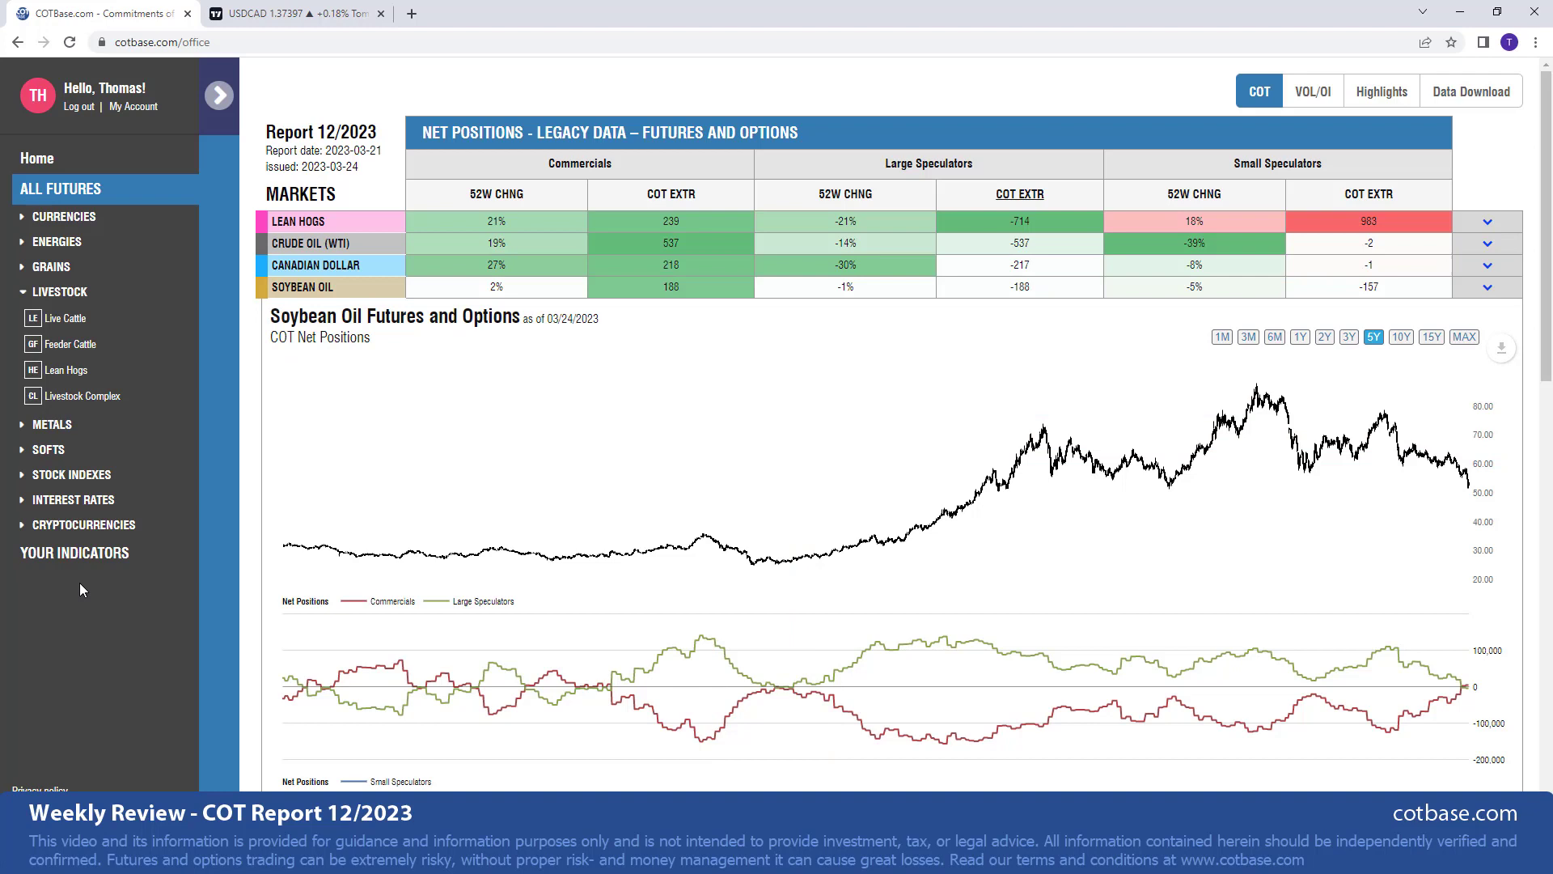
{"action": "mouse_move", "coordinate": [137, 592]}
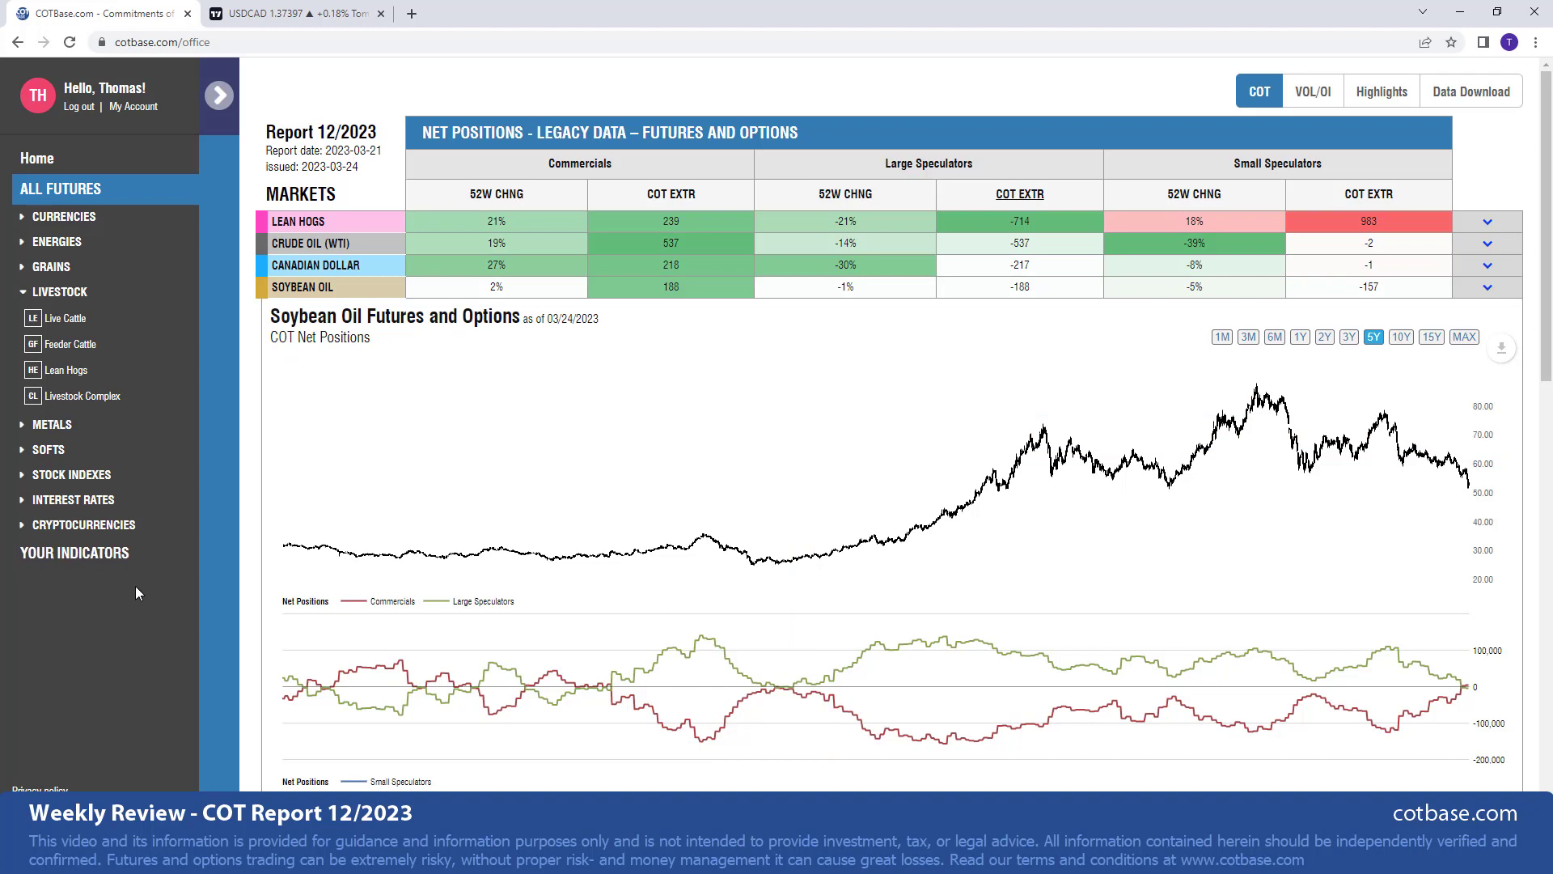
{"action": "mouse_move", "coordinate": [89, 500]}
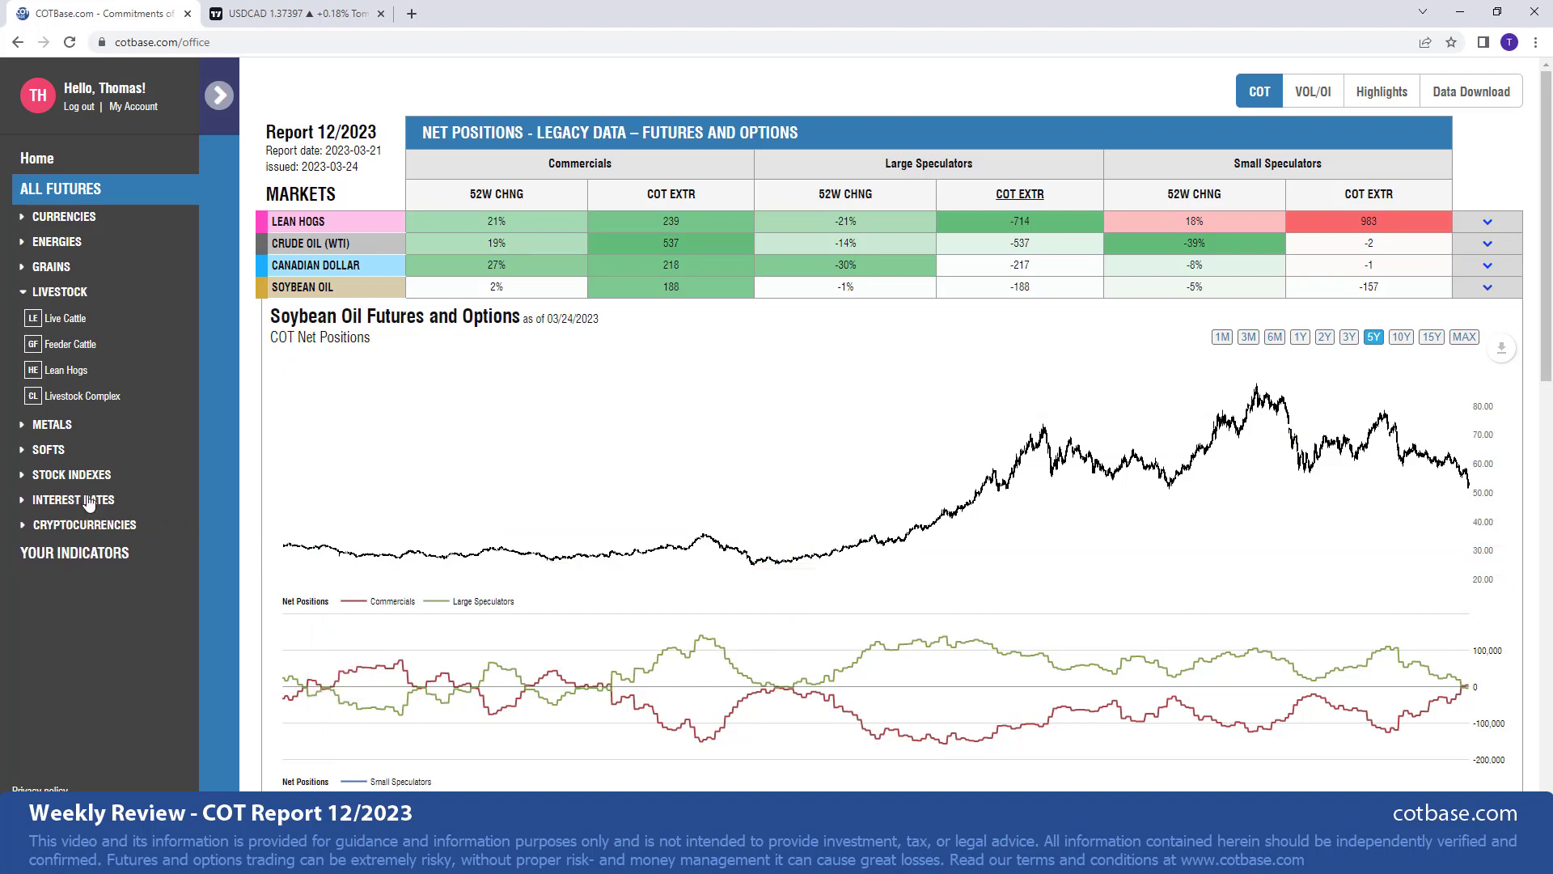
- Expand the GRAINS category and load the Soybean Oil index page with its COT dataset
{"action": "left_click", "coordinate": [50, 265]}
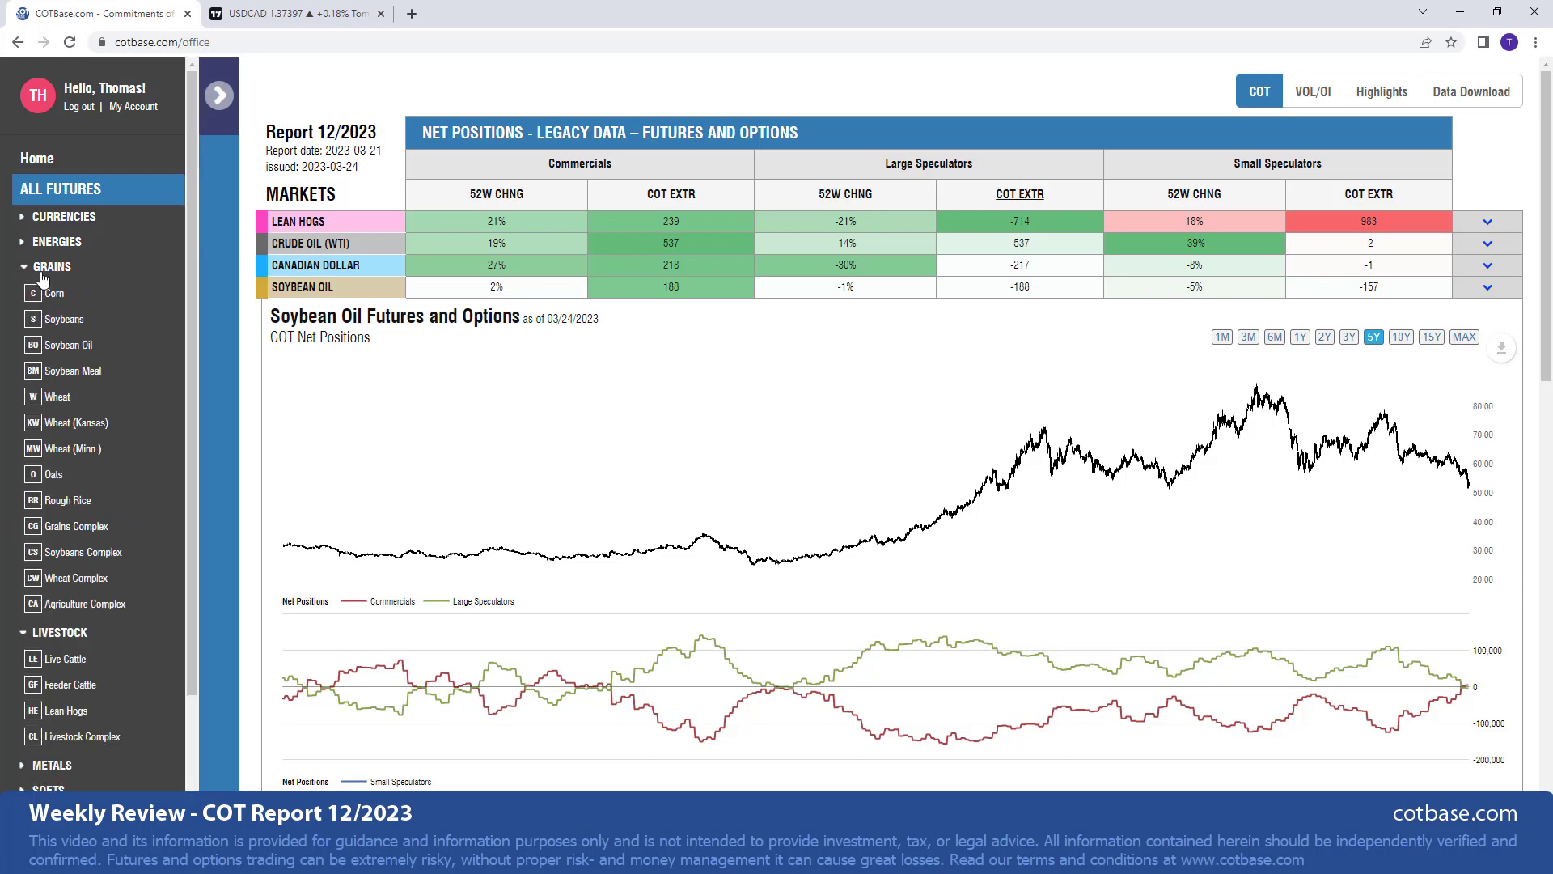
{"action": "left_click", "coordinate": [69, 344]}
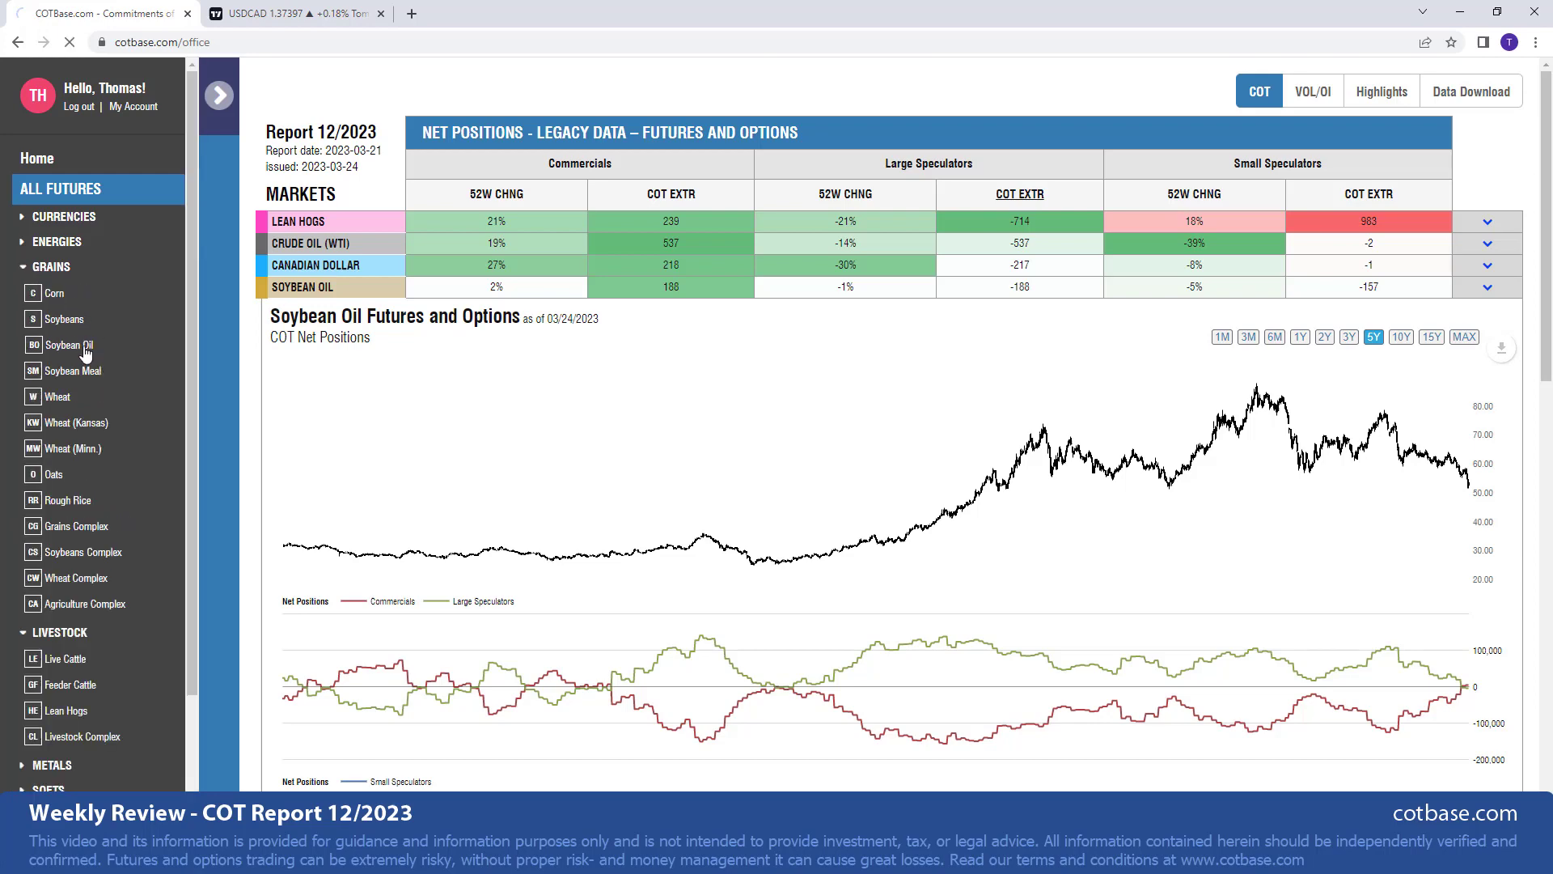
{"action": "left_click", "coordinate": [69, 344]}
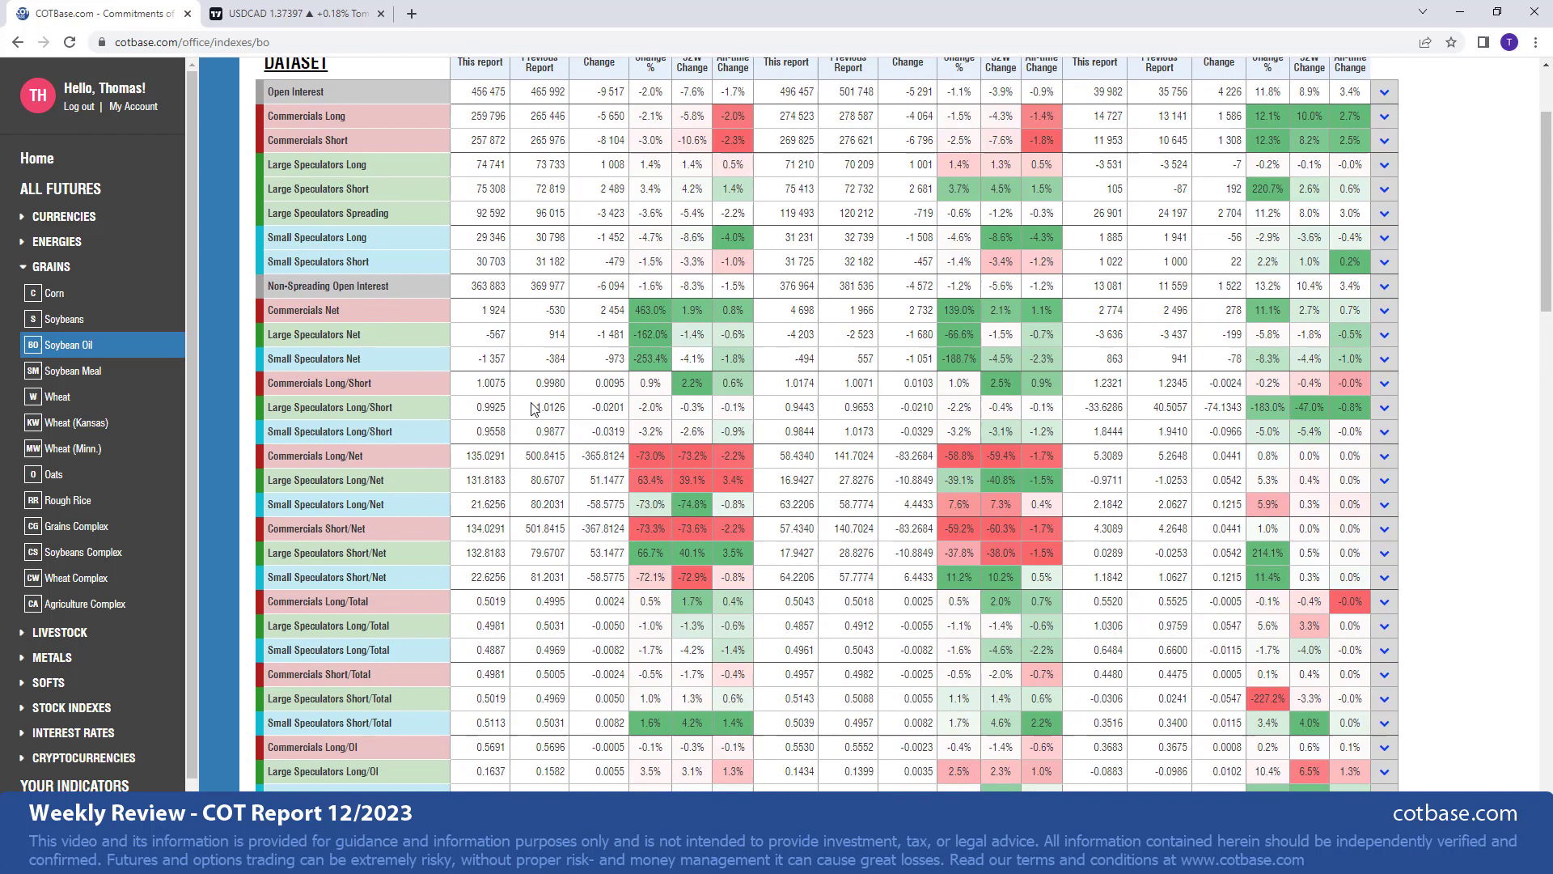
- Expand the Large Speculators Long row to show its five-year price and positioning chart
{"action": "scroll", "scroll_direction": "up", "scroll_amount": 3}
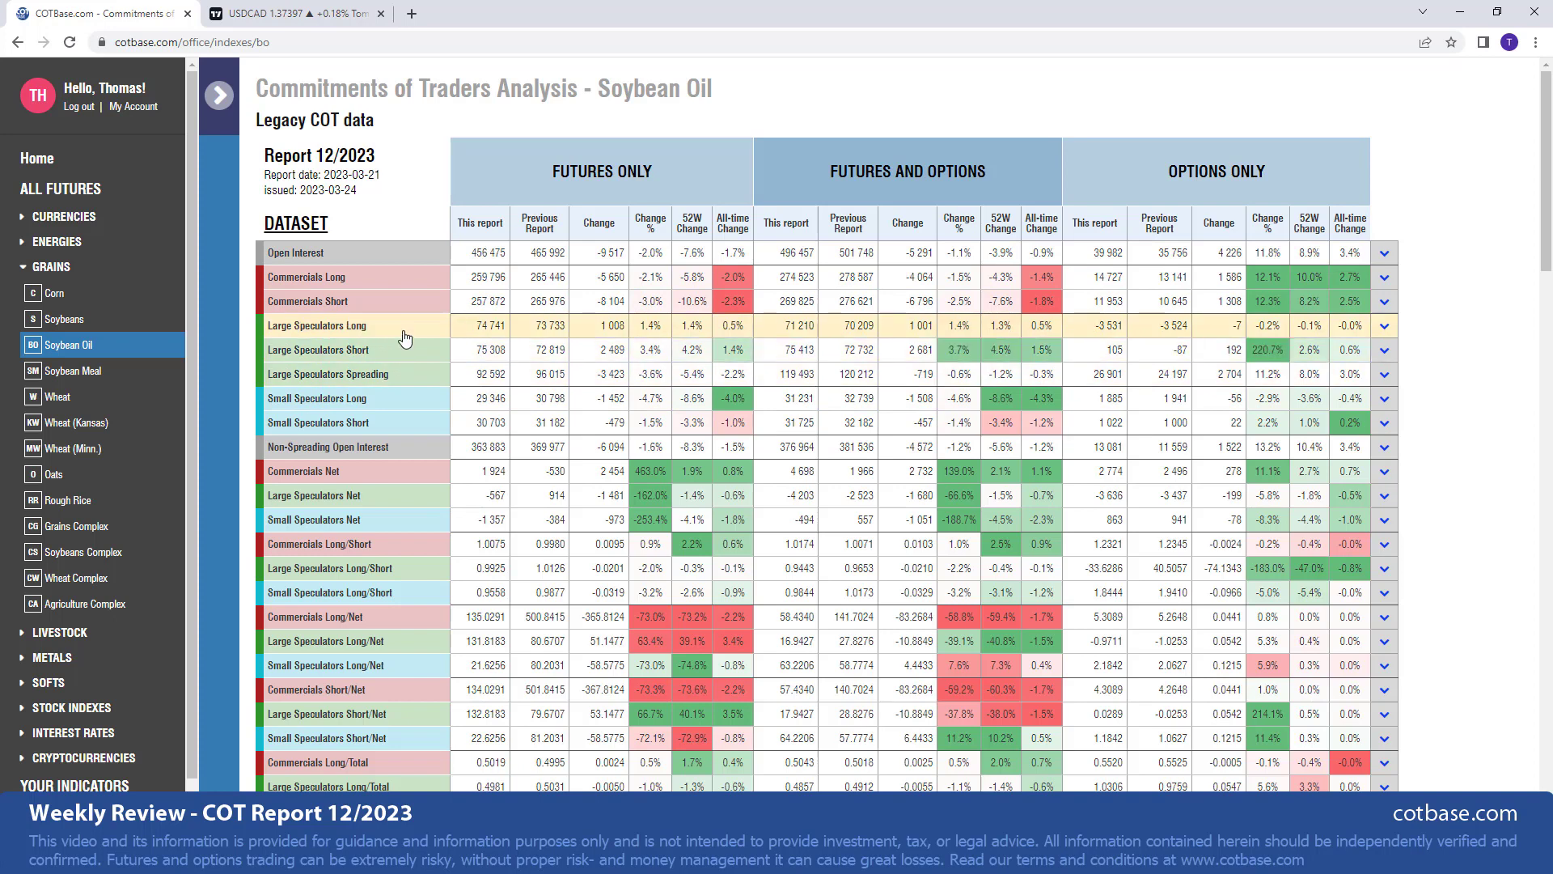
{"action": "left_click", "coordinate": [1384, 325]}
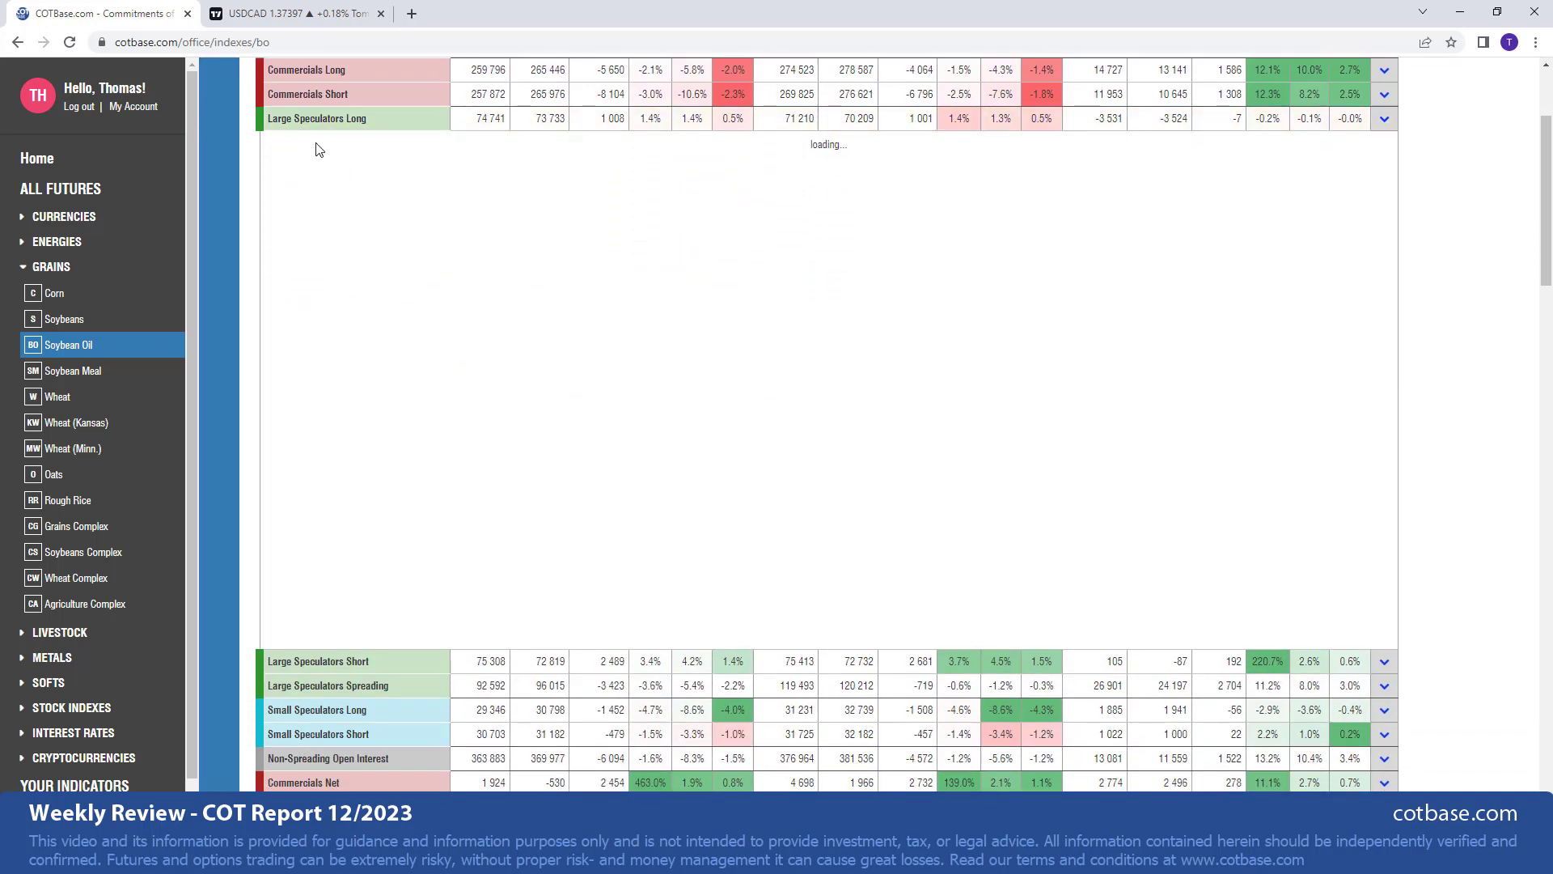
{"action": "mouse_move", "coordinate": [436, 356]}
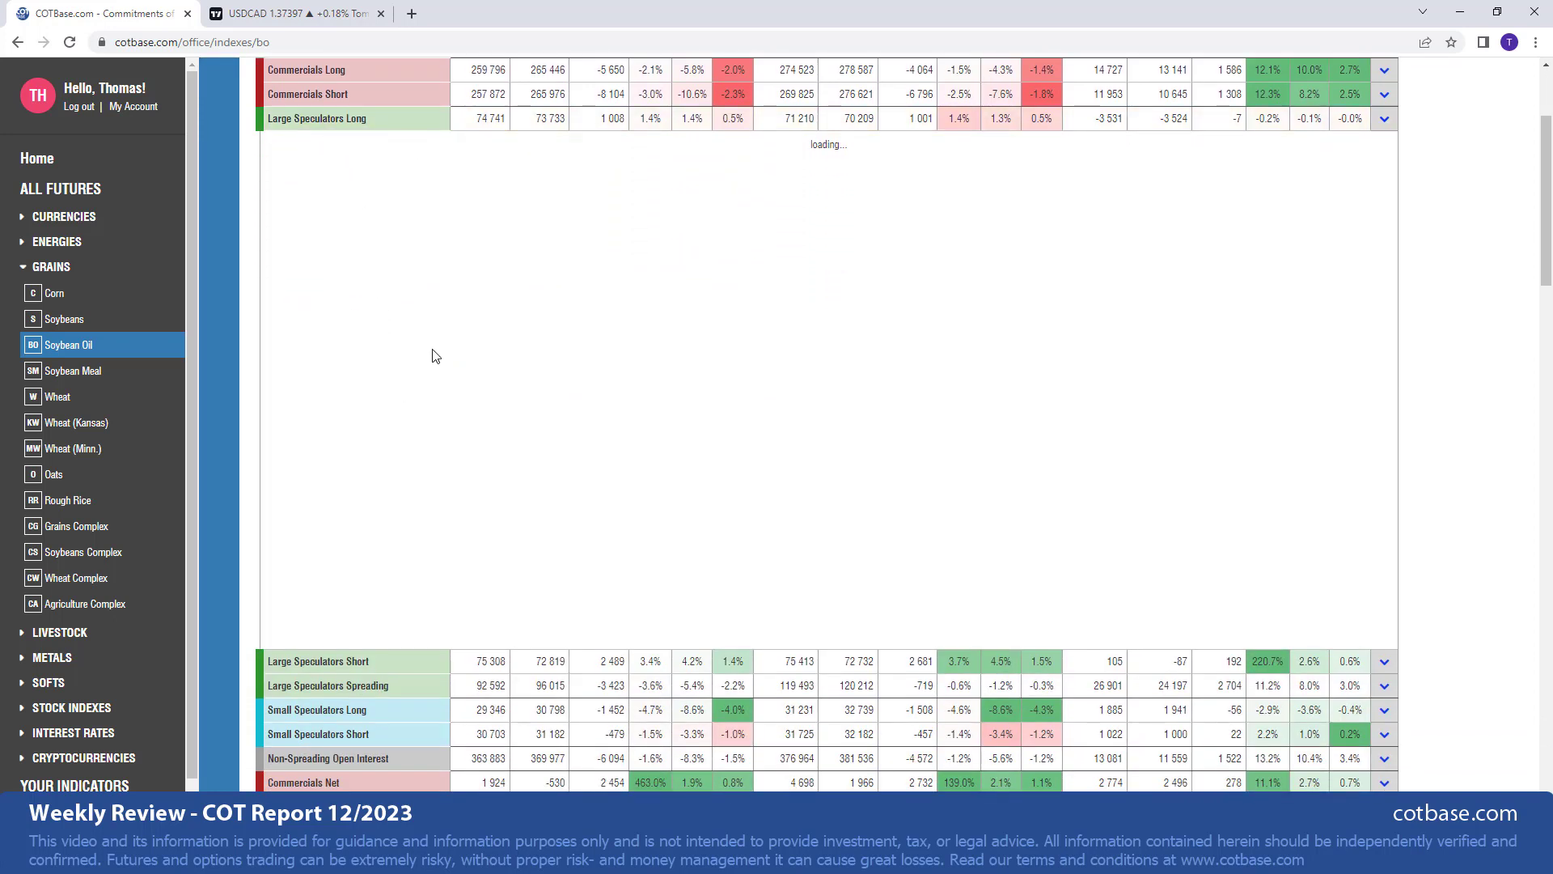
{"action": "mouse_move", "coordinate": [1138, 635]}
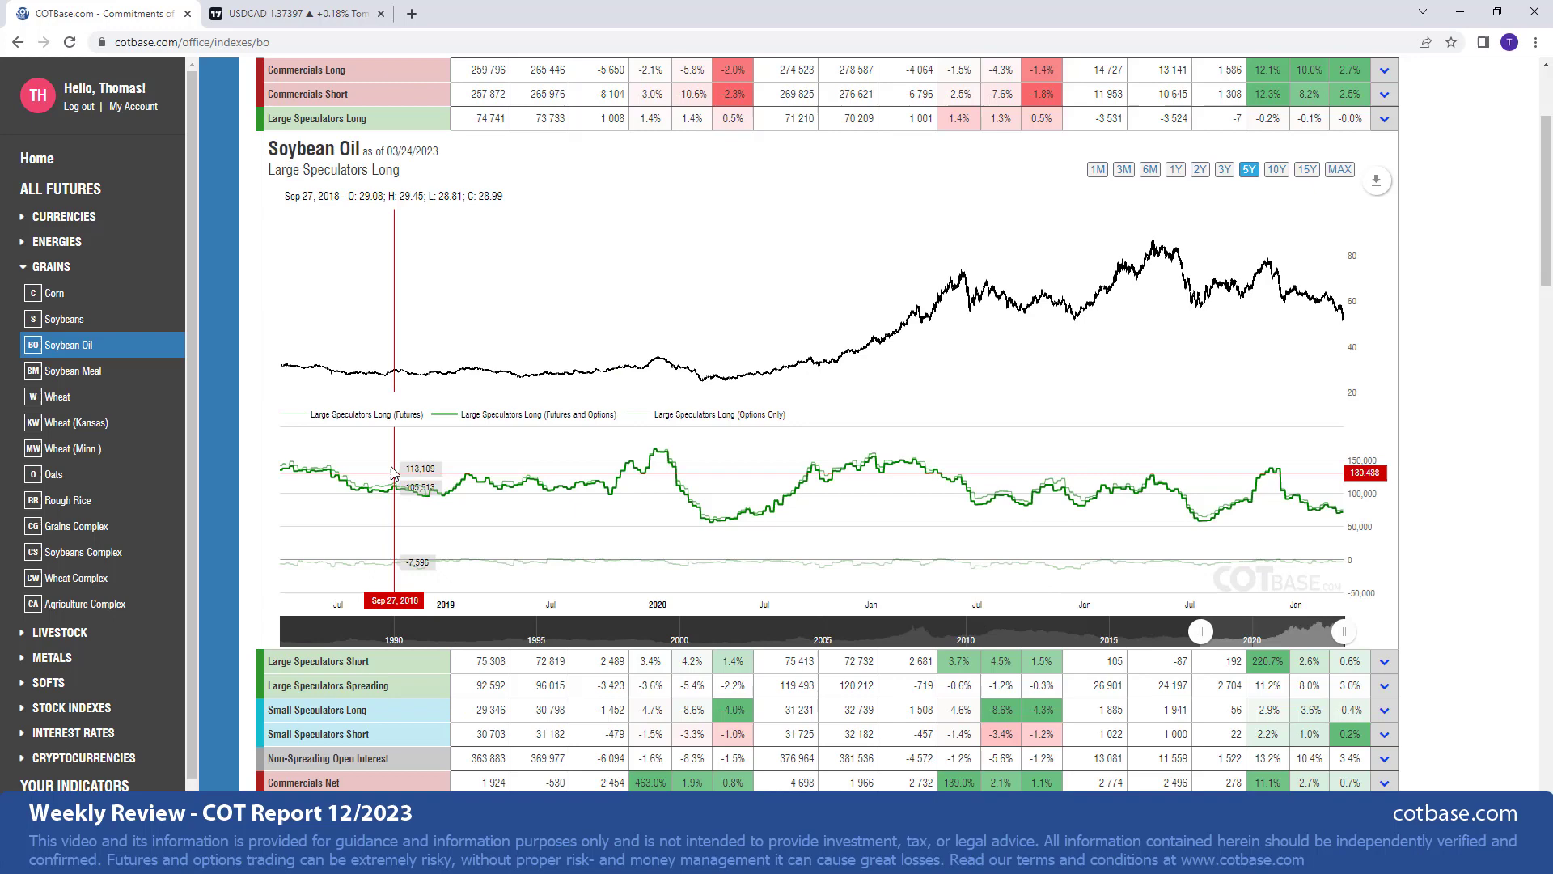
{"action": "scroll", "scroll_direction": "up", "scroll_amount": 3}
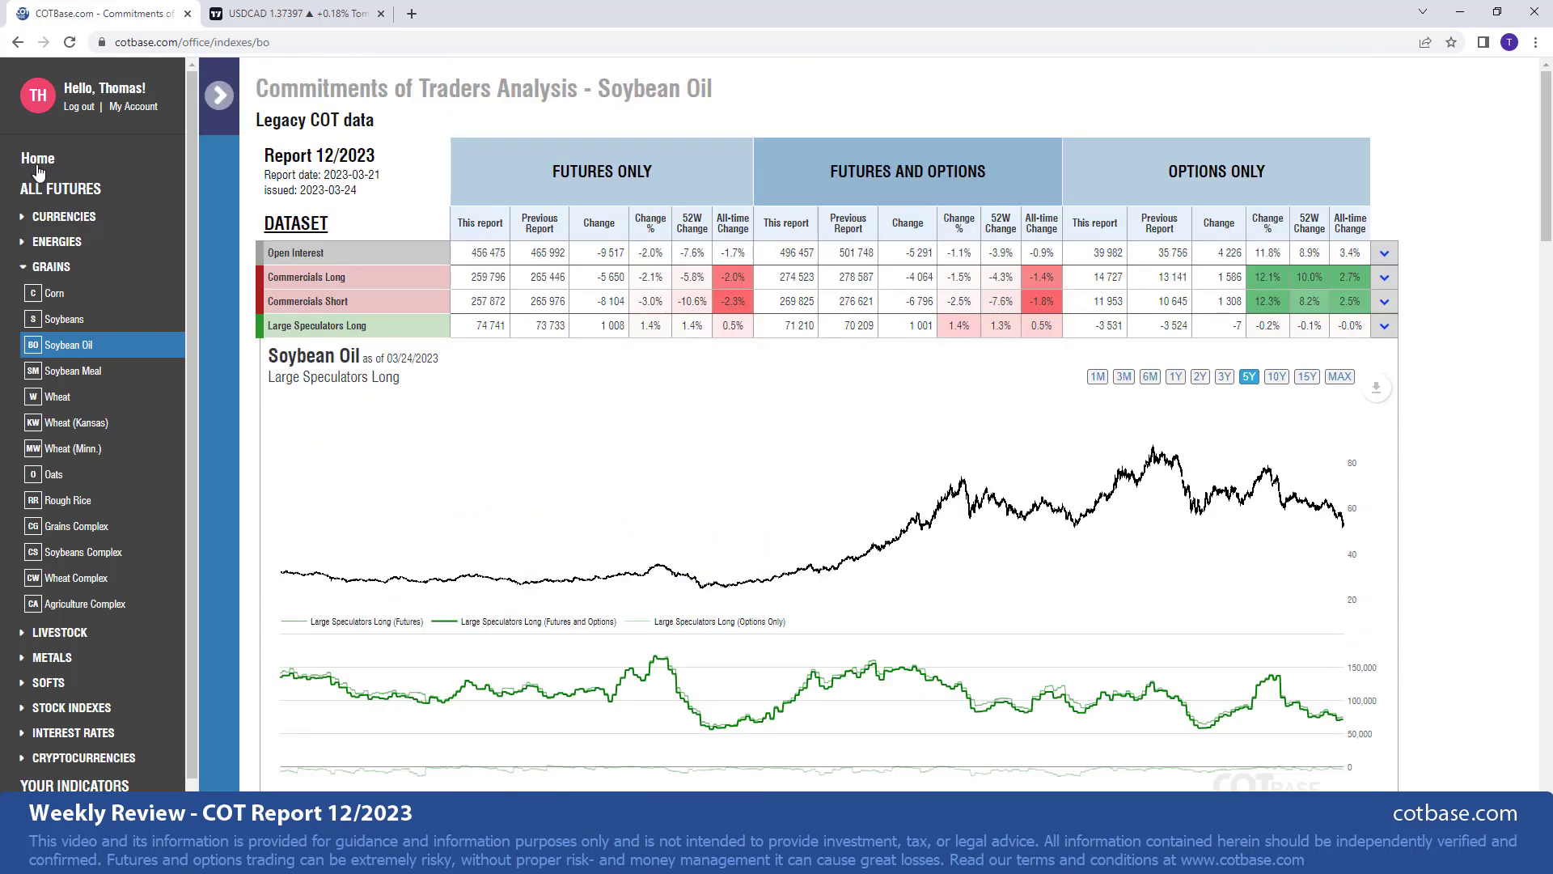